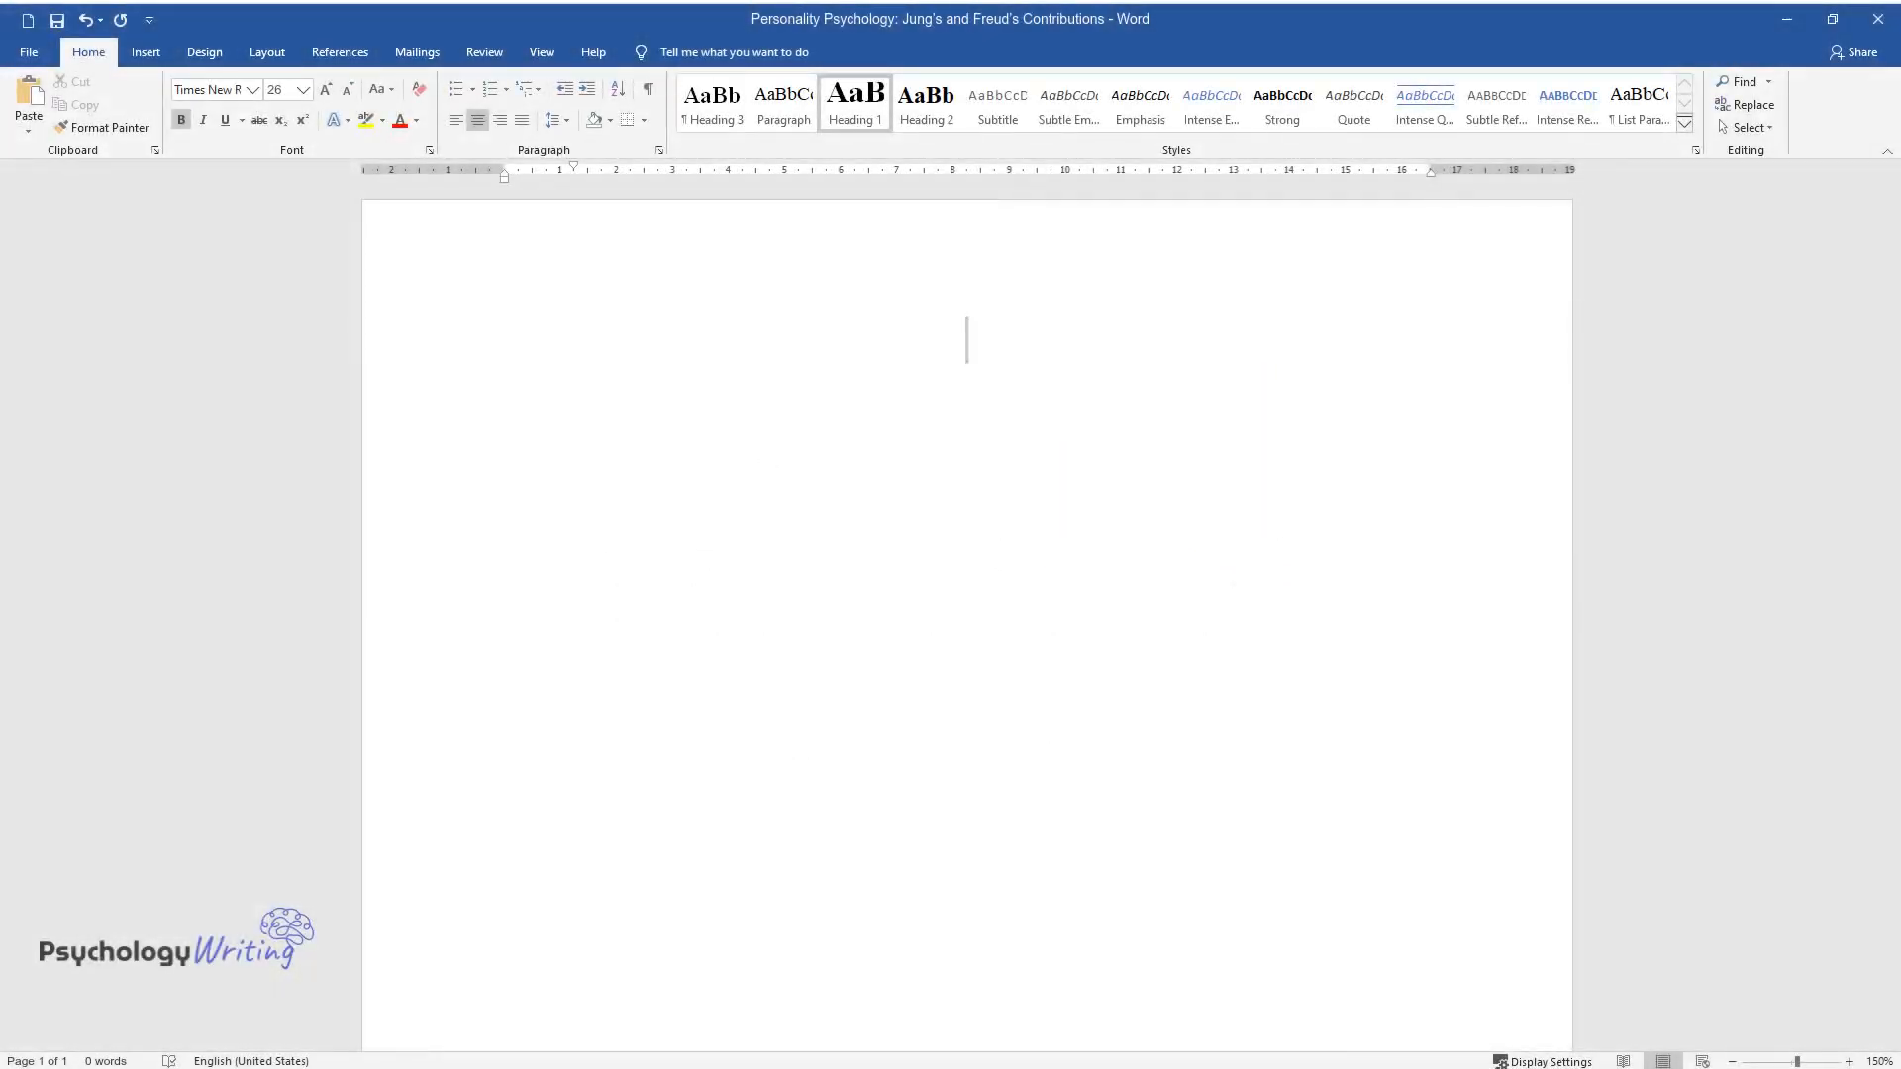
text(Personality)
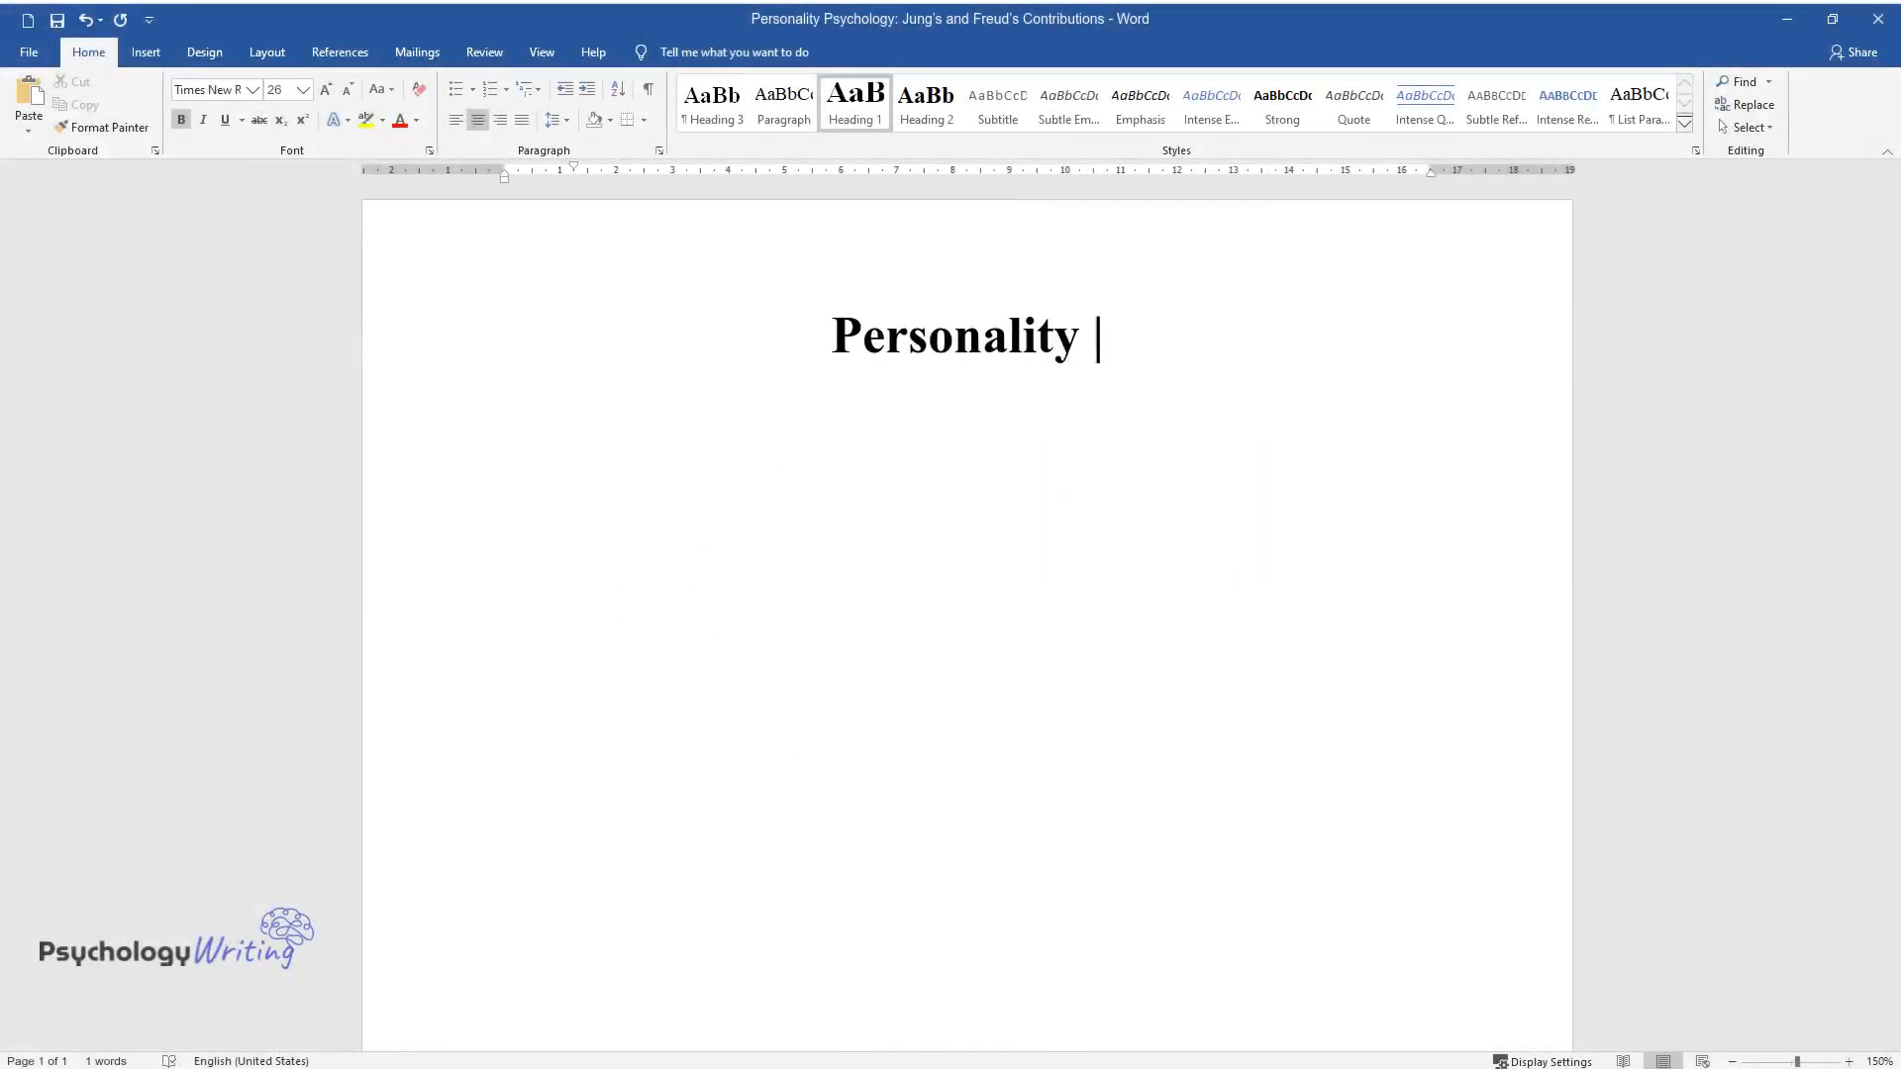
text(Psychology: Jung's and Freud’s Contributions)
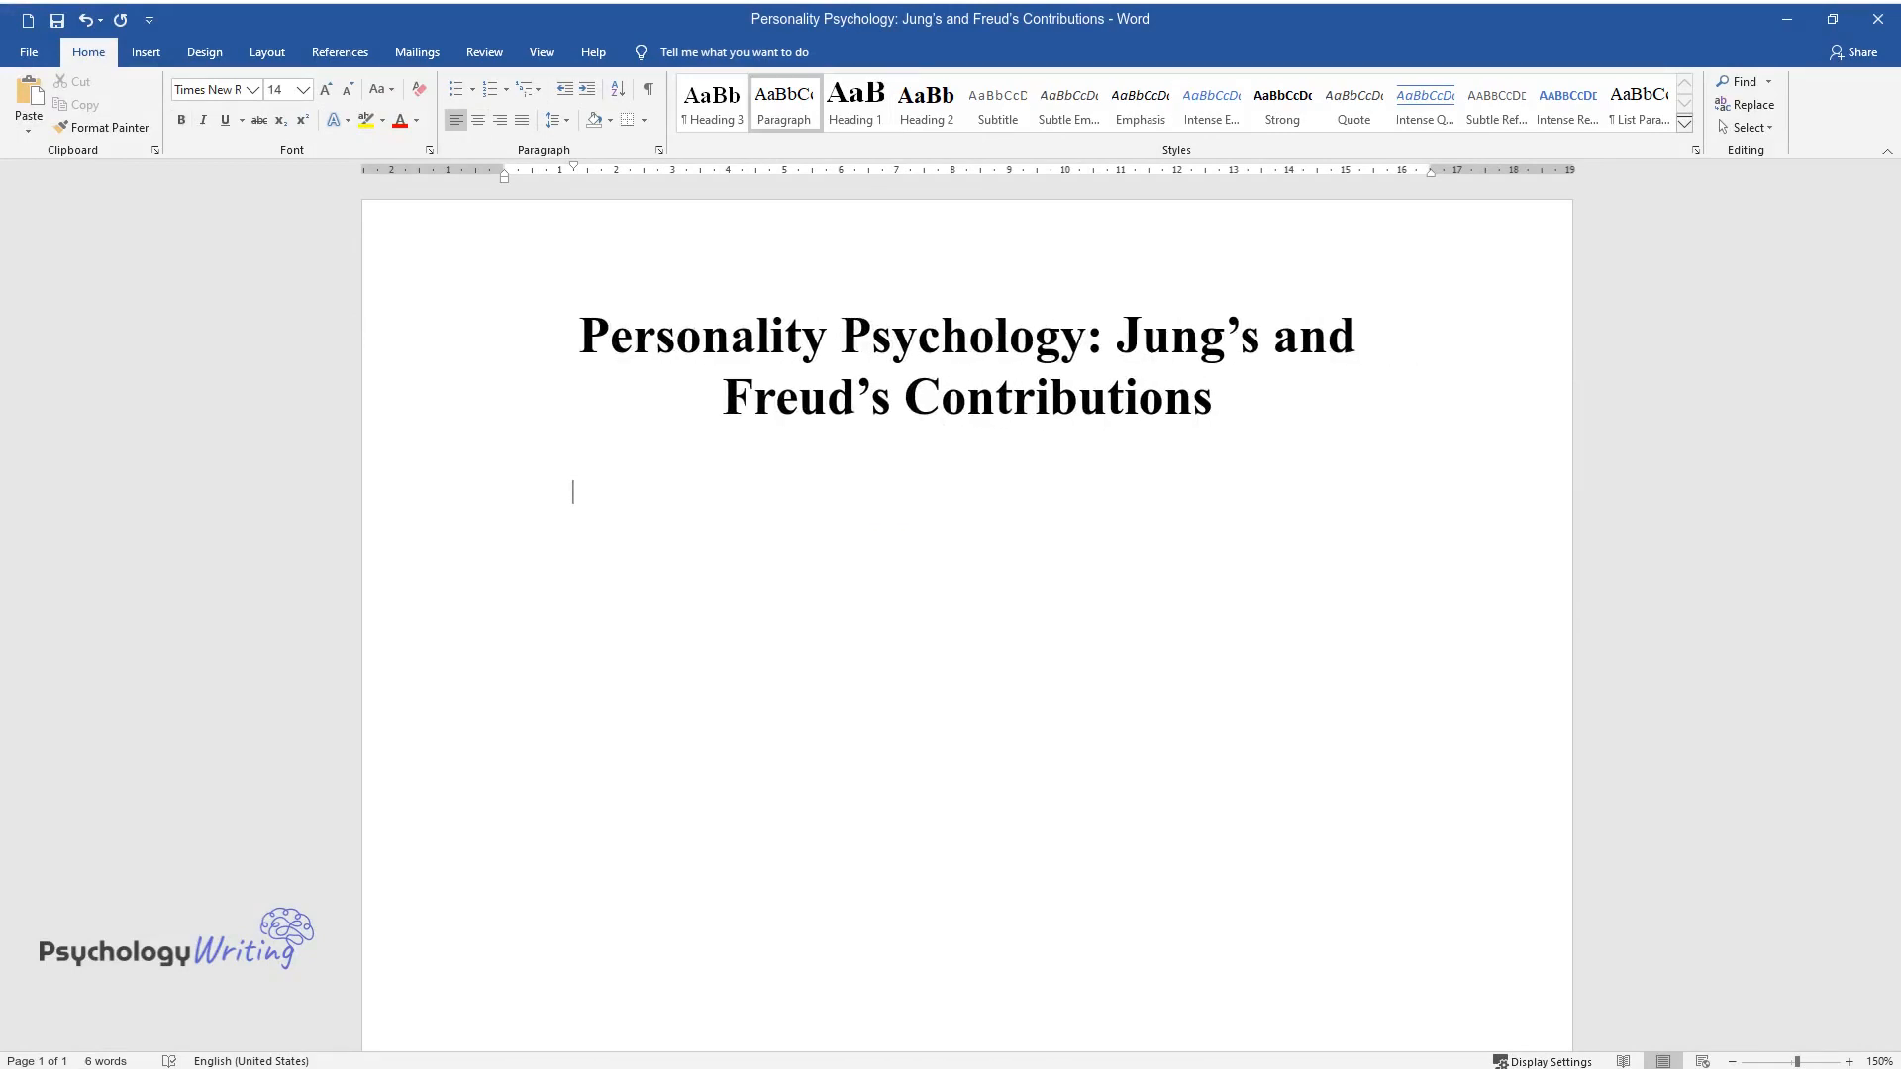
text(Jung's psychological ty)
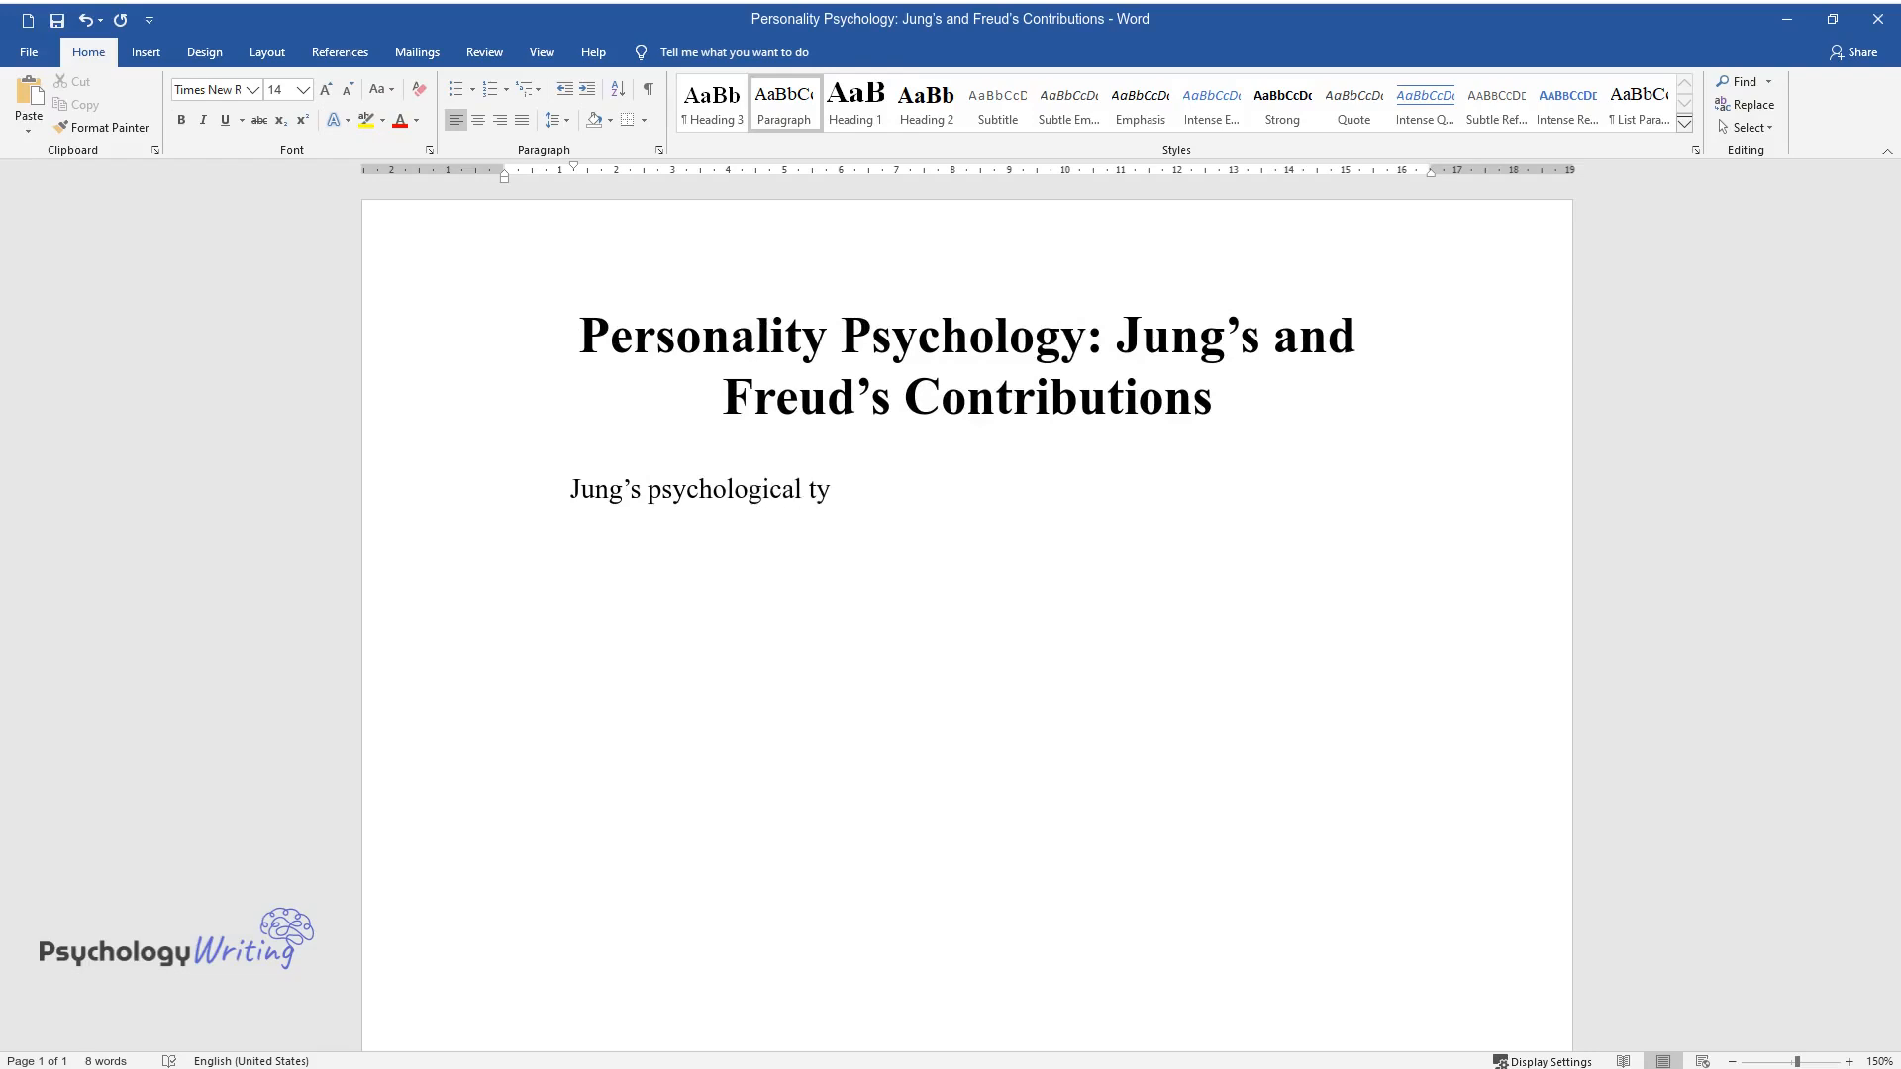
text(pes offer unique insights concern)
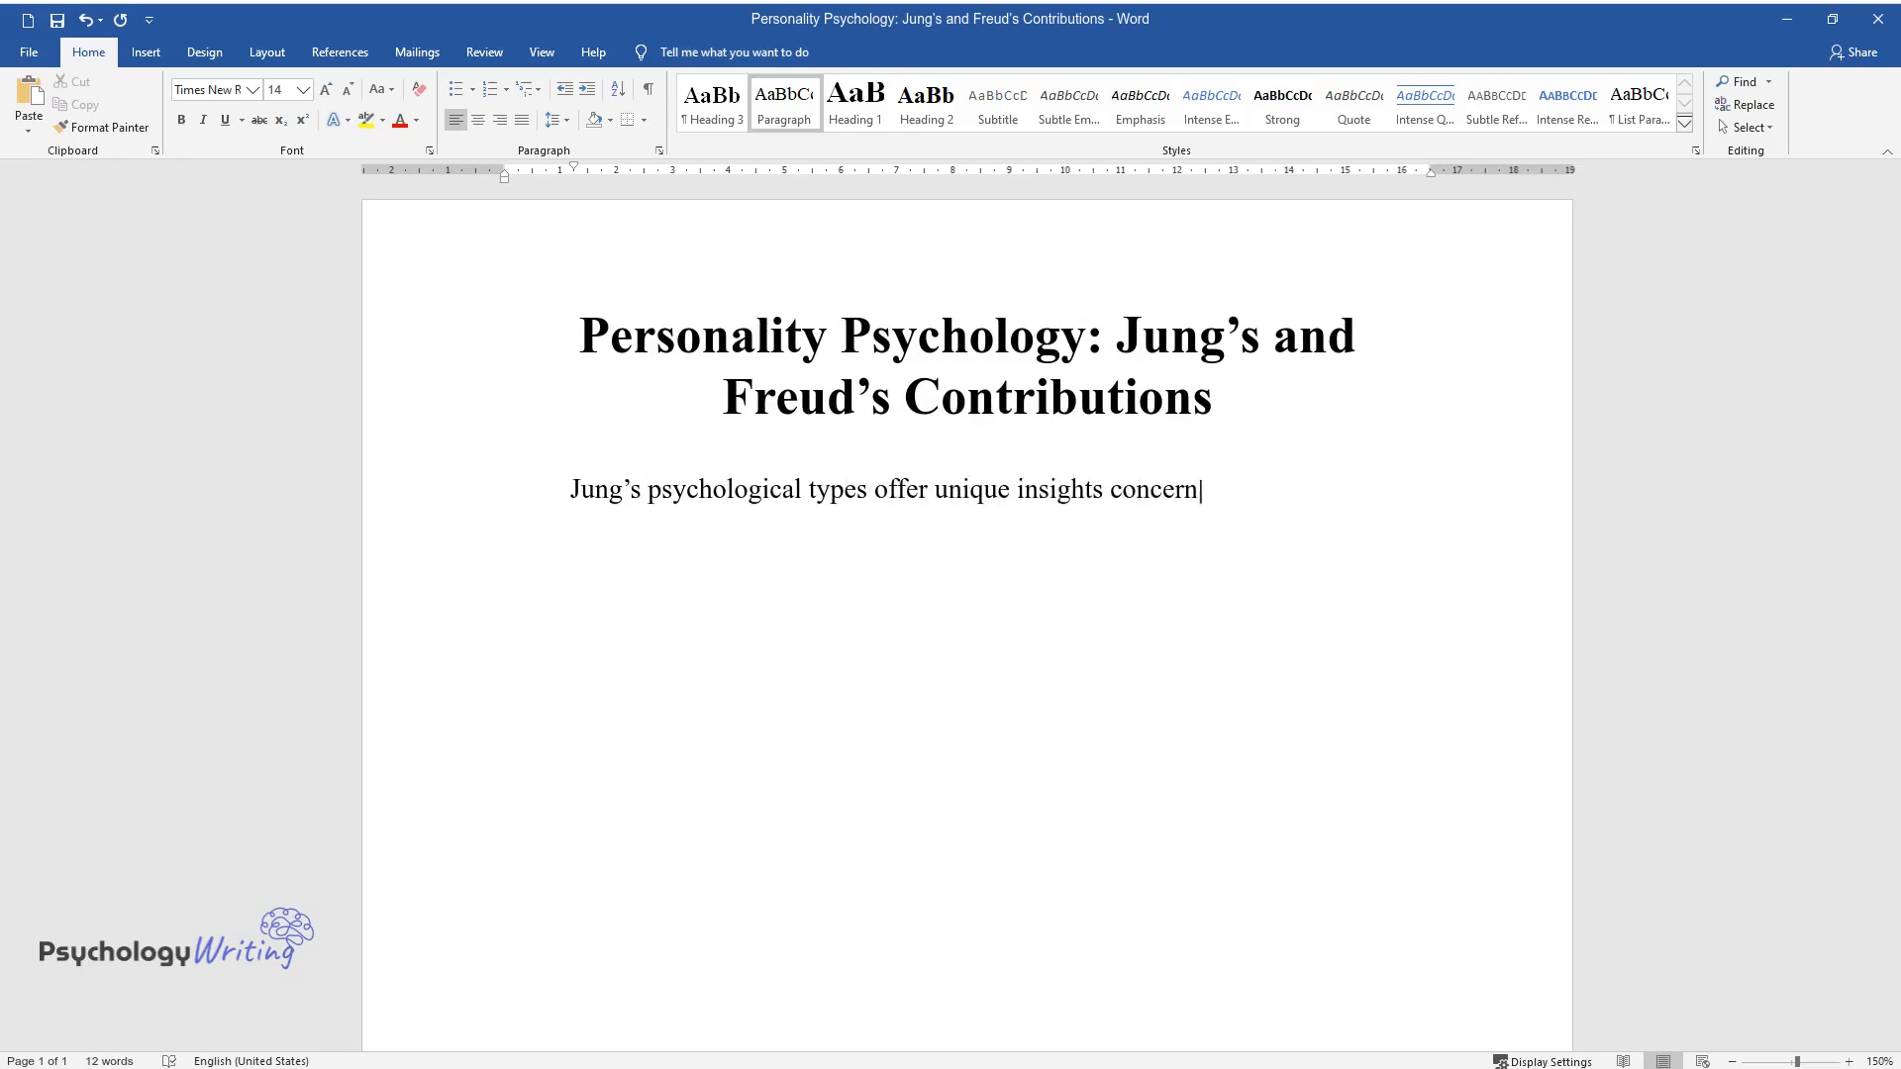
text(ing personality psychology. The p)
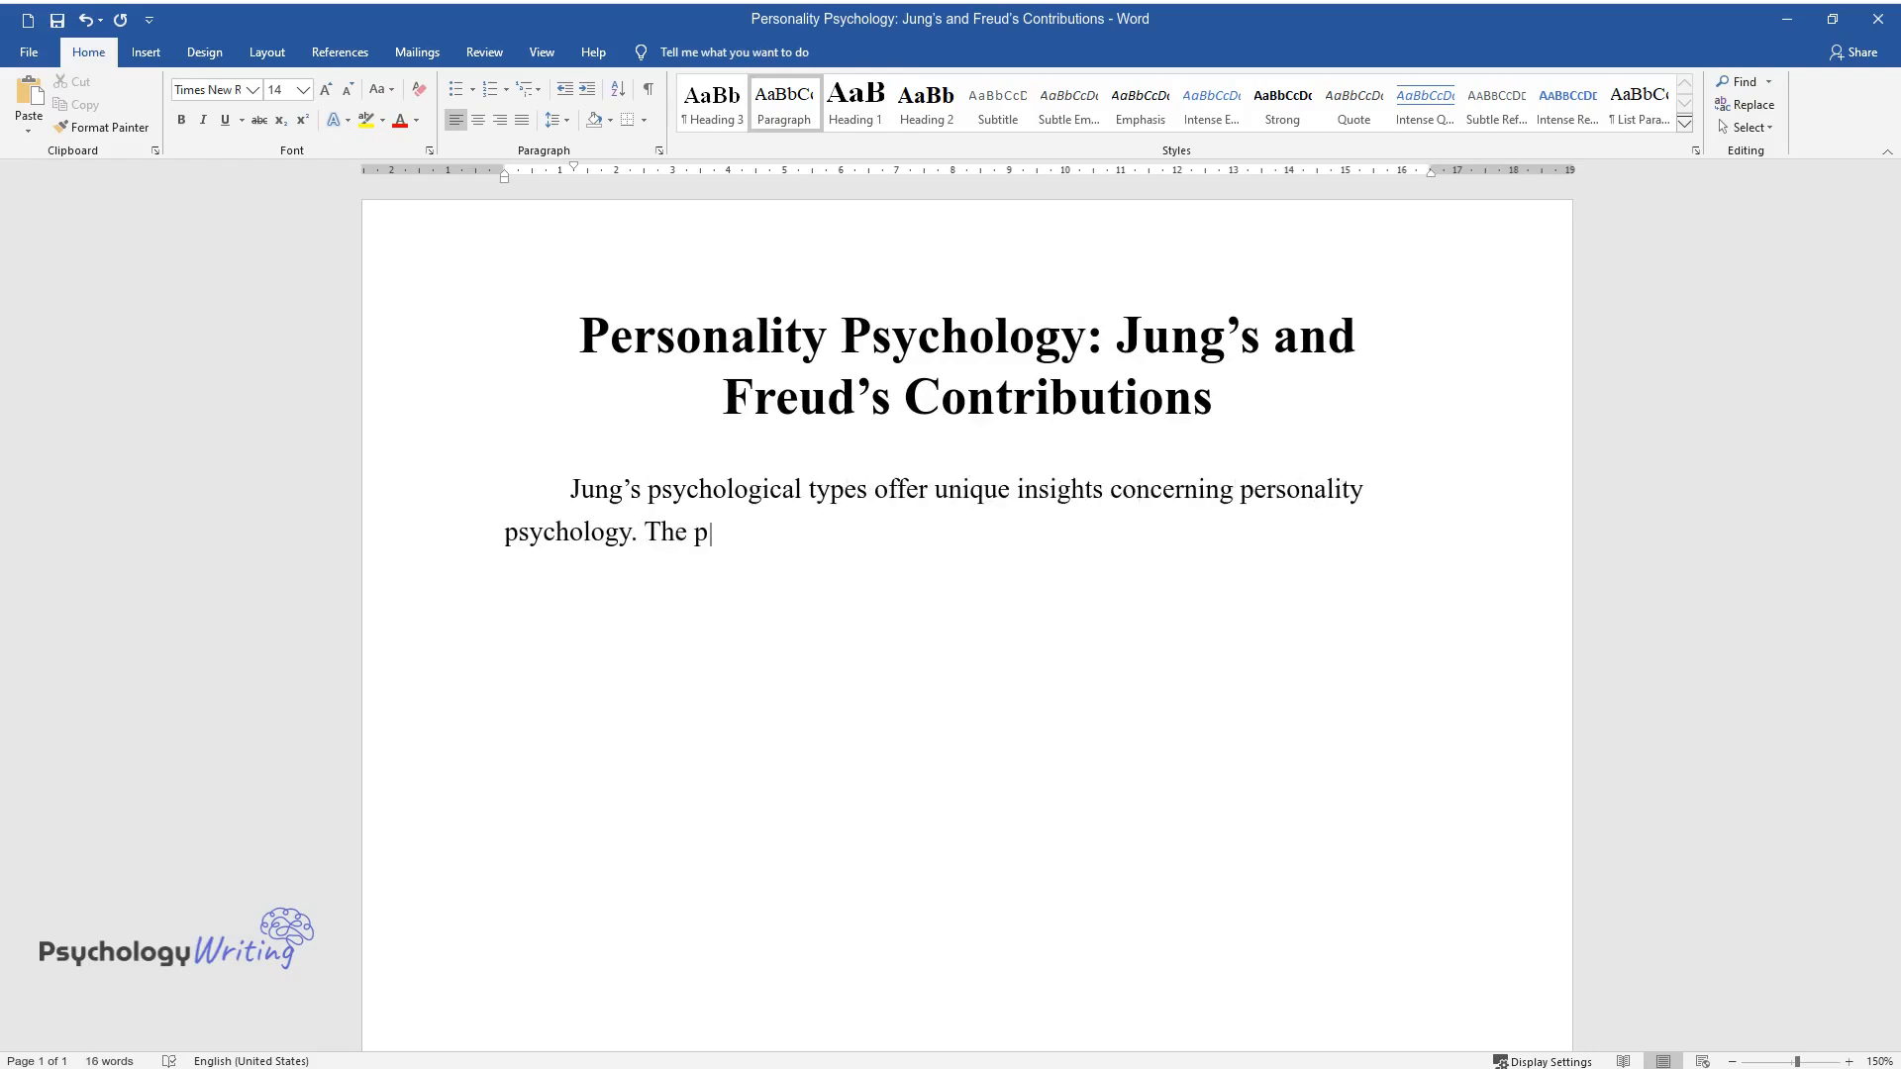
text(sychoanalyst was convinced that c)
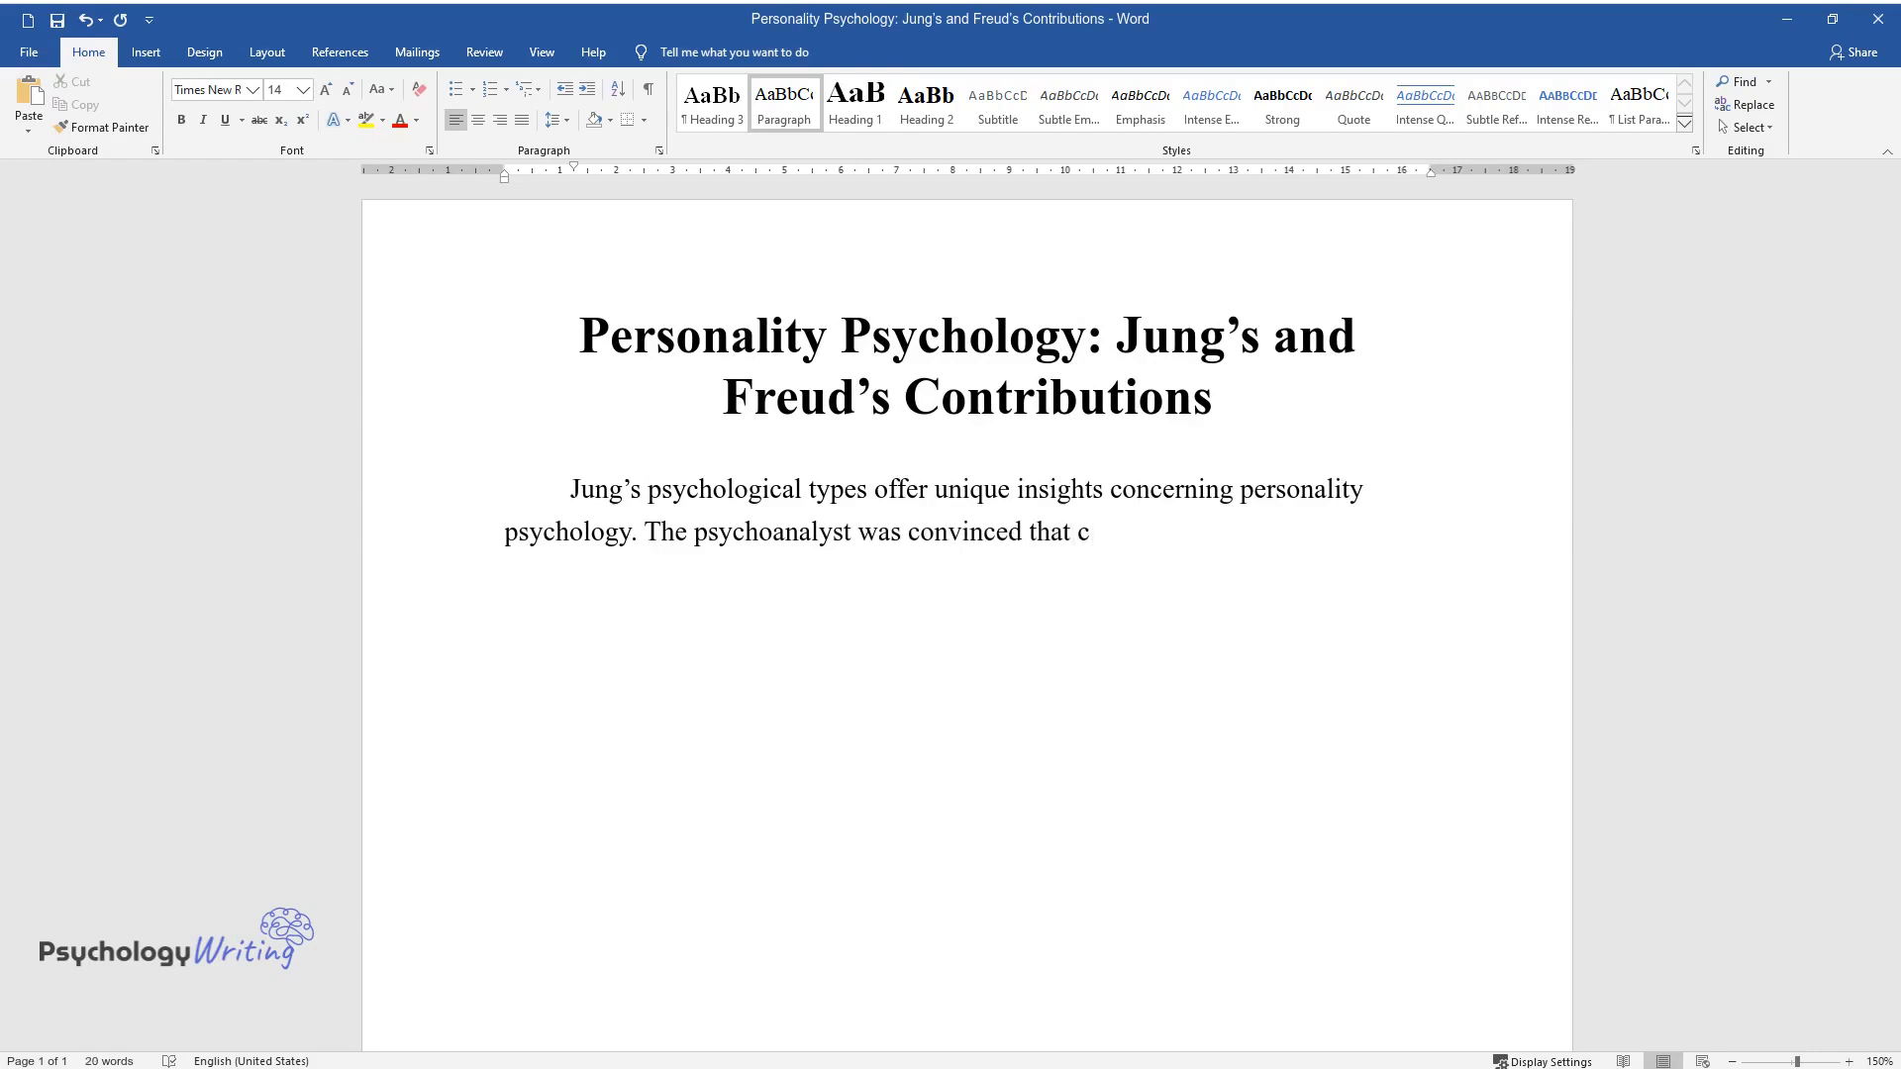
text(onsciousness contains different a)
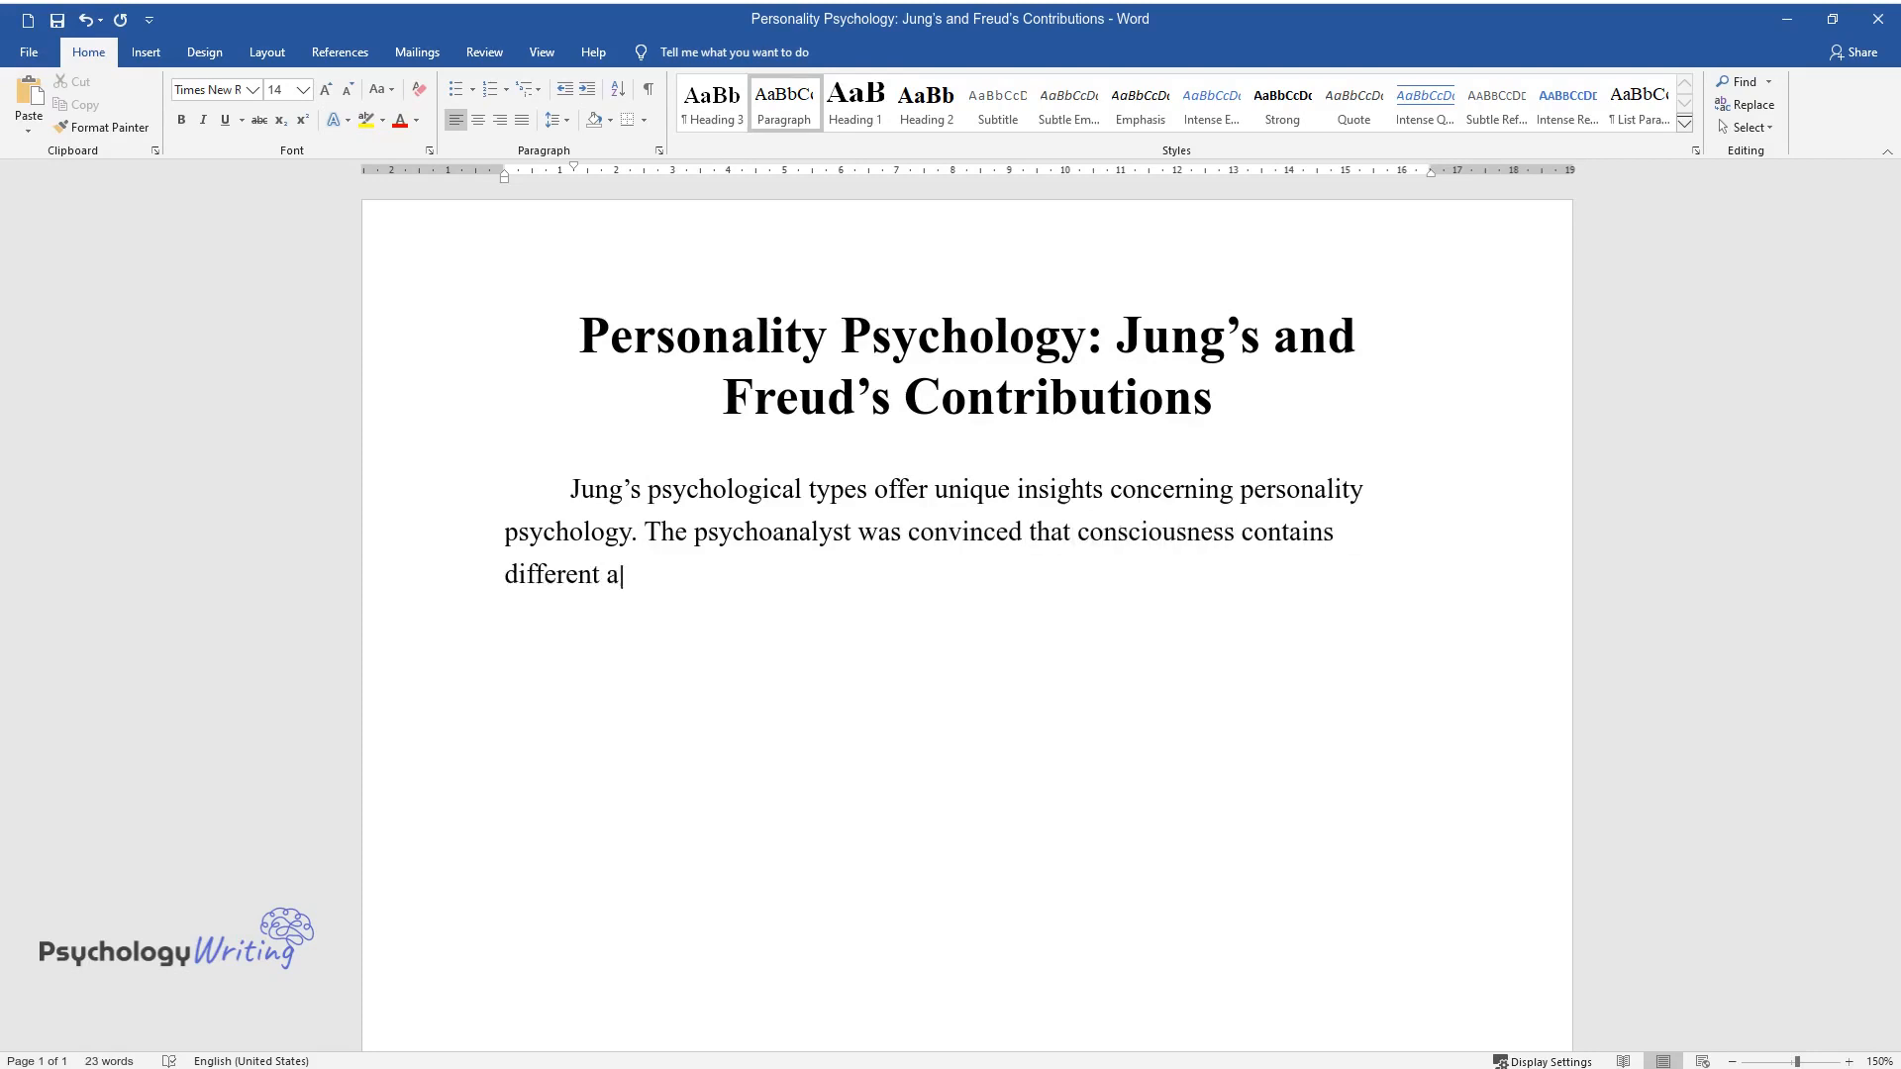
text(ttitudes and functions. First, t)
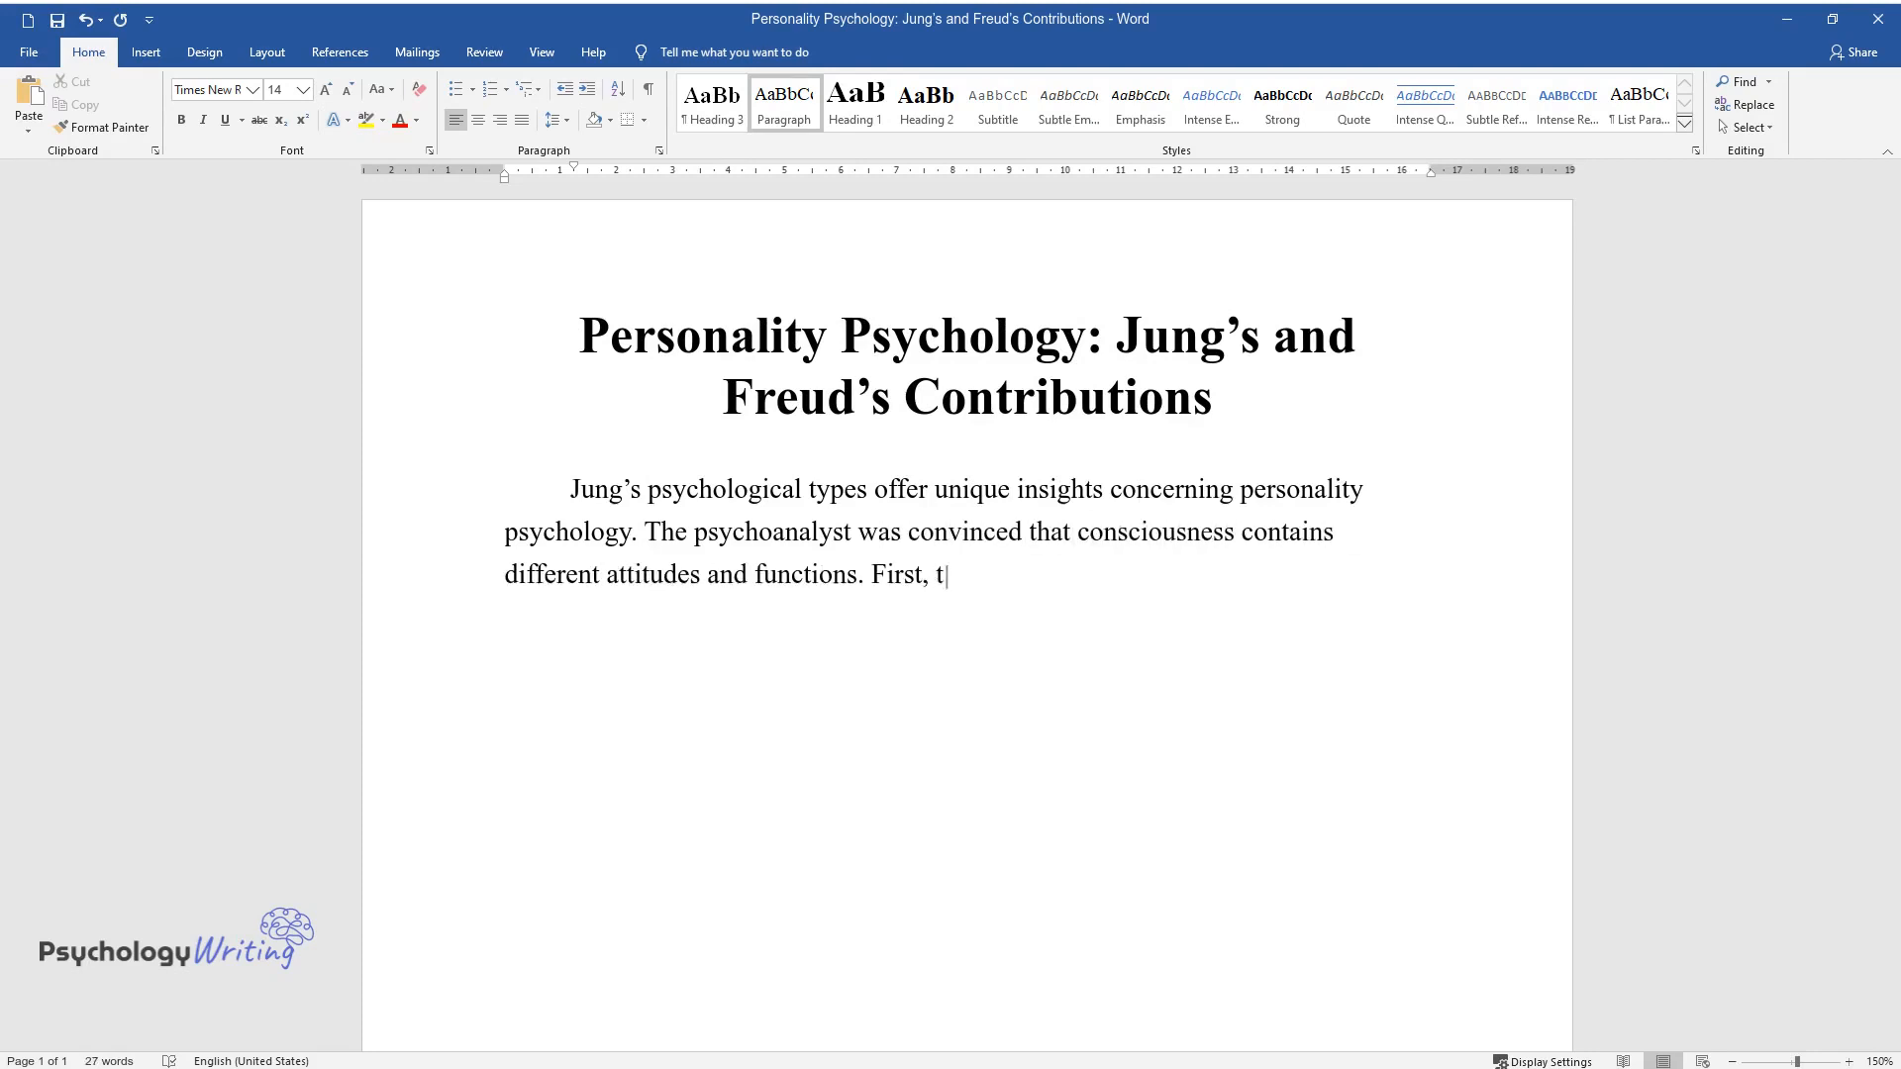
text(here are two attitudes, such as e)
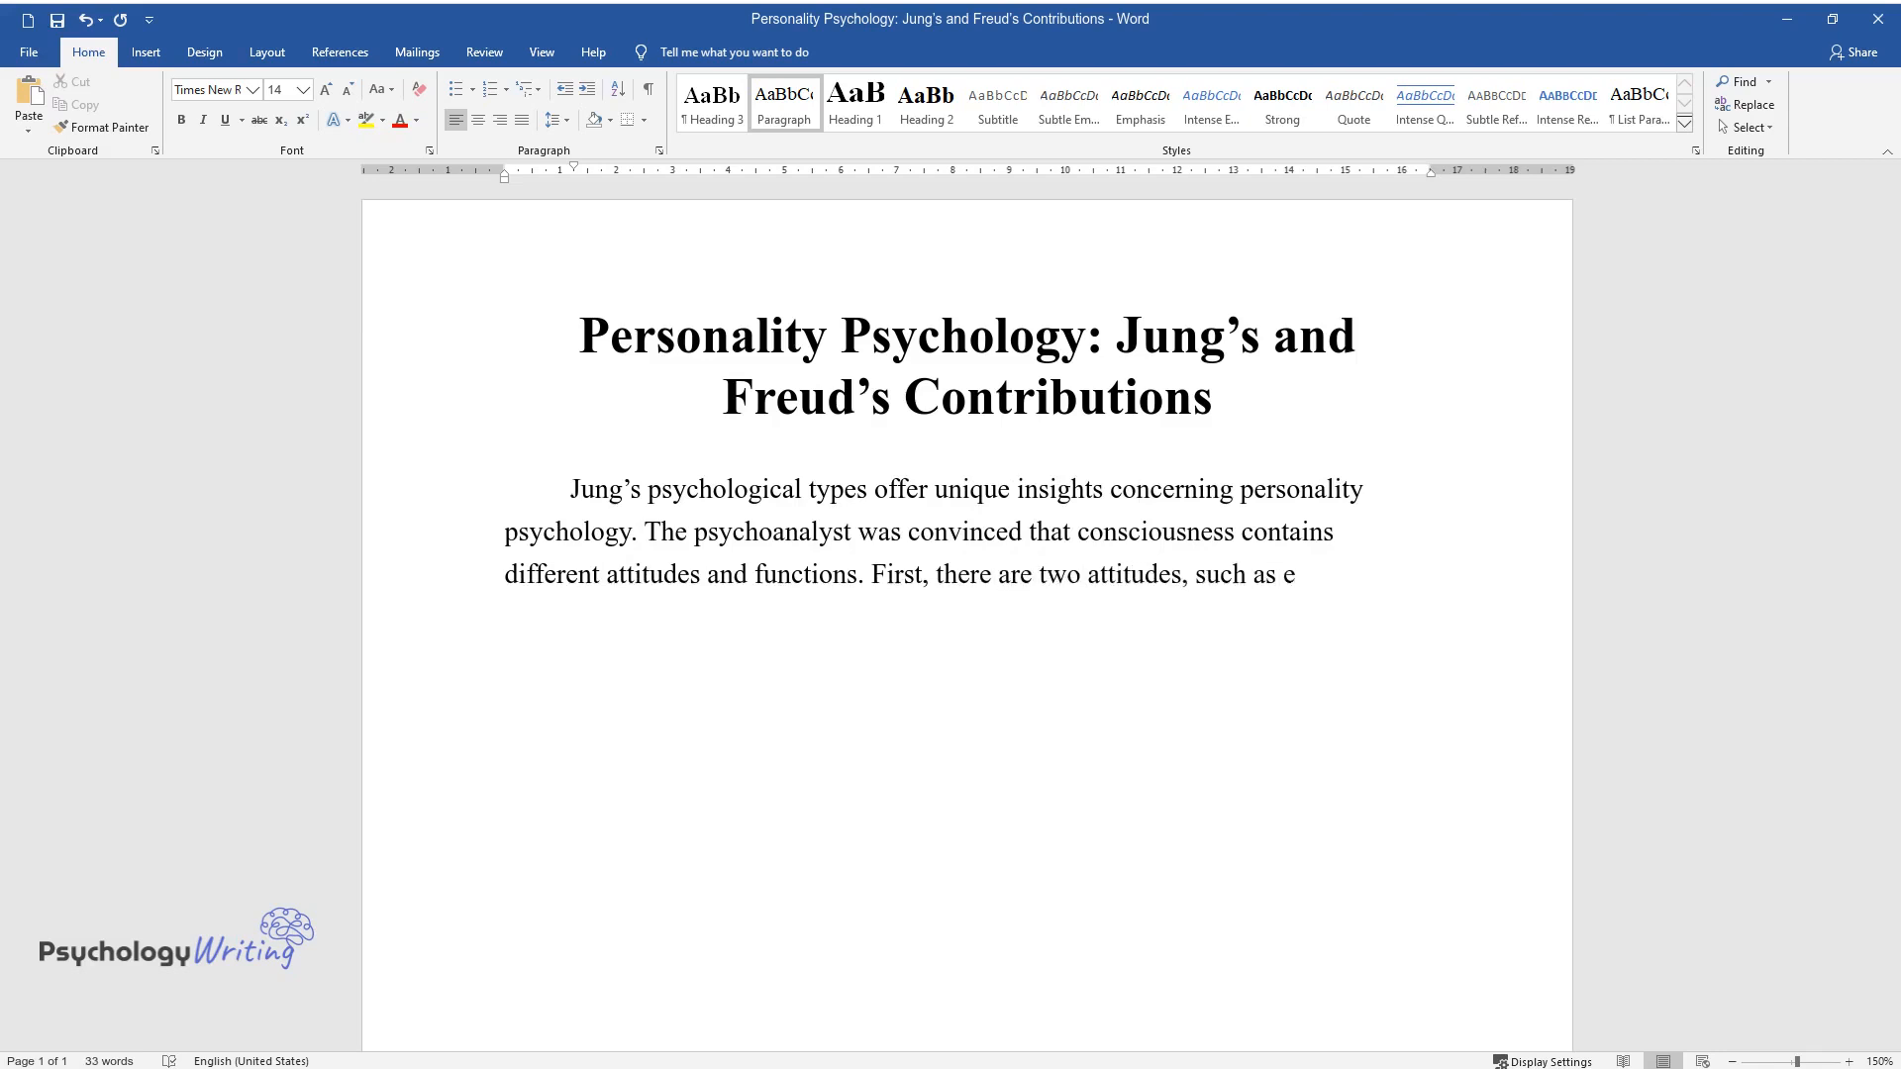
text(xtraversion and inversion. Jung b)
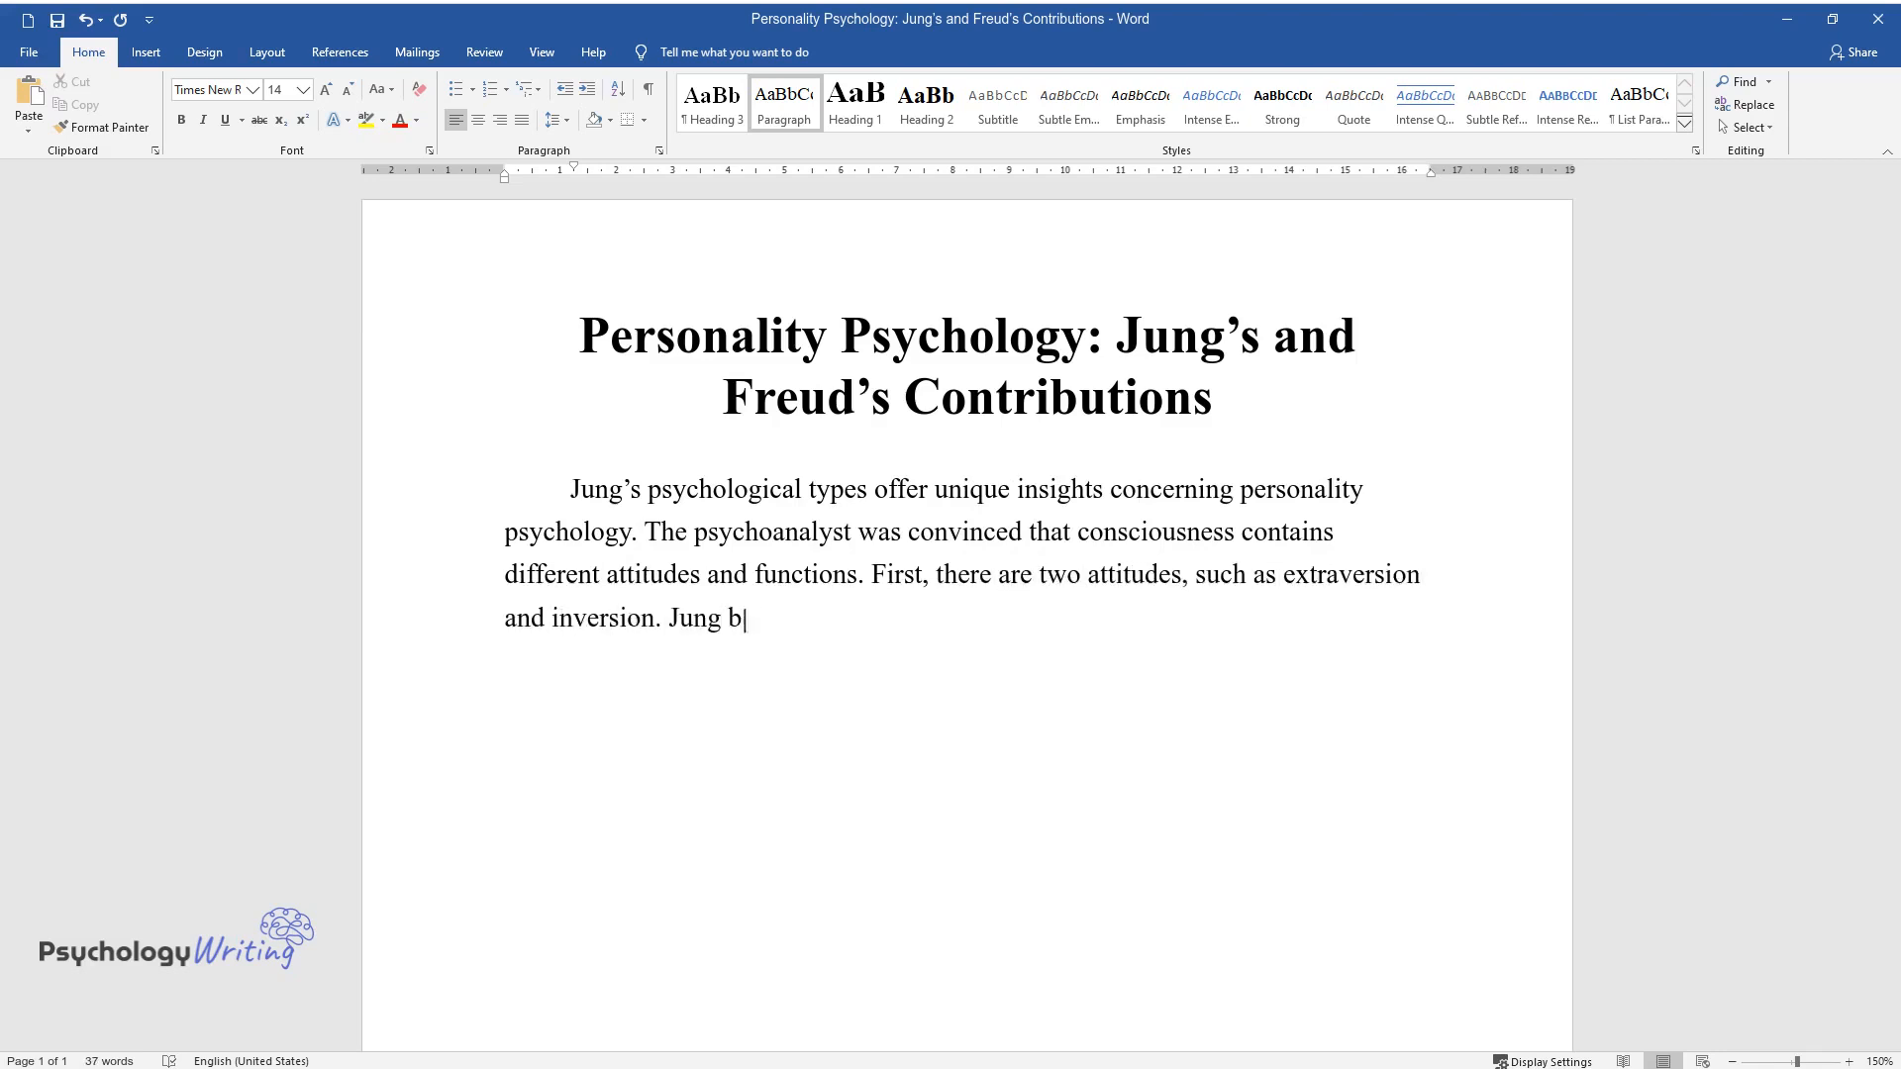
text(elieved that if a person is consc)
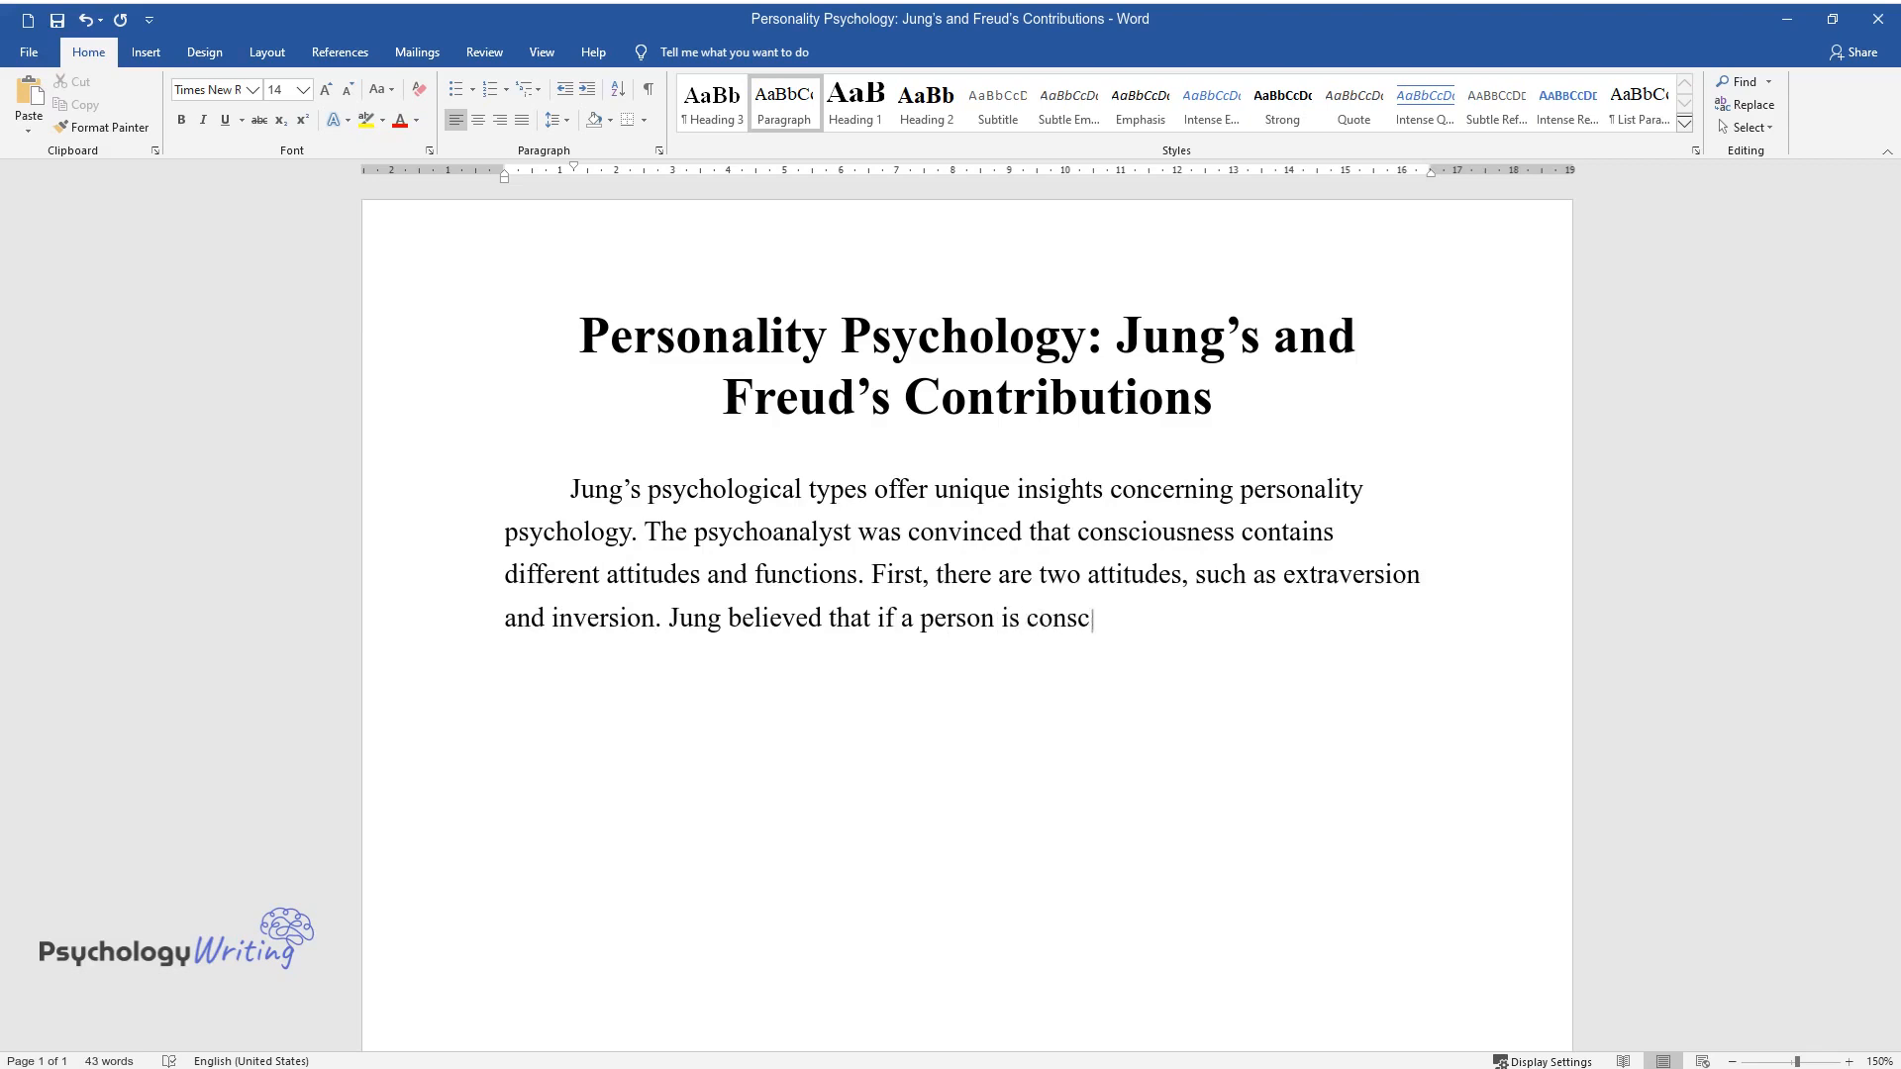
text(iously extraverted, their uncons)
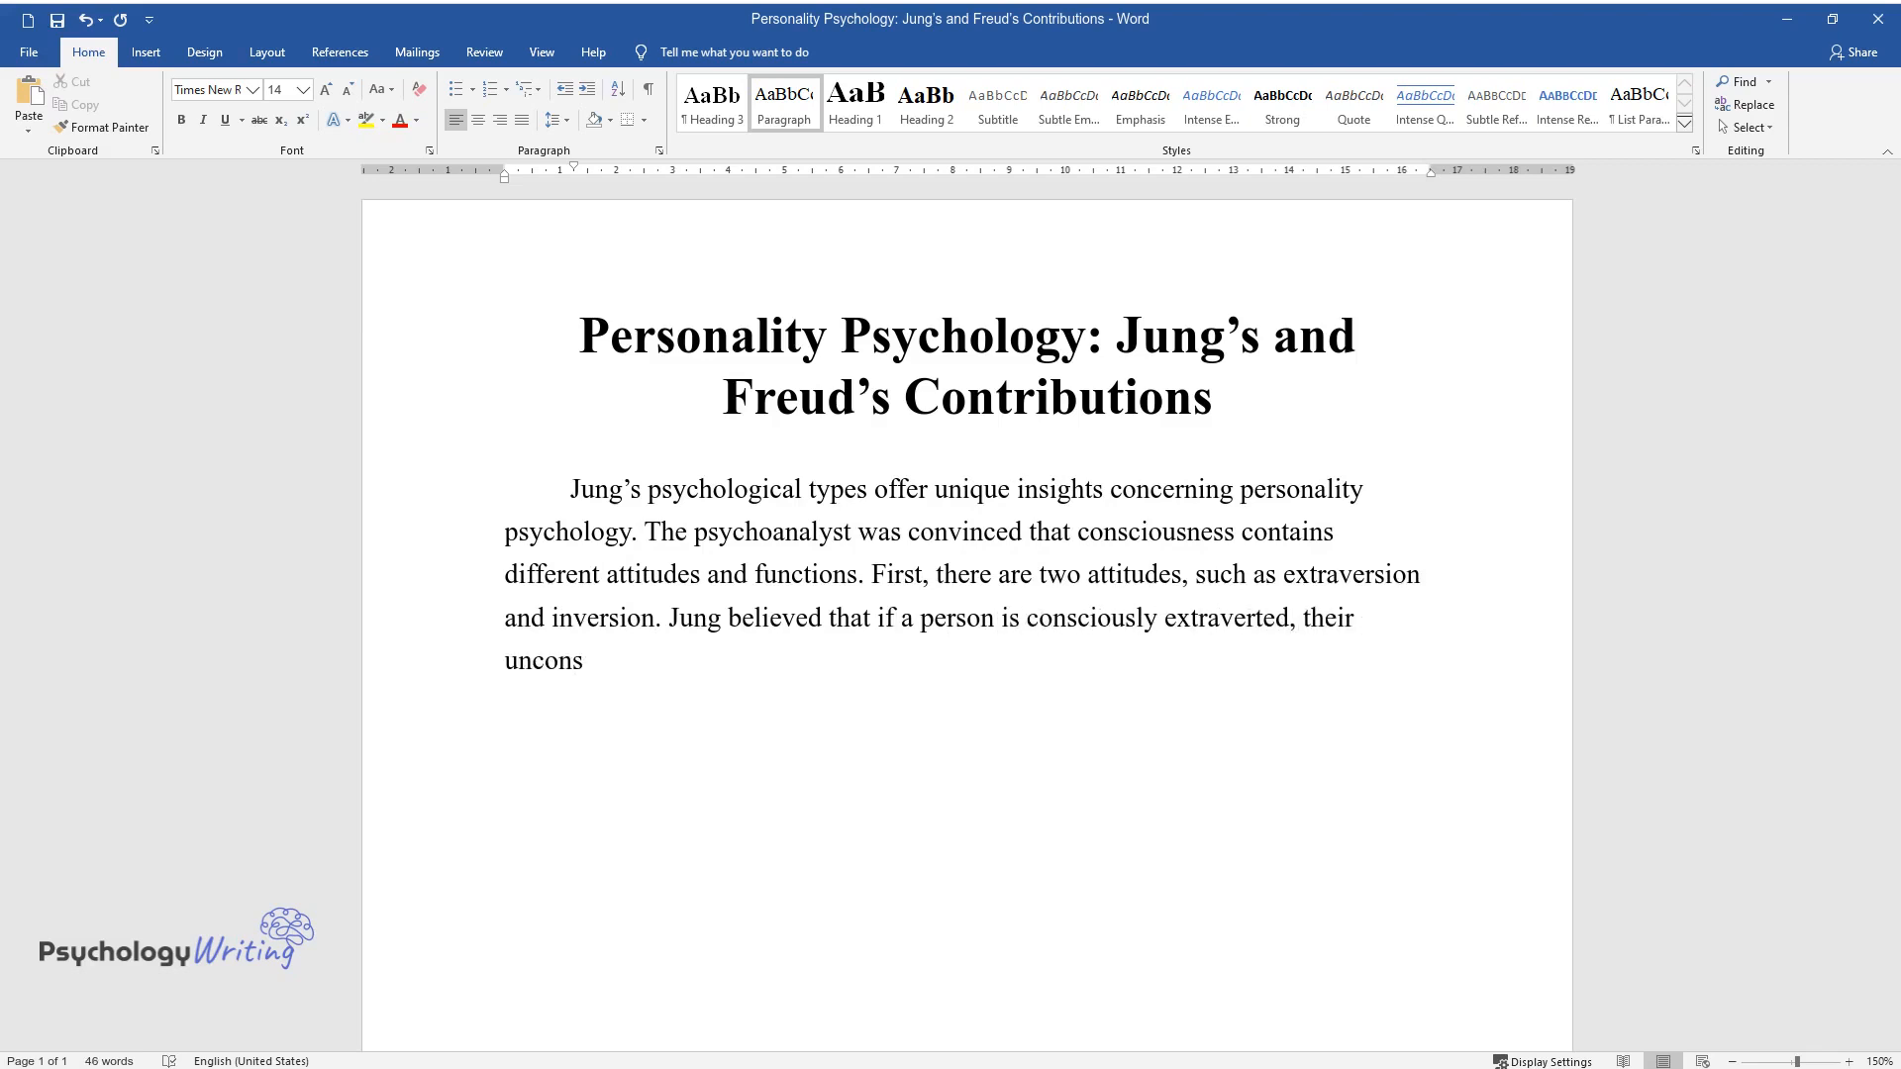
text(cious tendencies are introverted.)
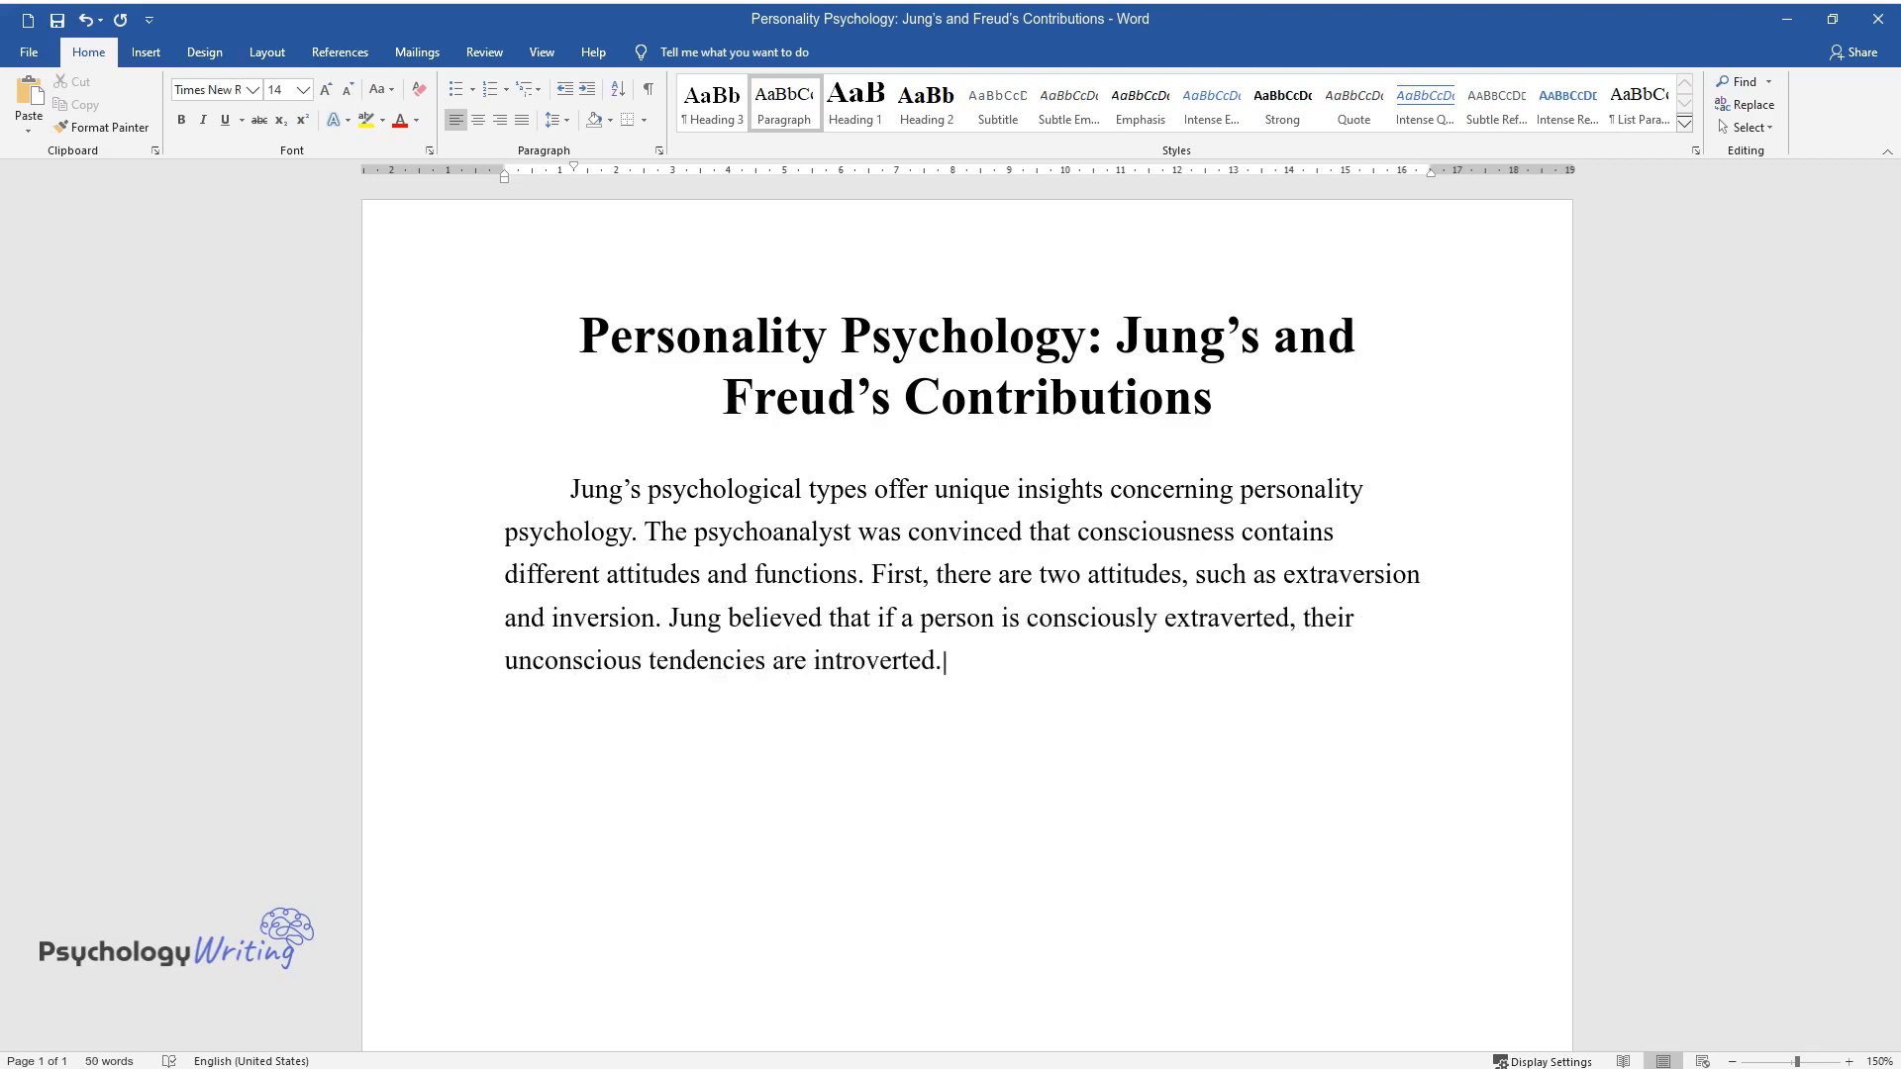
text(Extraverted individuals mostly c)
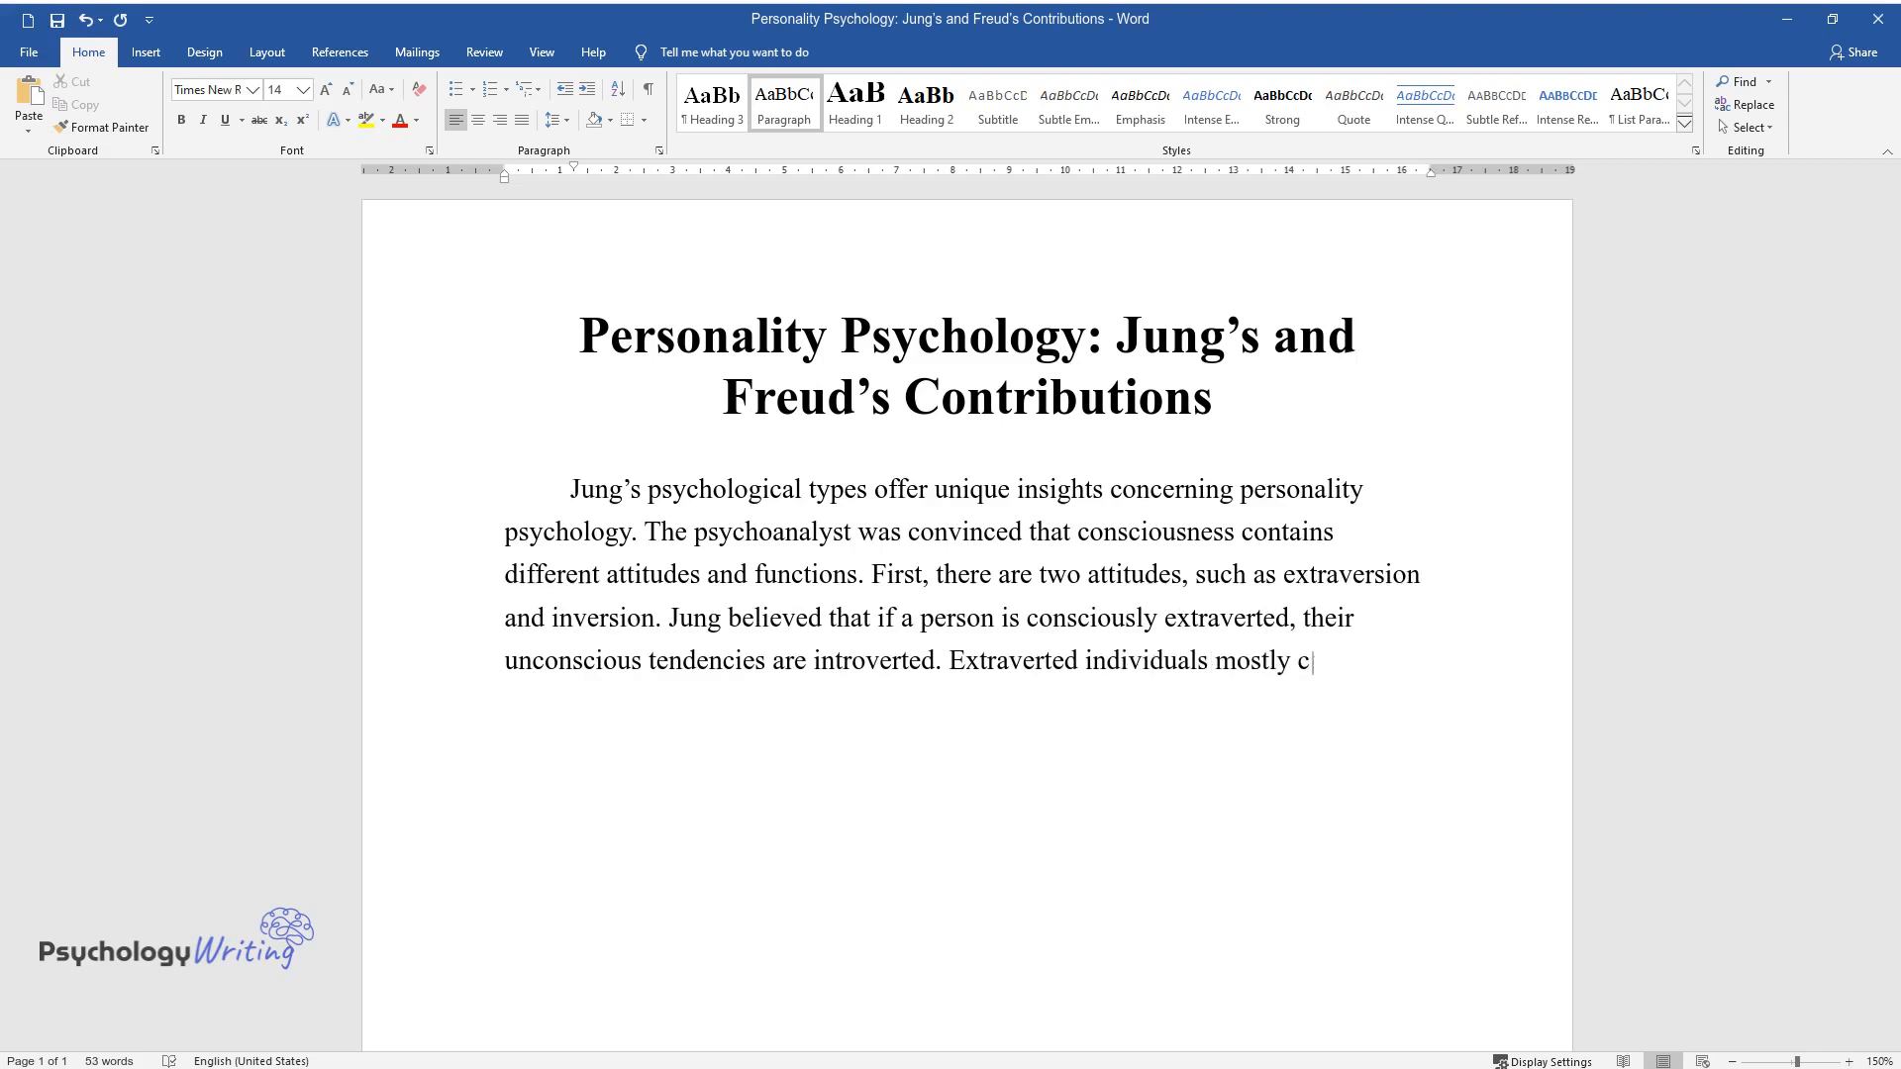
text(oncentrate their attention on the)
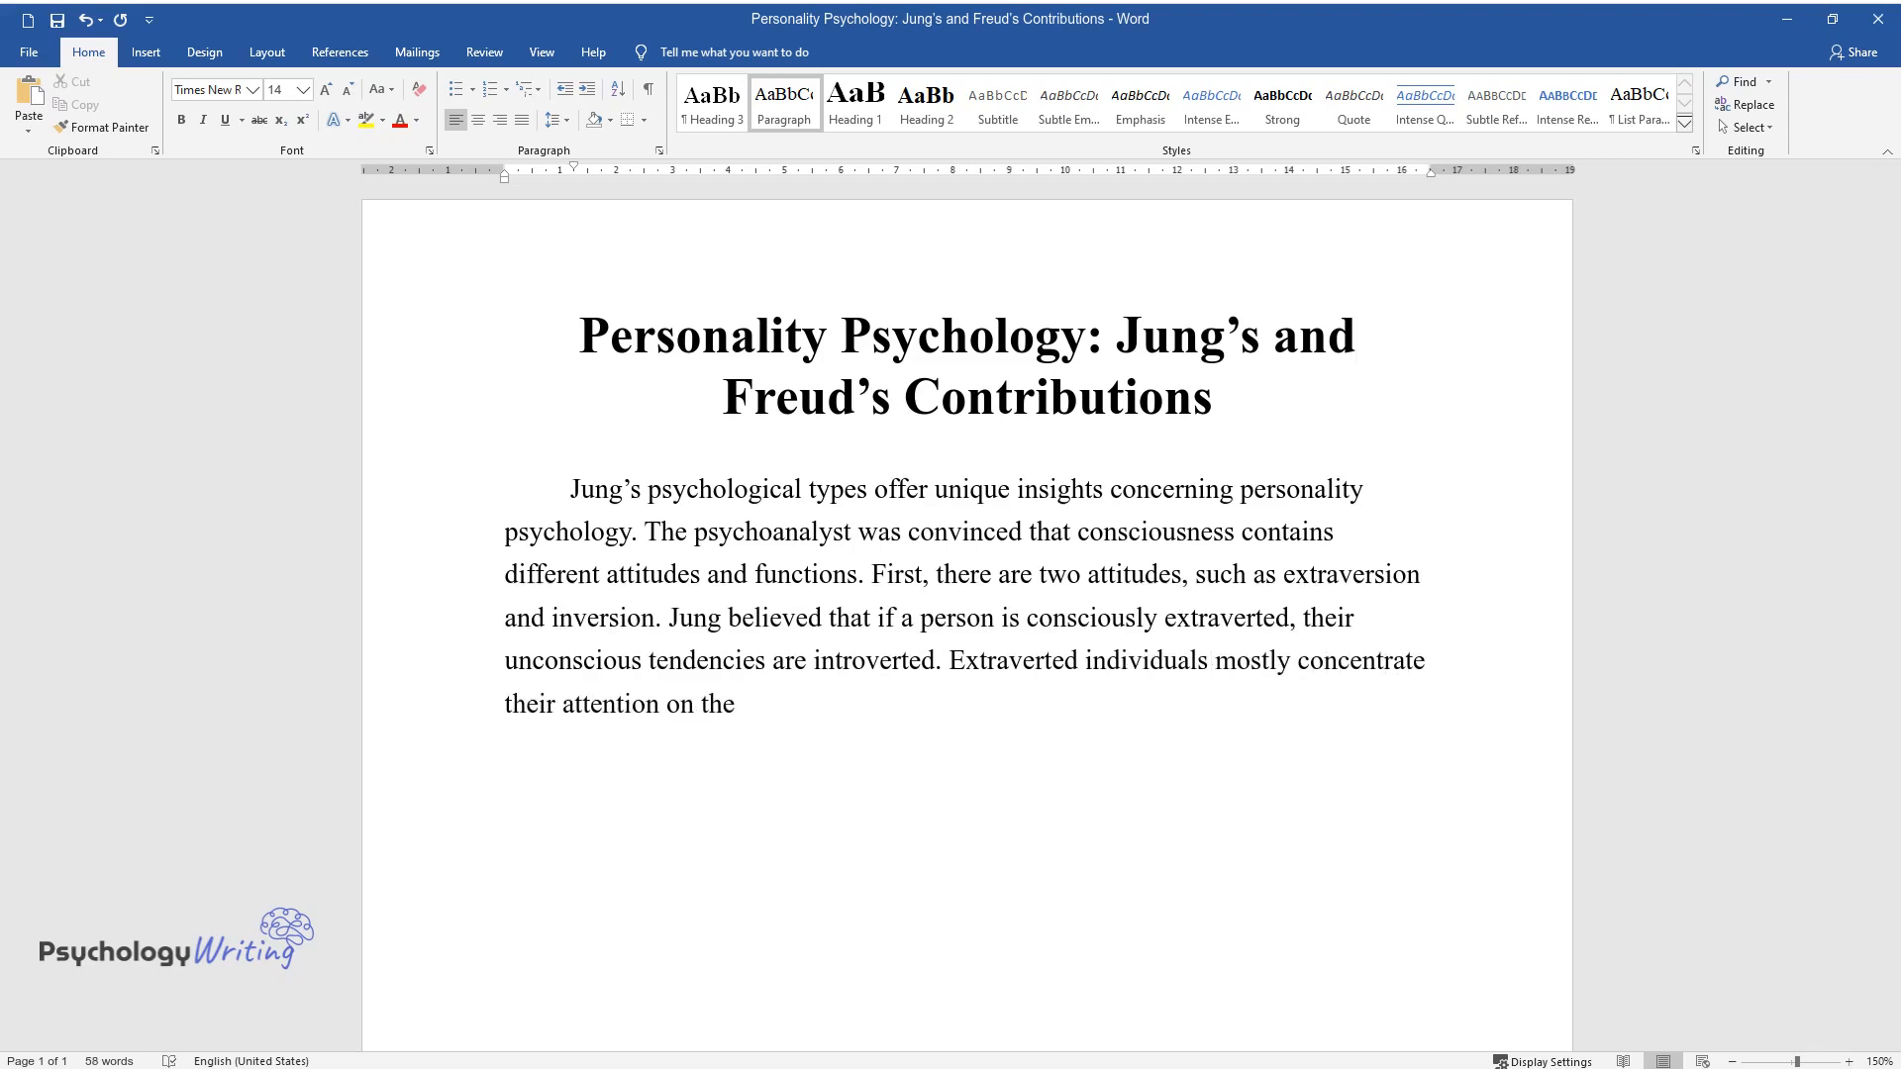
text(outer world, other people, and material things, while those)
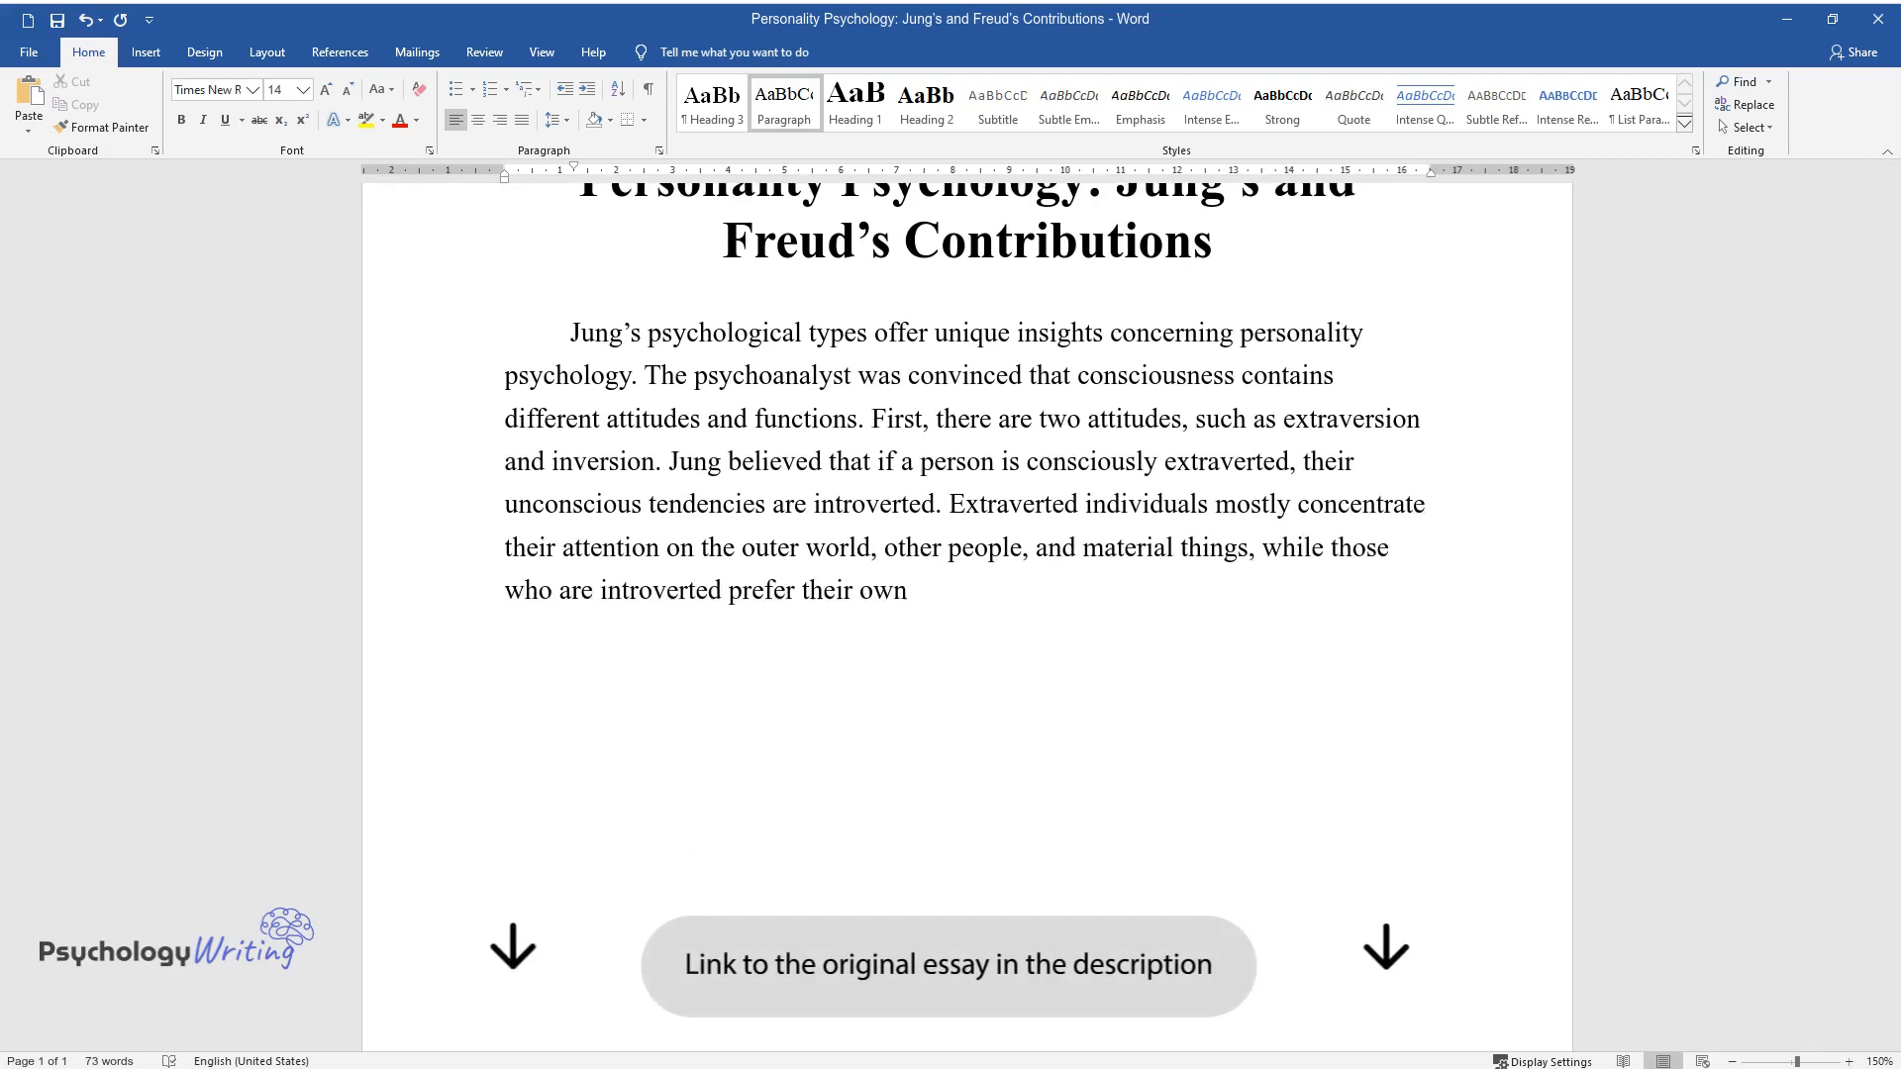
text(inner world, thoughts, emotions,)
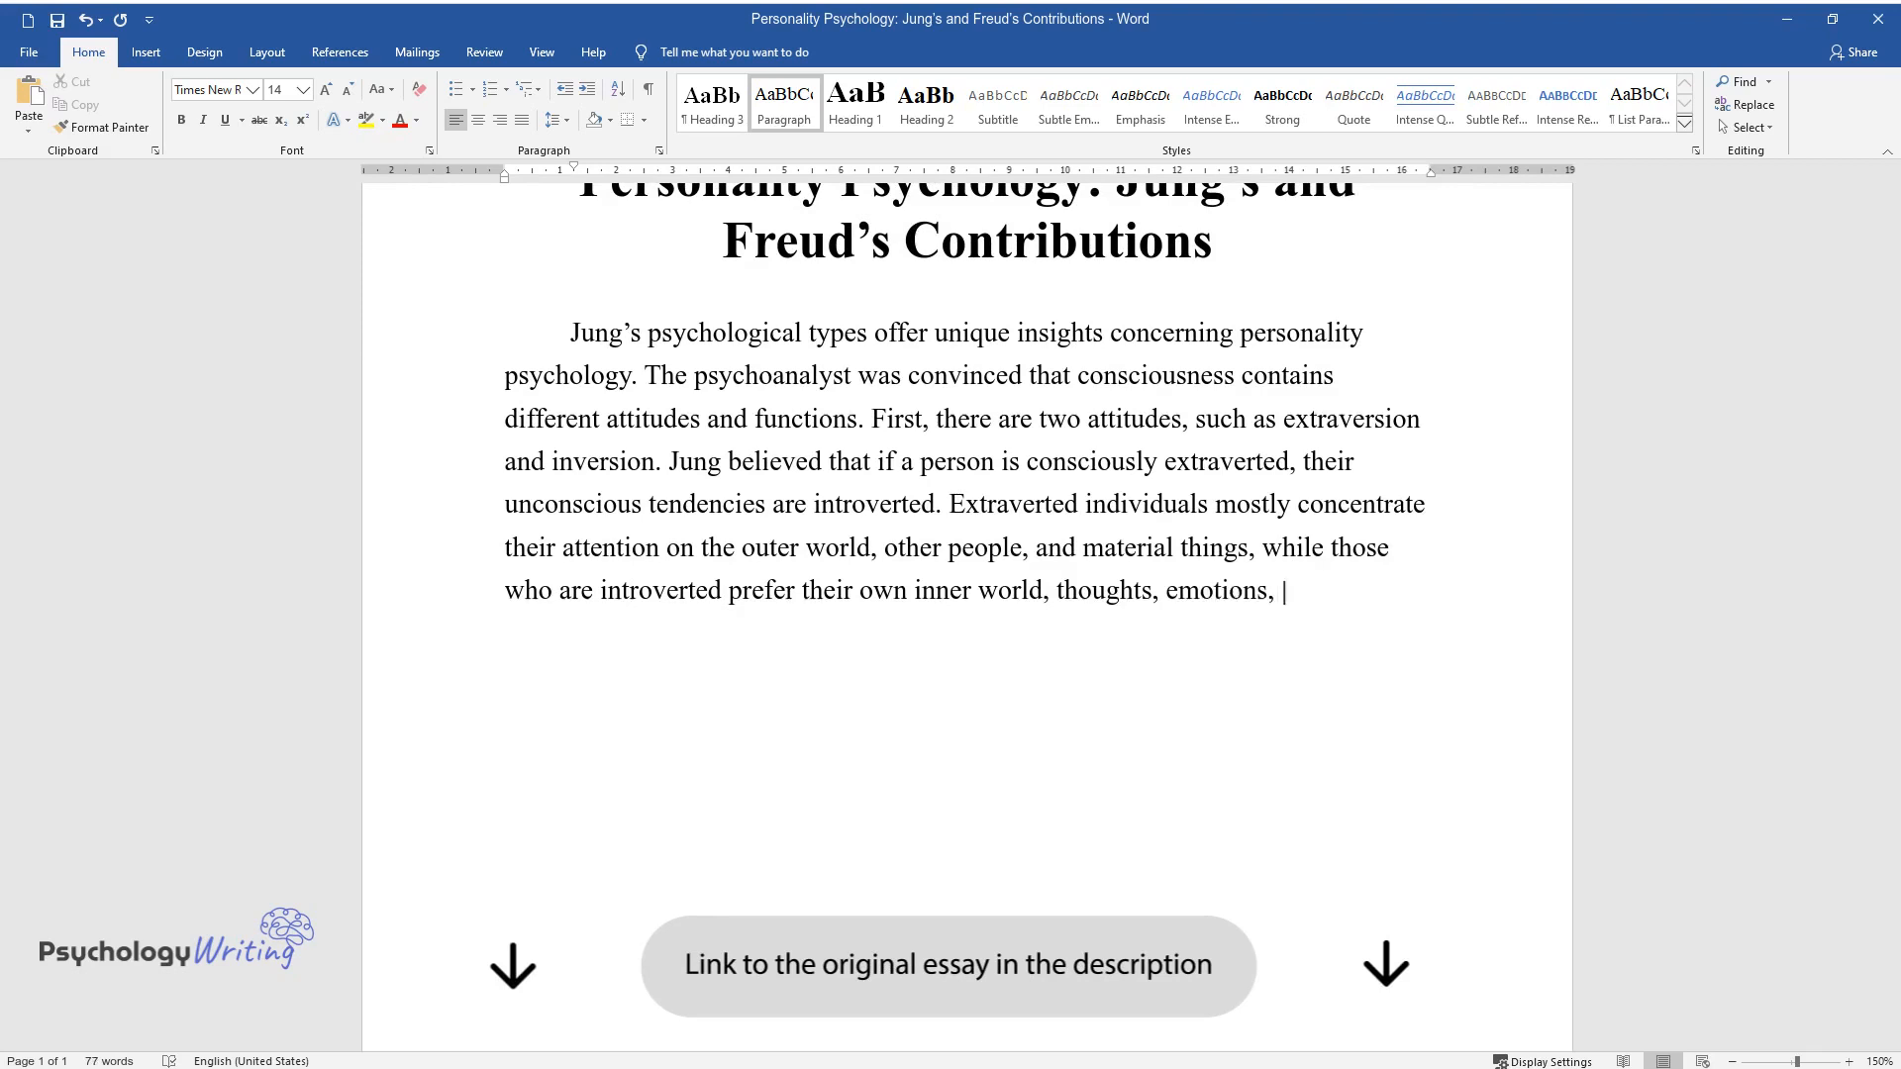
text(impressions, and ideas. The ways)
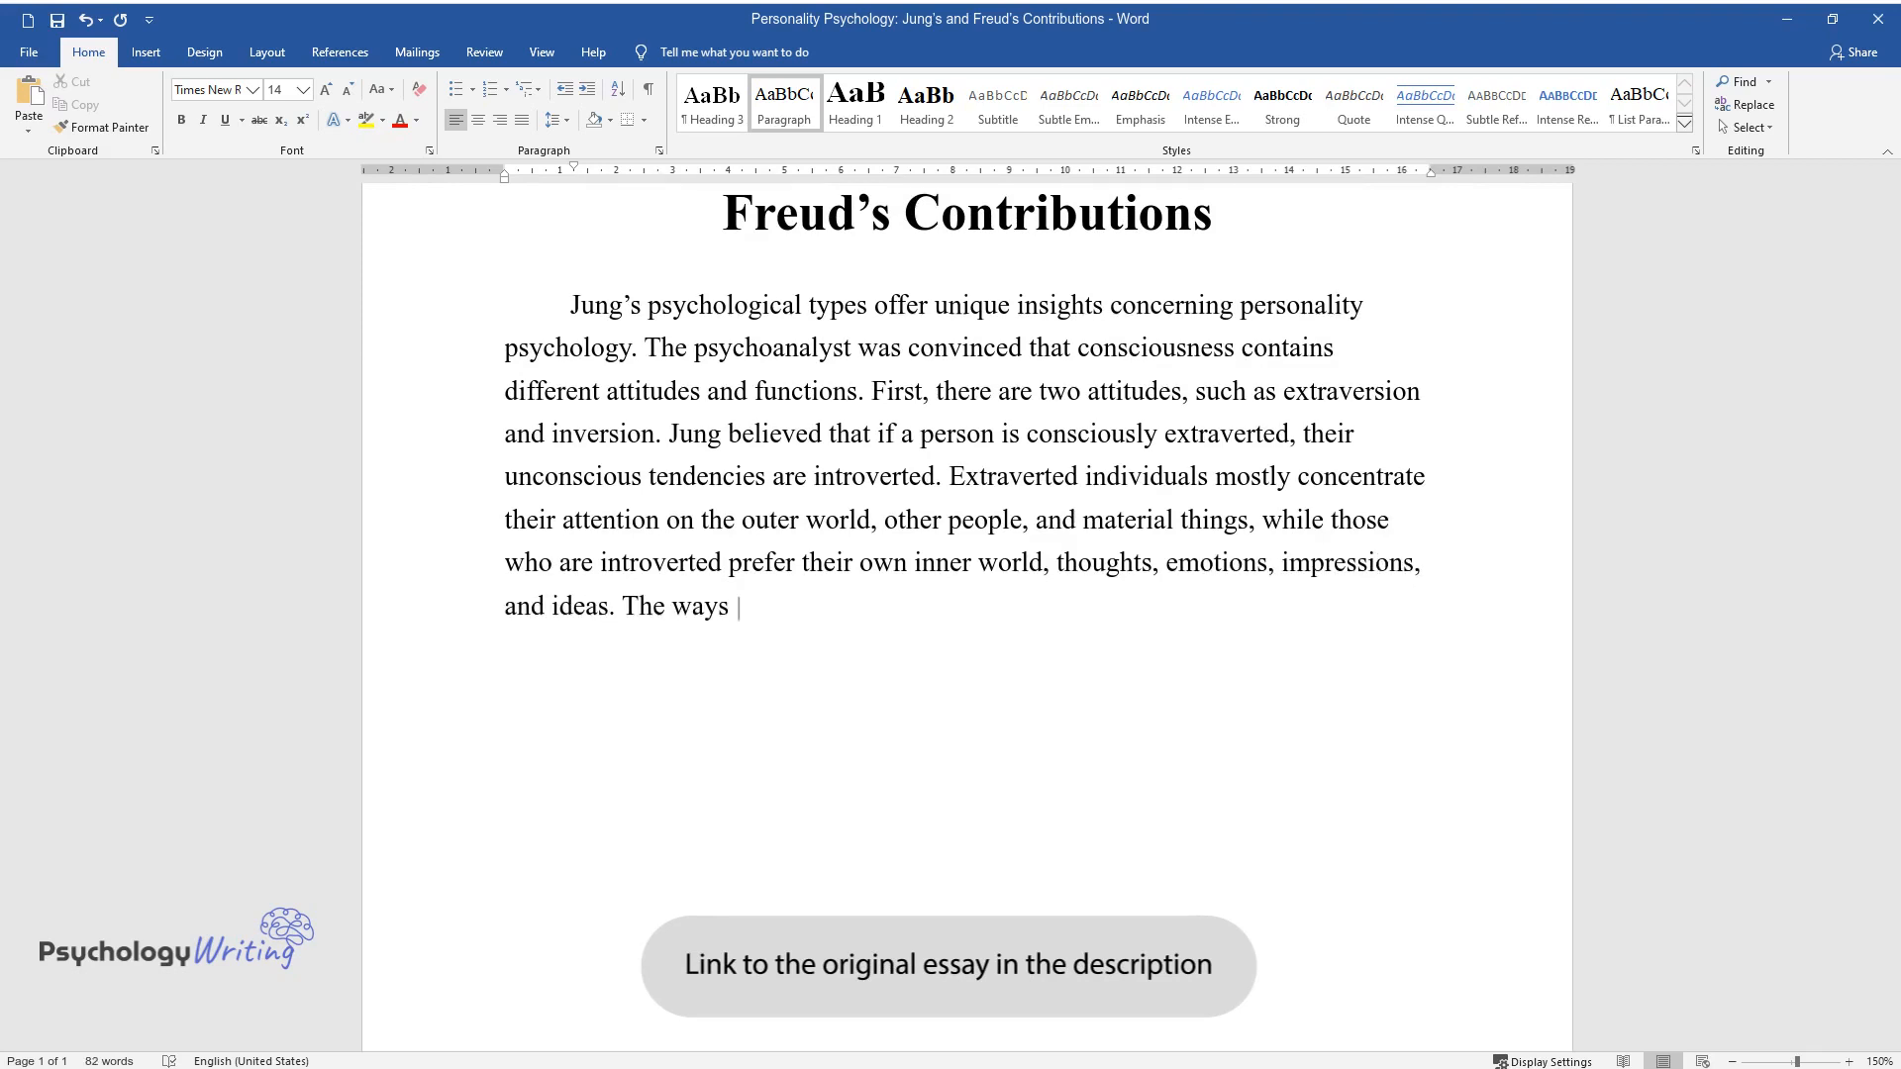
text(they perceive various issues and)
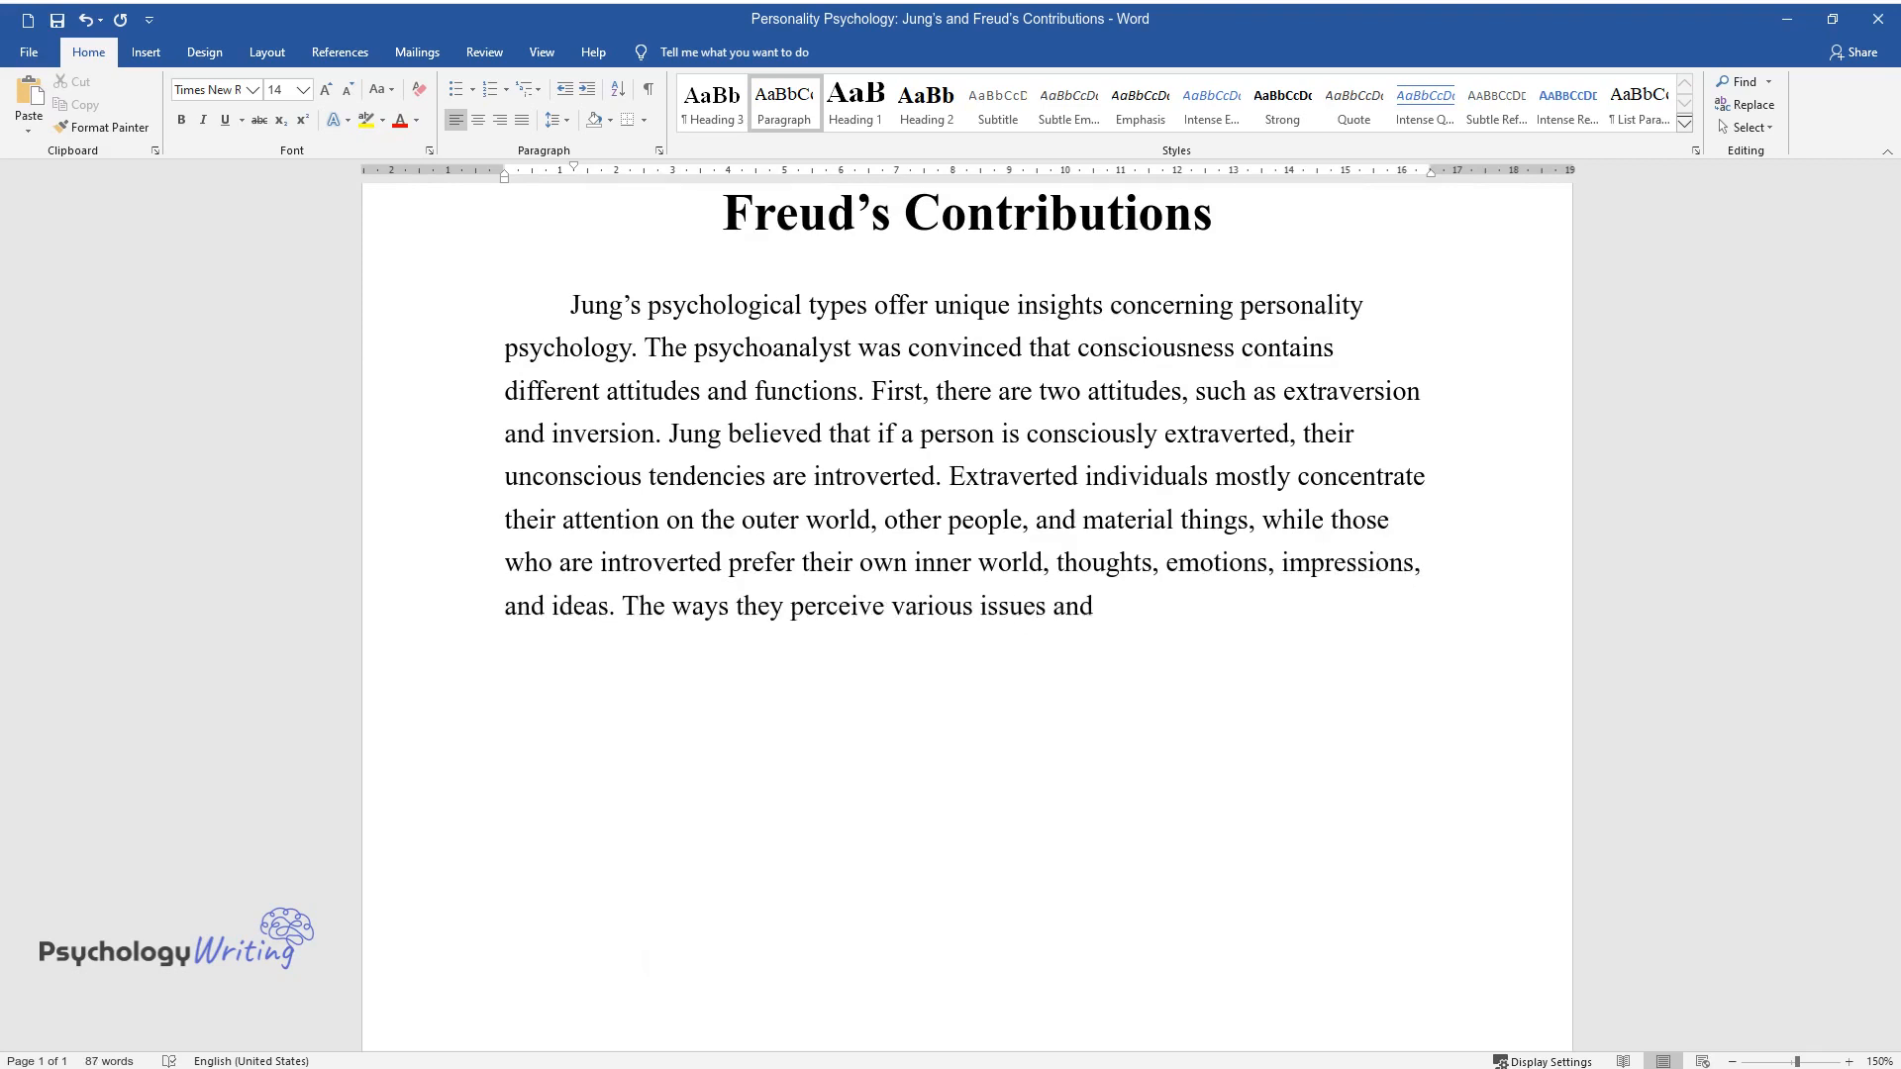
text(their lifestyles are often entirely different.)
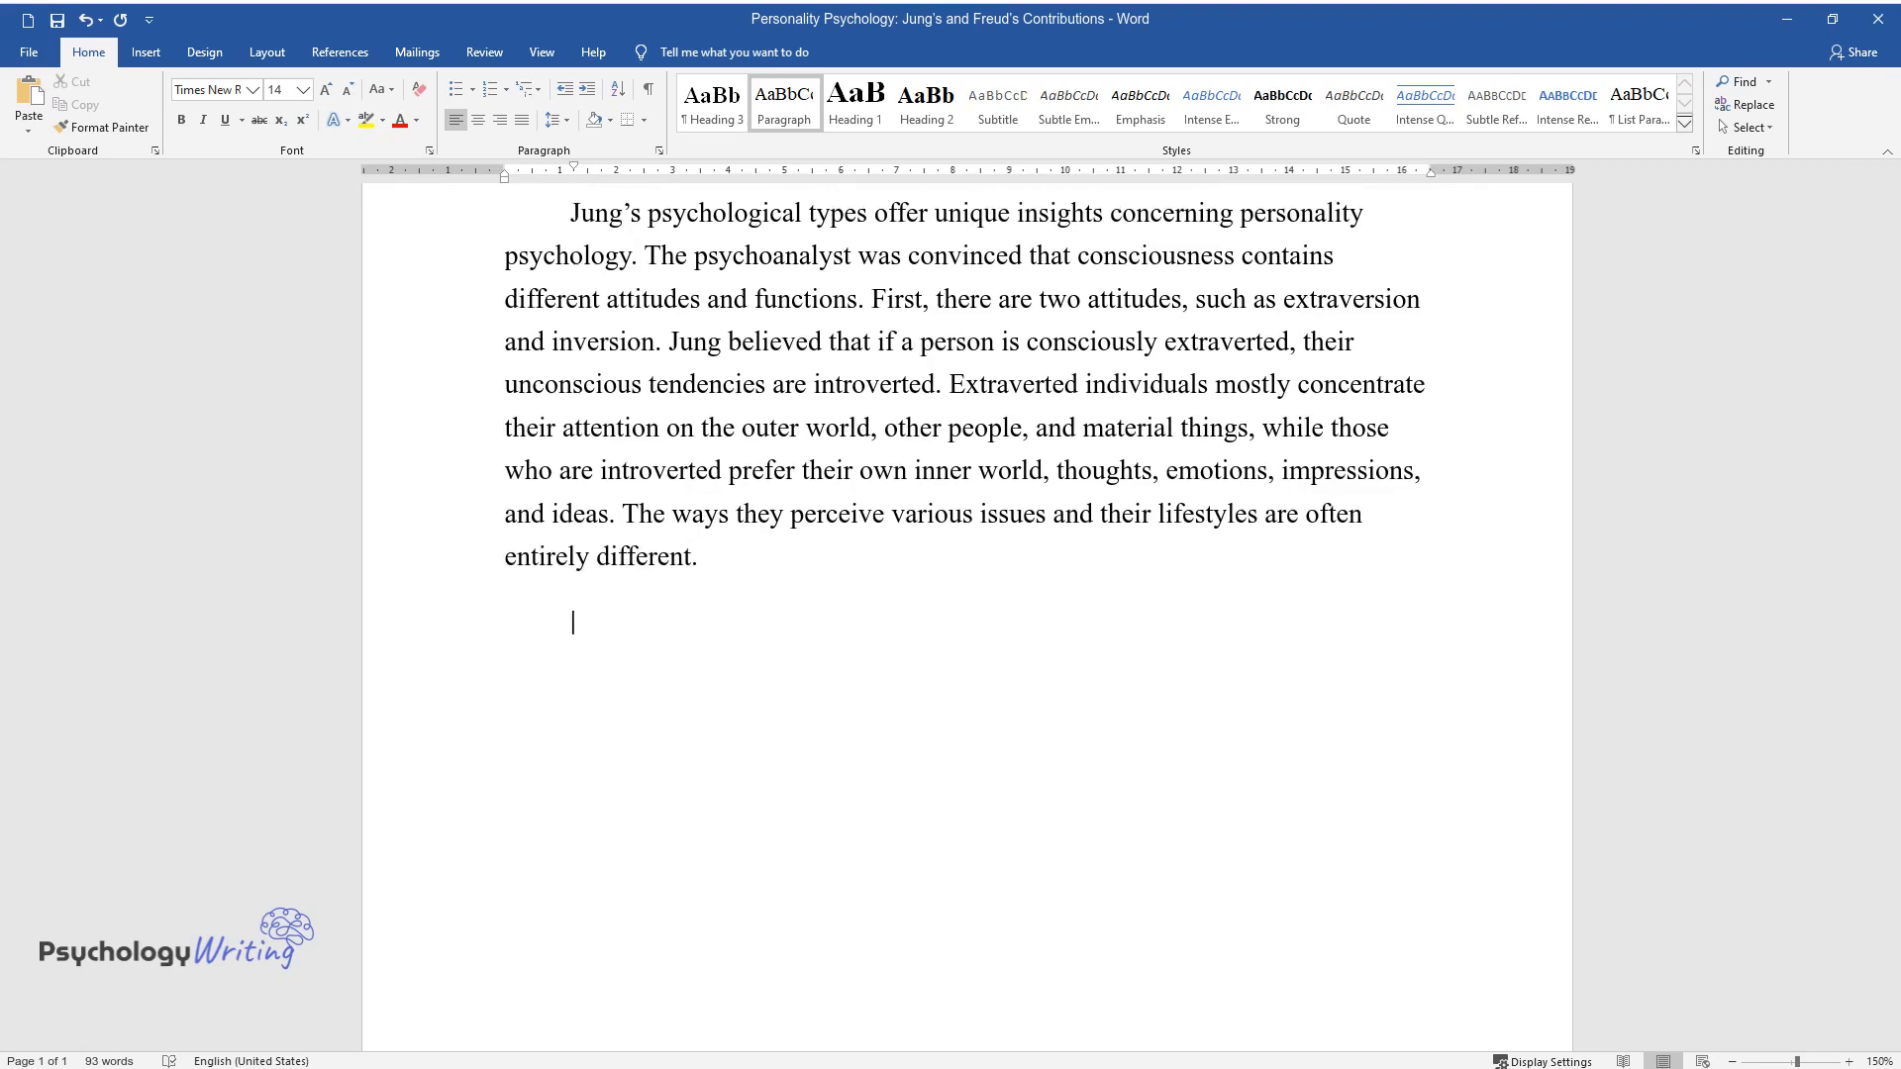
text(Furthermore, Jung identified four functions of consciousness, such)
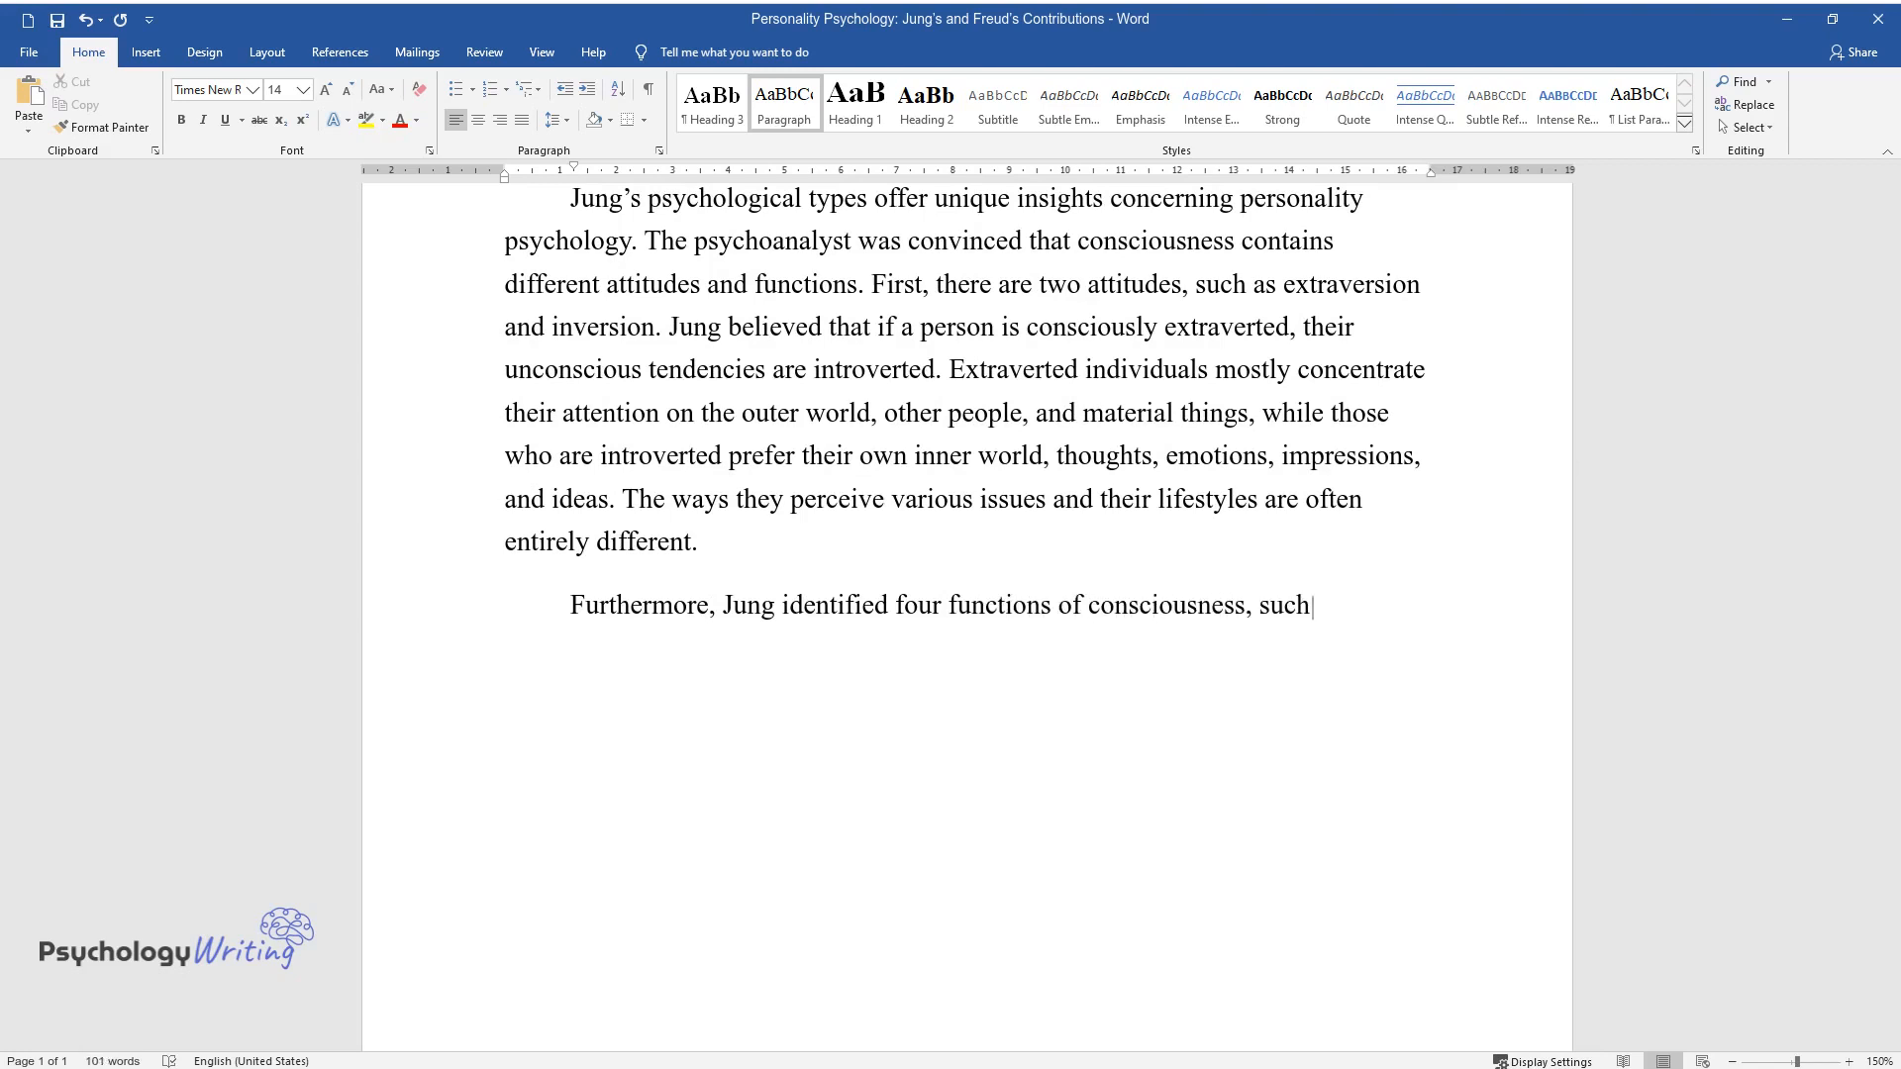
text(as sensation, intuition, feeling,)
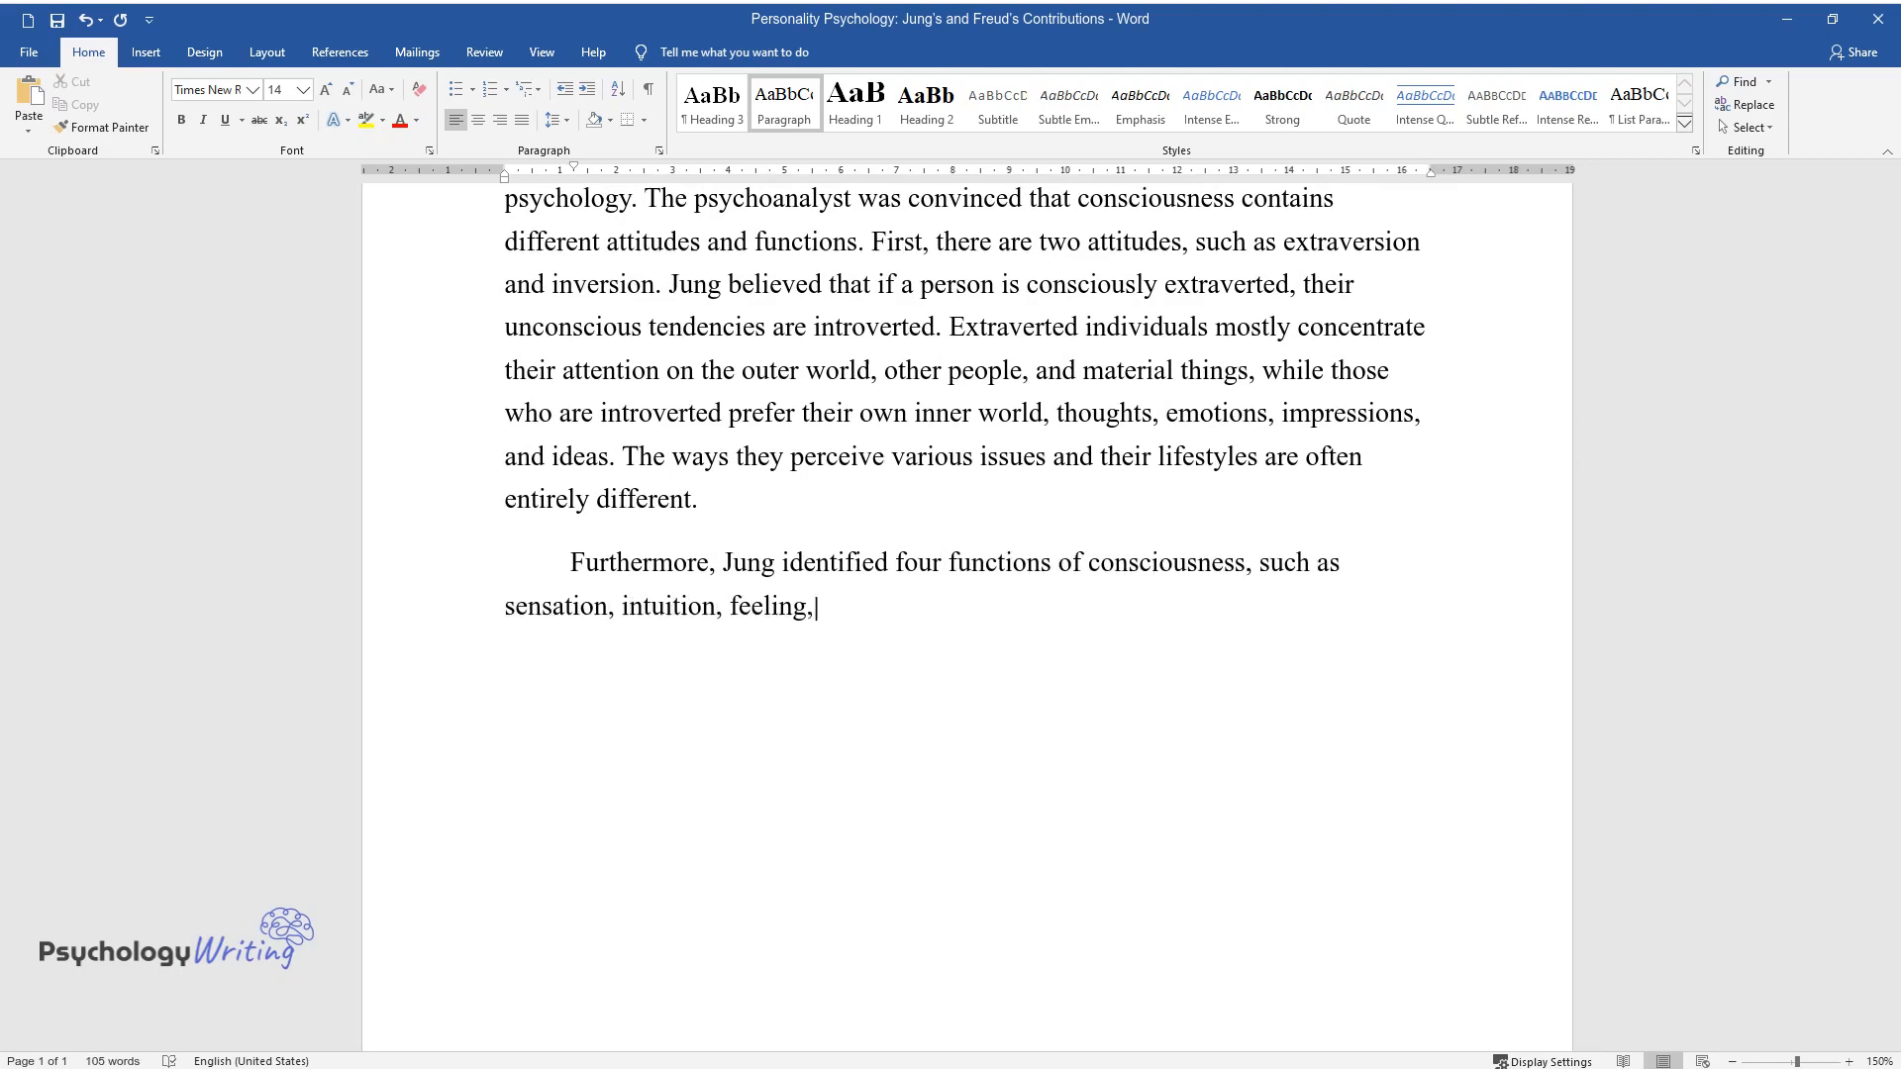
text(and thinking. He arranged them in two pairs)
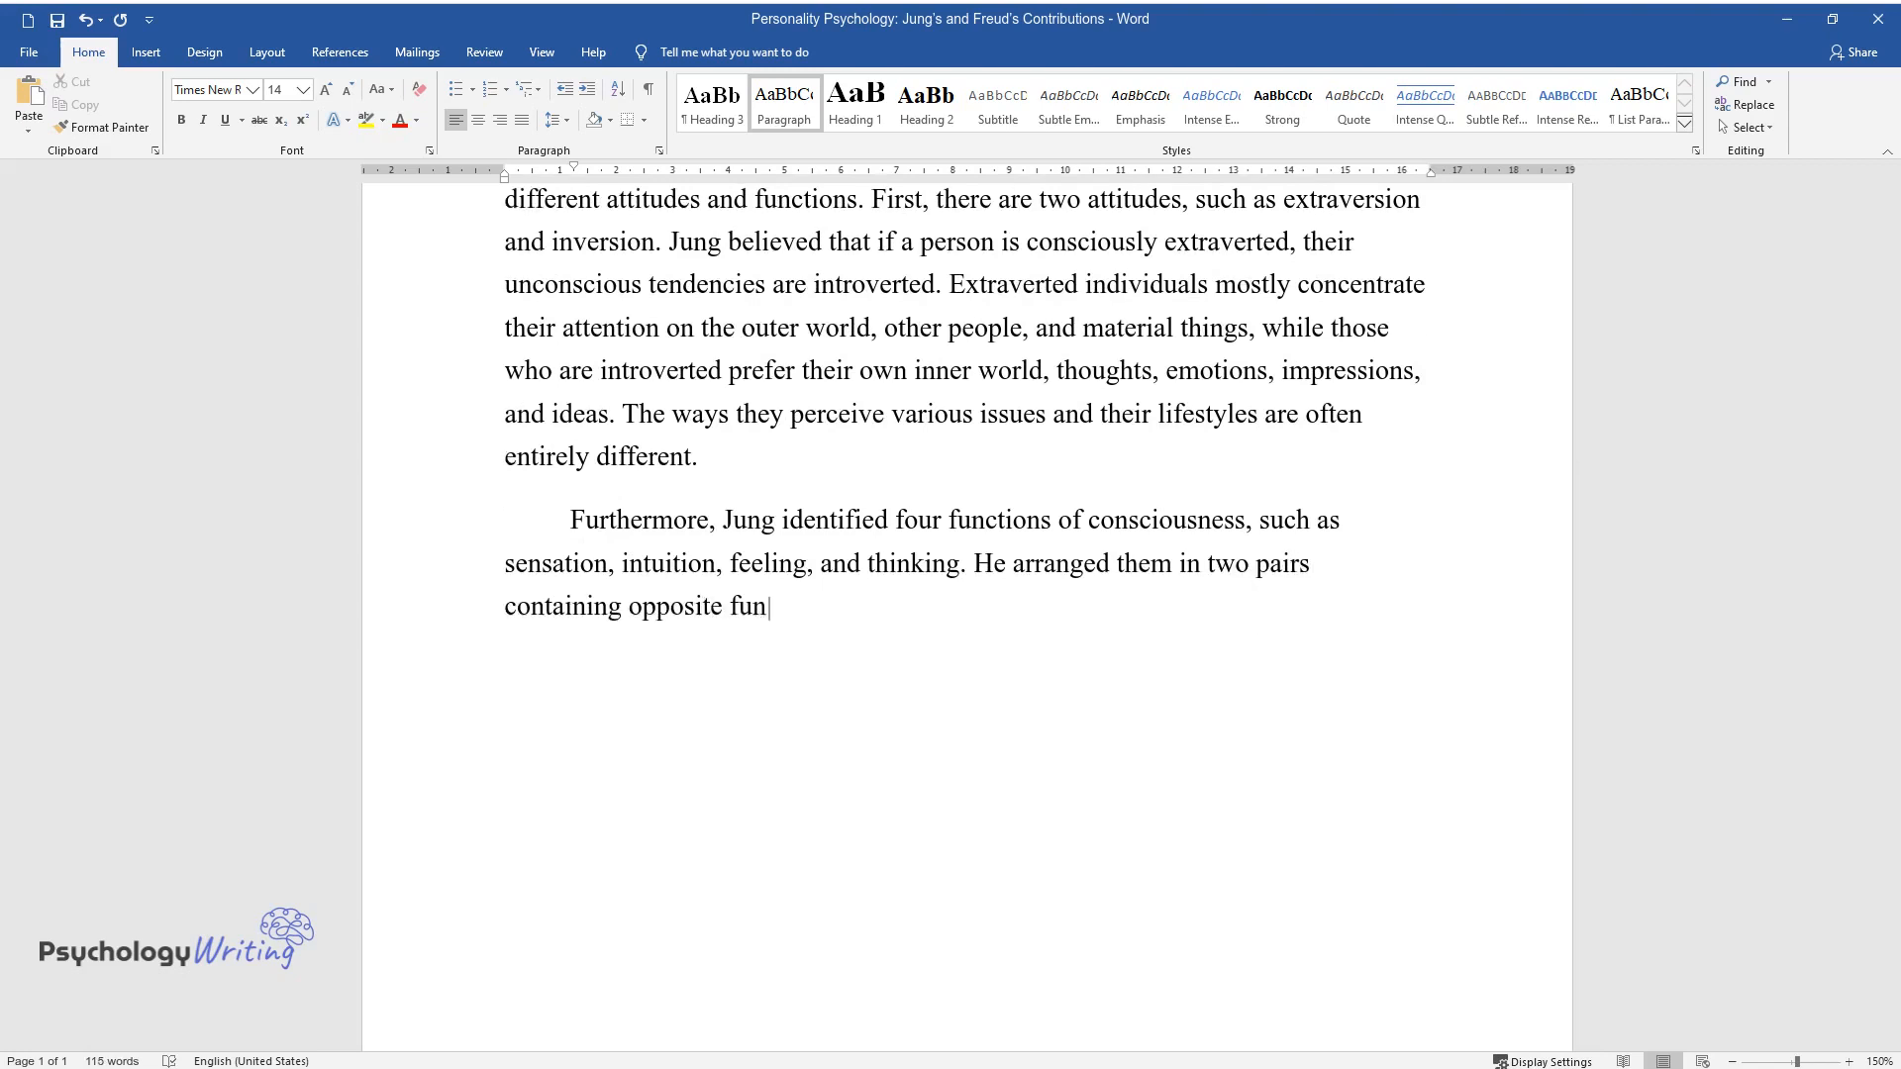
text(ctions: the former was perceiving)
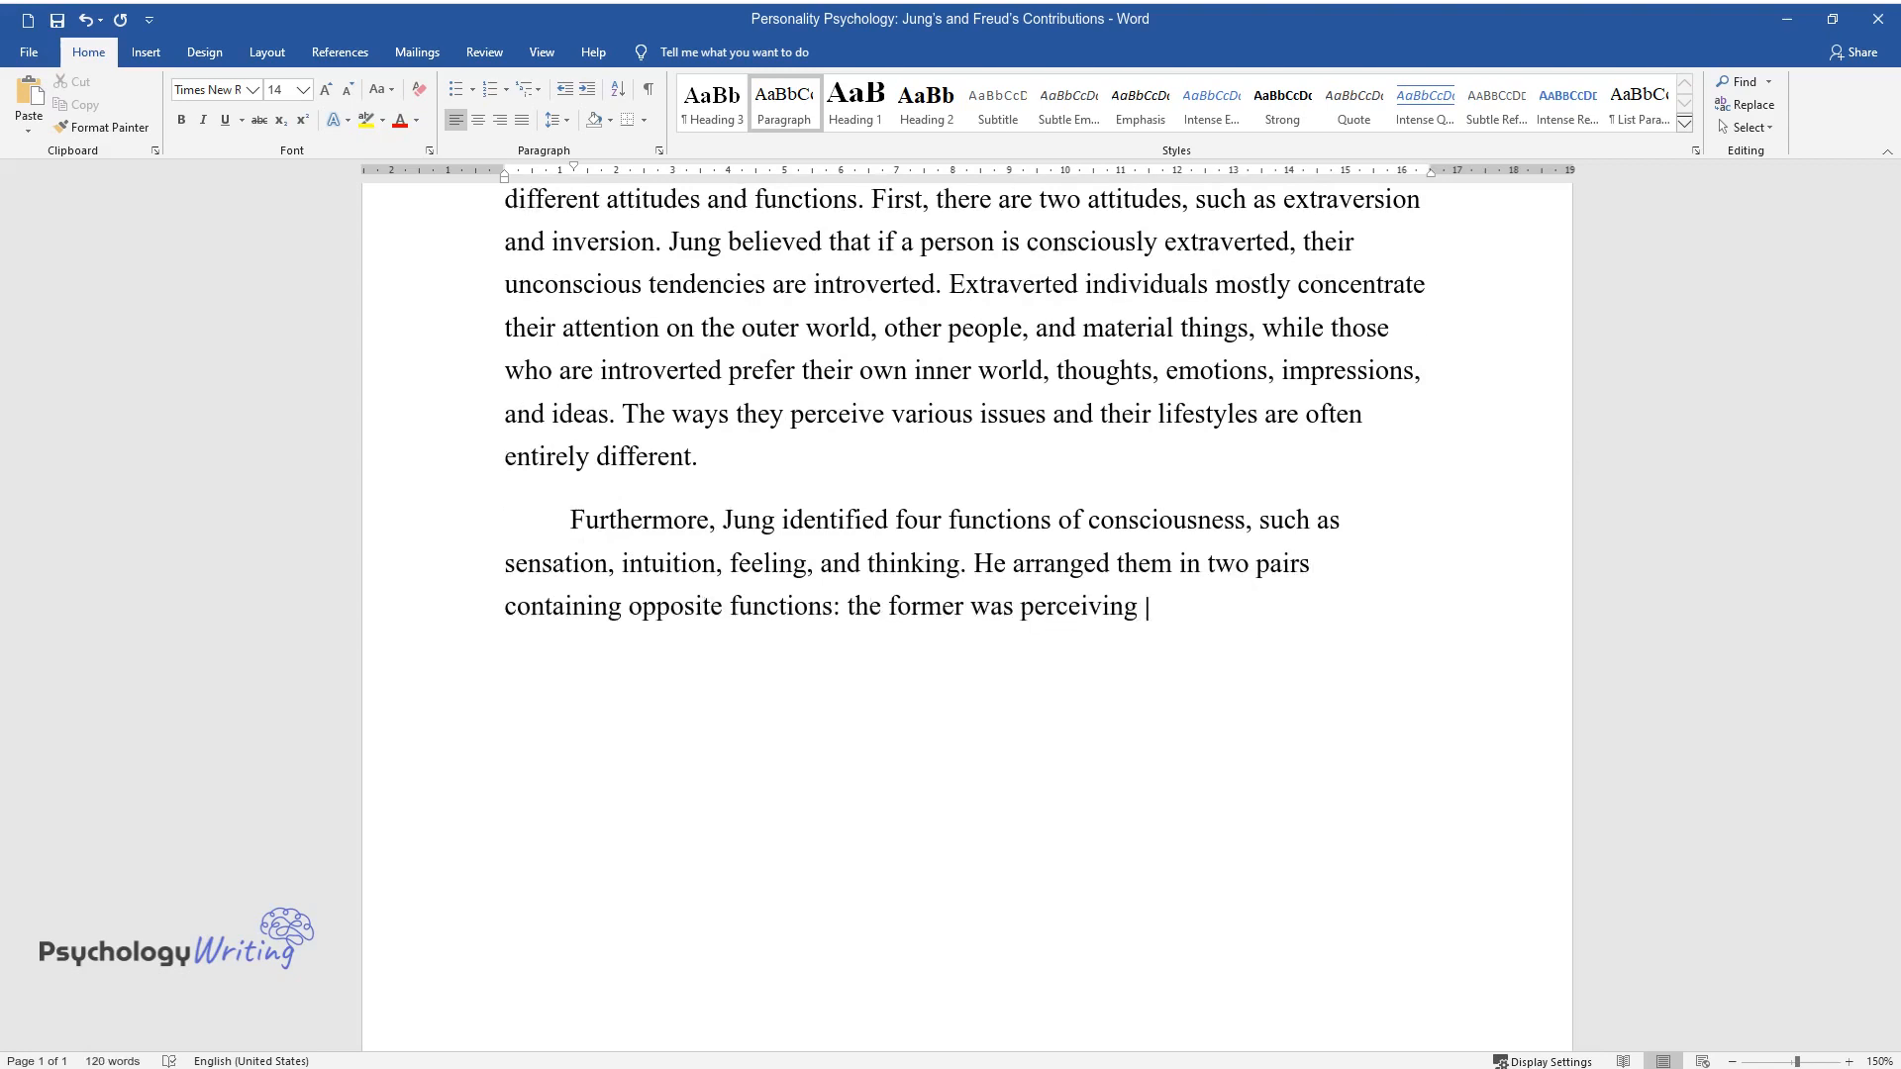
text(and included sensation and intuiti)
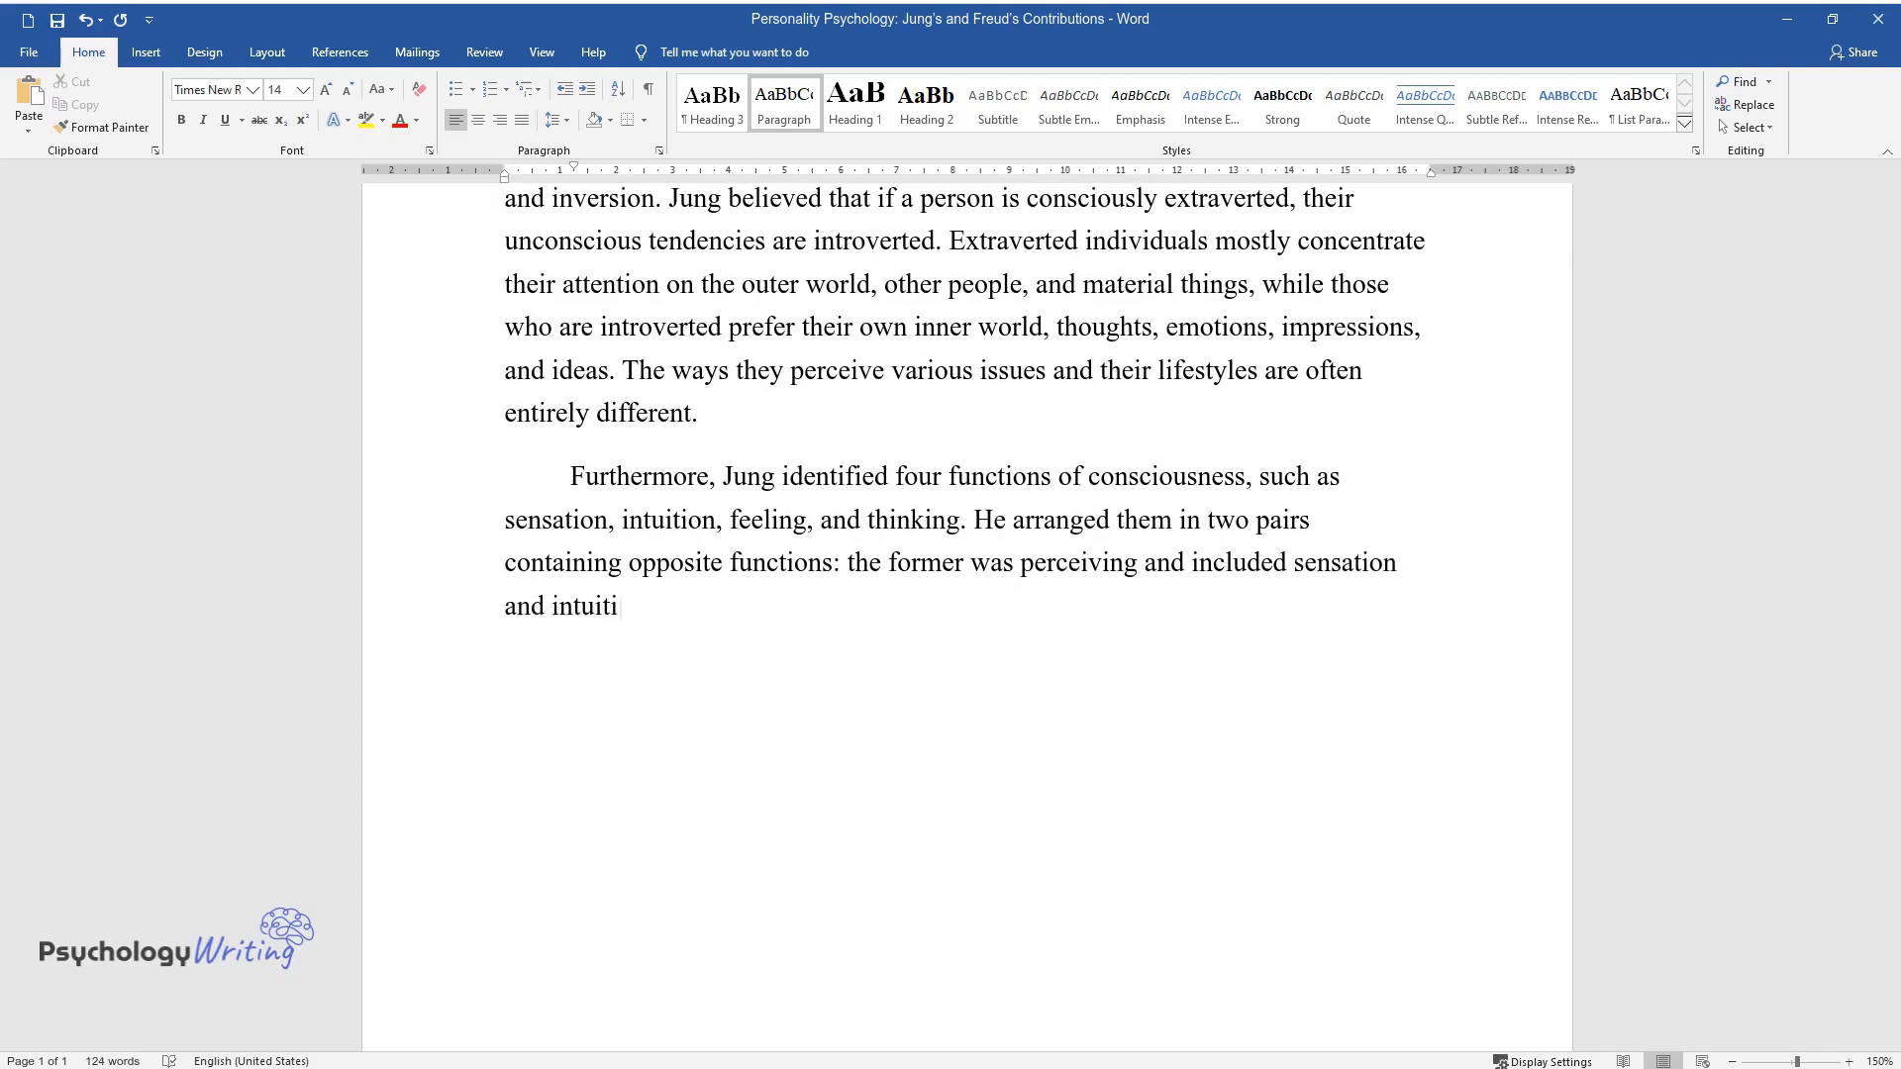
text(on, and the latter was judging and)
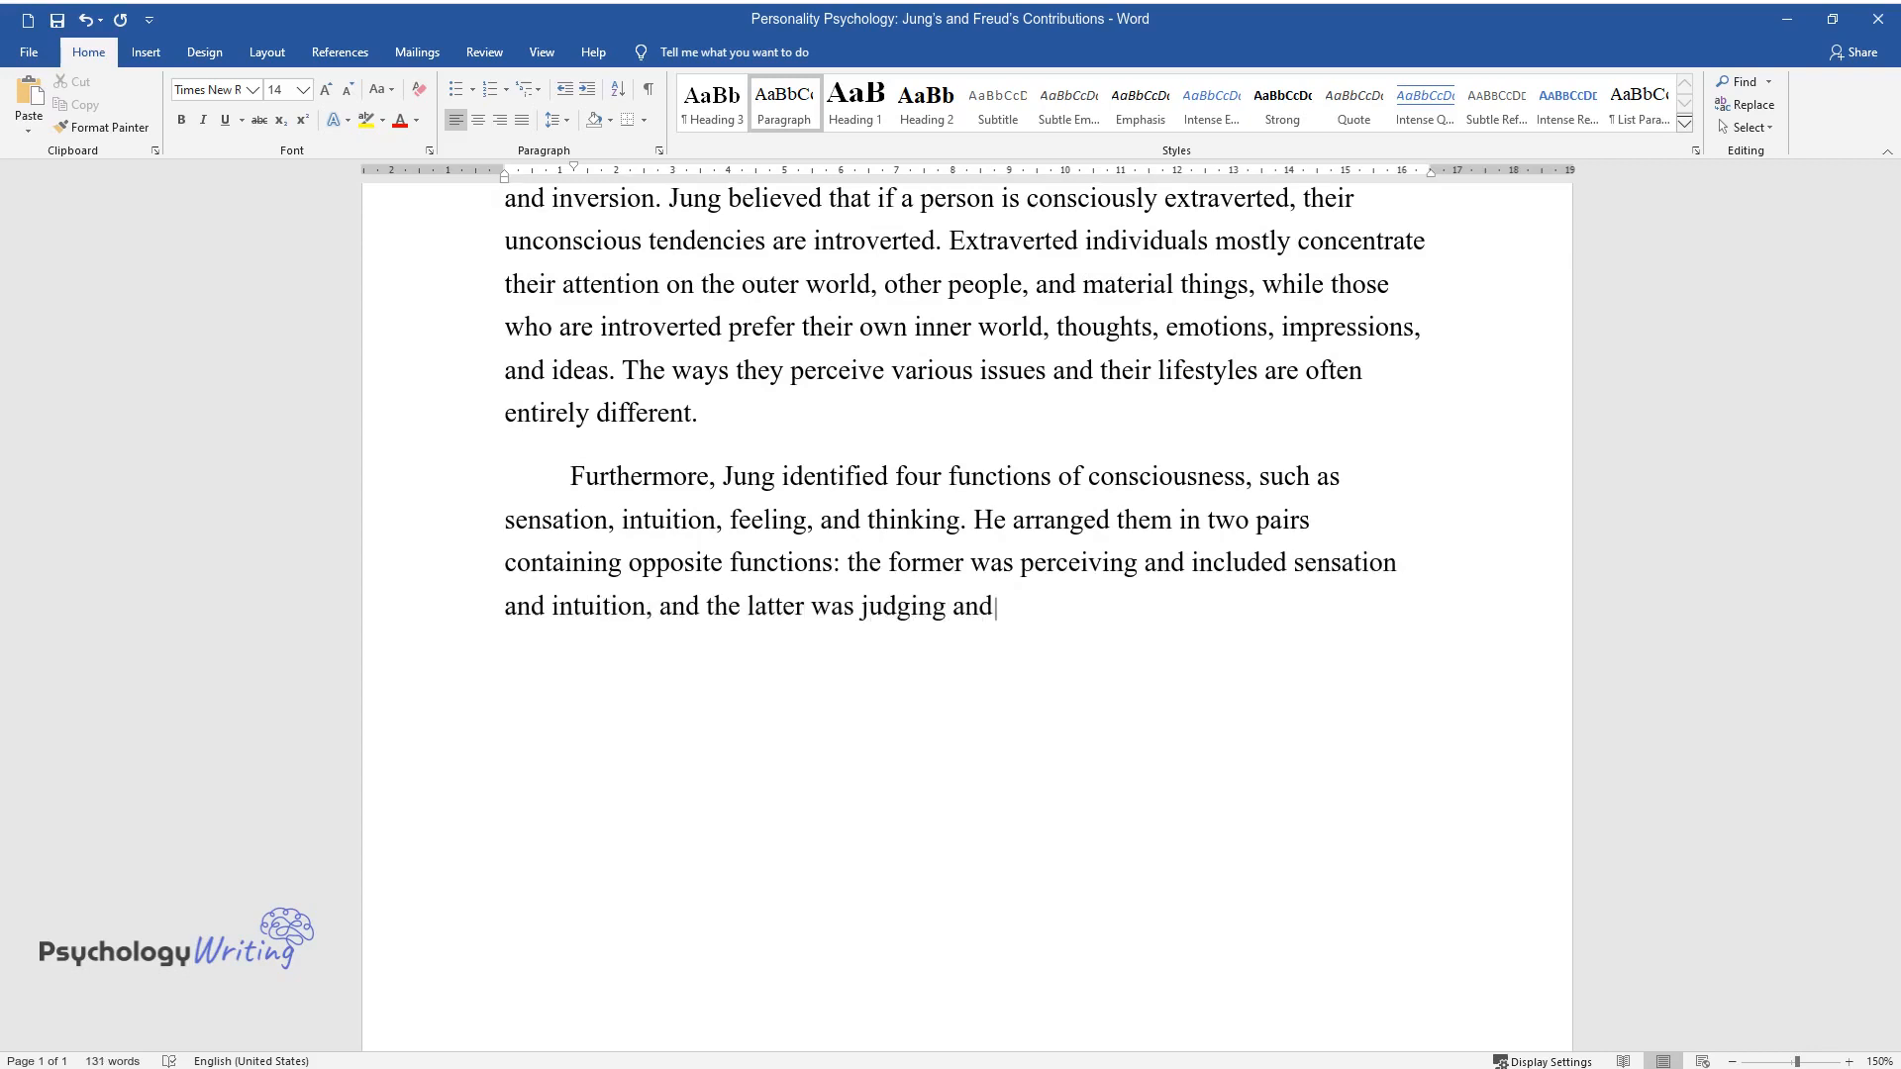
text(covered thinking and feeling. Be)
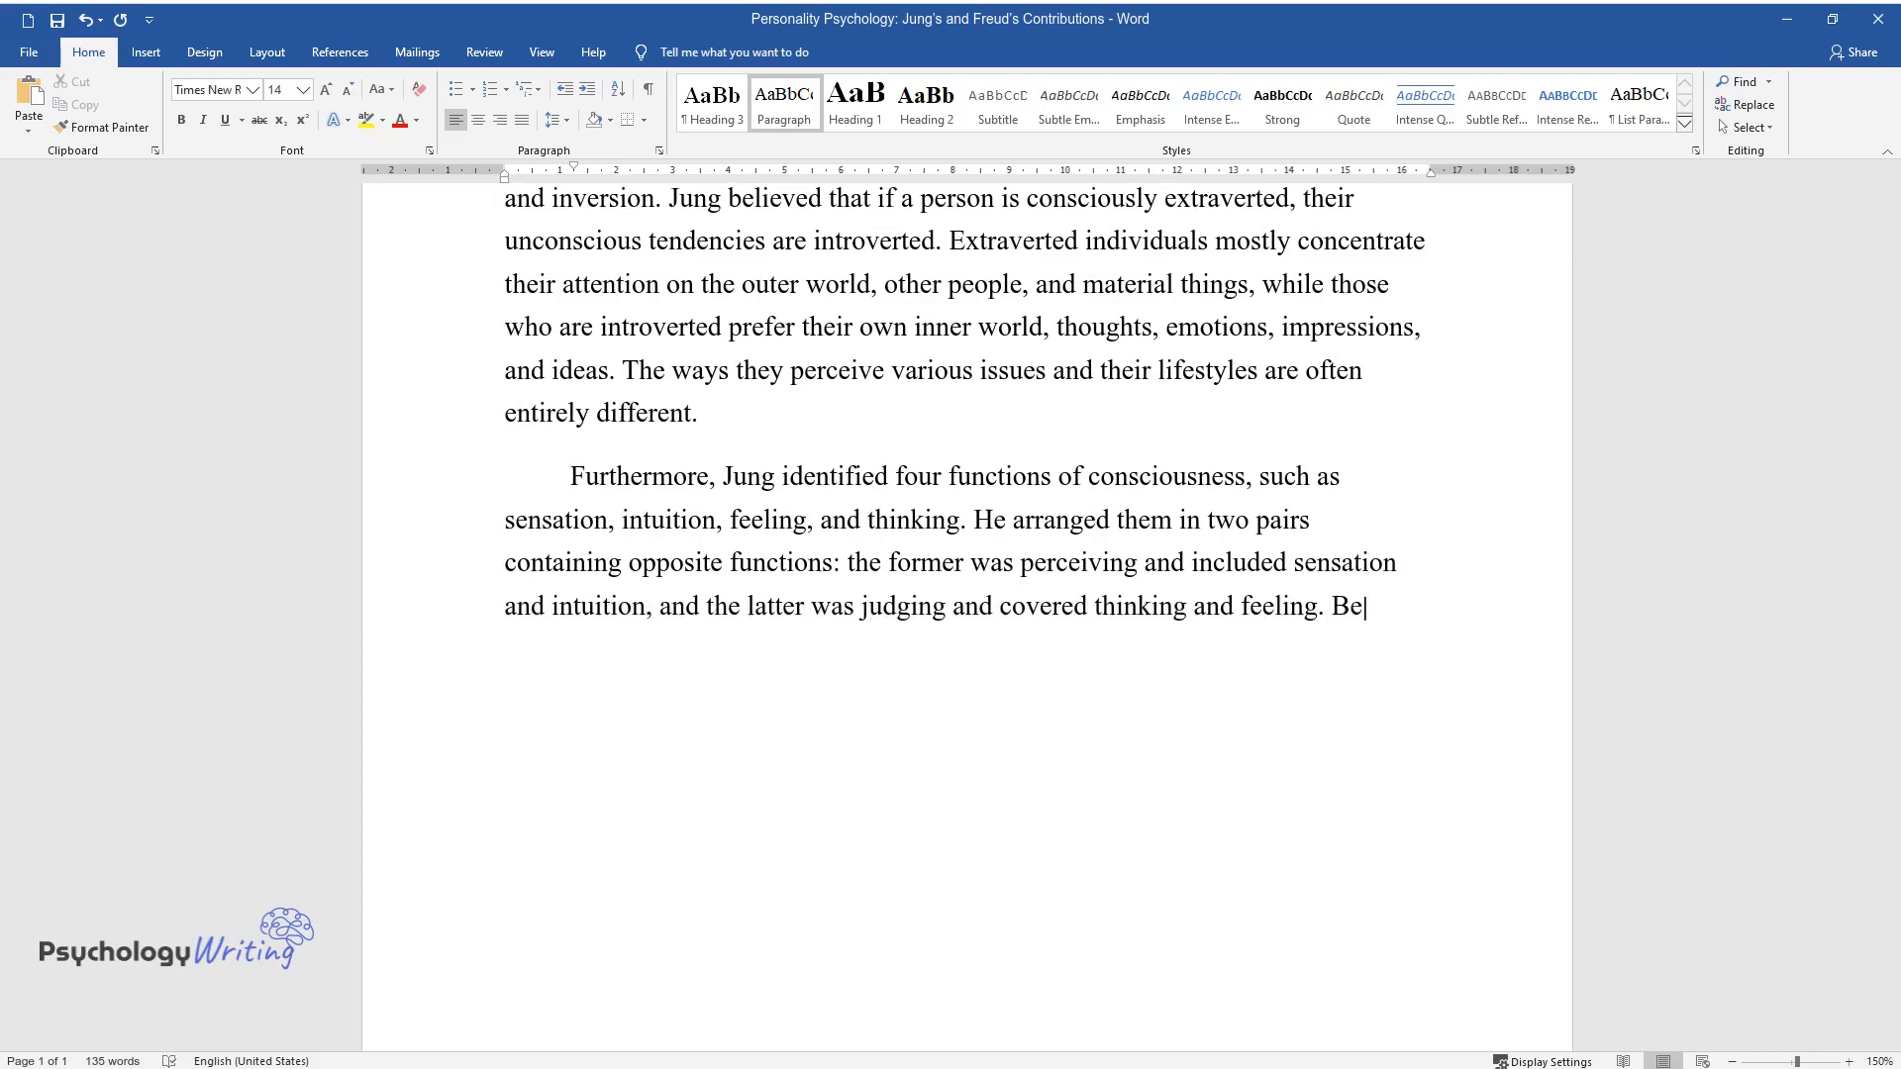
text(sides, Jung combined both attitude)
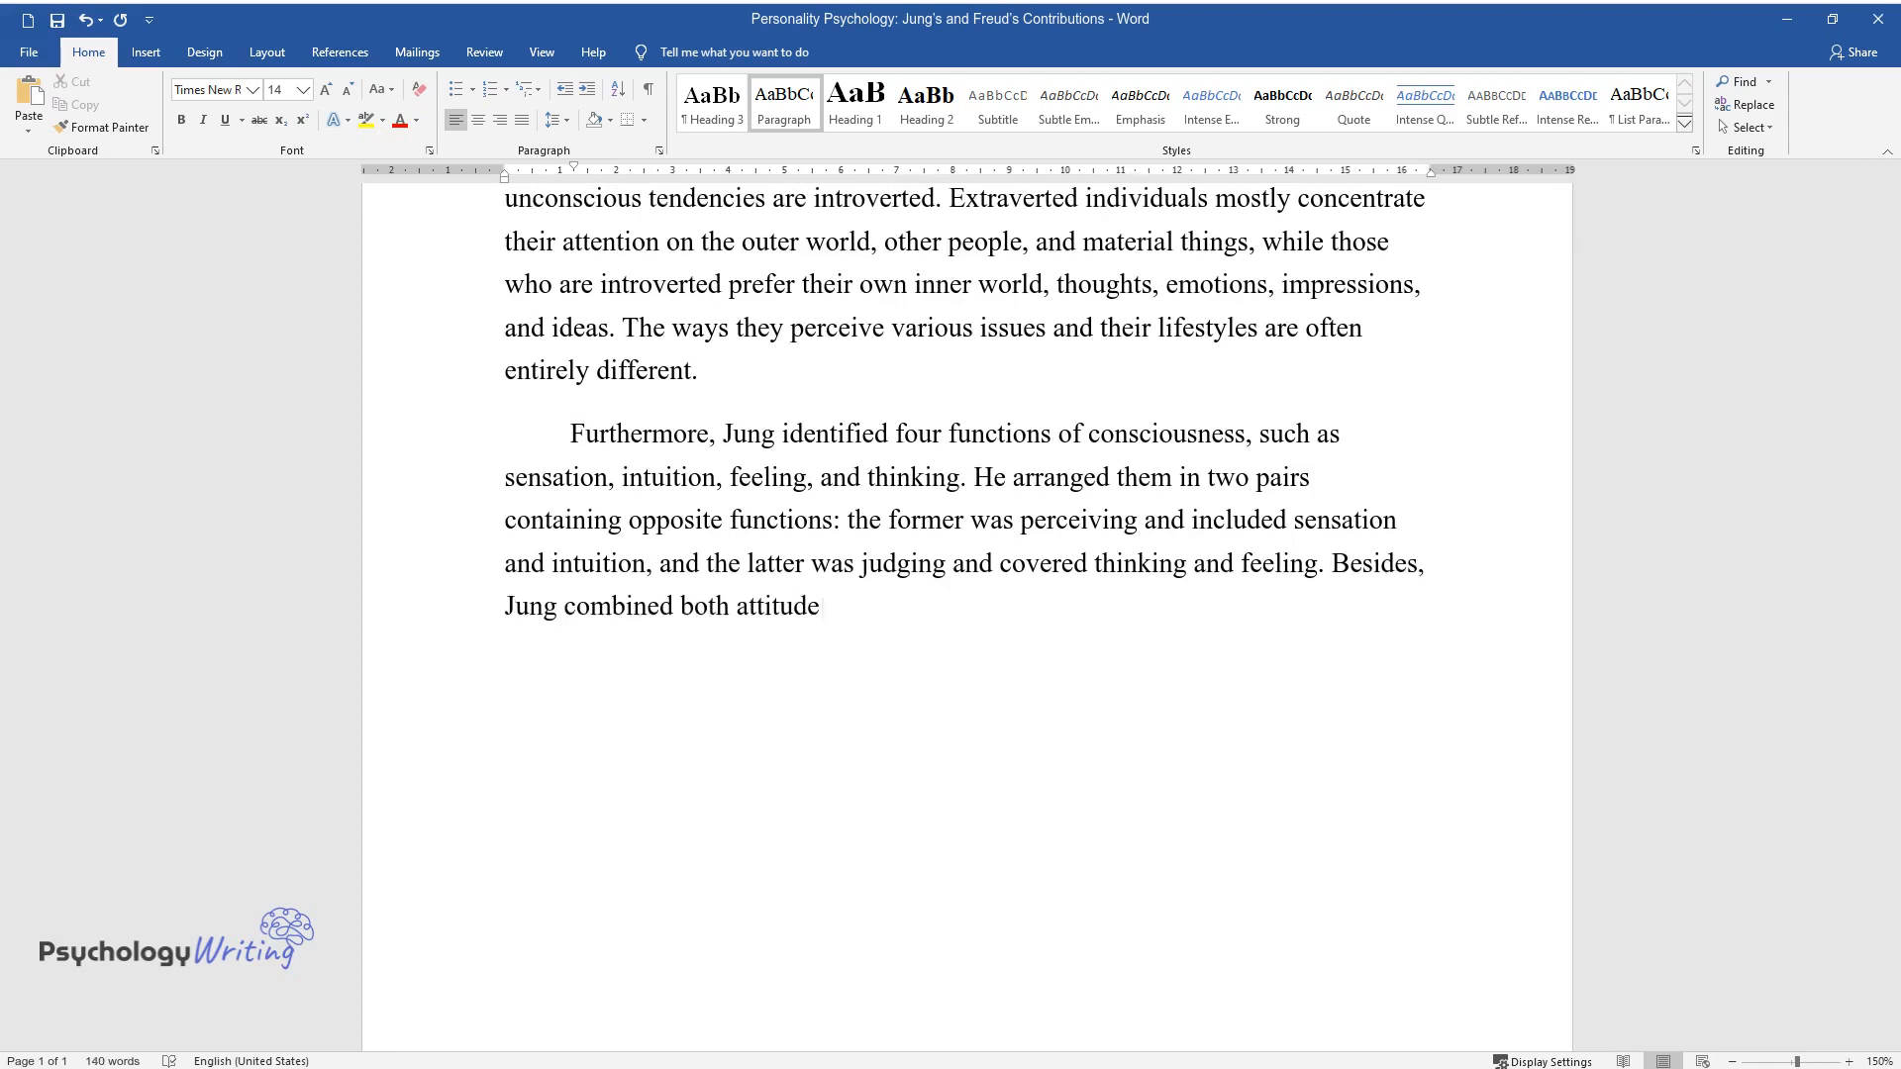
text(and function types in order to present more clearly)
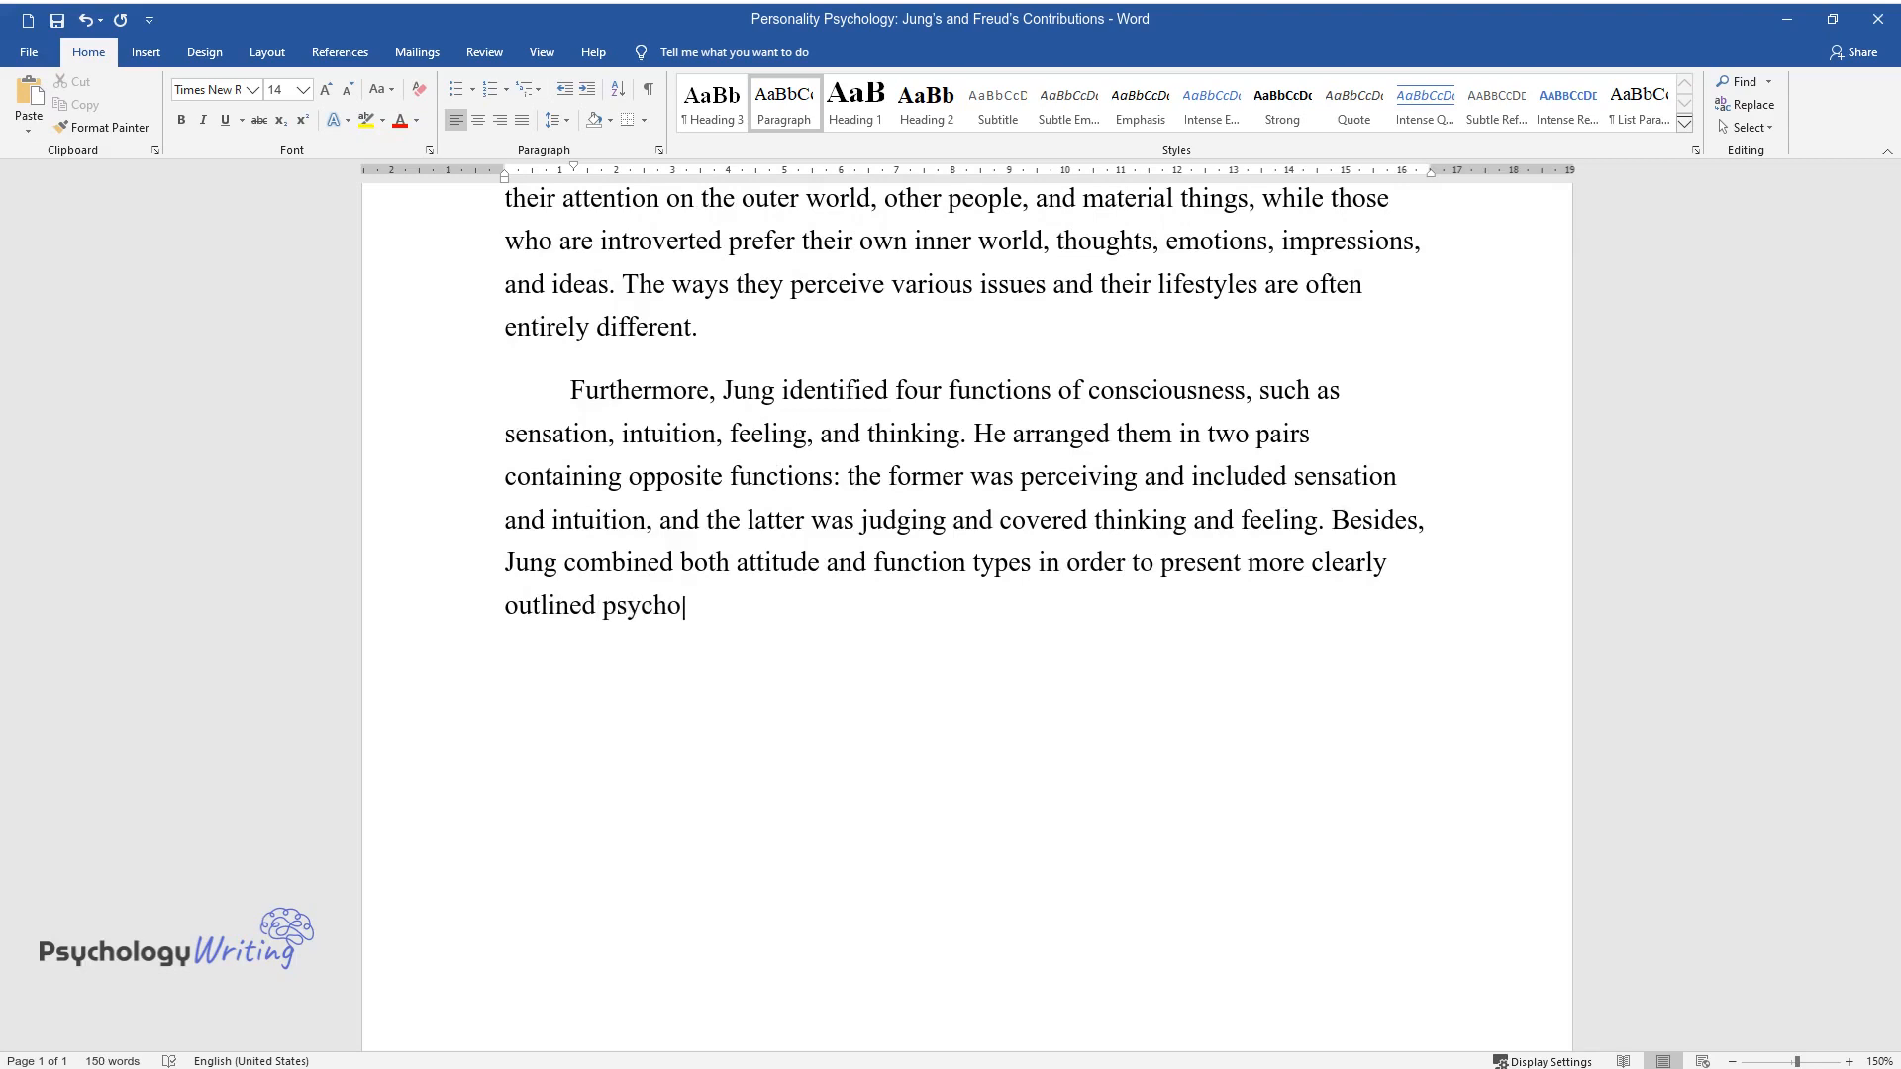
text(logical types of individuals.)
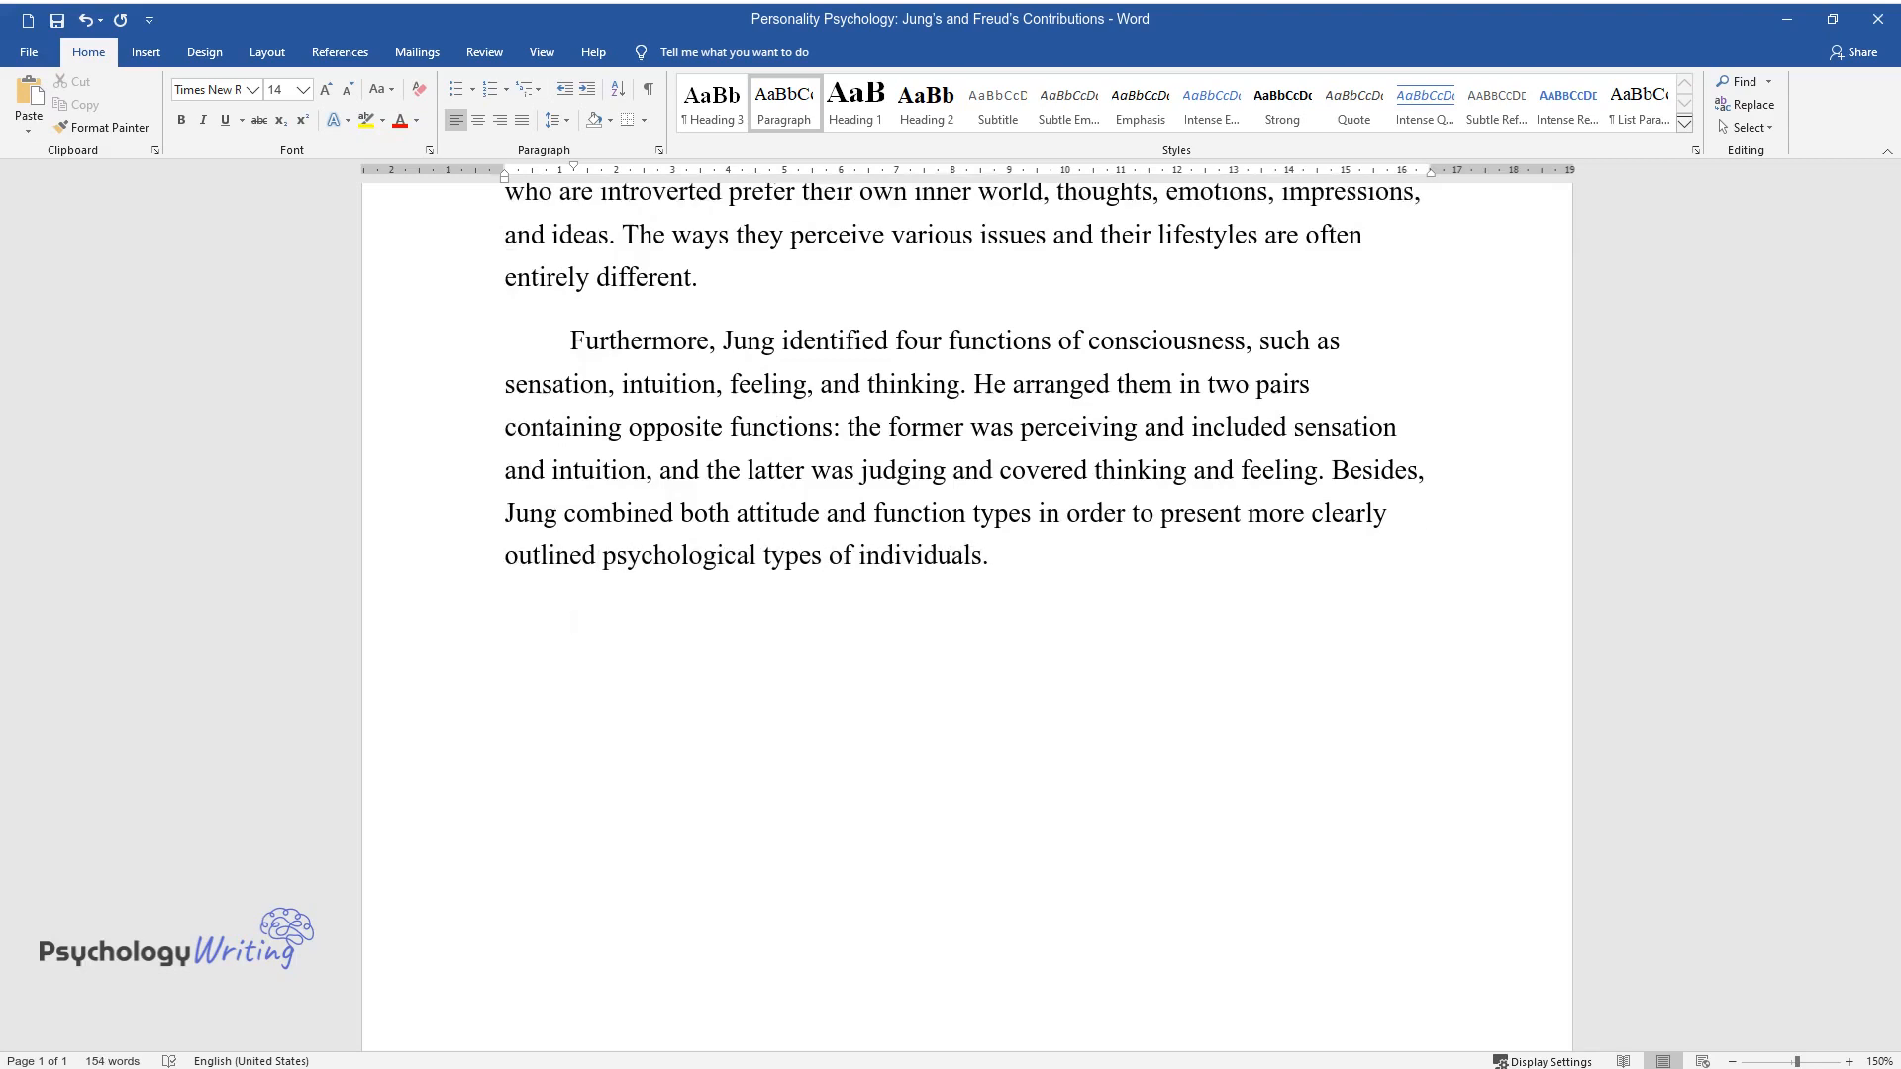
text(For example, extrov)
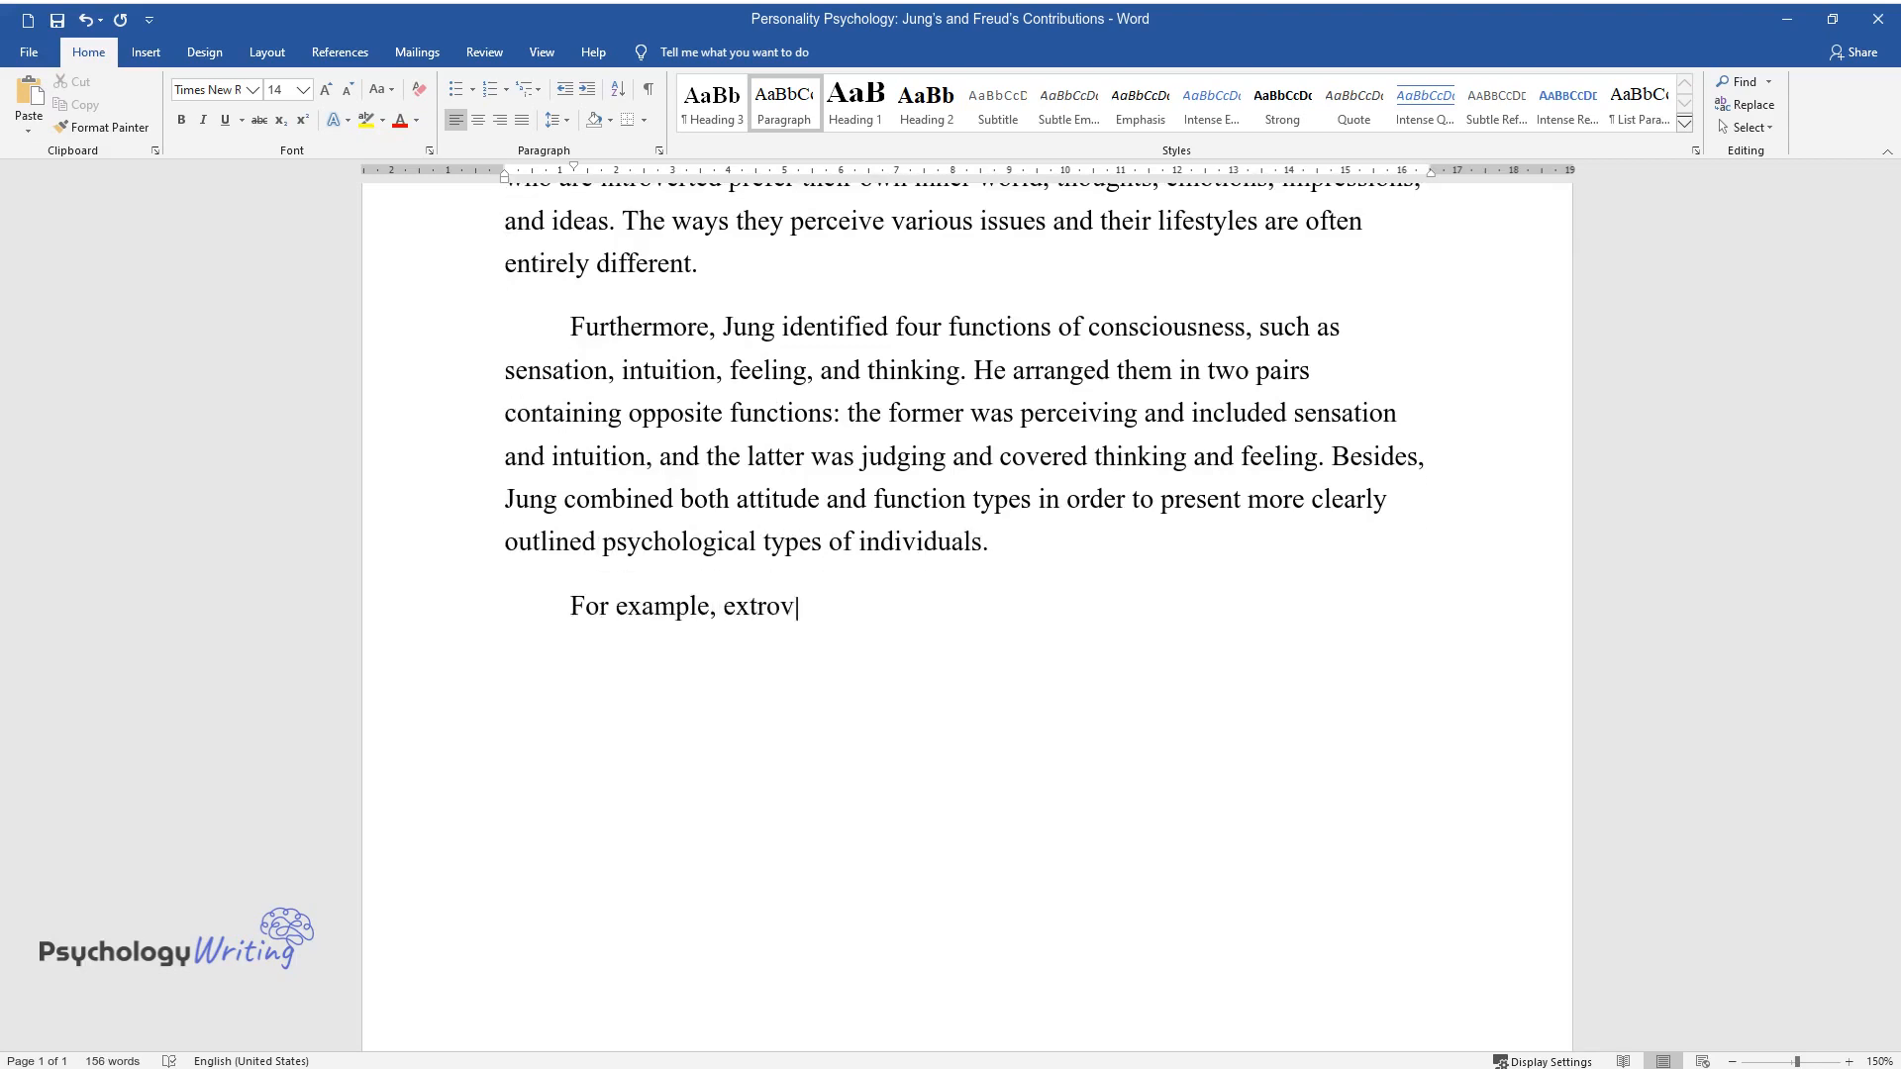
text(erted thinking, introverted sens)
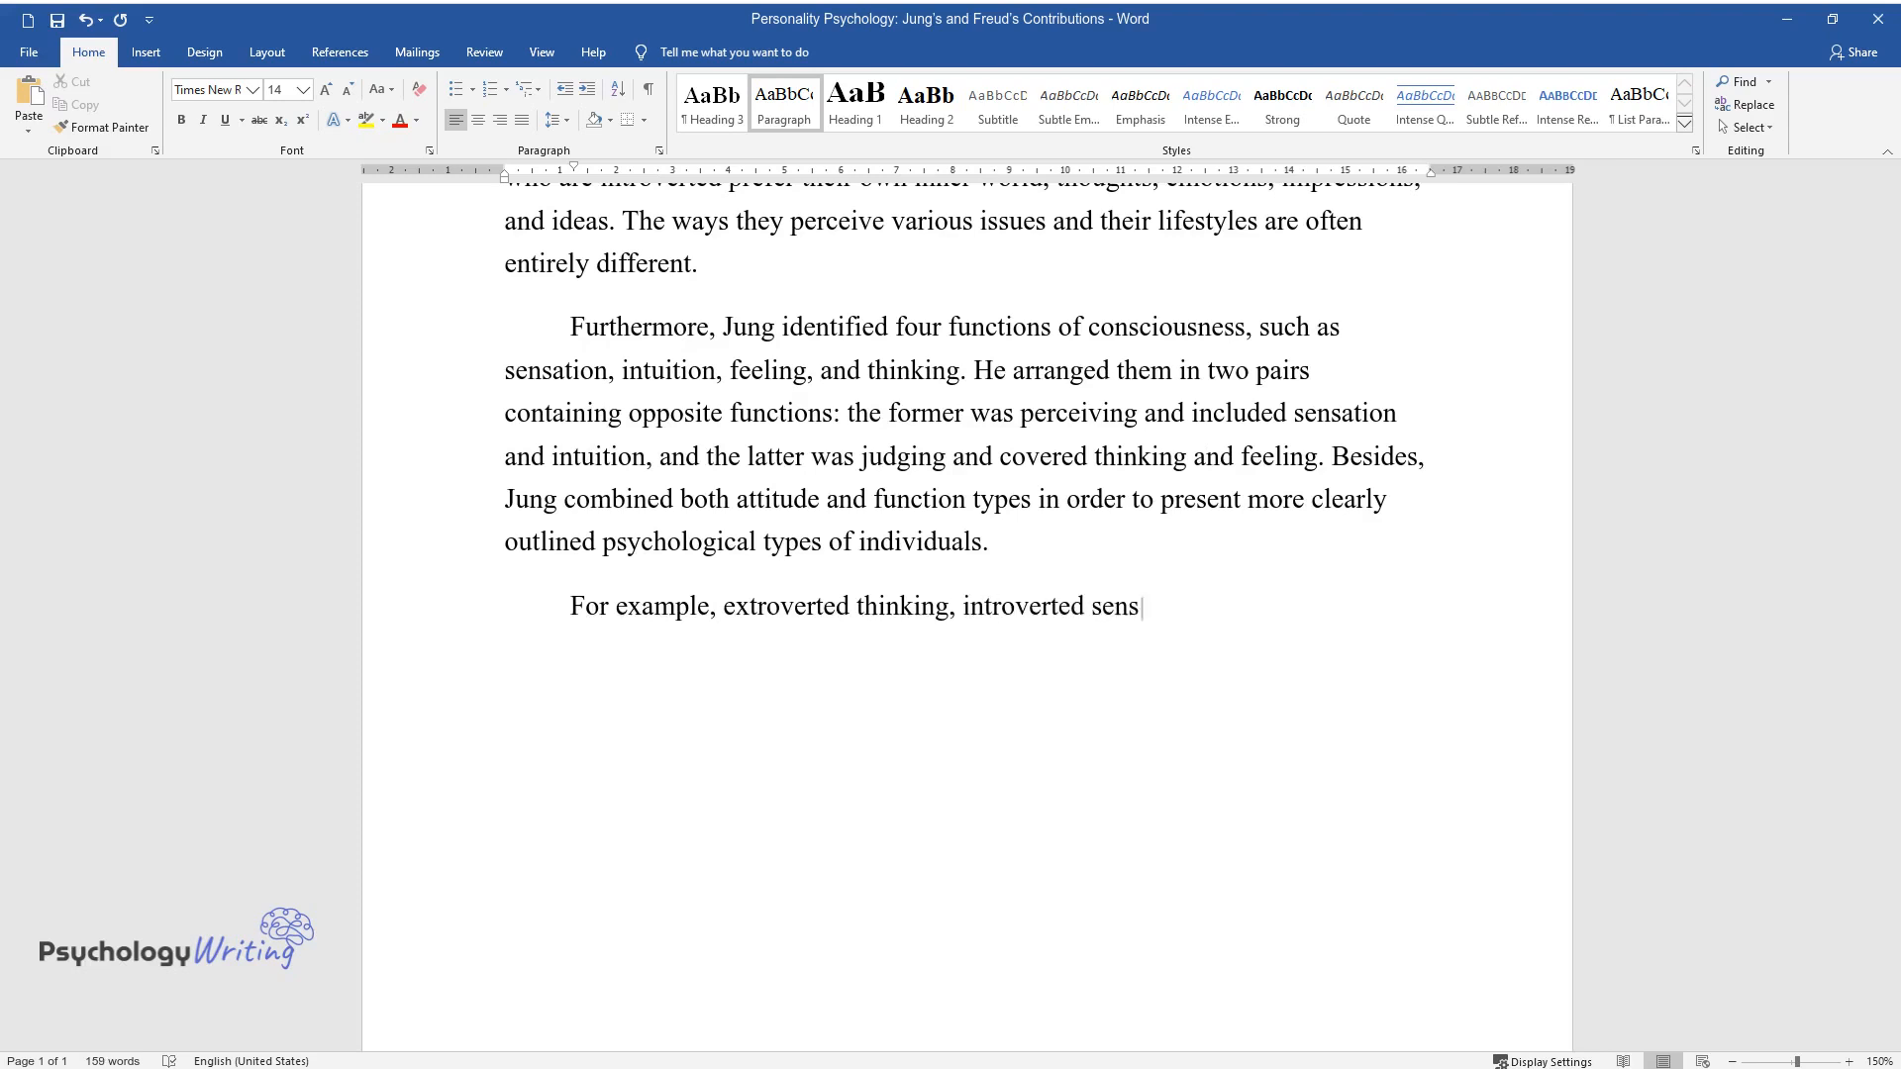
text(ation, extraverted intuition, a)
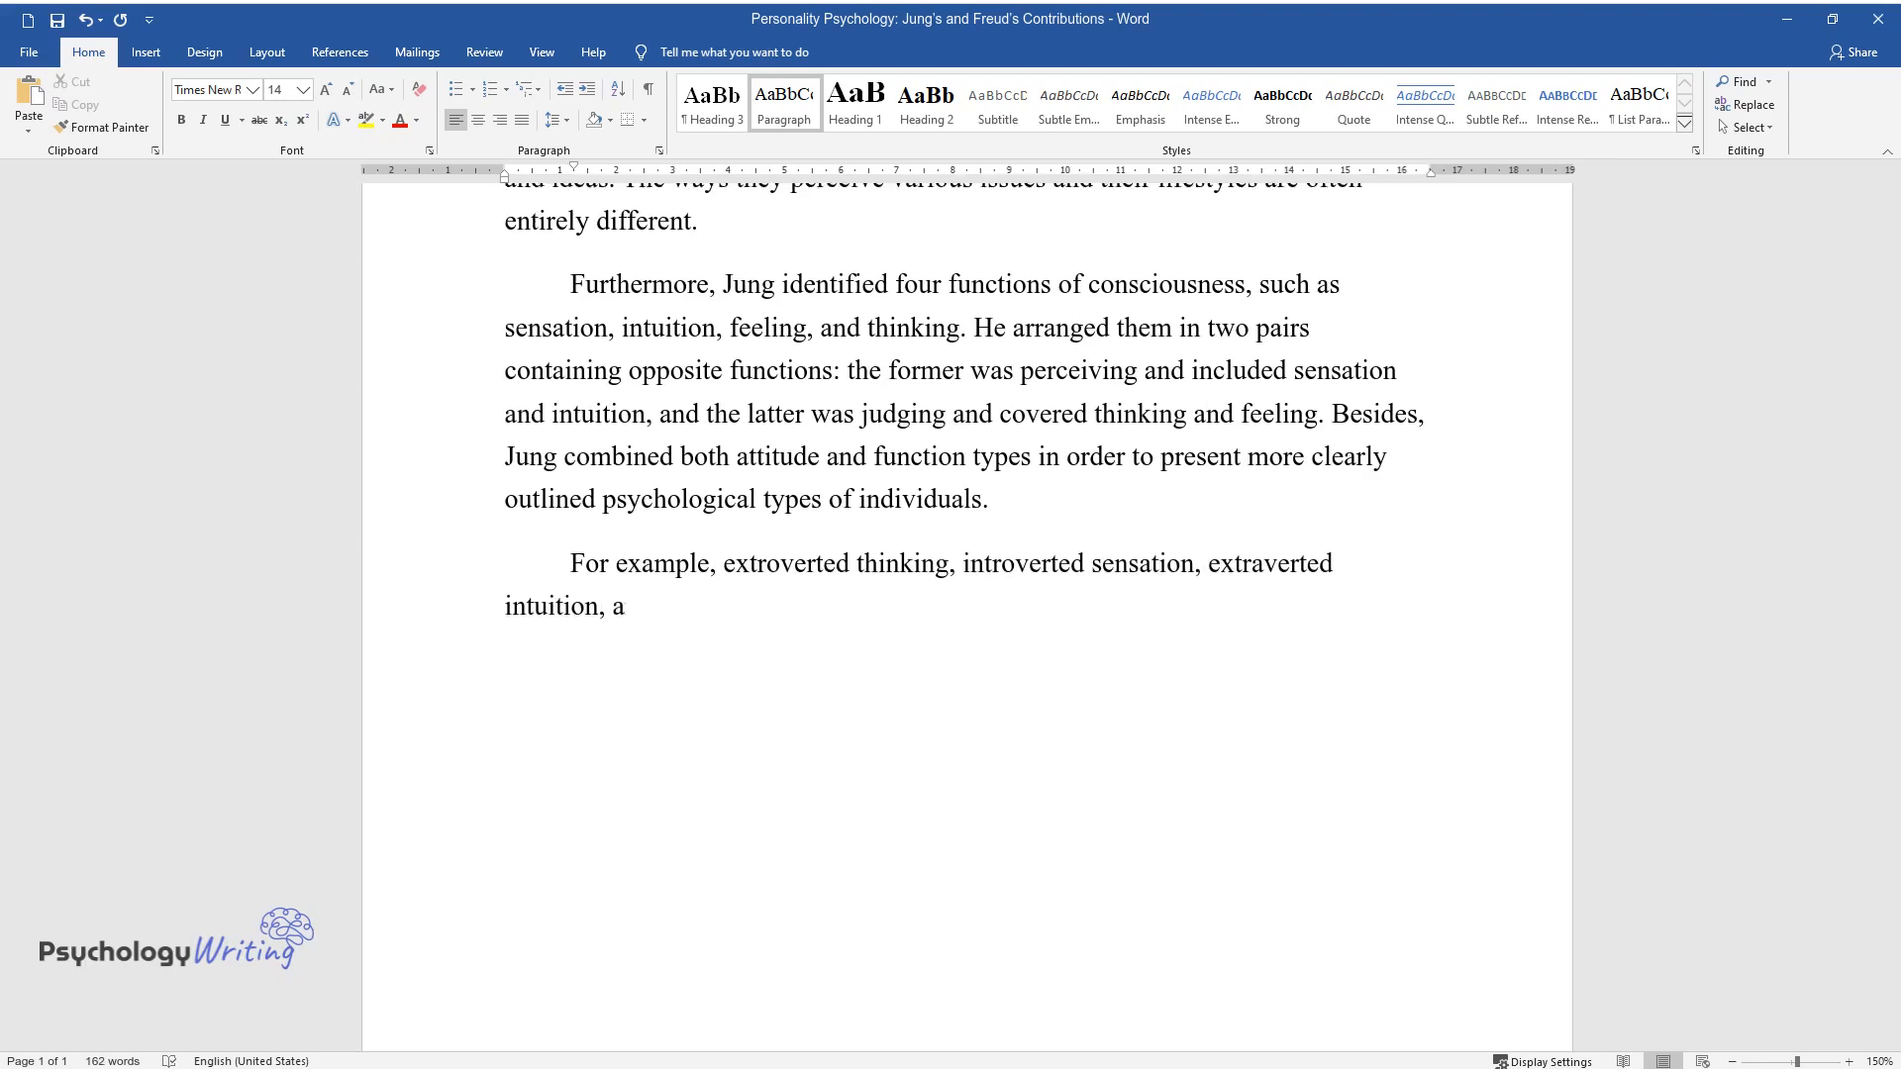
text(nd introverted feeling are four)
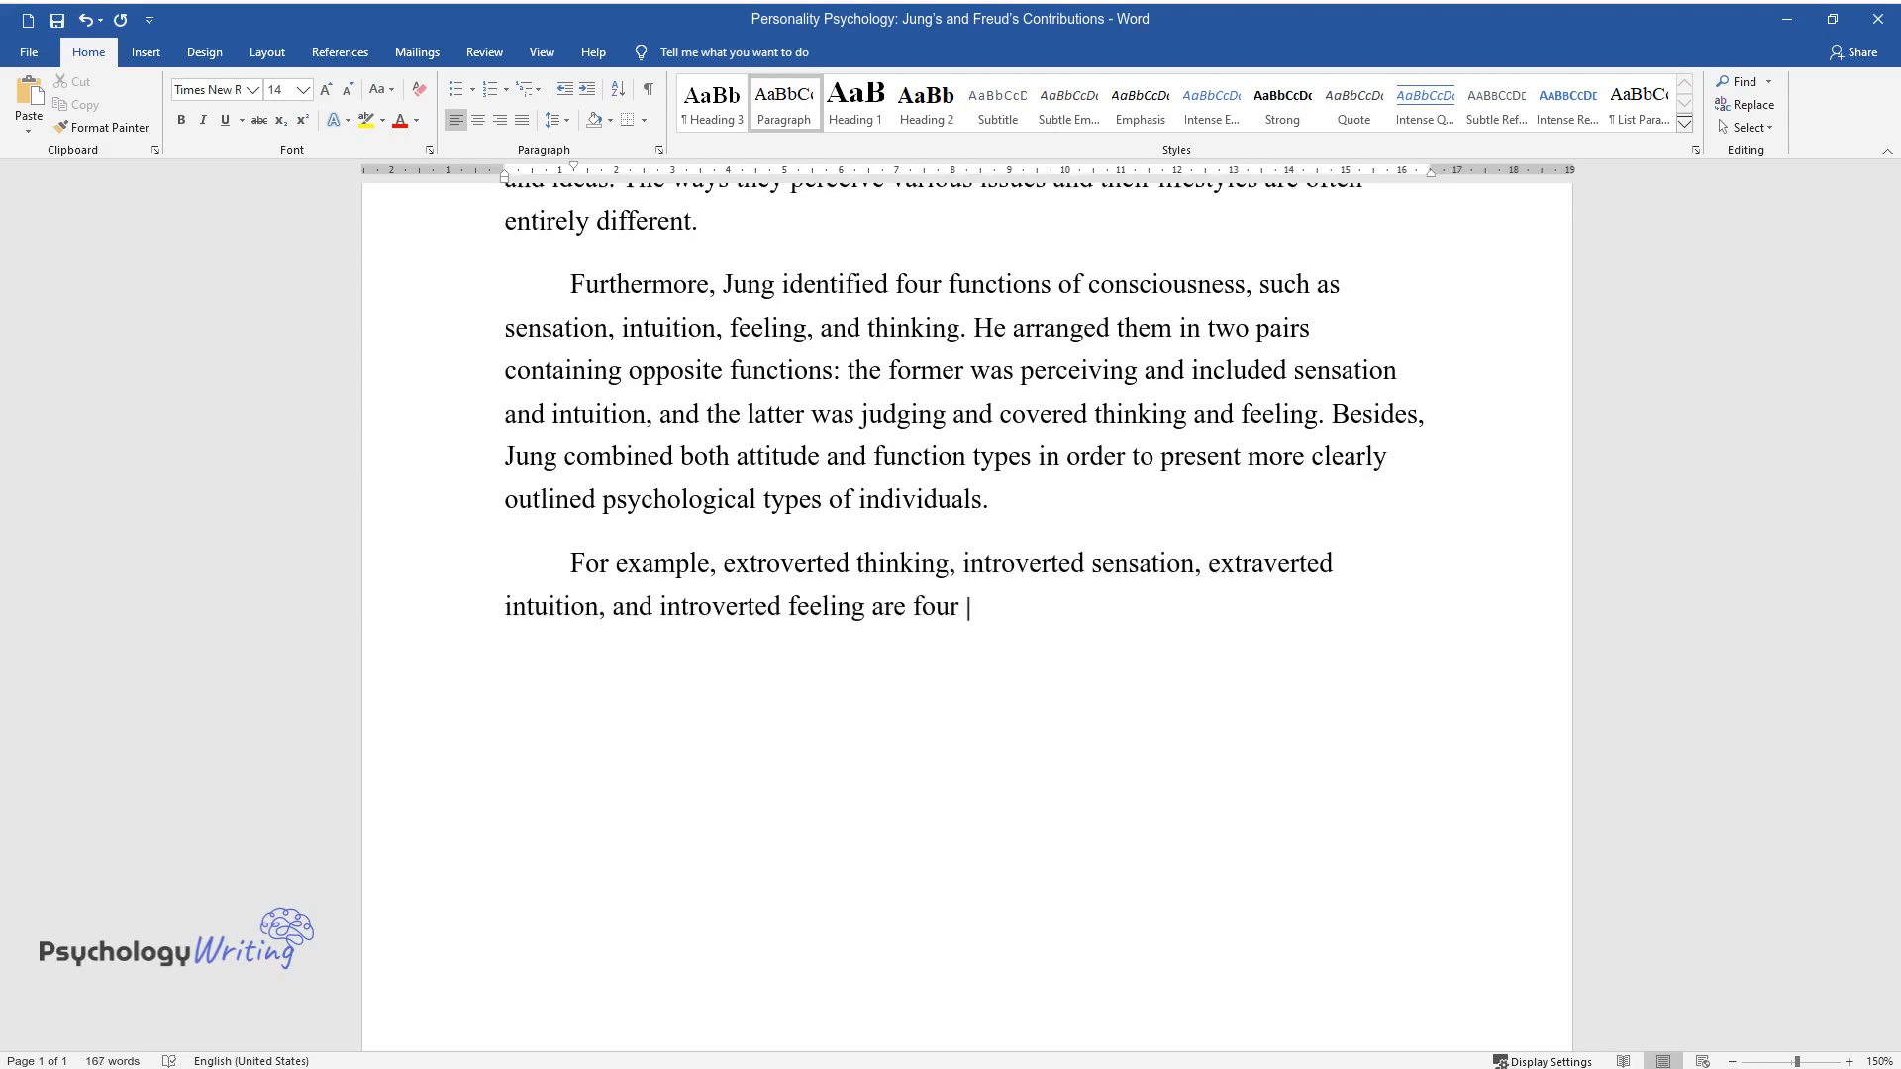
text(of them. For instance, I have en)
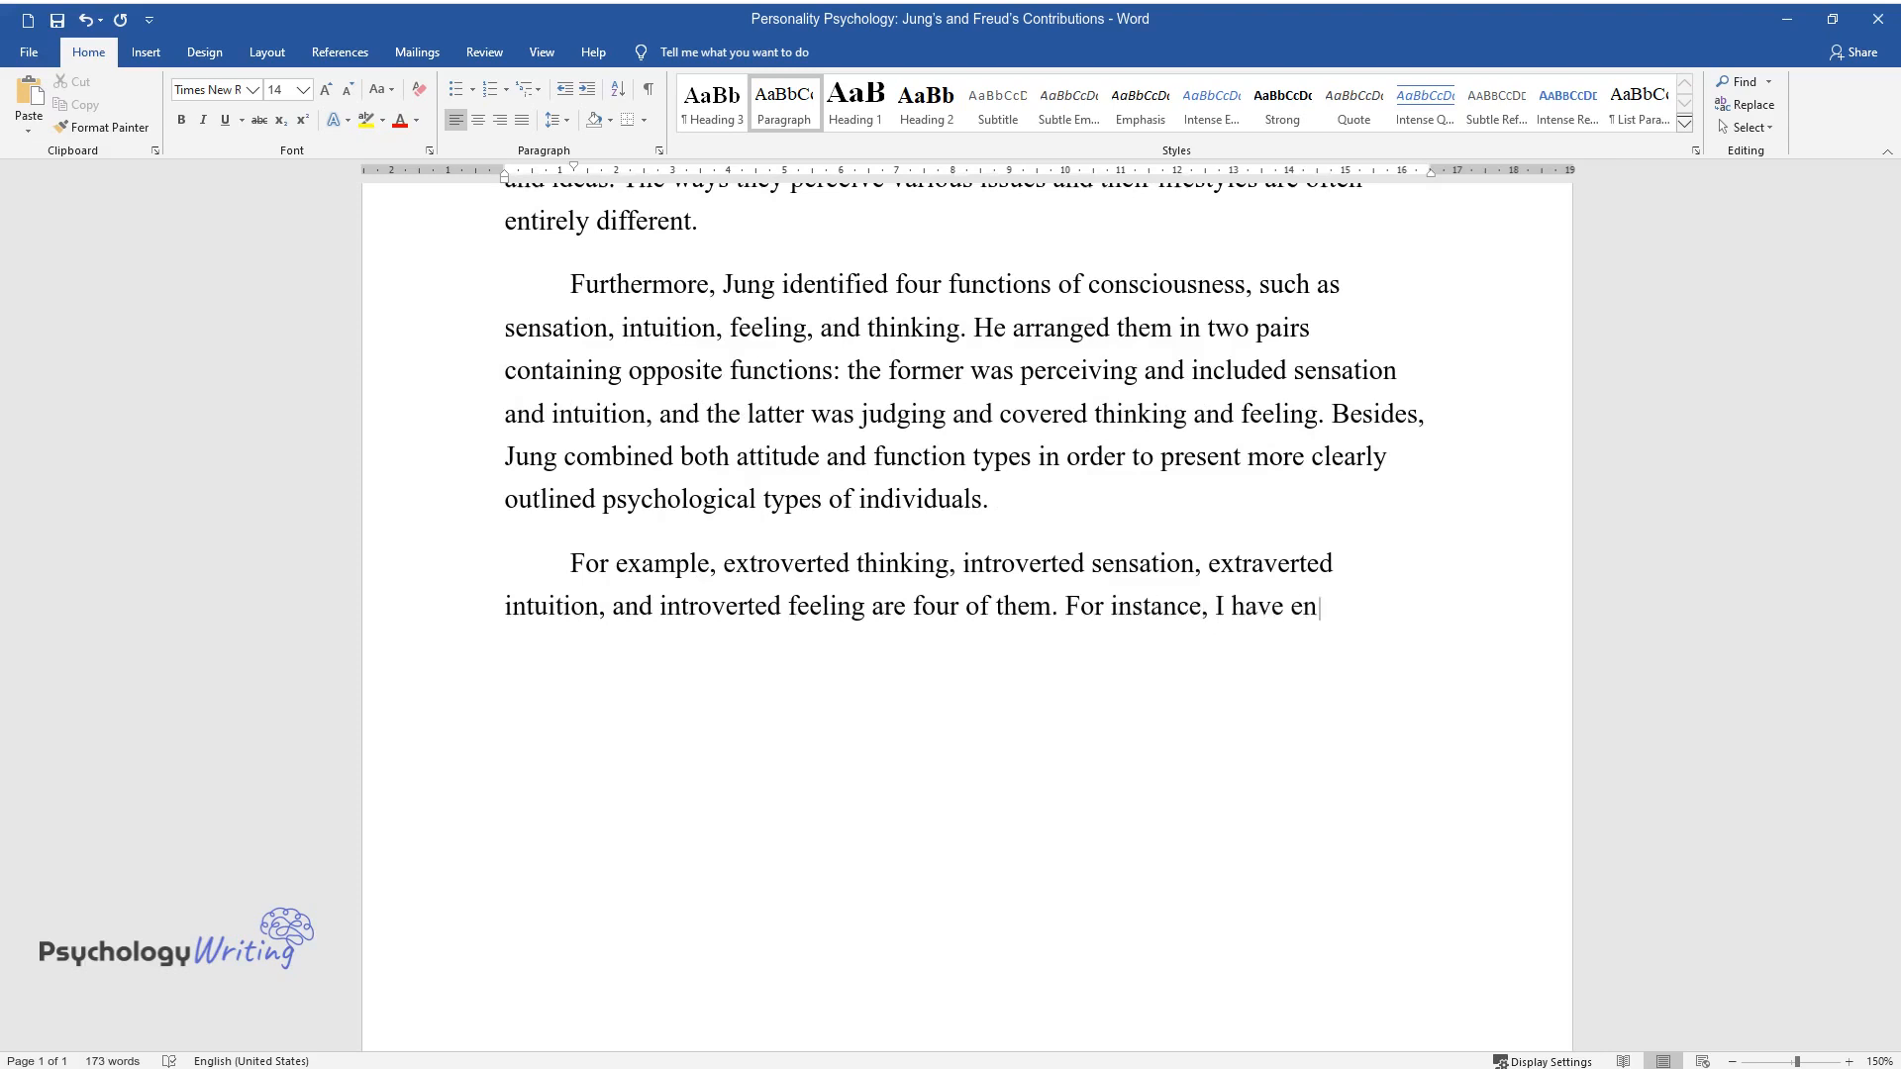
text(countered people with the extrov)
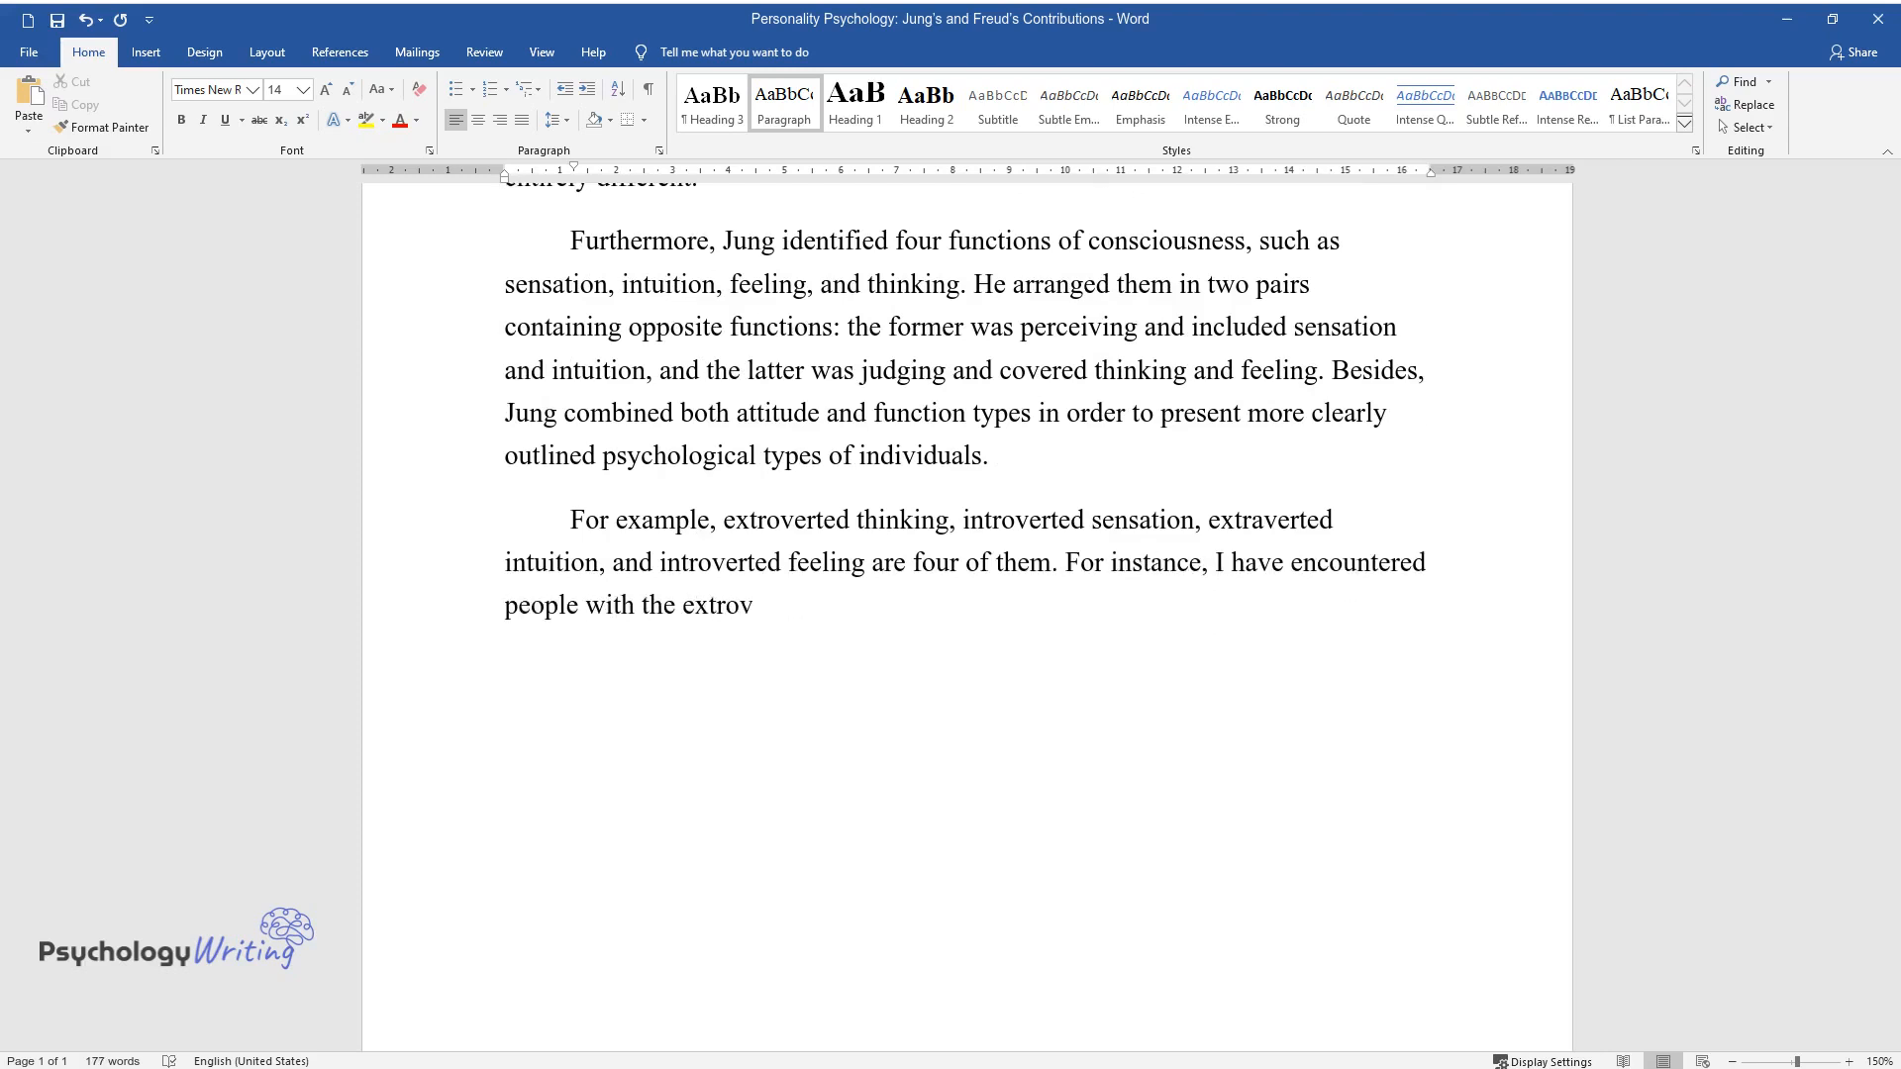
text(erted thinking type numerous ti)
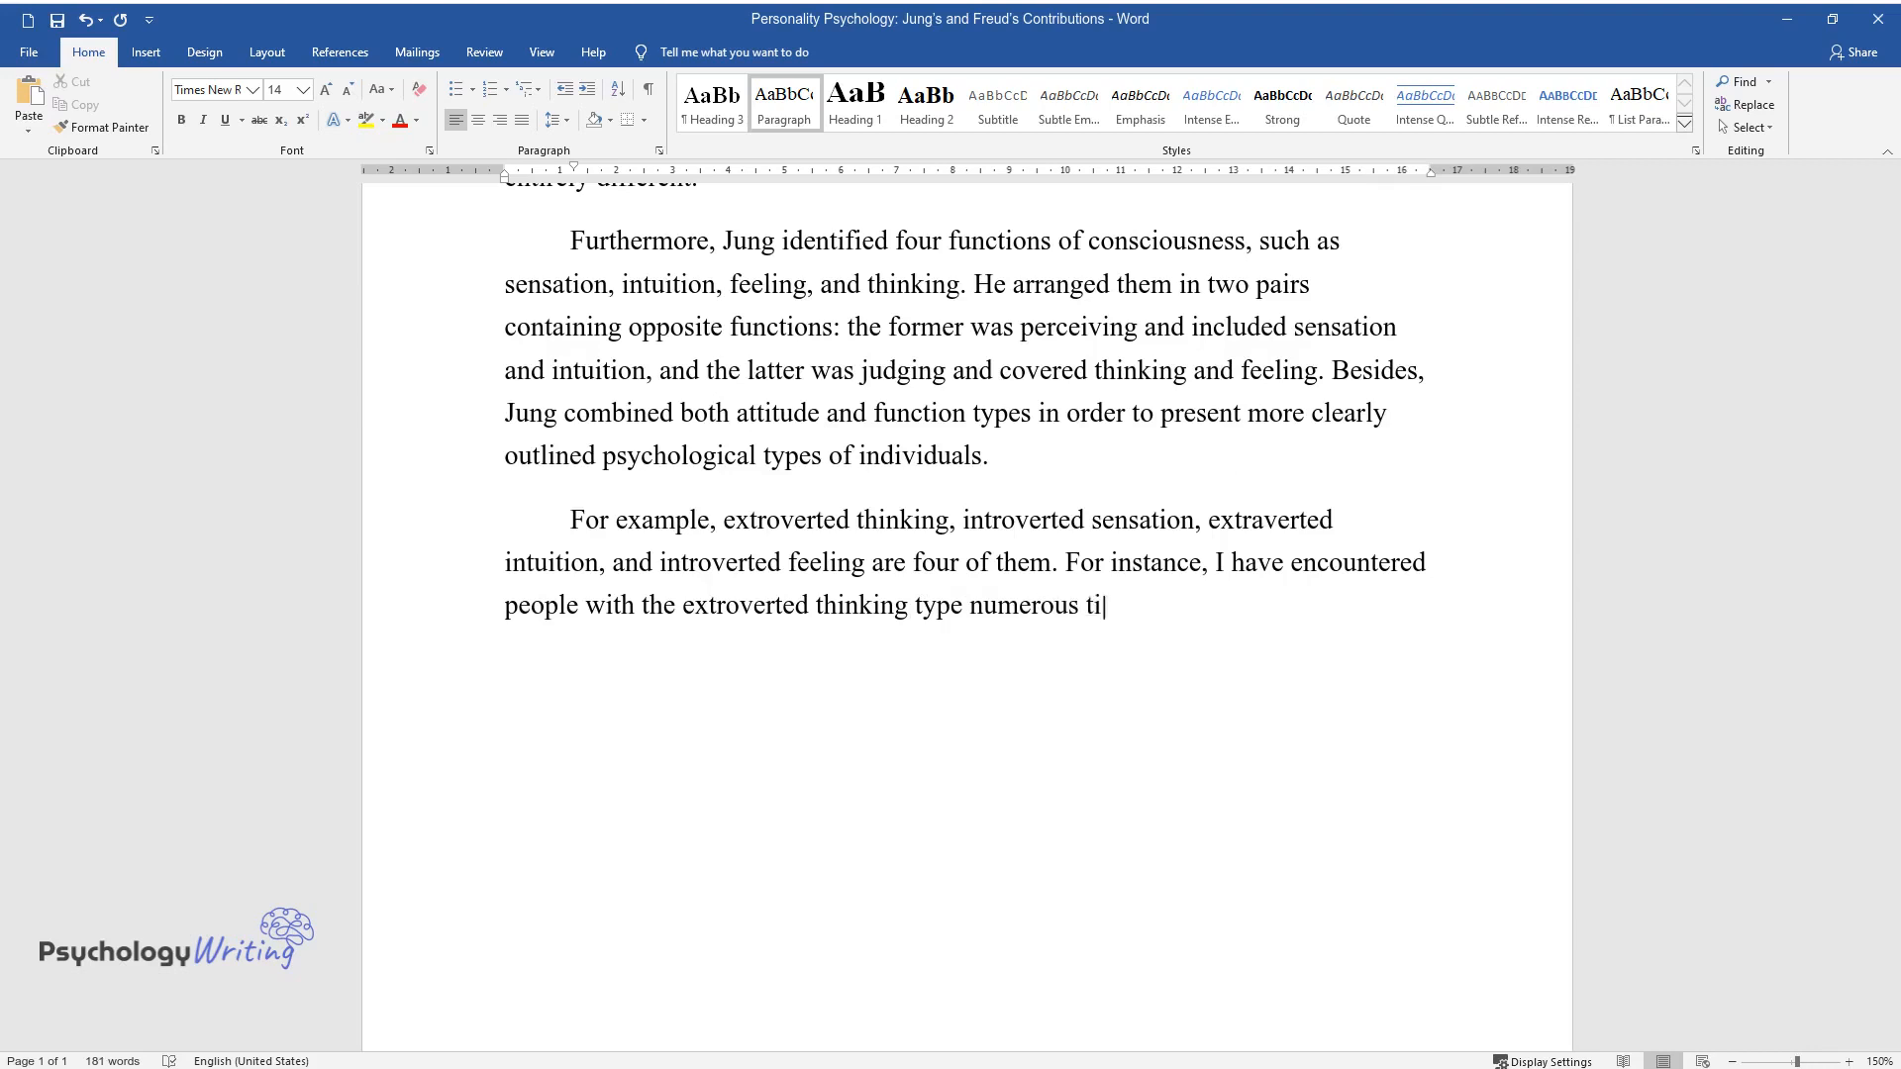
text(mes. They think, speak, and beha)
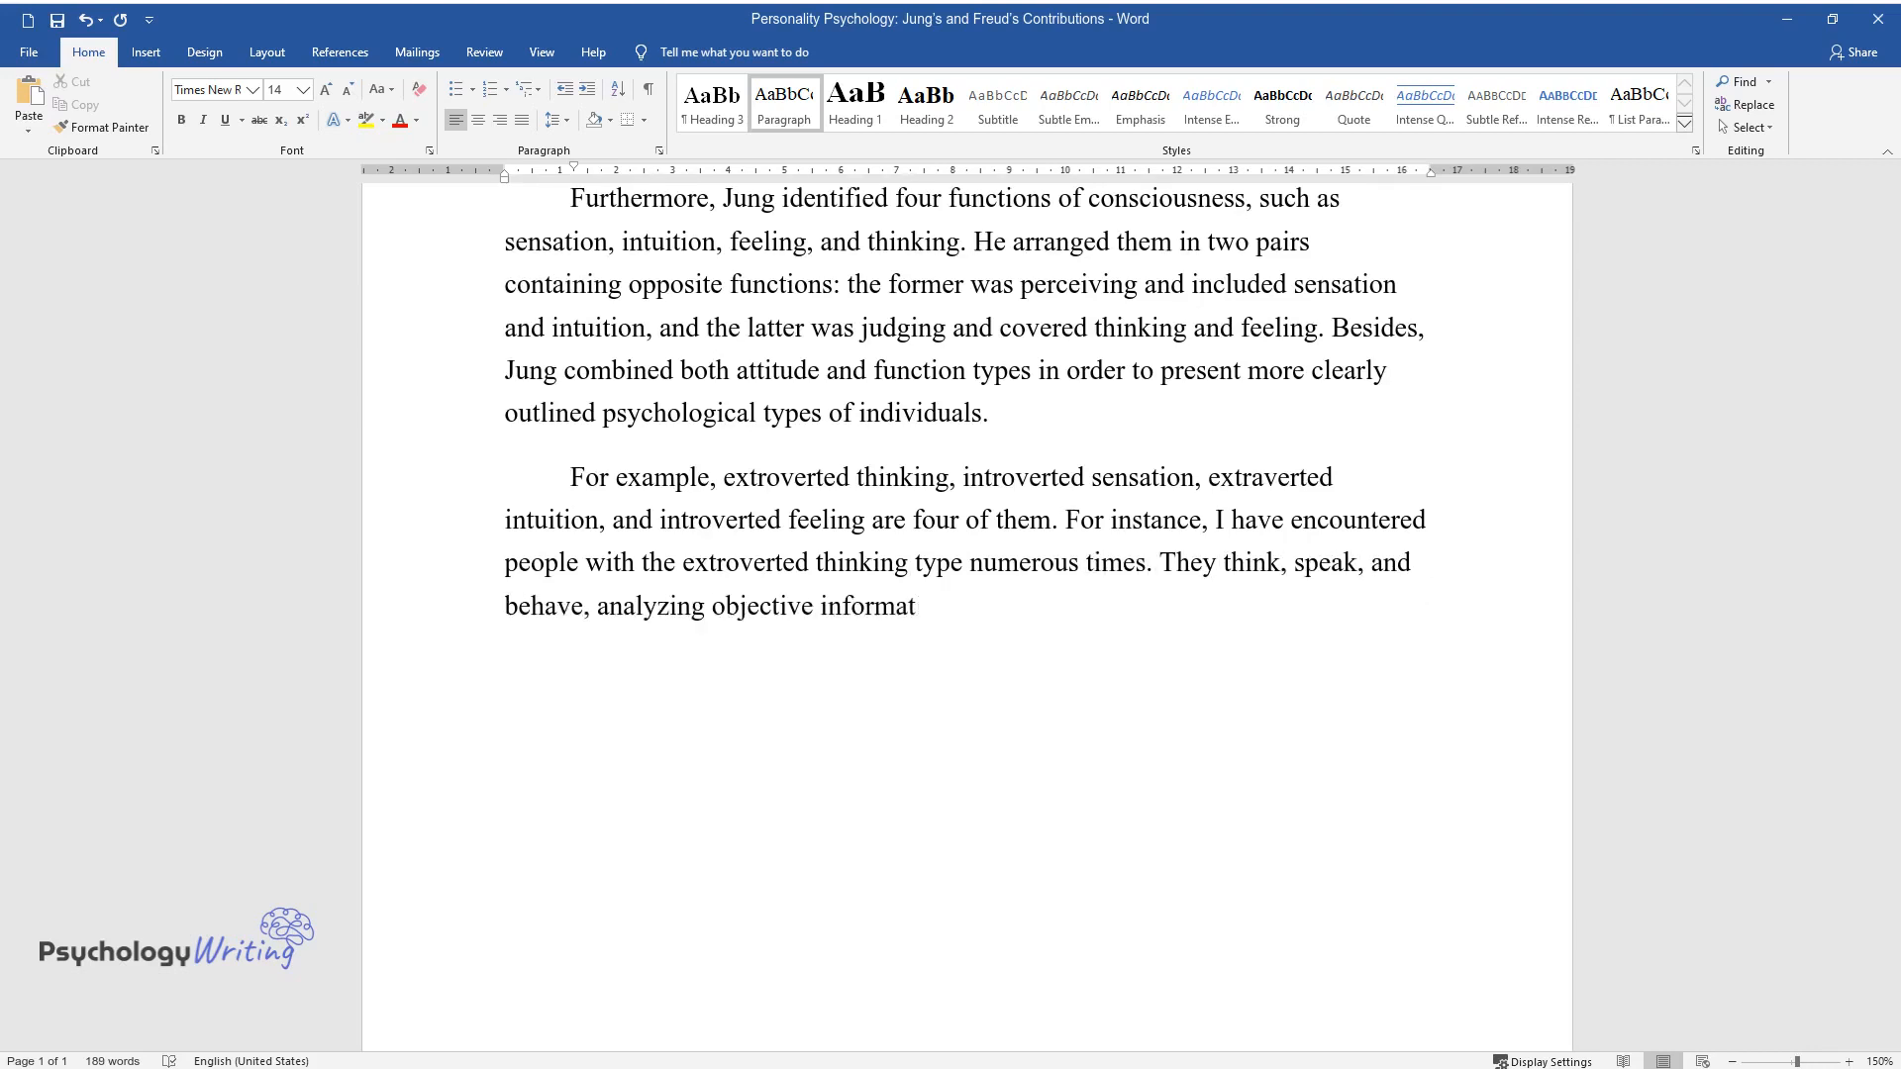
text(ion either obtained by senses or)
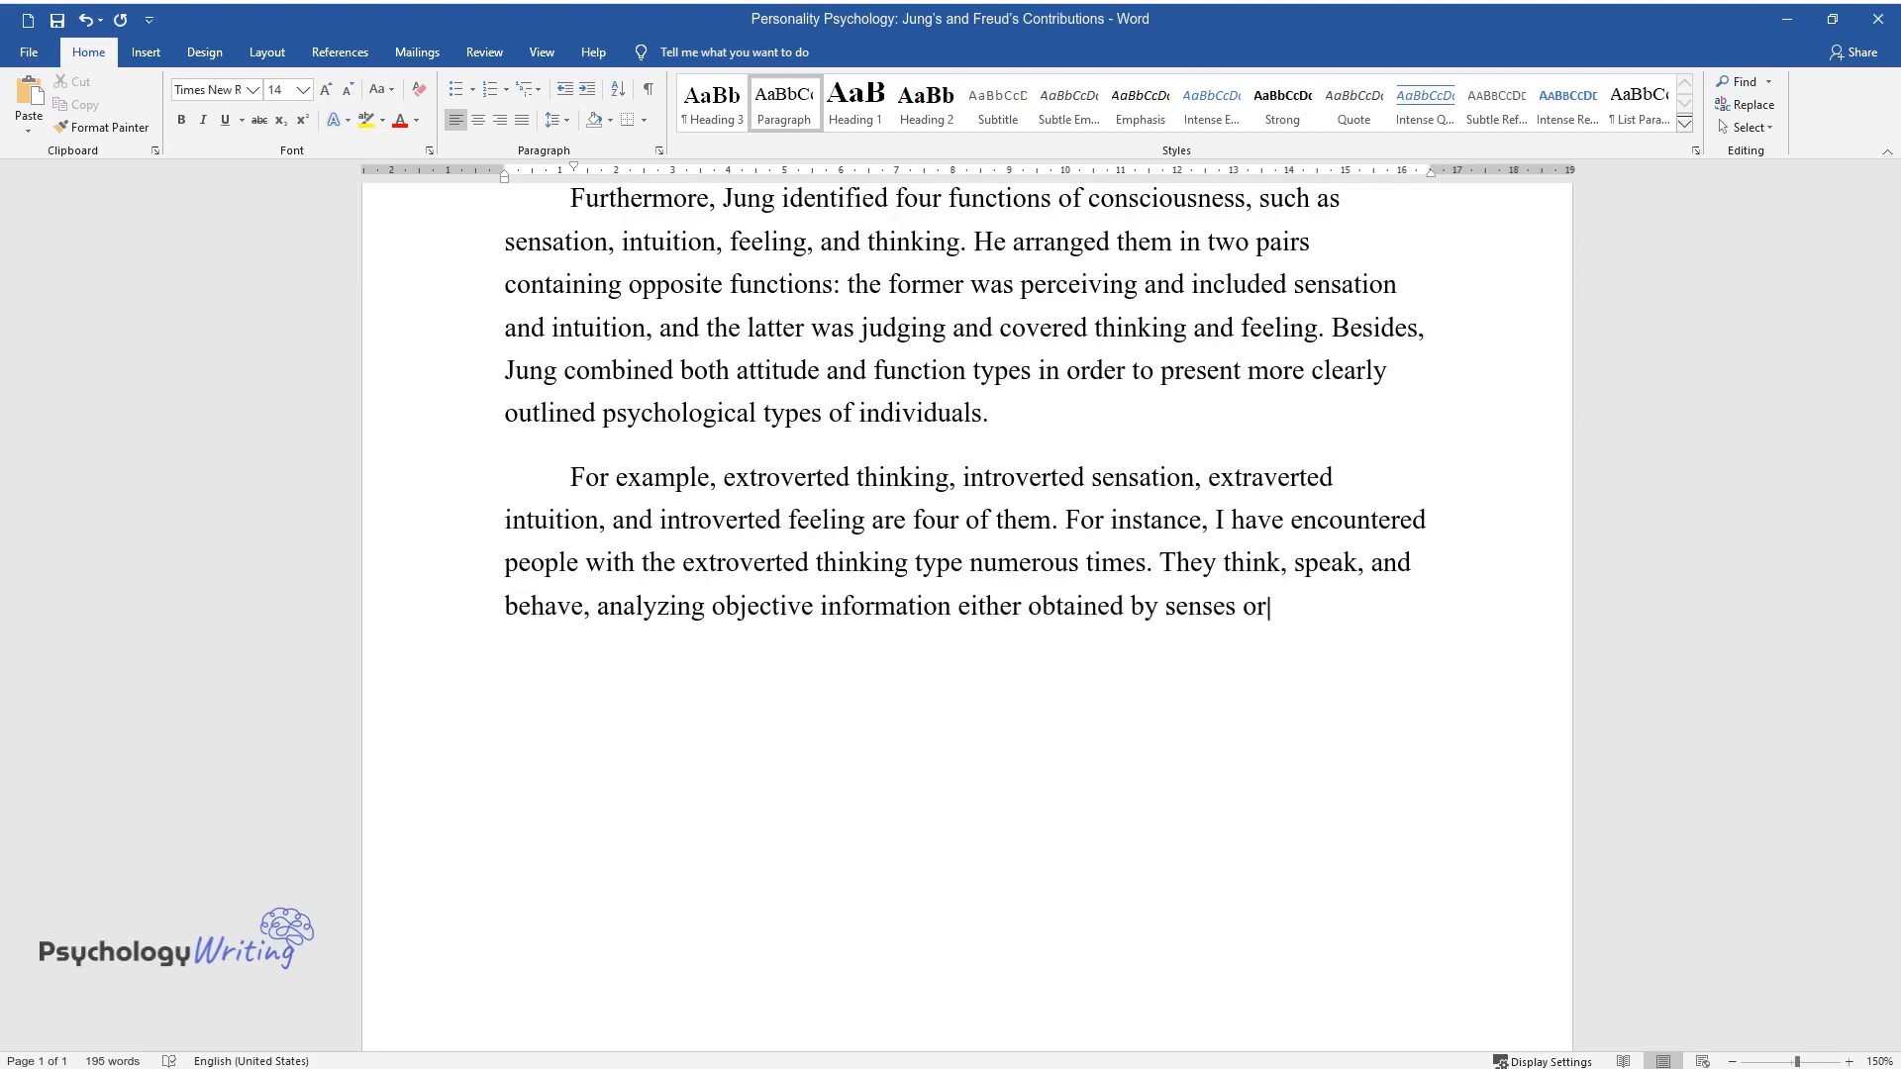
text(retrieved from some collective)
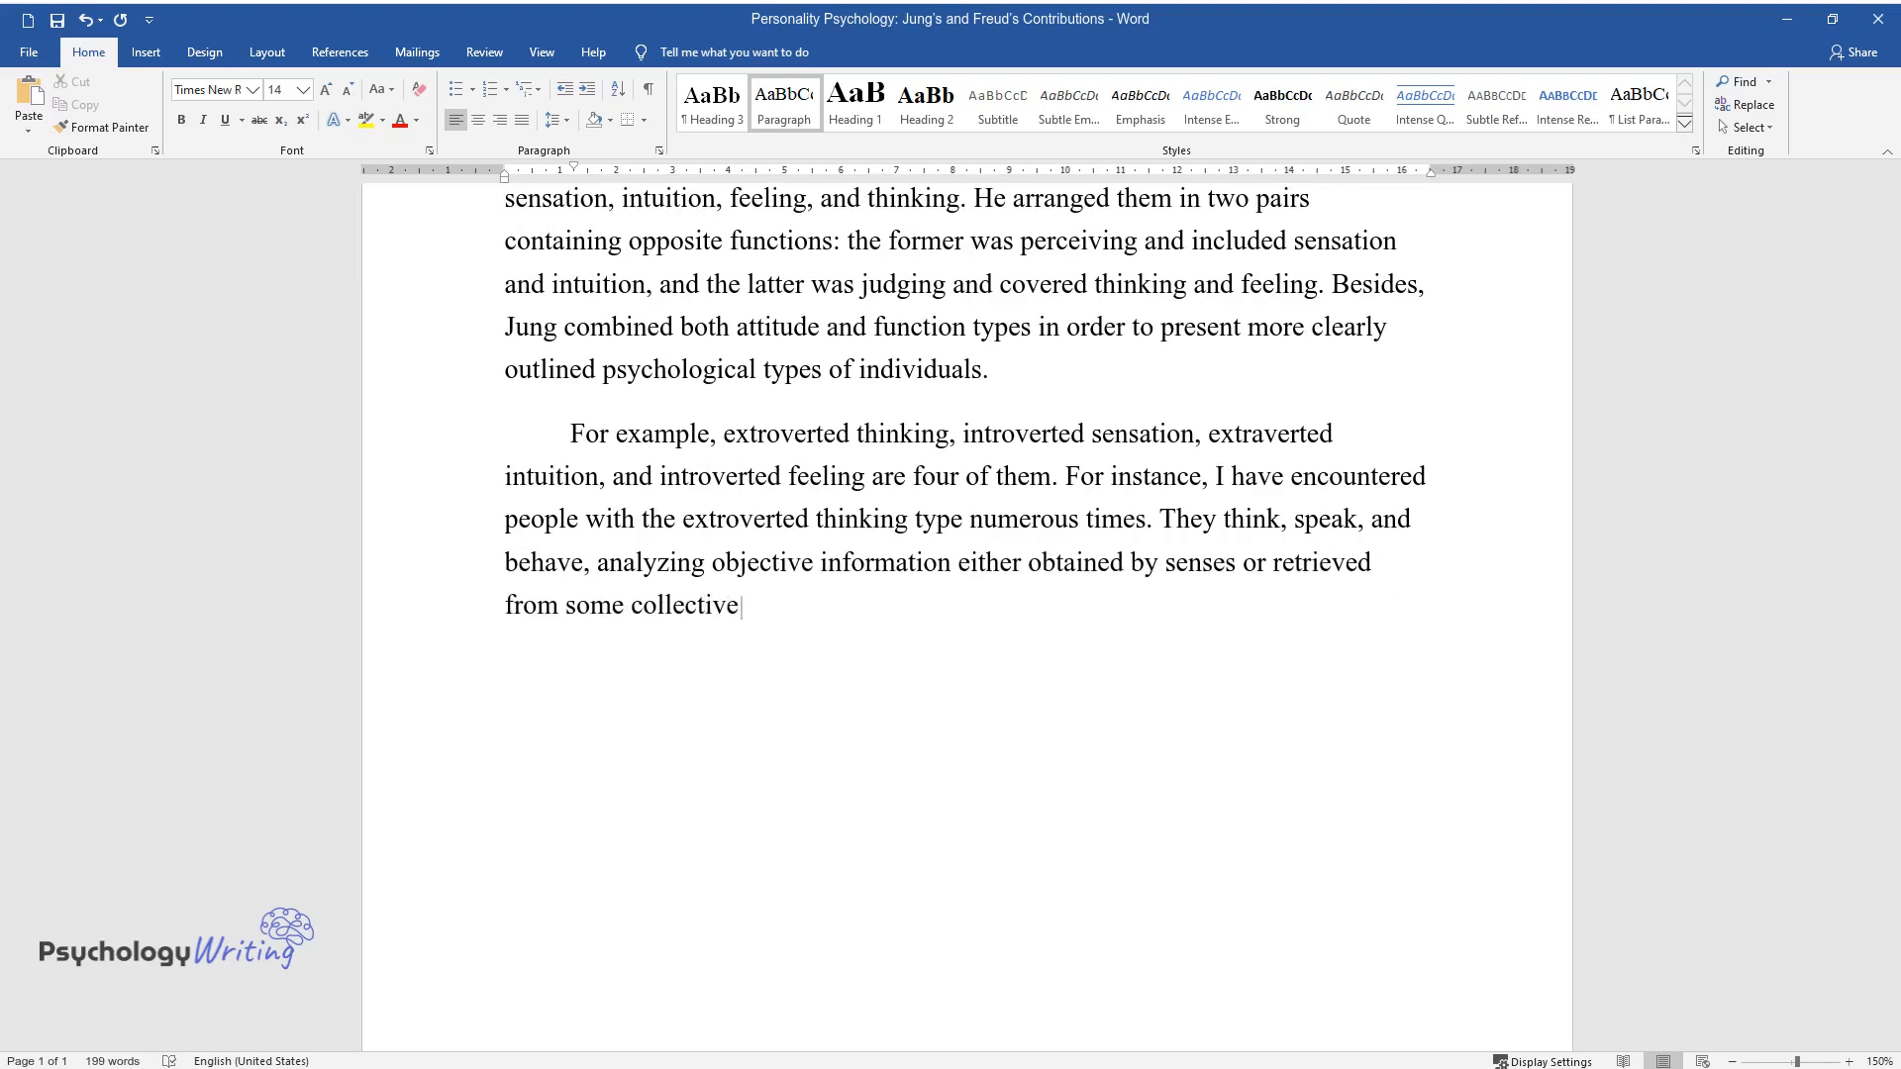
text(ideas. Such individuals expect)
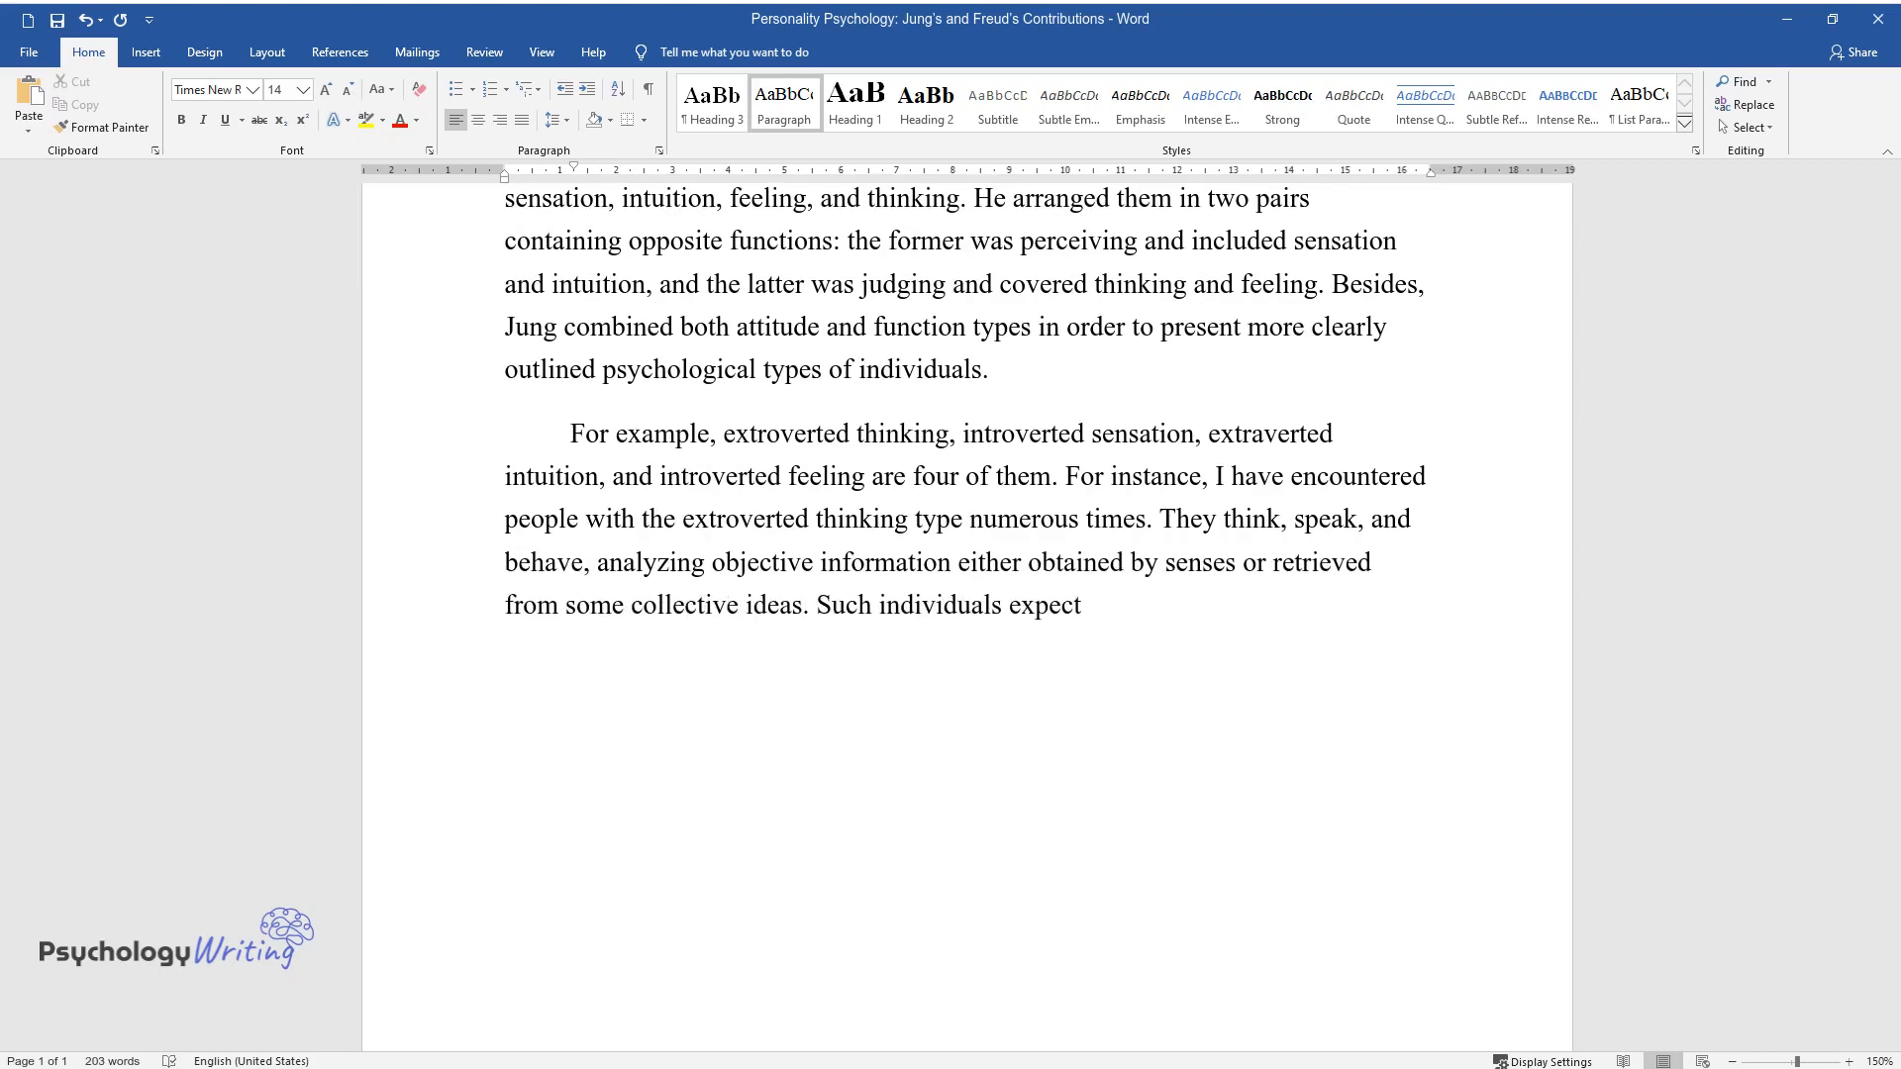
text(others to follow a general univ)
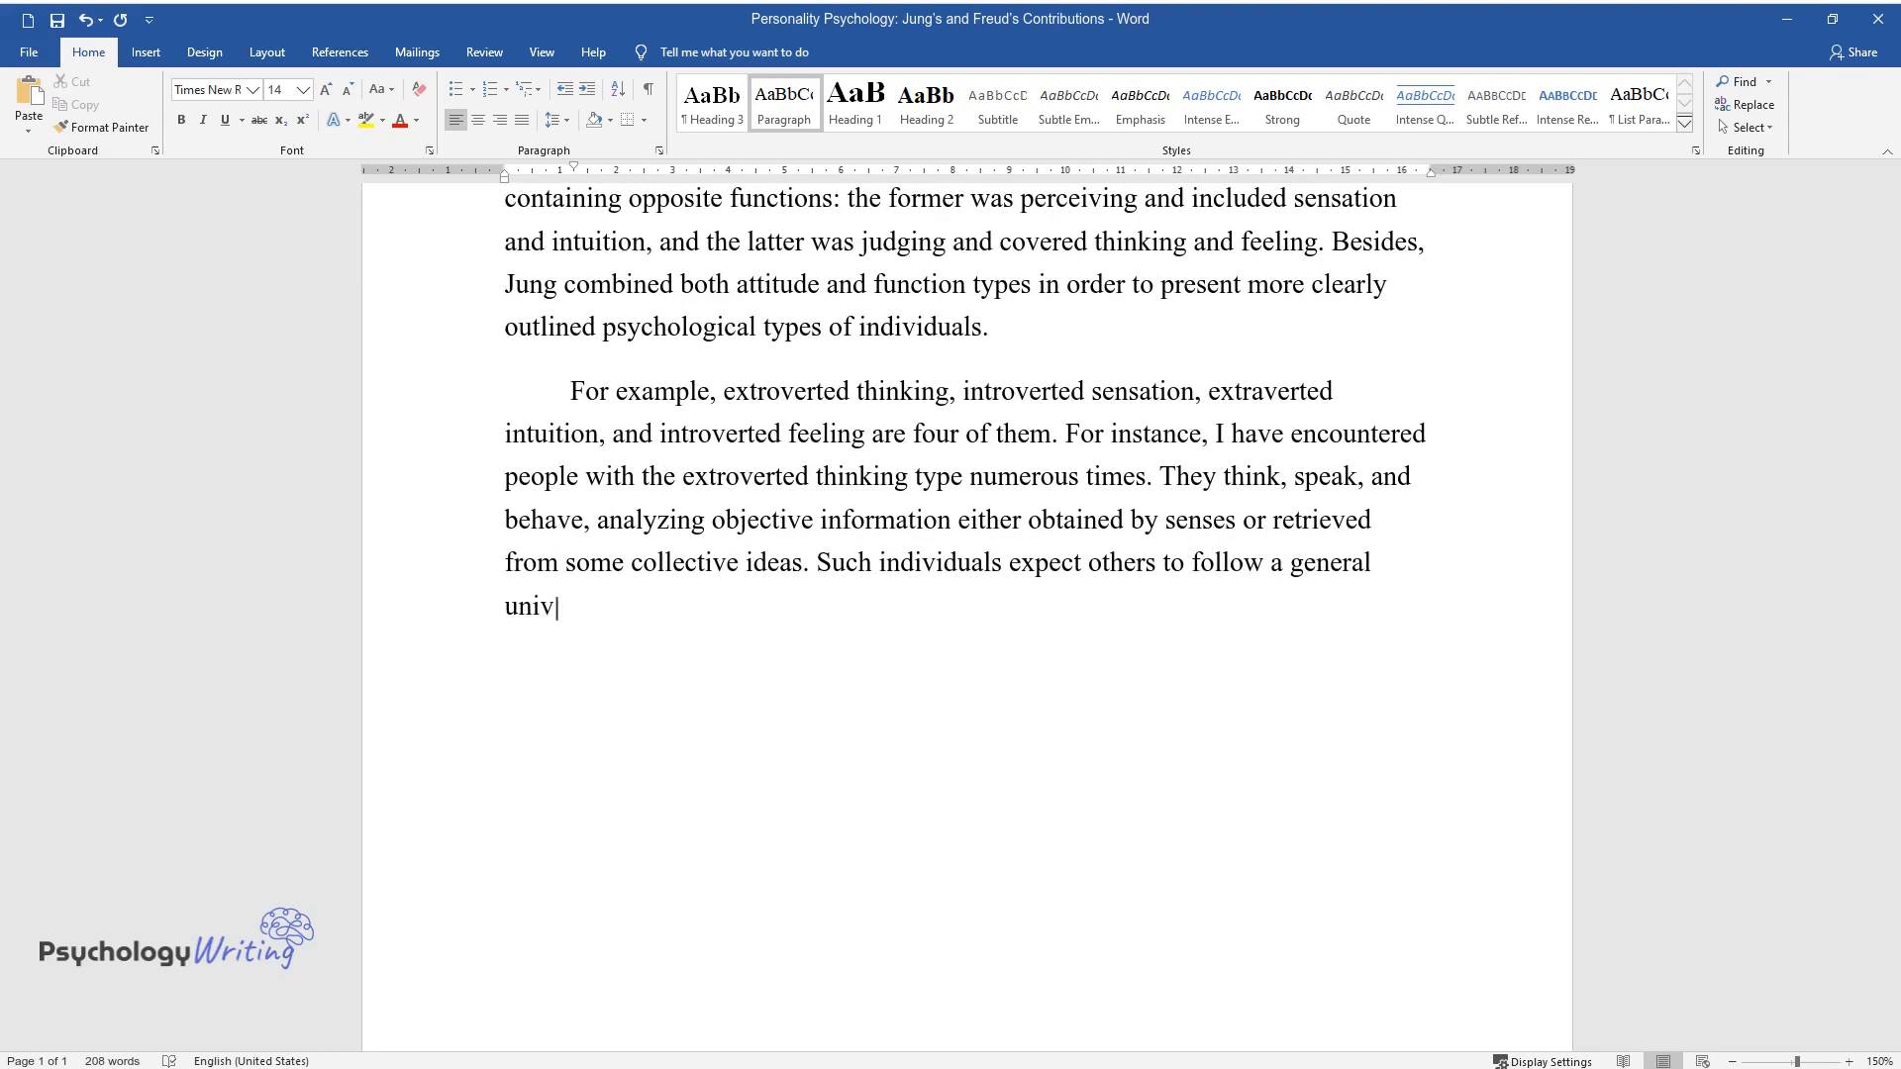
text(ersal moral code and obey social)
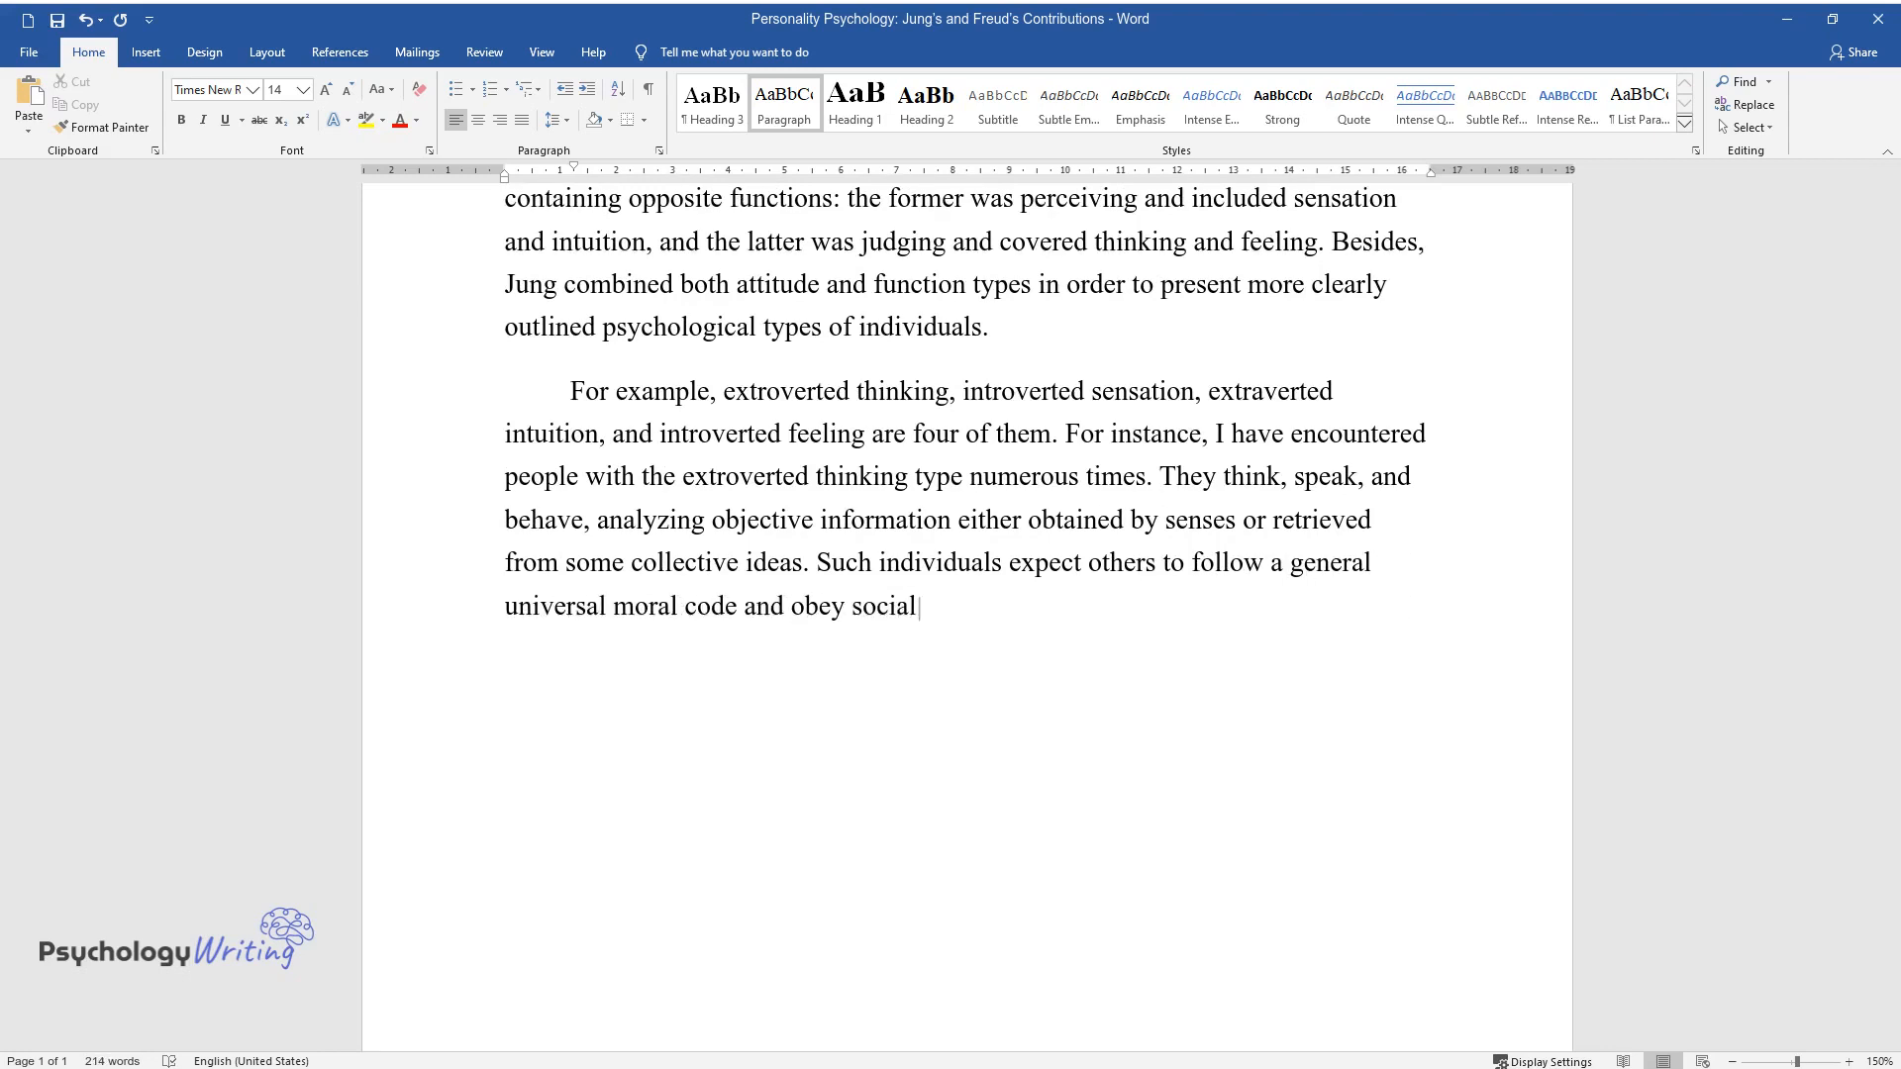
text(norms. In contrast, those with)
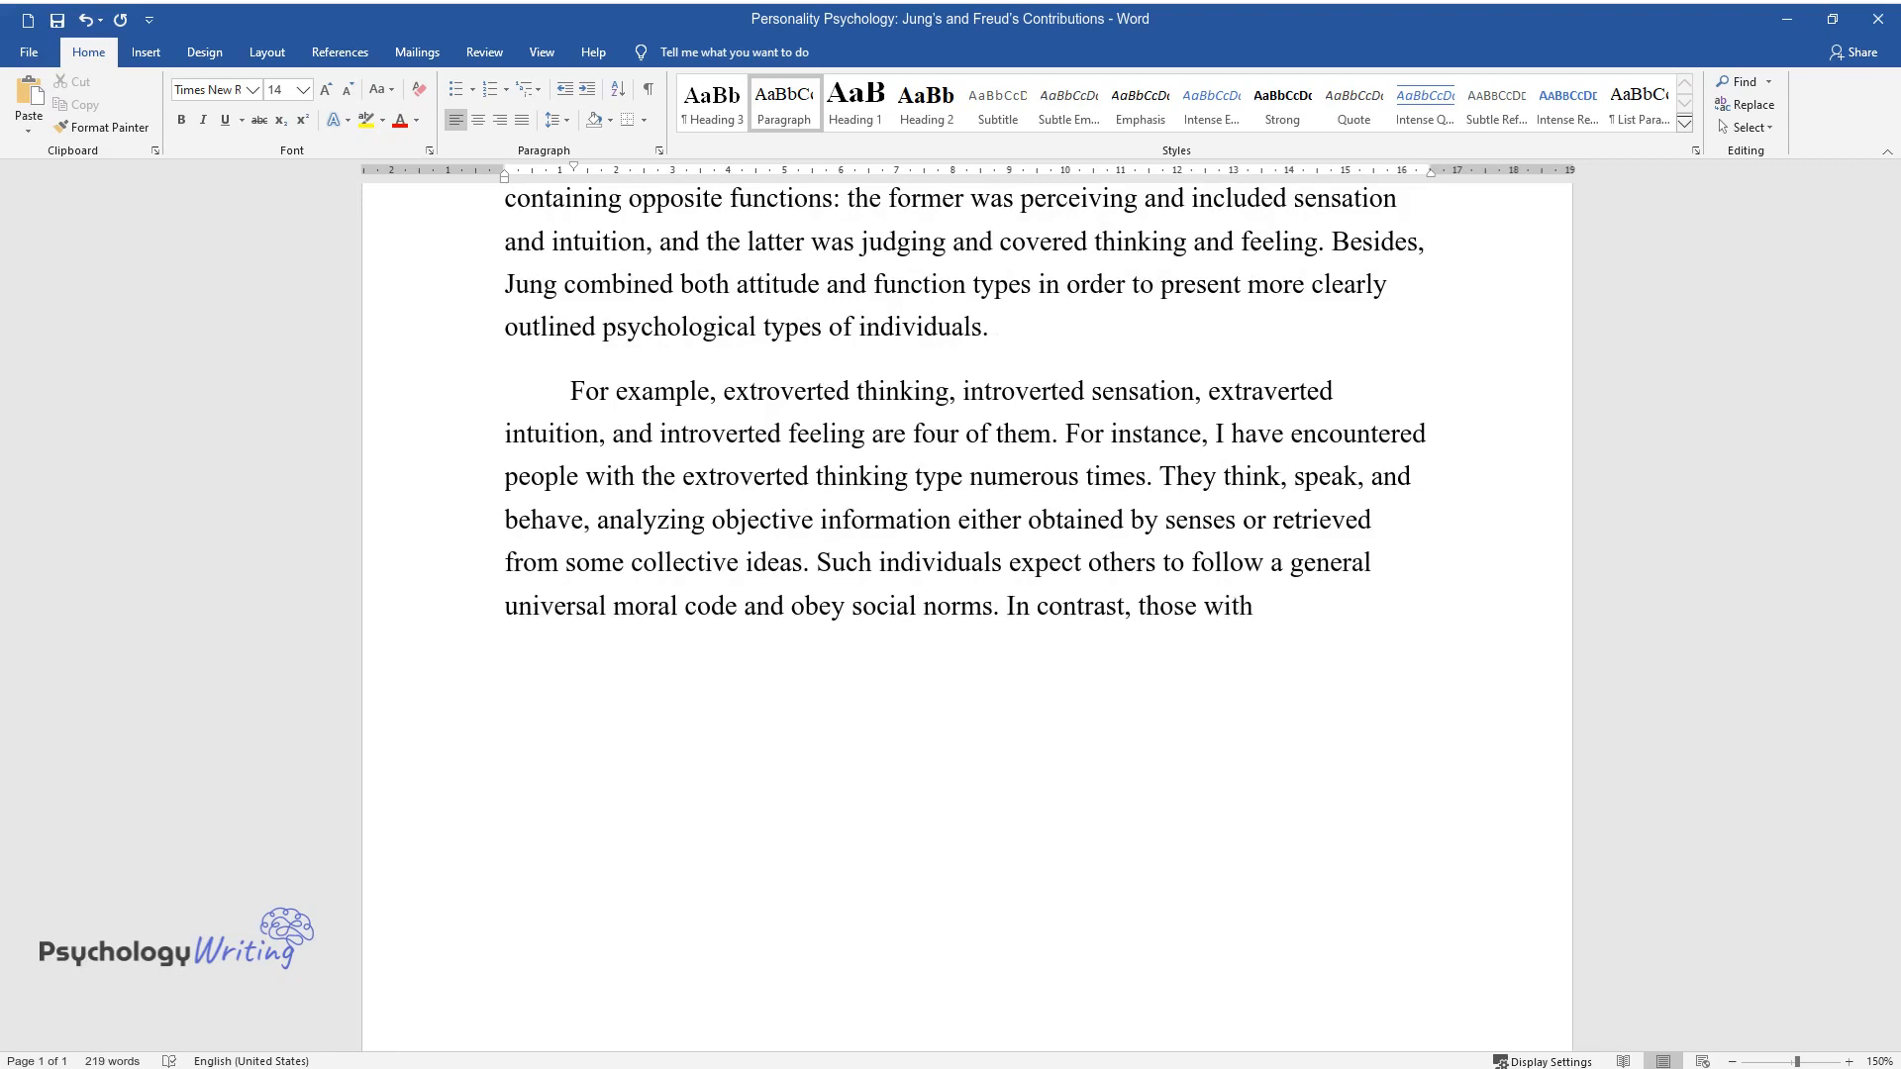
text(the introverted feeling type act and think differently.)
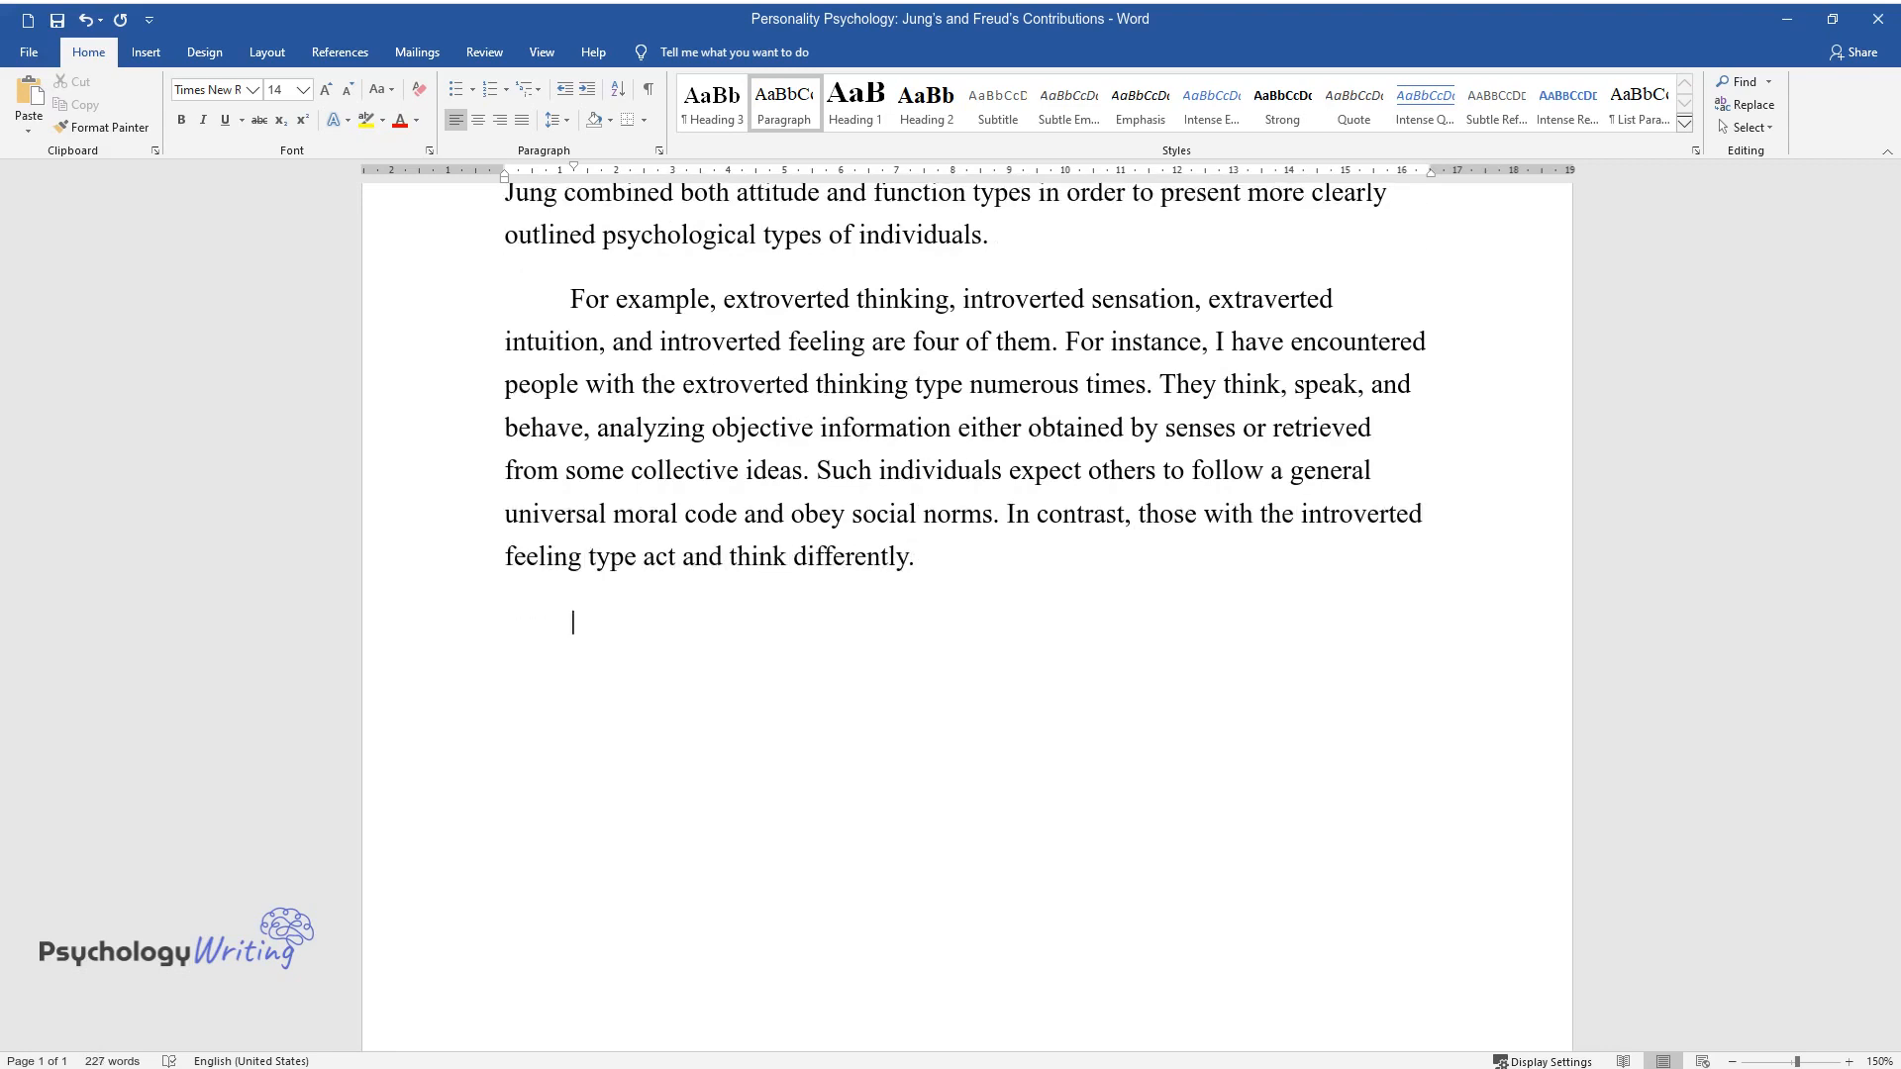
text(They mostly fully concentr)
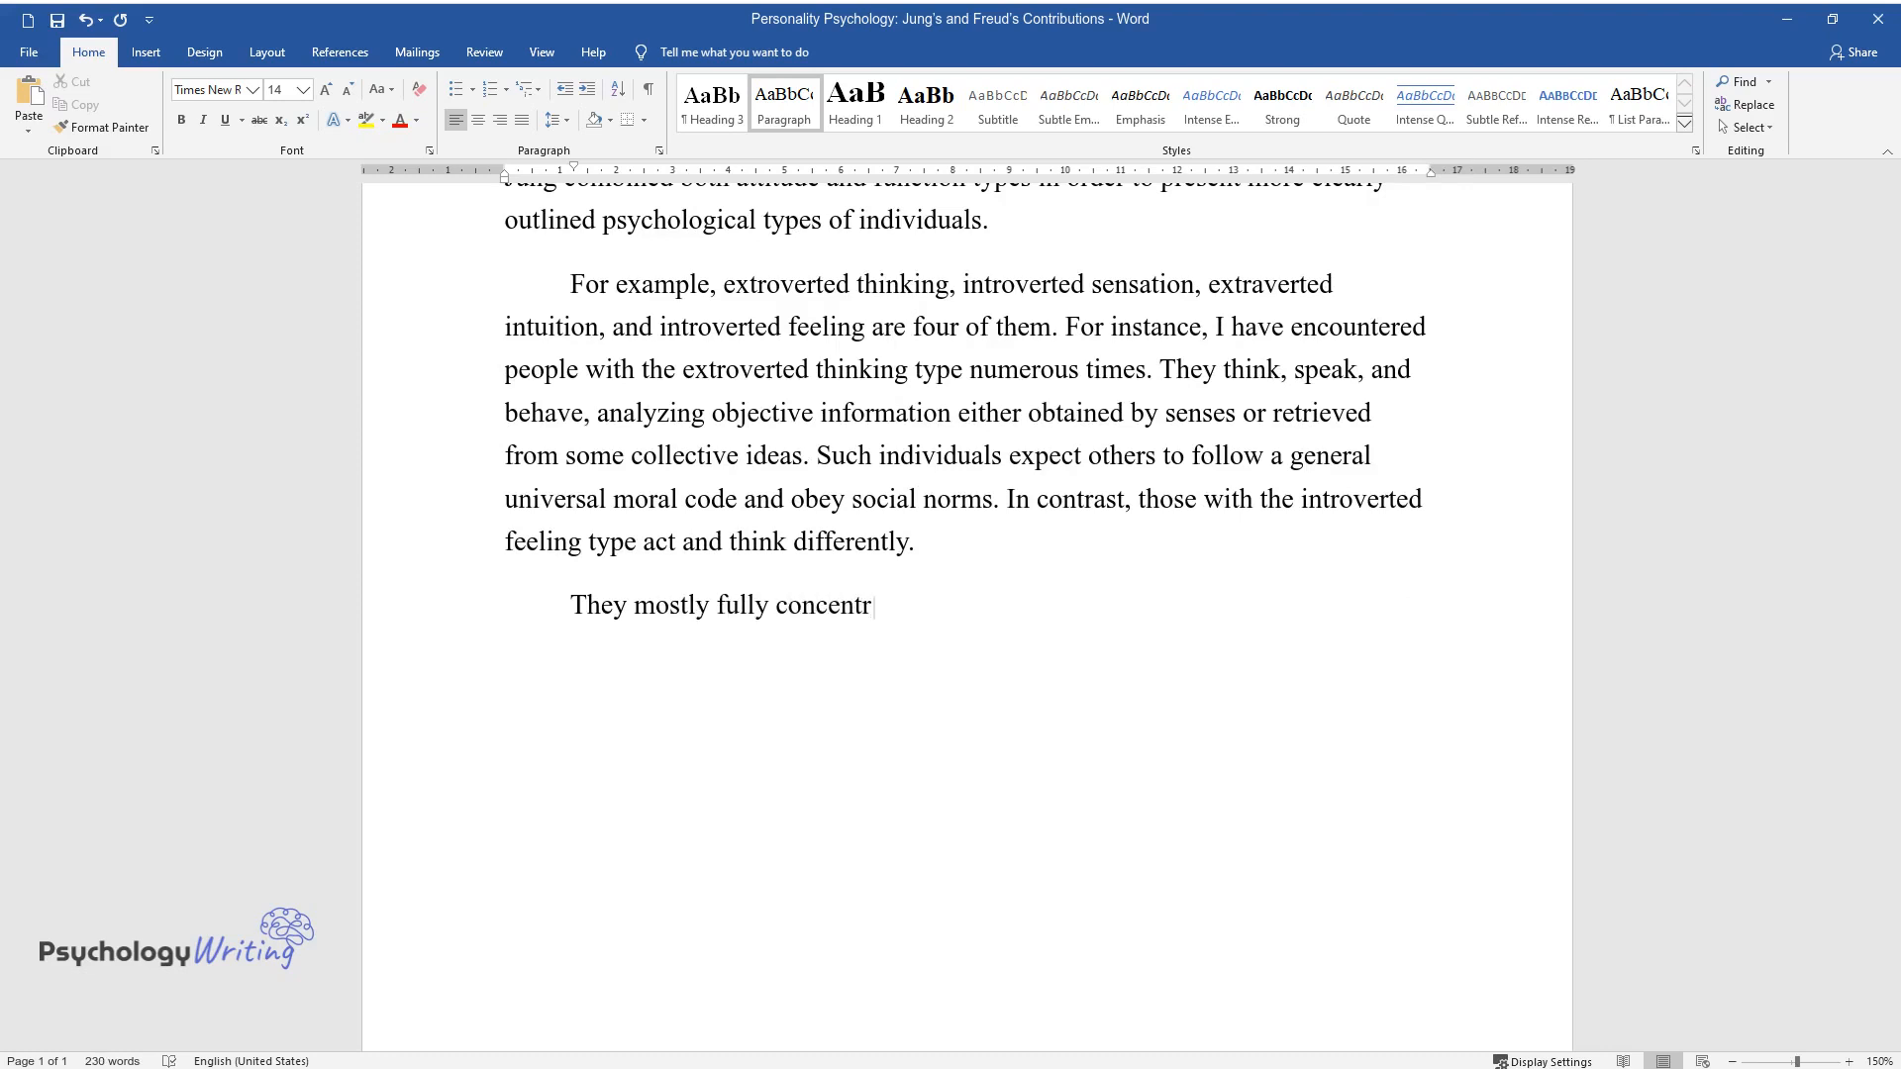
text(ate on their inner world, trying to)
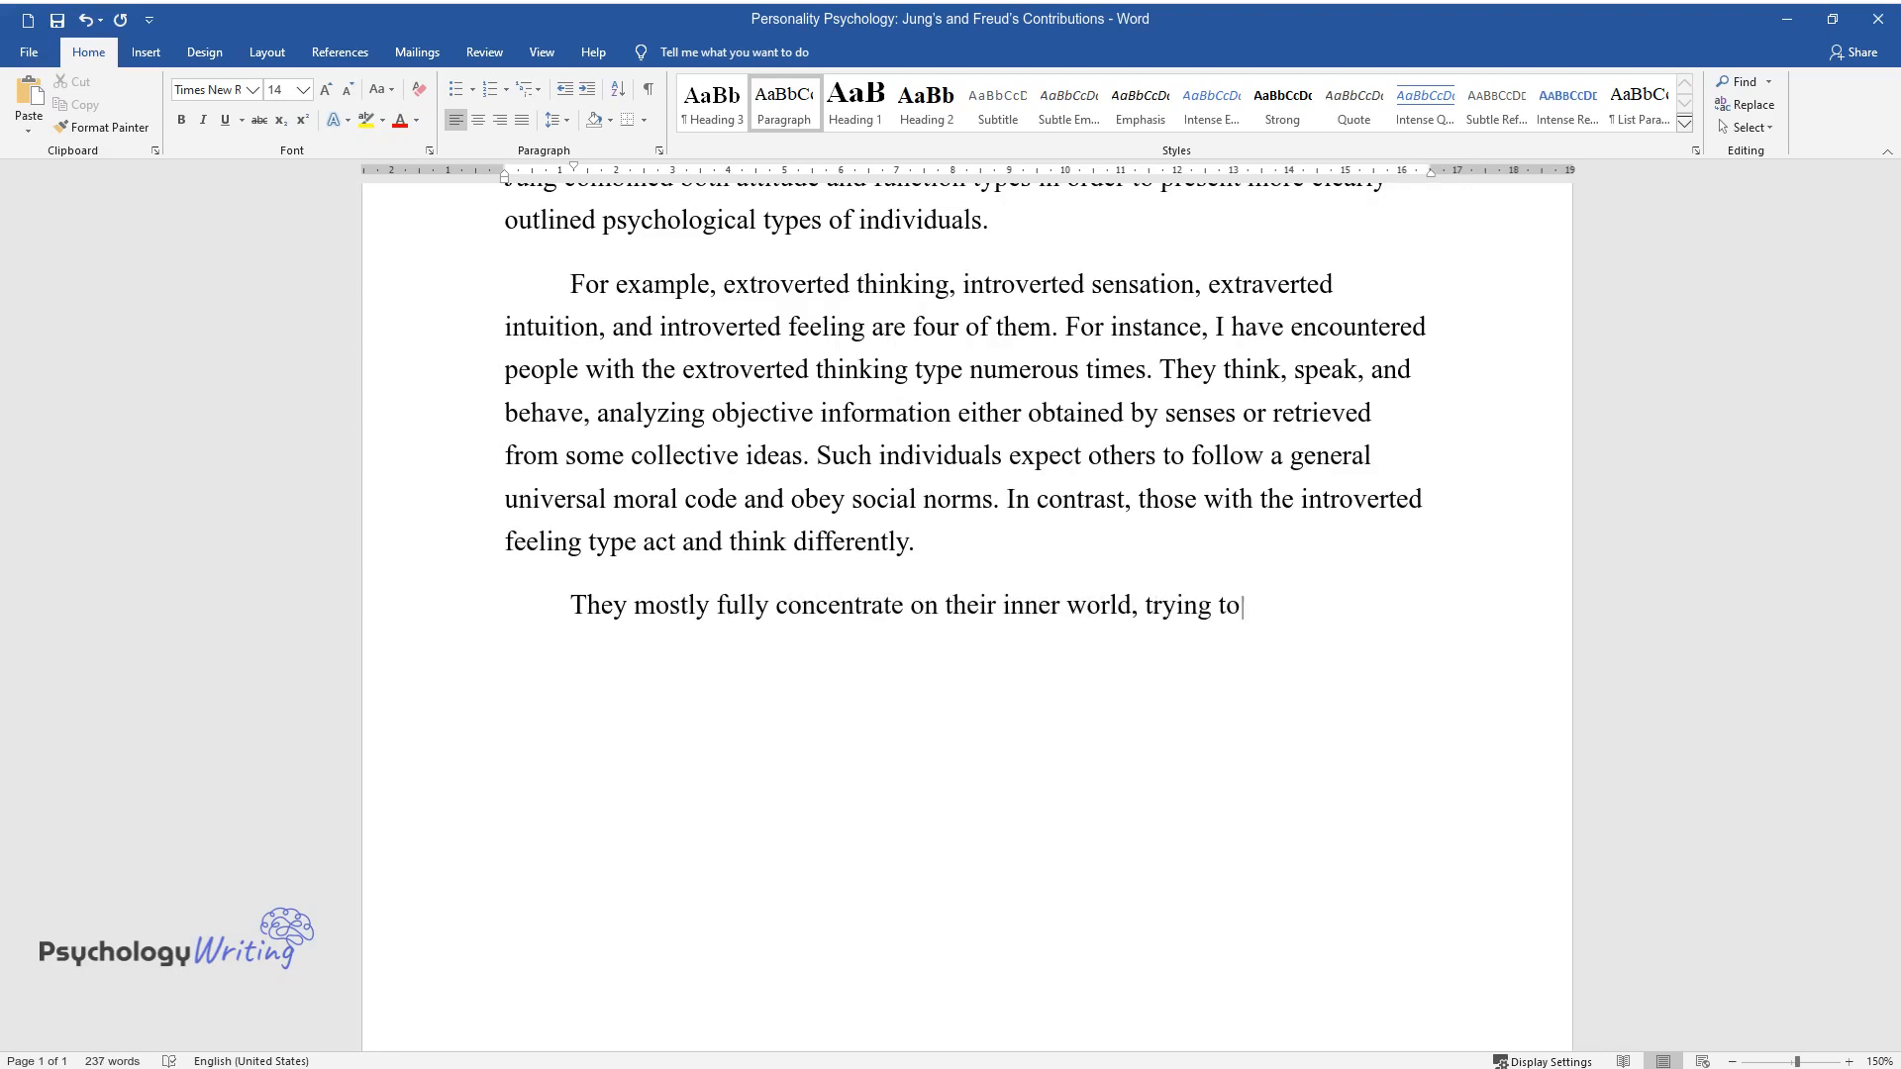
text(stay unnoticed and avoiding respo)
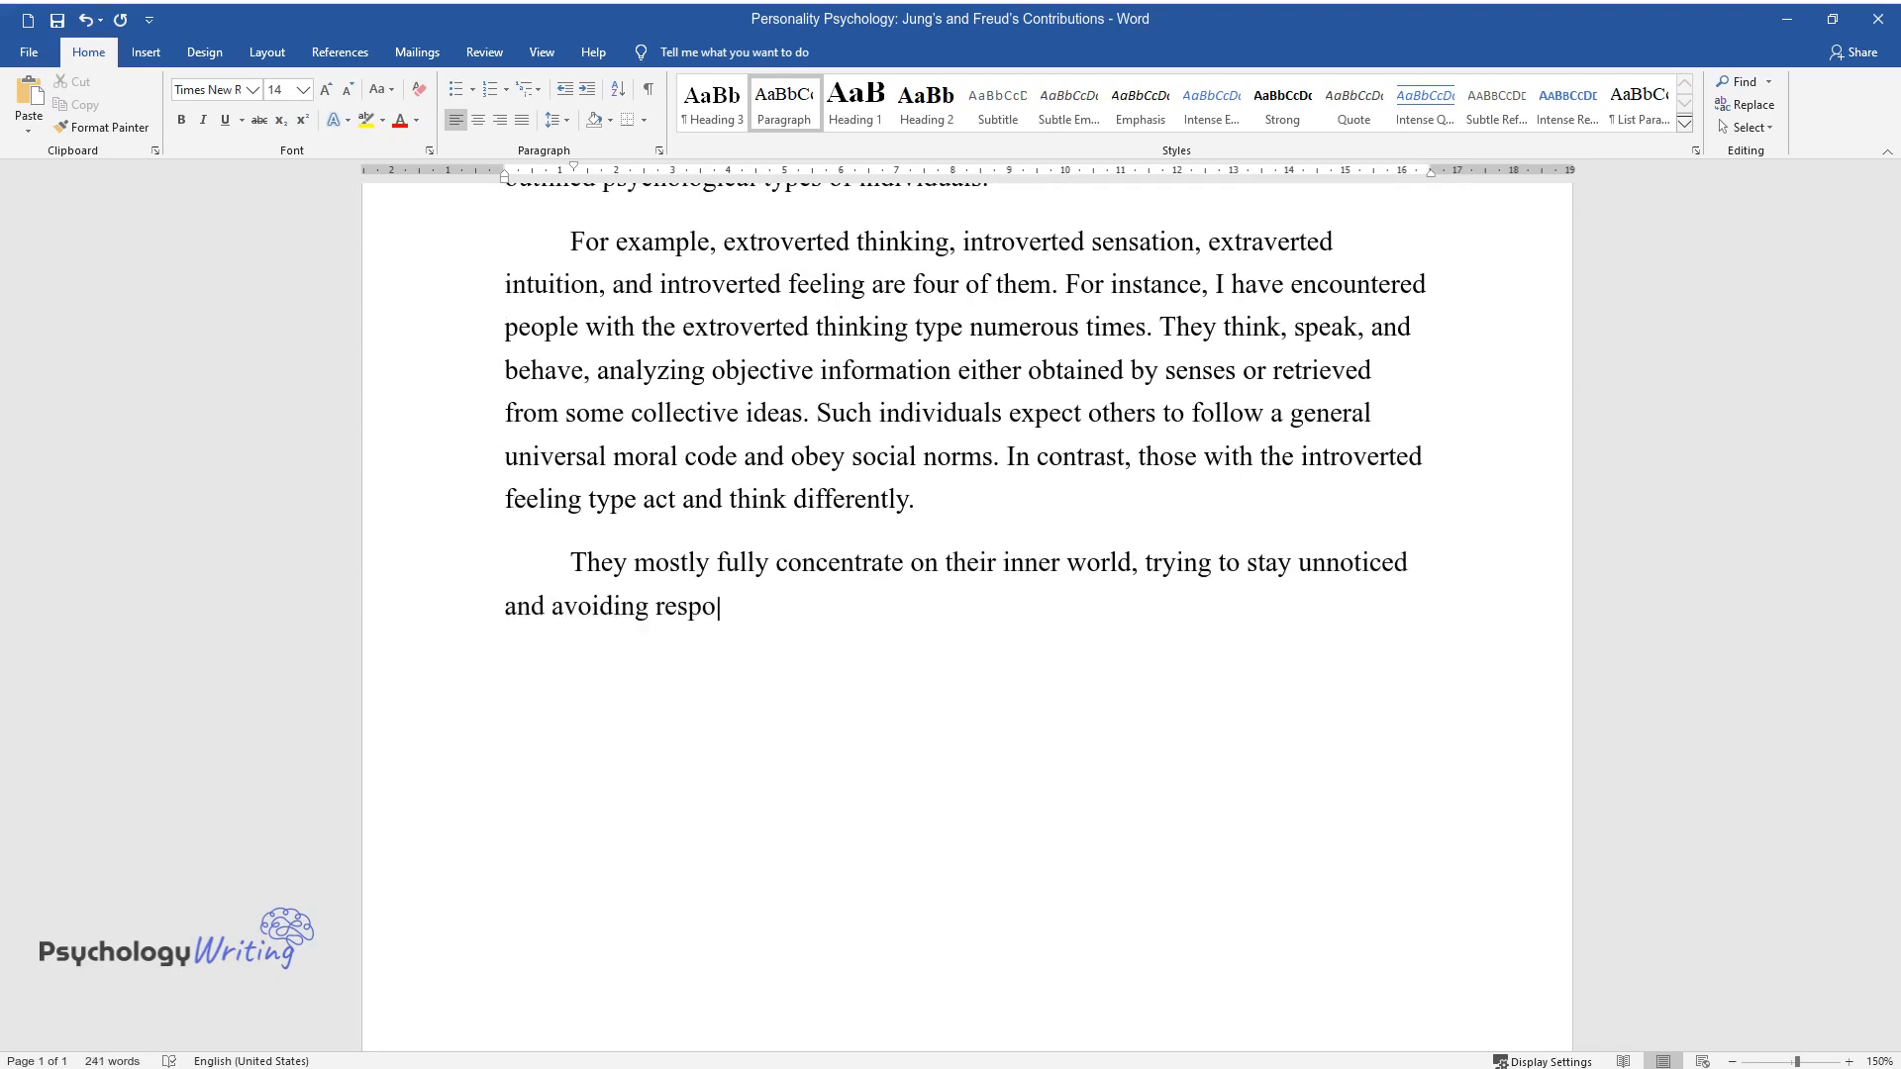
text(nding to others' feelings and thoughts. Besides, the introverted)
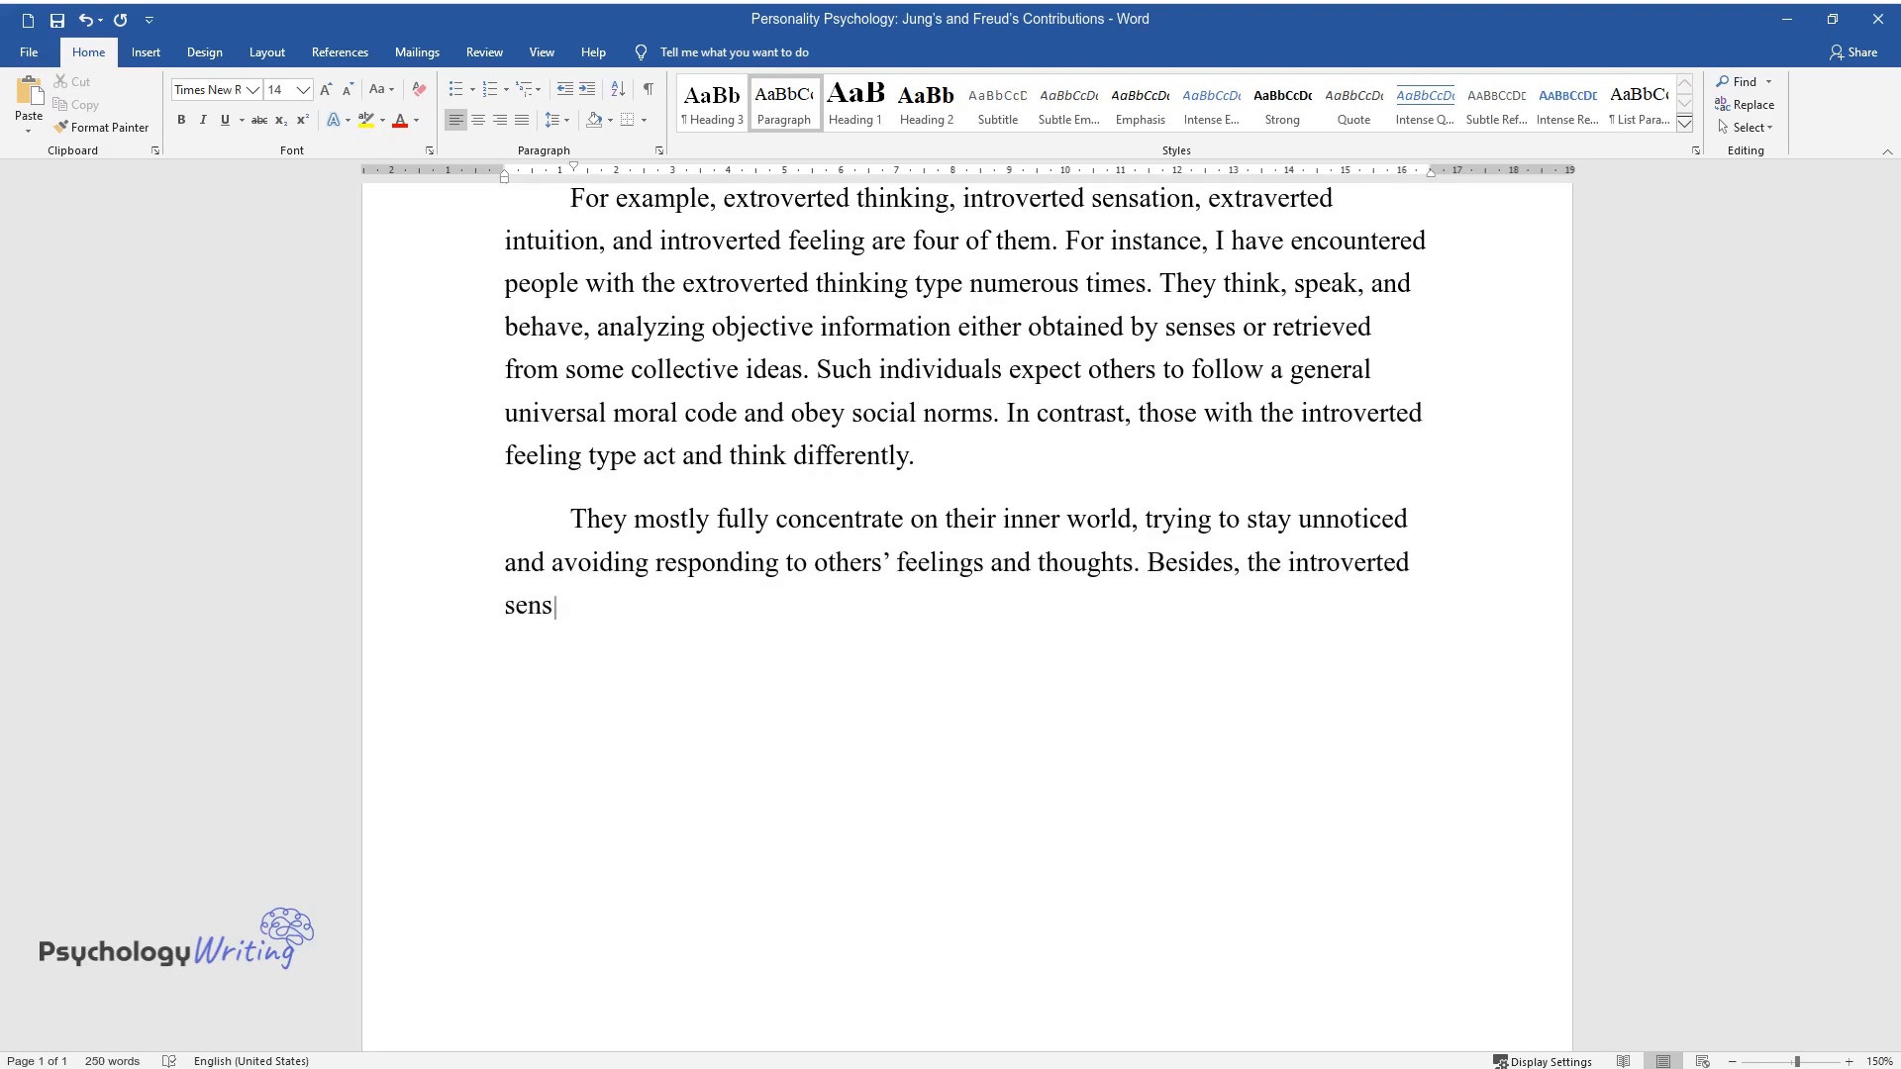
text(ation type is common among artists)
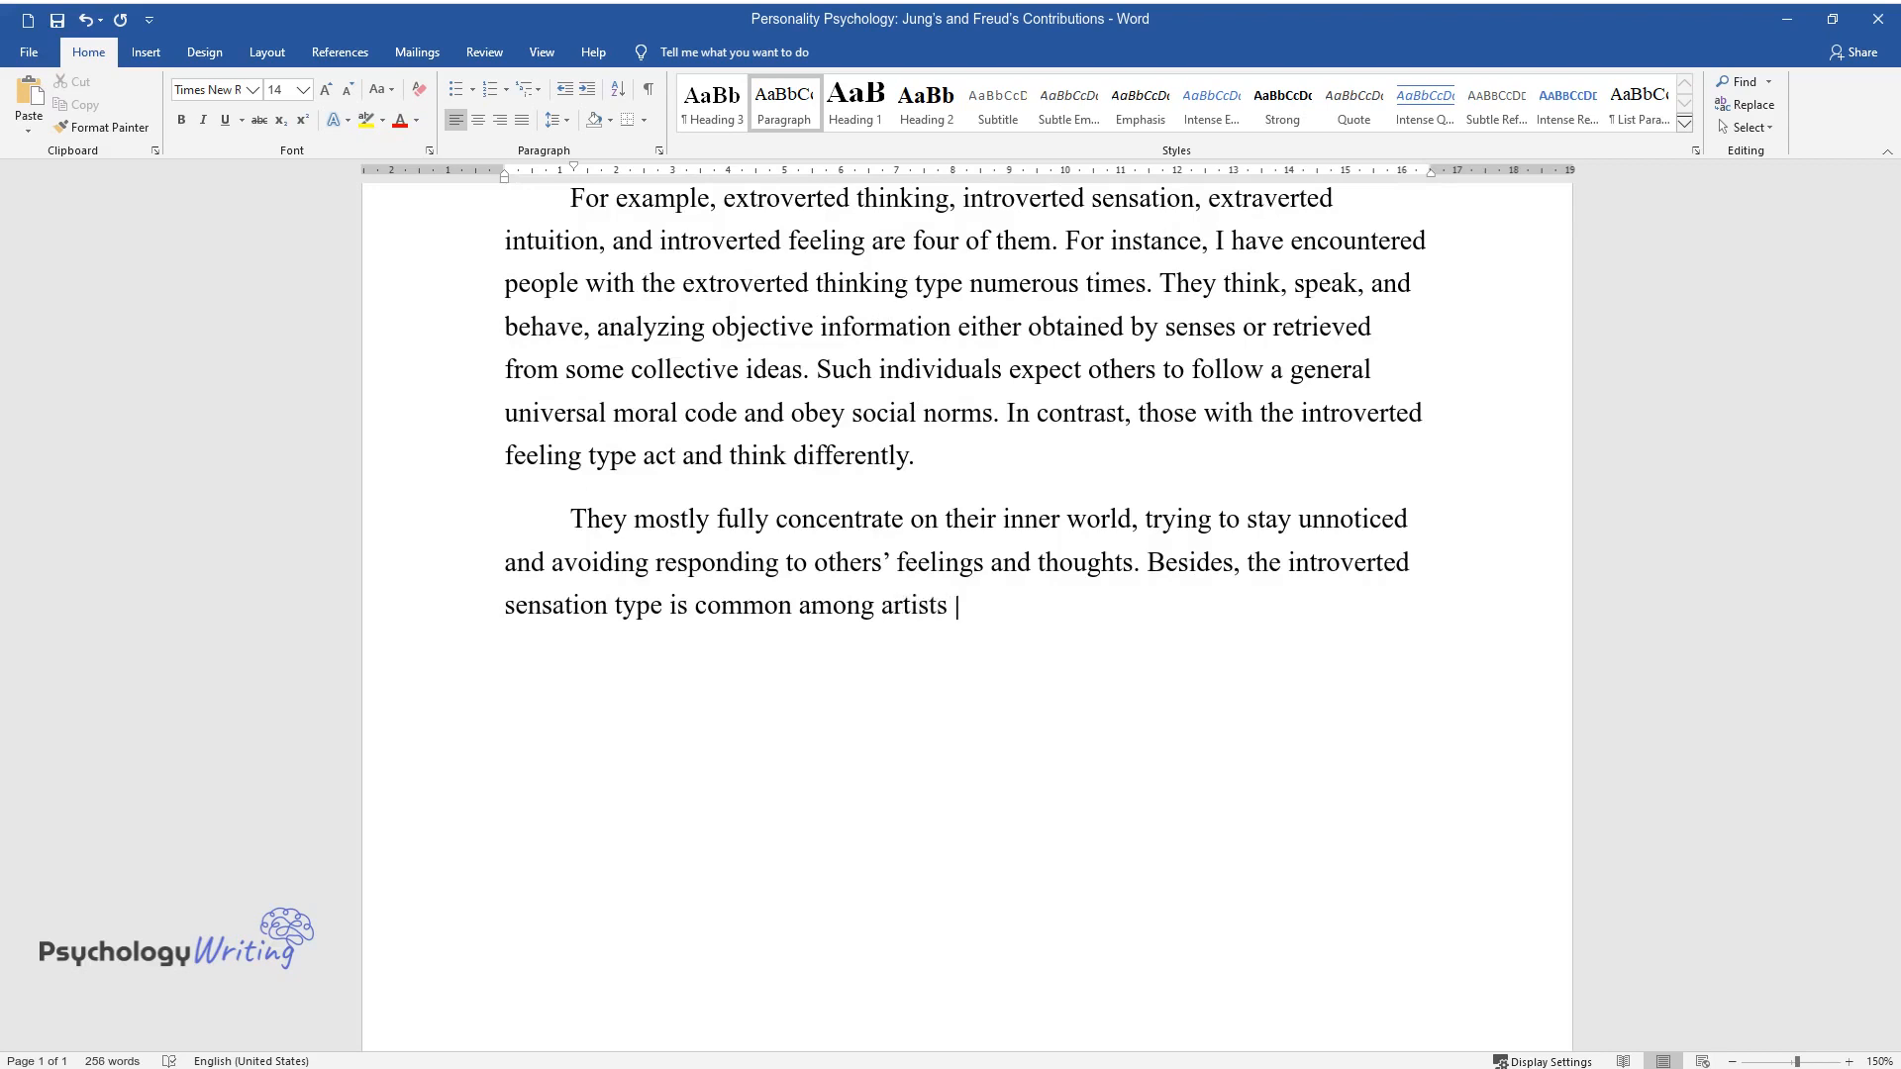
text(who perceive various objects indirectly.)
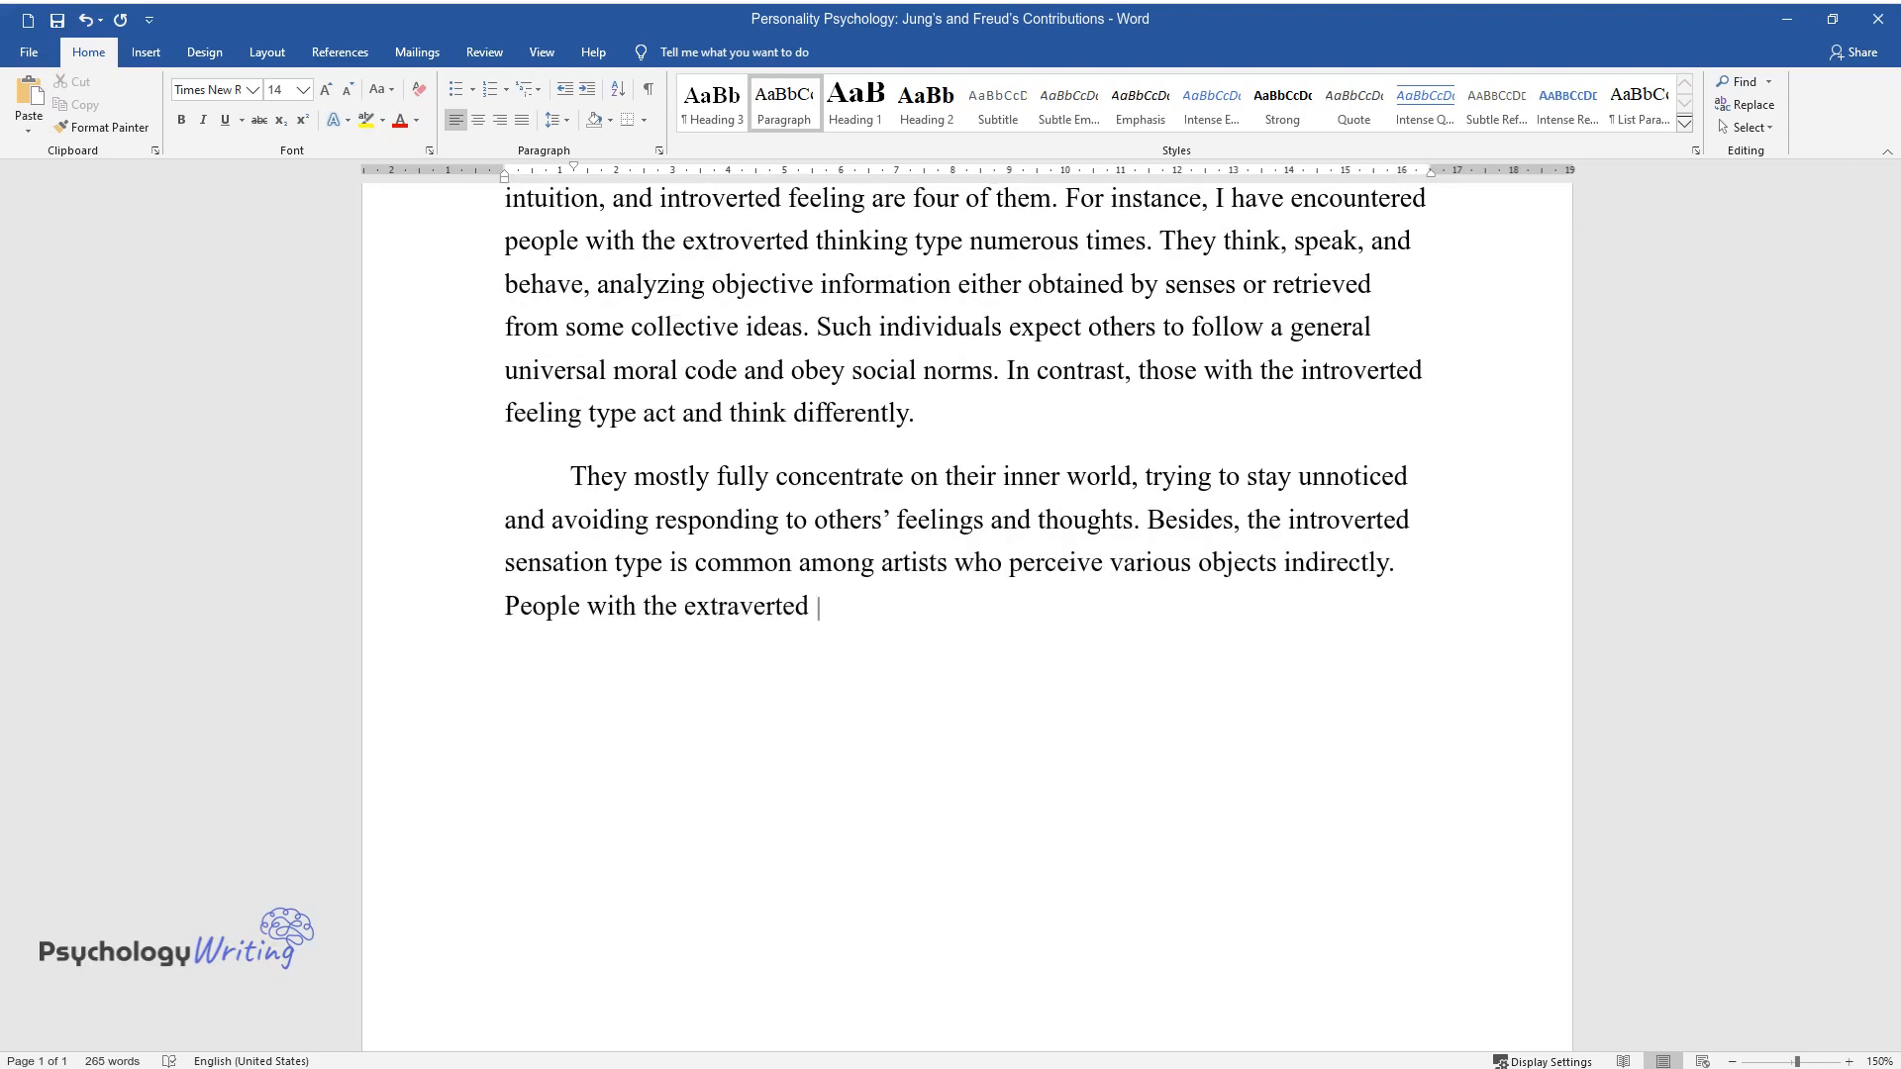
text(intuition type always seek stimulus for the intuitive)
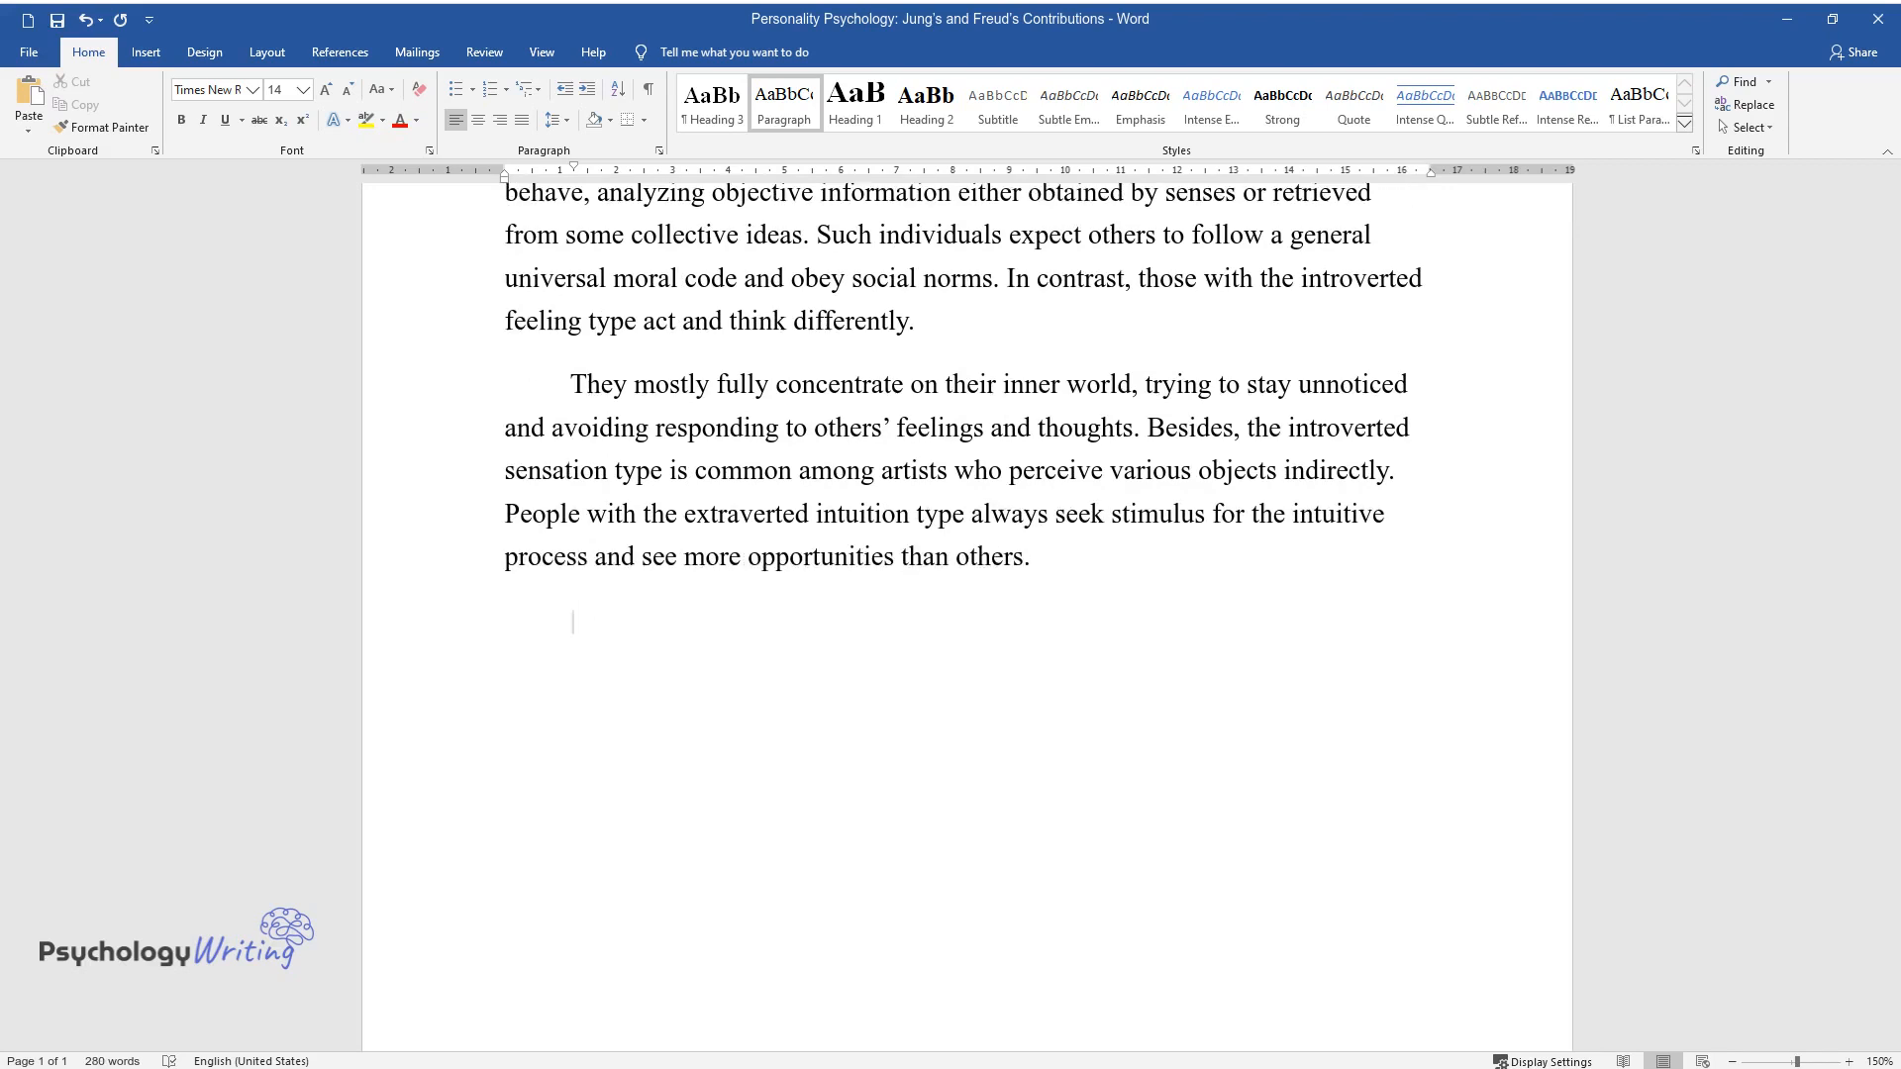
text(According to the Bi)
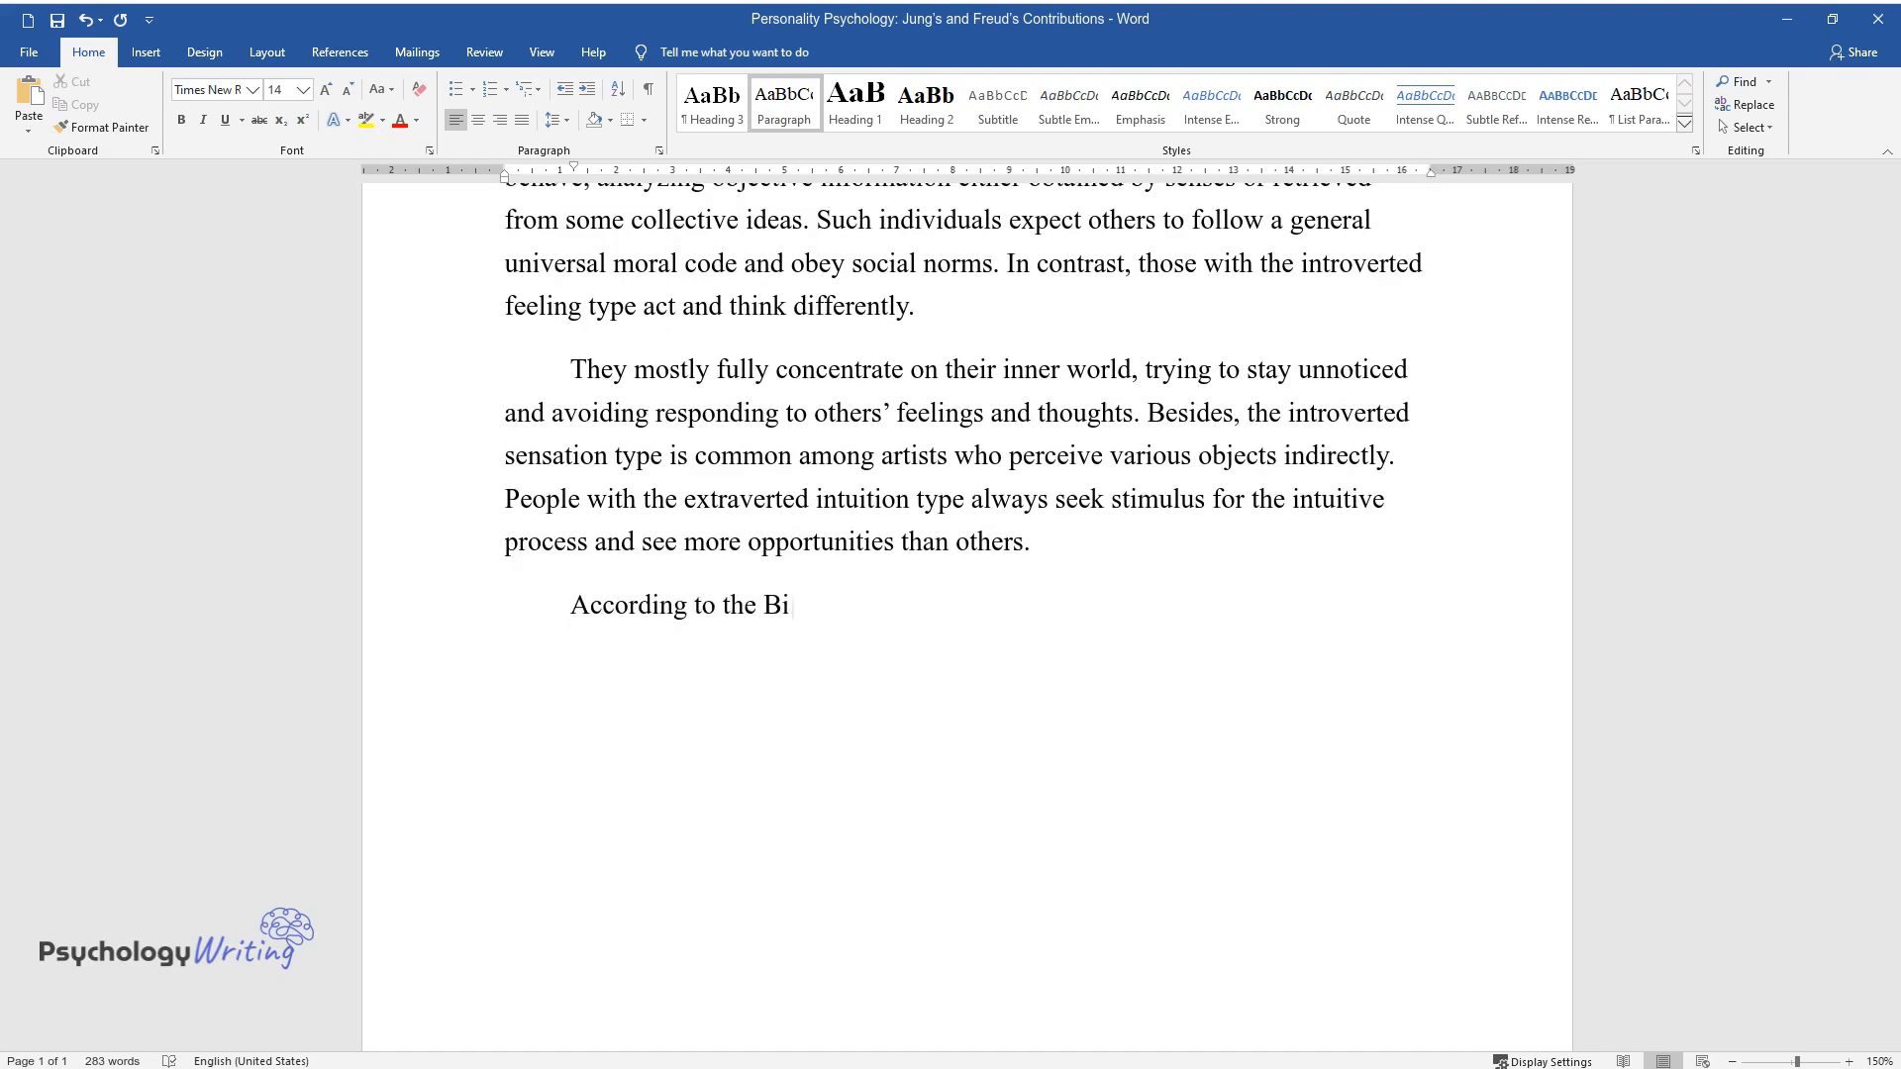
text(g Five personality model, each p)
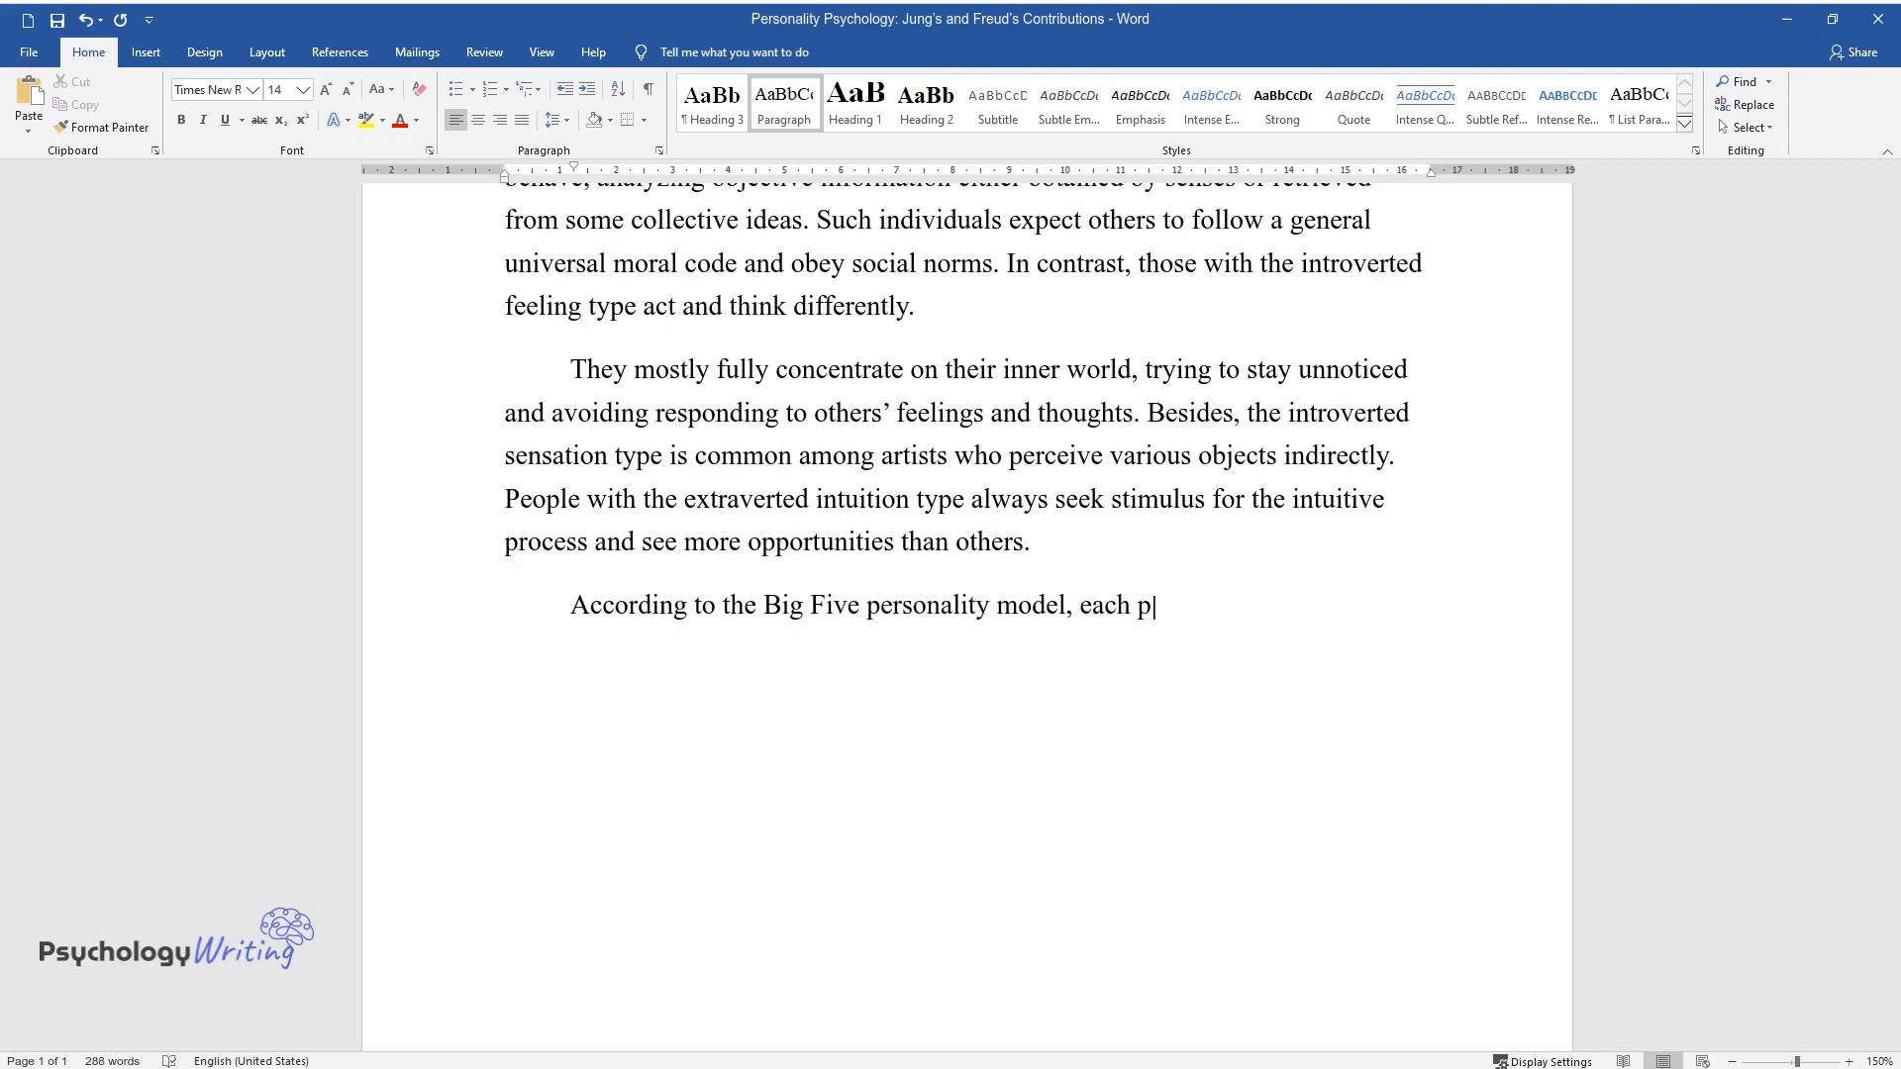
text(erson can fall anywhere on the c)
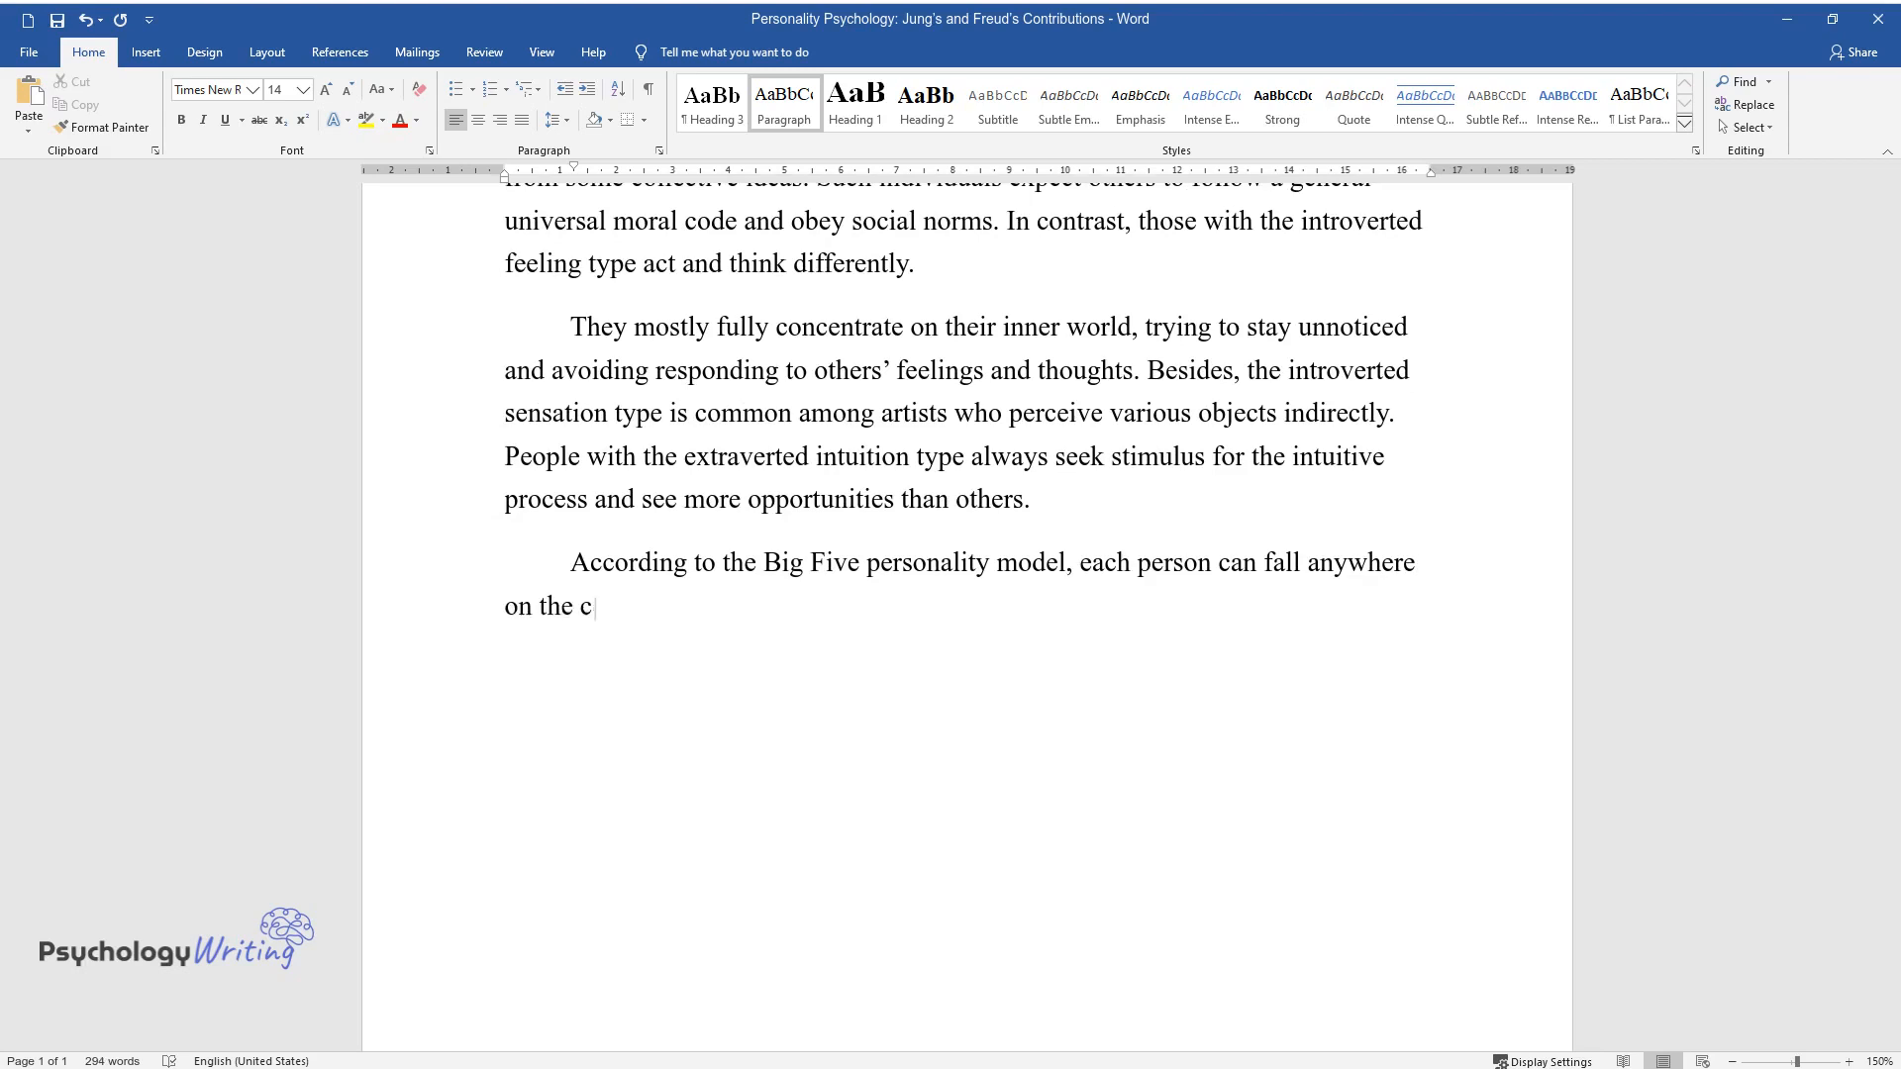
text(ontinuum of five personality traits, which are extraversion, agr)
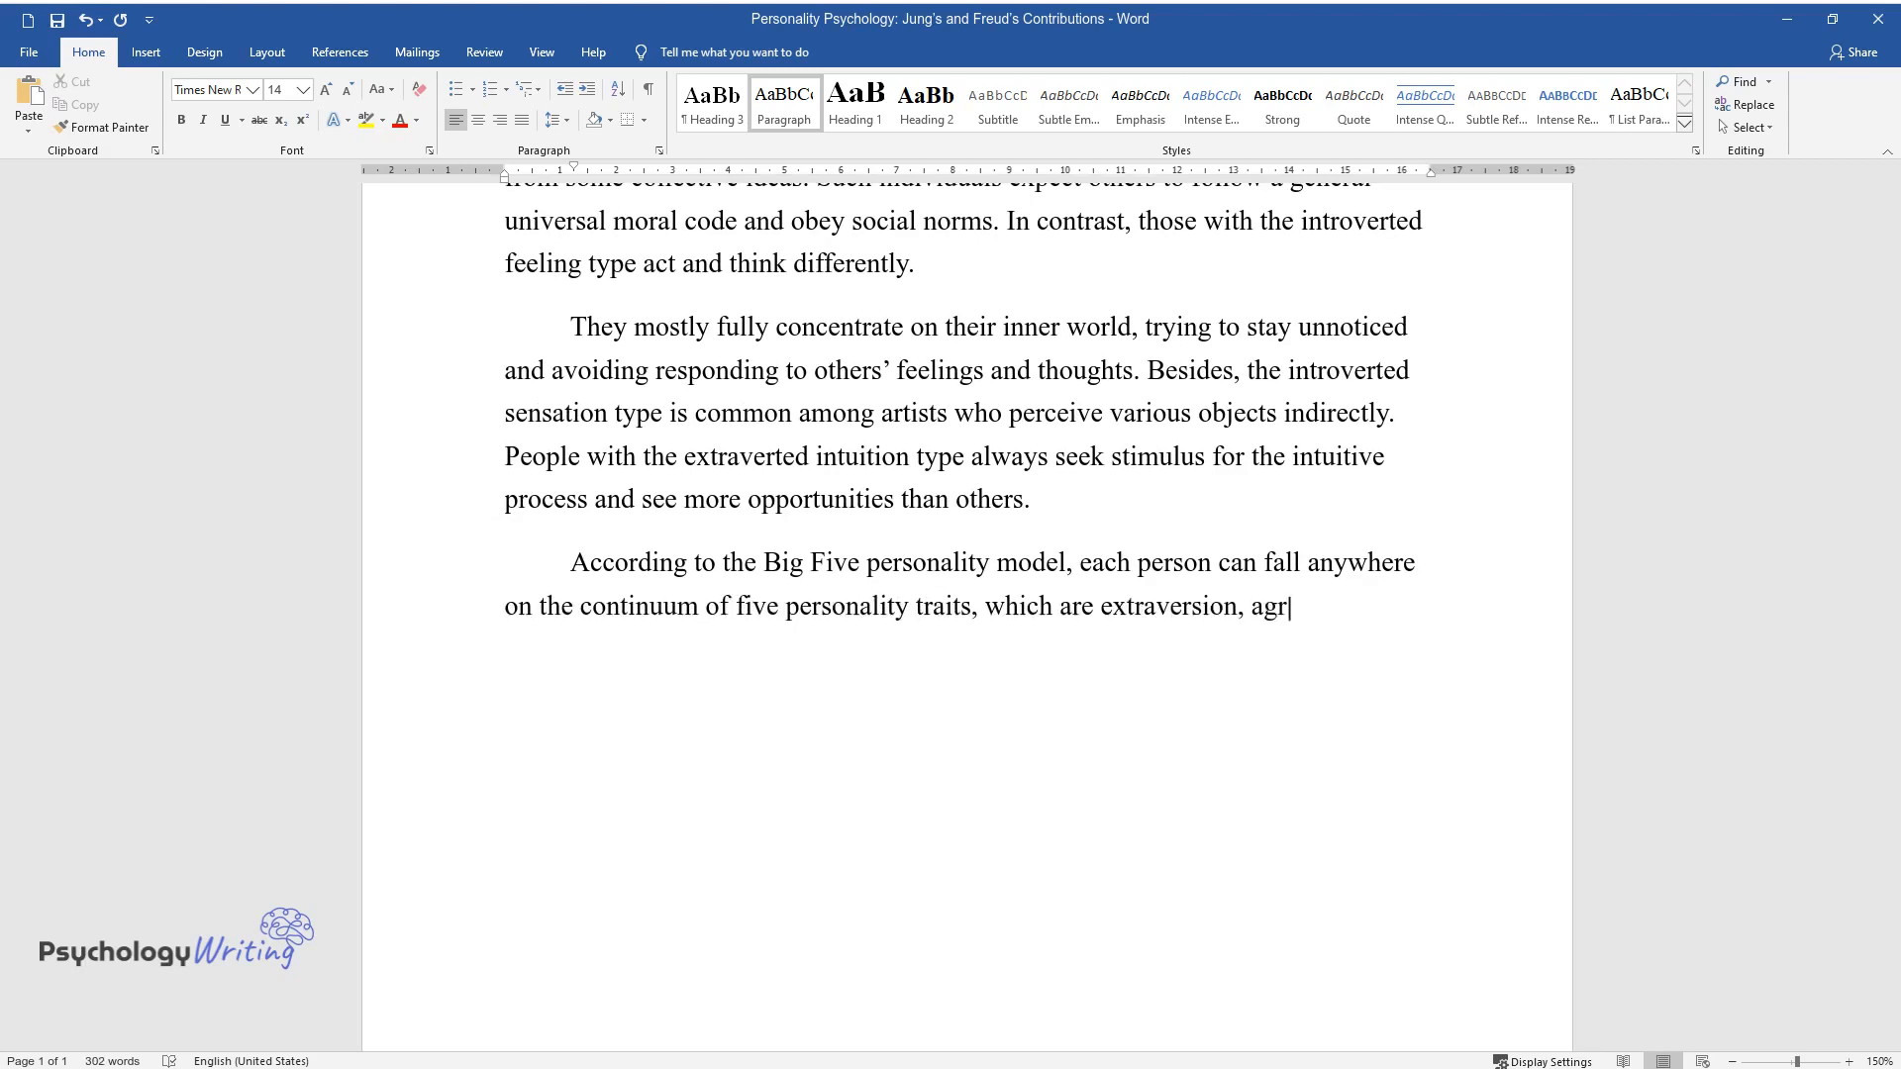
text(eeableness, conscientiousness,)
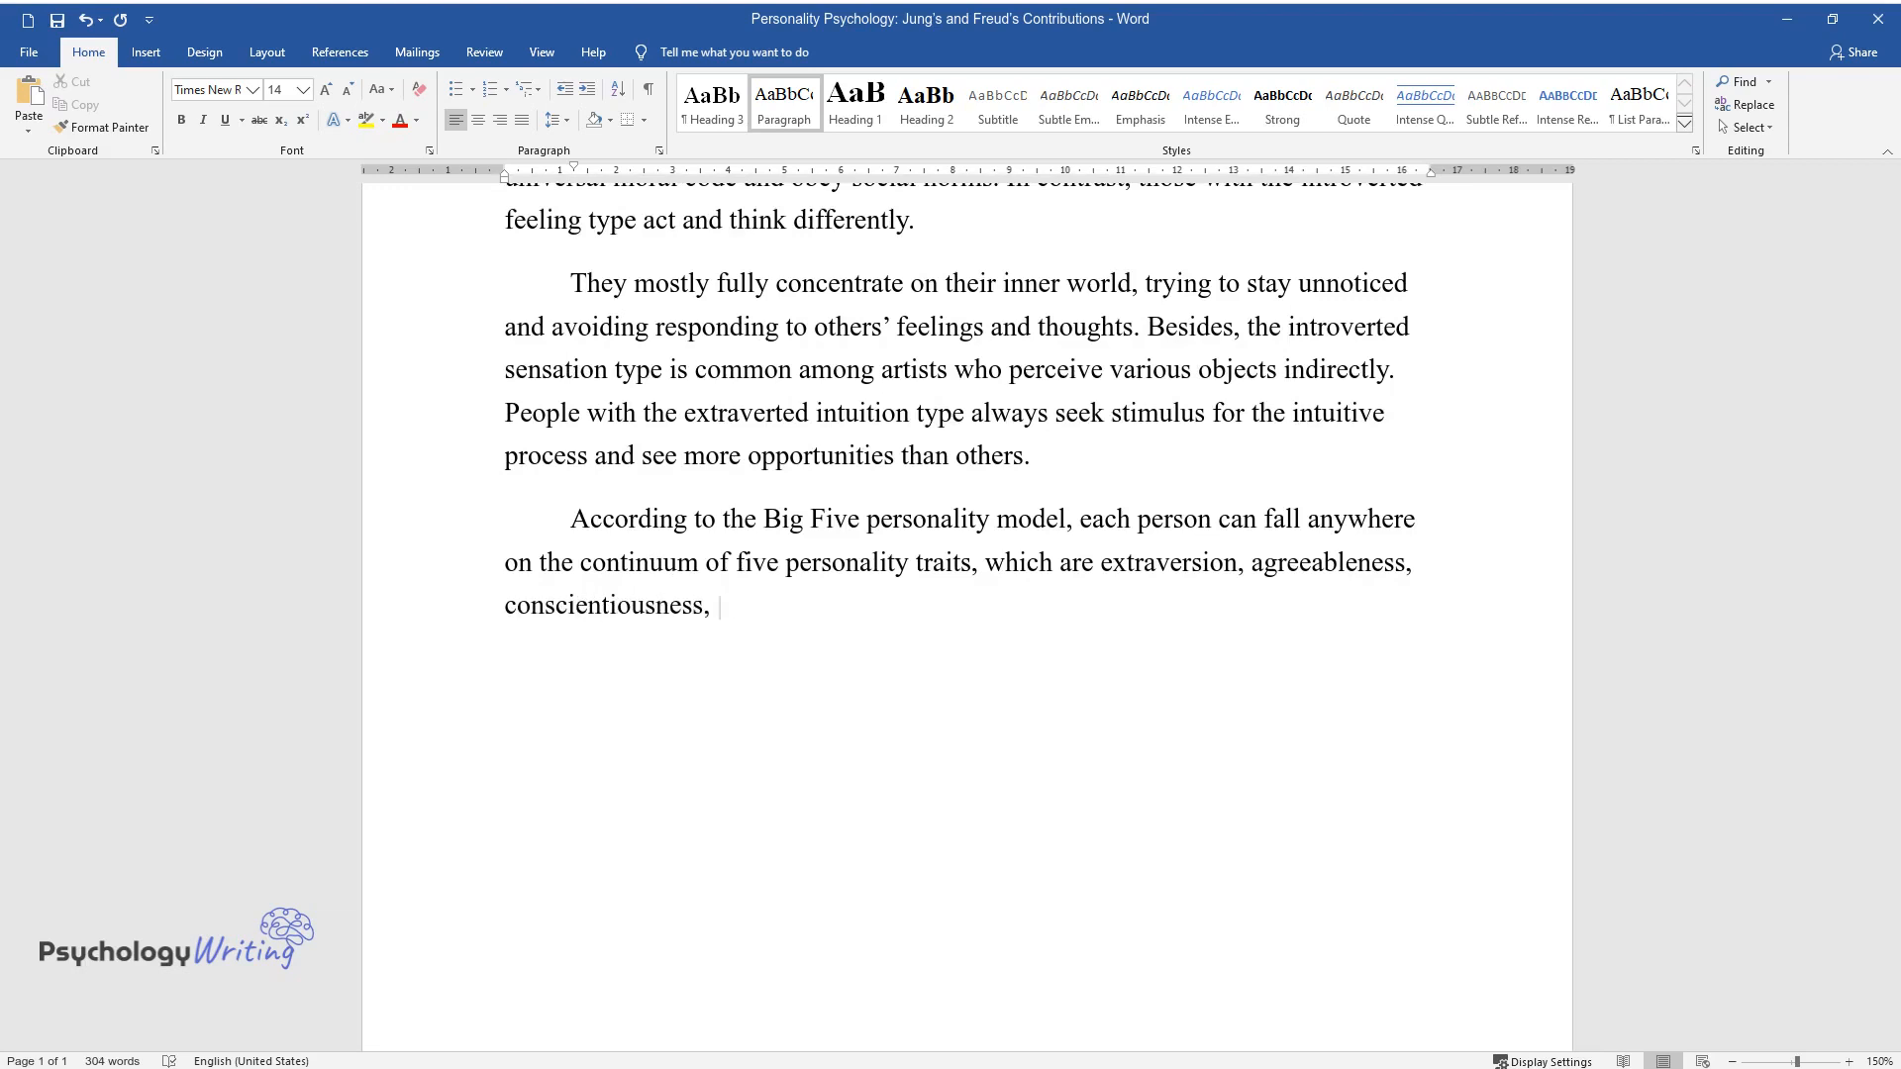
text(neuroticism, and openness to new experiences. For instance,)
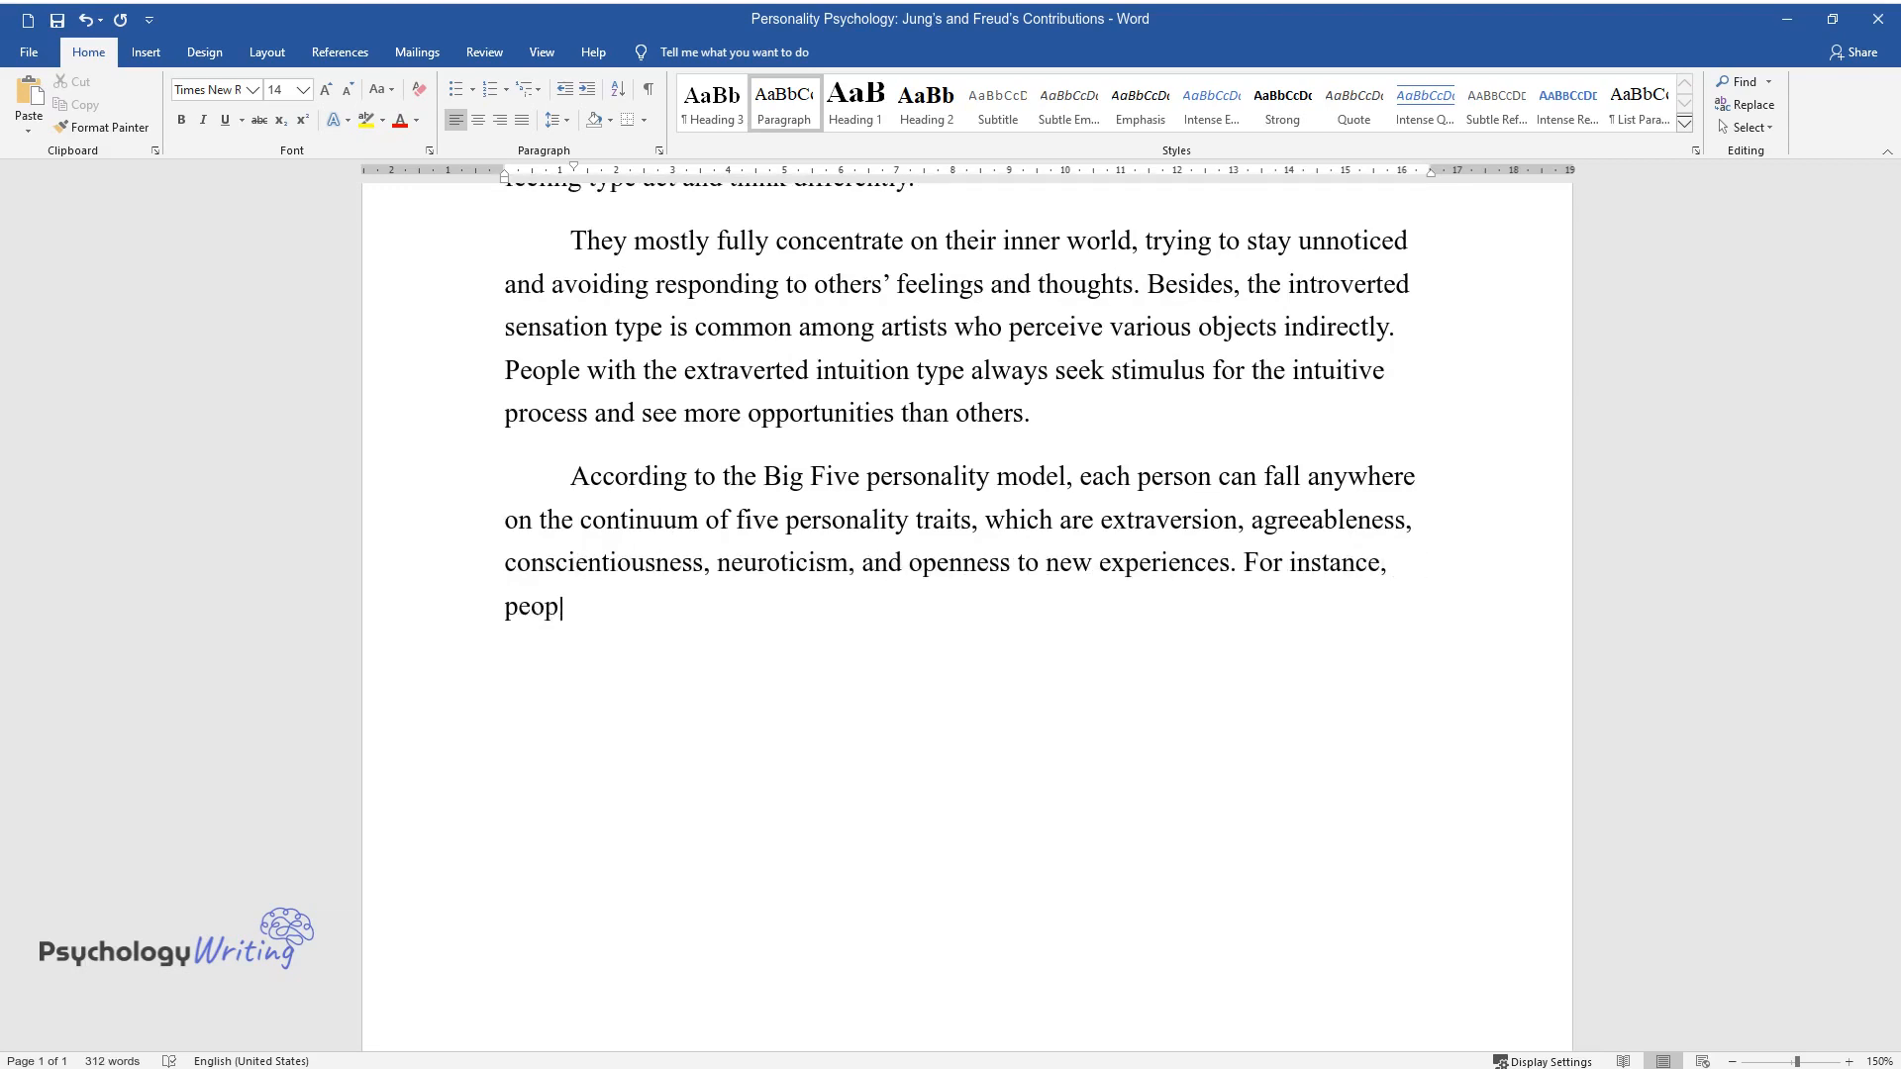
text(le can be extraordinarily extrov)
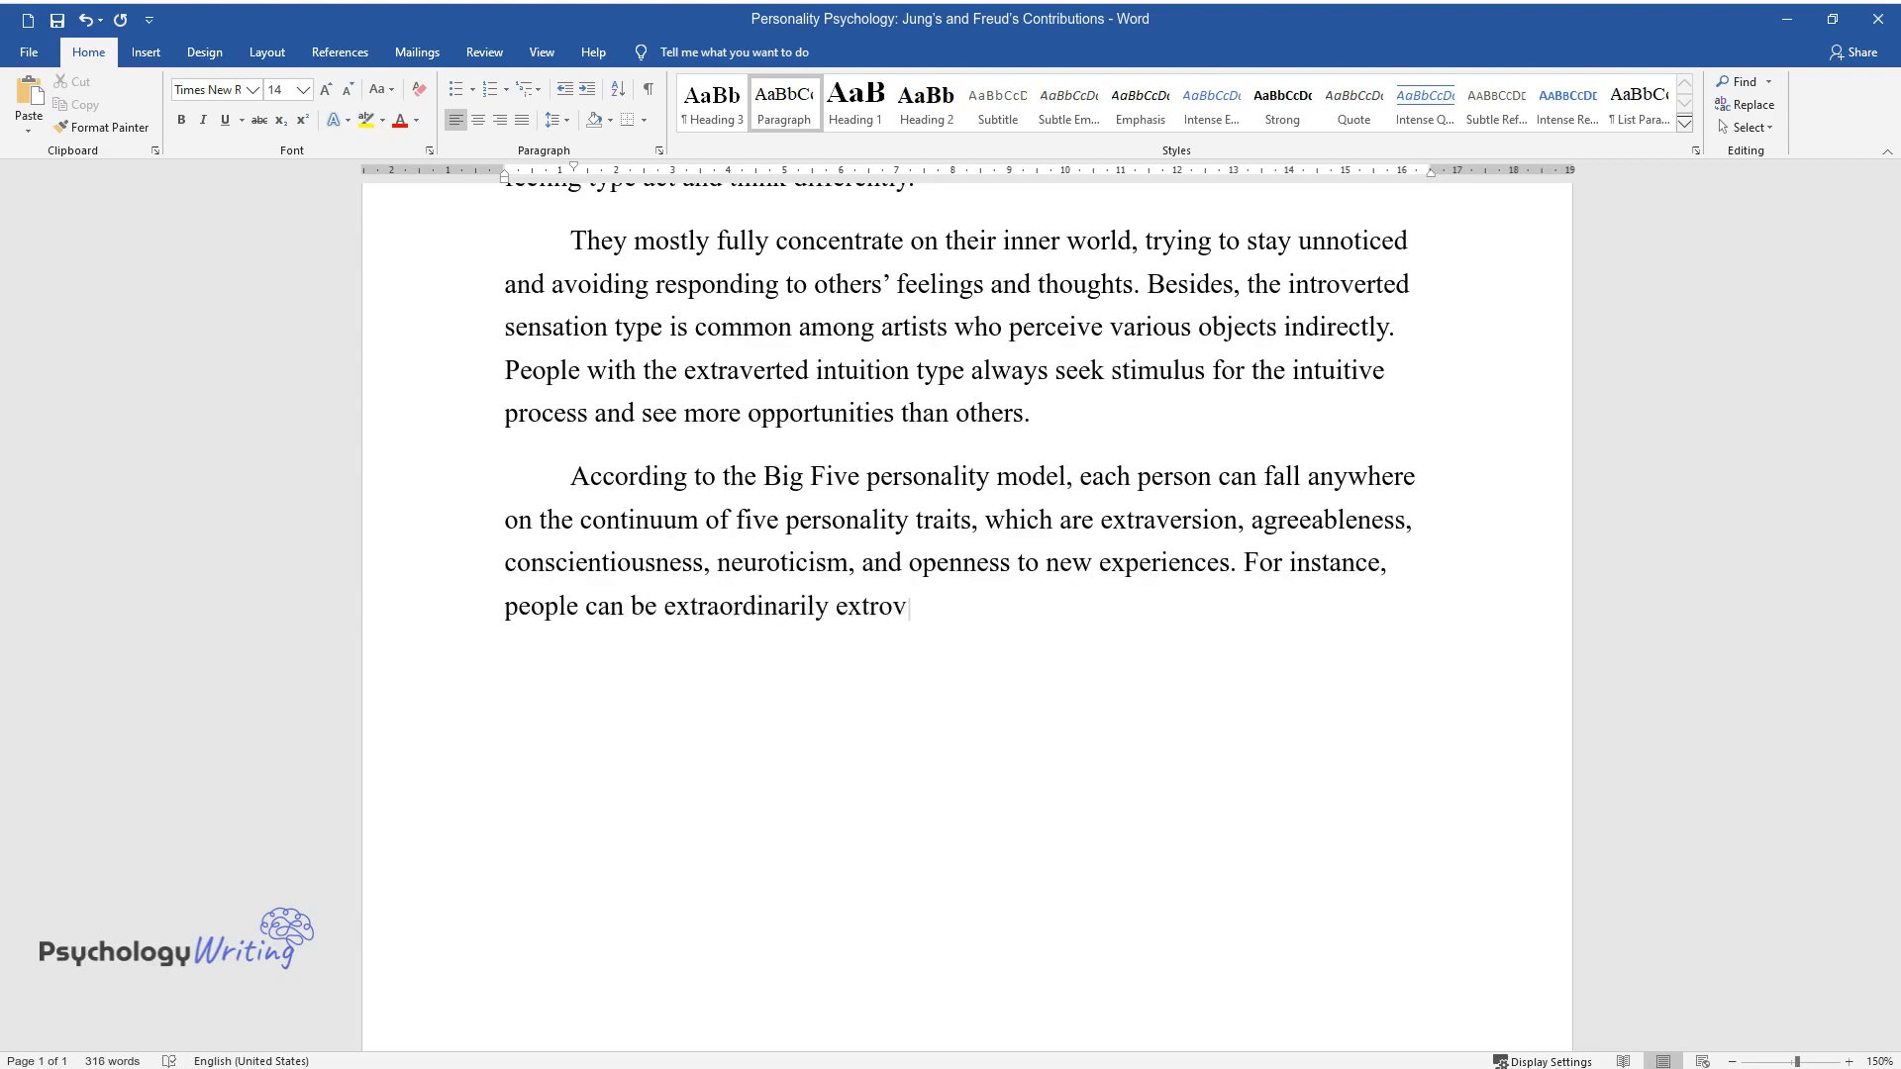
text(erted or introverted. However,)
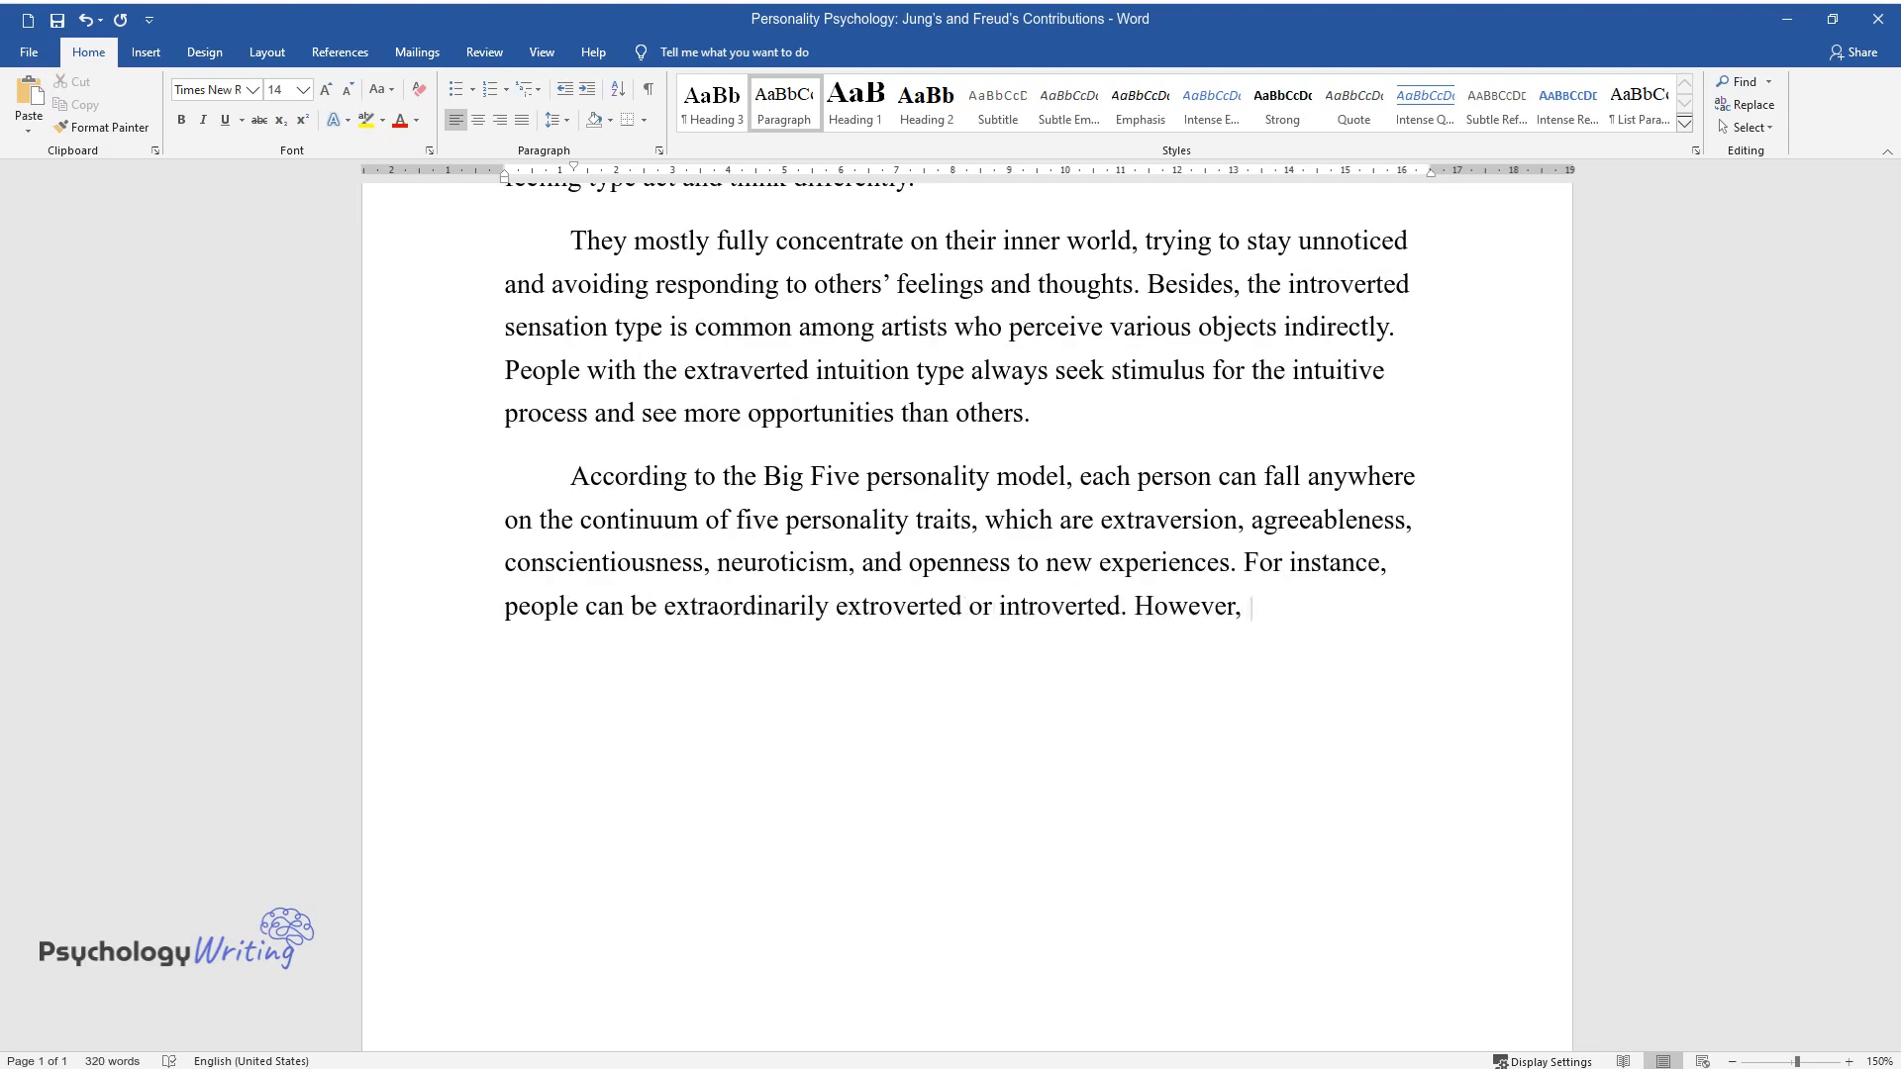
text(most of them are somewhere in be)
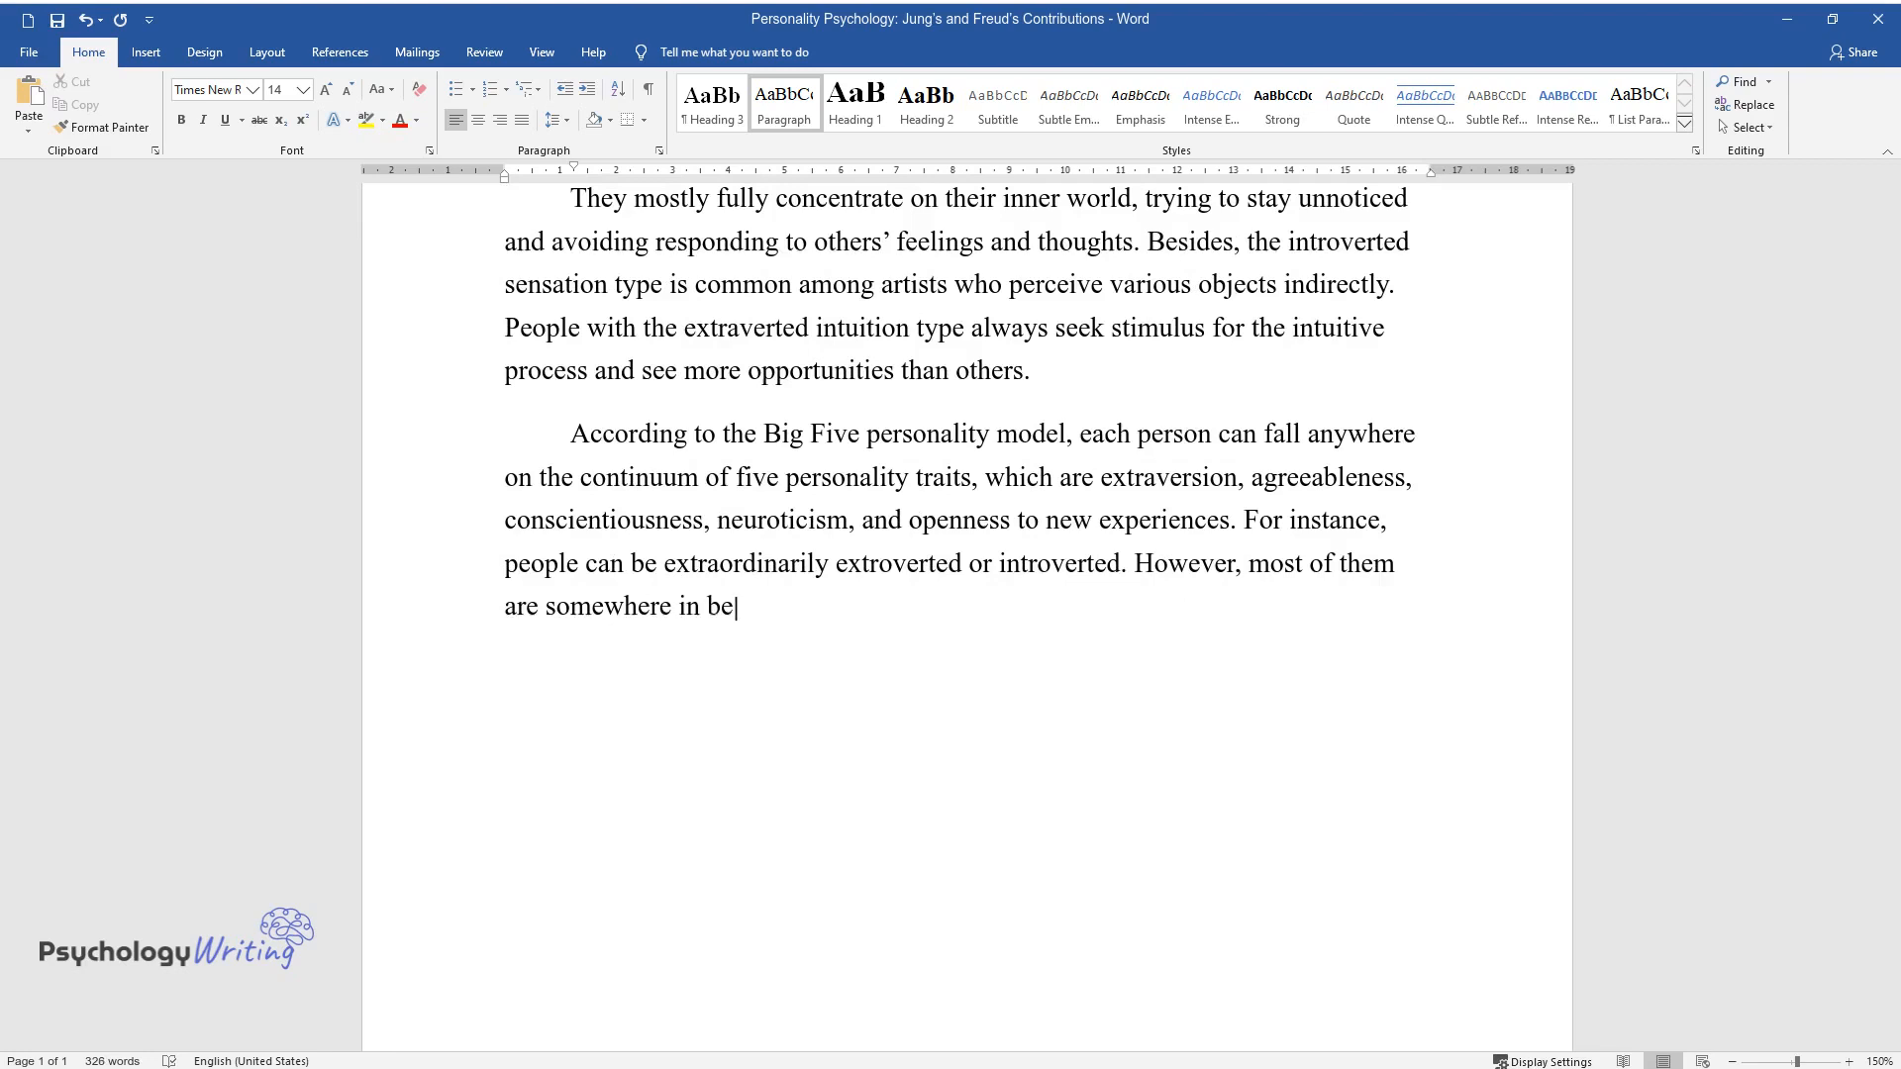
text(tween, representing different le)
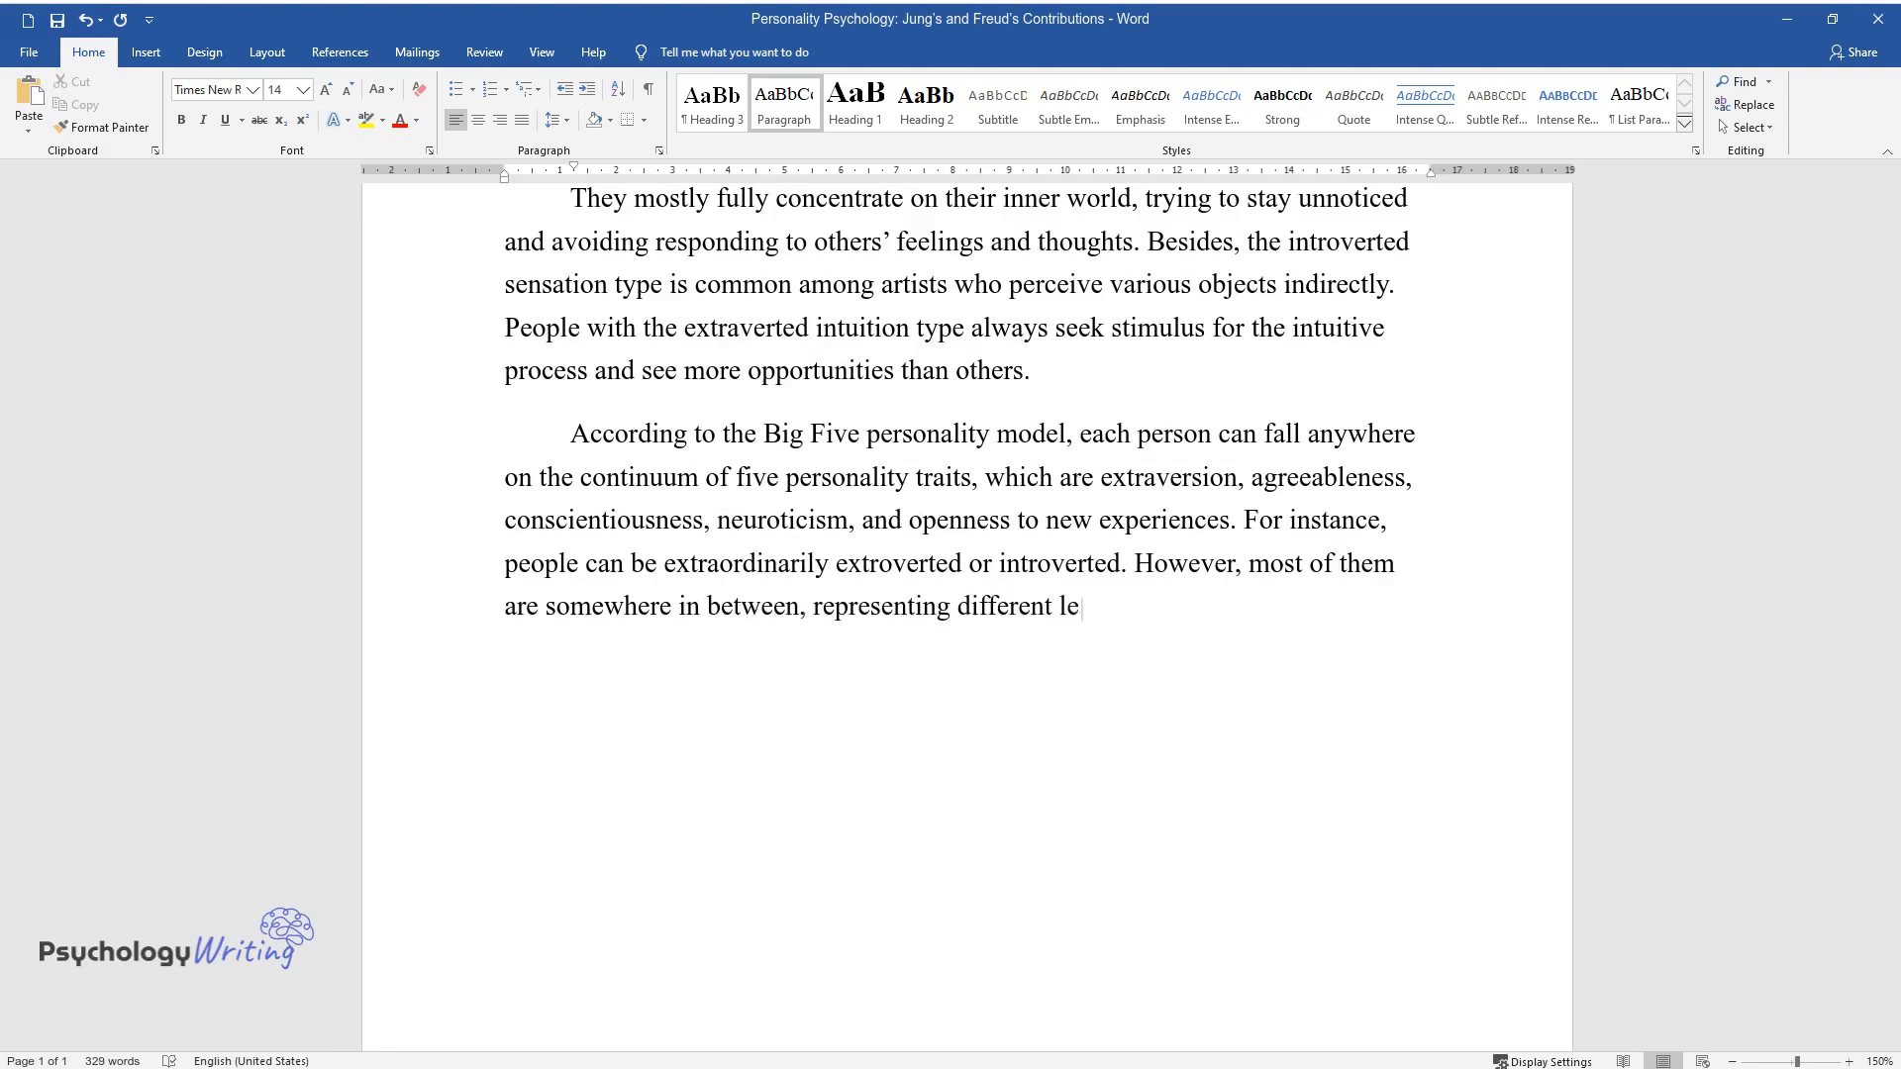
text(vels of positive emotions, exci)
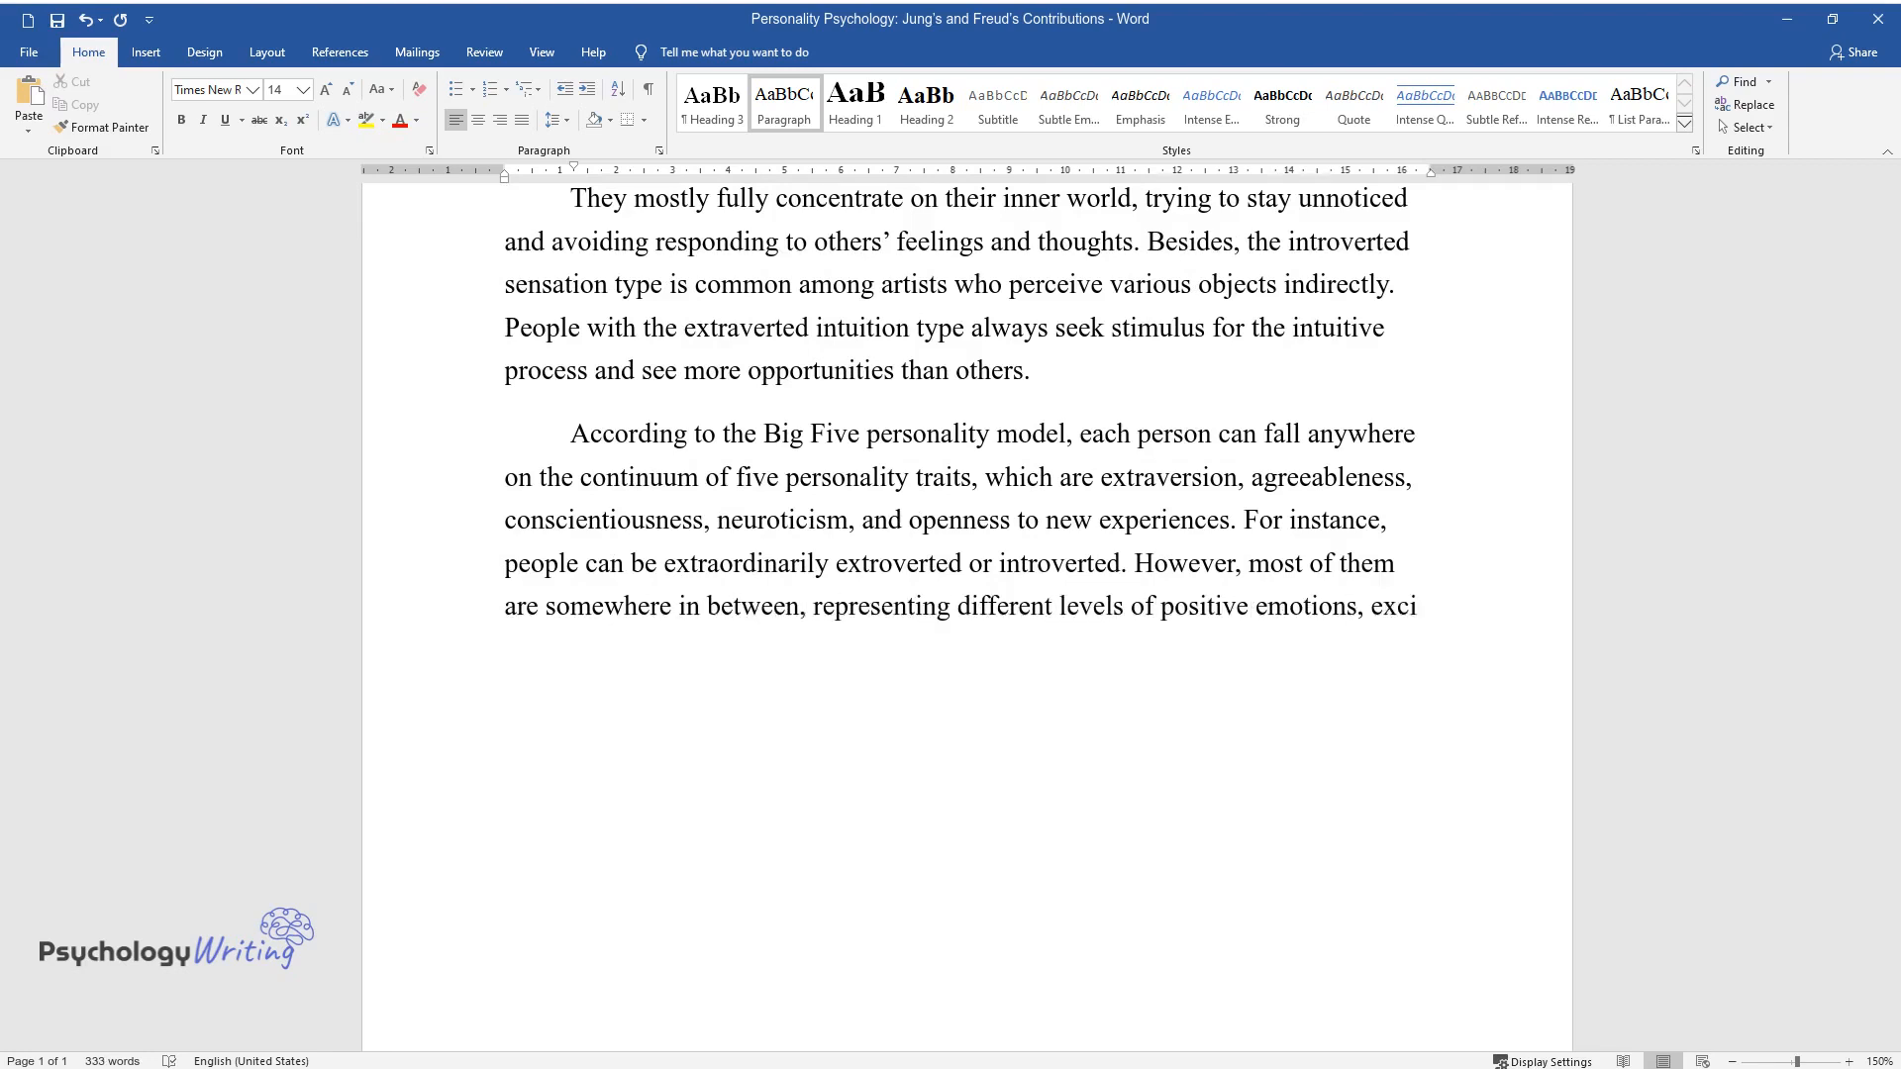
text(excitement seeking, activity, warmth)
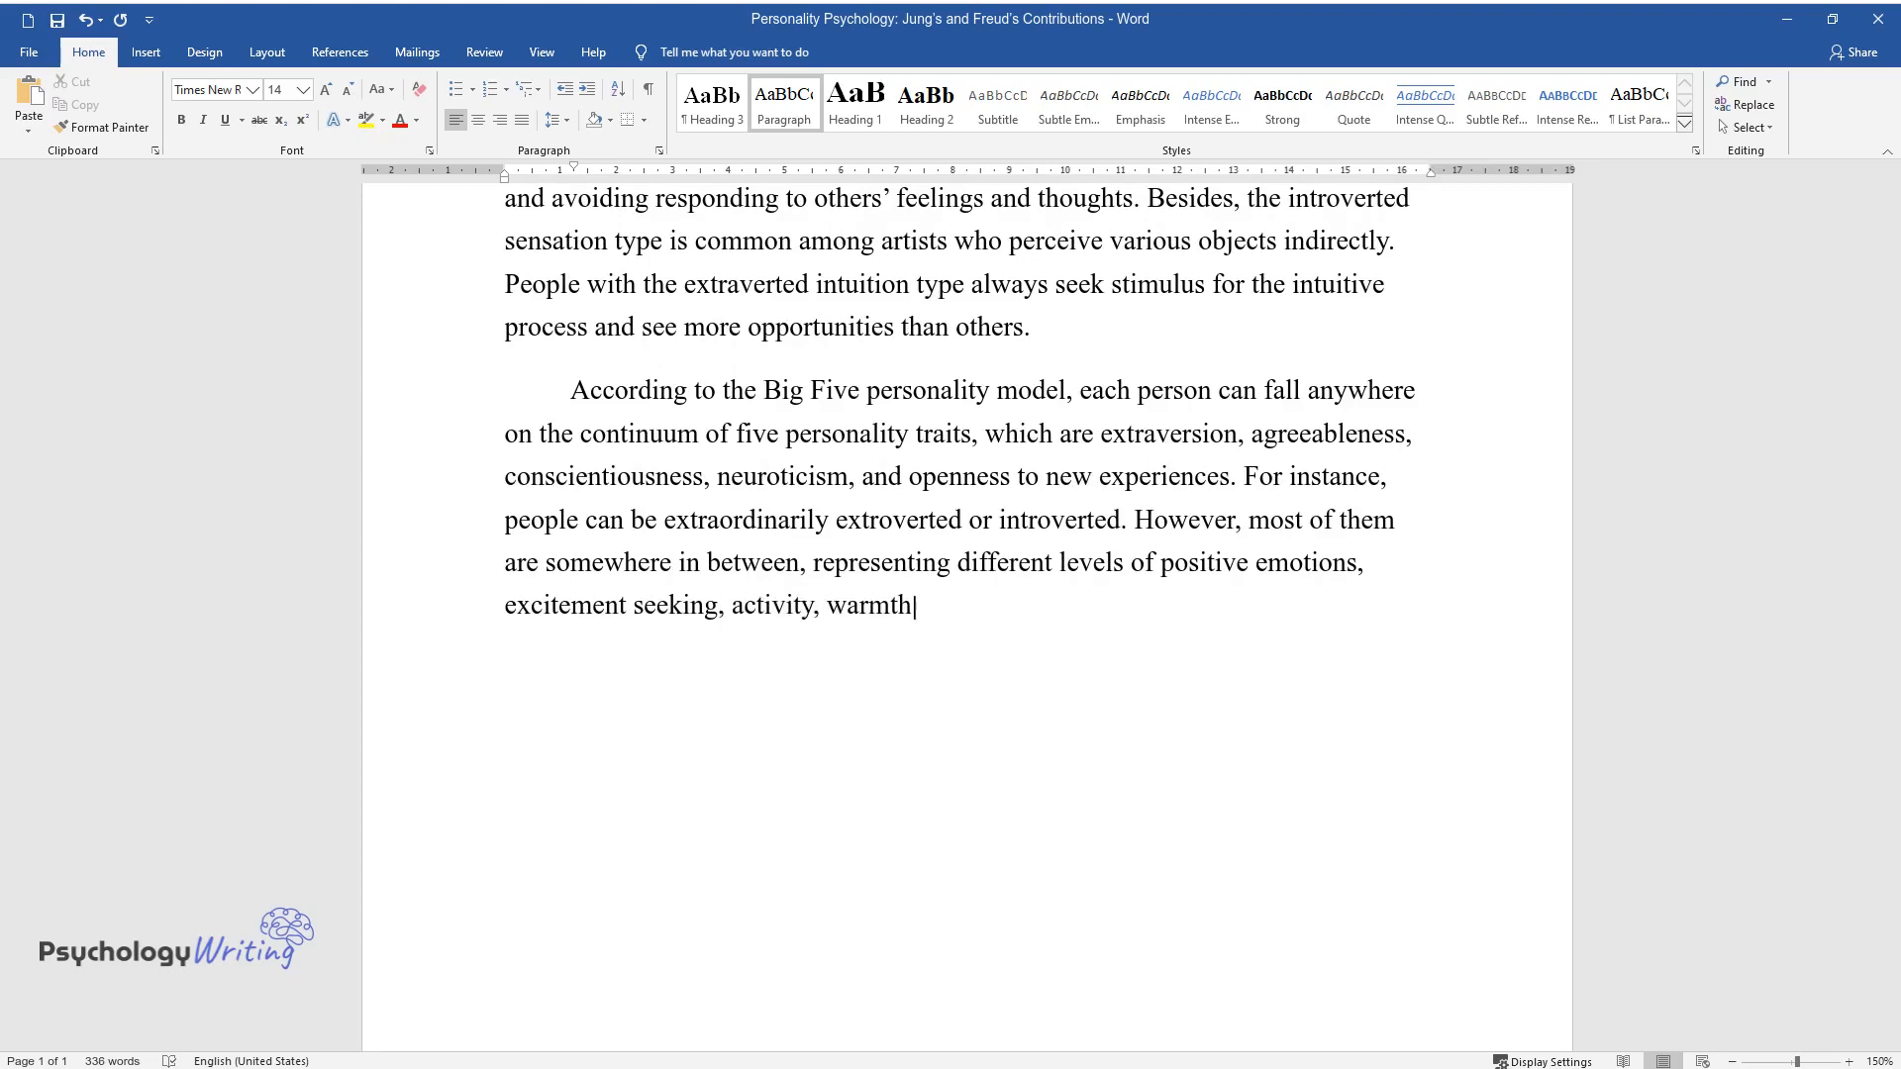
text(, sociability, and assertiveness. Agreeableness)
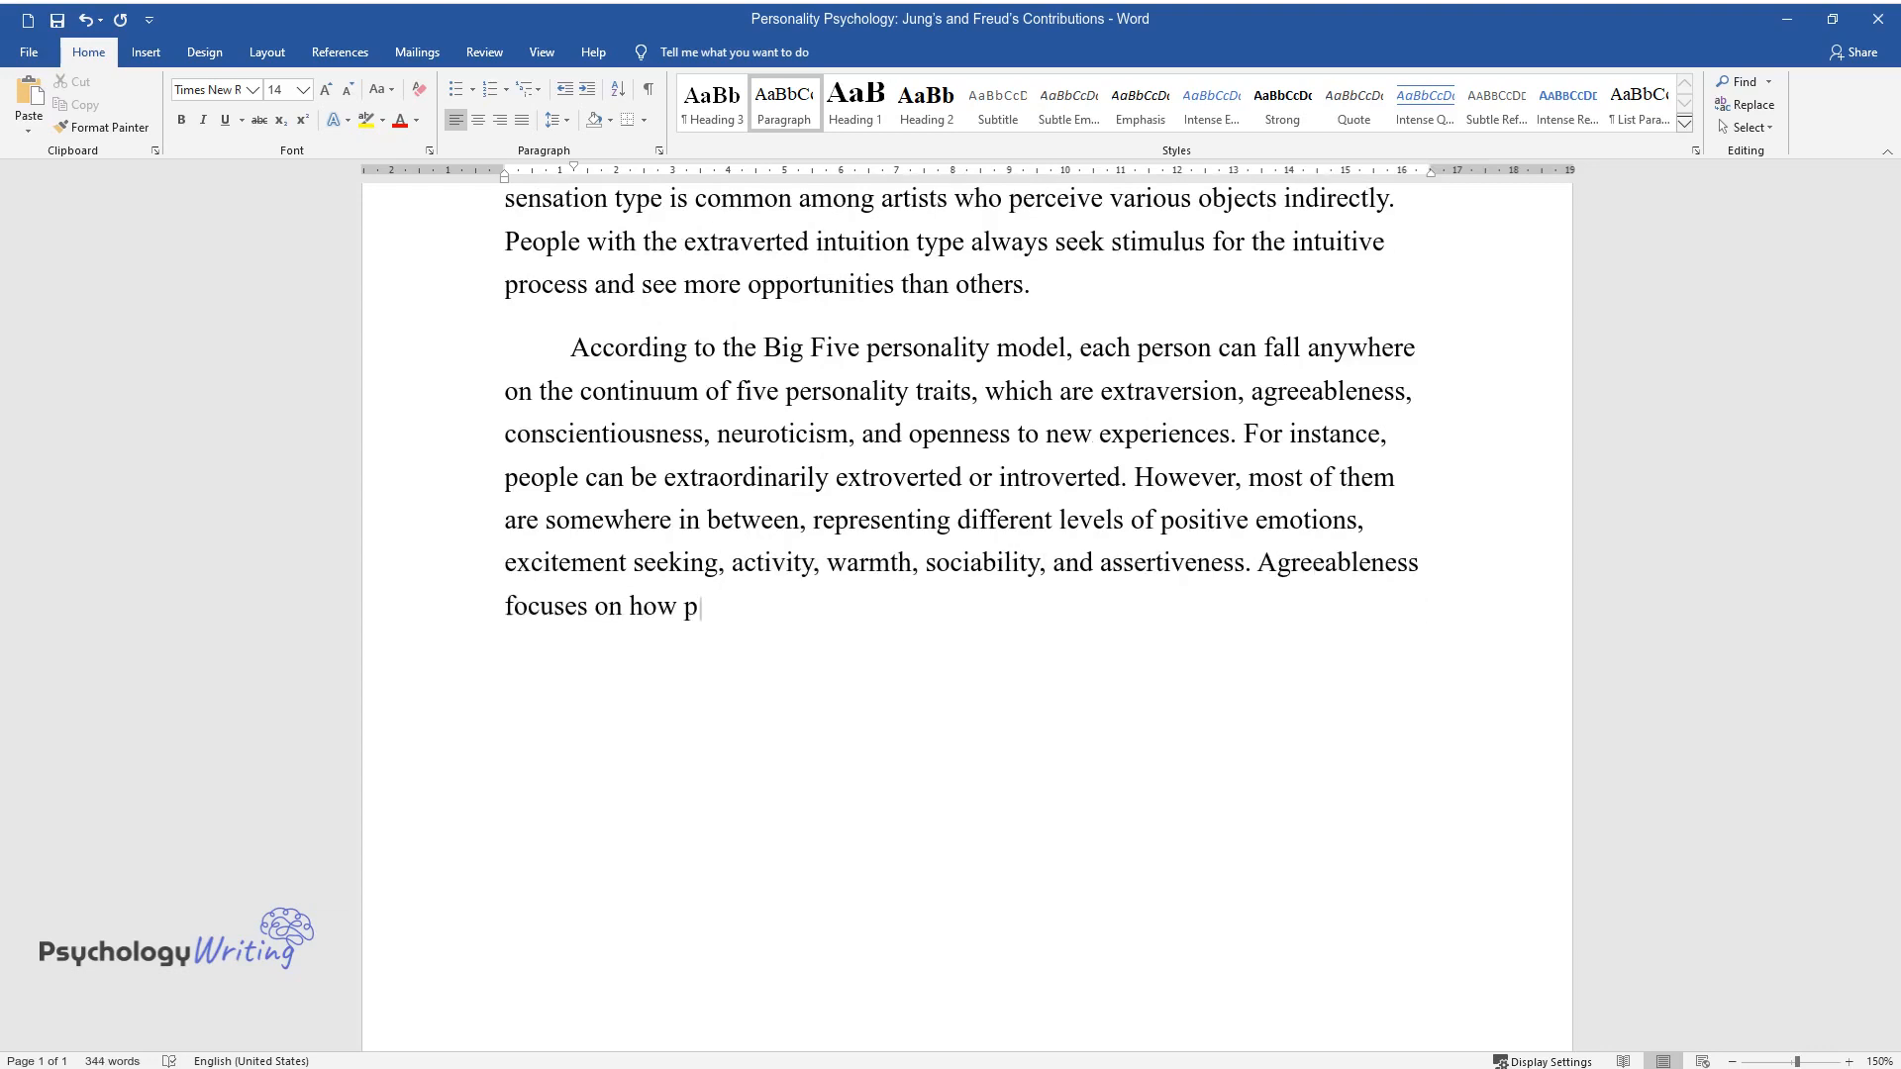
text(eople interact with each other.)
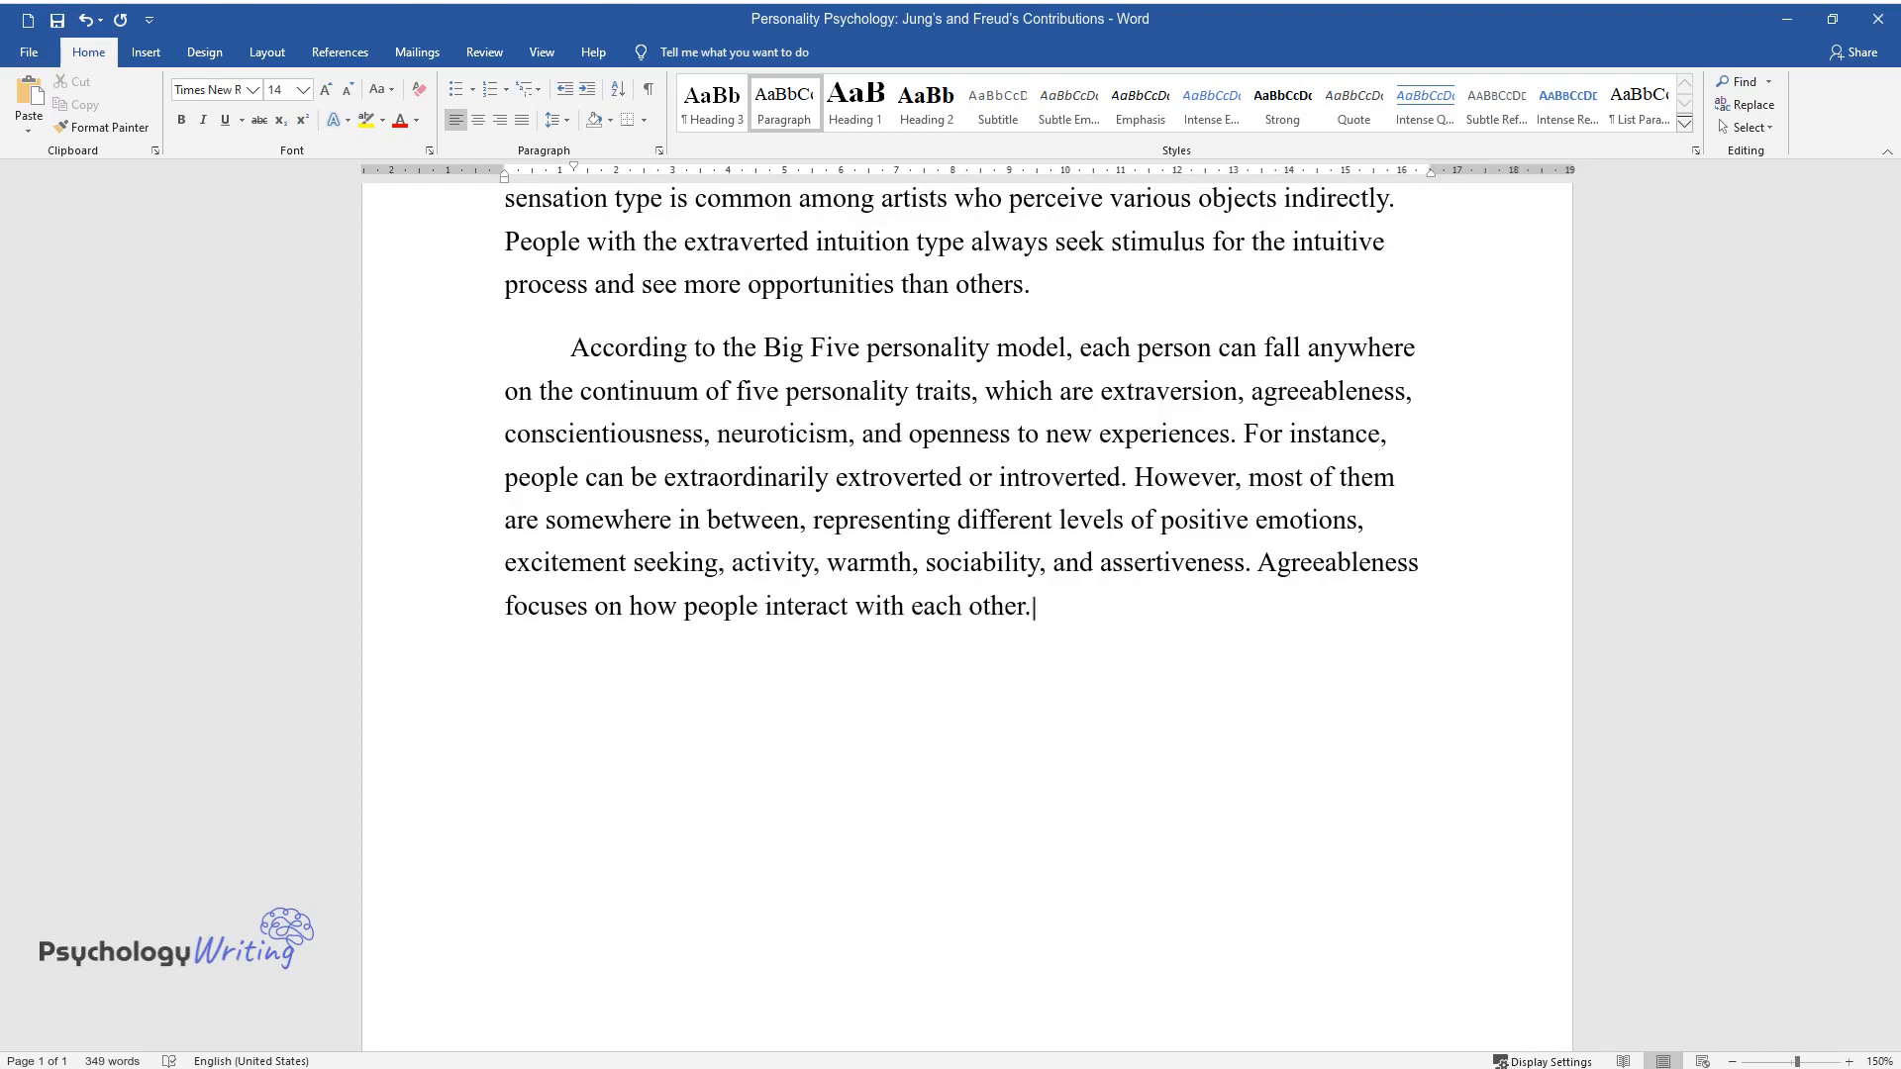
text(An individual can demonstrate t)
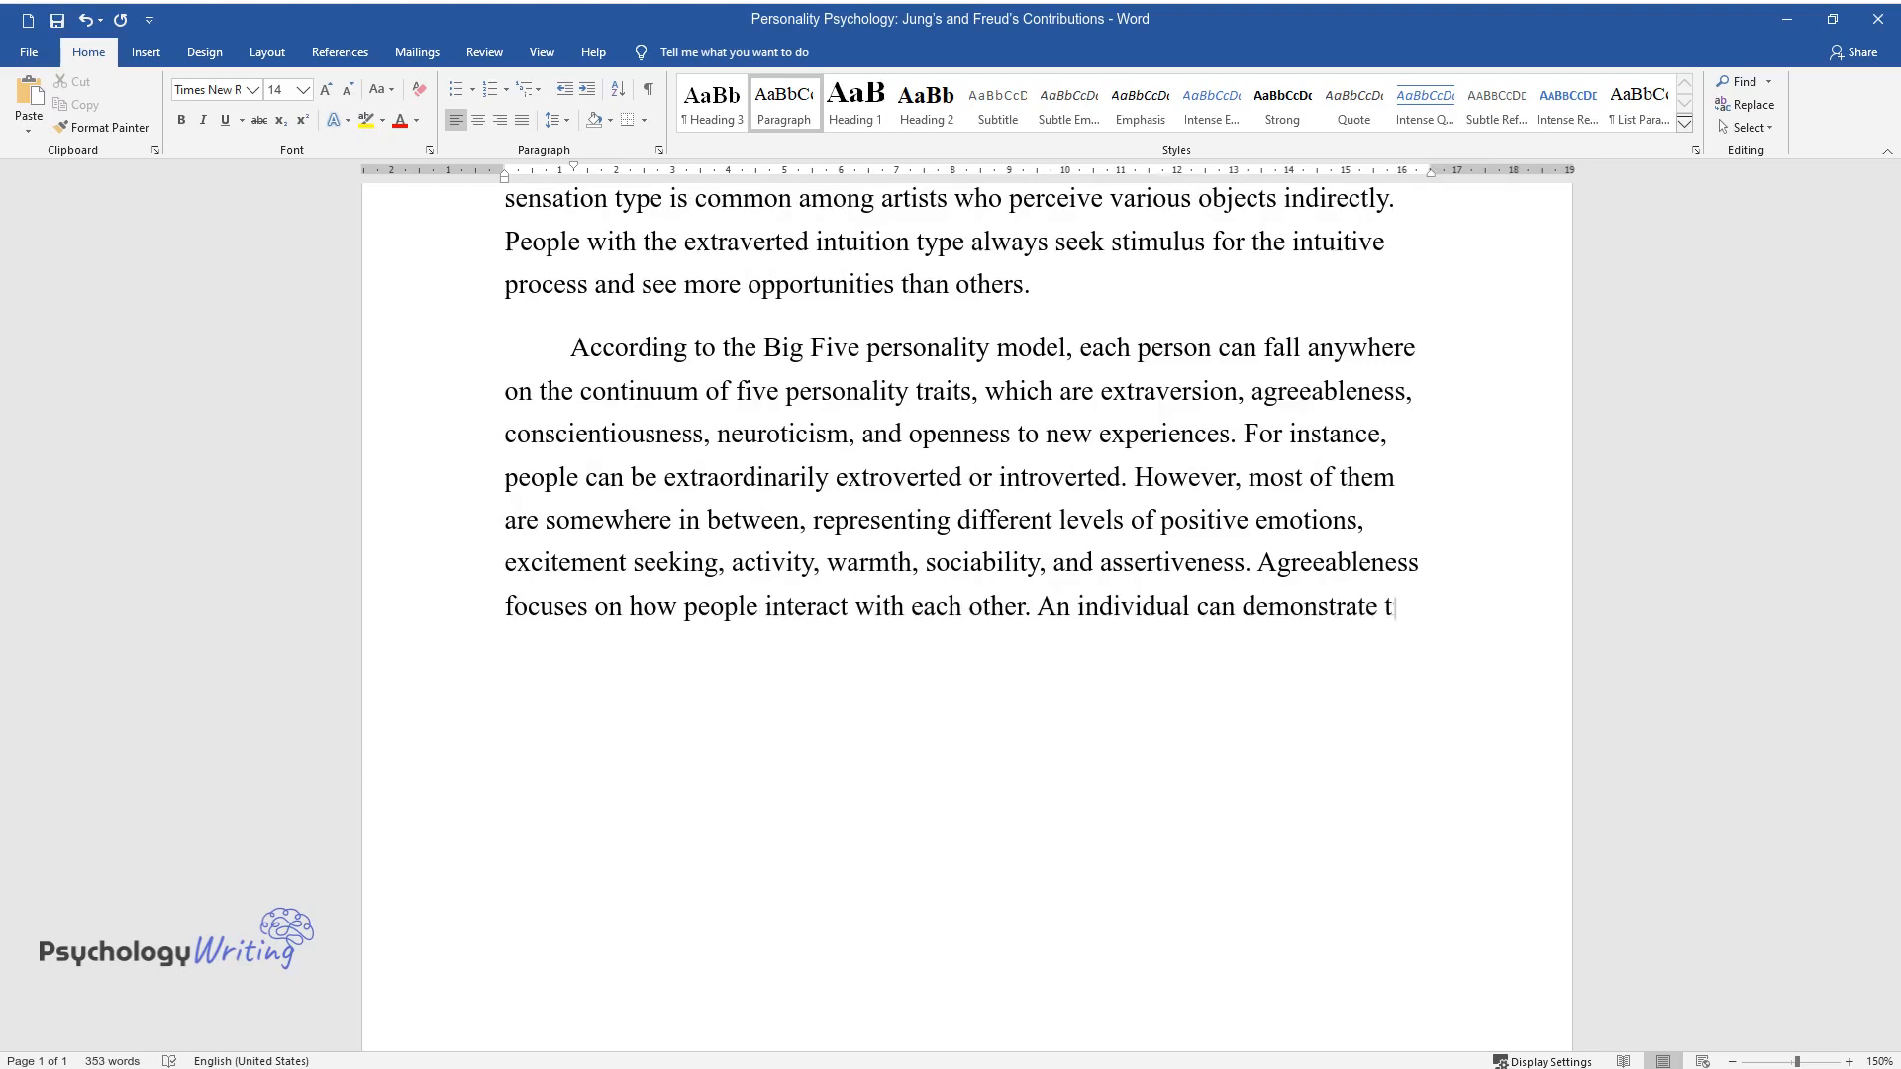
text(rust or be highly skeptical, sho)
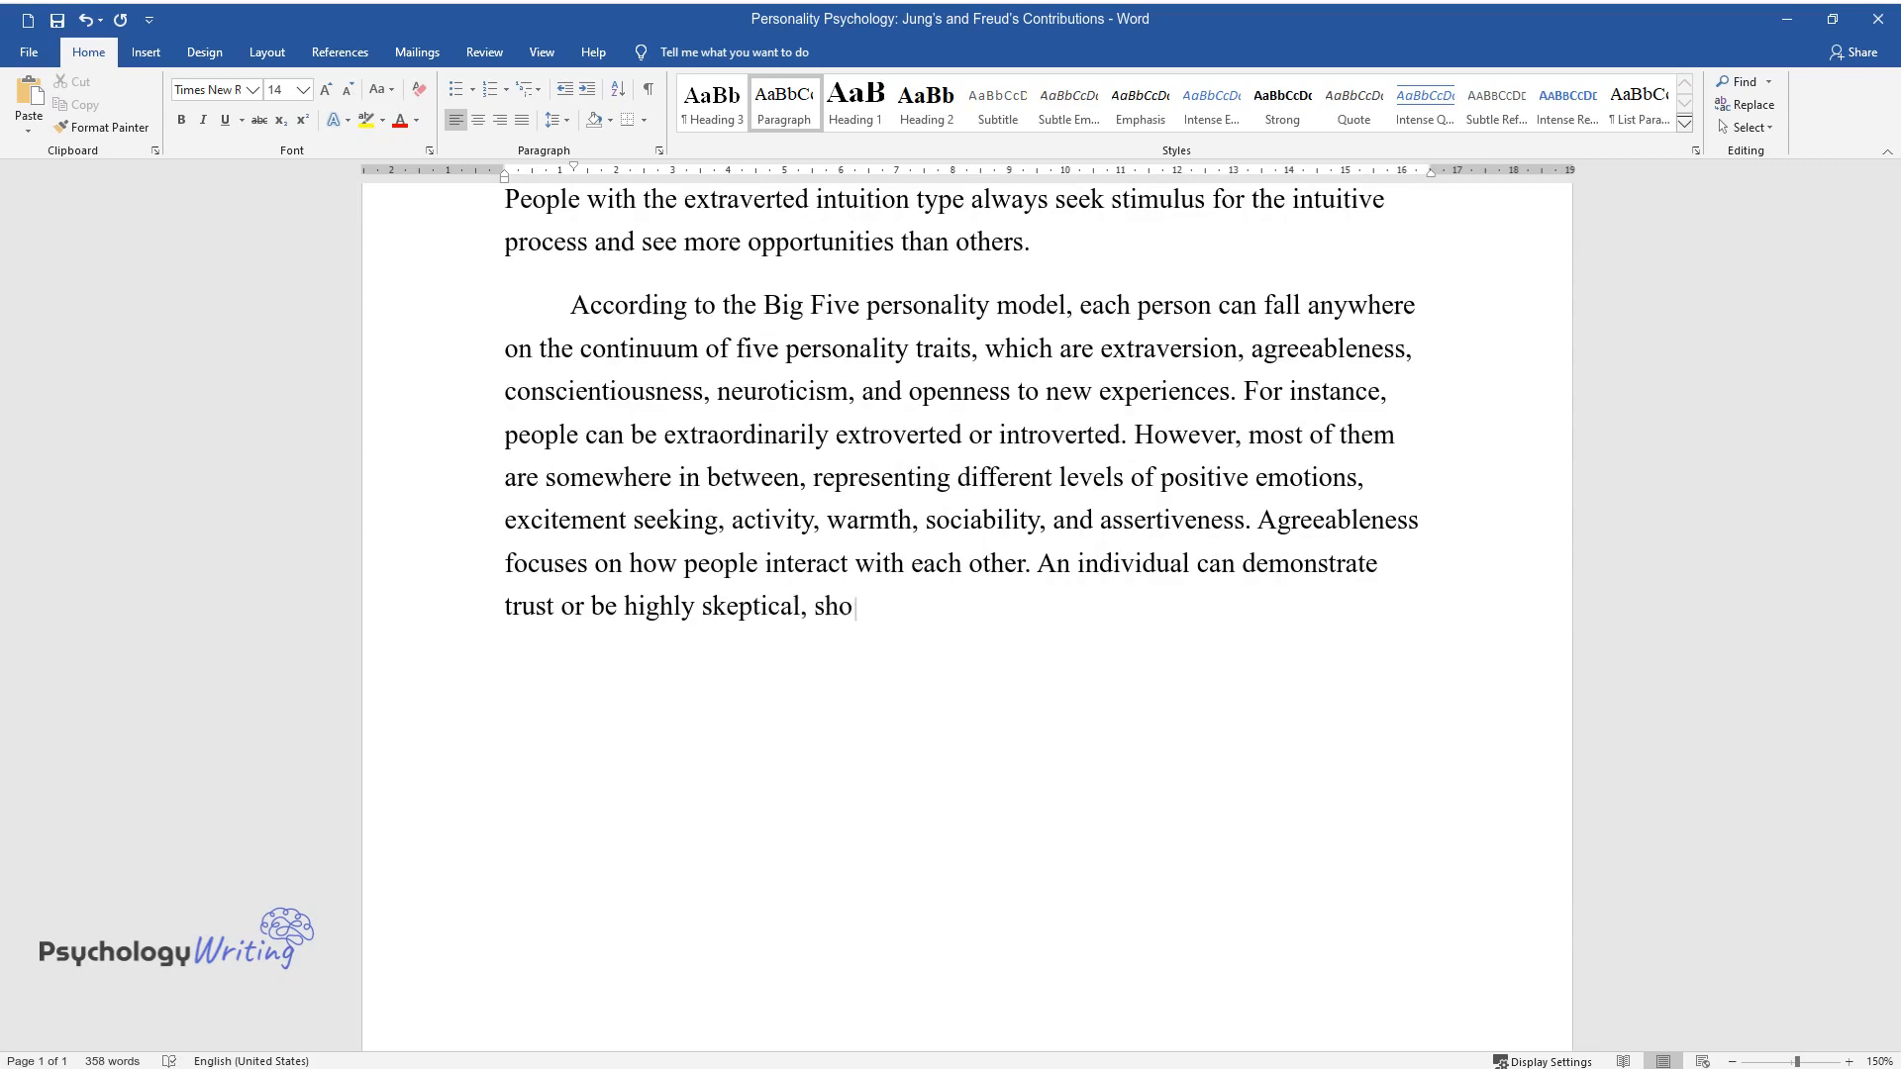
text(w empathy or avoid worrying about others’)
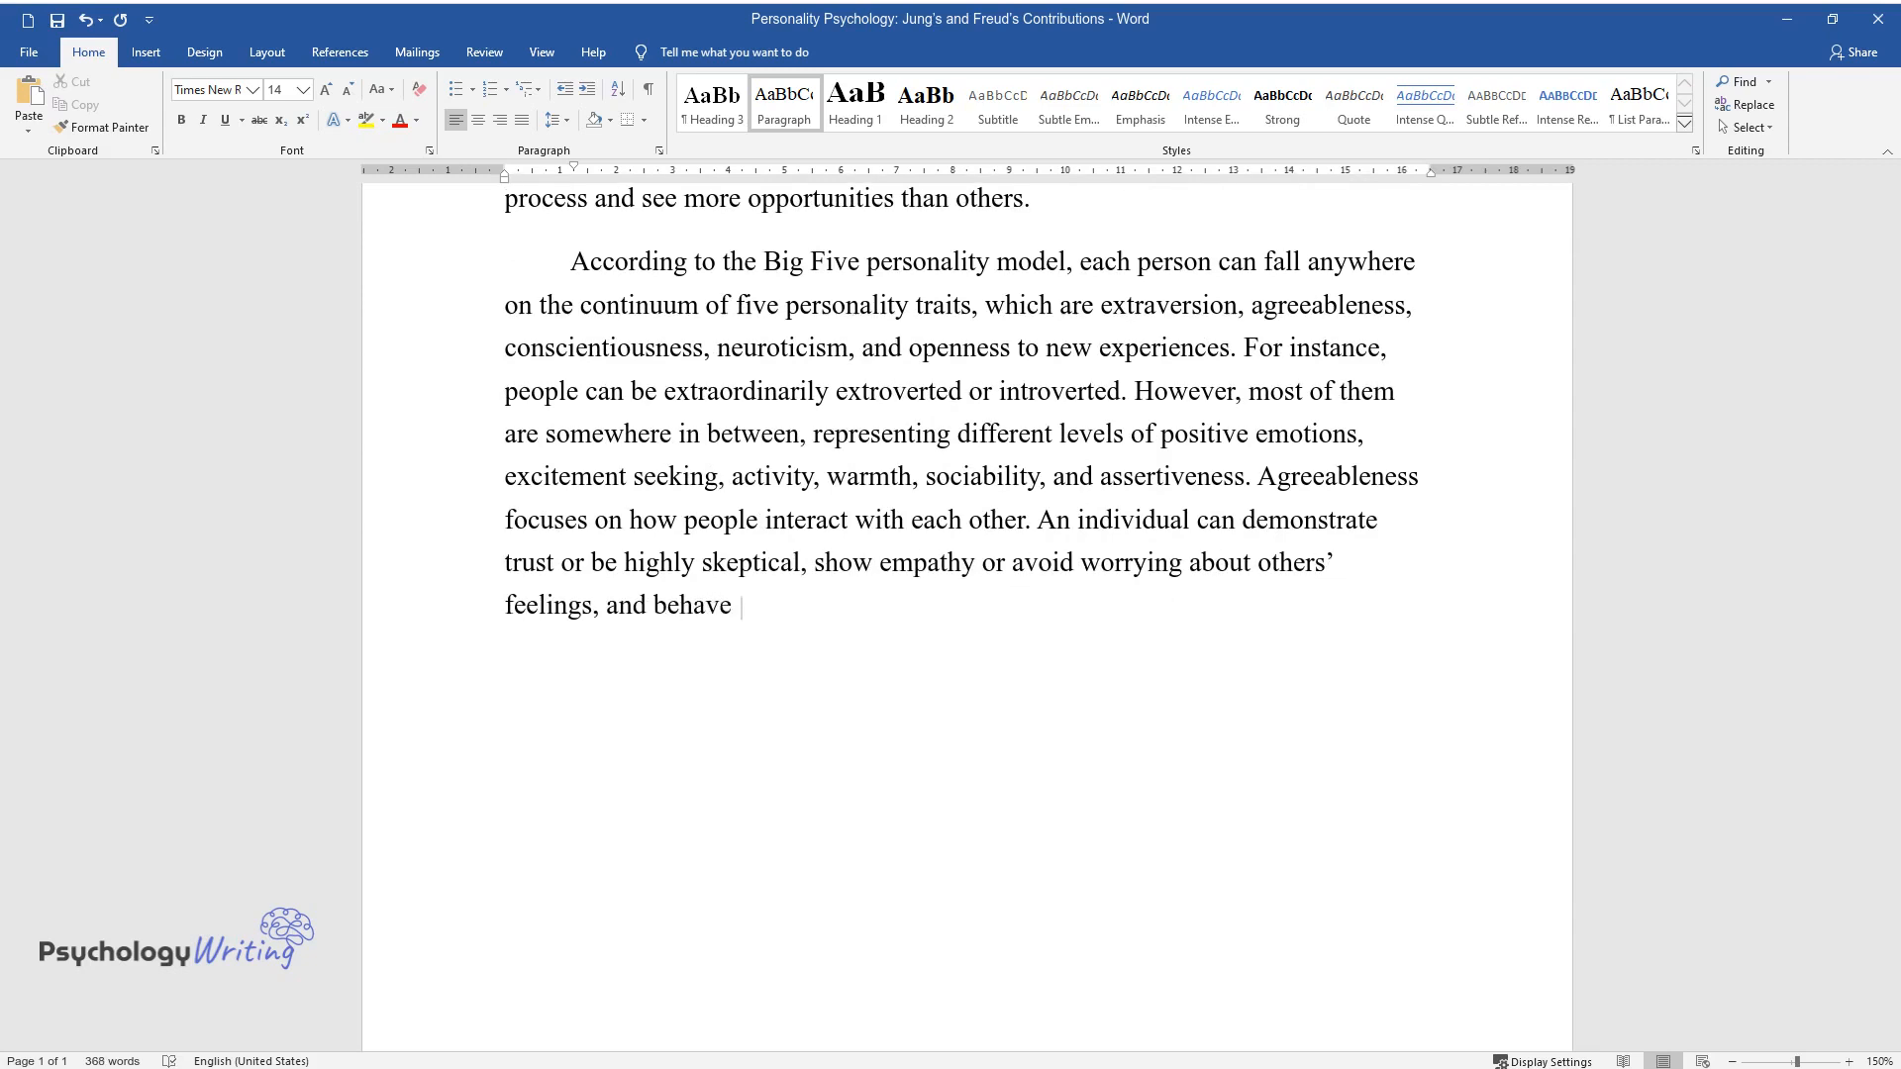
text(modestly or talk boastfully.)
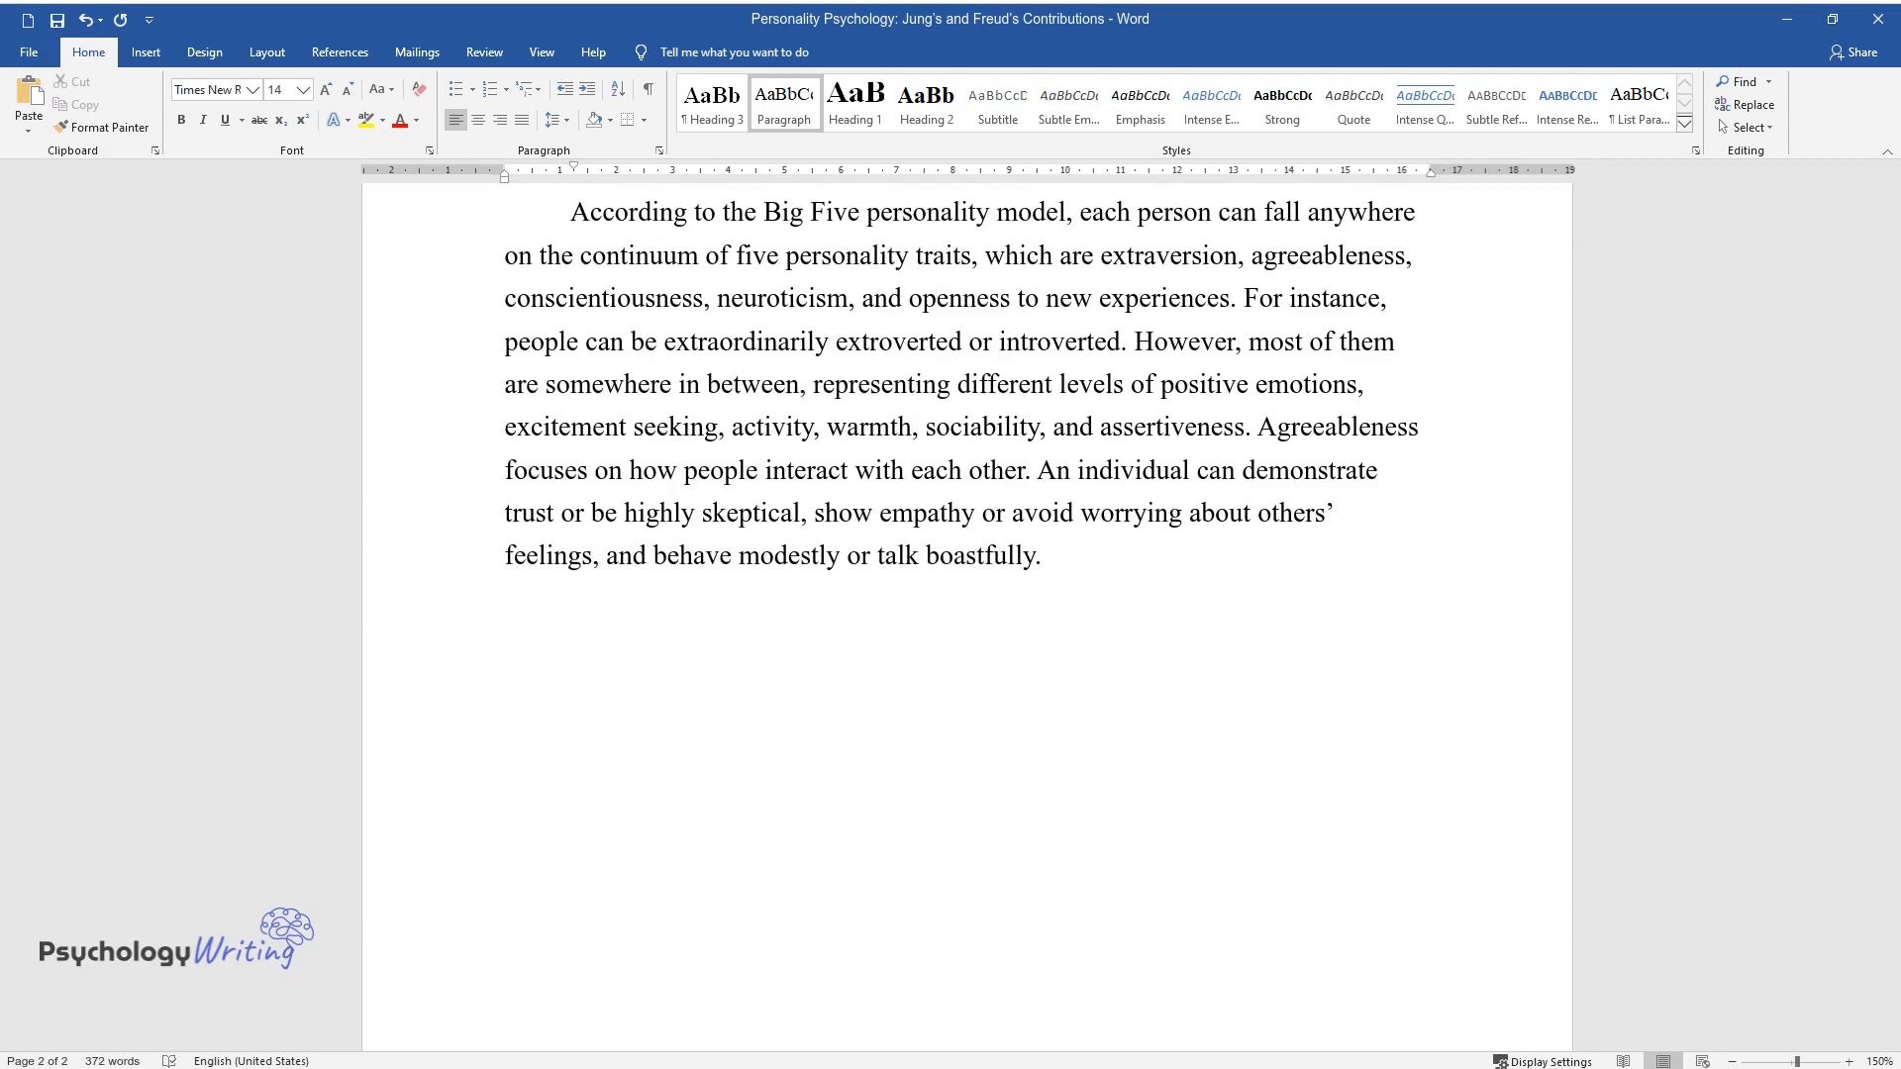
text(Furthermore, co)
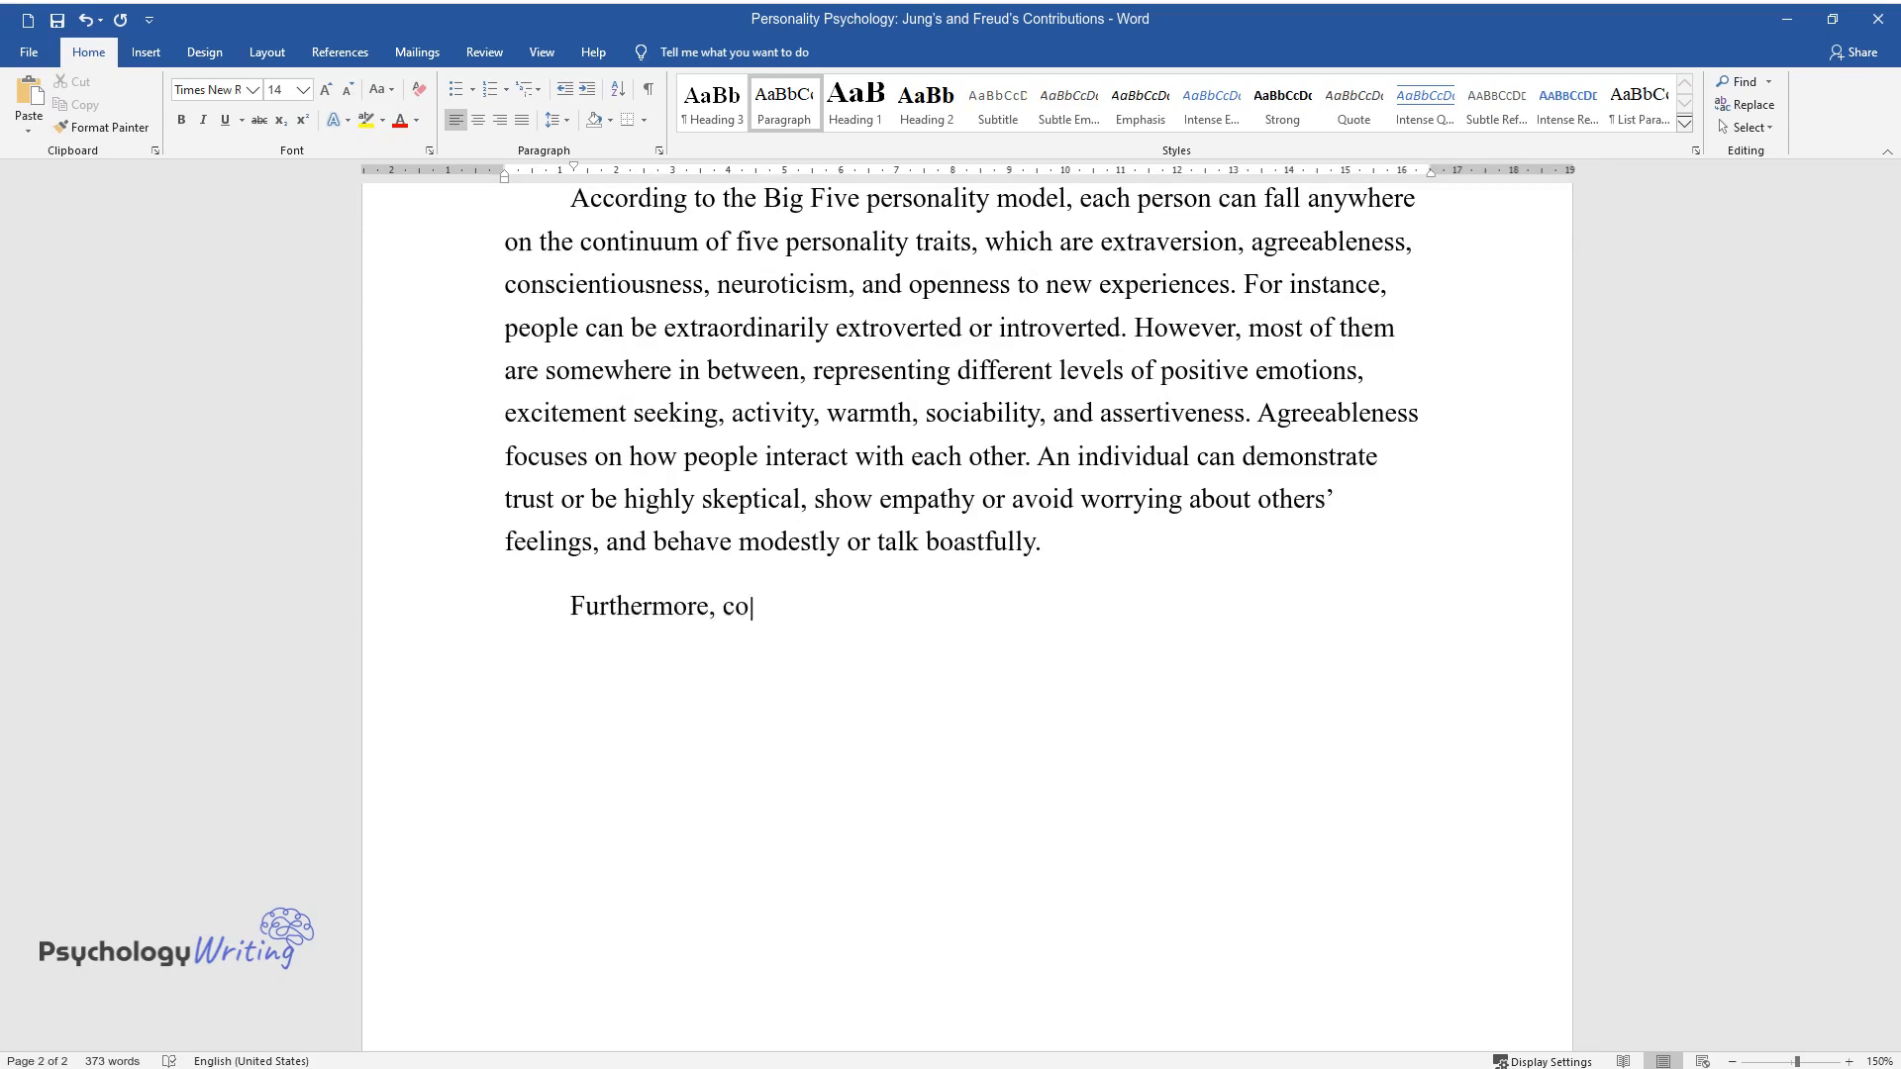
text(nscientiousness is associated with the ways people control)
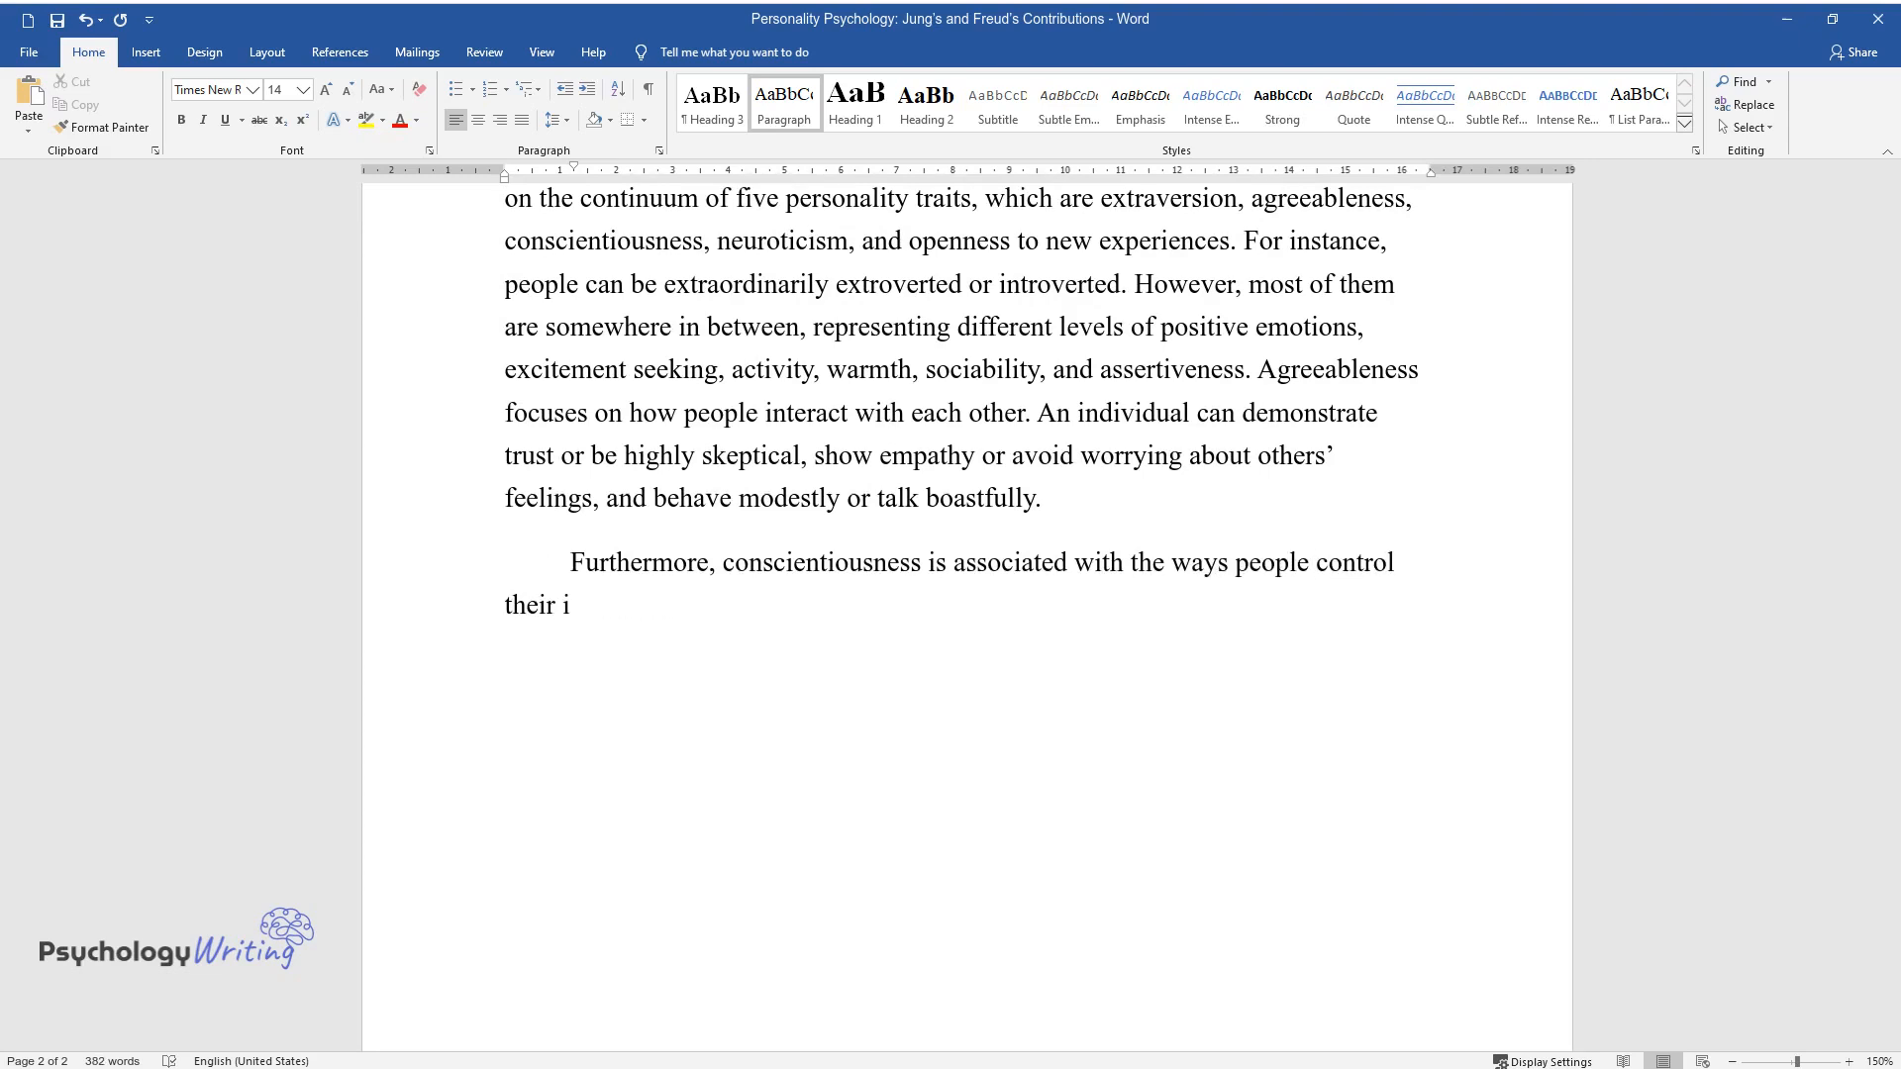
text(mpulses. For instance, it depends)
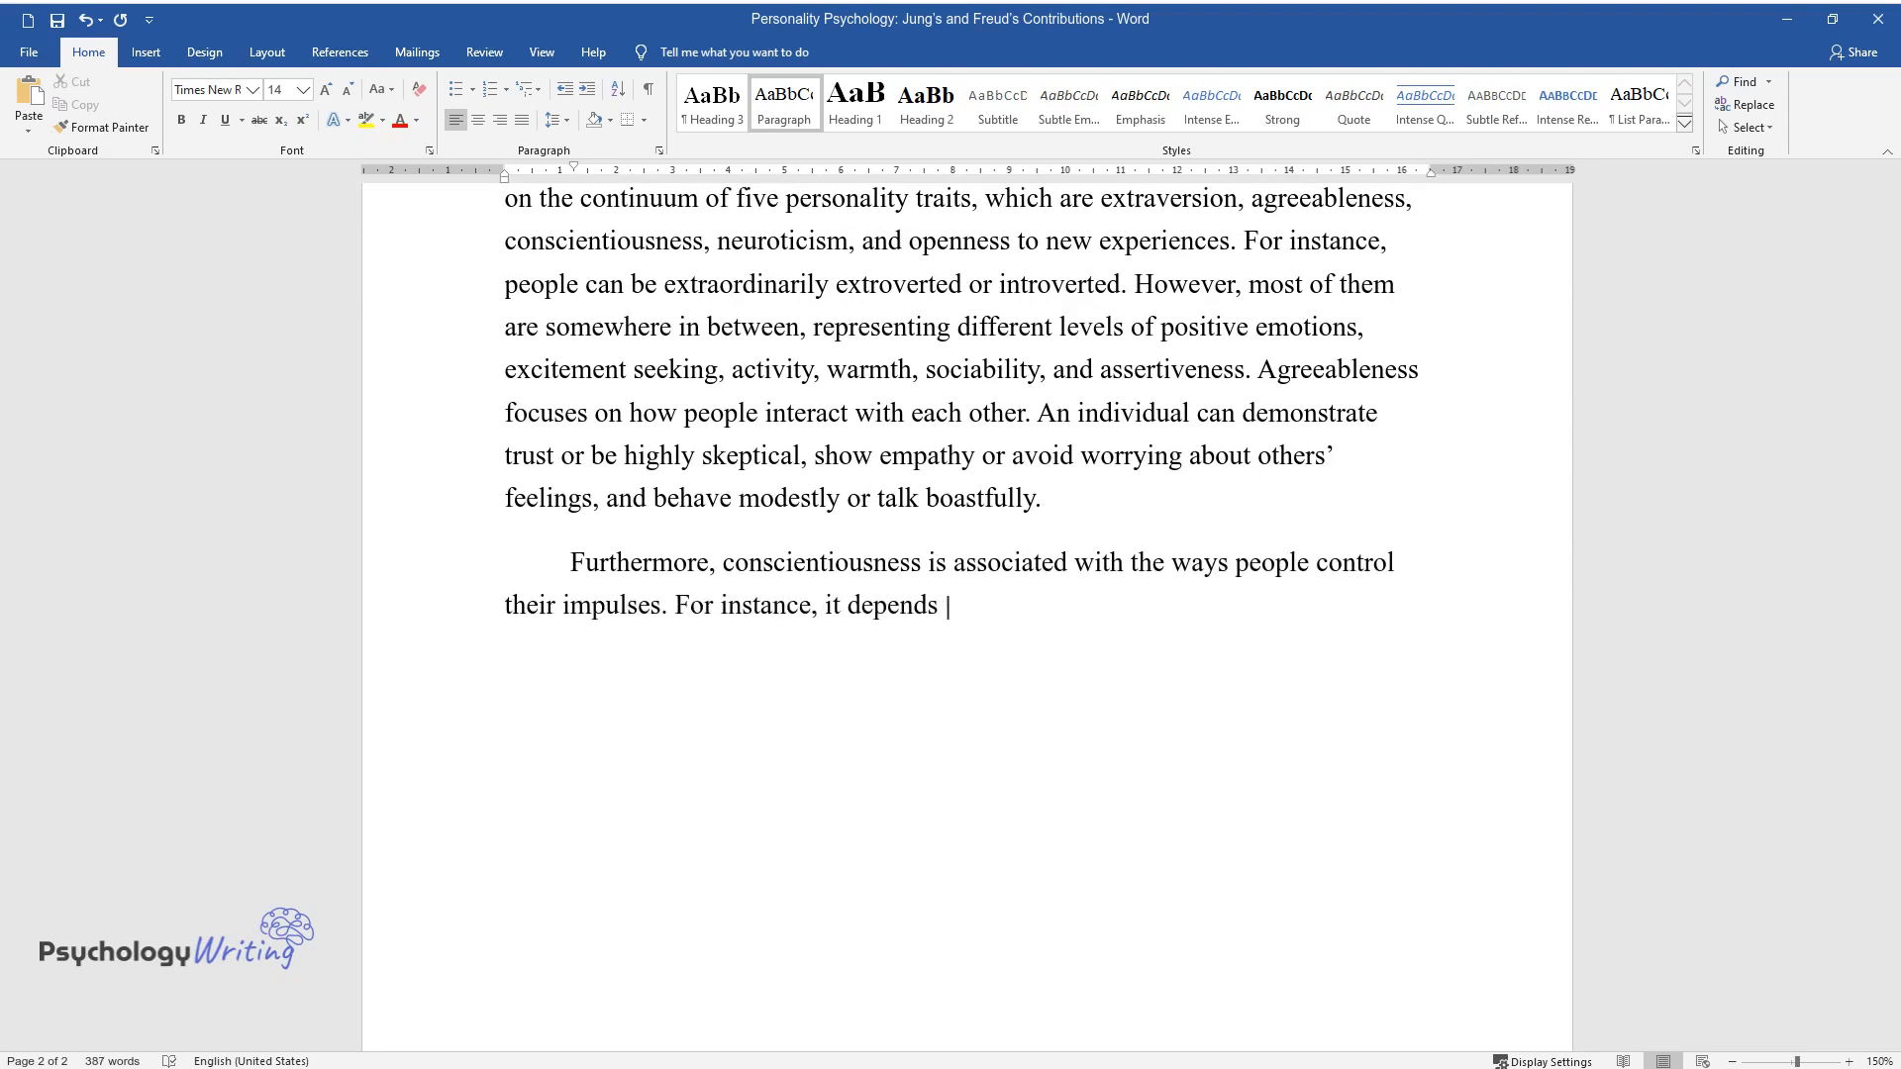
text(on whether they are self-discipli)
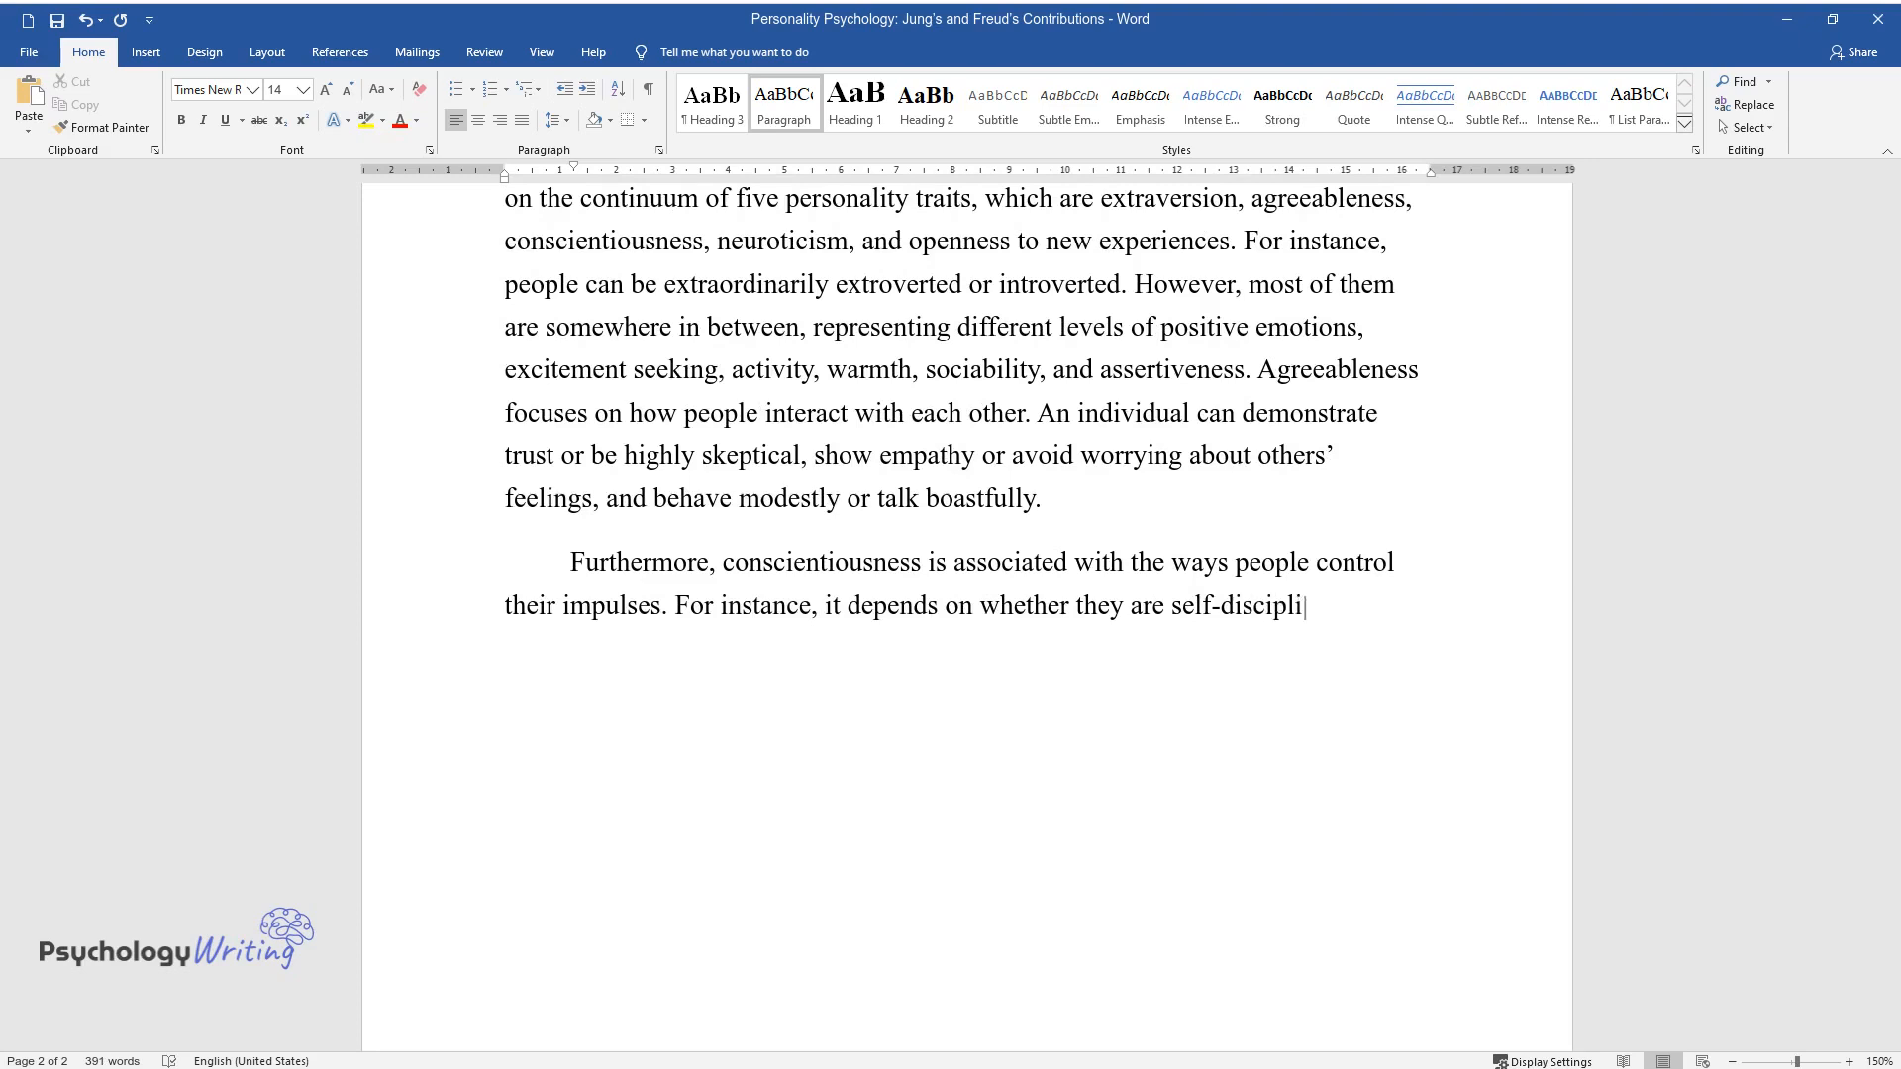
text(ned, competent, and organized or)
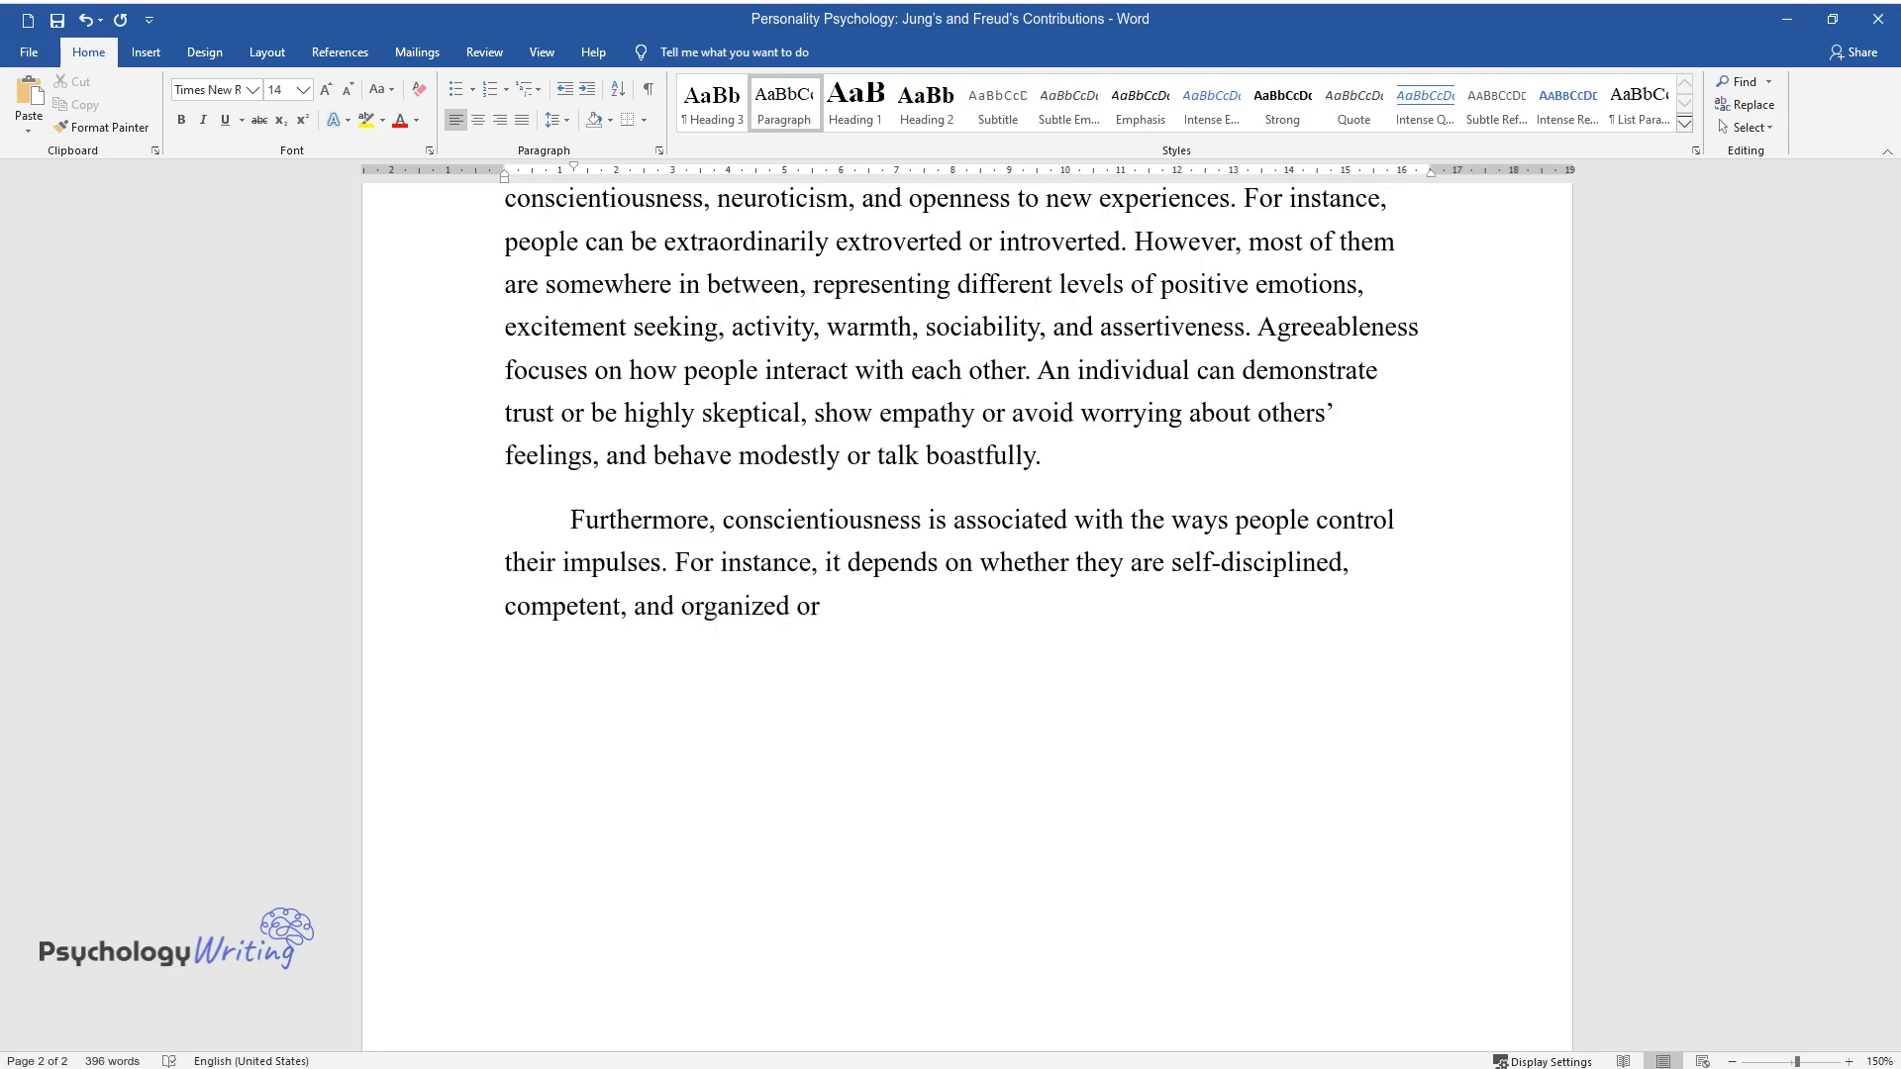
text(not. Neuroticism concentrates on h)
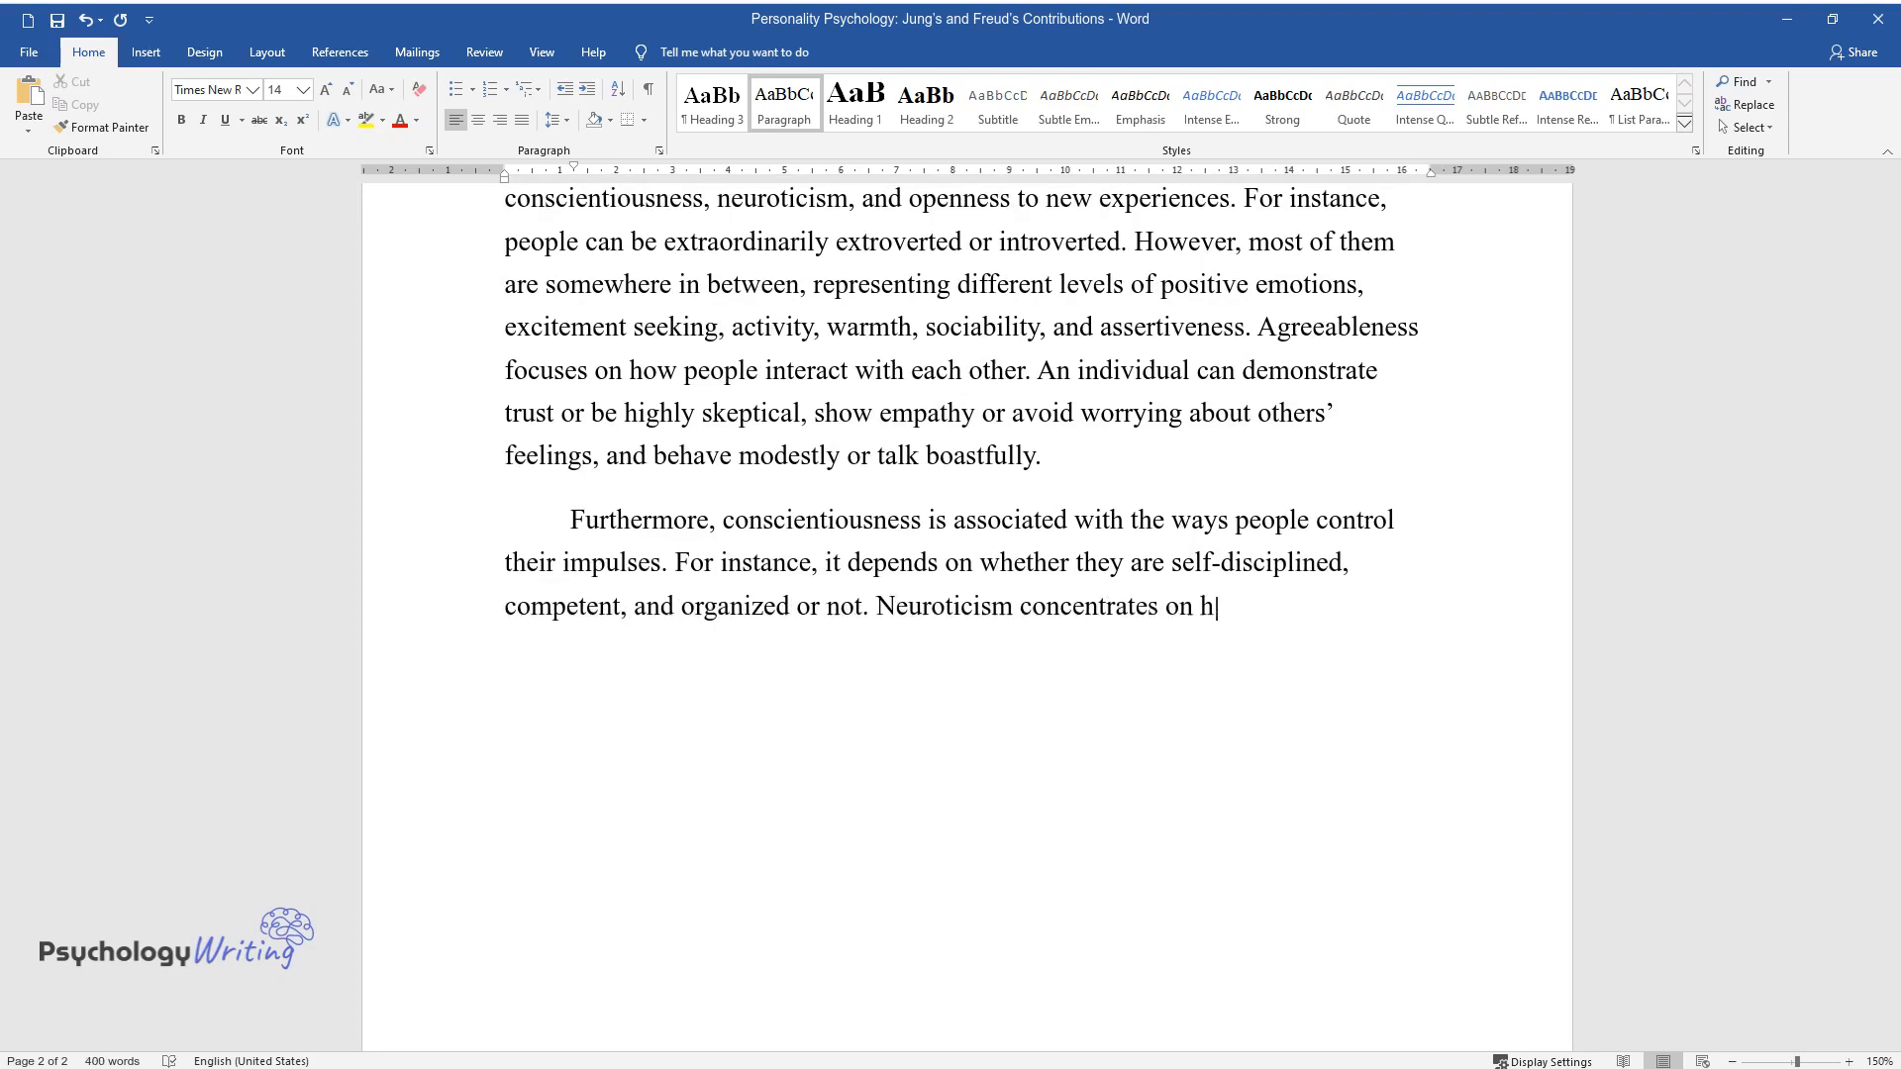
text(umans' emotional stability, as th)
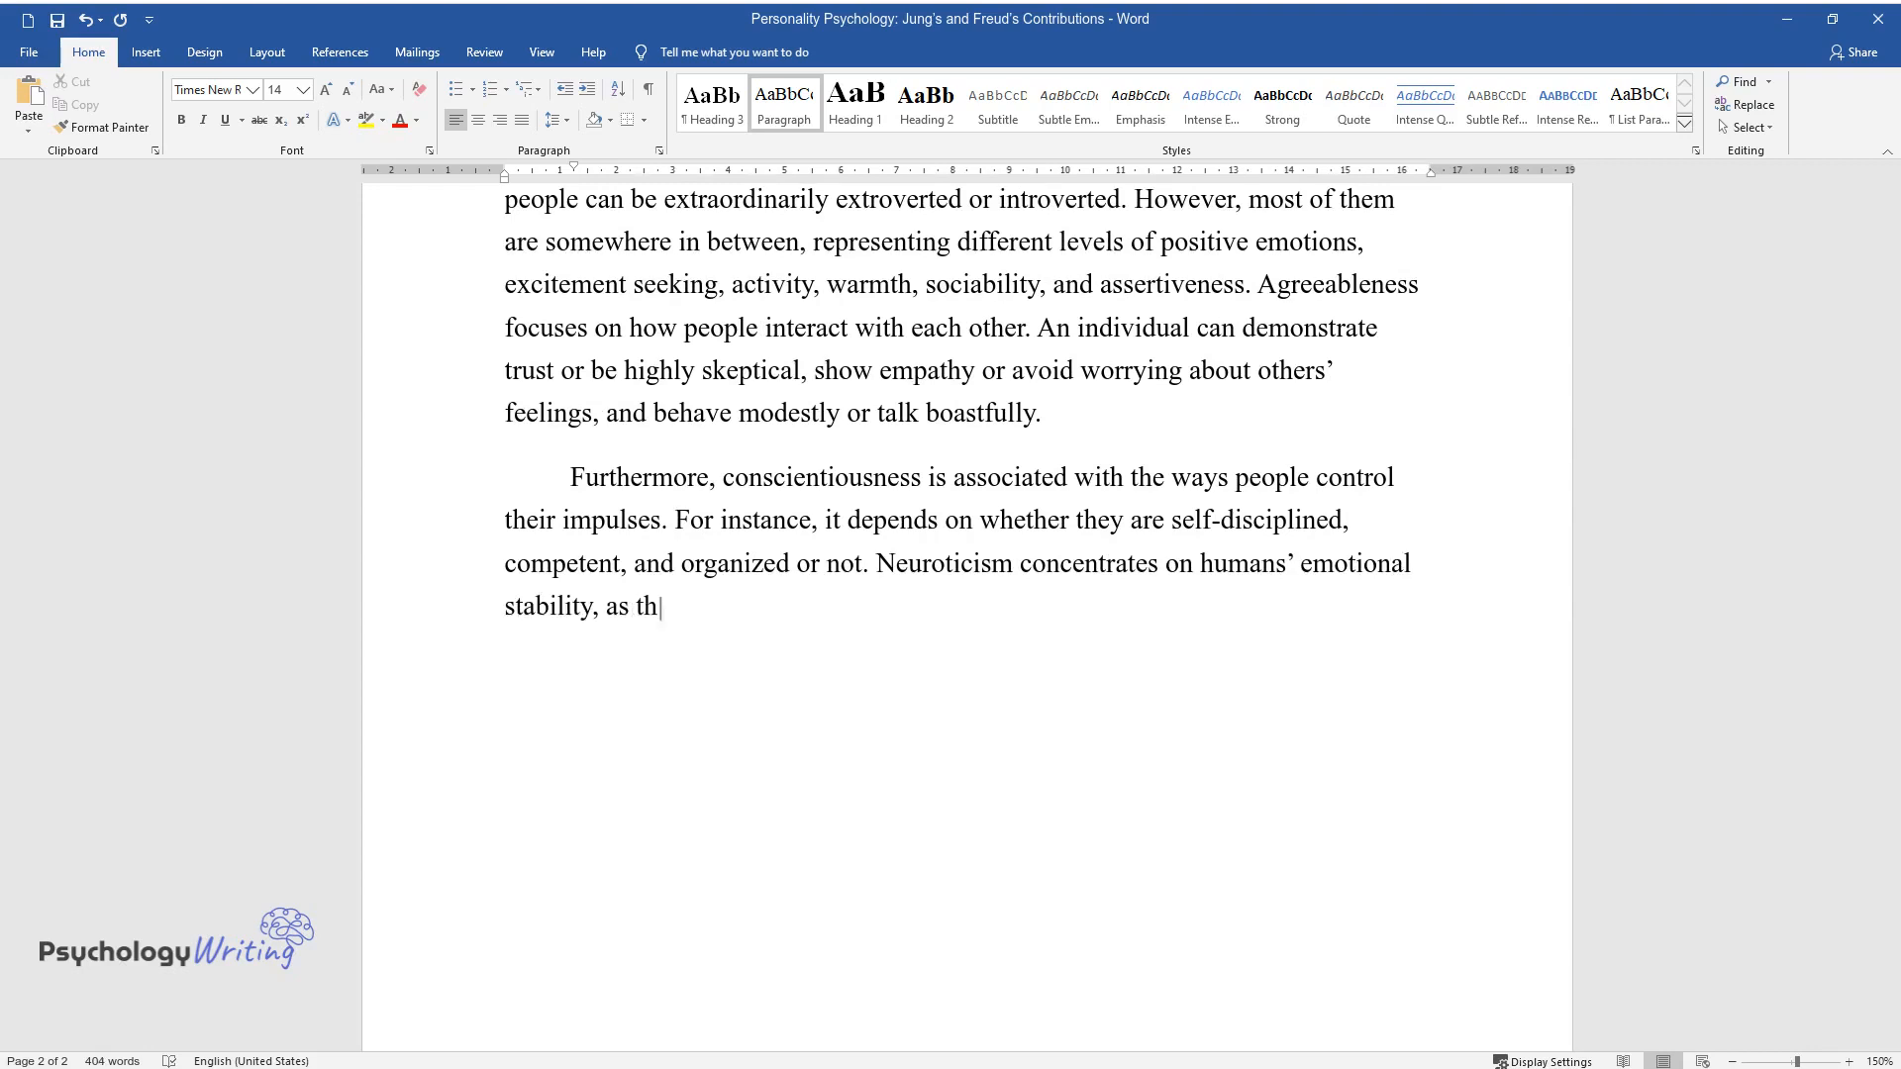
text(ey may be anxious or calm and vul)
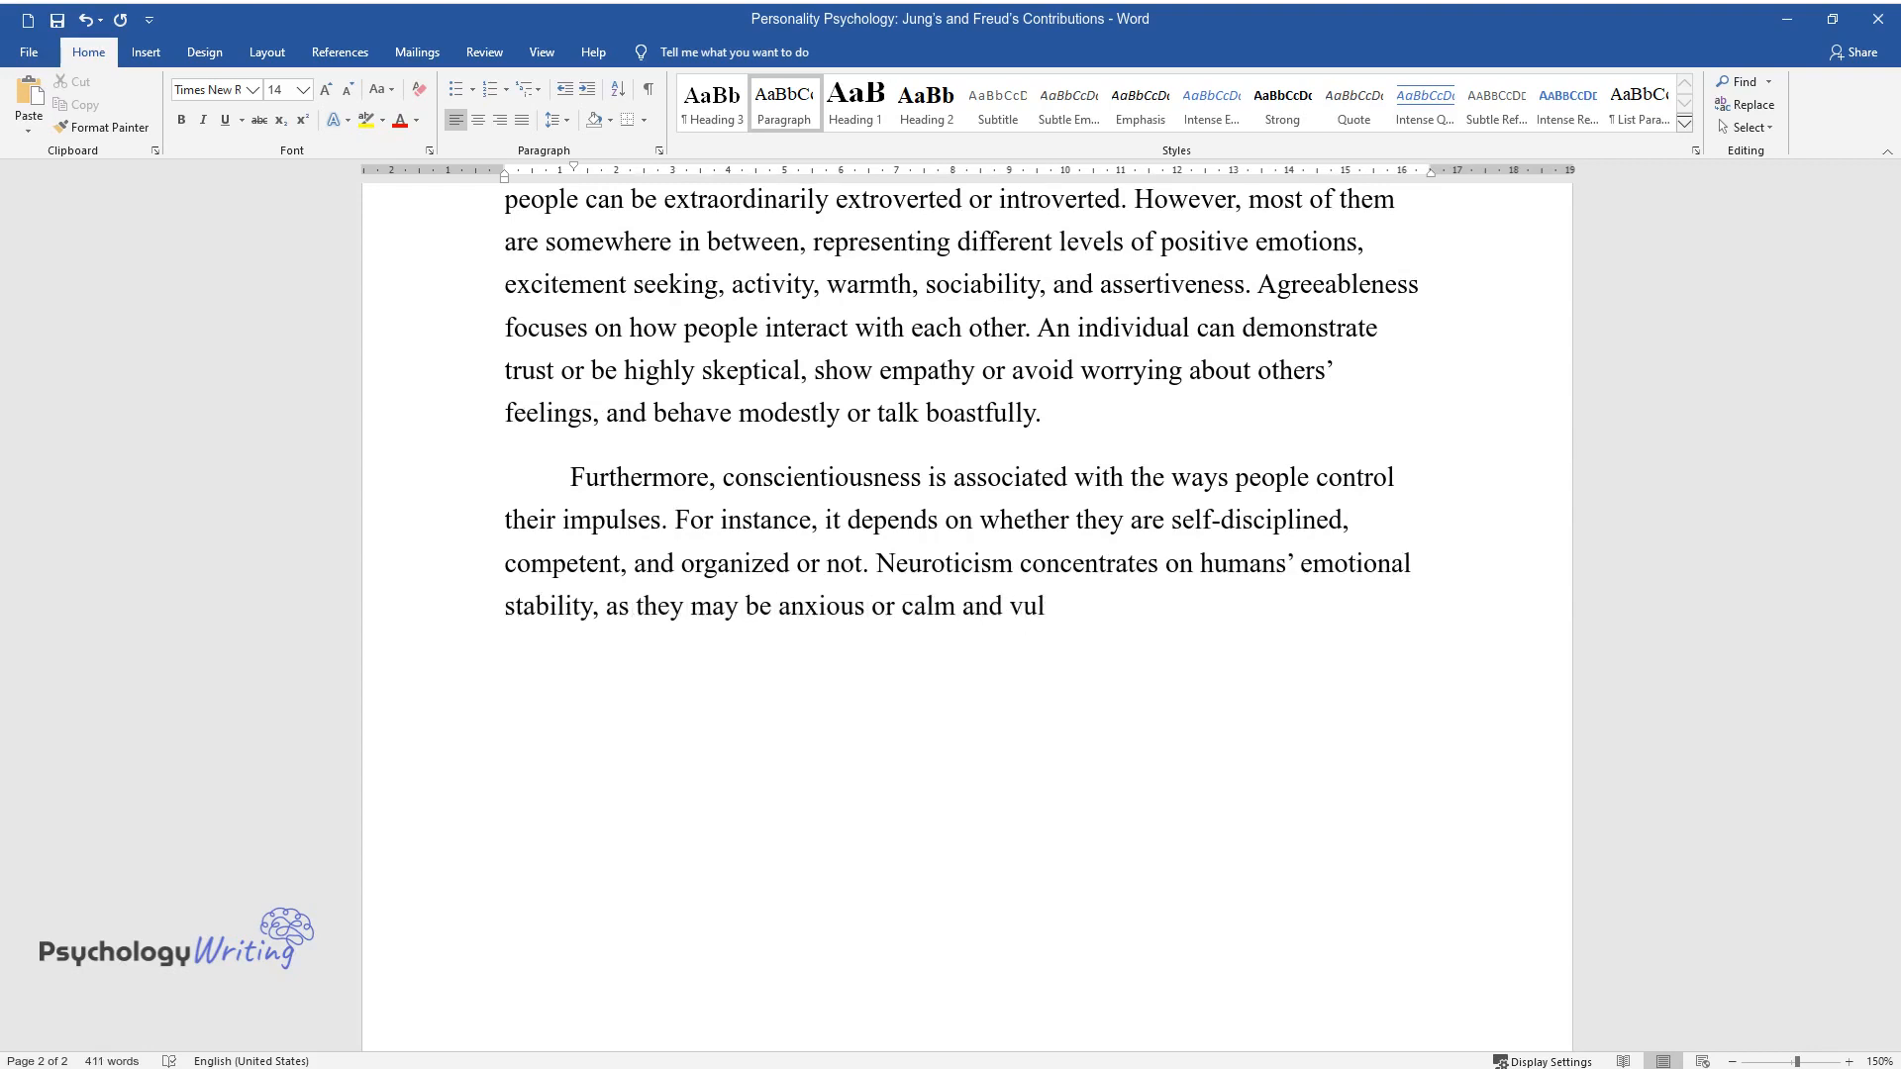
text(nerable or resilient. In addition,)
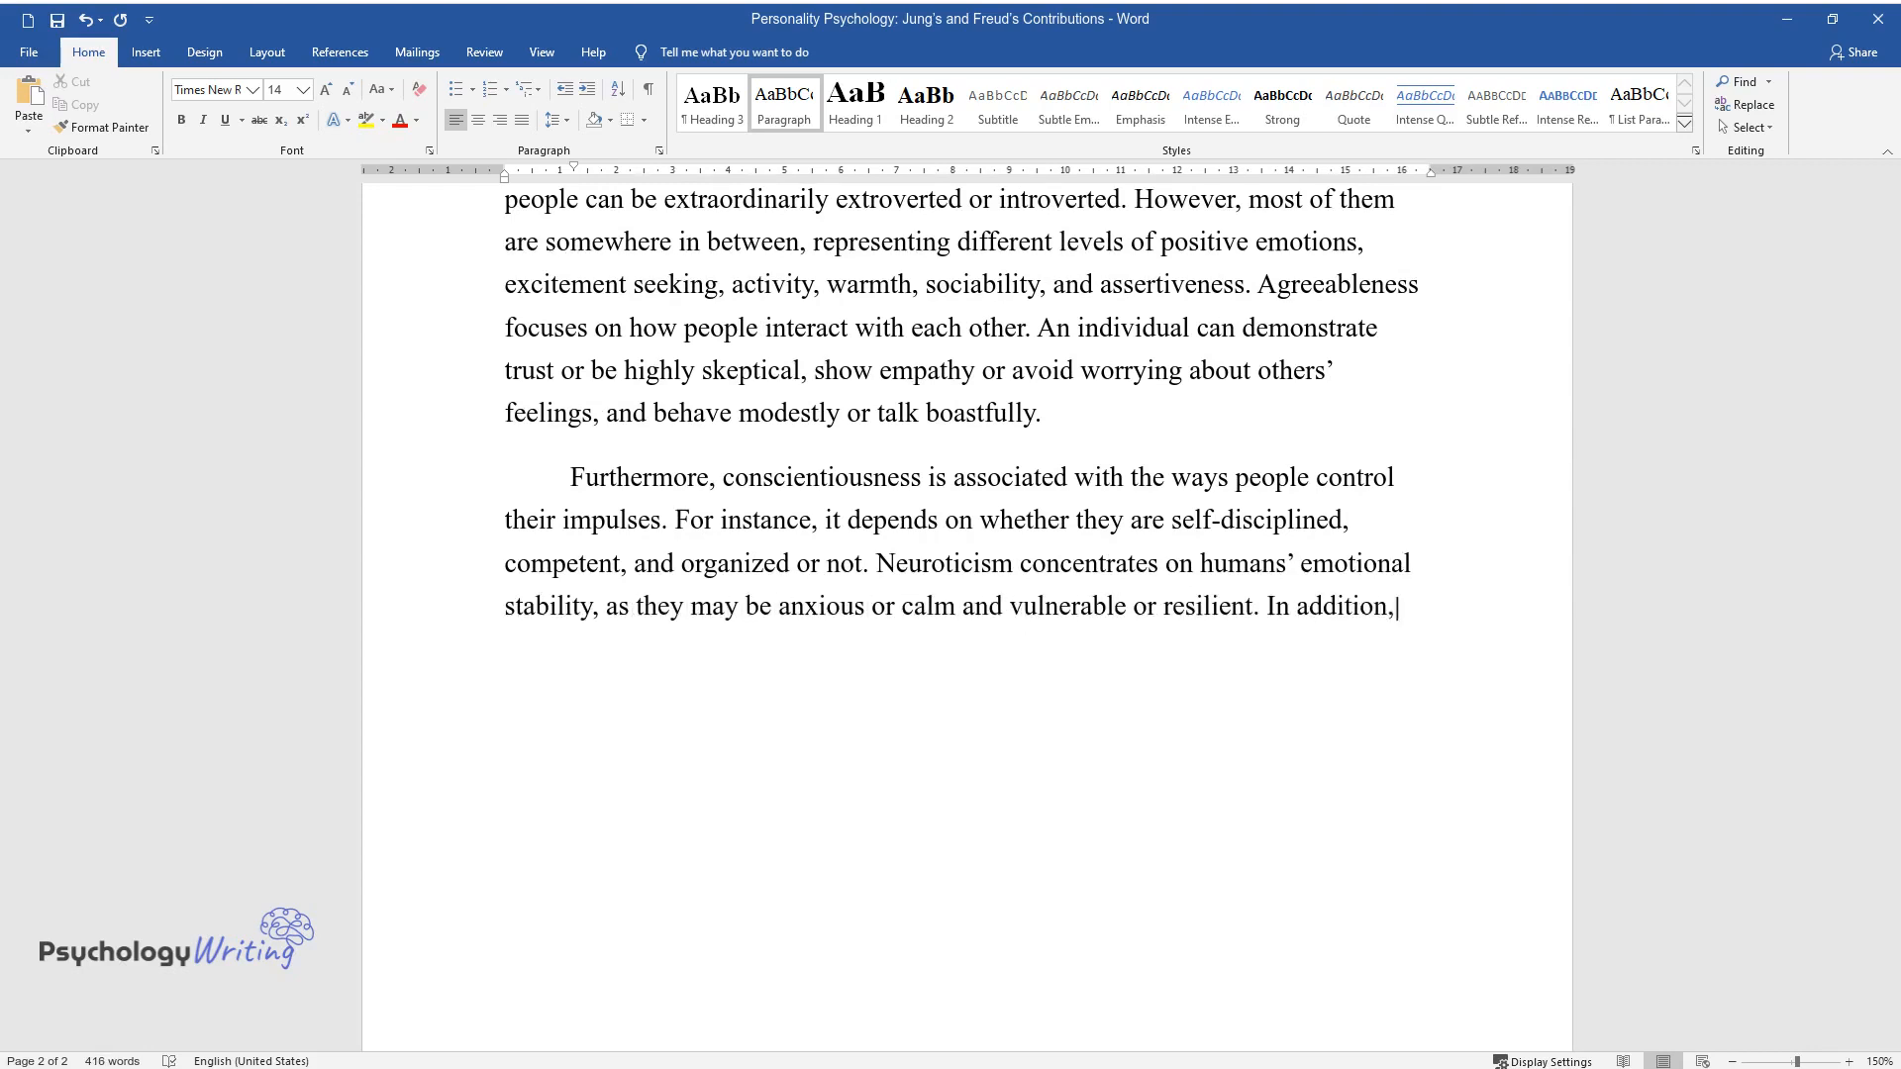
text(openness to new experiences is c)
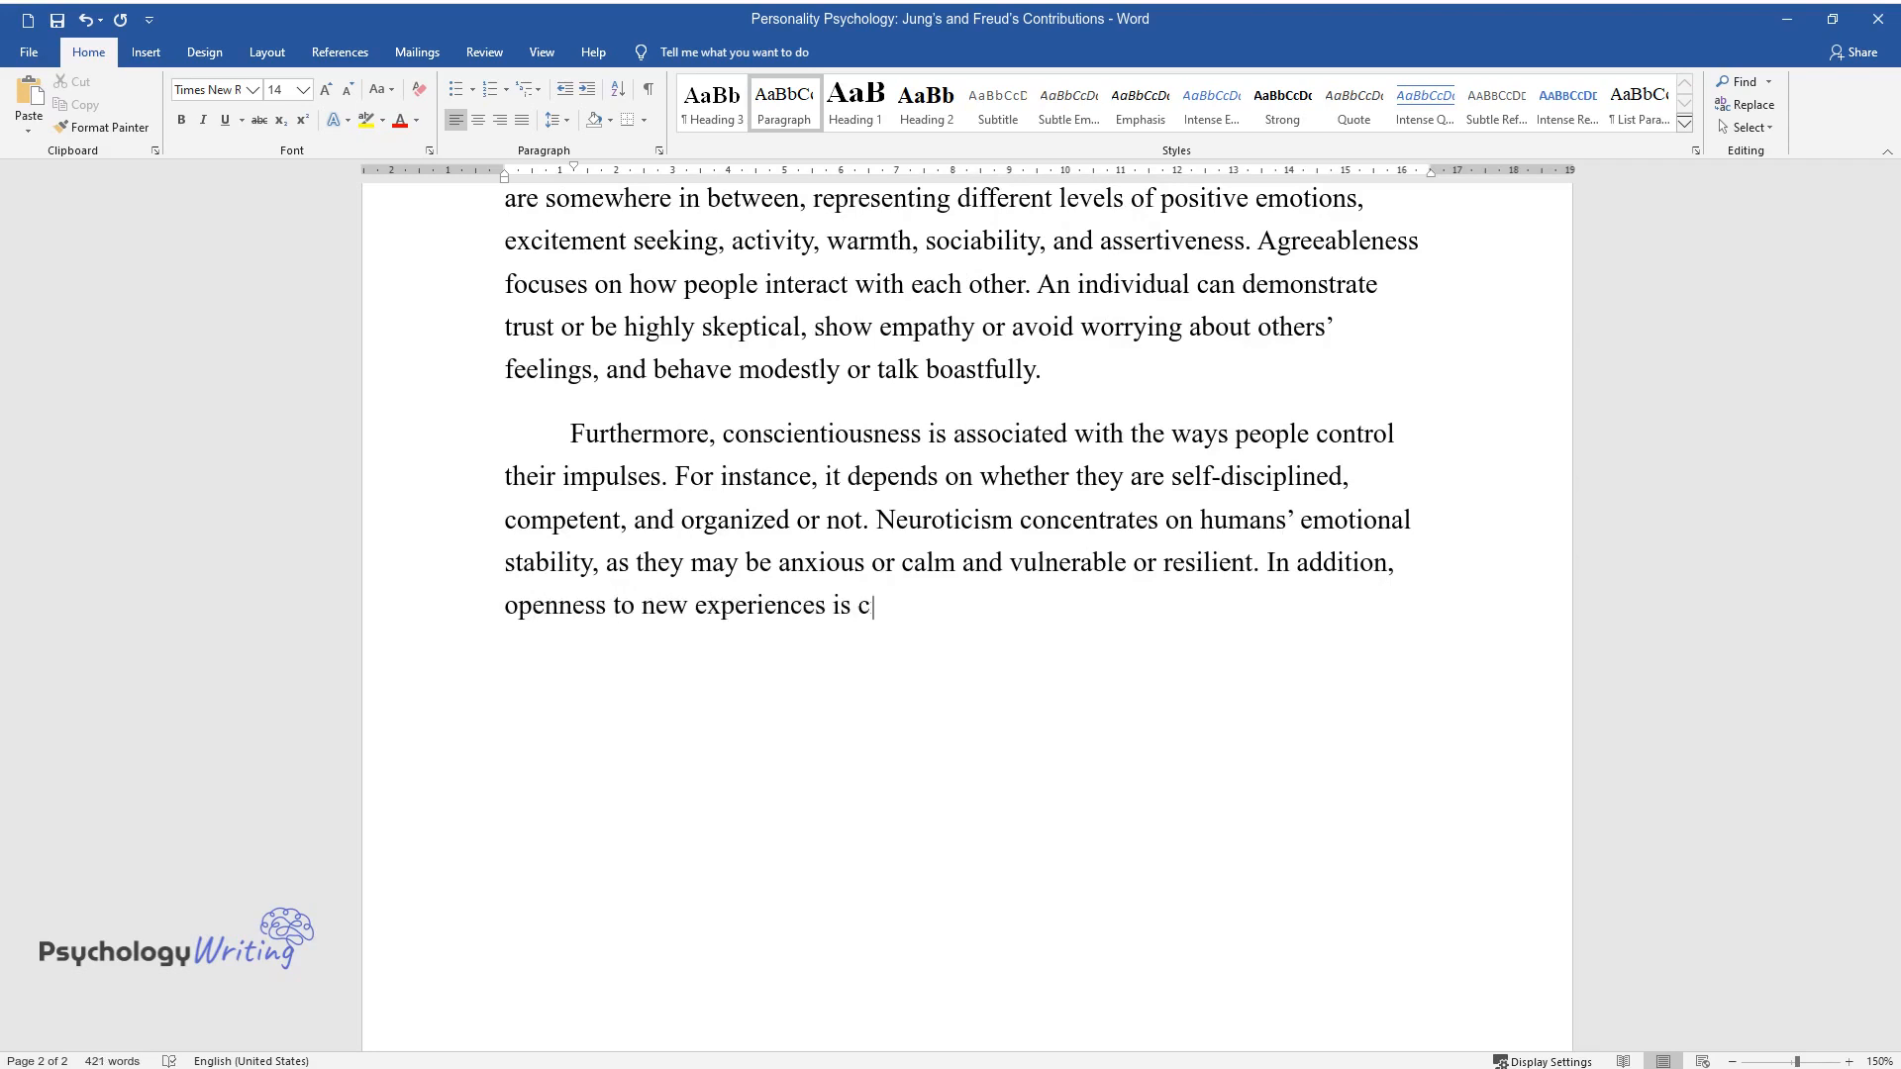
text(ritical, as it shows whether a person is curious and)
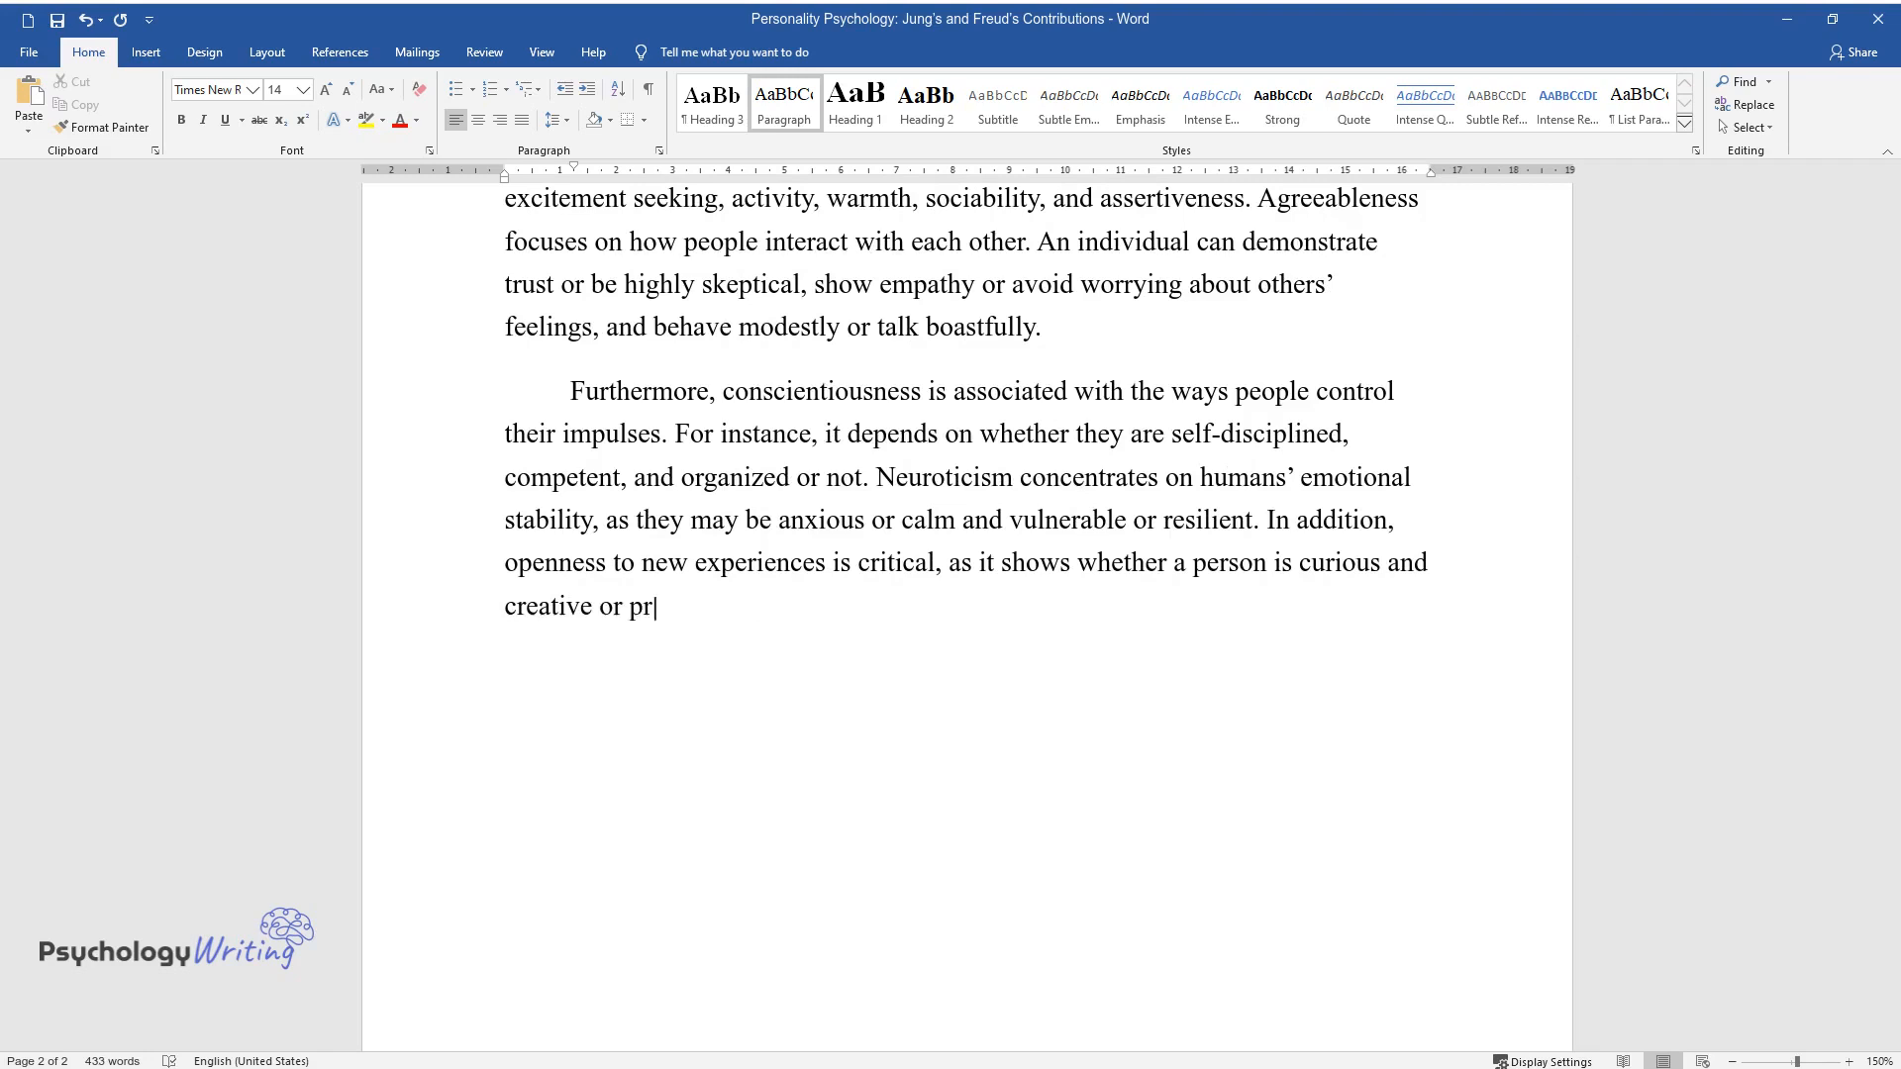
text(edictable and unimaginative. The)
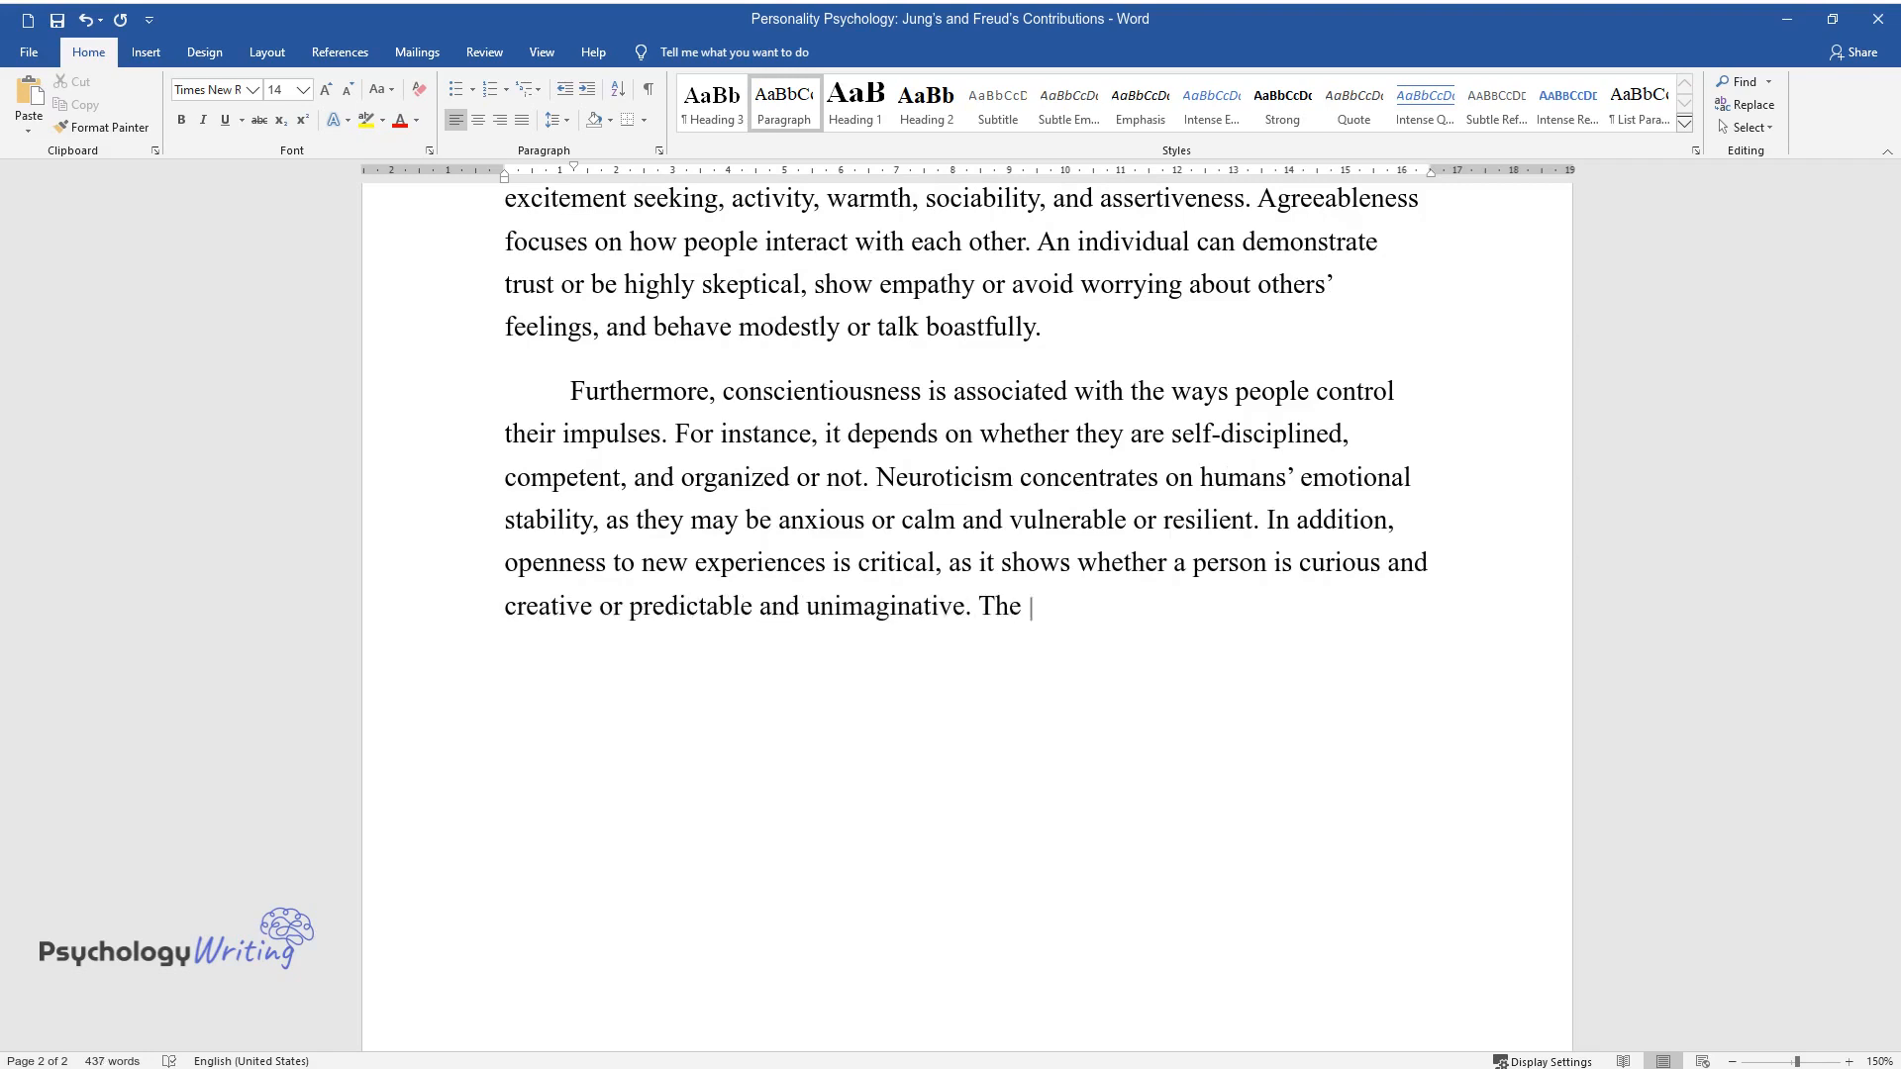
text(big five personality traits determine)
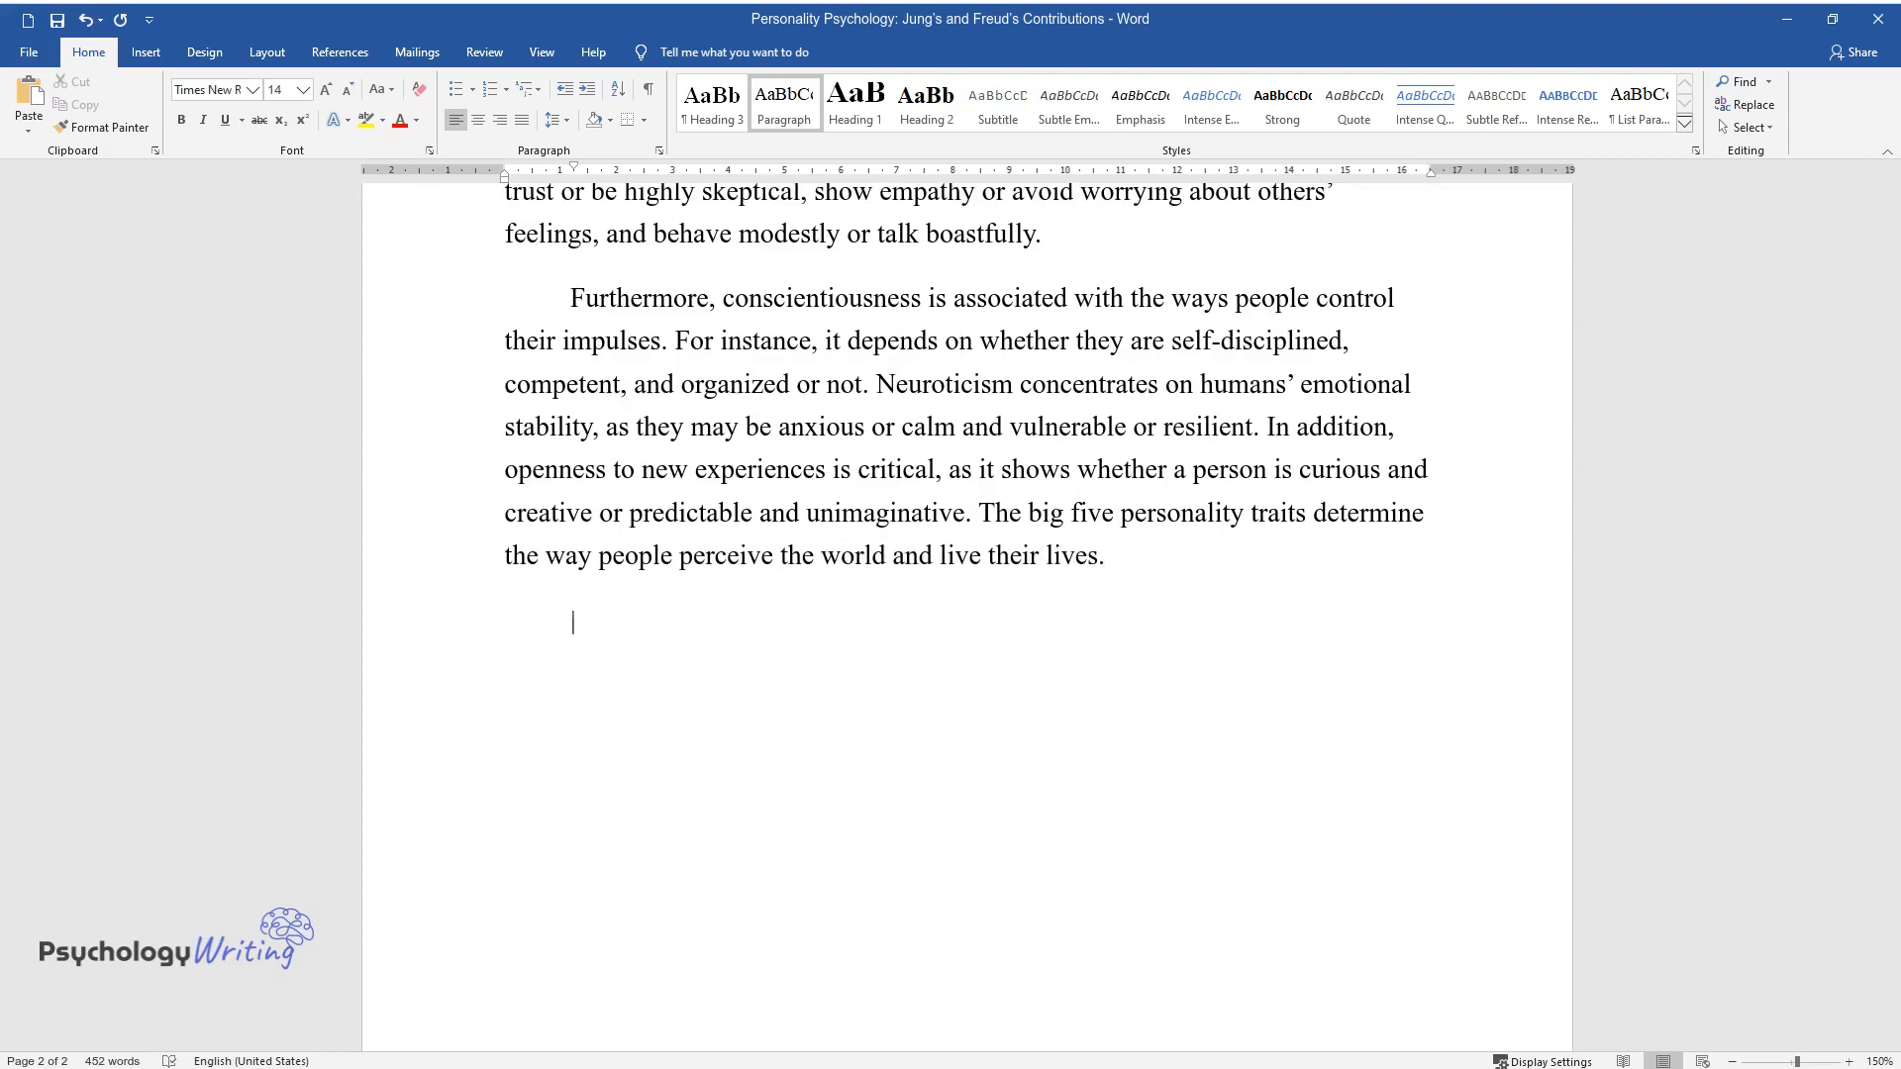
text(Undoubtedly, Jonathan)
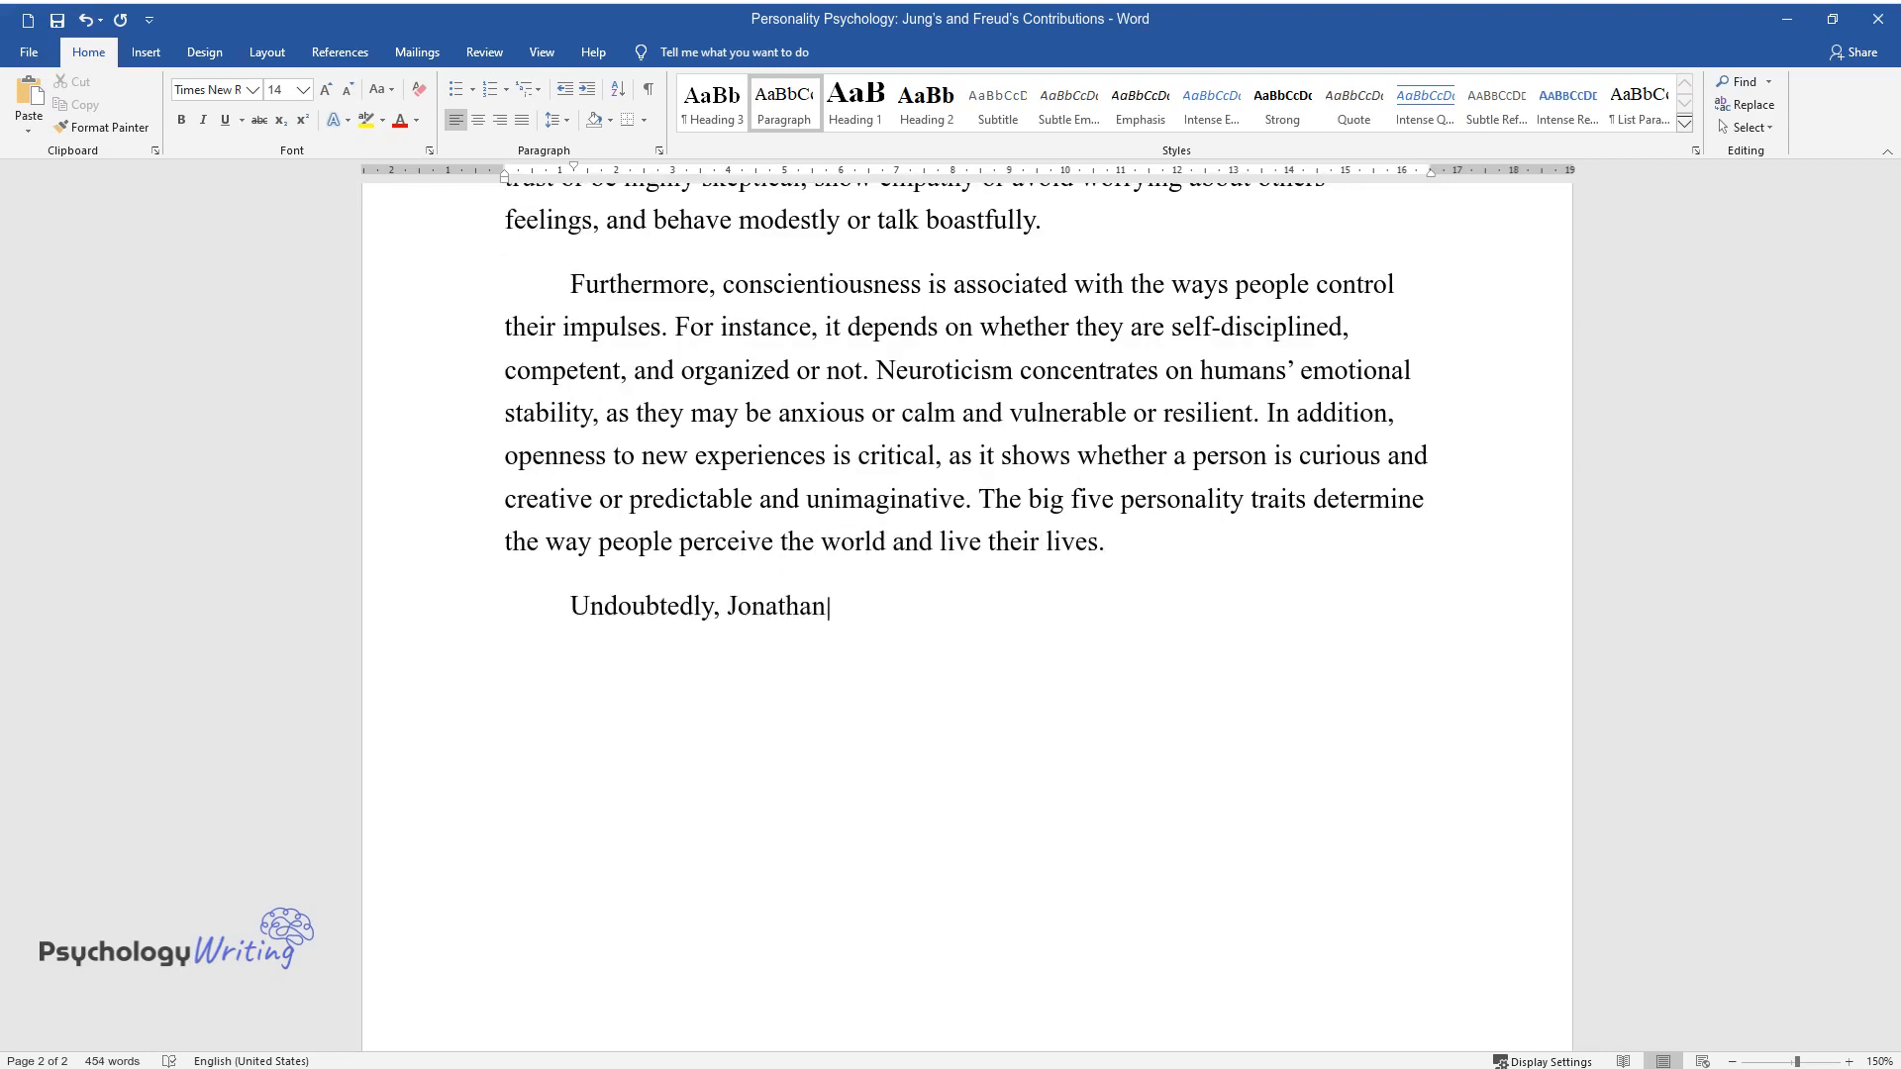
text(sticks to positive thinking, excitement seeking, and)
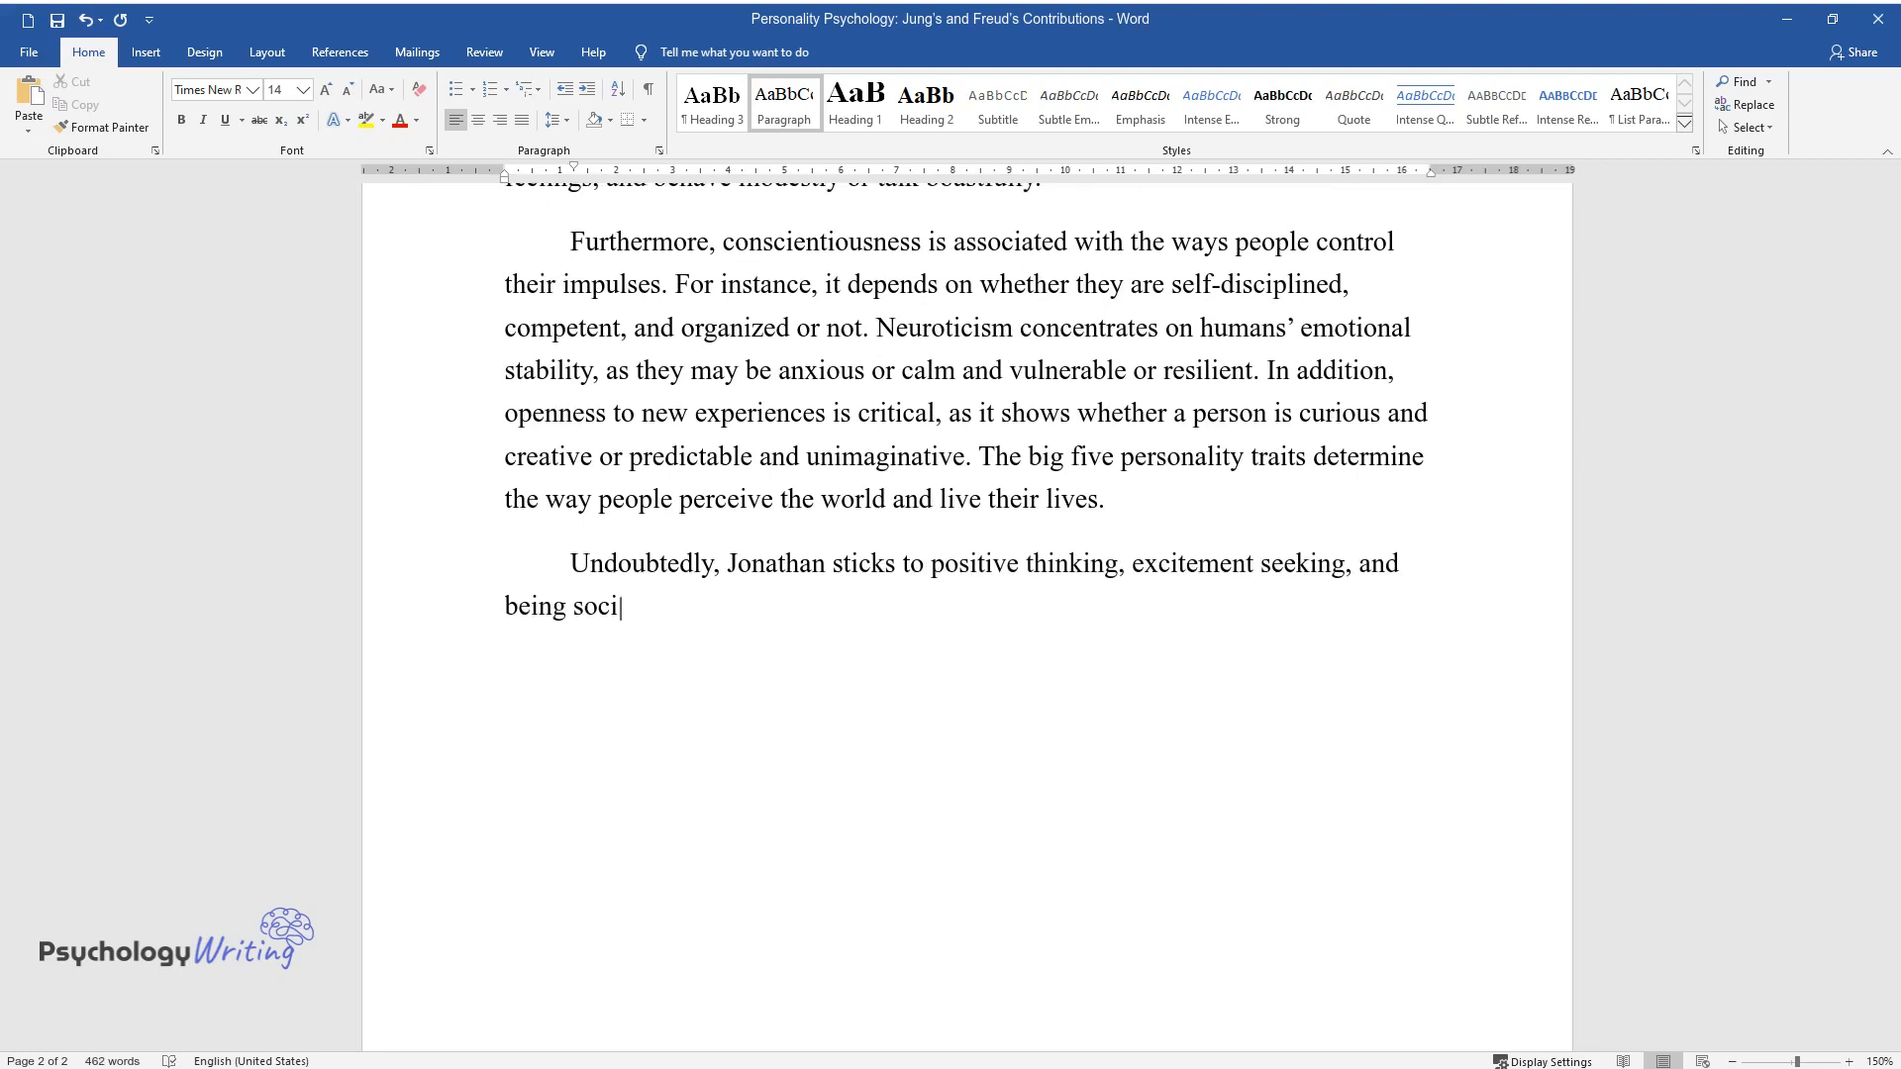
text(able; thus, his extraversion level is high. The 20-year-old male)
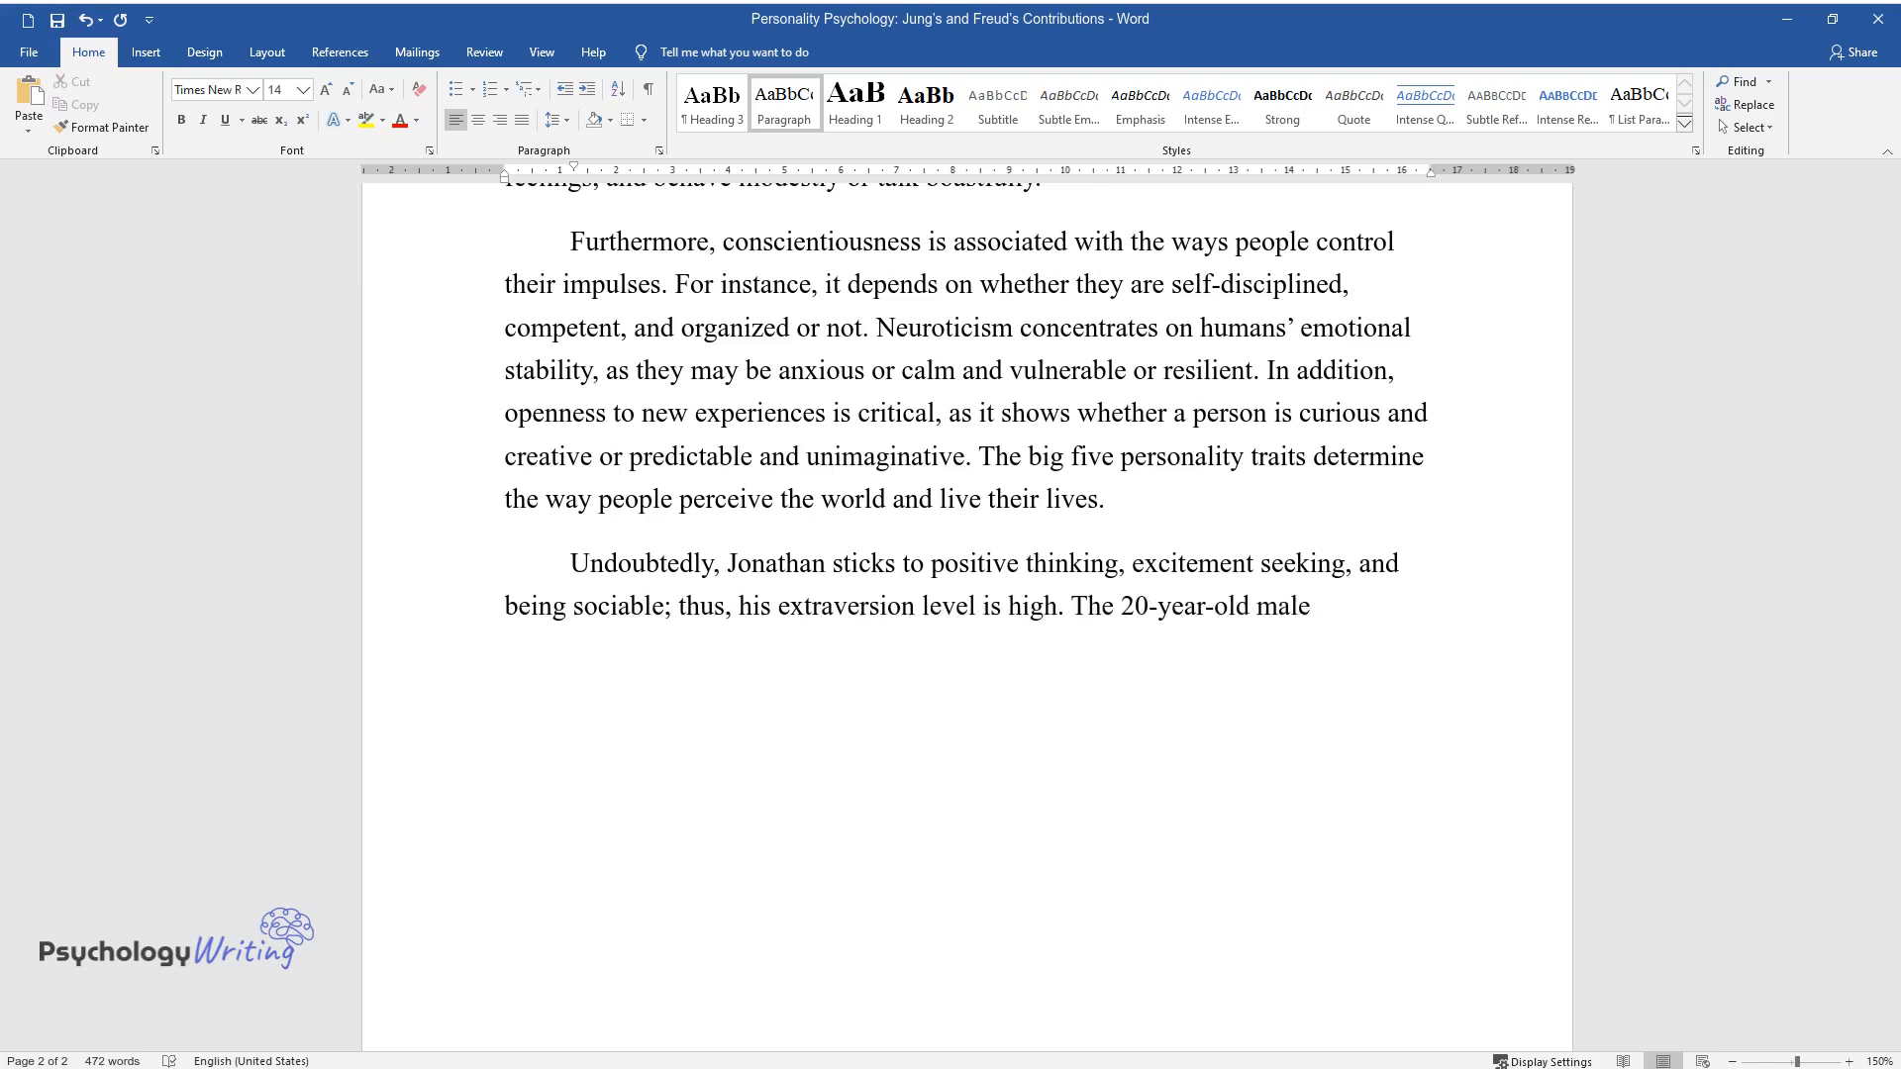
text(also represents high agreeablene)
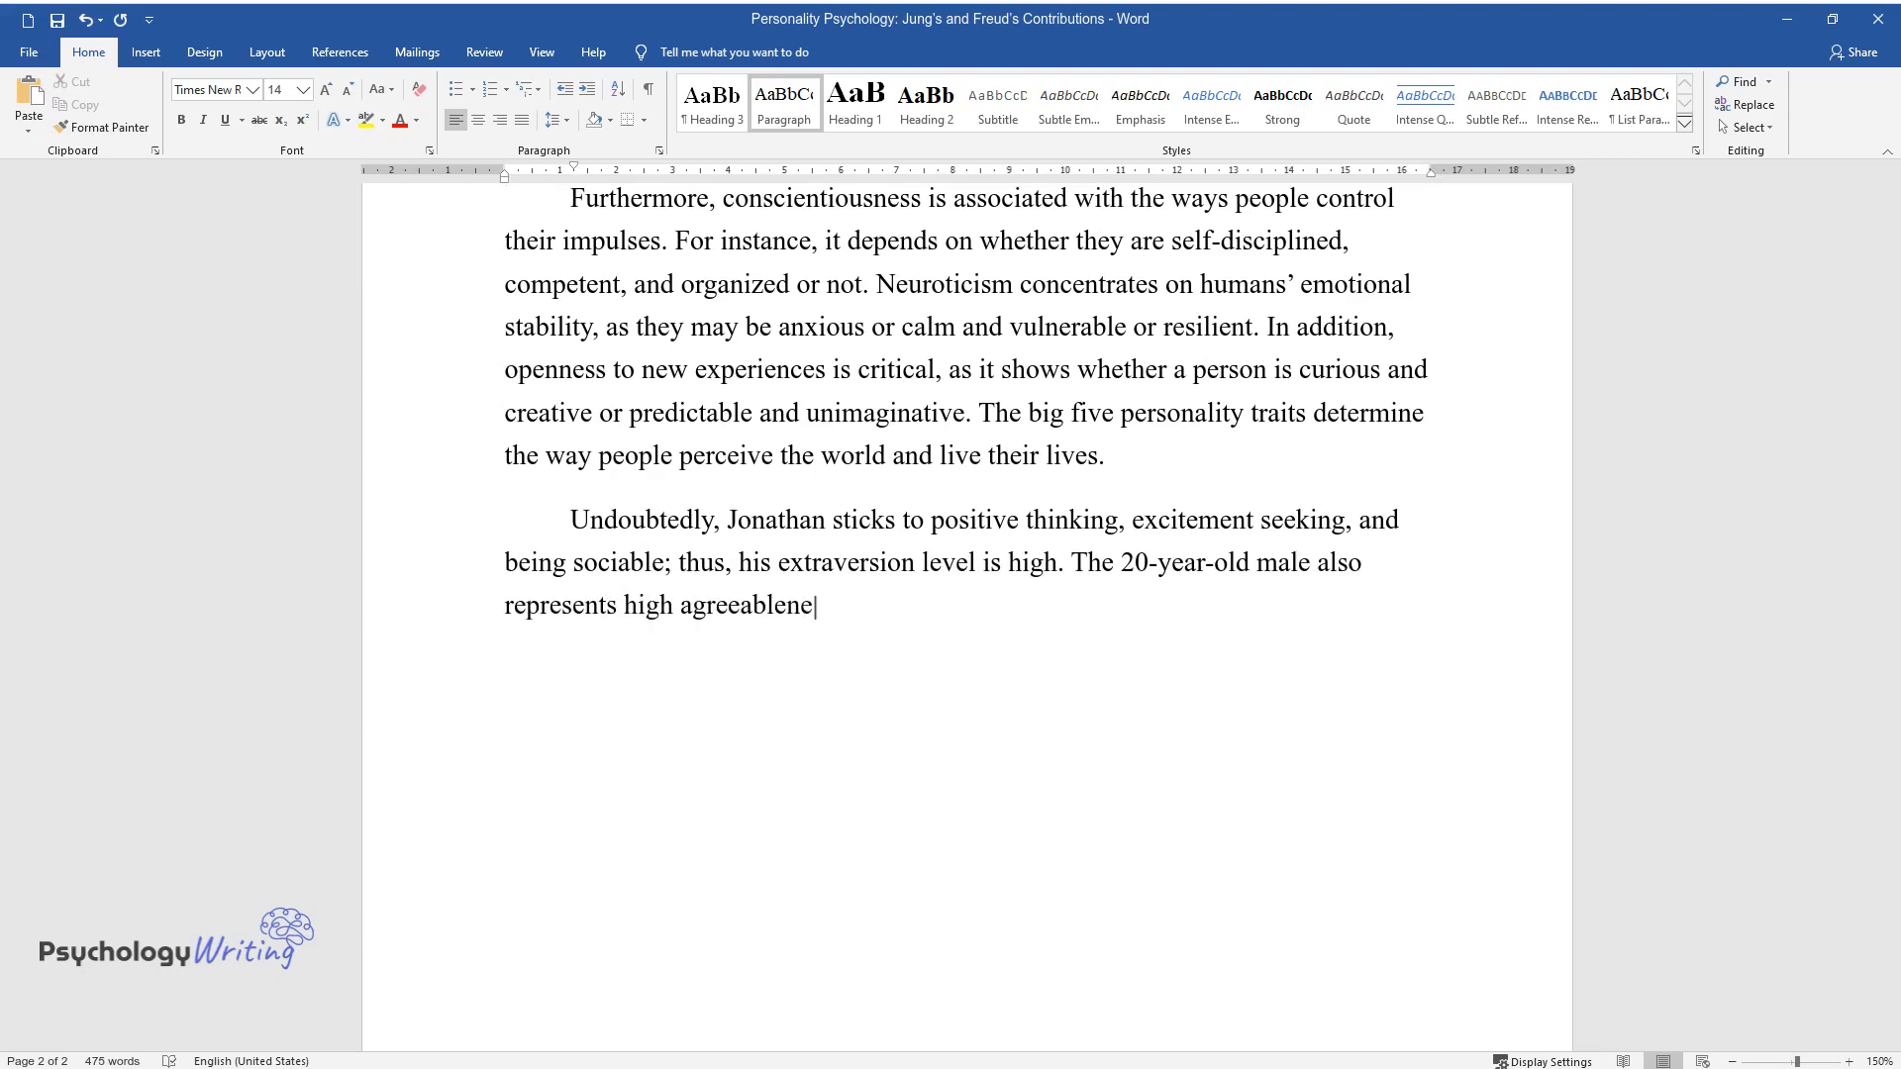
text(ss, as he is trustful, empatheti)
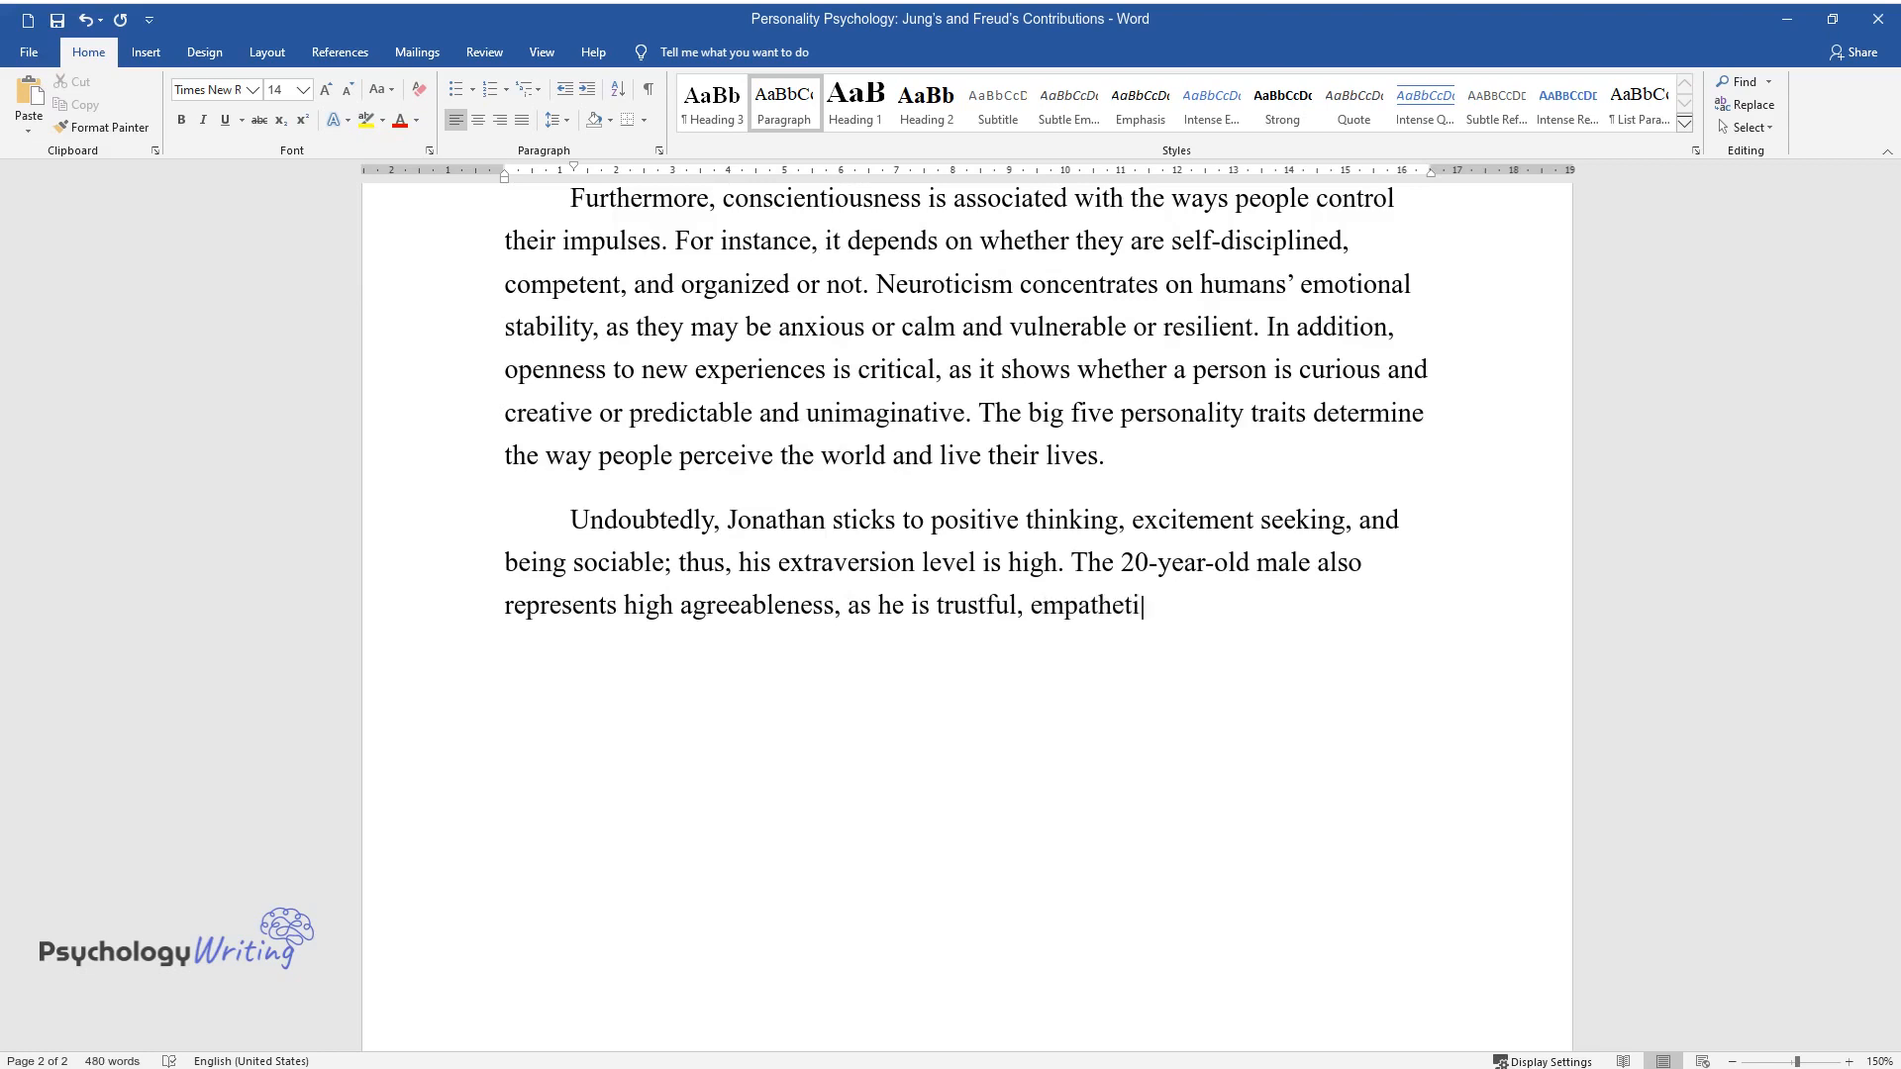
text(c, and straightforward. Furtherm)
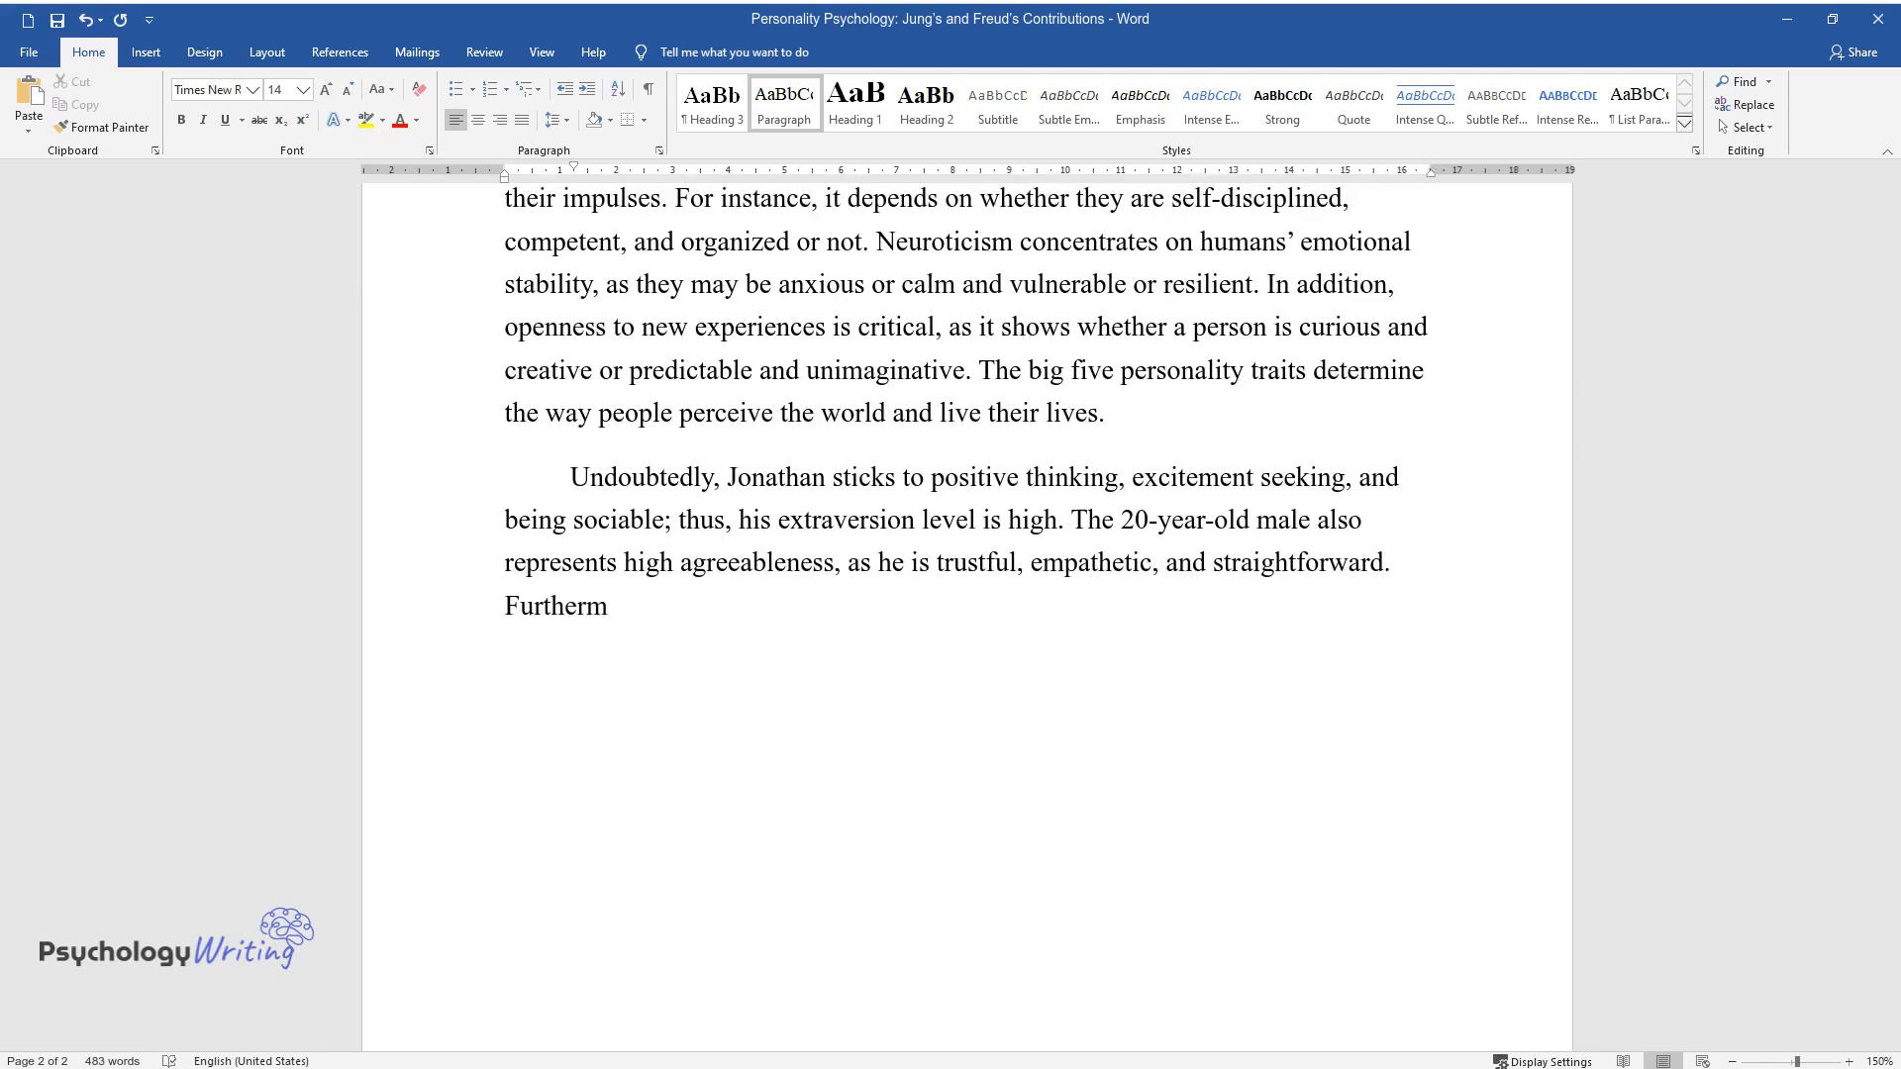
text(ore, he appears to be more consci)
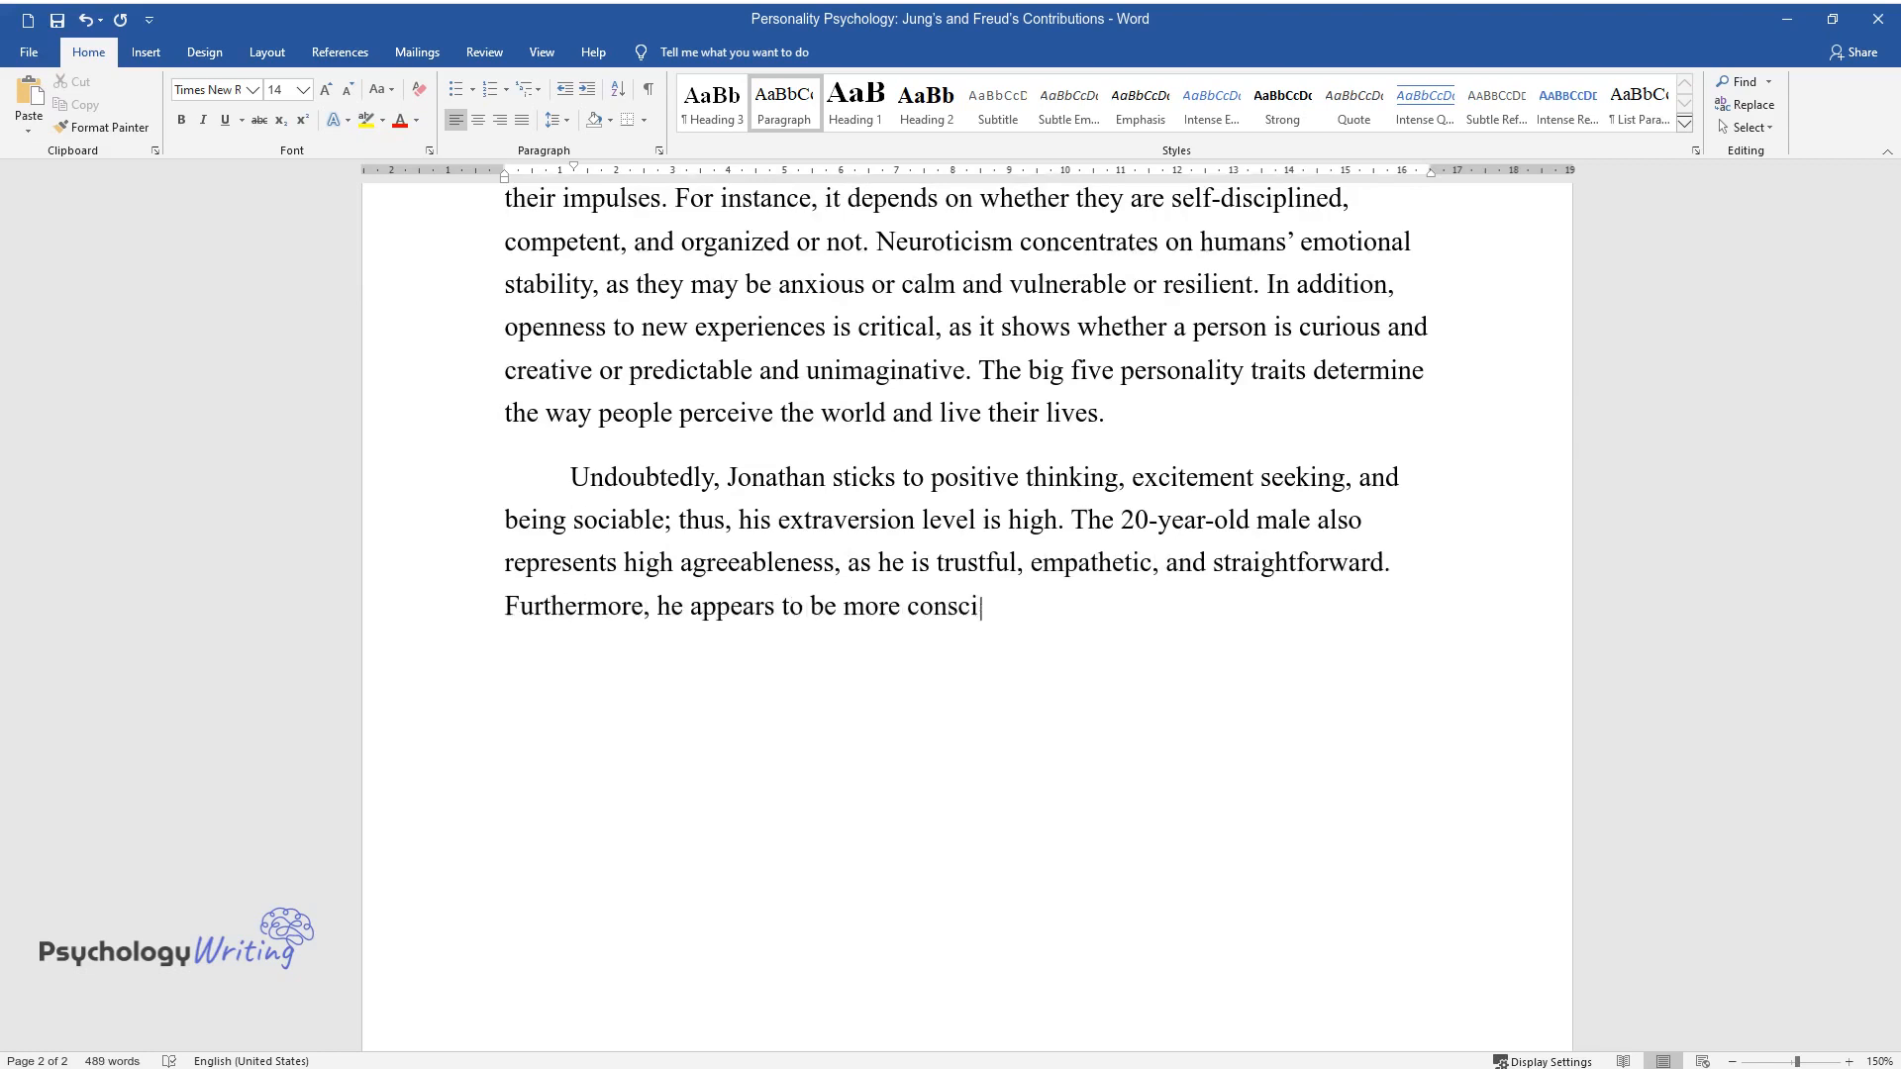
text(entious than spontaneous, as he)
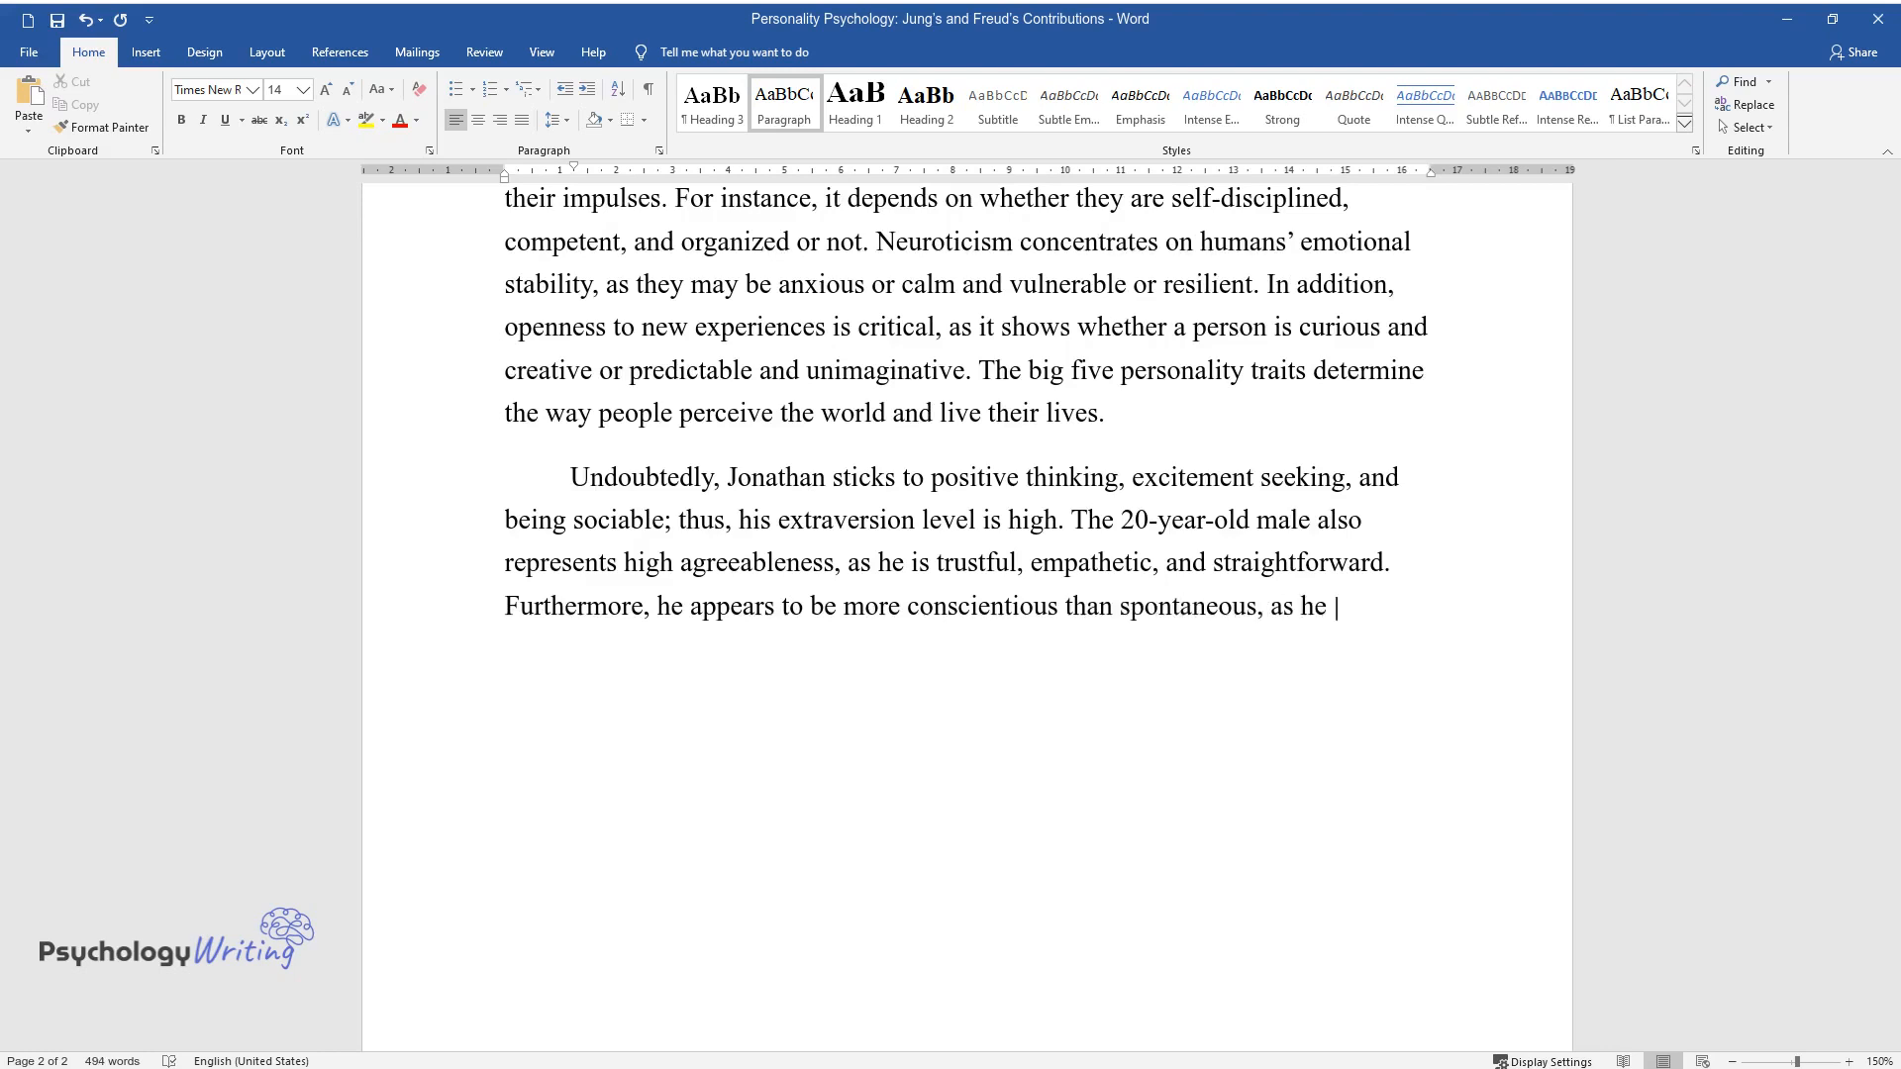
text(is always well-organized and pun)
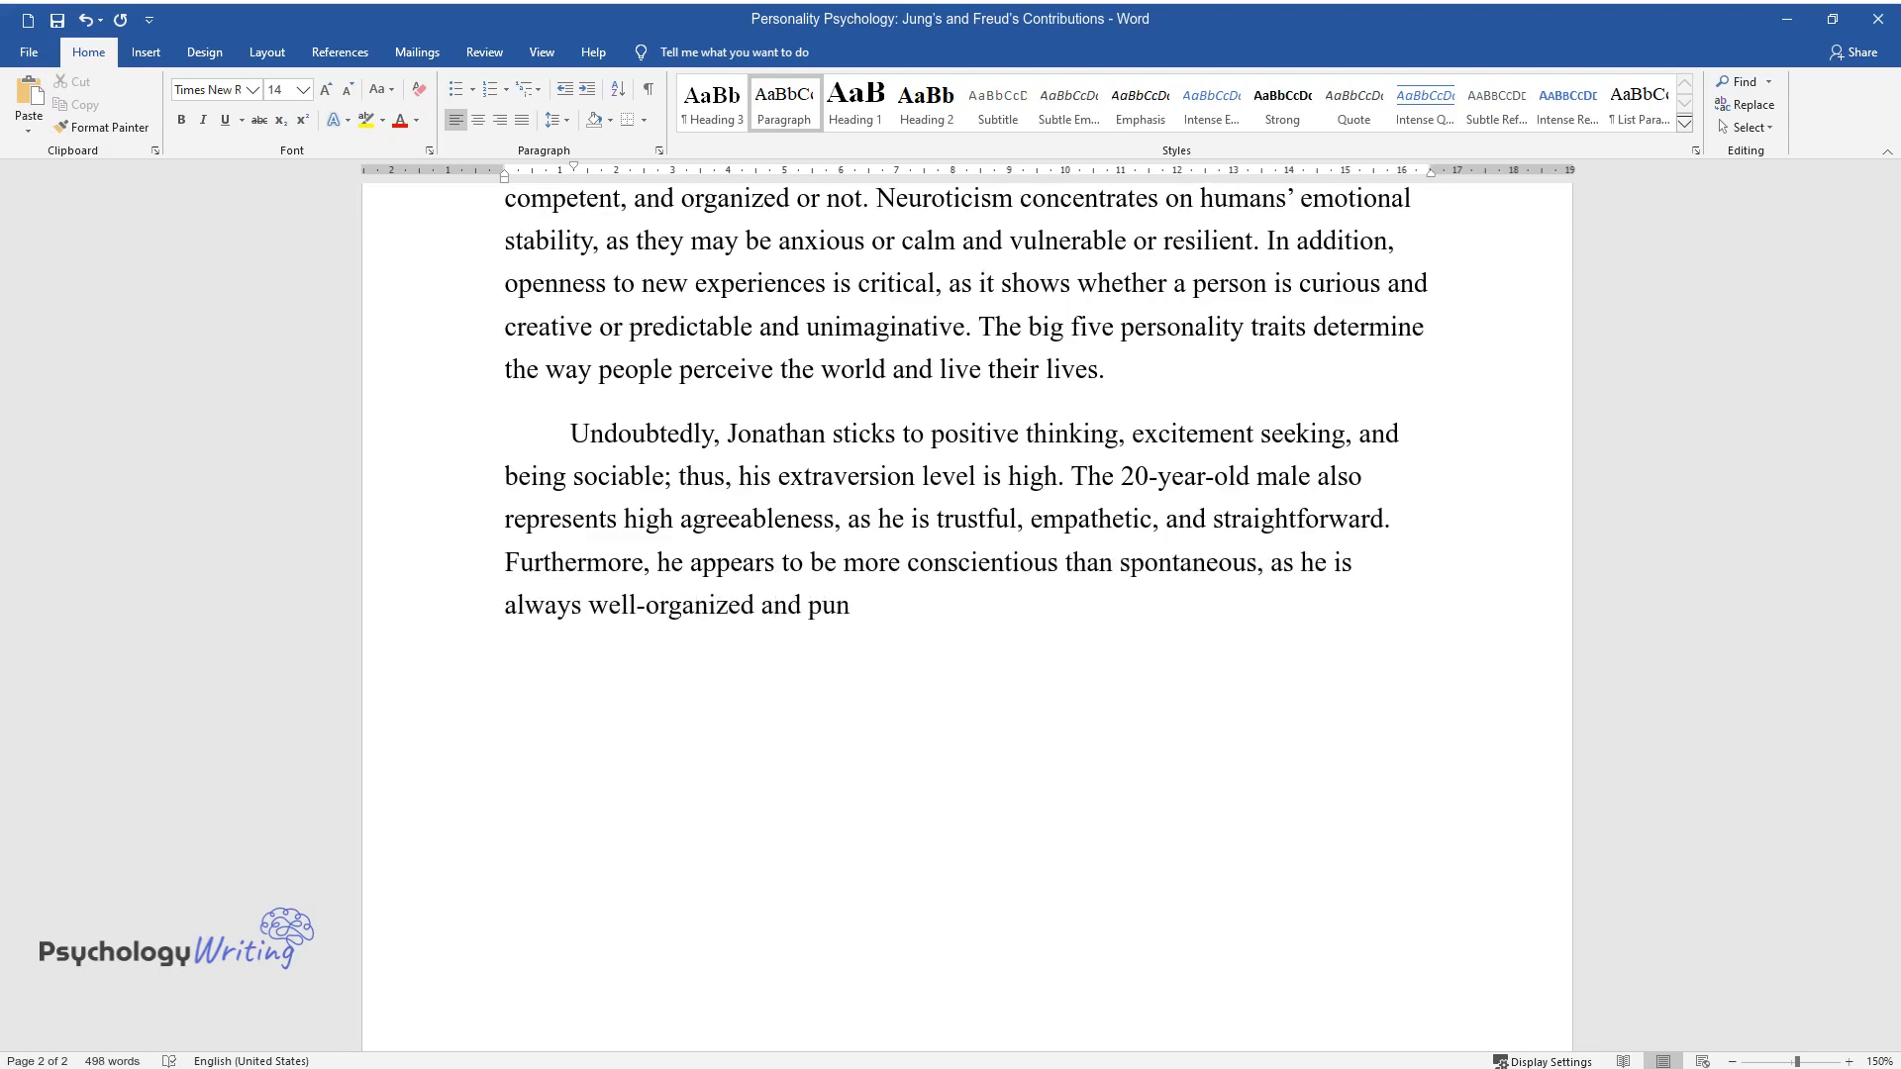
text(ctual. Jonathan's level of neuroticism seems to be)
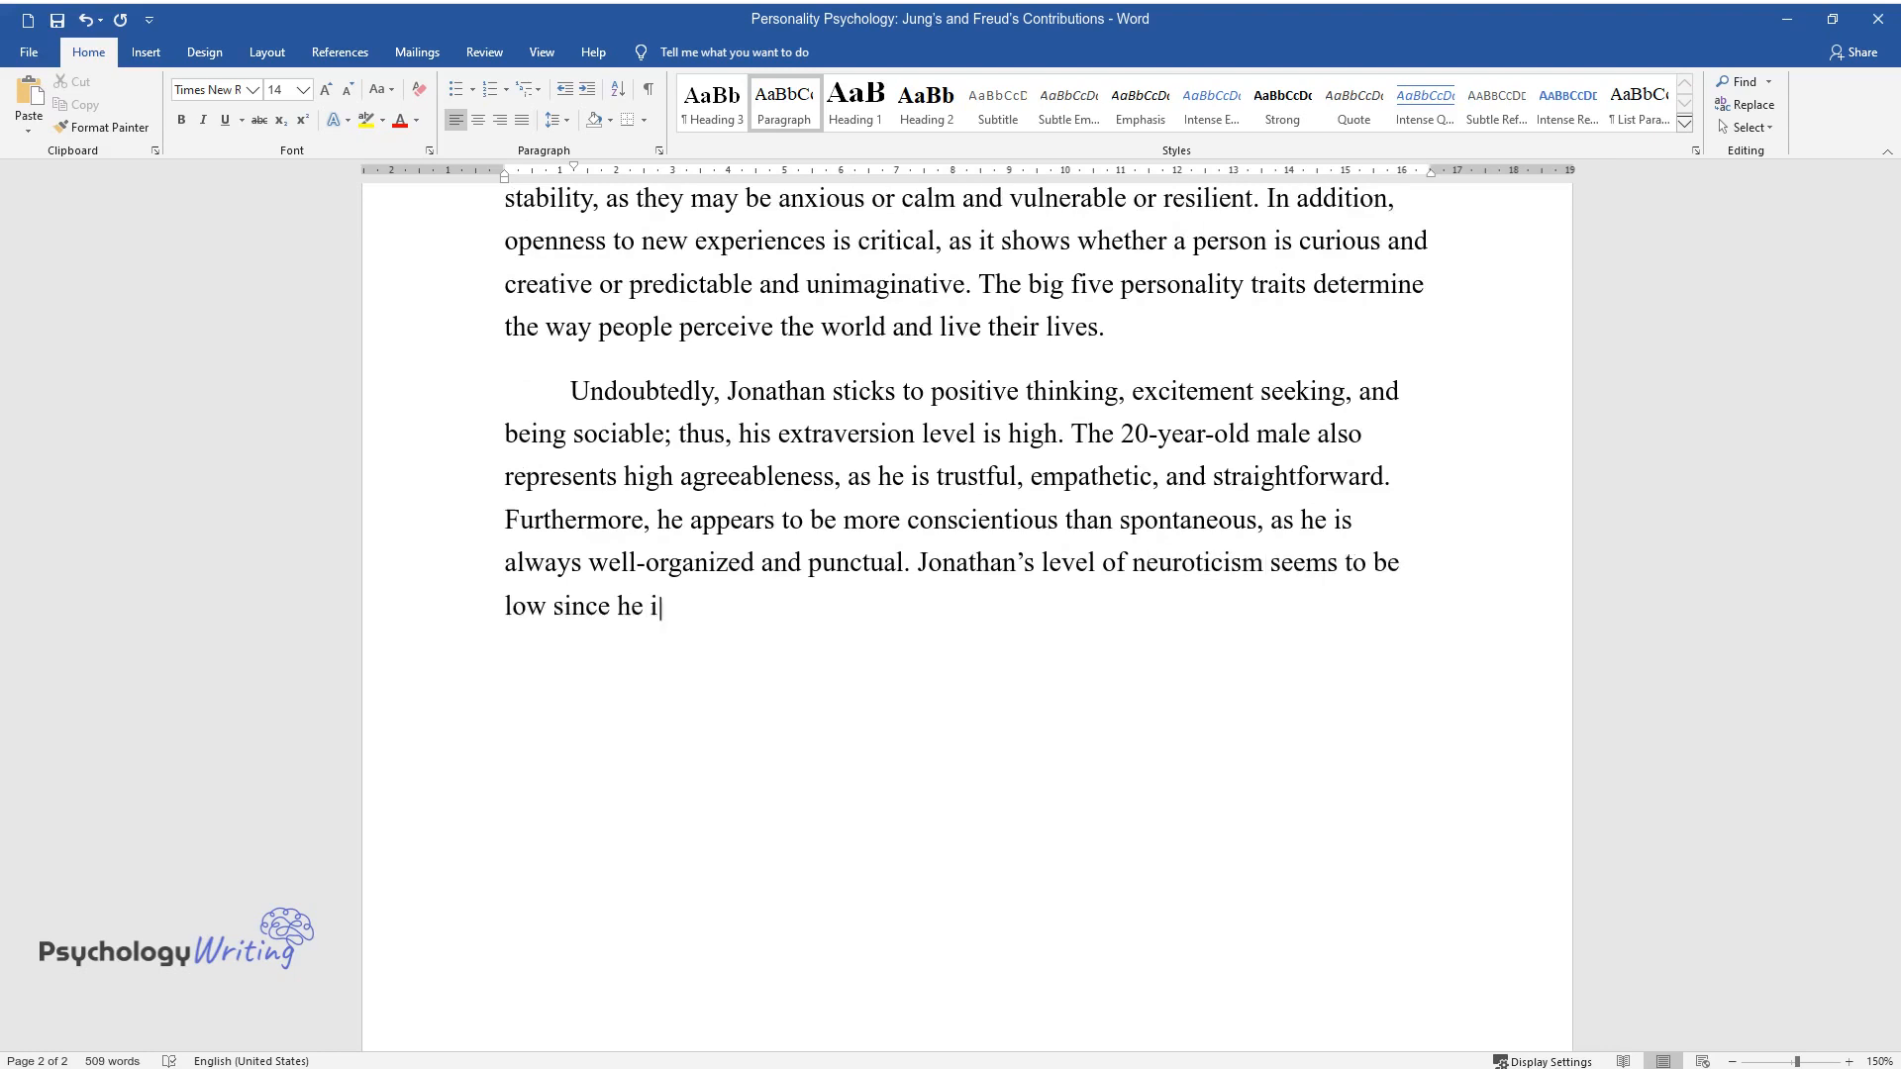
text(s calm and confident. In additio)
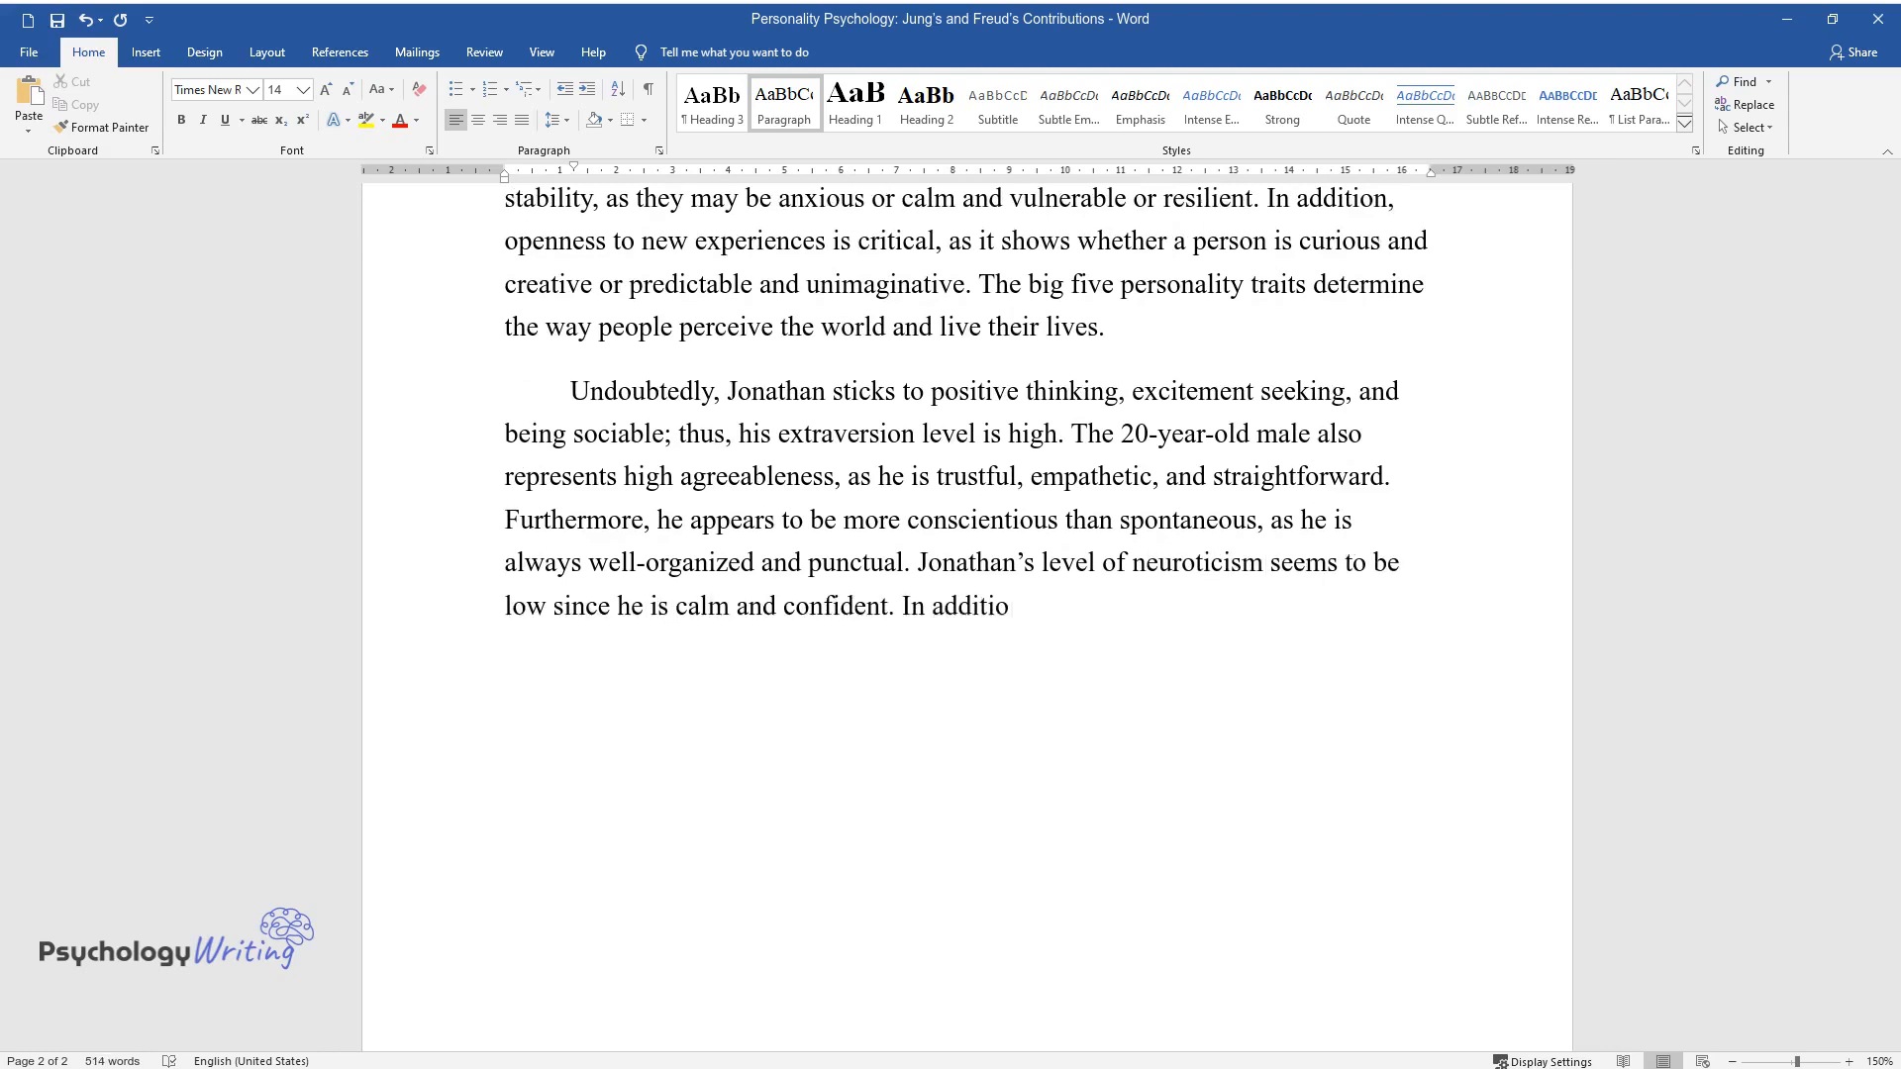
text(n, the male is definitely open t)
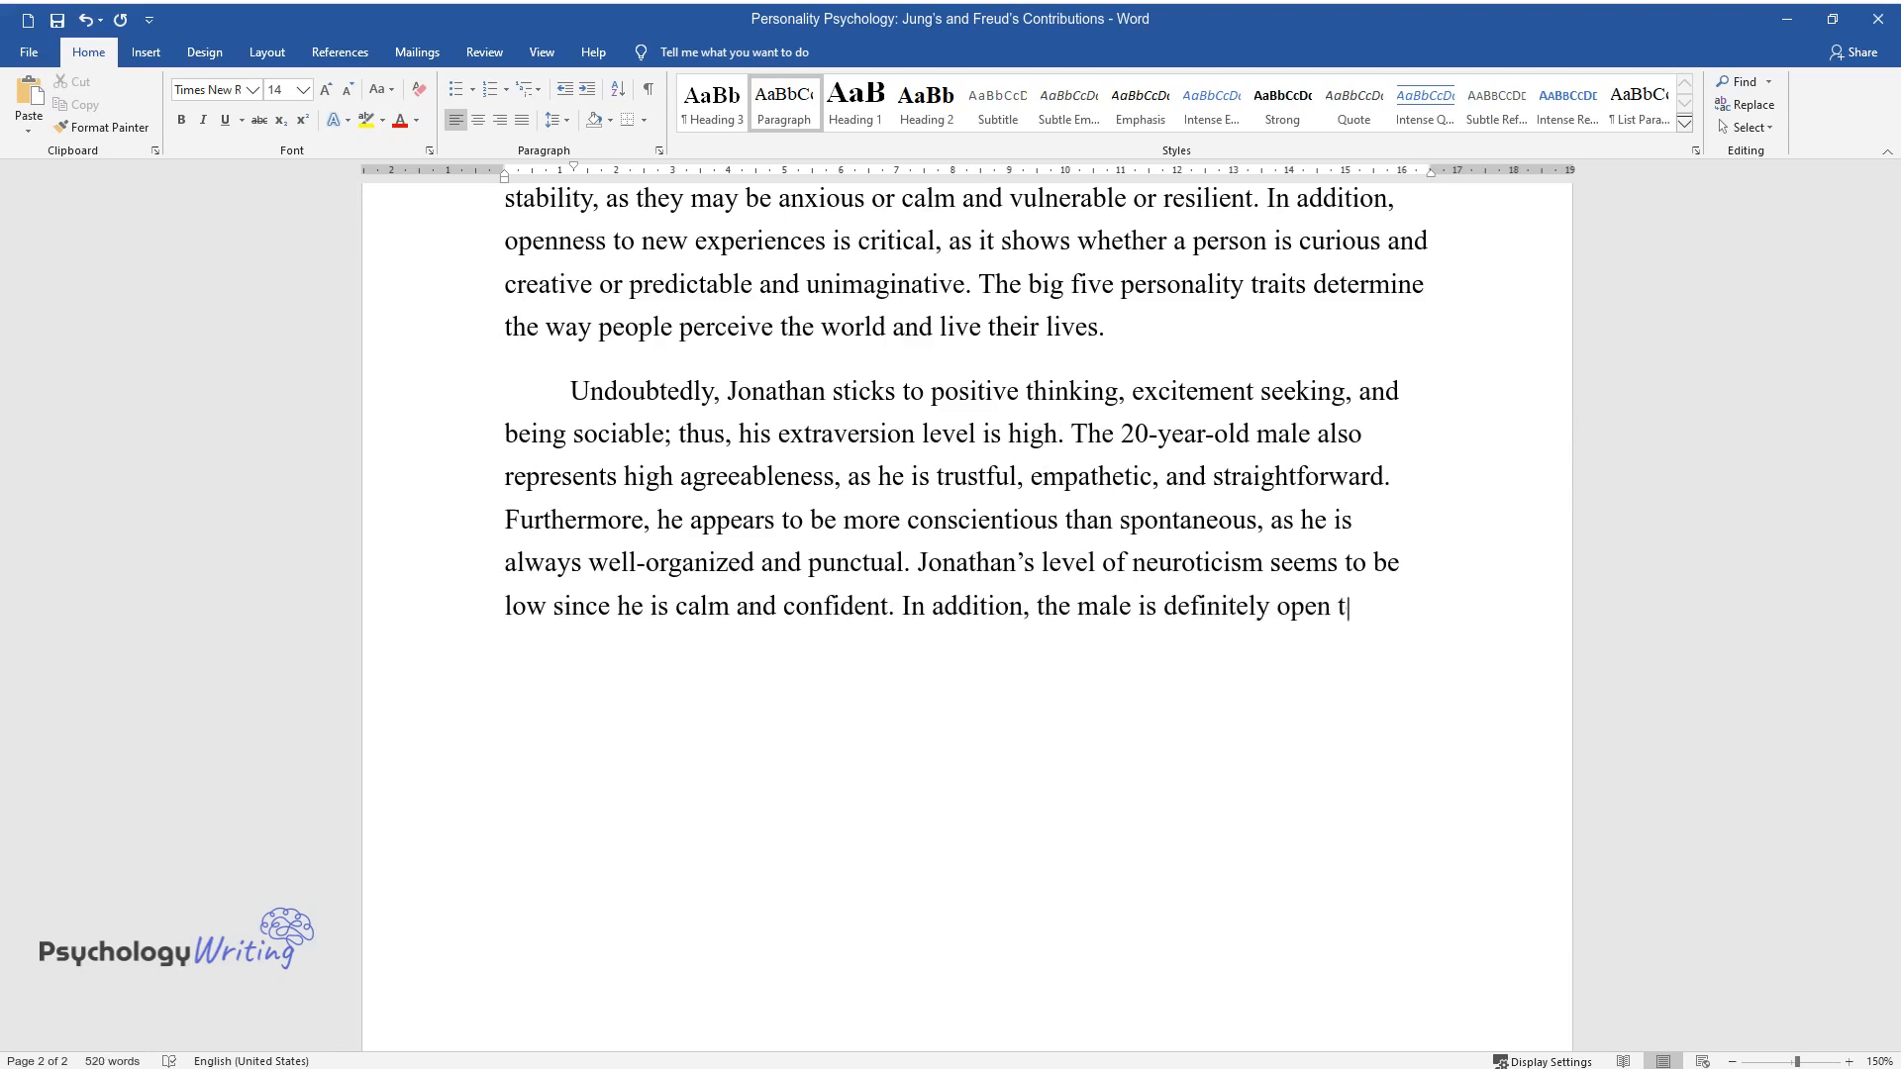
text(o new experiences because he expl)
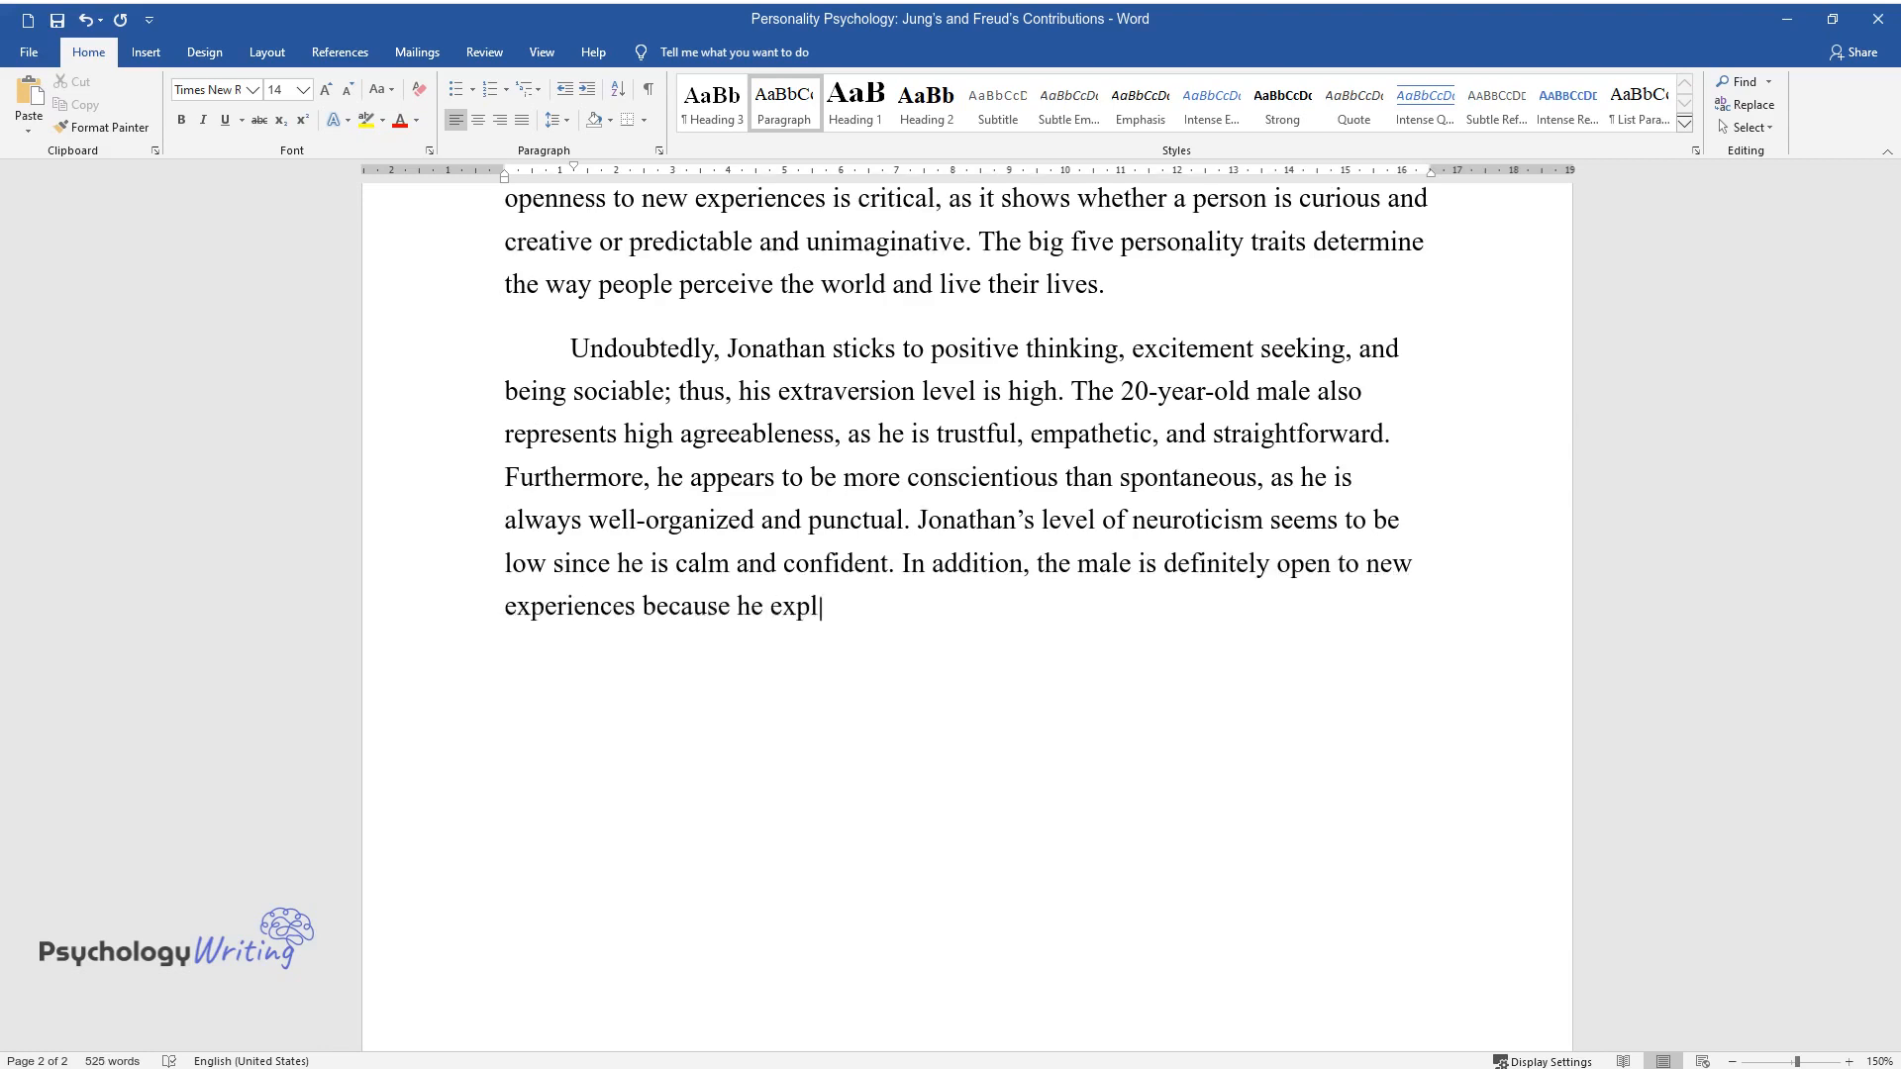
text(ores new activities and gets to)
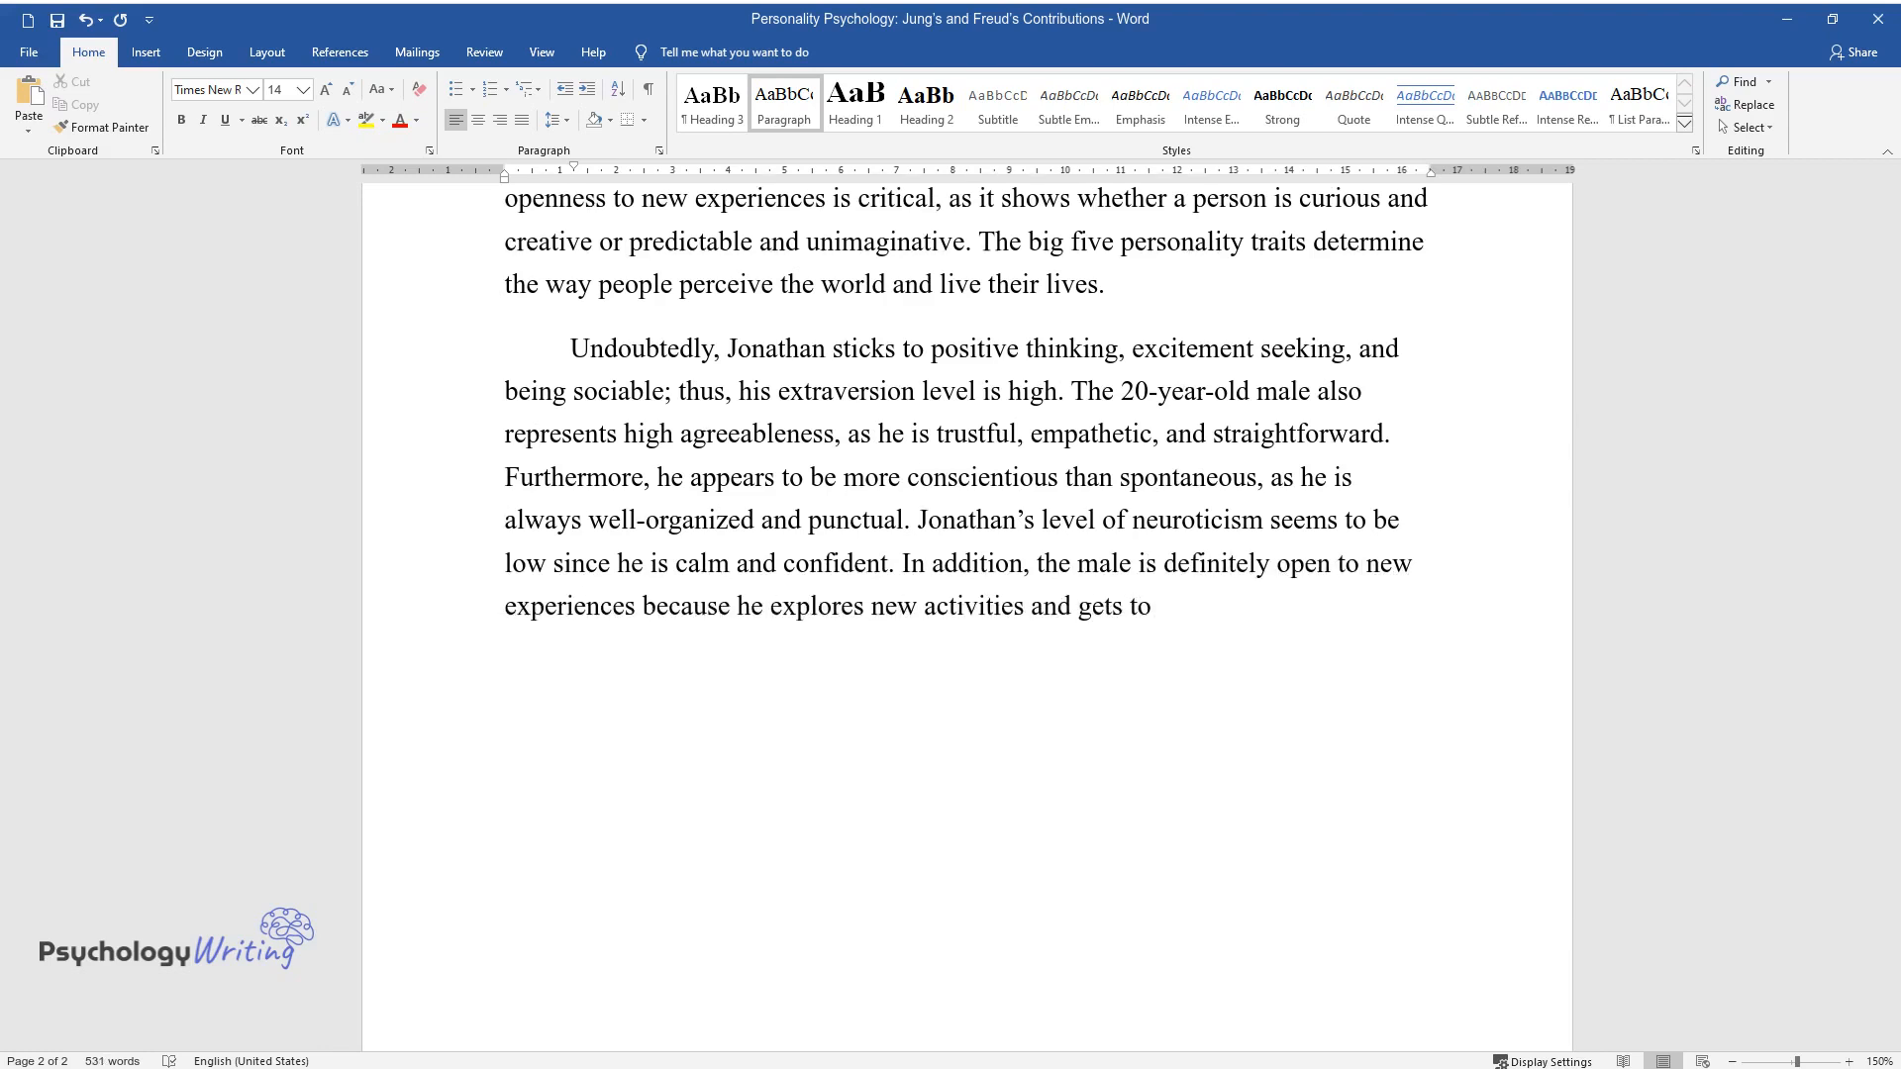
text(know people with different viewp)
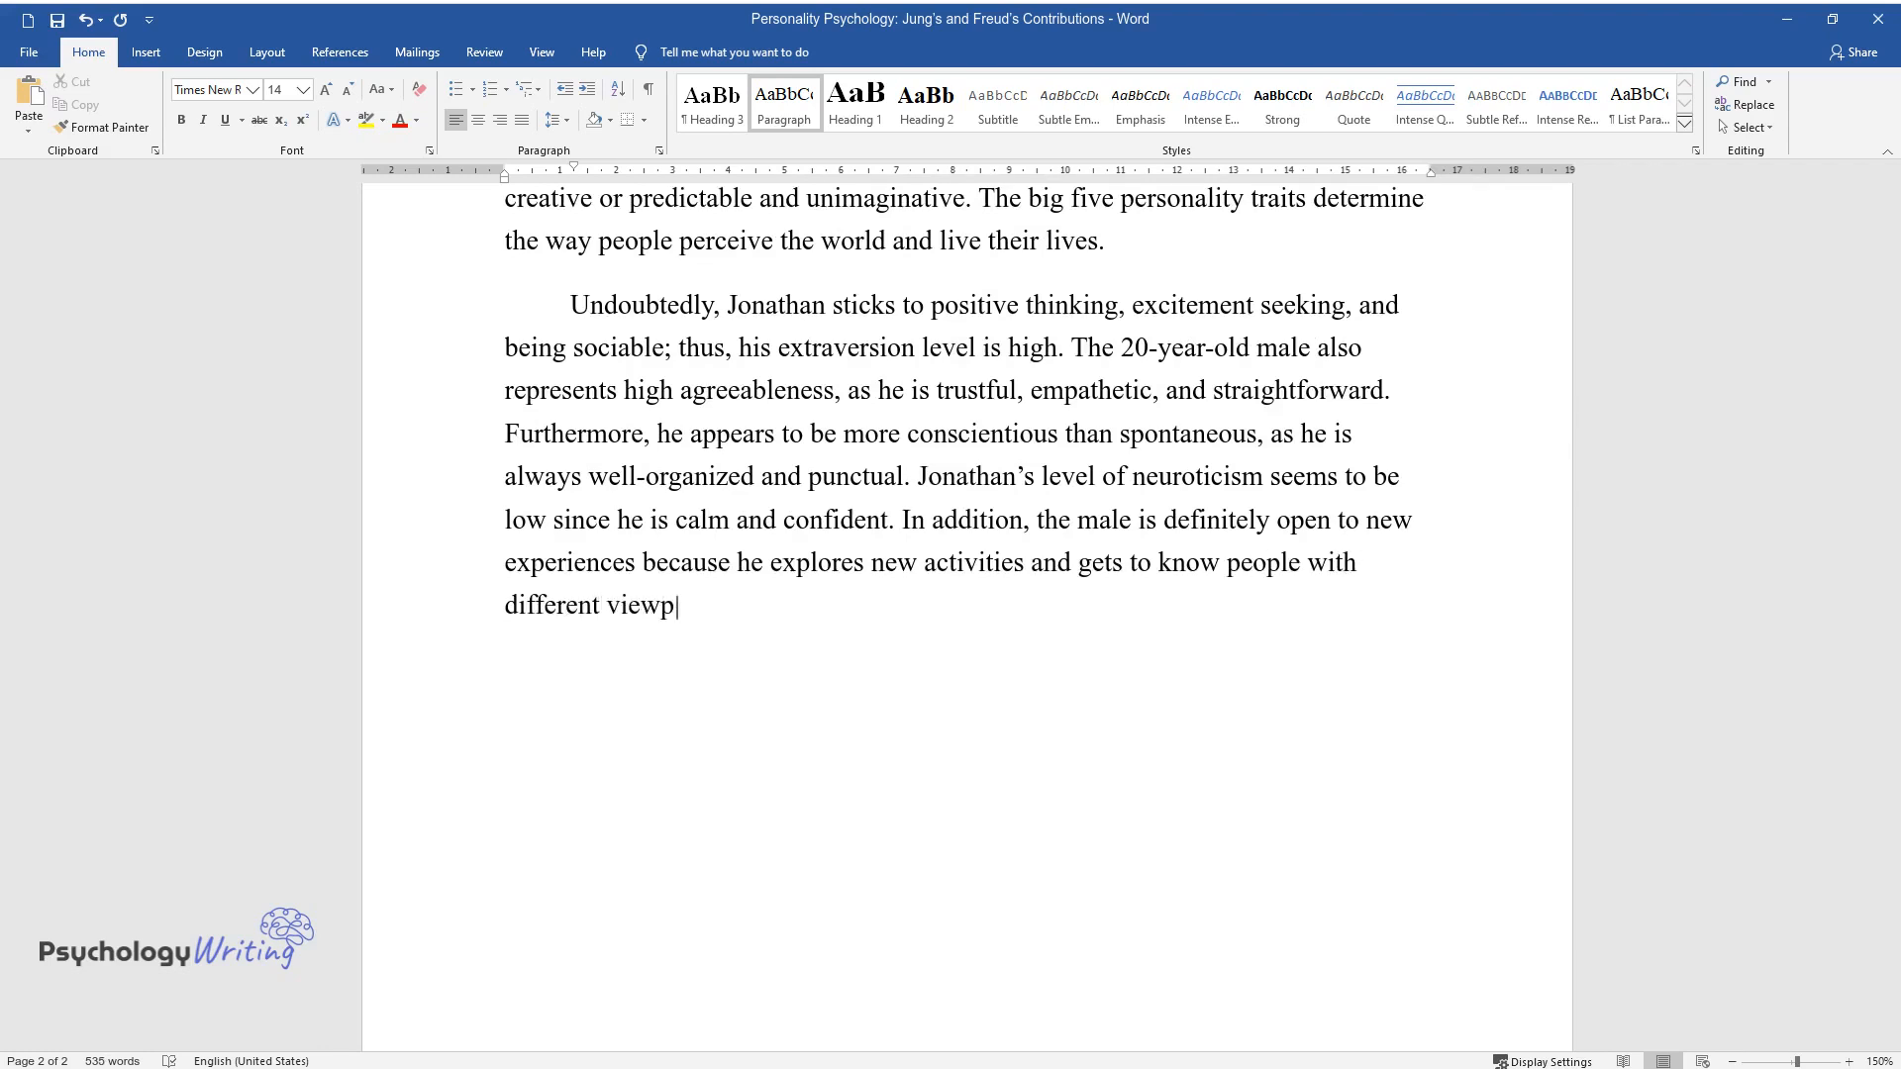
text(oints.)
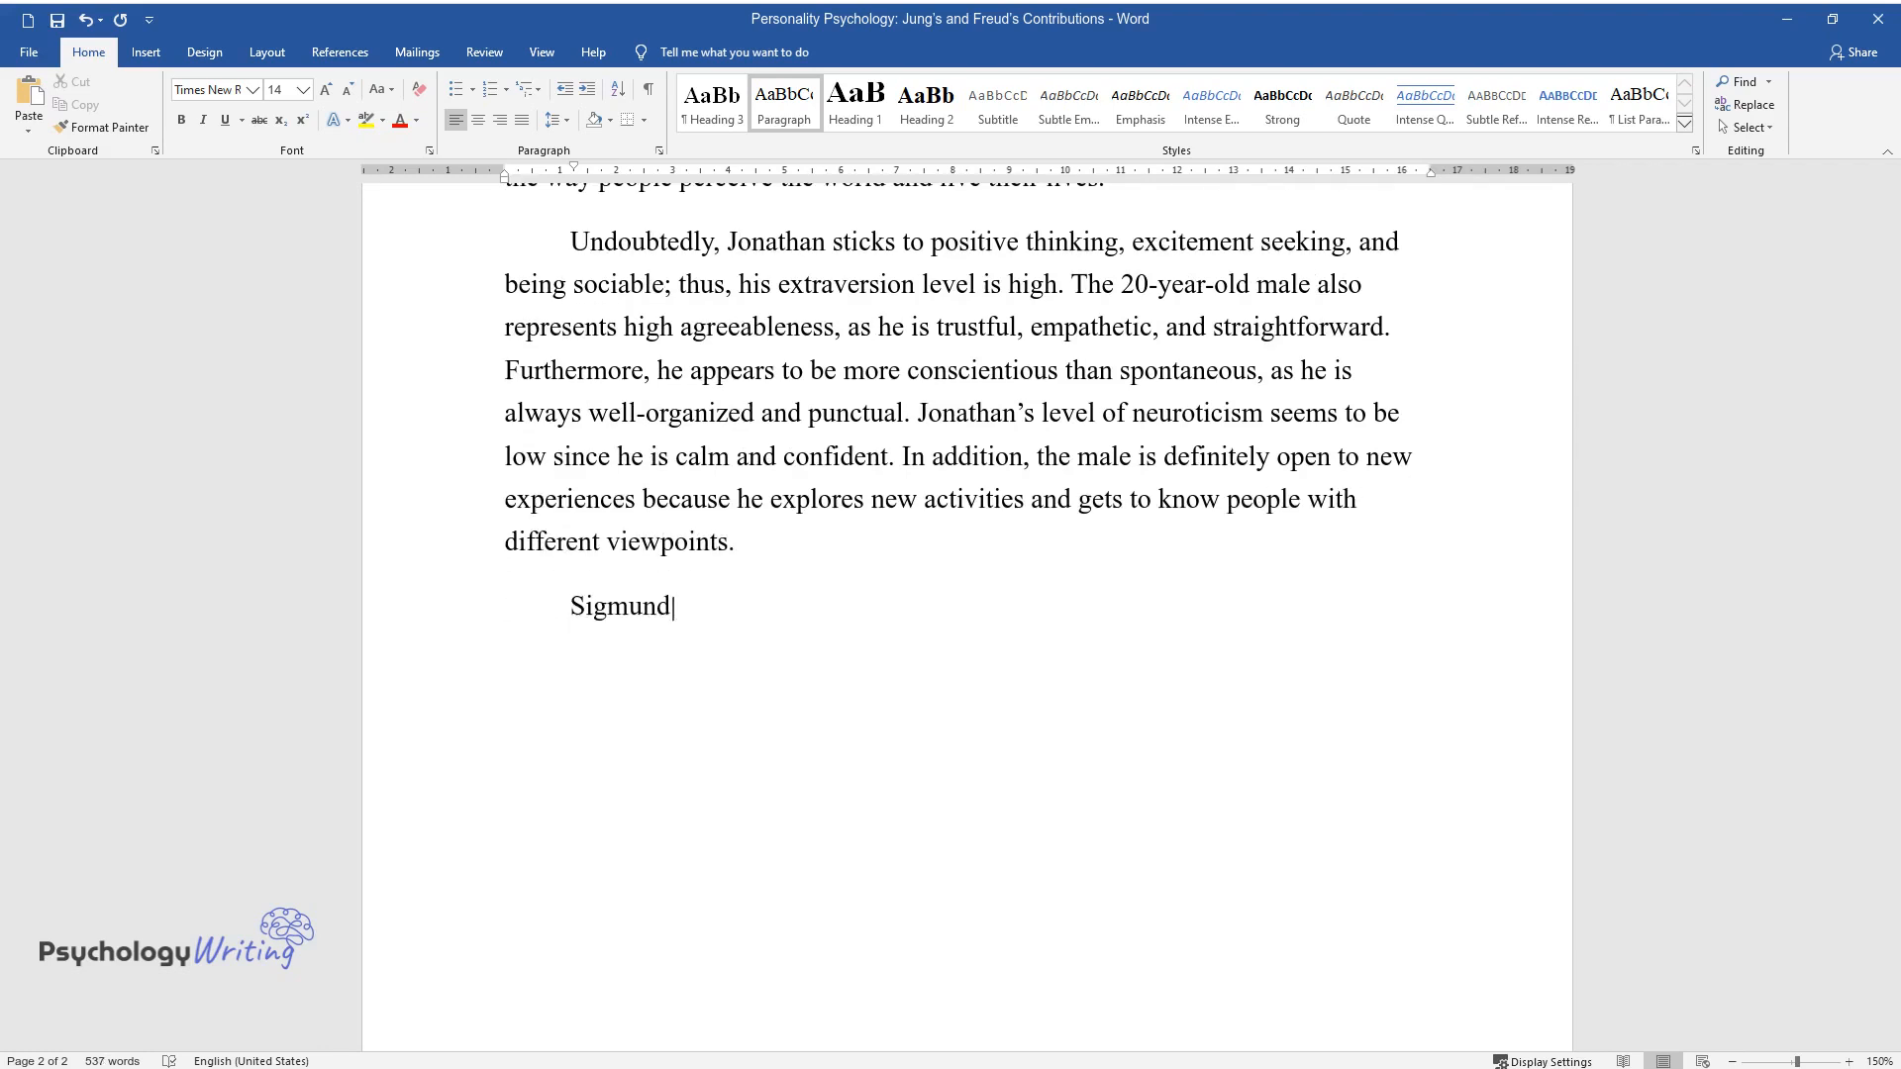
text(Freud largely contributed to t)
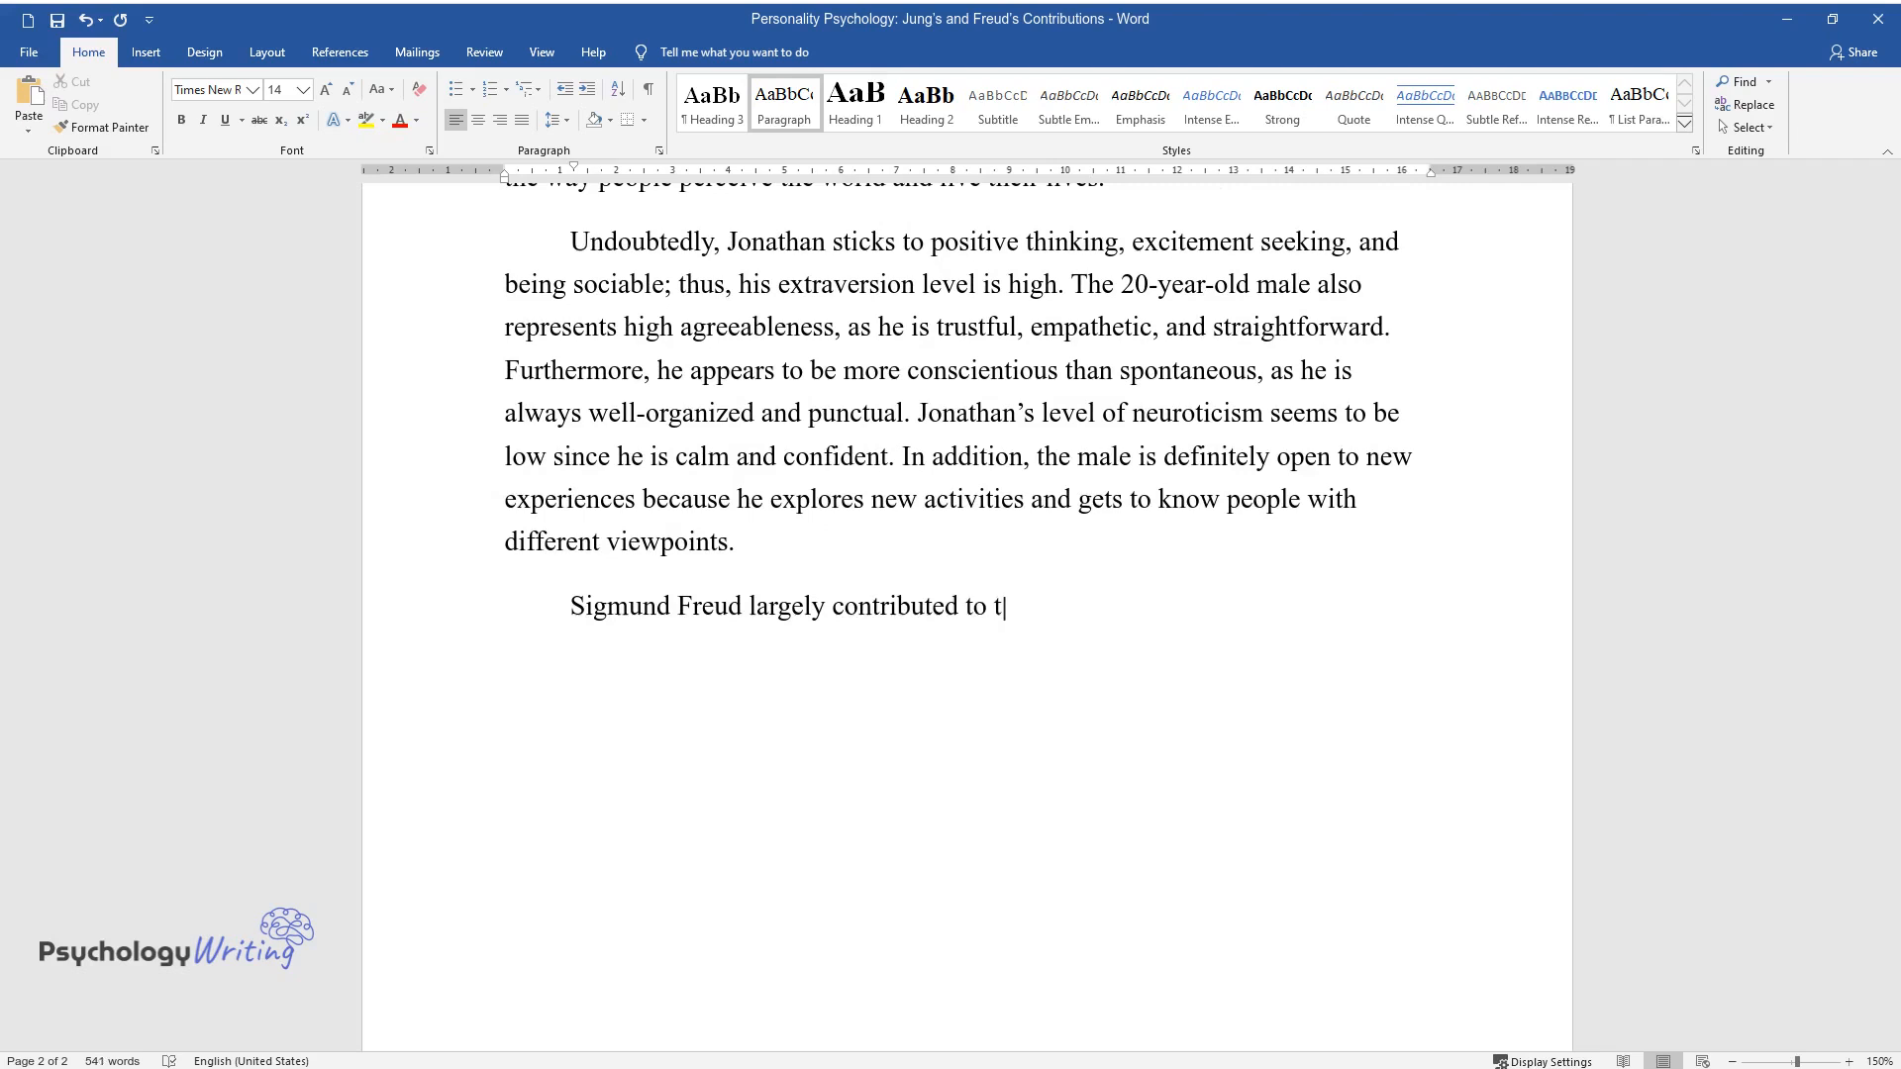
text(he development of personality p)
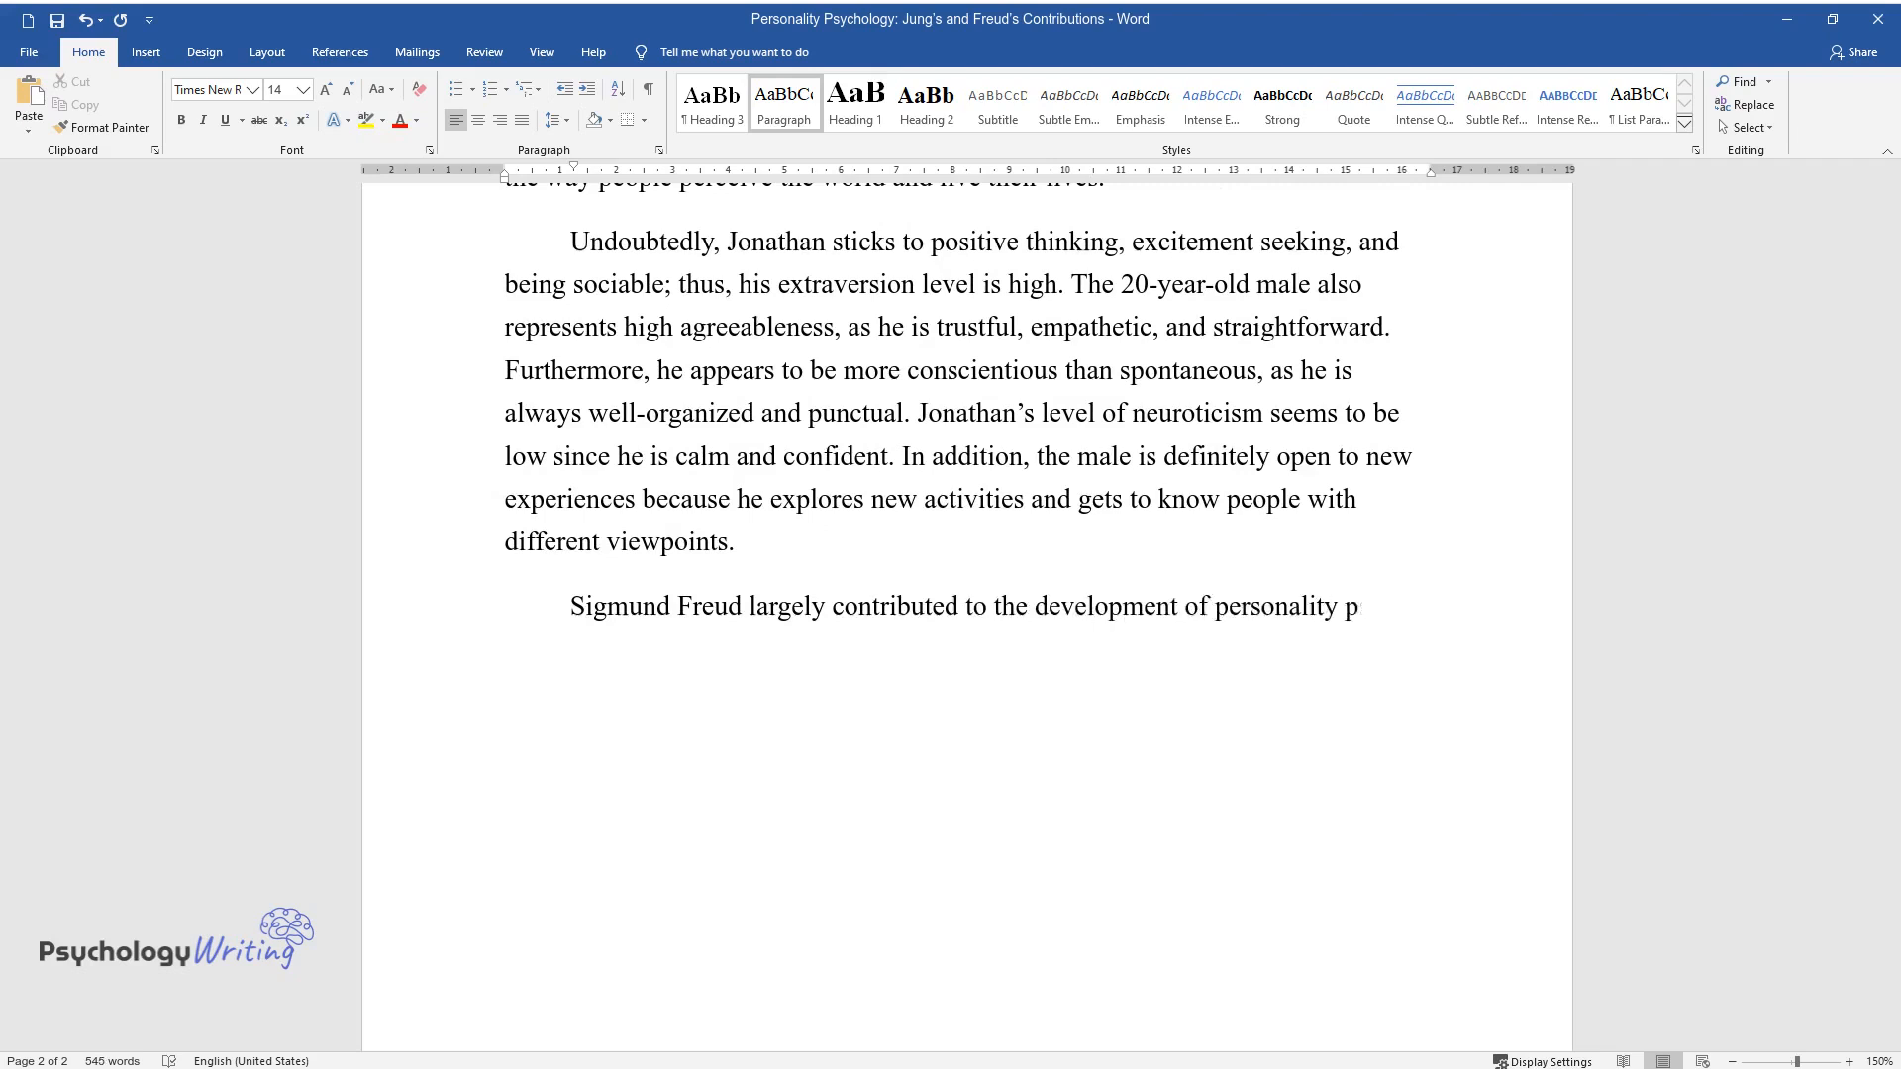
text(sychology and helped humans und)
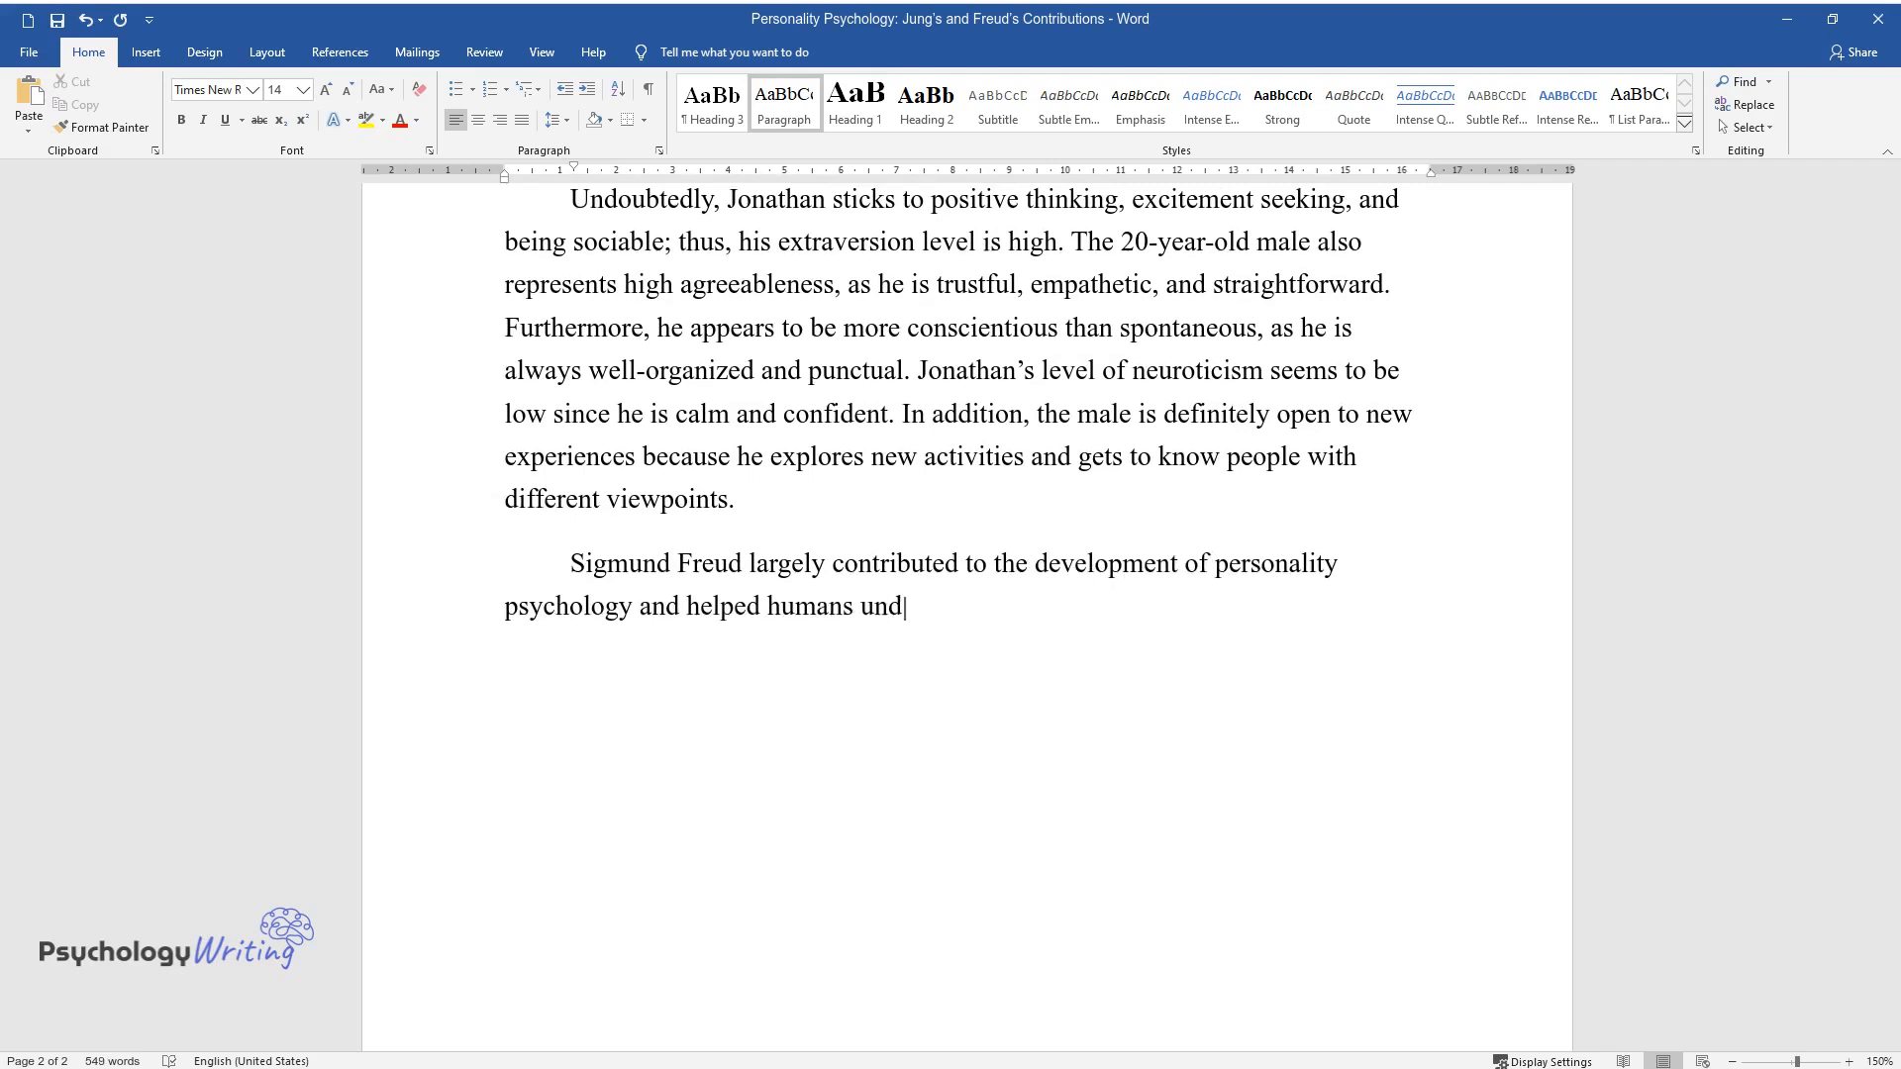
text(erstand themselves better. He was convinced)
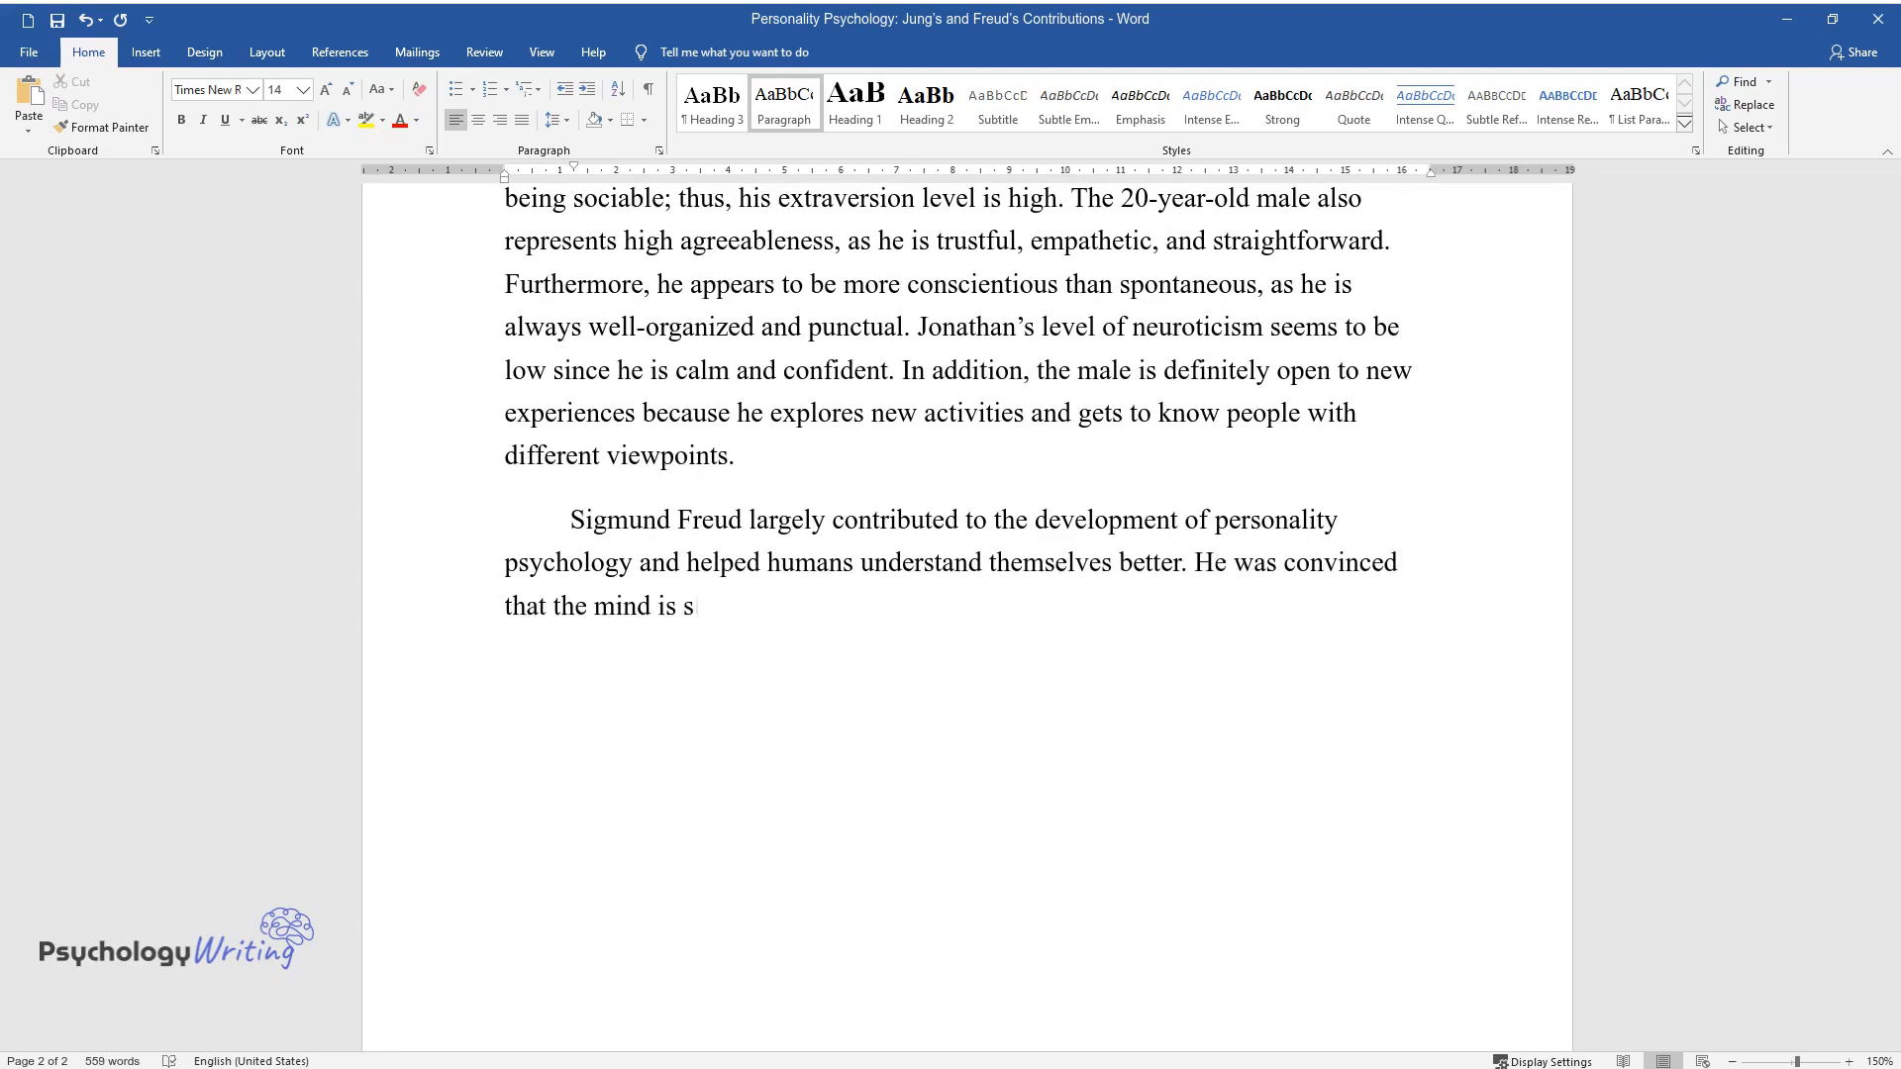
text(tructured, consisting of the con)
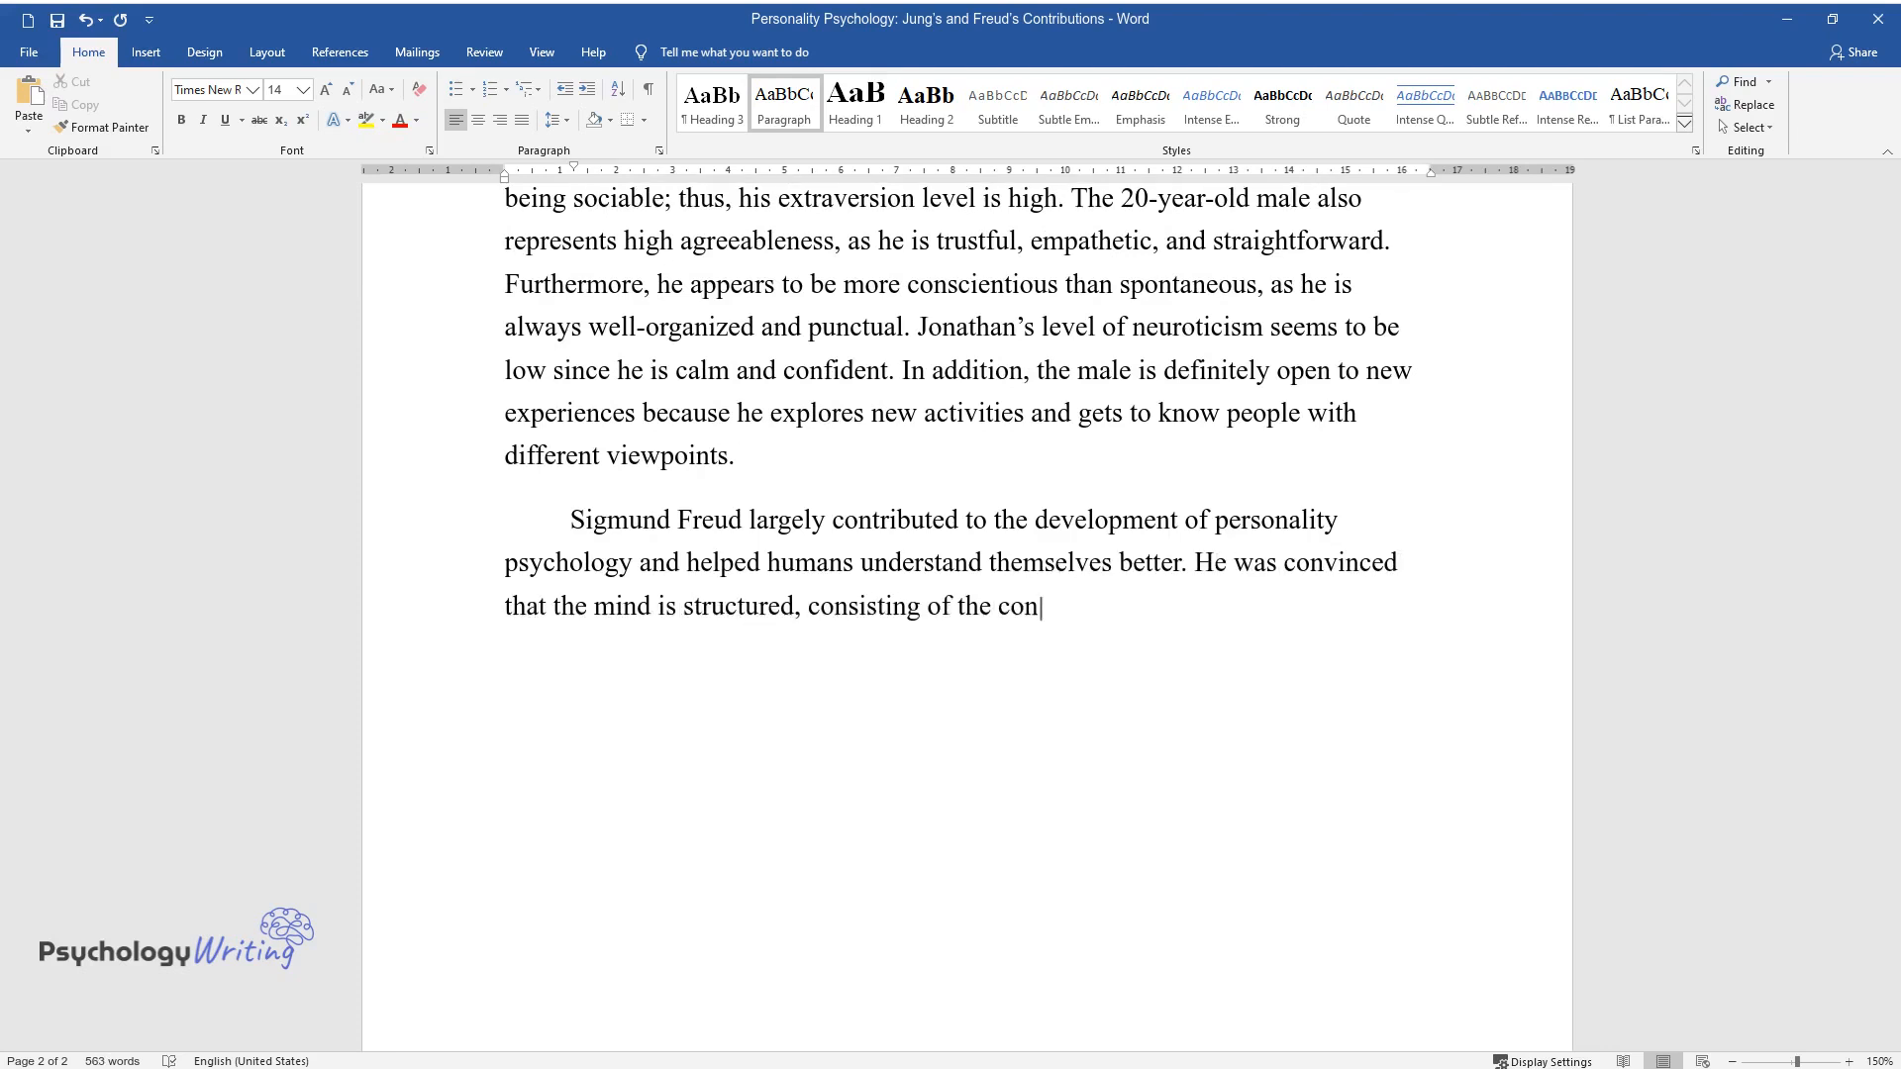
text(scious, subconscious, and unconscious. According to him, it al)
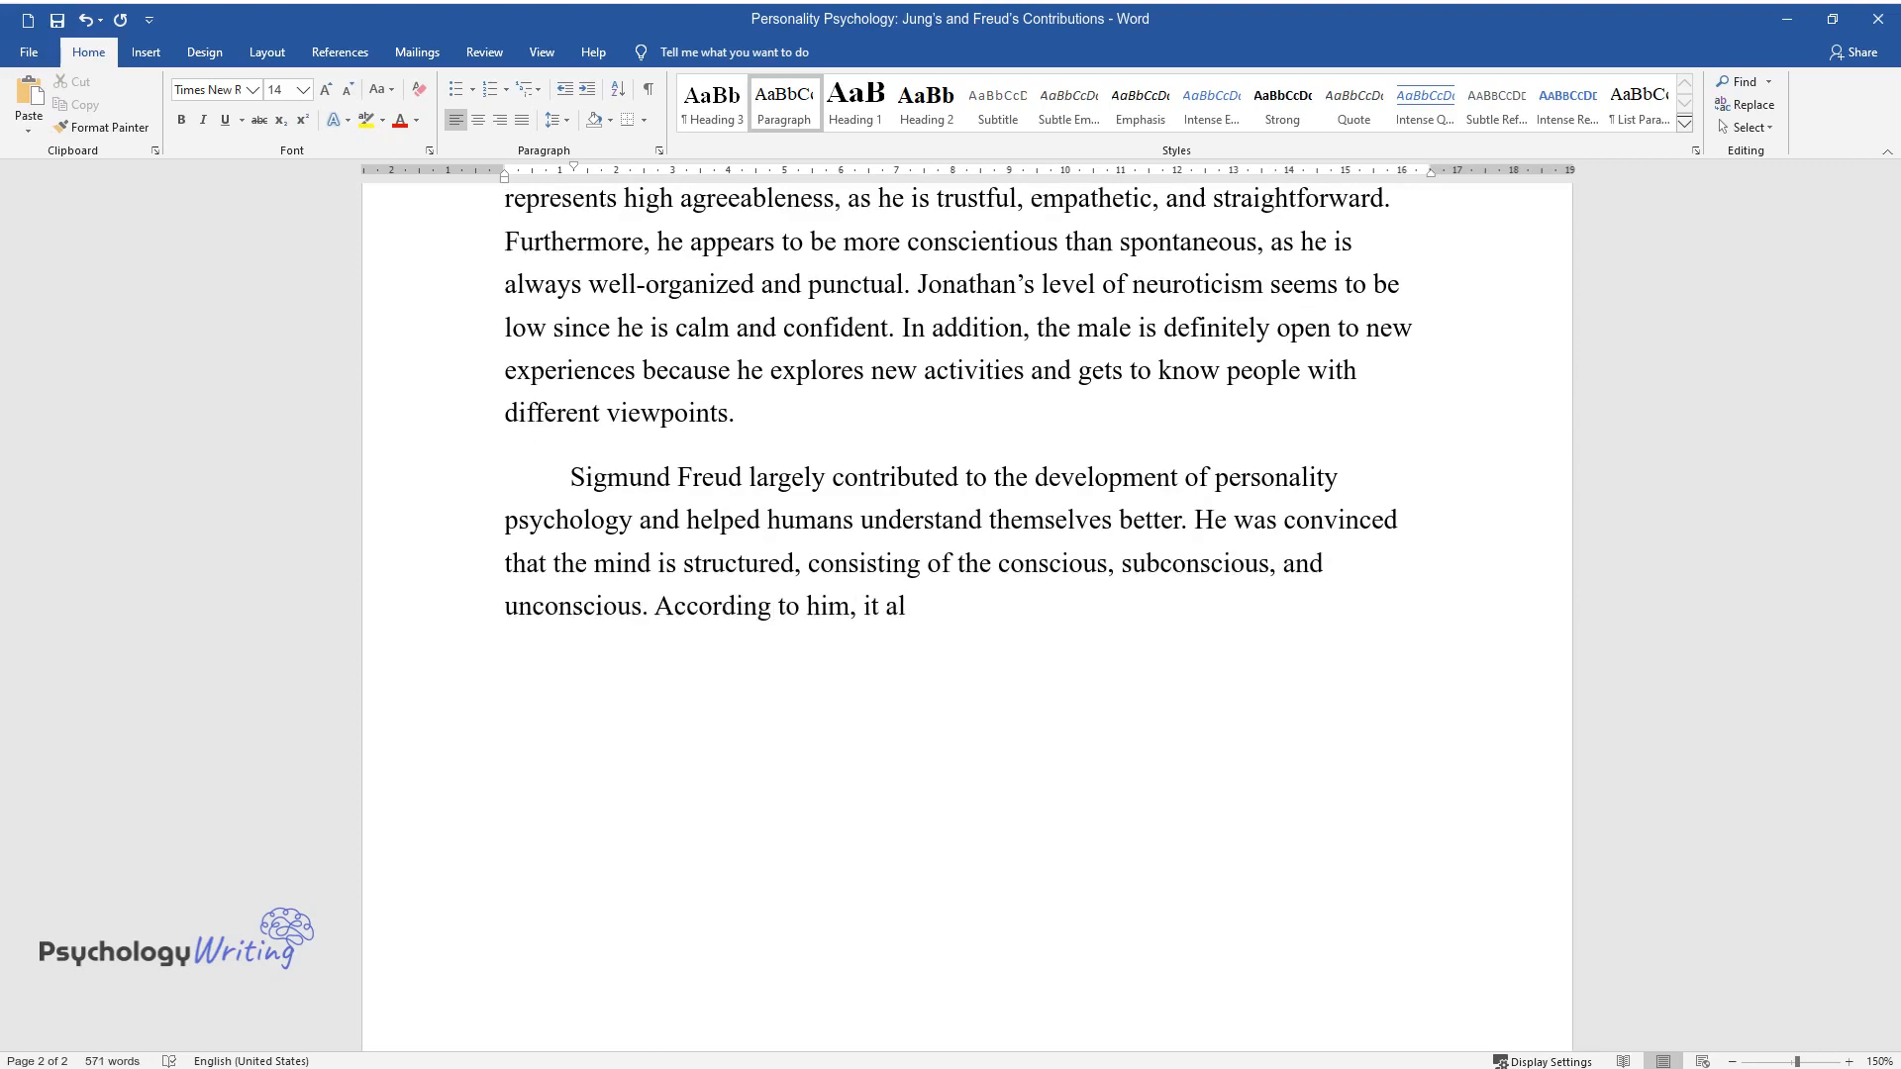
text(so contains three essential parts, such as the)
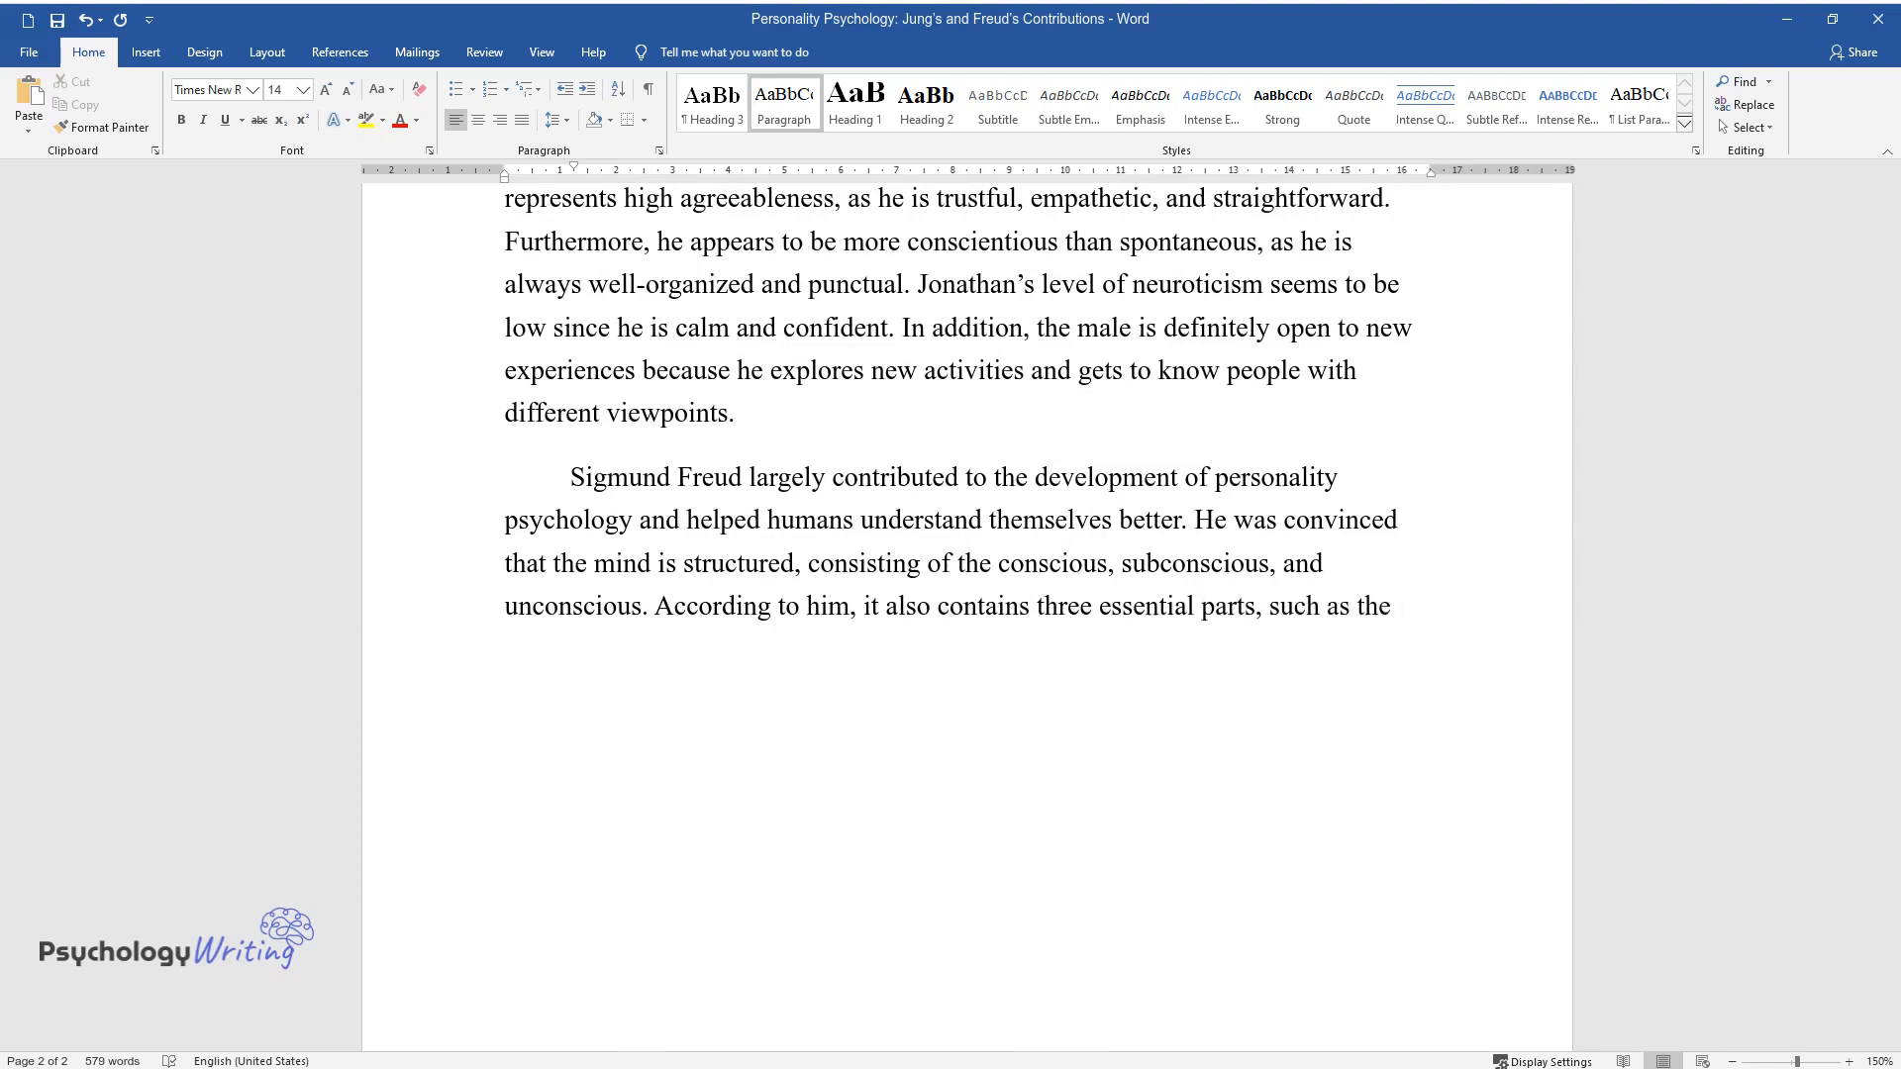
text(id, ego, and superego, which ope)
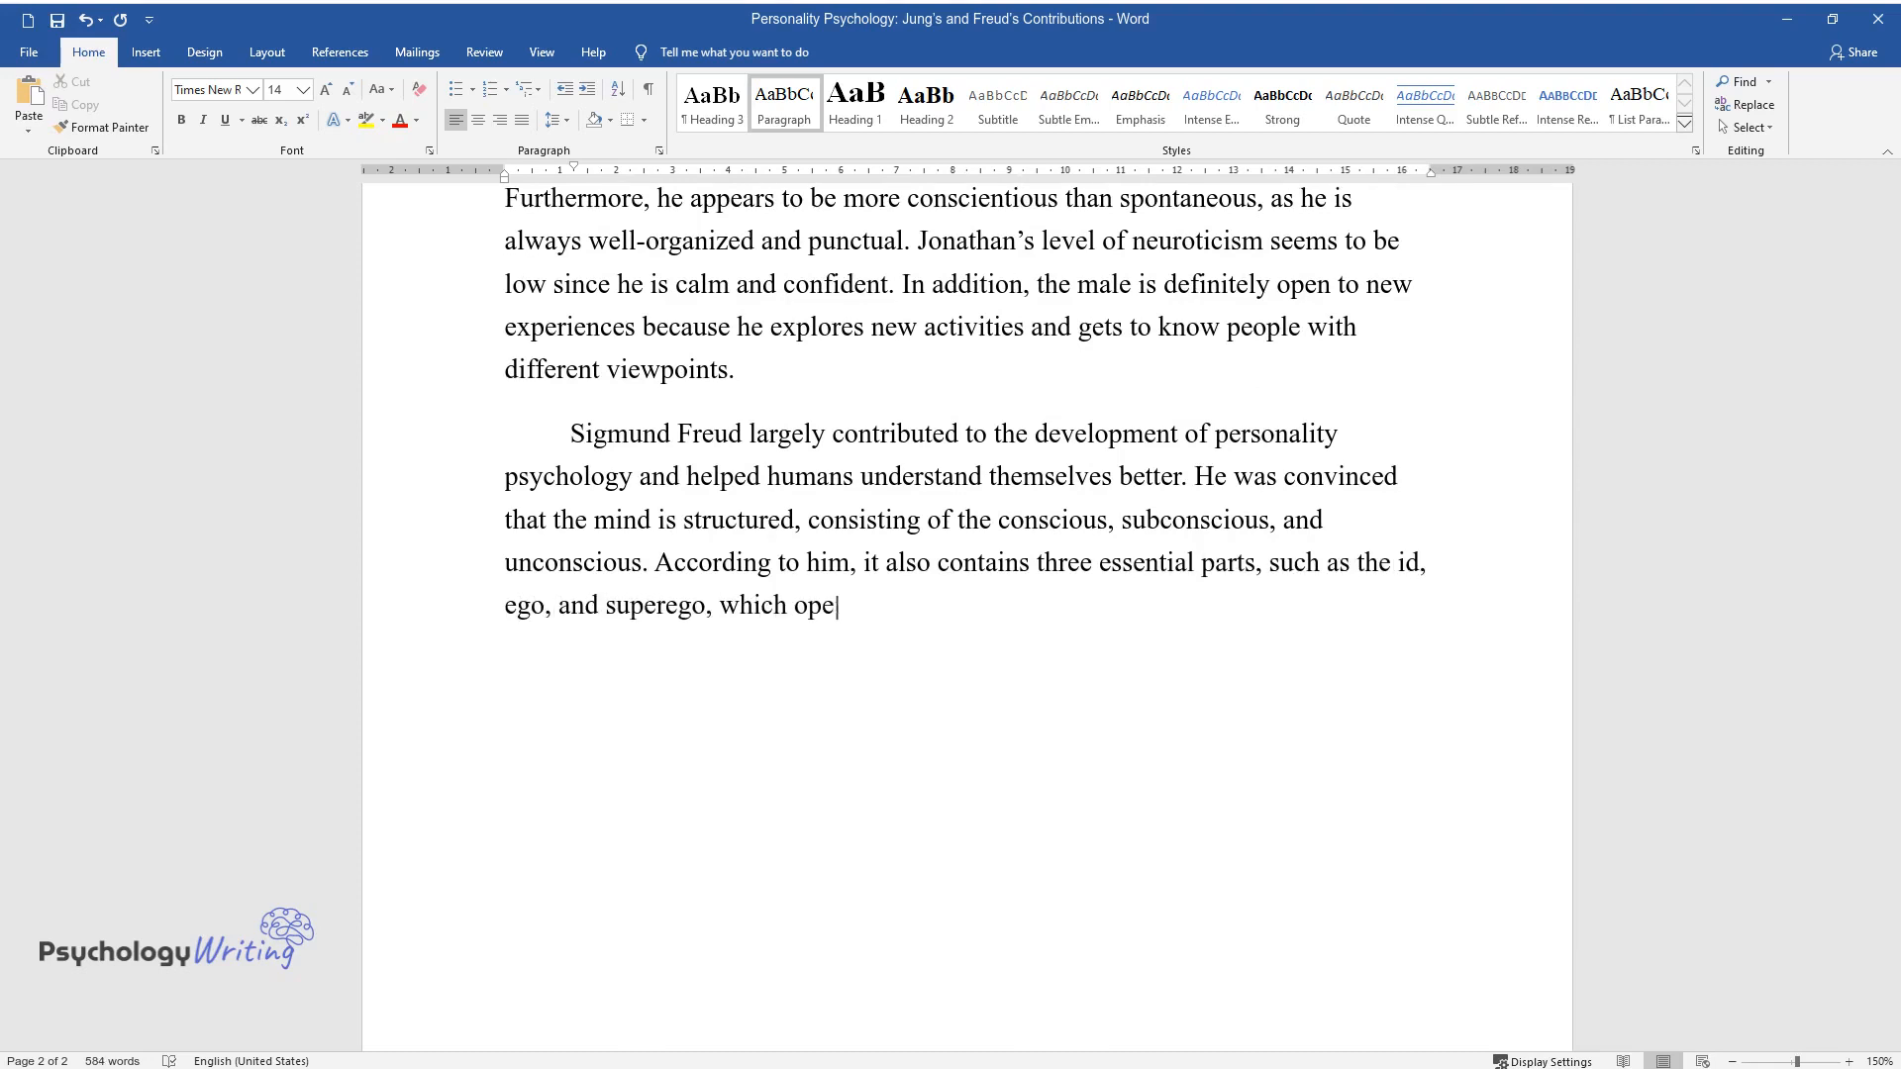
text(rate at different levels. First)
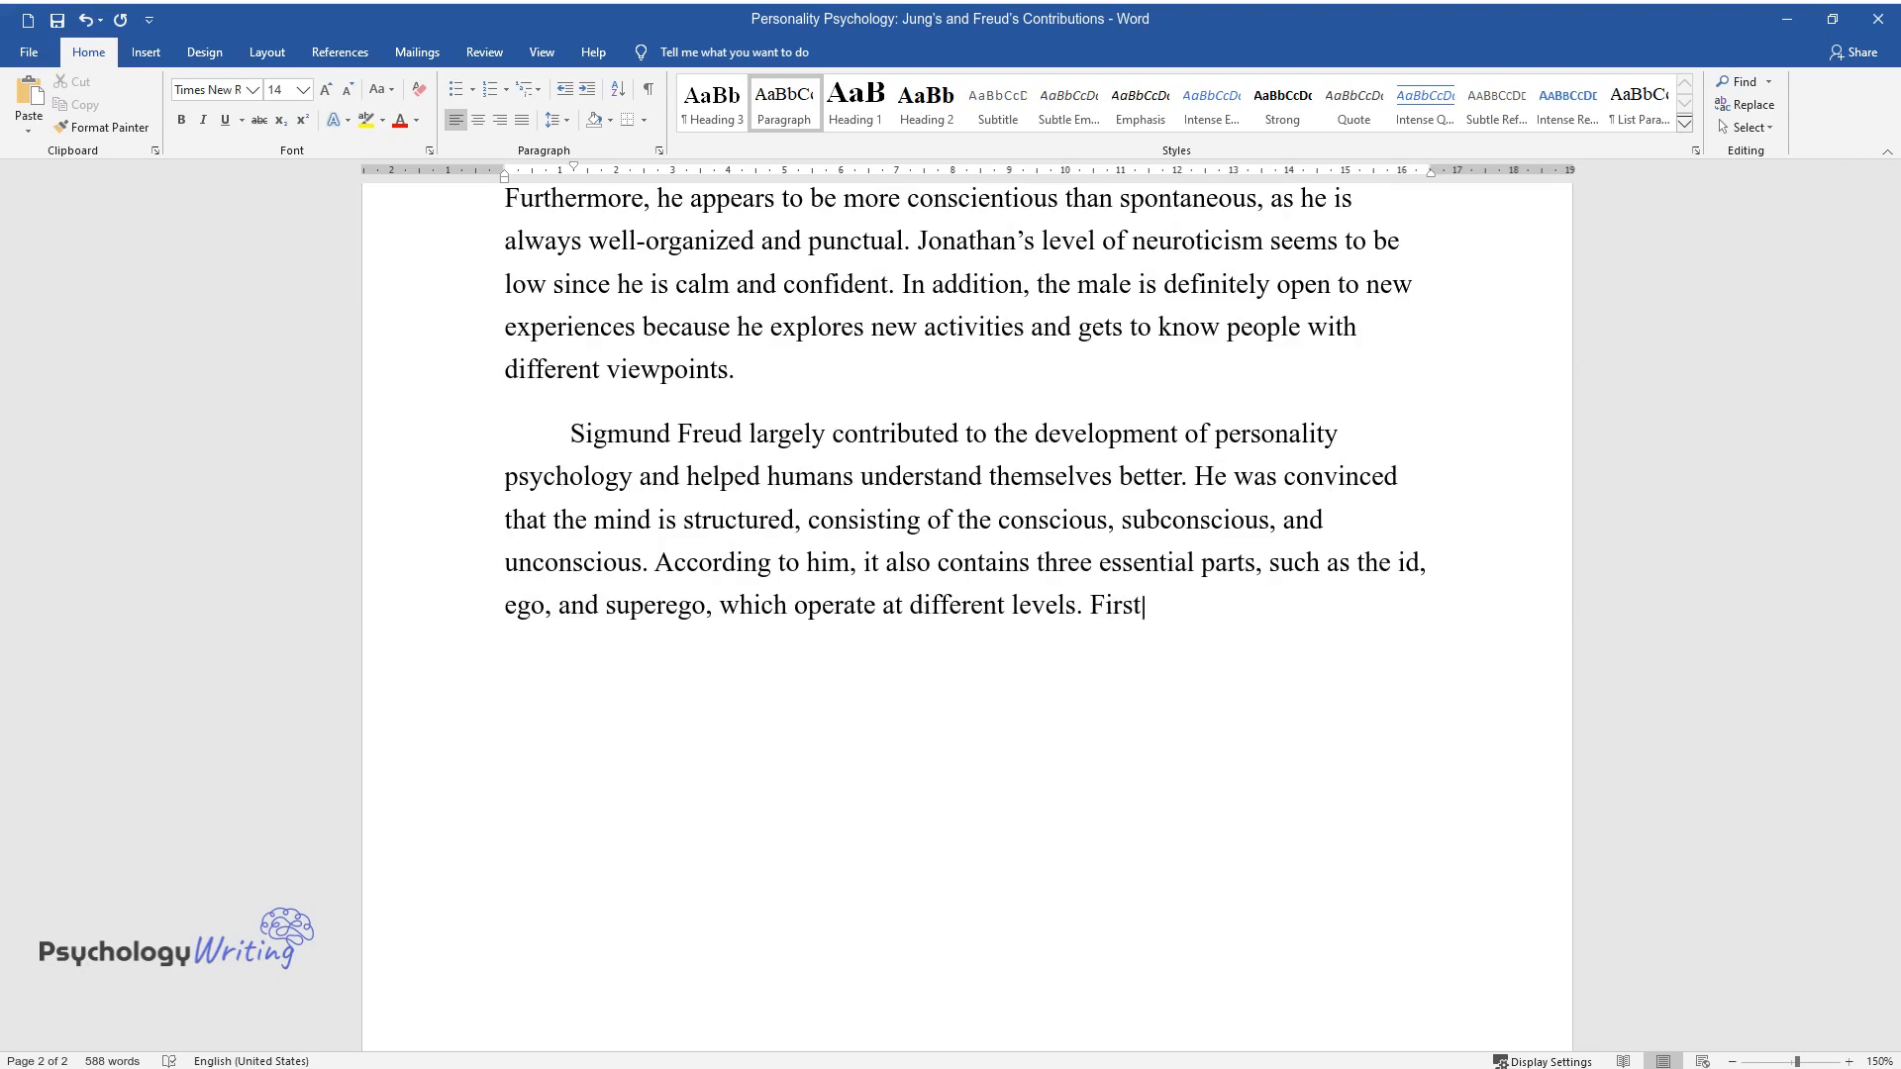
text(, the id belongs to the unconscious level and is associated wi)
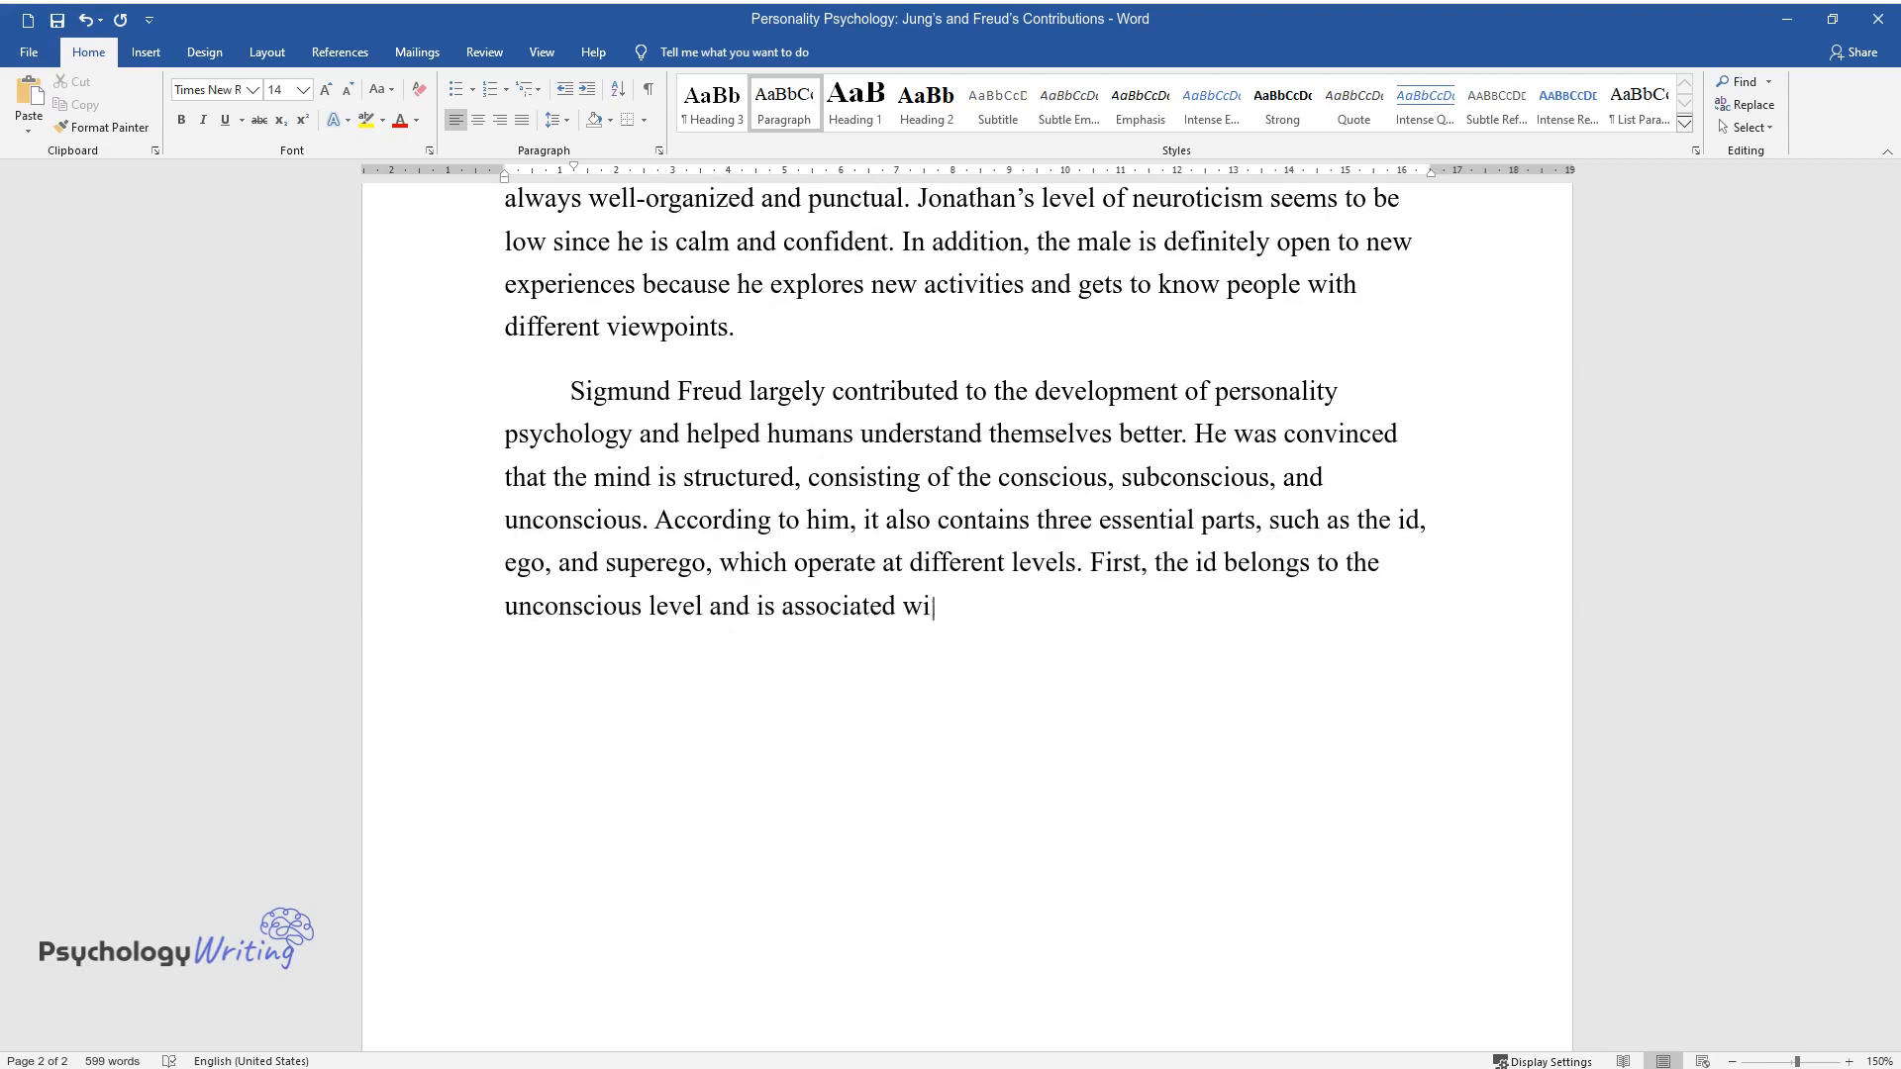
text(th individuals' needs, instinct)
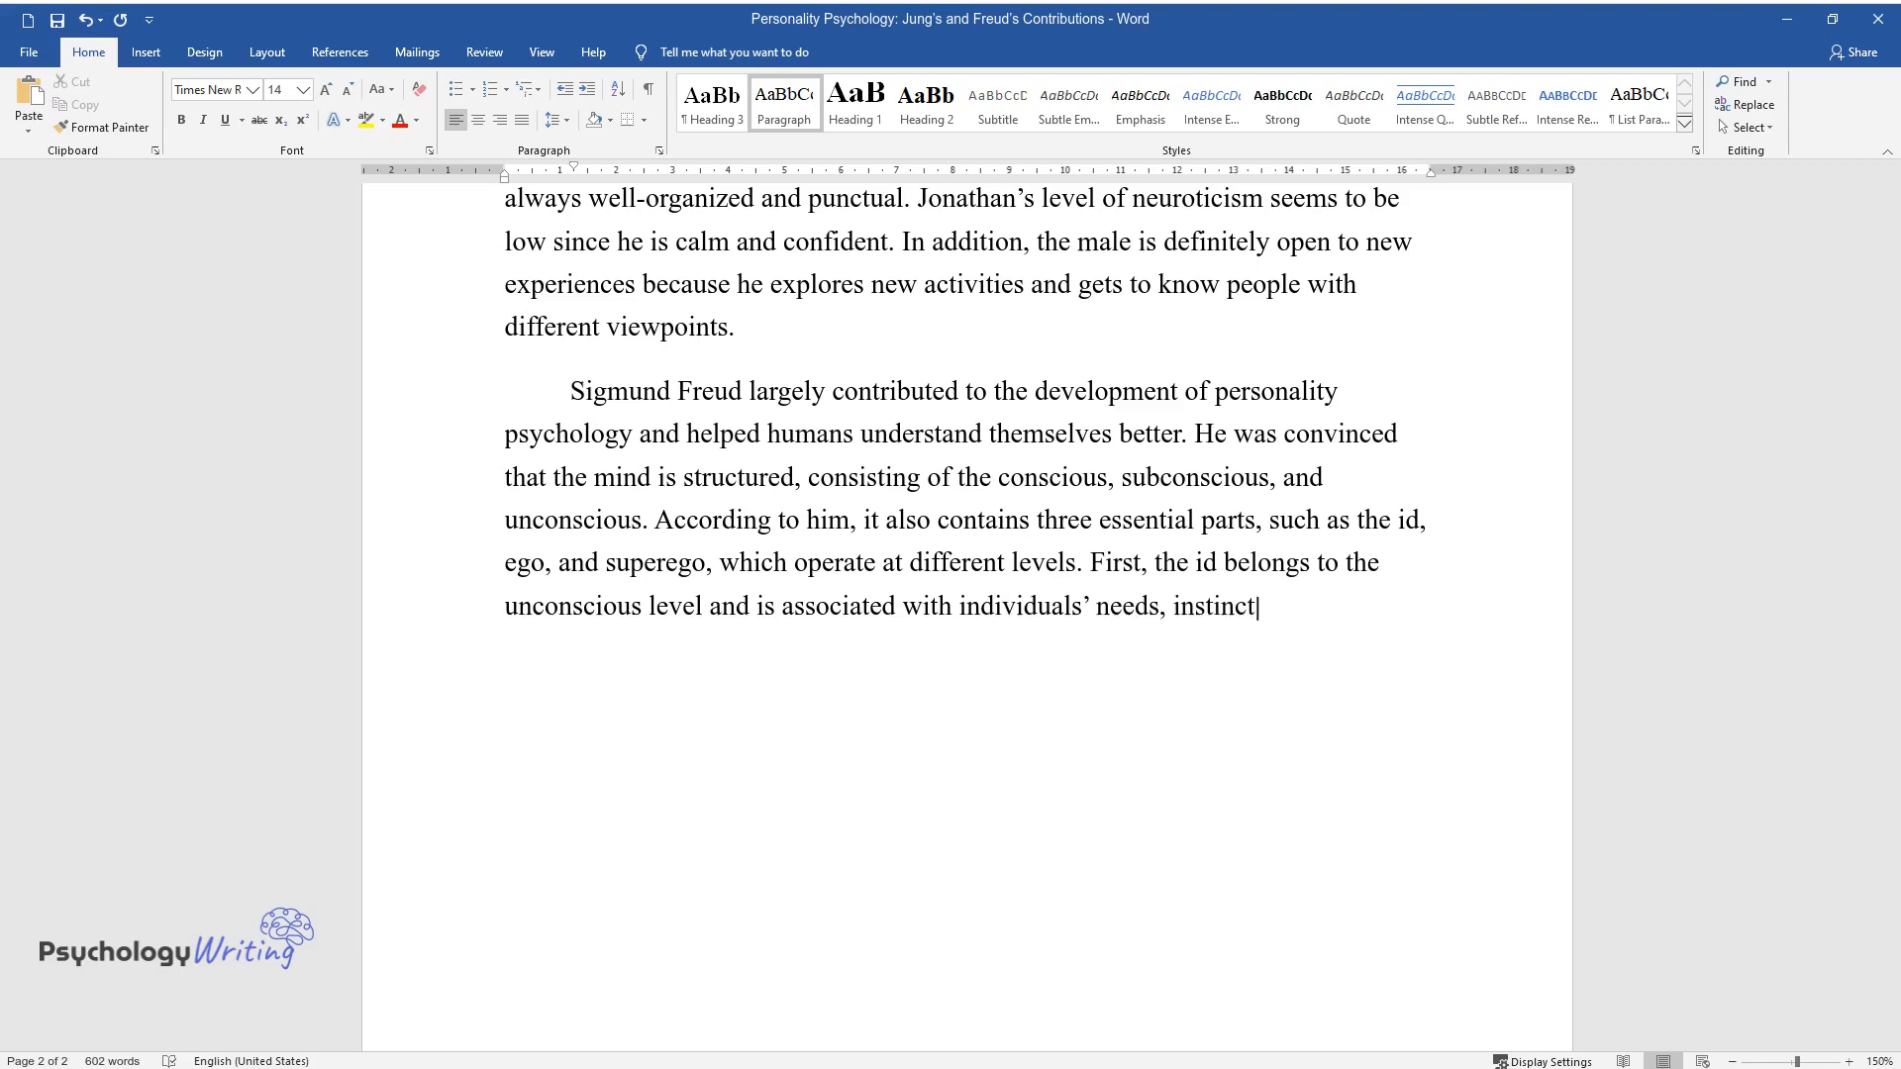
text(s, drives, and emotions. It alwa)
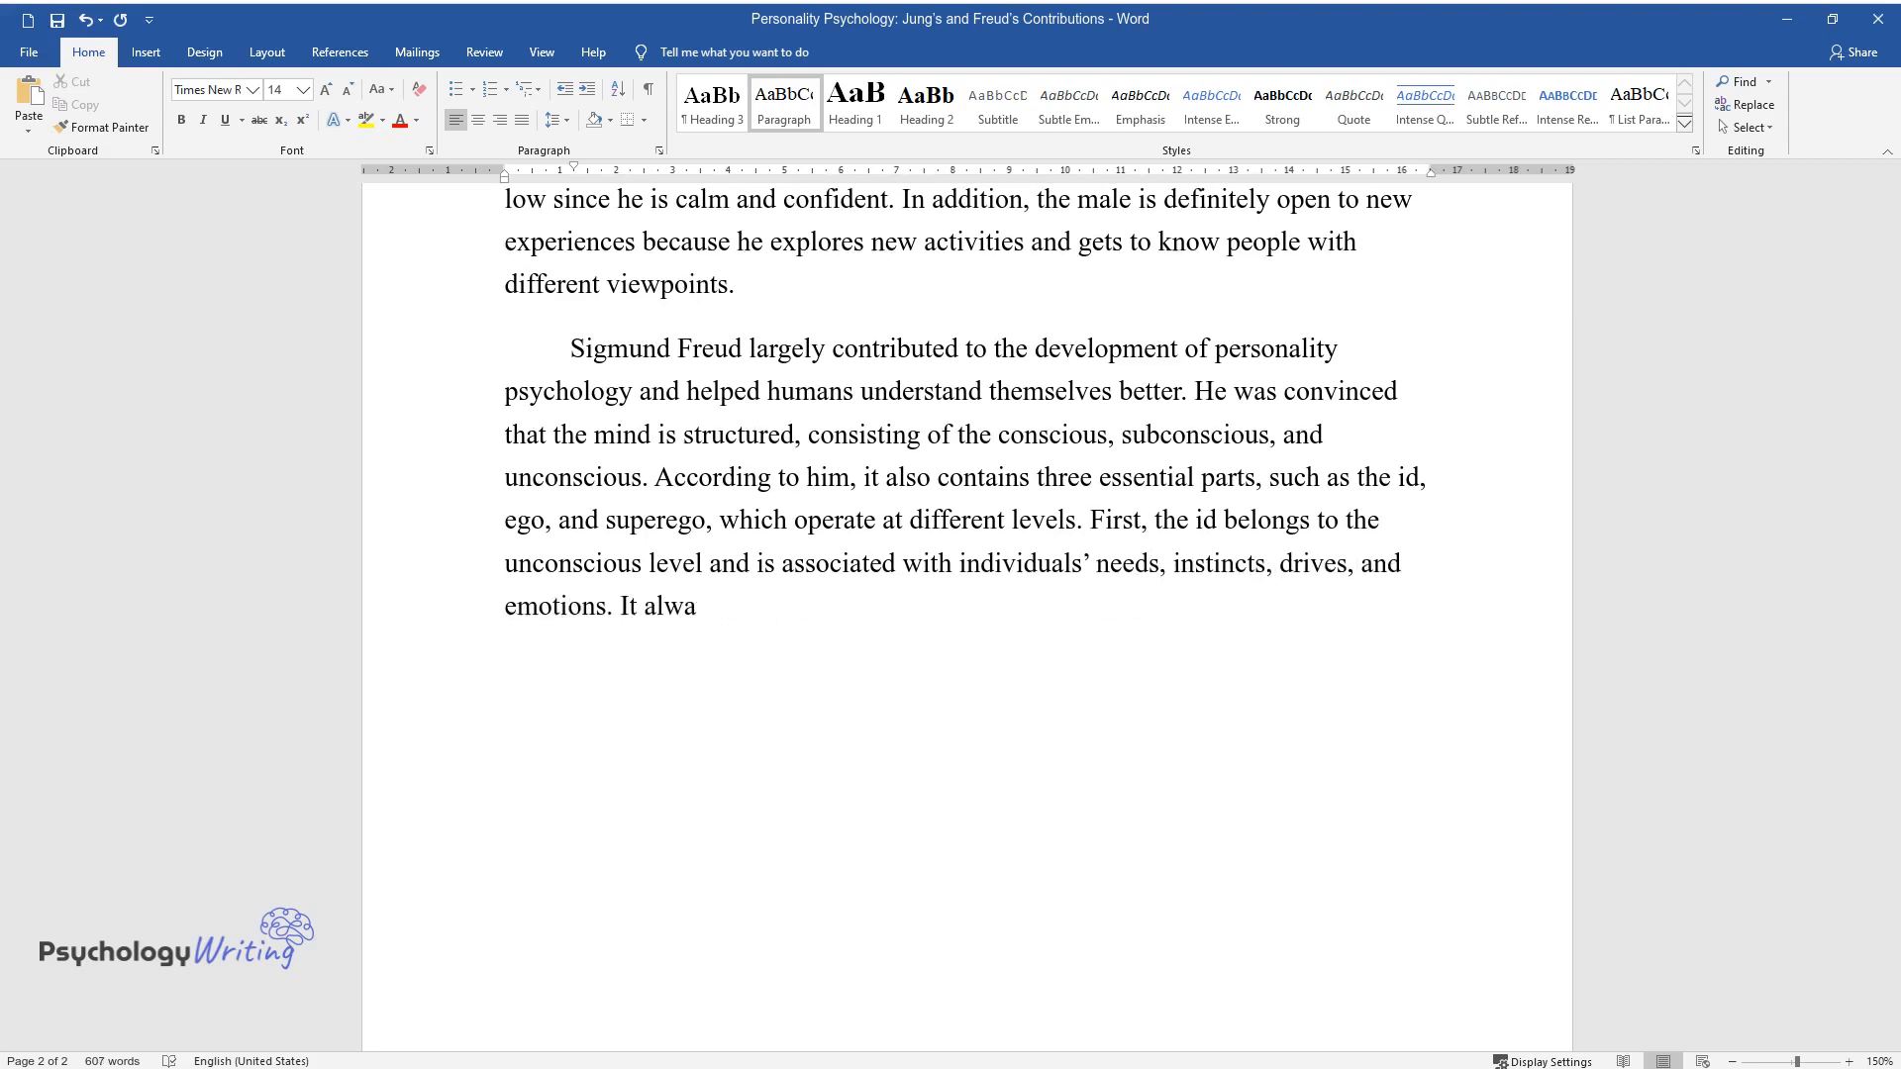
text(ys seeks pleasure and satisfact)
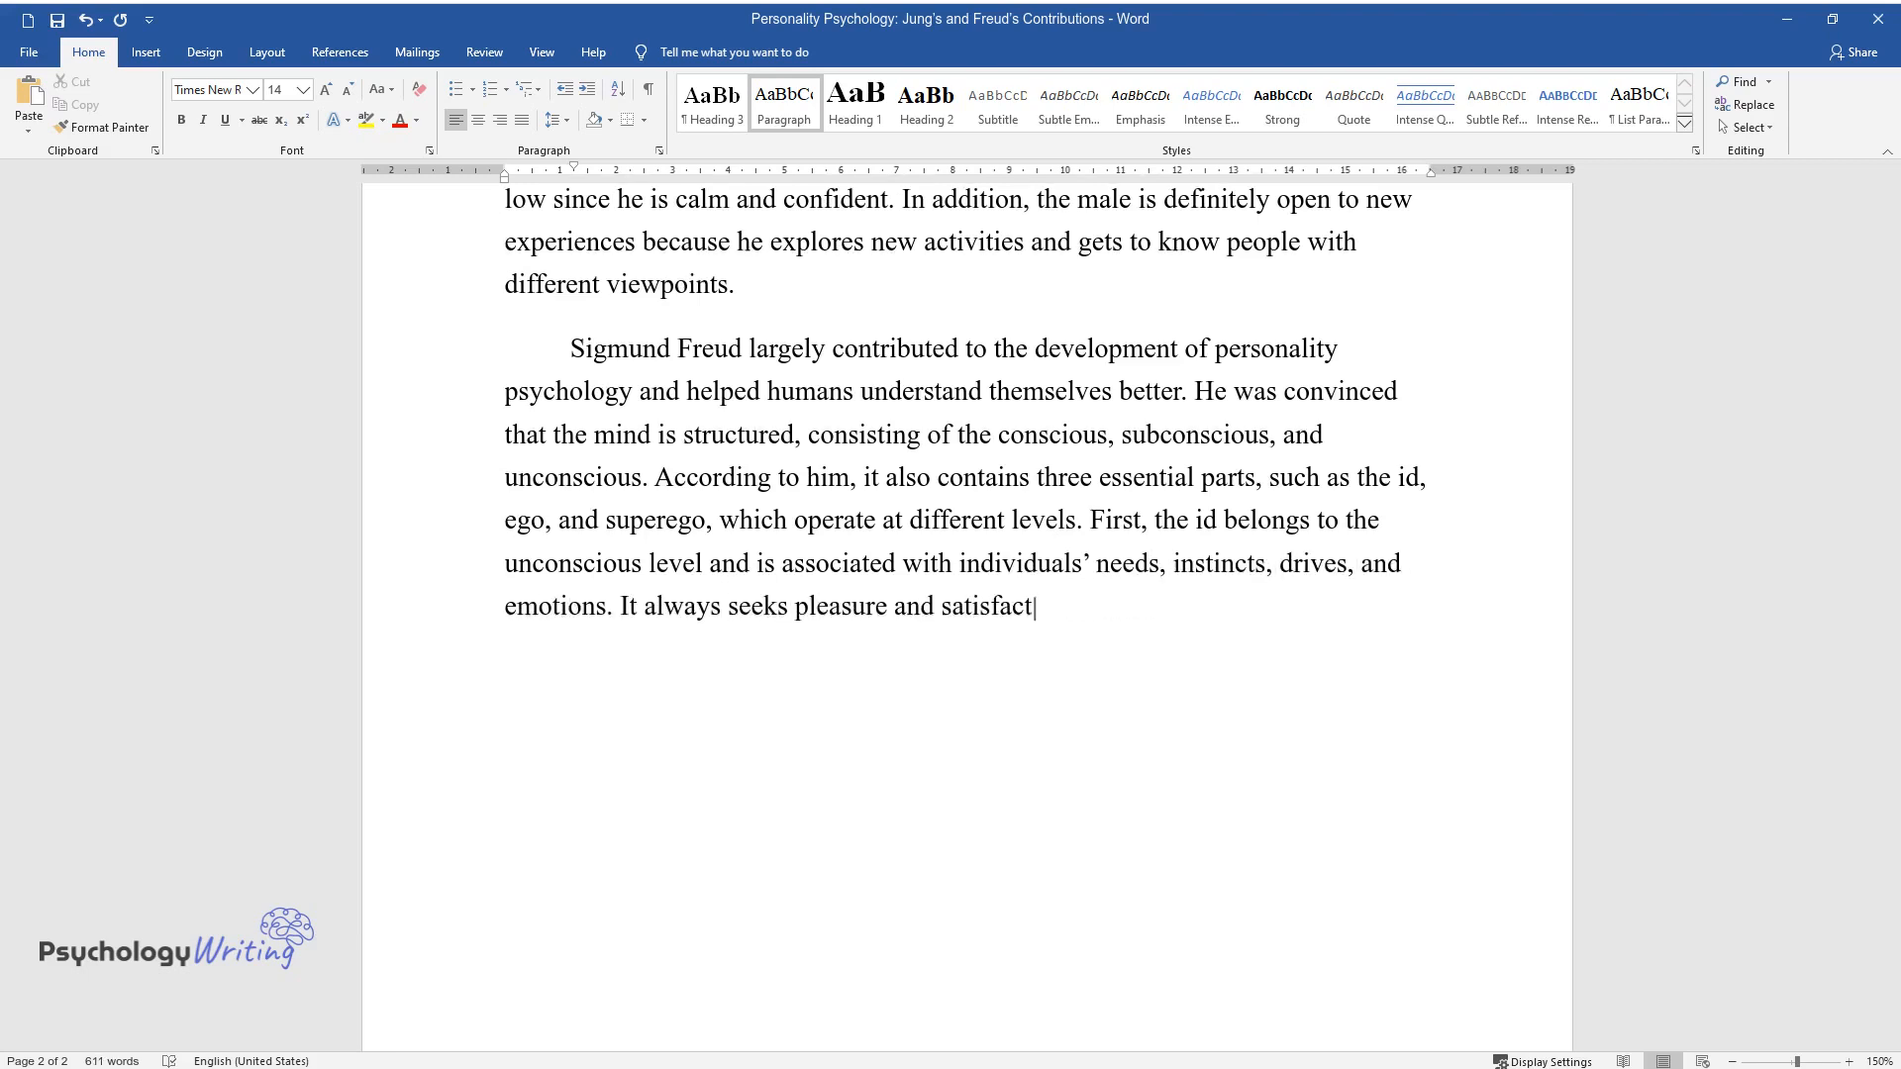
text(ion, undermining social norms.)
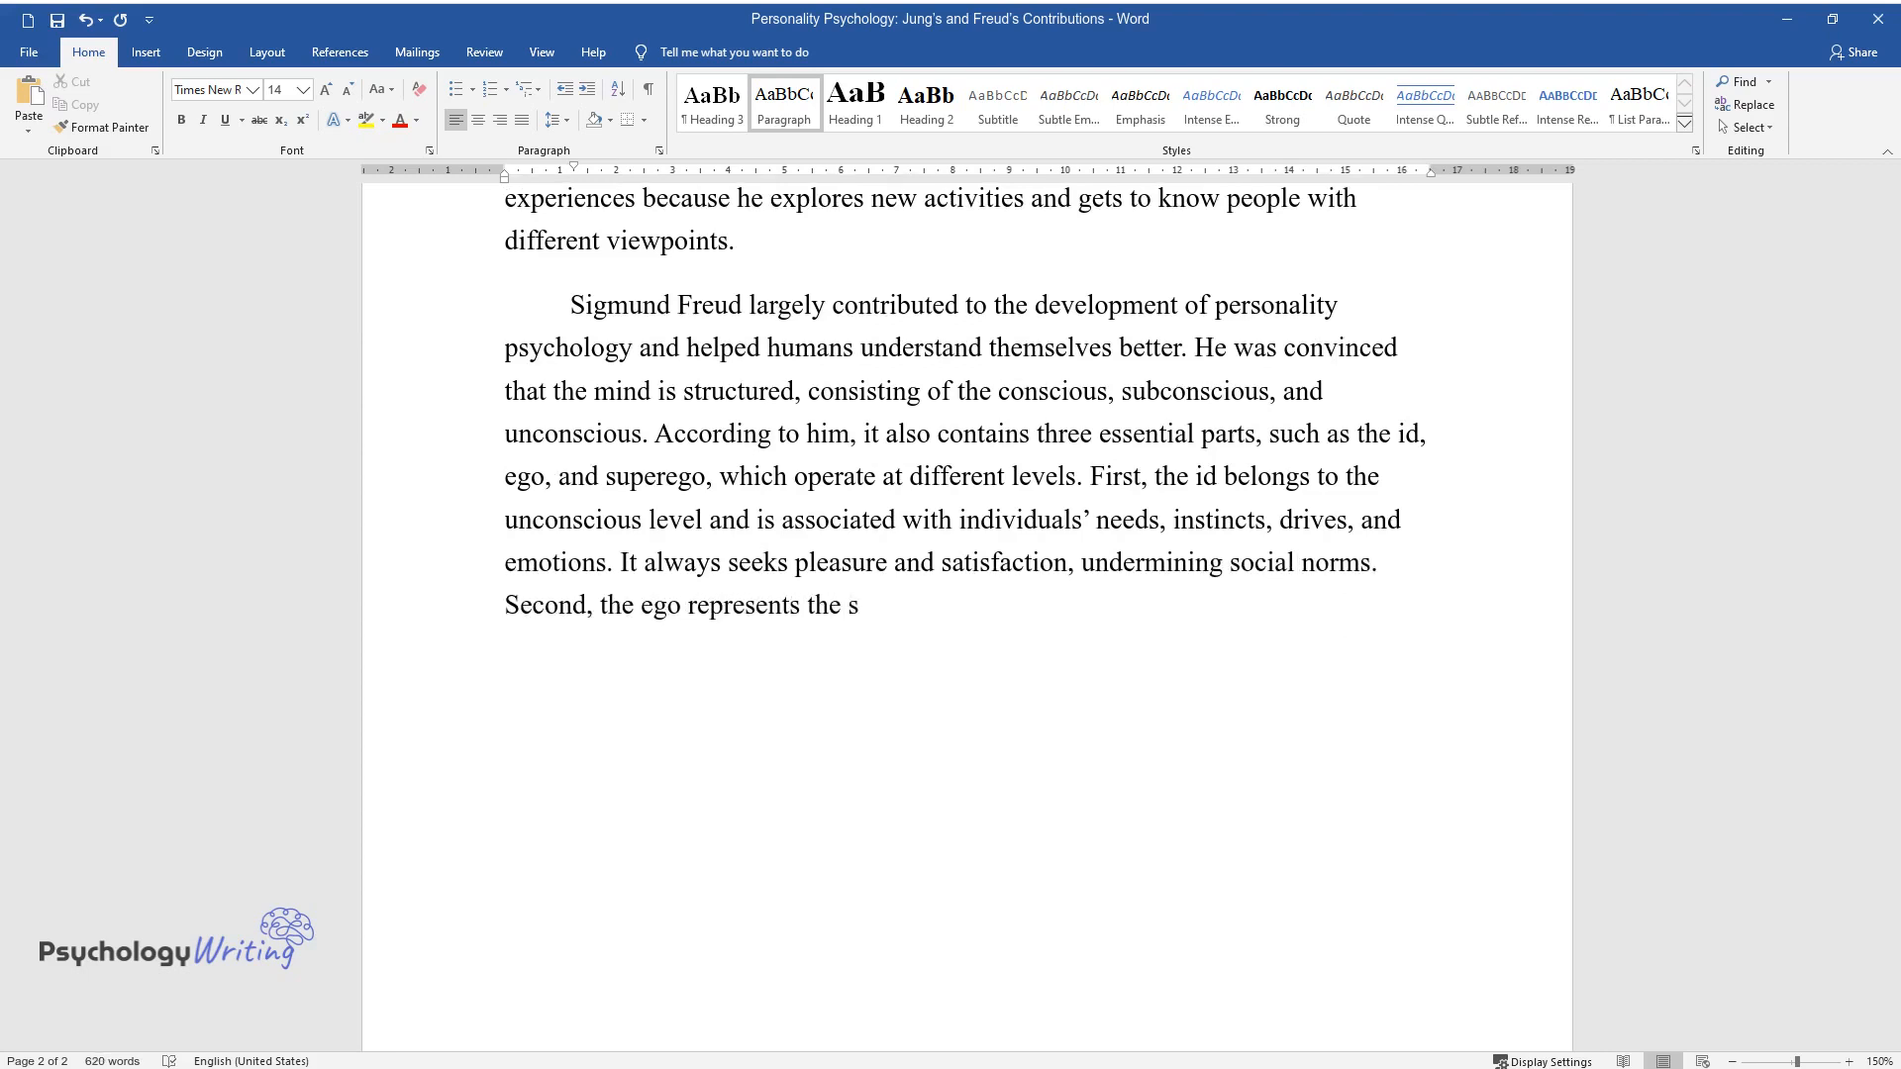
text(ubconscious level, which operat)
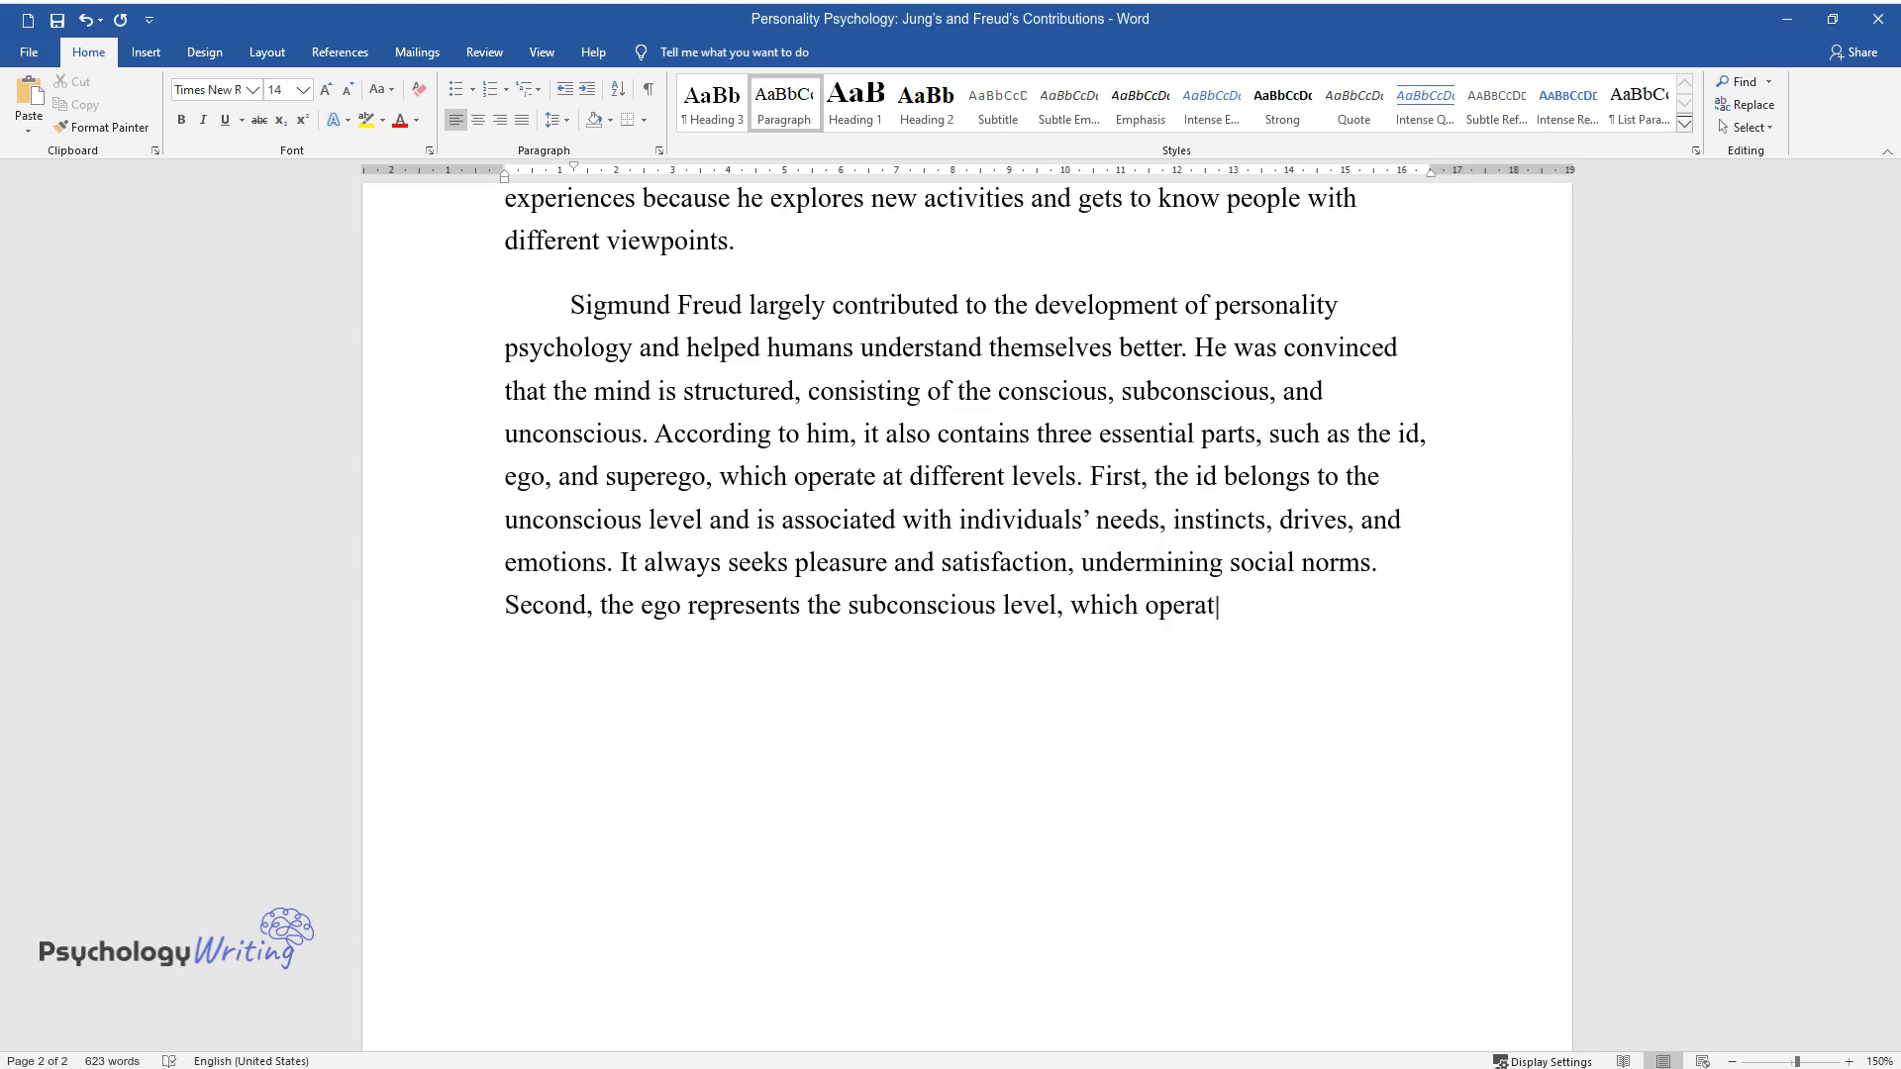
text(es according to reality principles.)
text(It works)
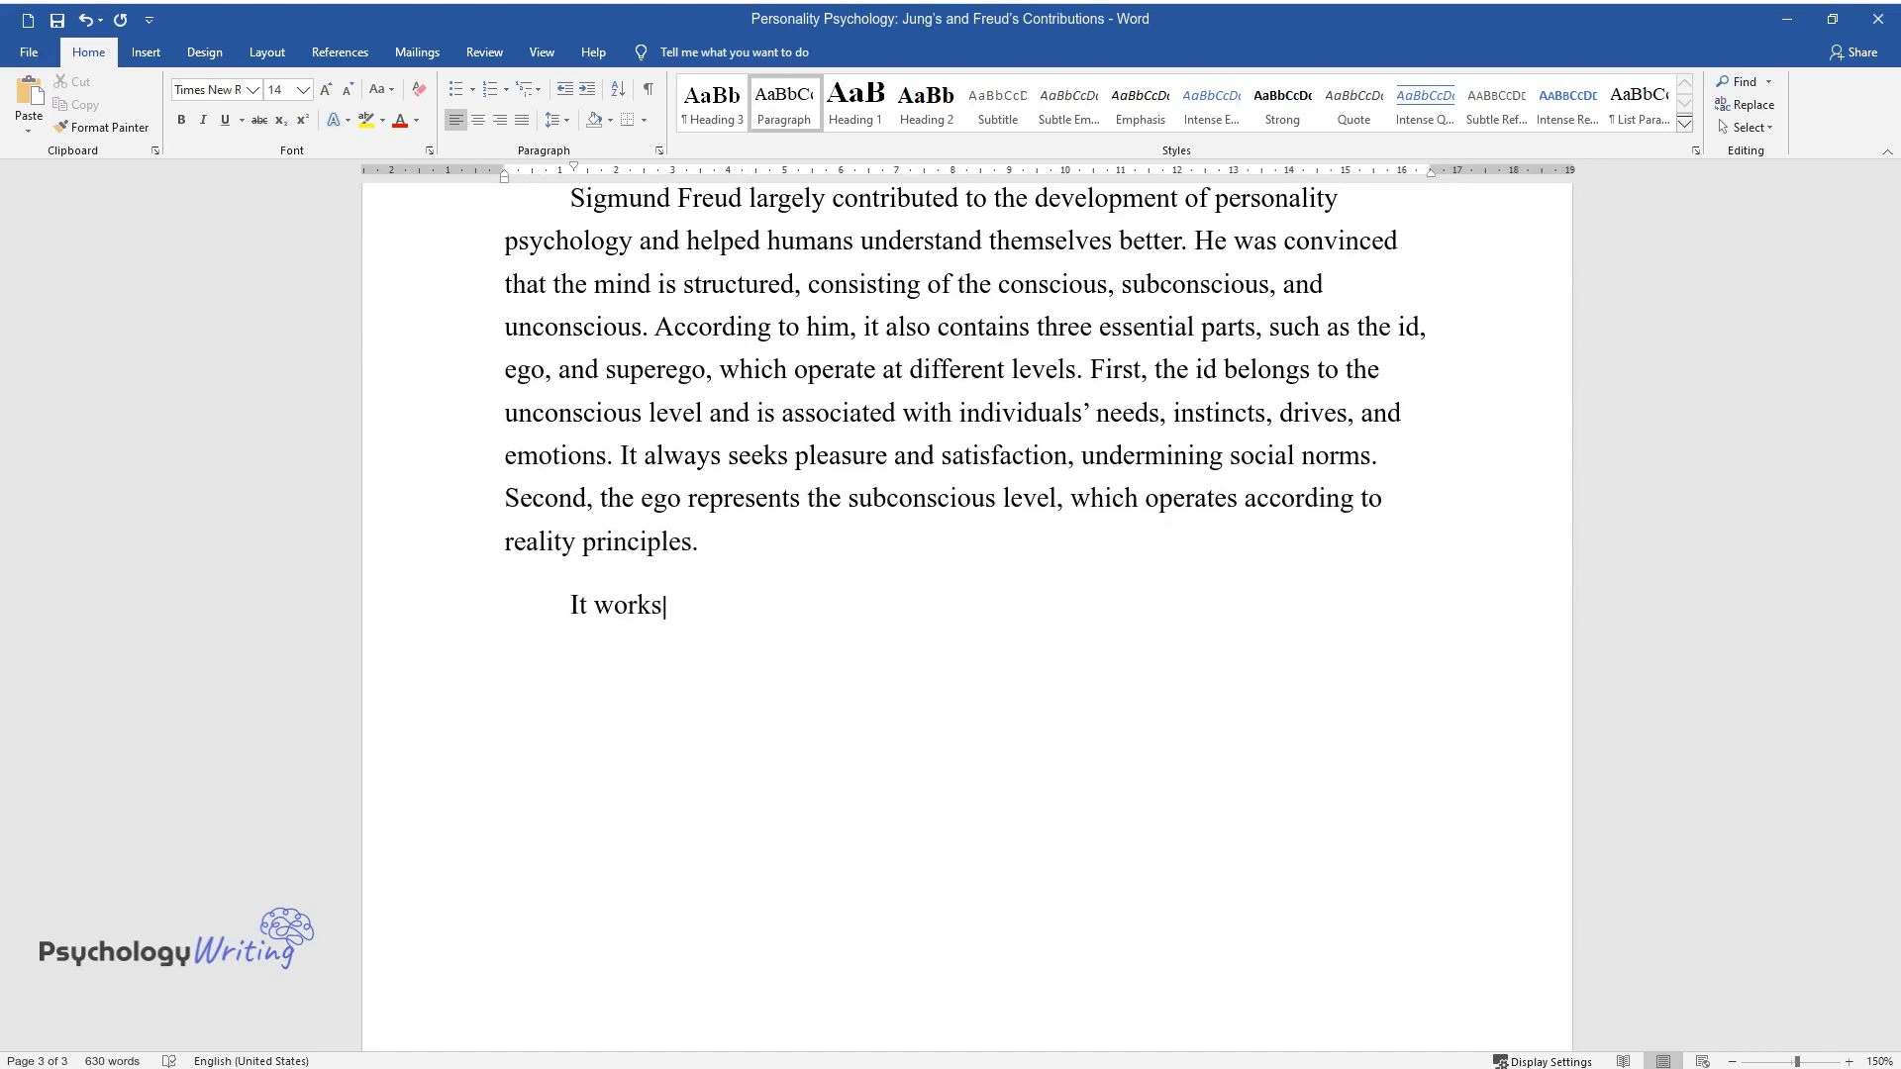
text(diligently to get as much pleasure as possible, avoiding adverse)
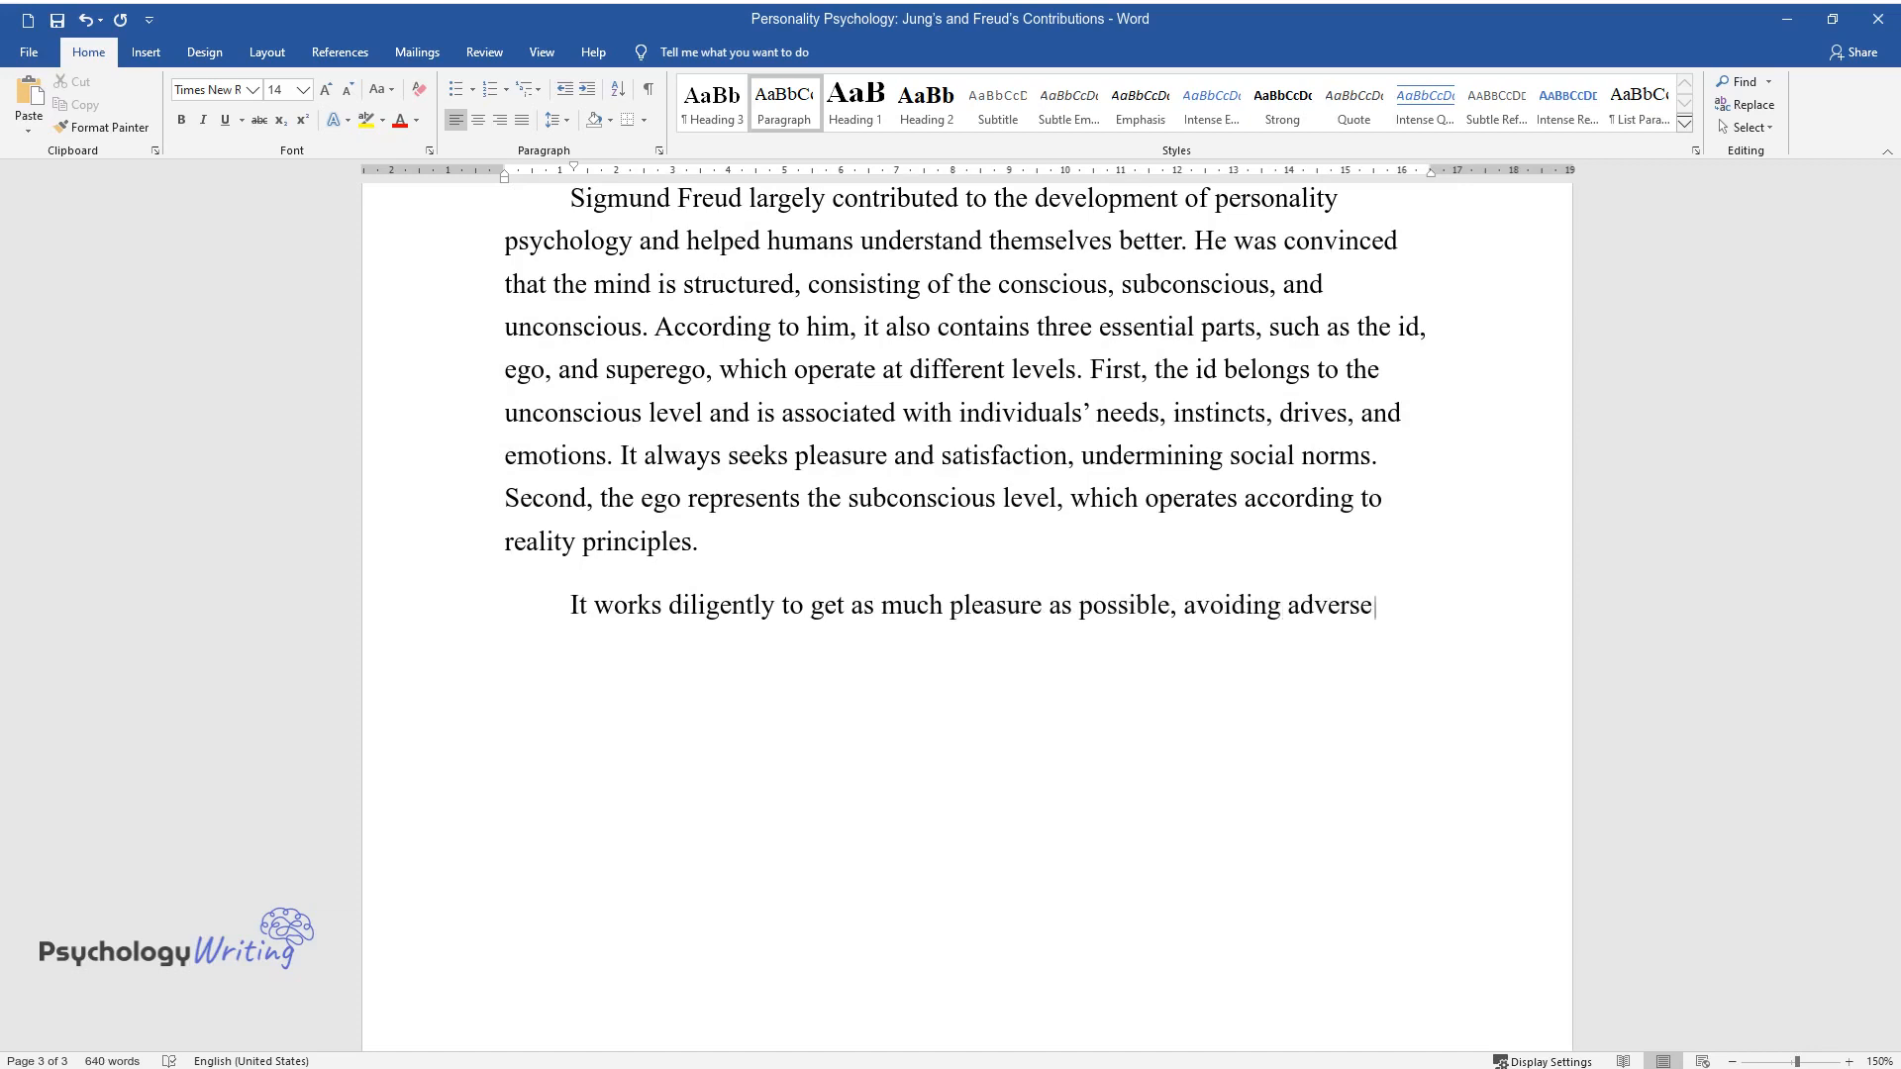
text(consequences. Third, the supere)
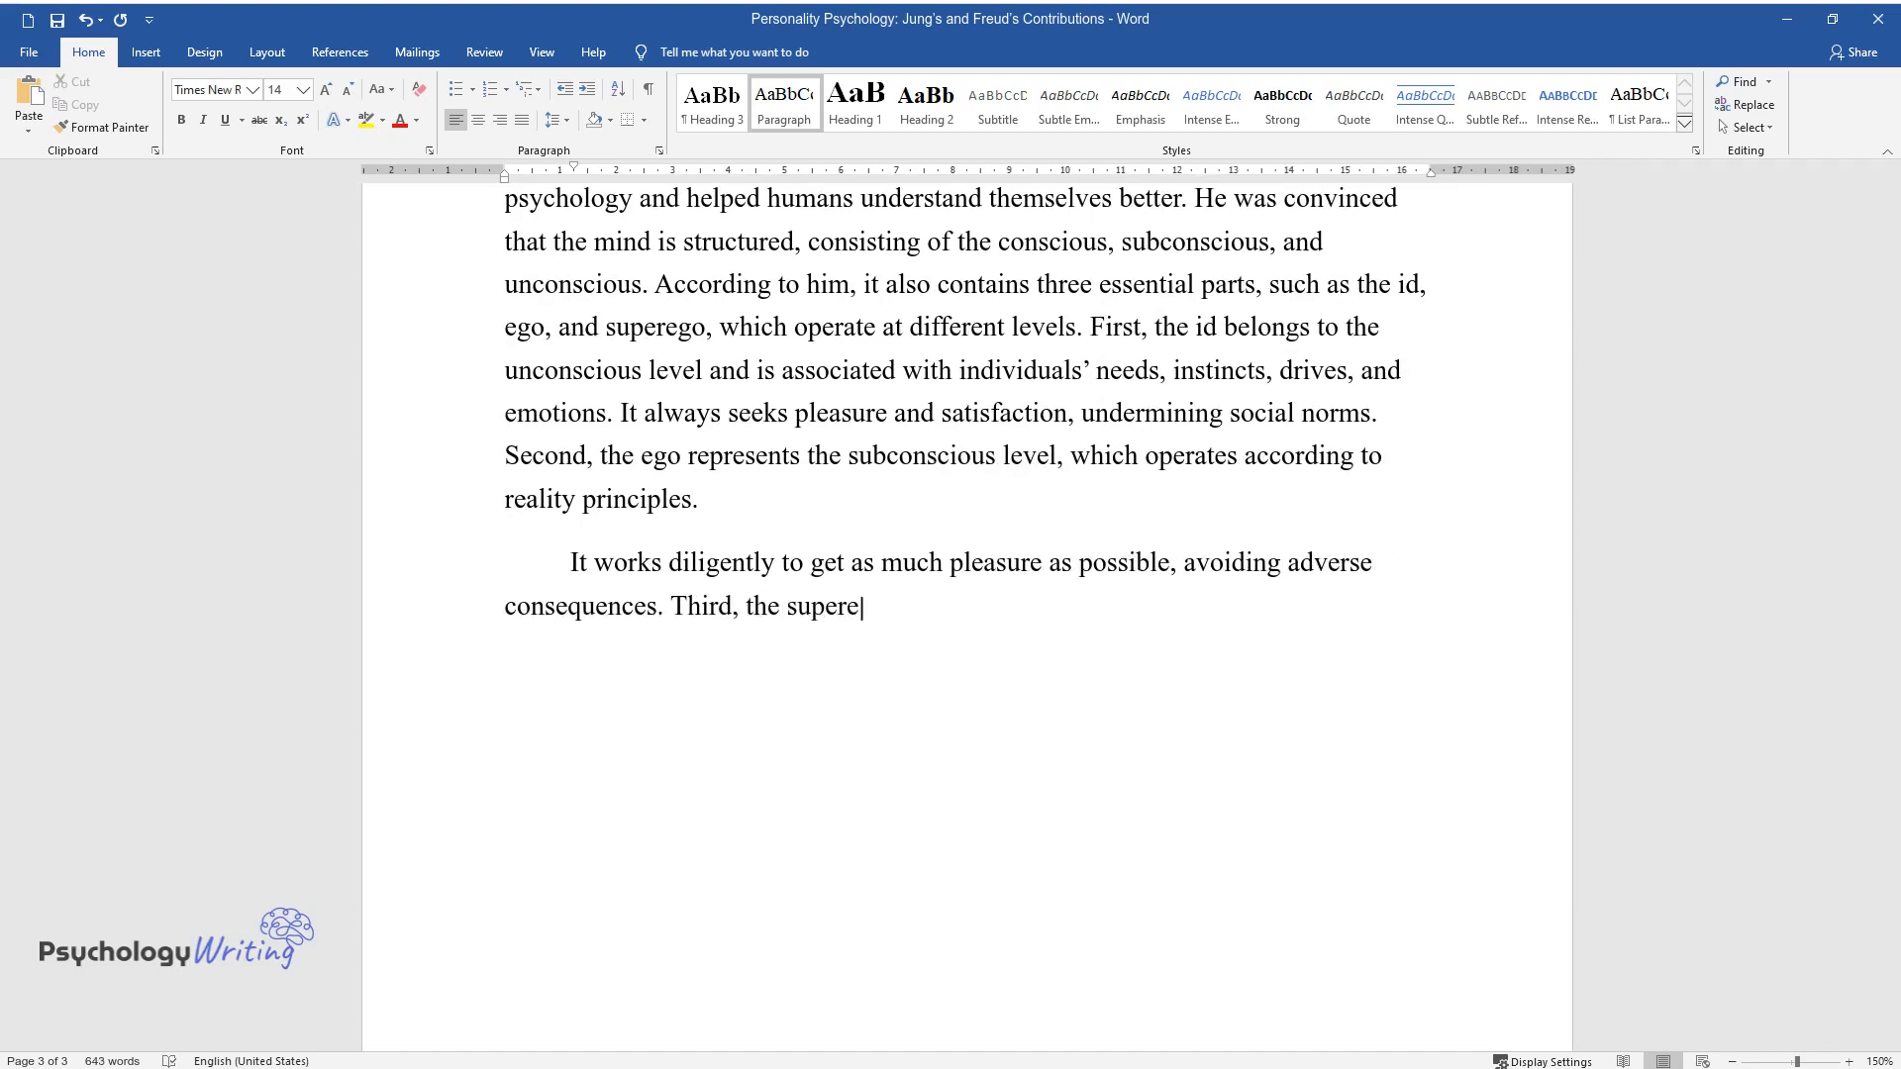
text(go exists at the conscious level)
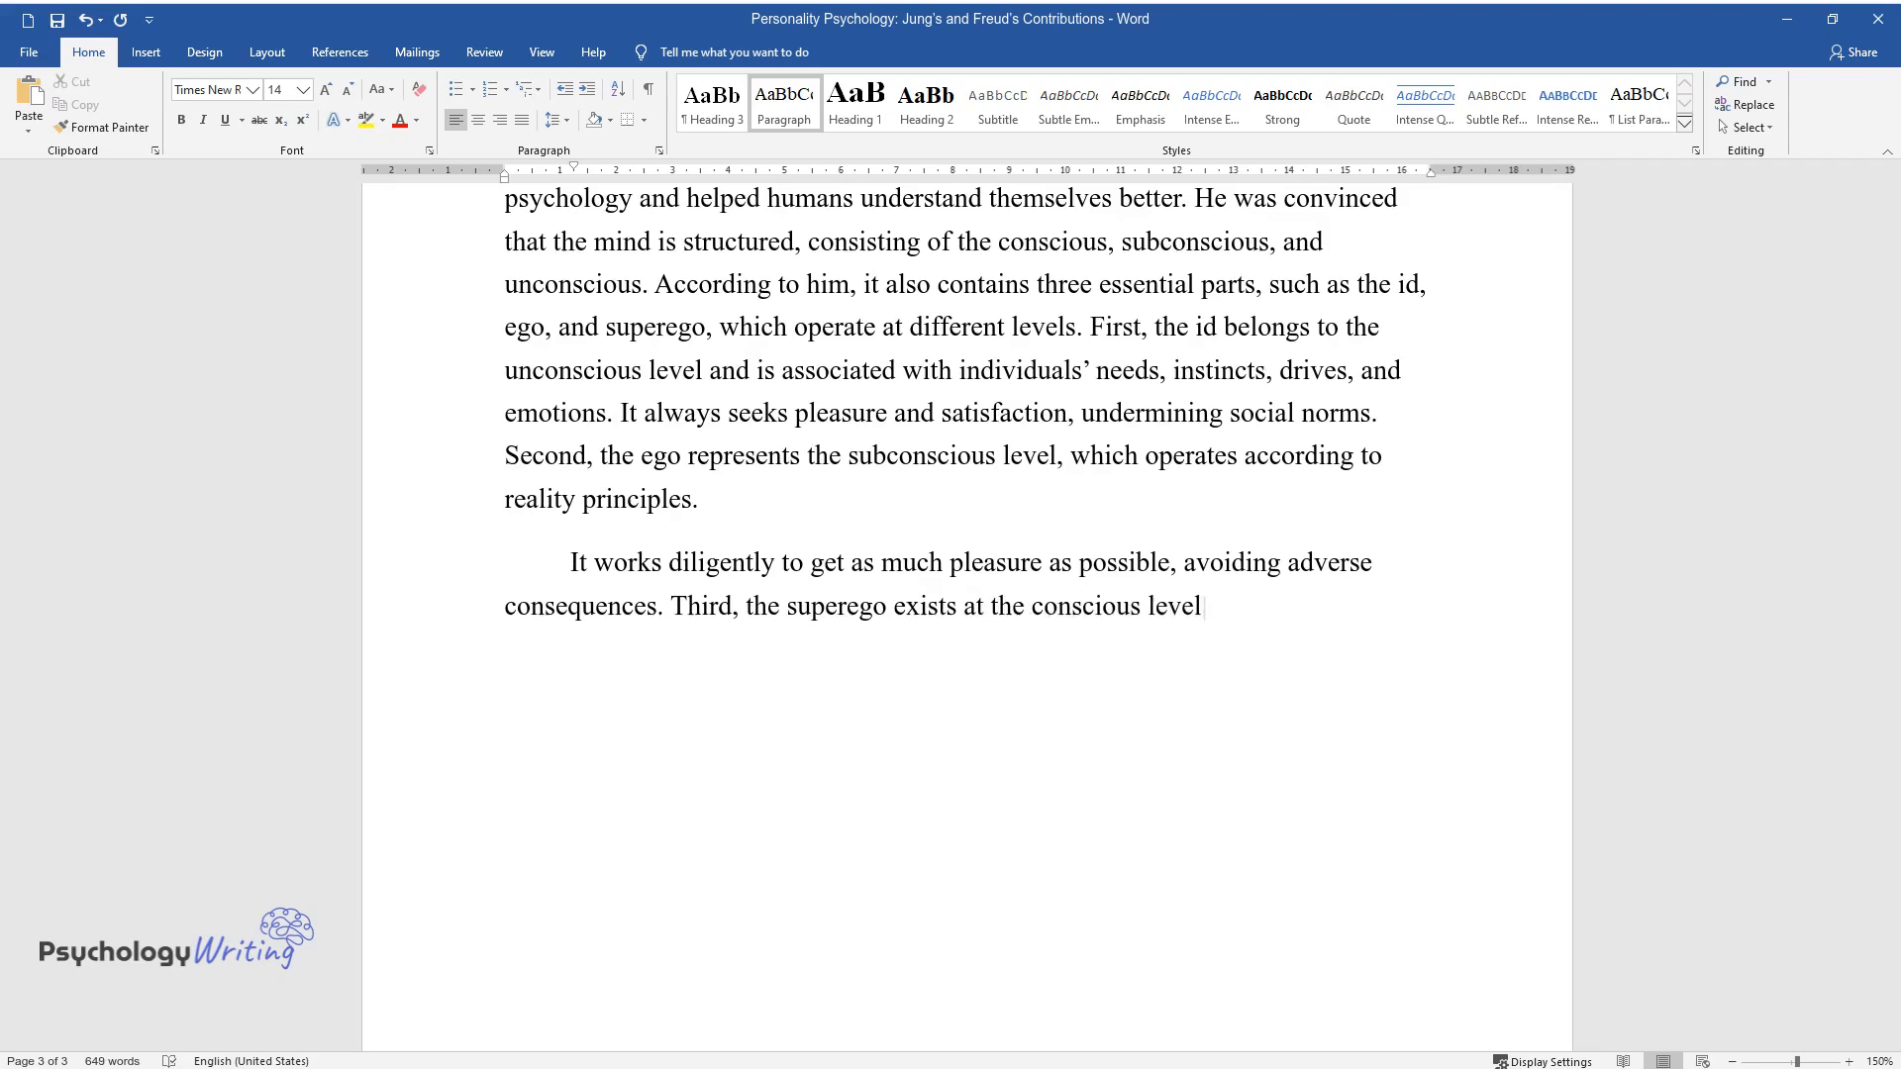
text(and aims at controlling behavio)
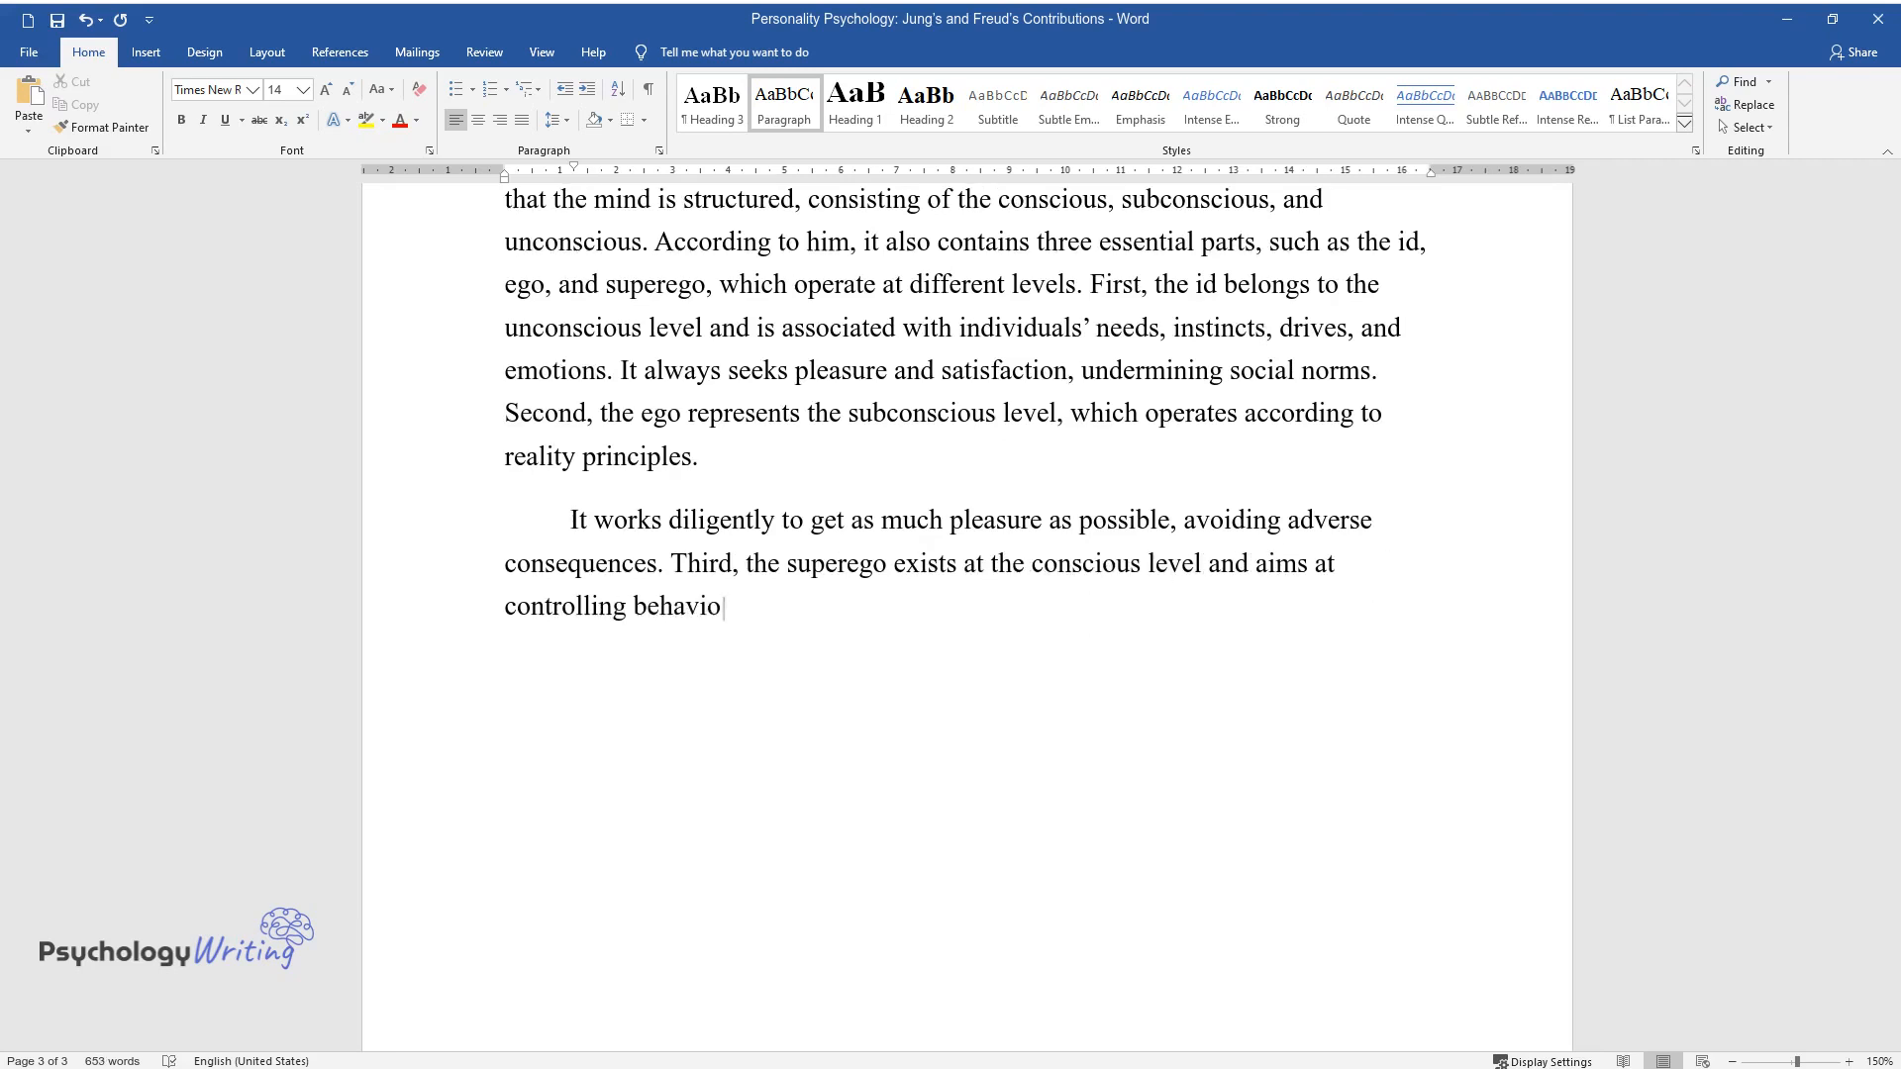
text(r. It is concerned with moral rul)
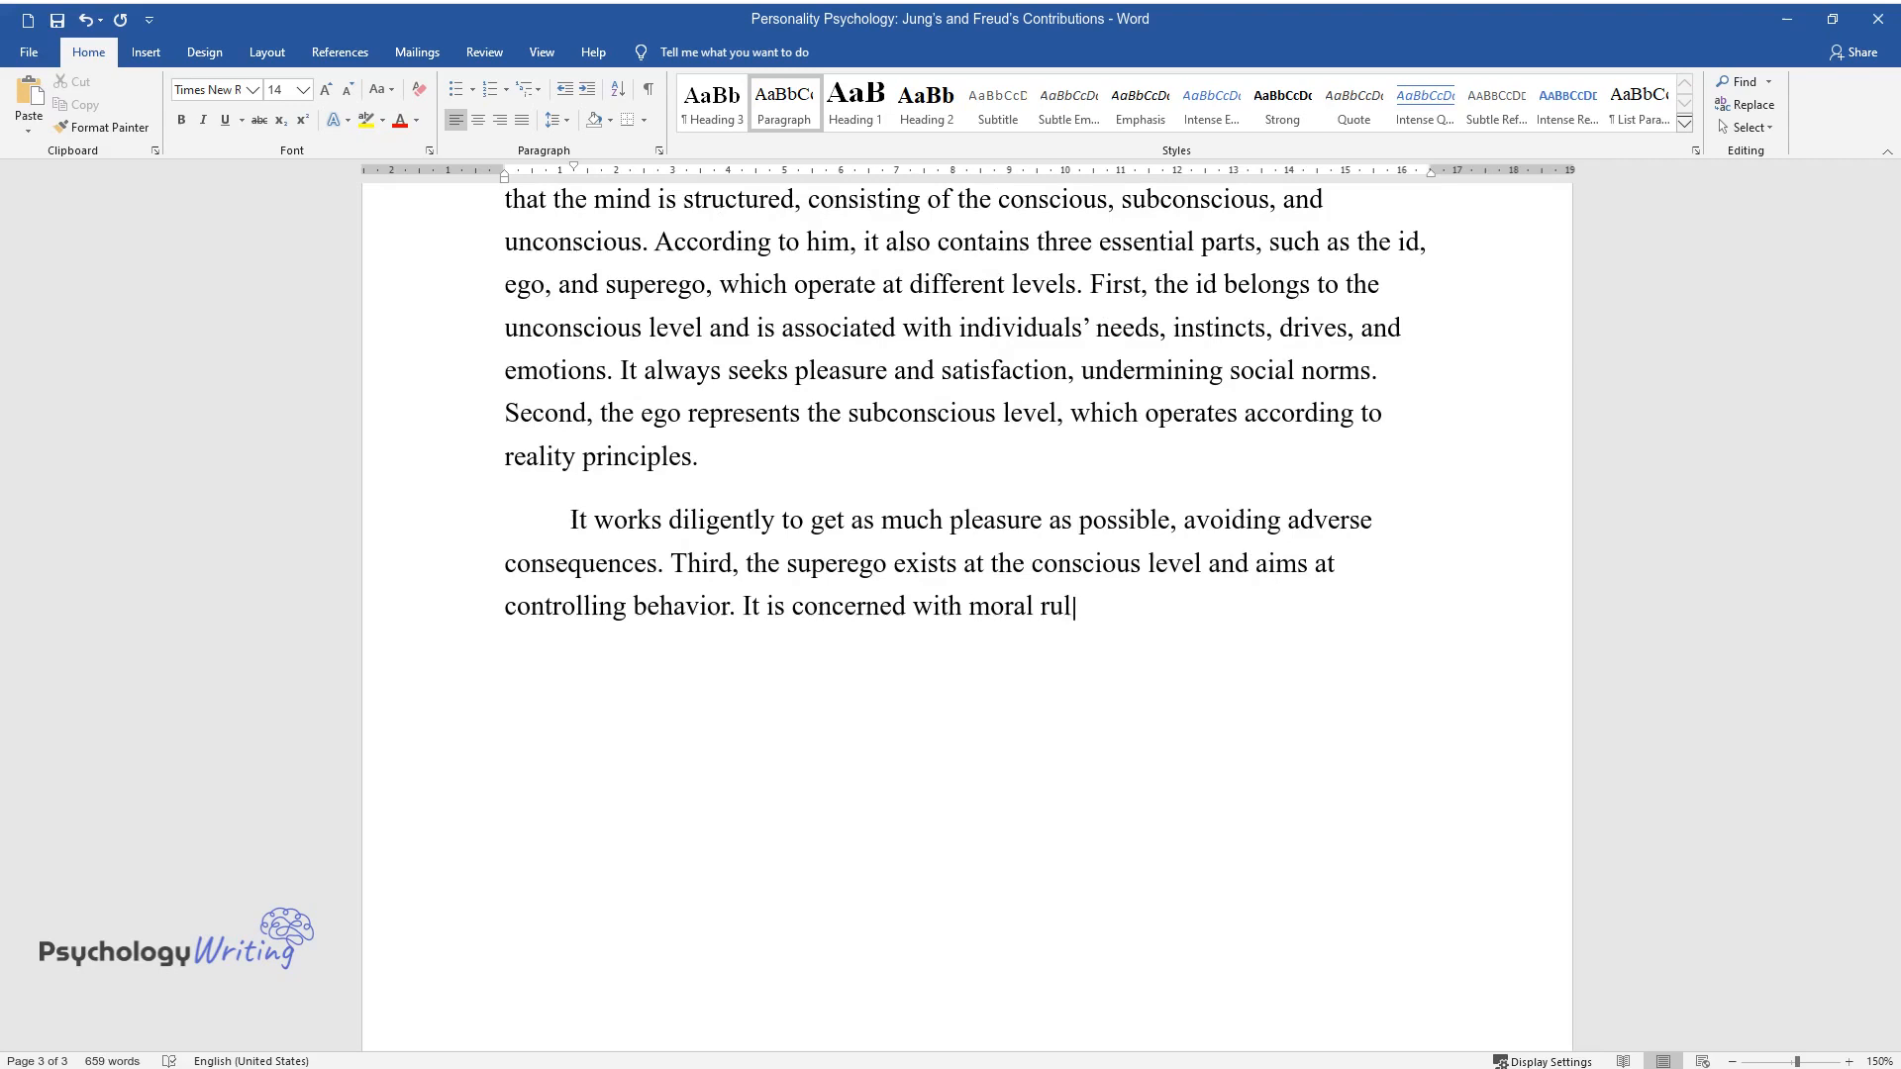
text(es and social norms, which every)
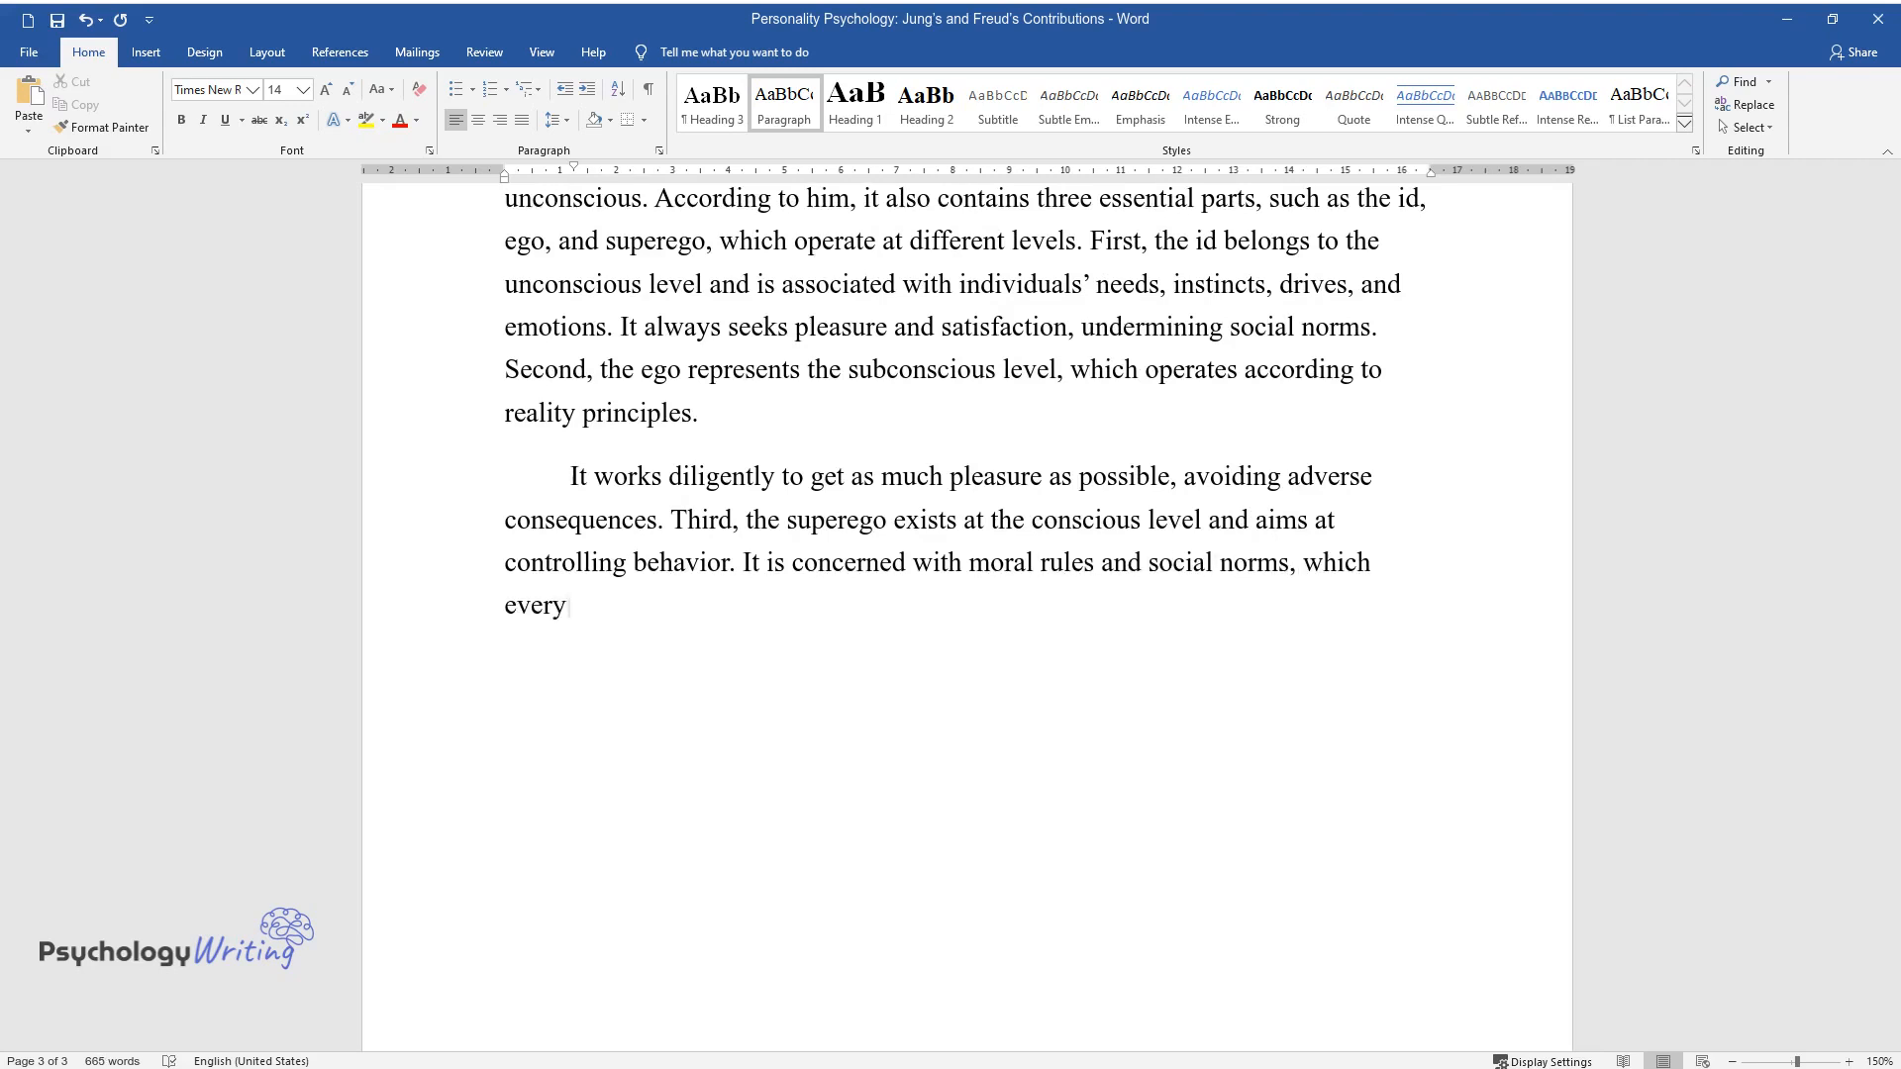
text(human should follow. In general, Freud clearly described the structure and)
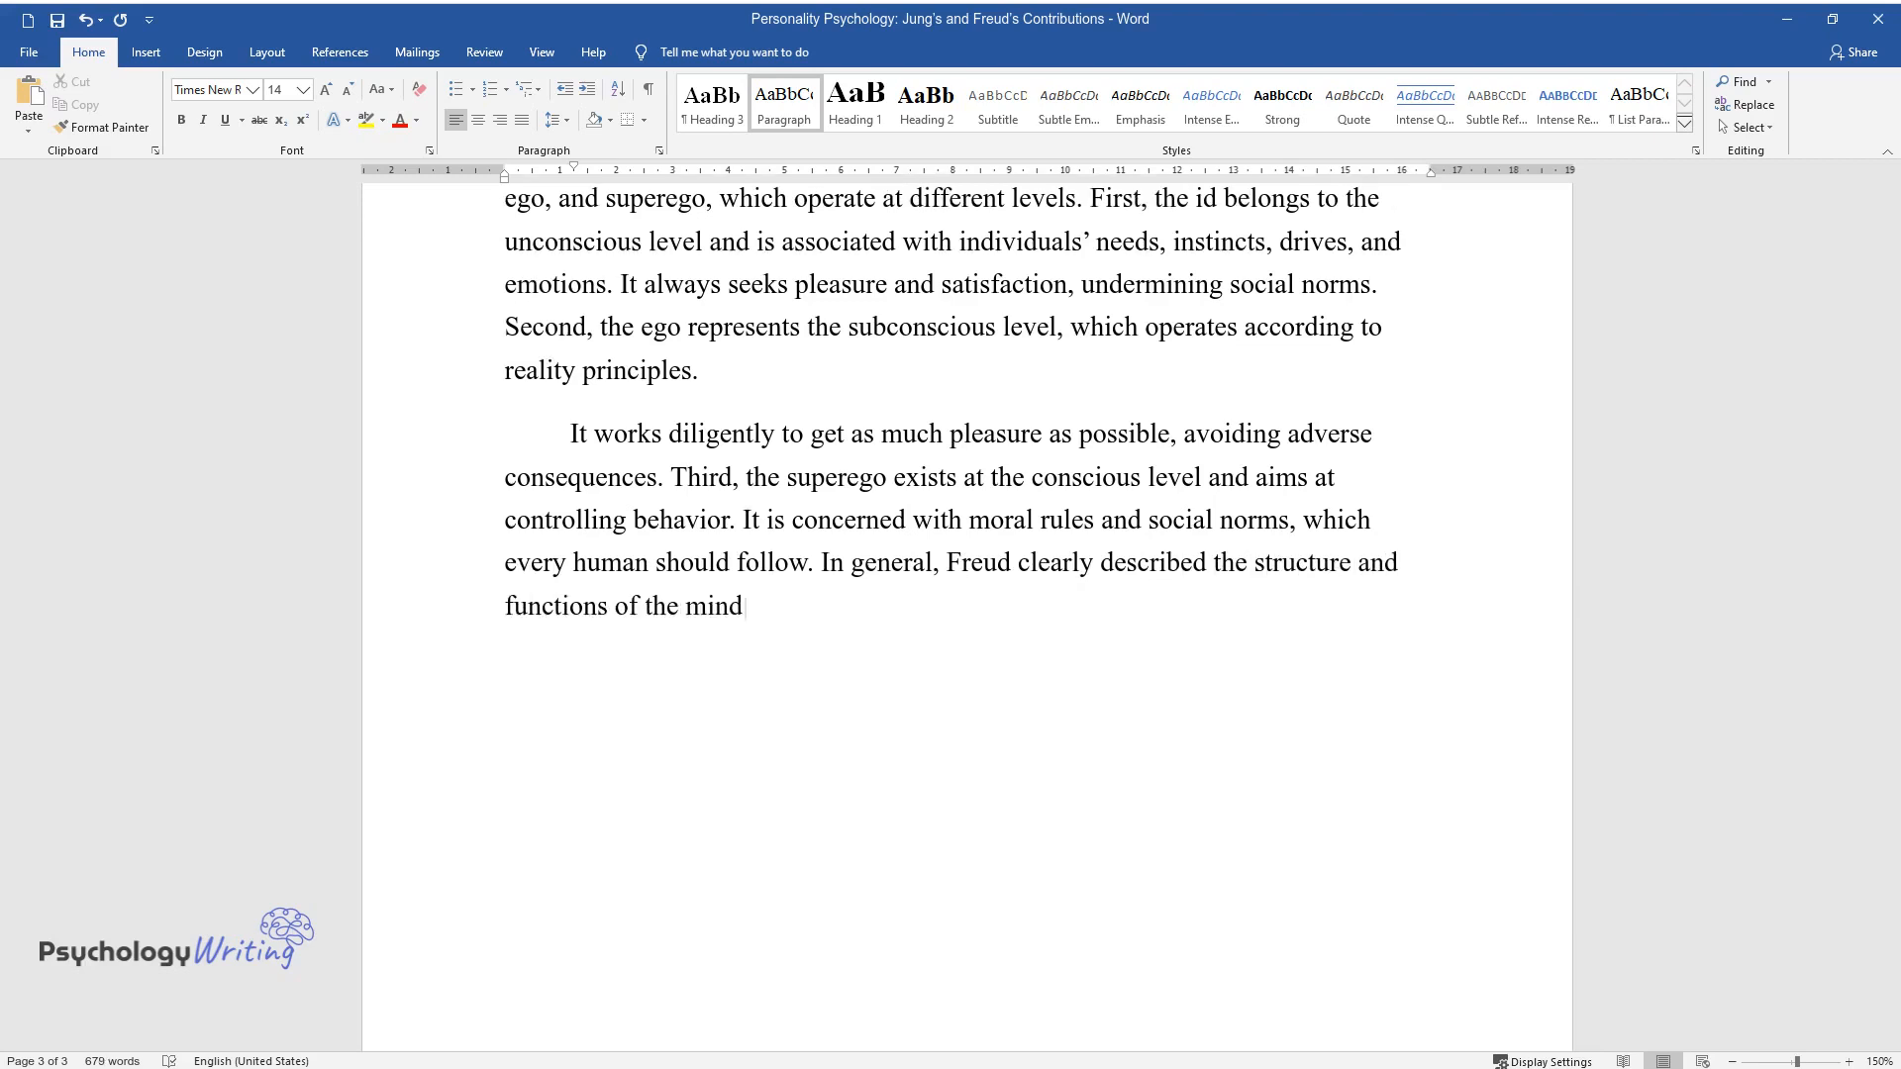
text(Alabama wa)
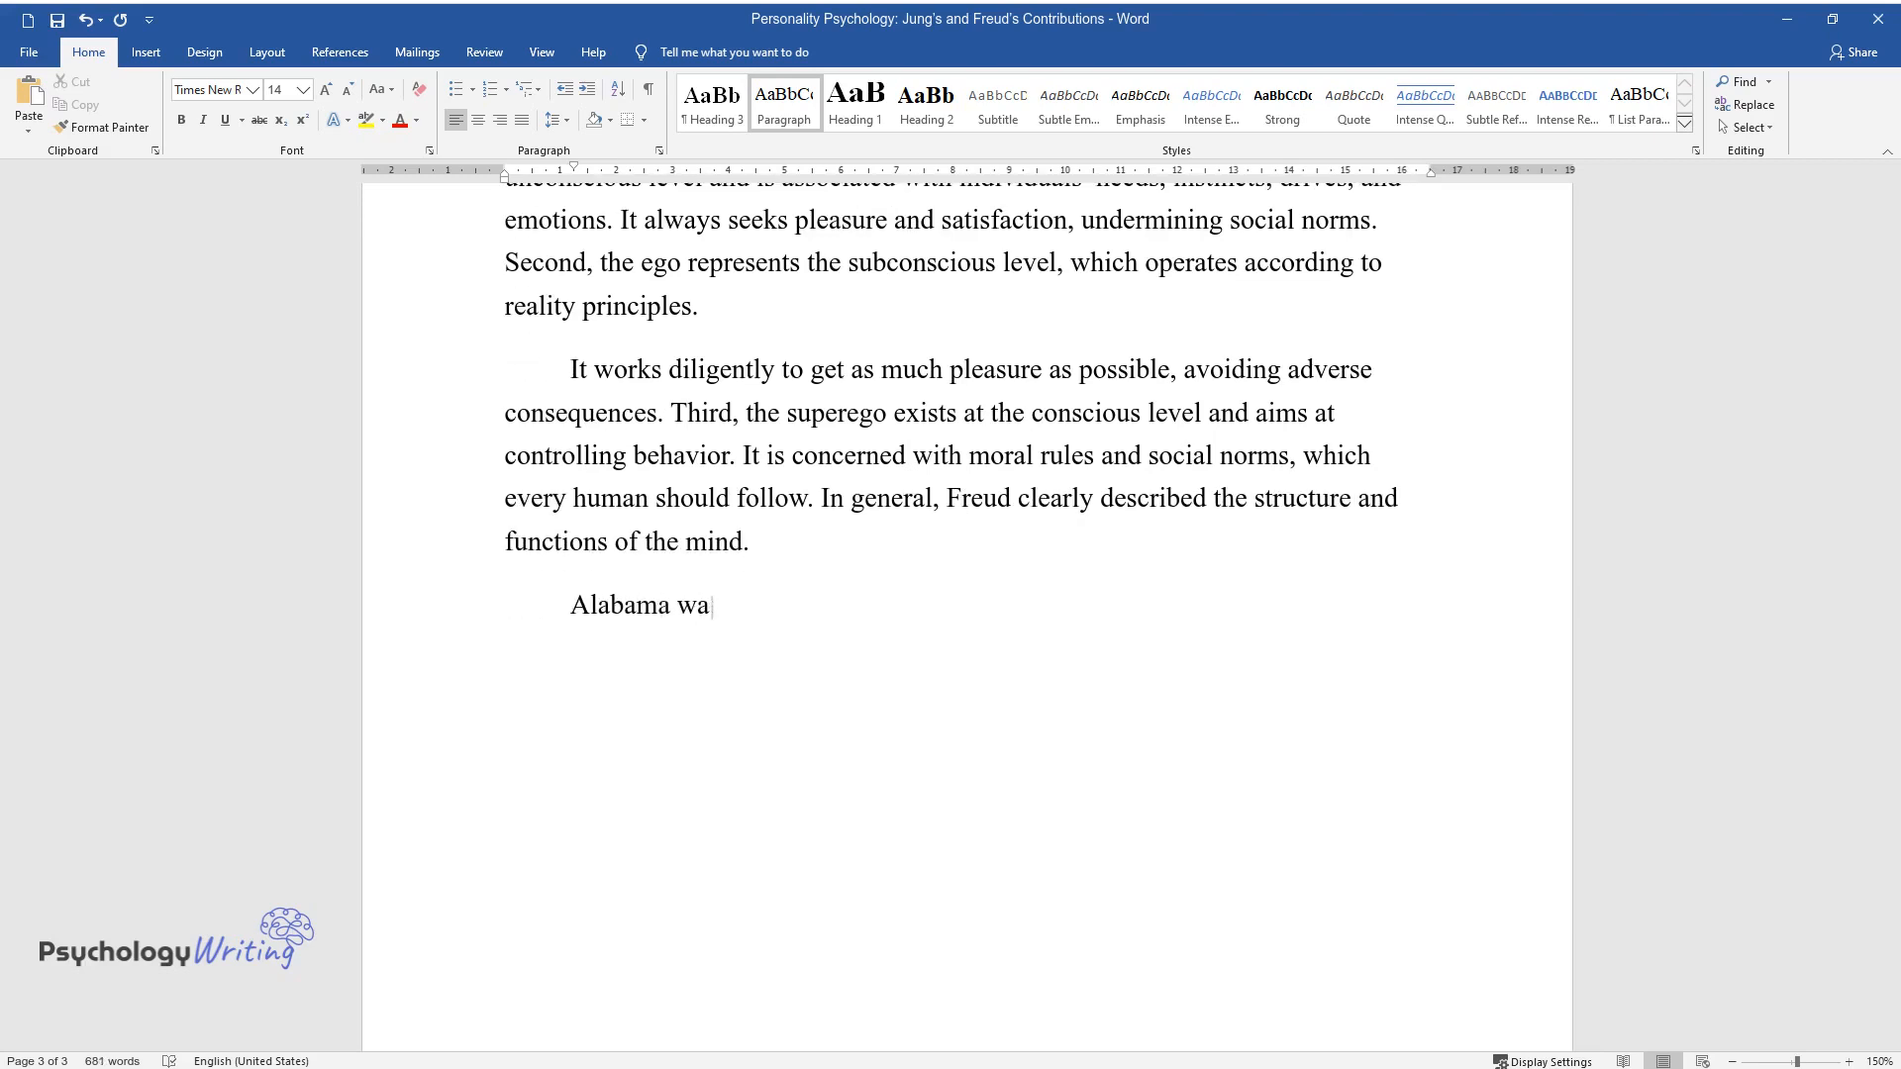
text(s assaulted physically and mentally by his mother, and it had a)
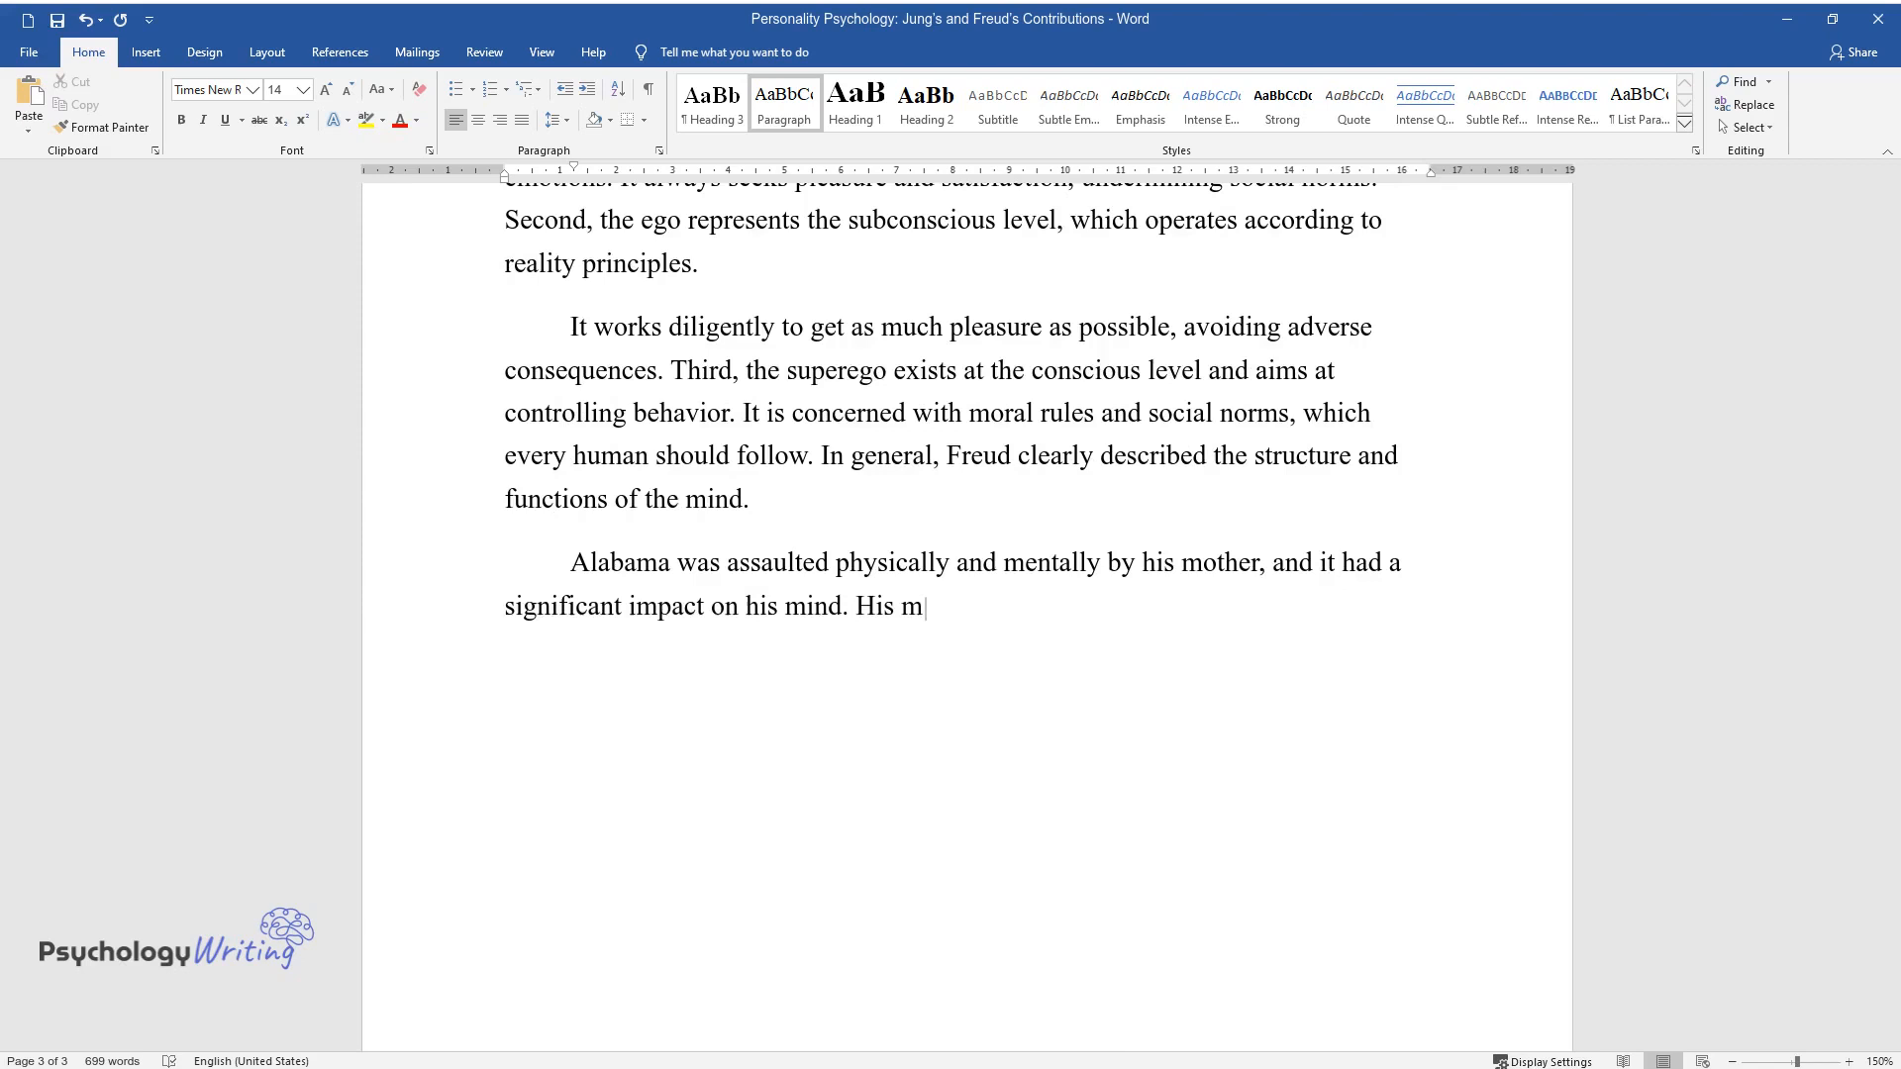
text(ind defended against external aggression,)
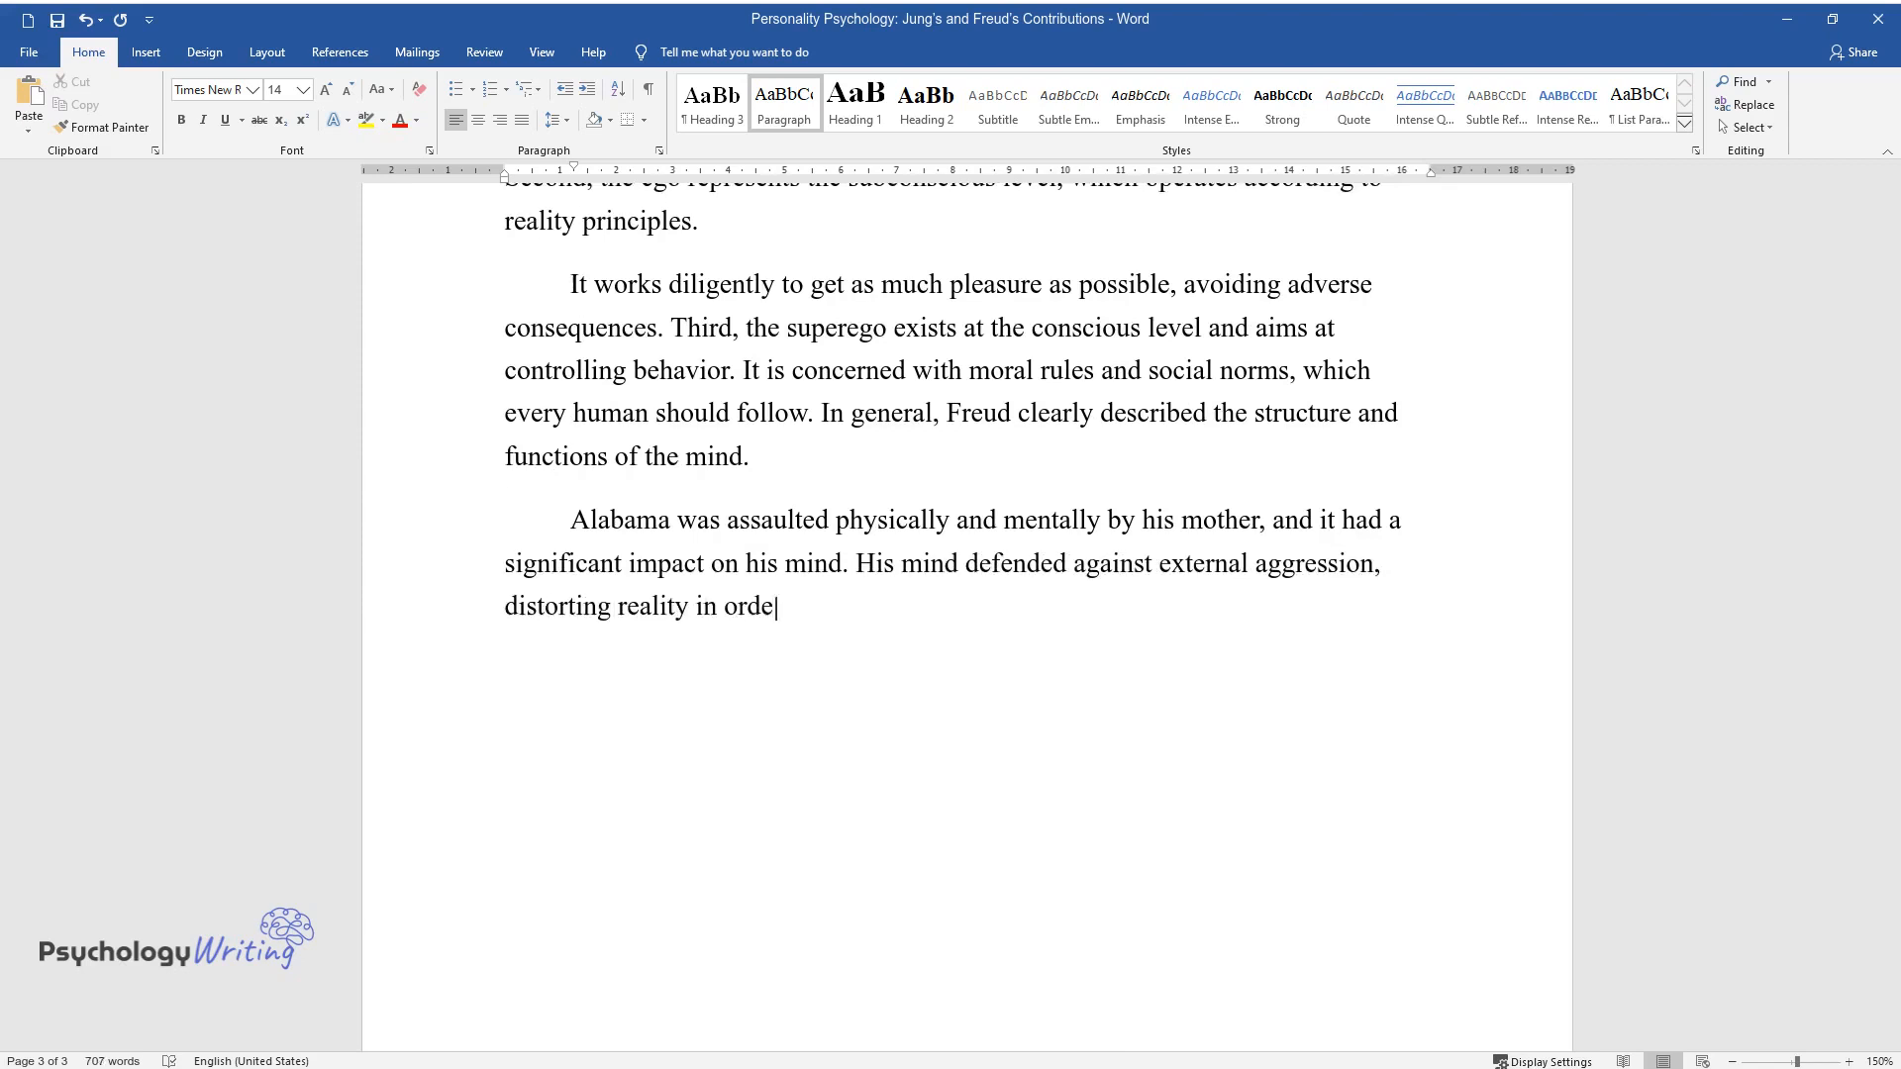
text(r to avoid stress. Freud believed)
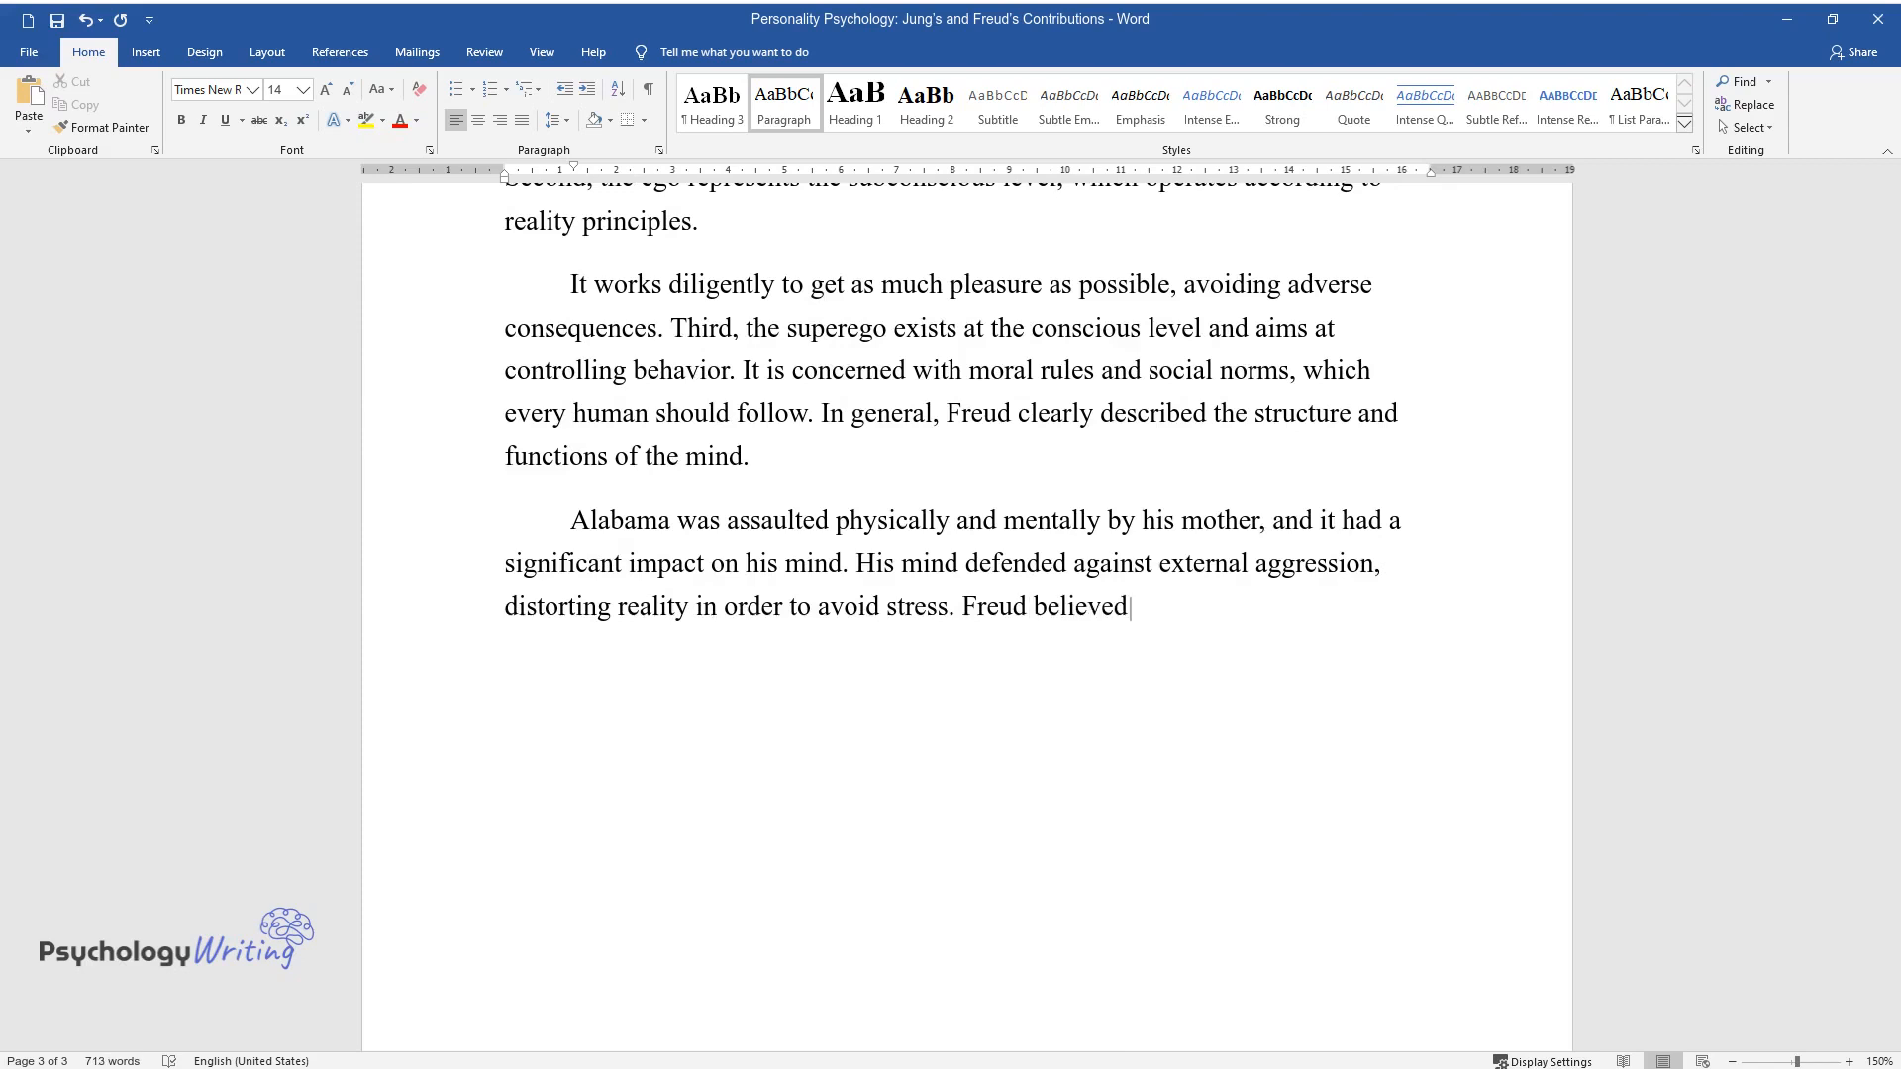
text(that "the ego can deploy various defense mechanisms to prevent it fr)
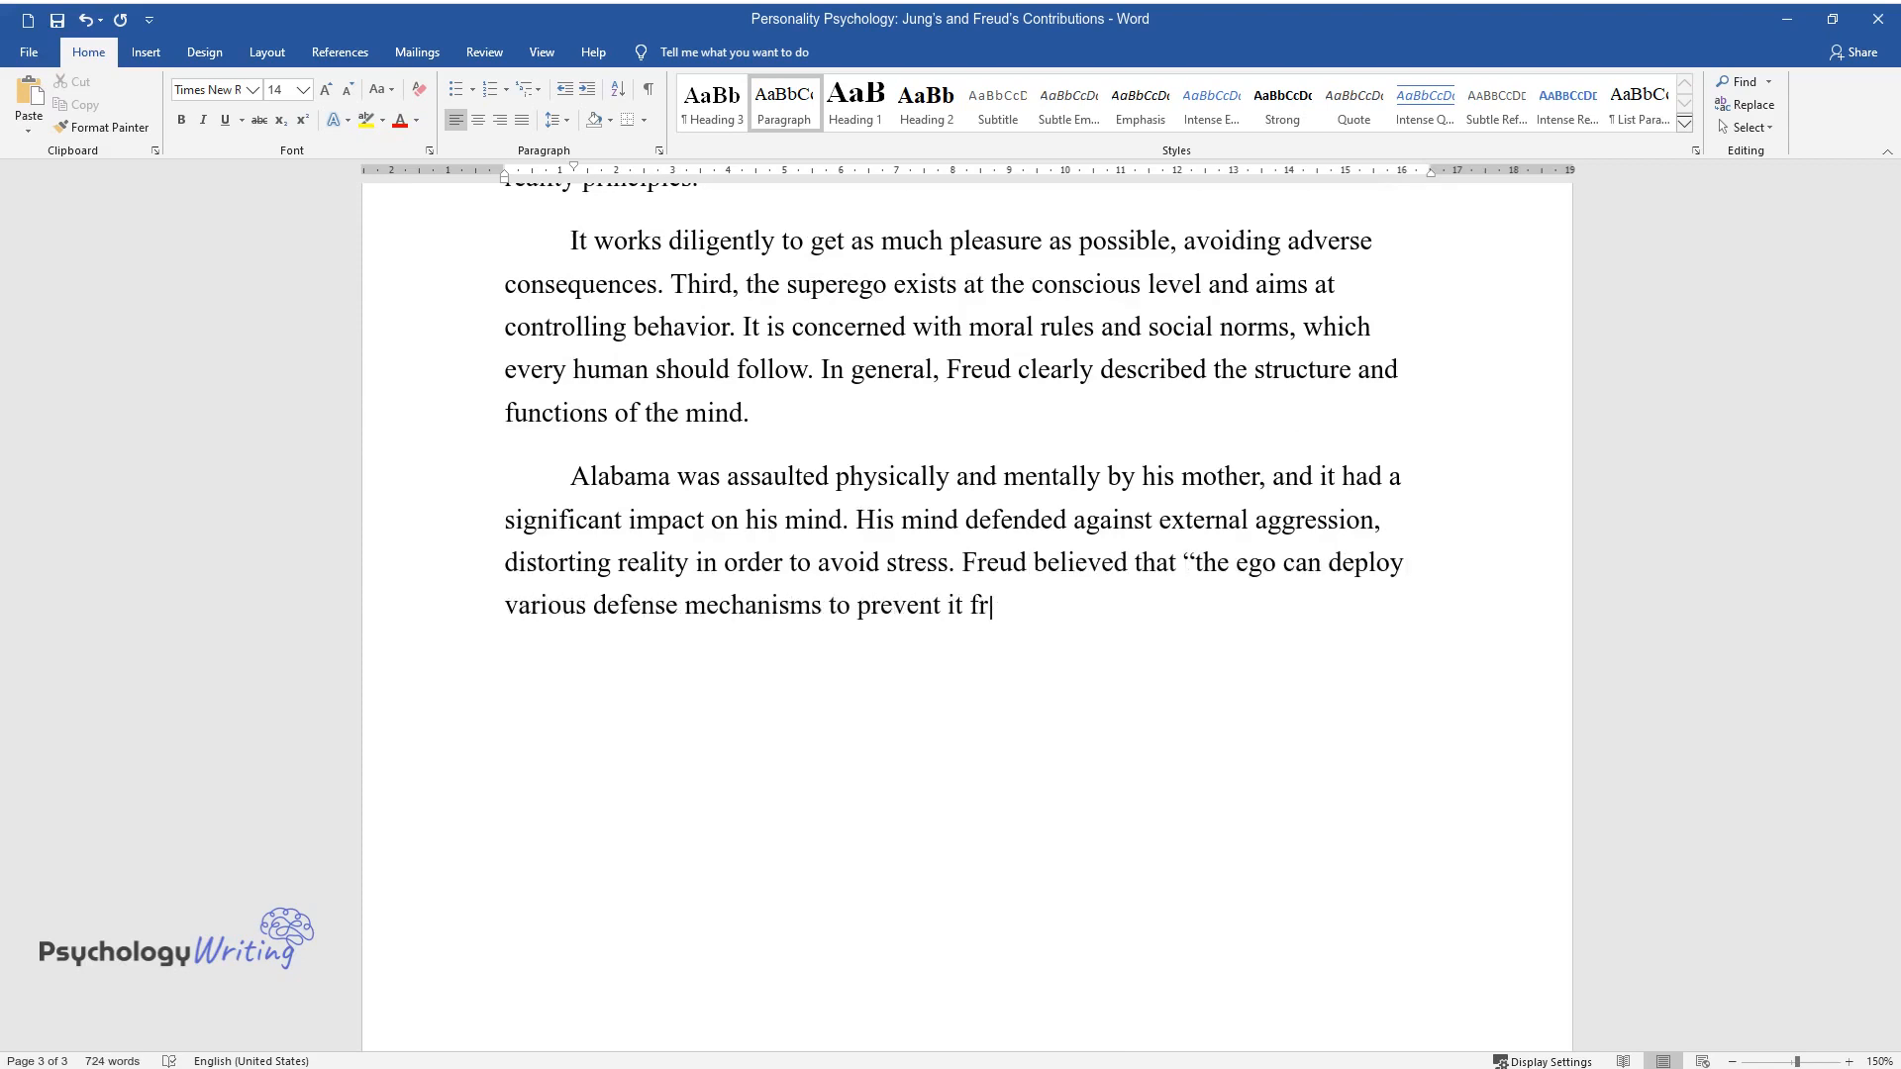
text(om becoming overwhelmed by anxiety”. They lead to different outcome)
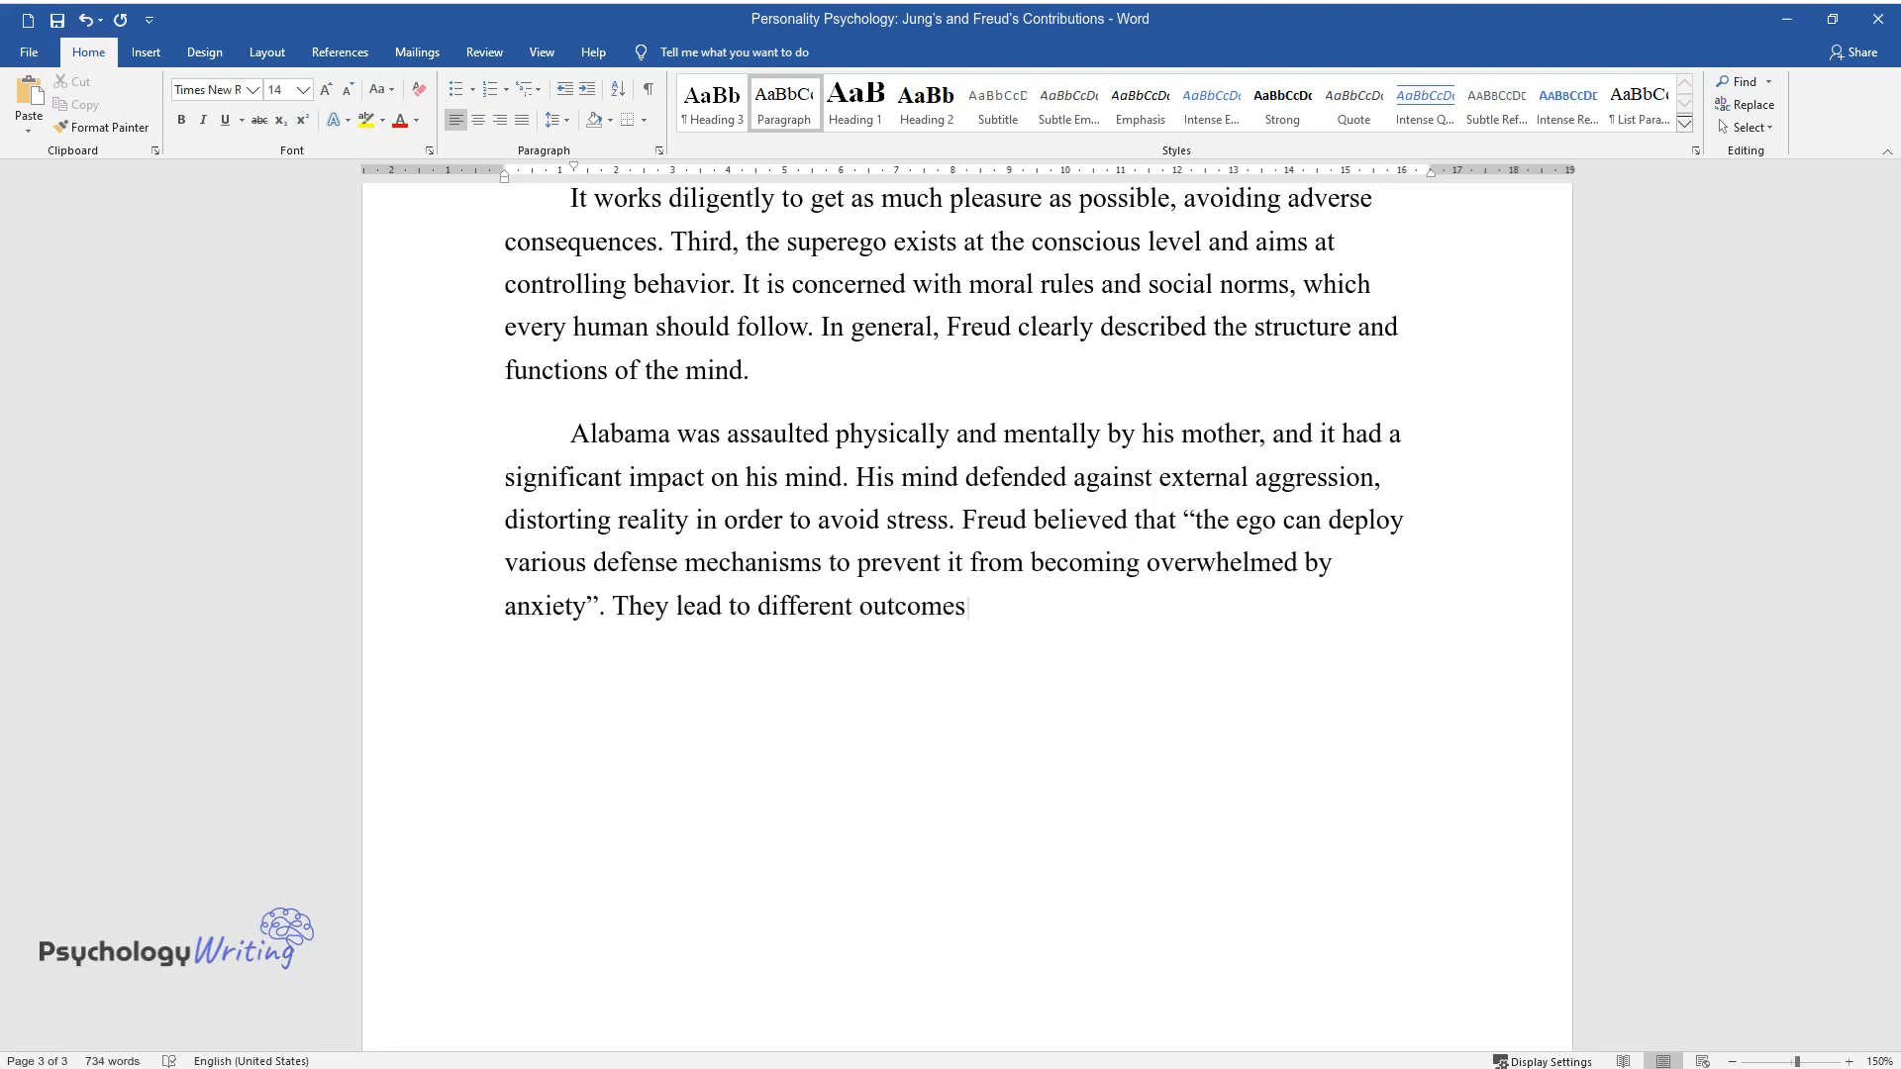
text(shown in behavior or thinking.)
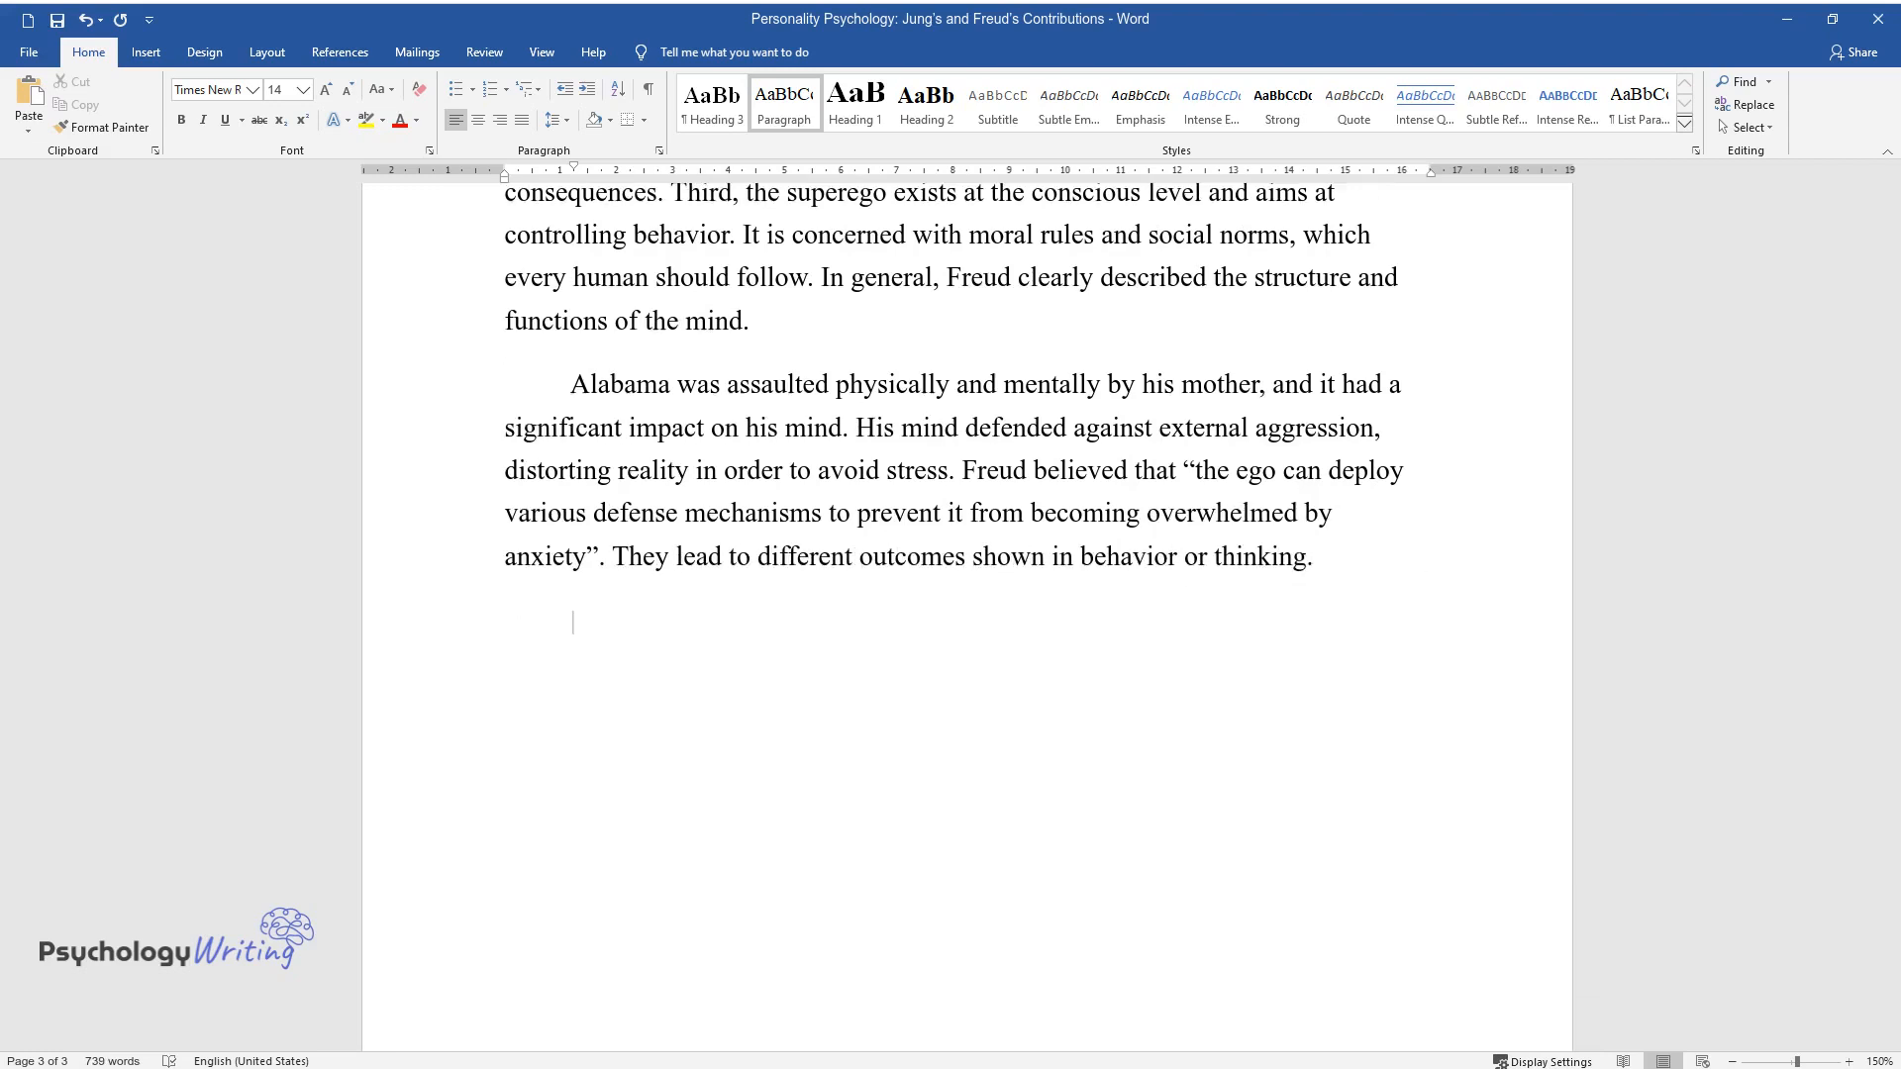
text(For example, Ala)
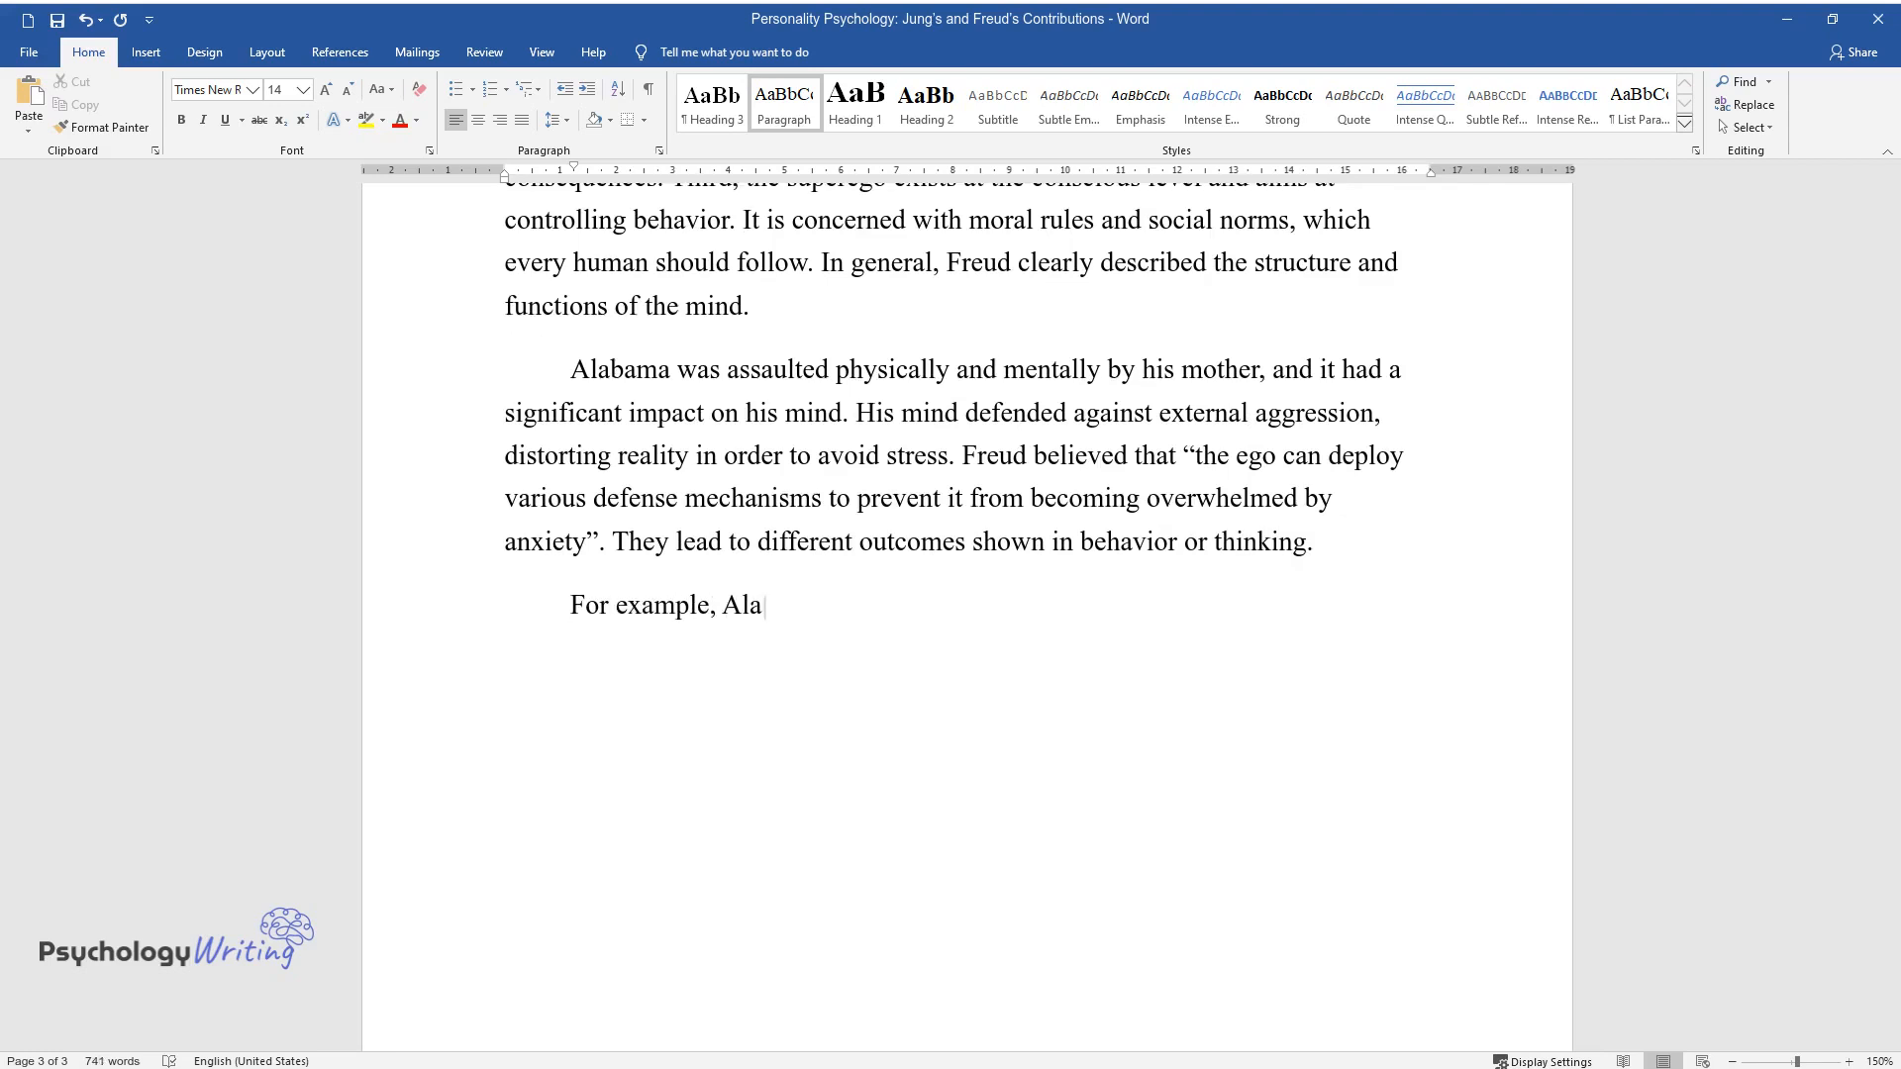
text(bama might deny the fact that his mother beat him and)
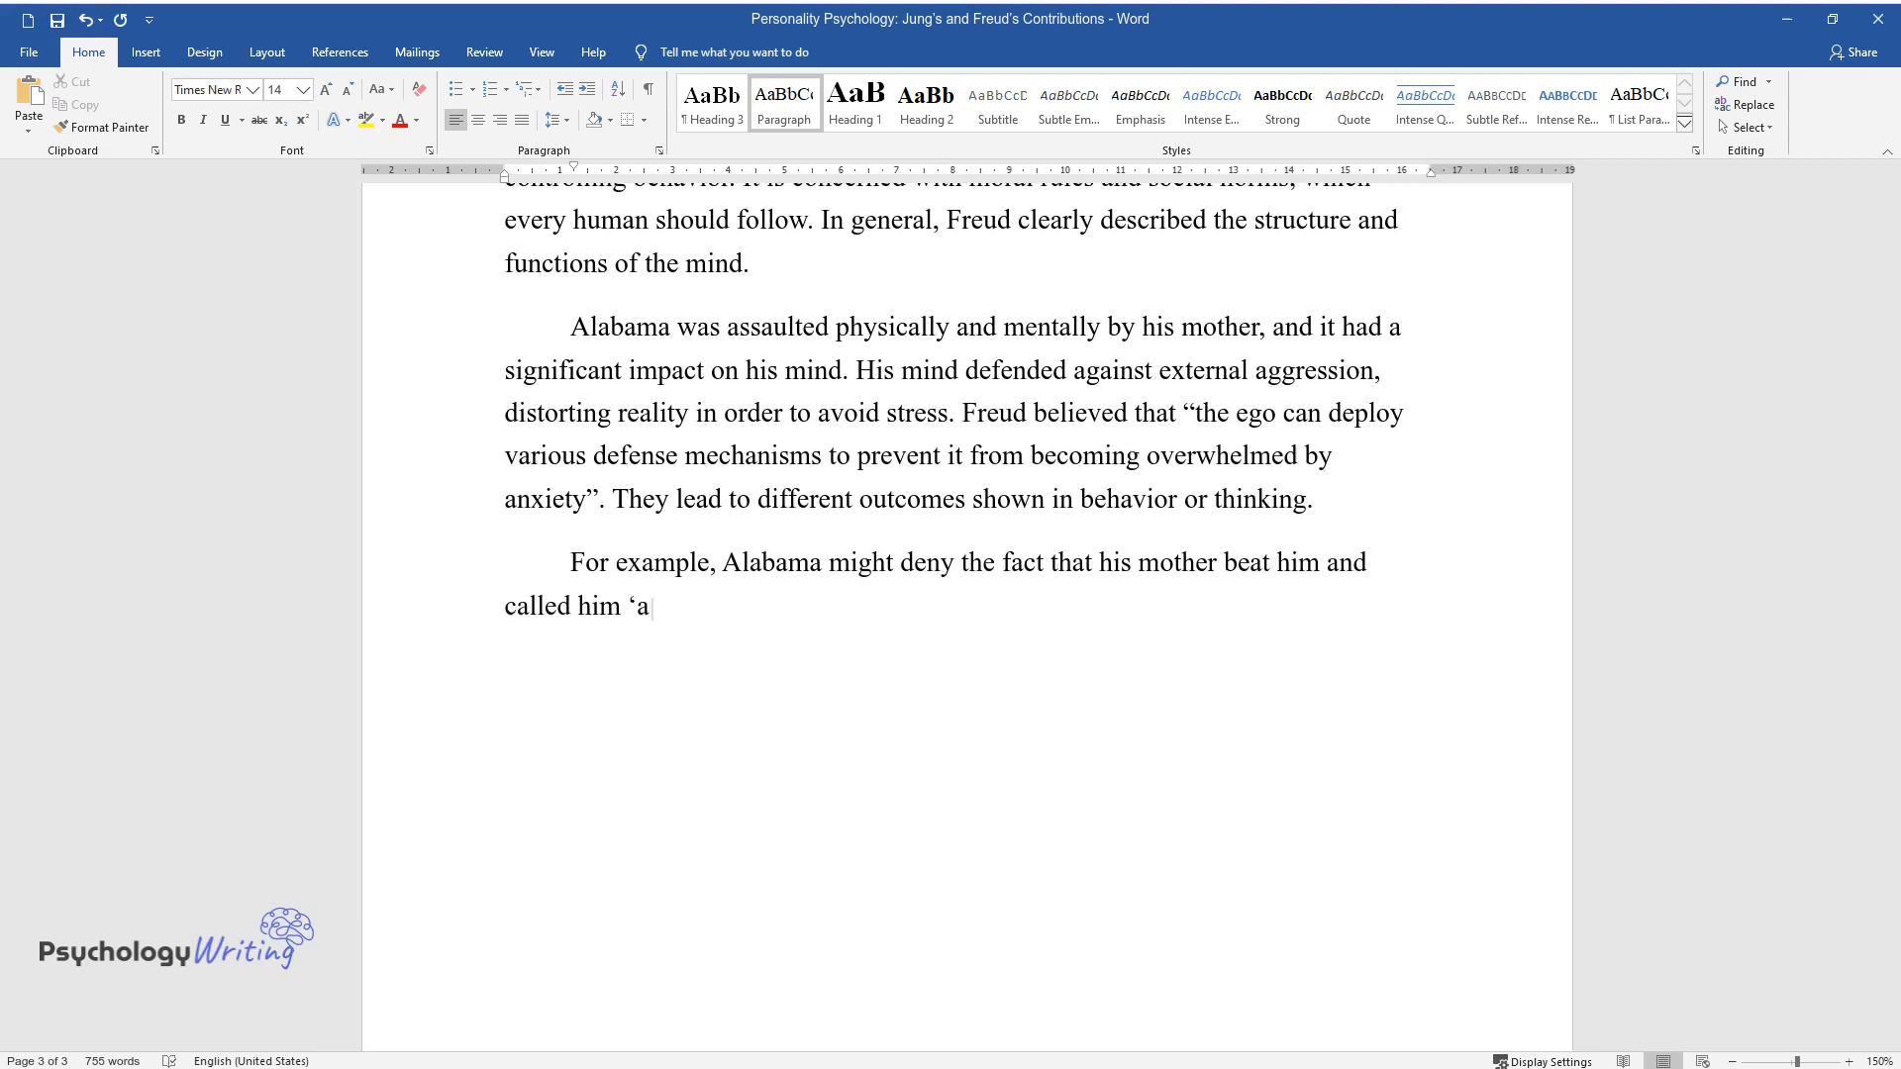
text(useless piece of trash' (denial))
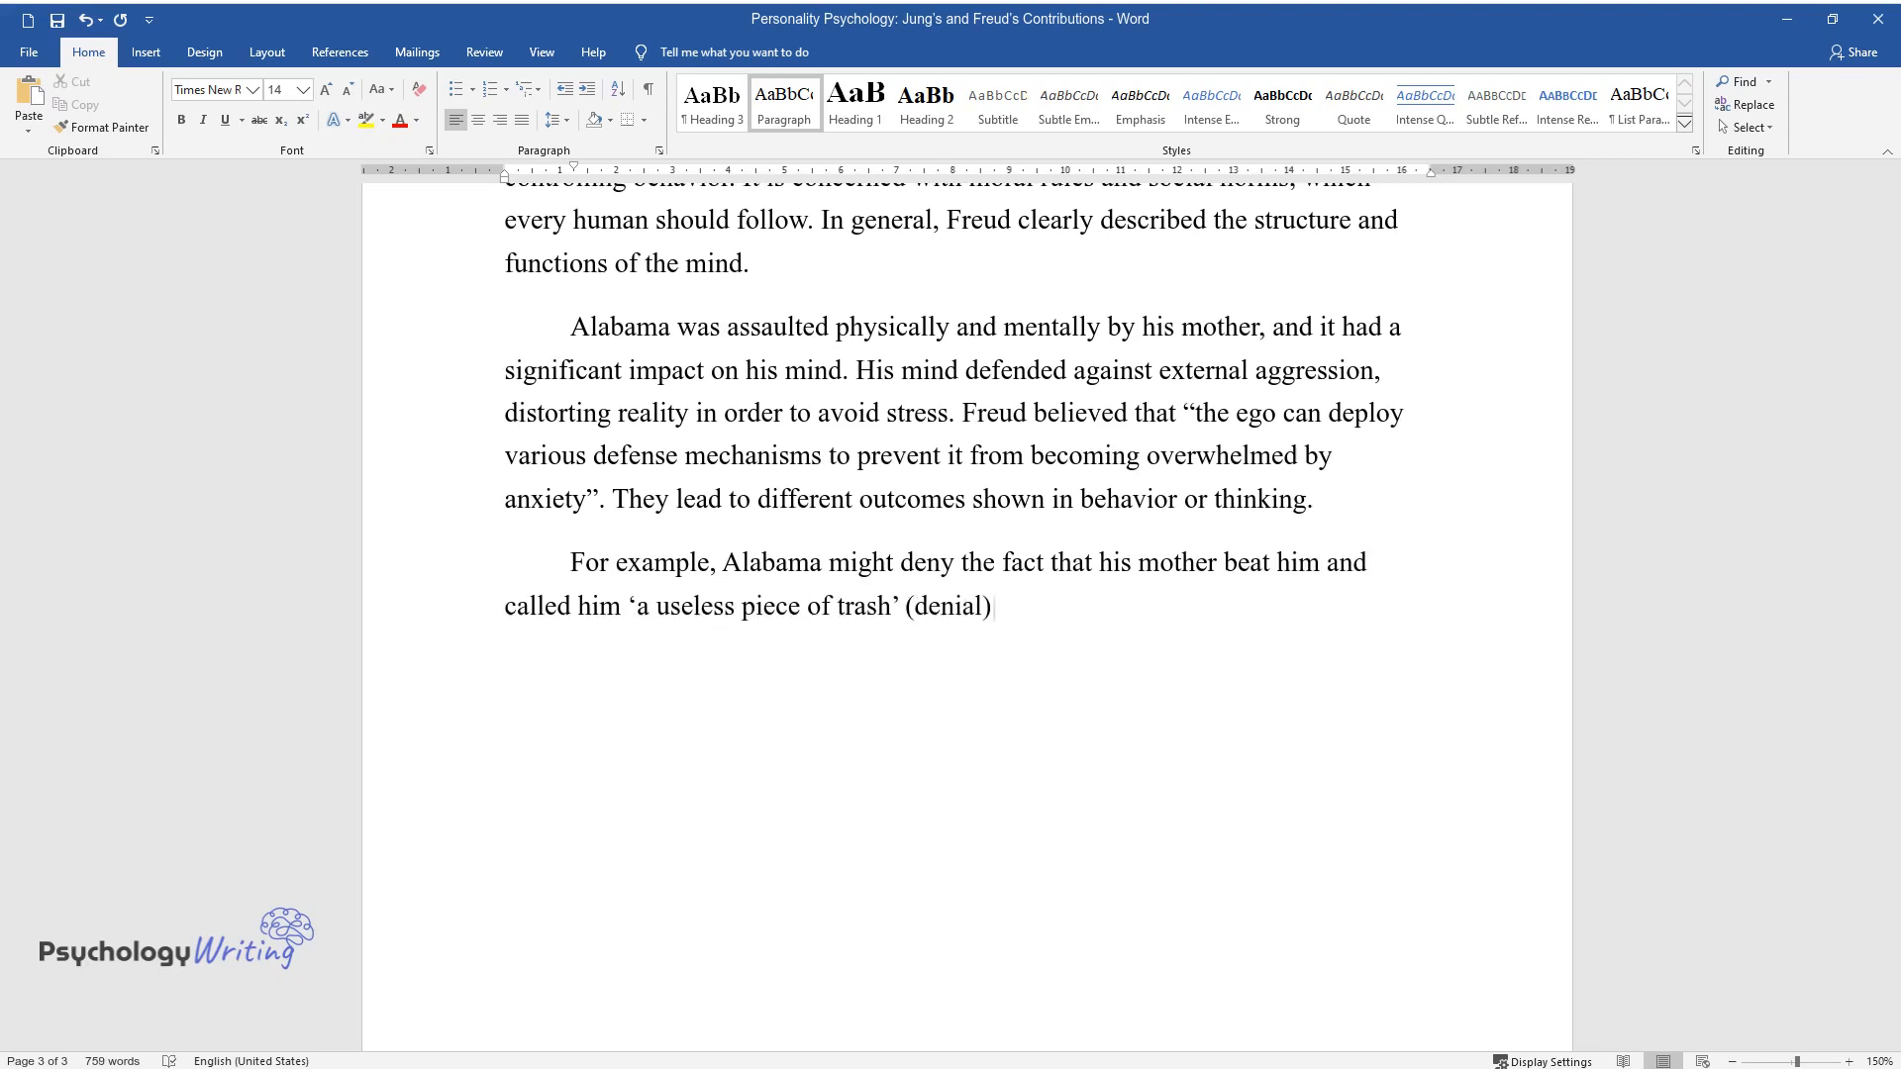
text(The boy could also think that a)
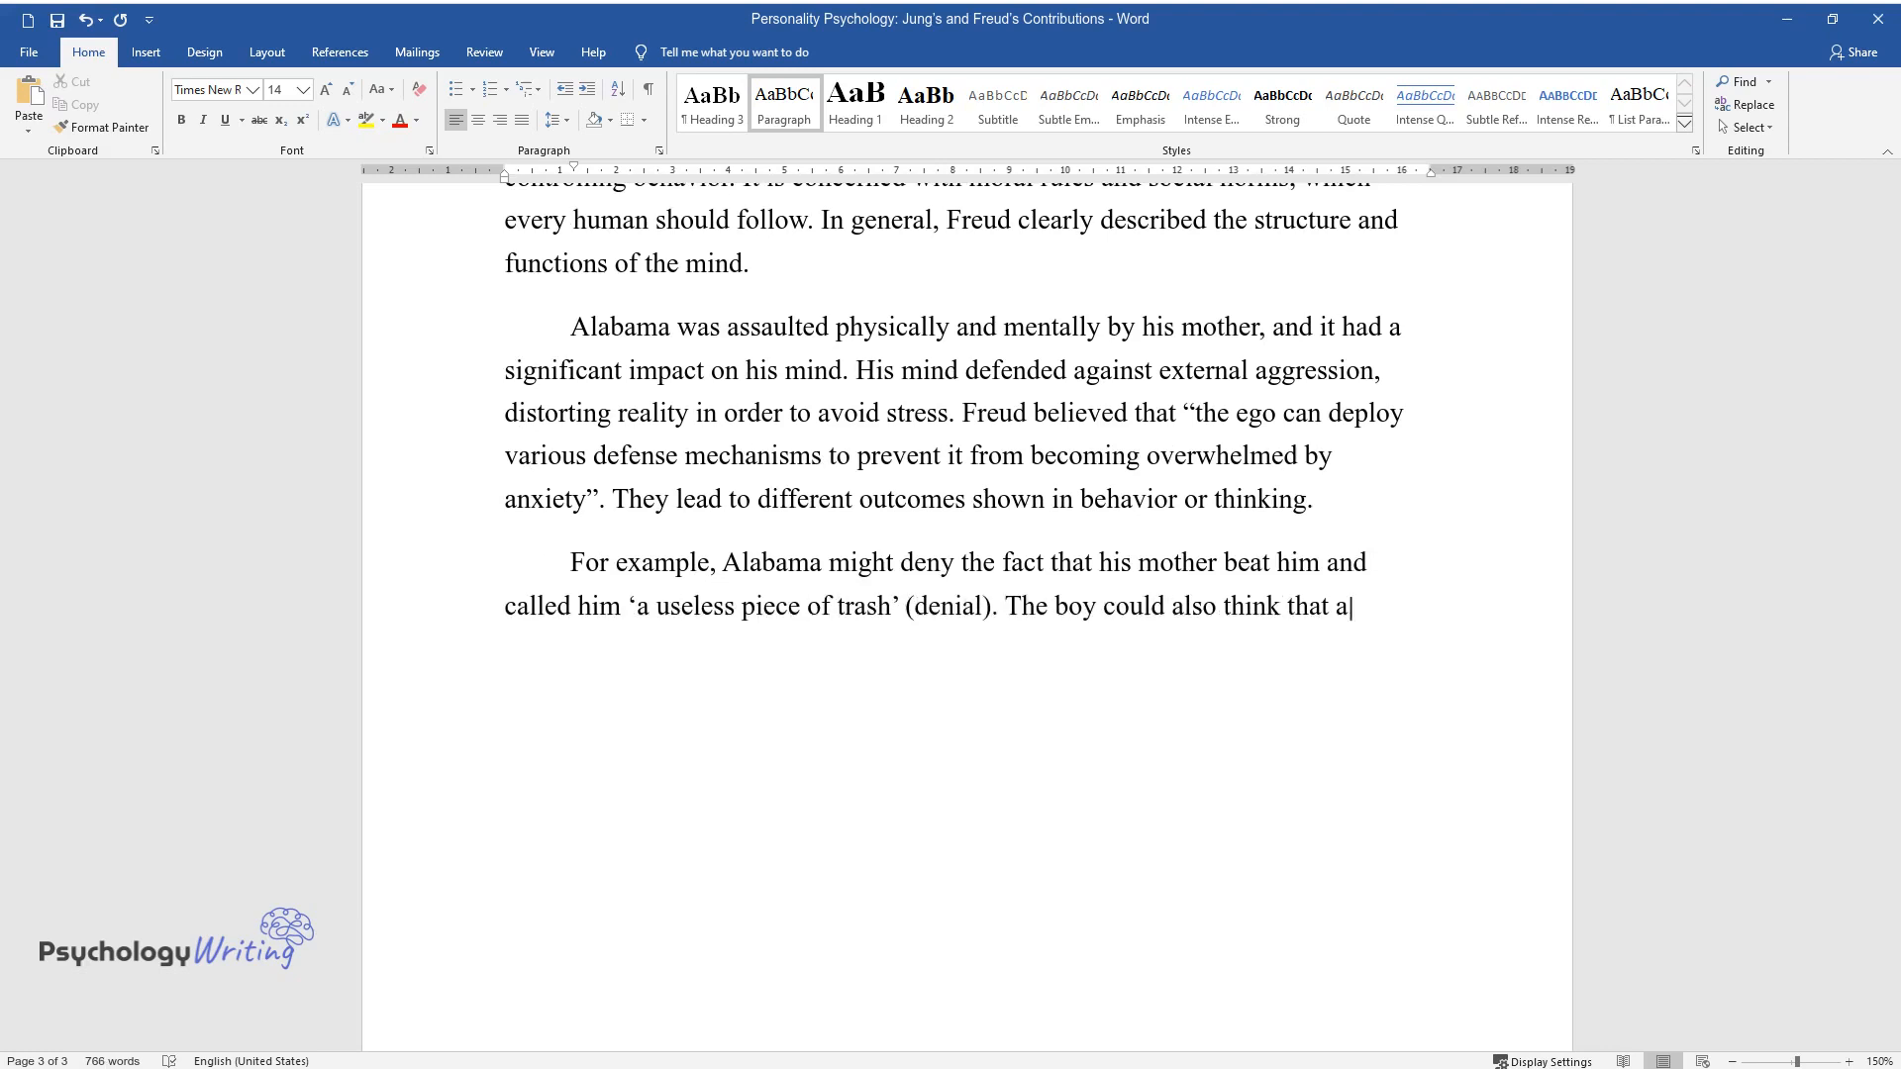
text(ll parents are cruel and mistreat)
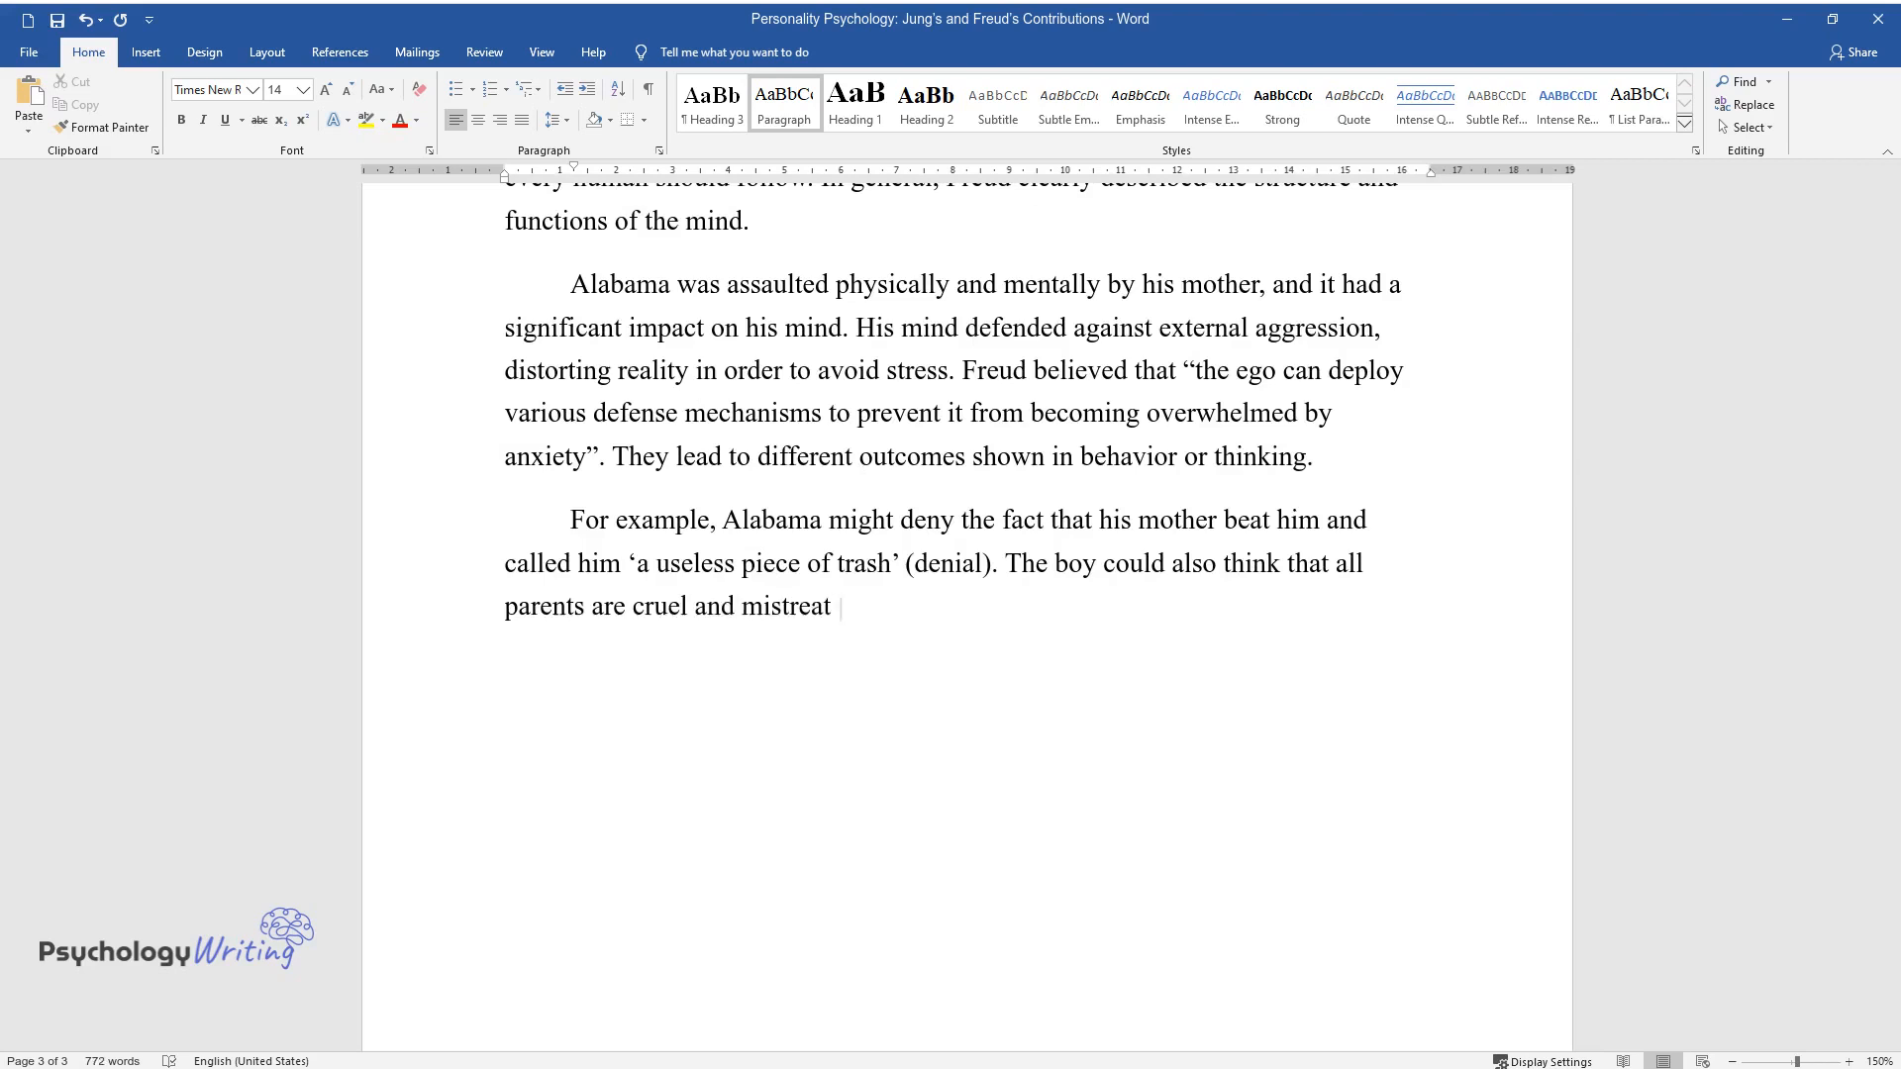
text(their children (projection). Moreover, he might)
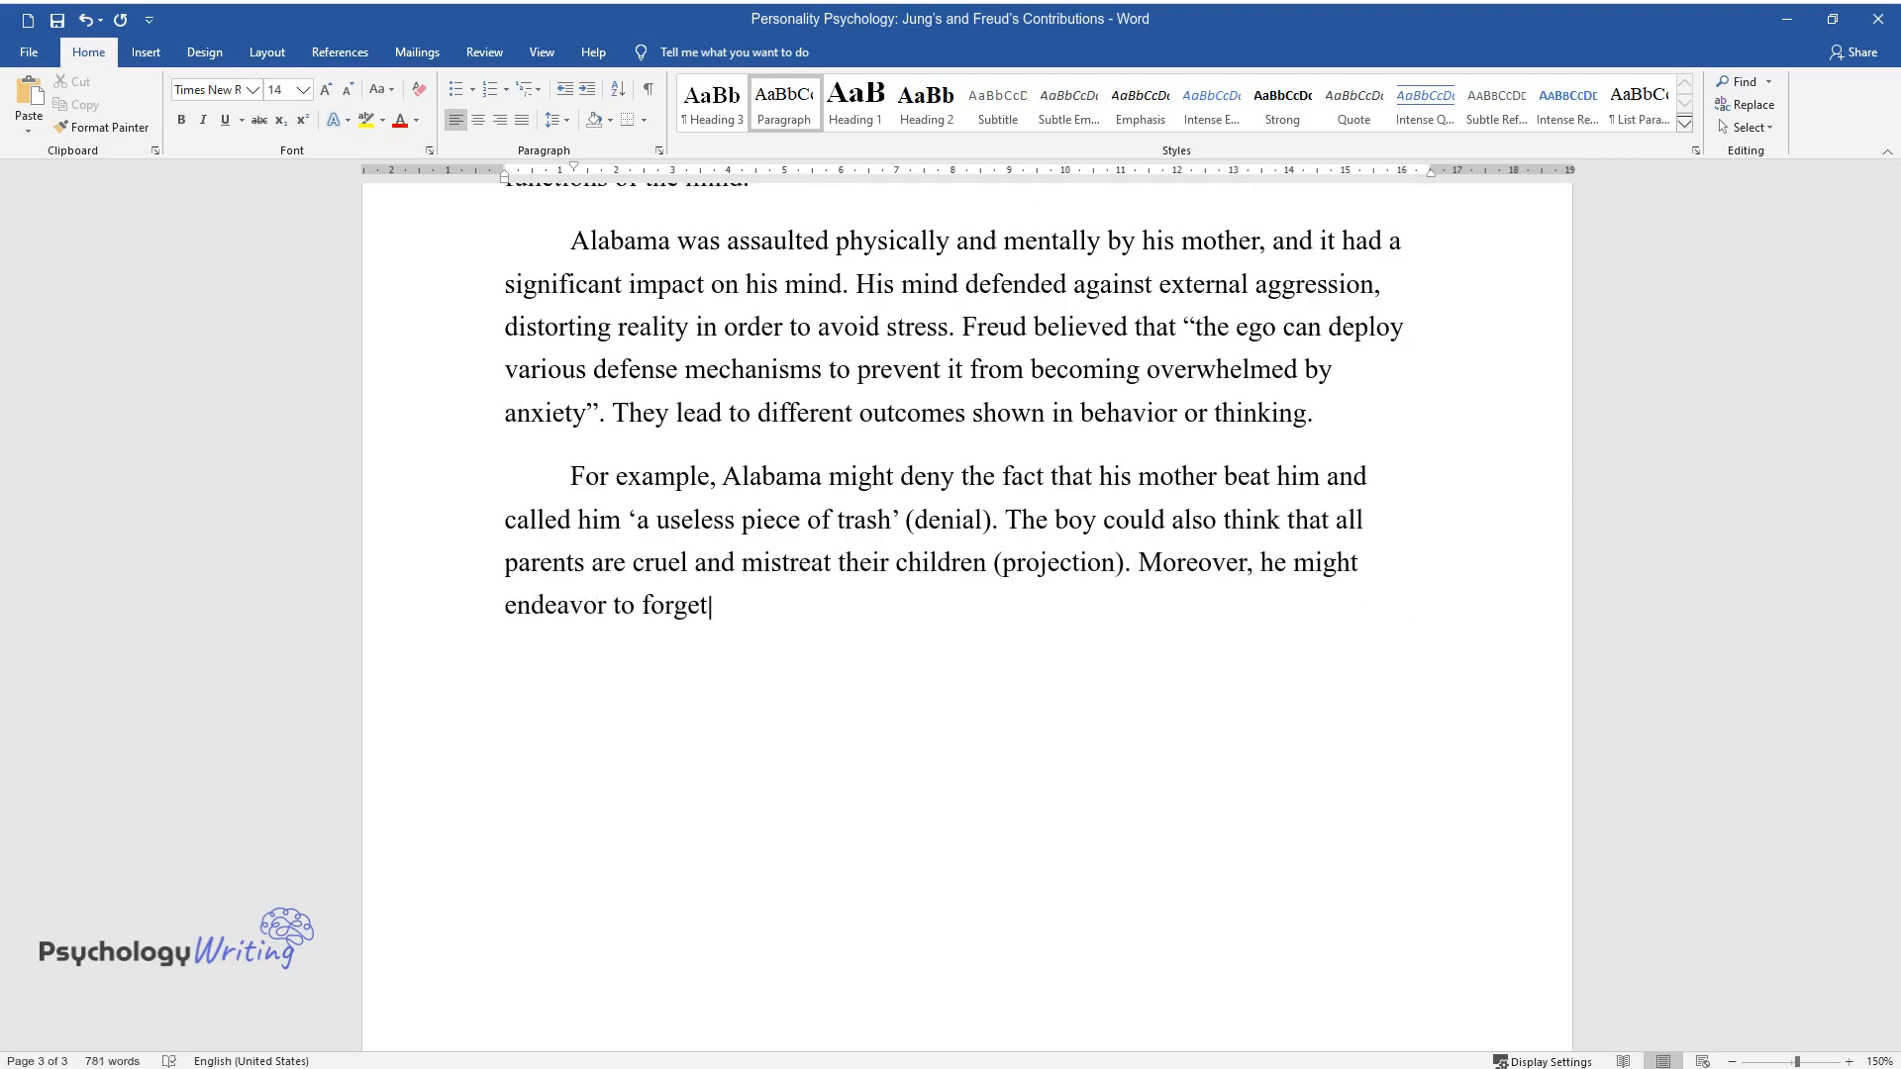
text(about this unpleasant experience)
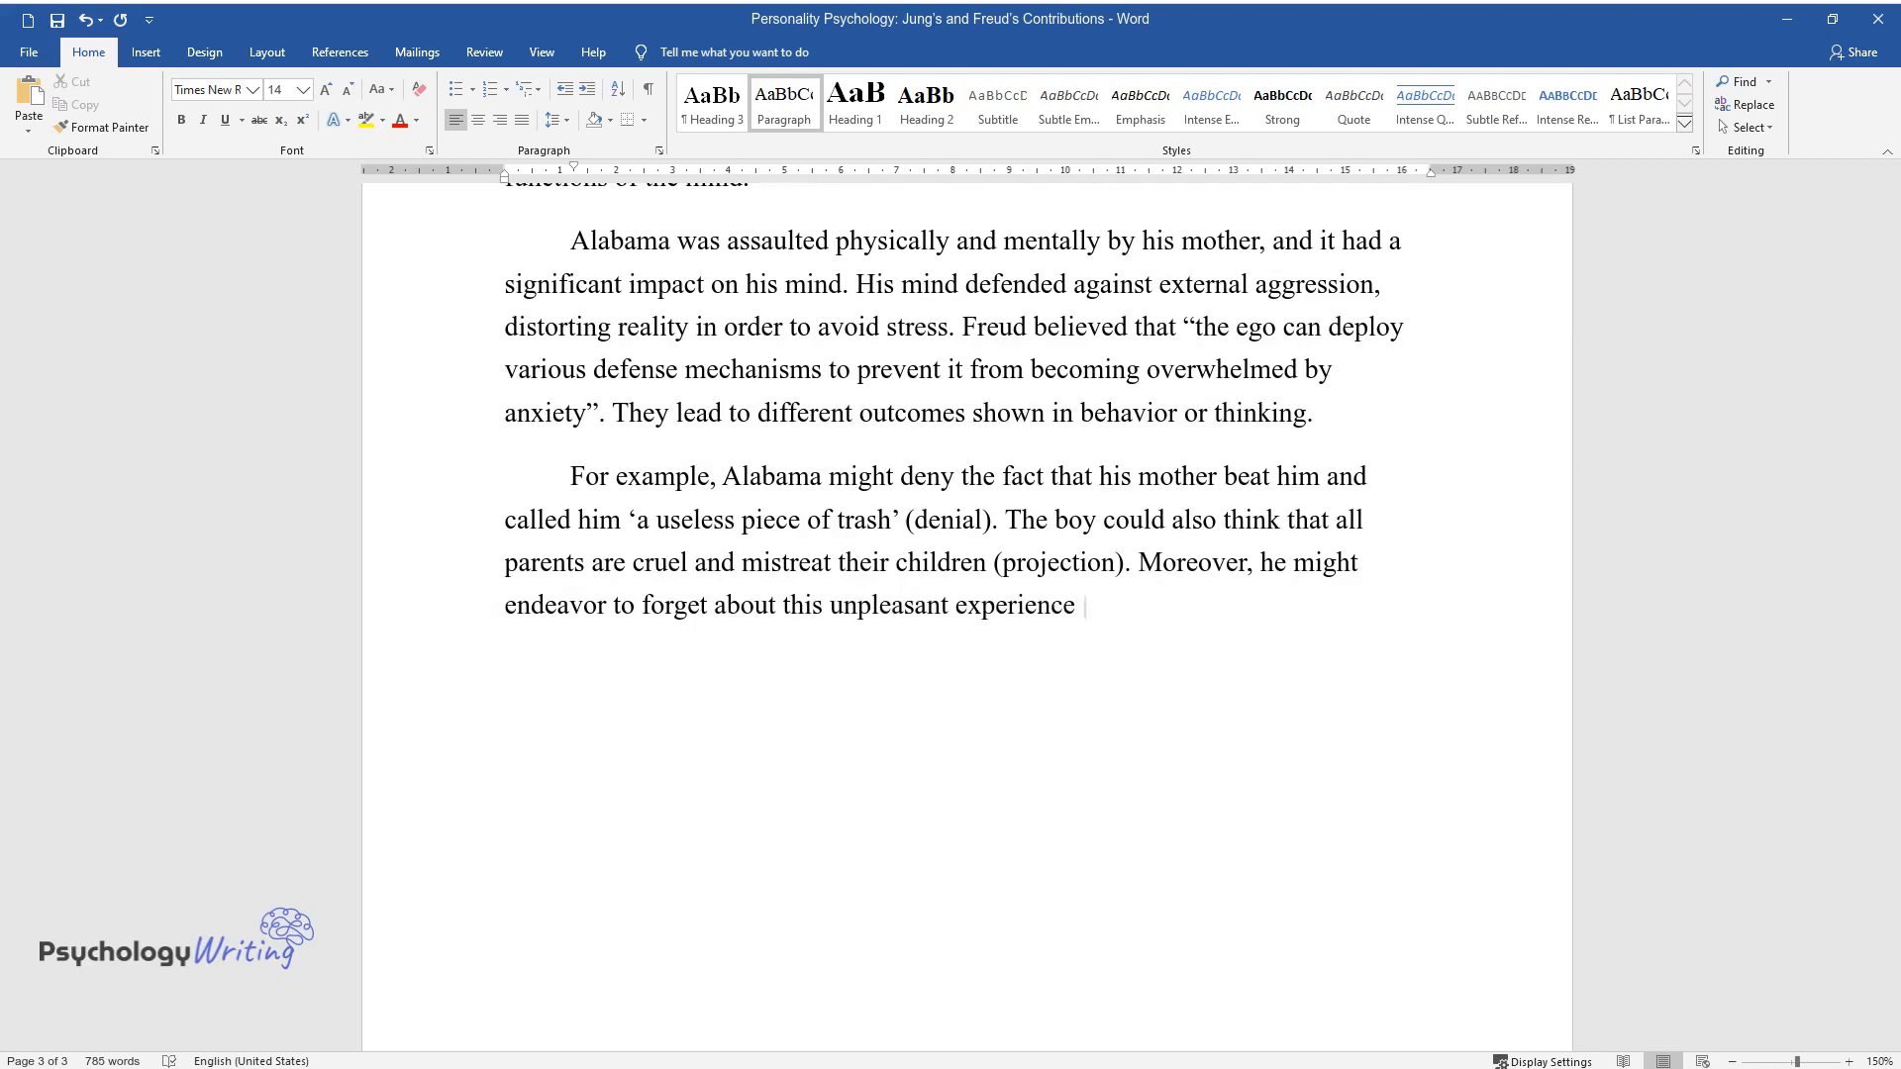
text(by taking up a new activity, such)
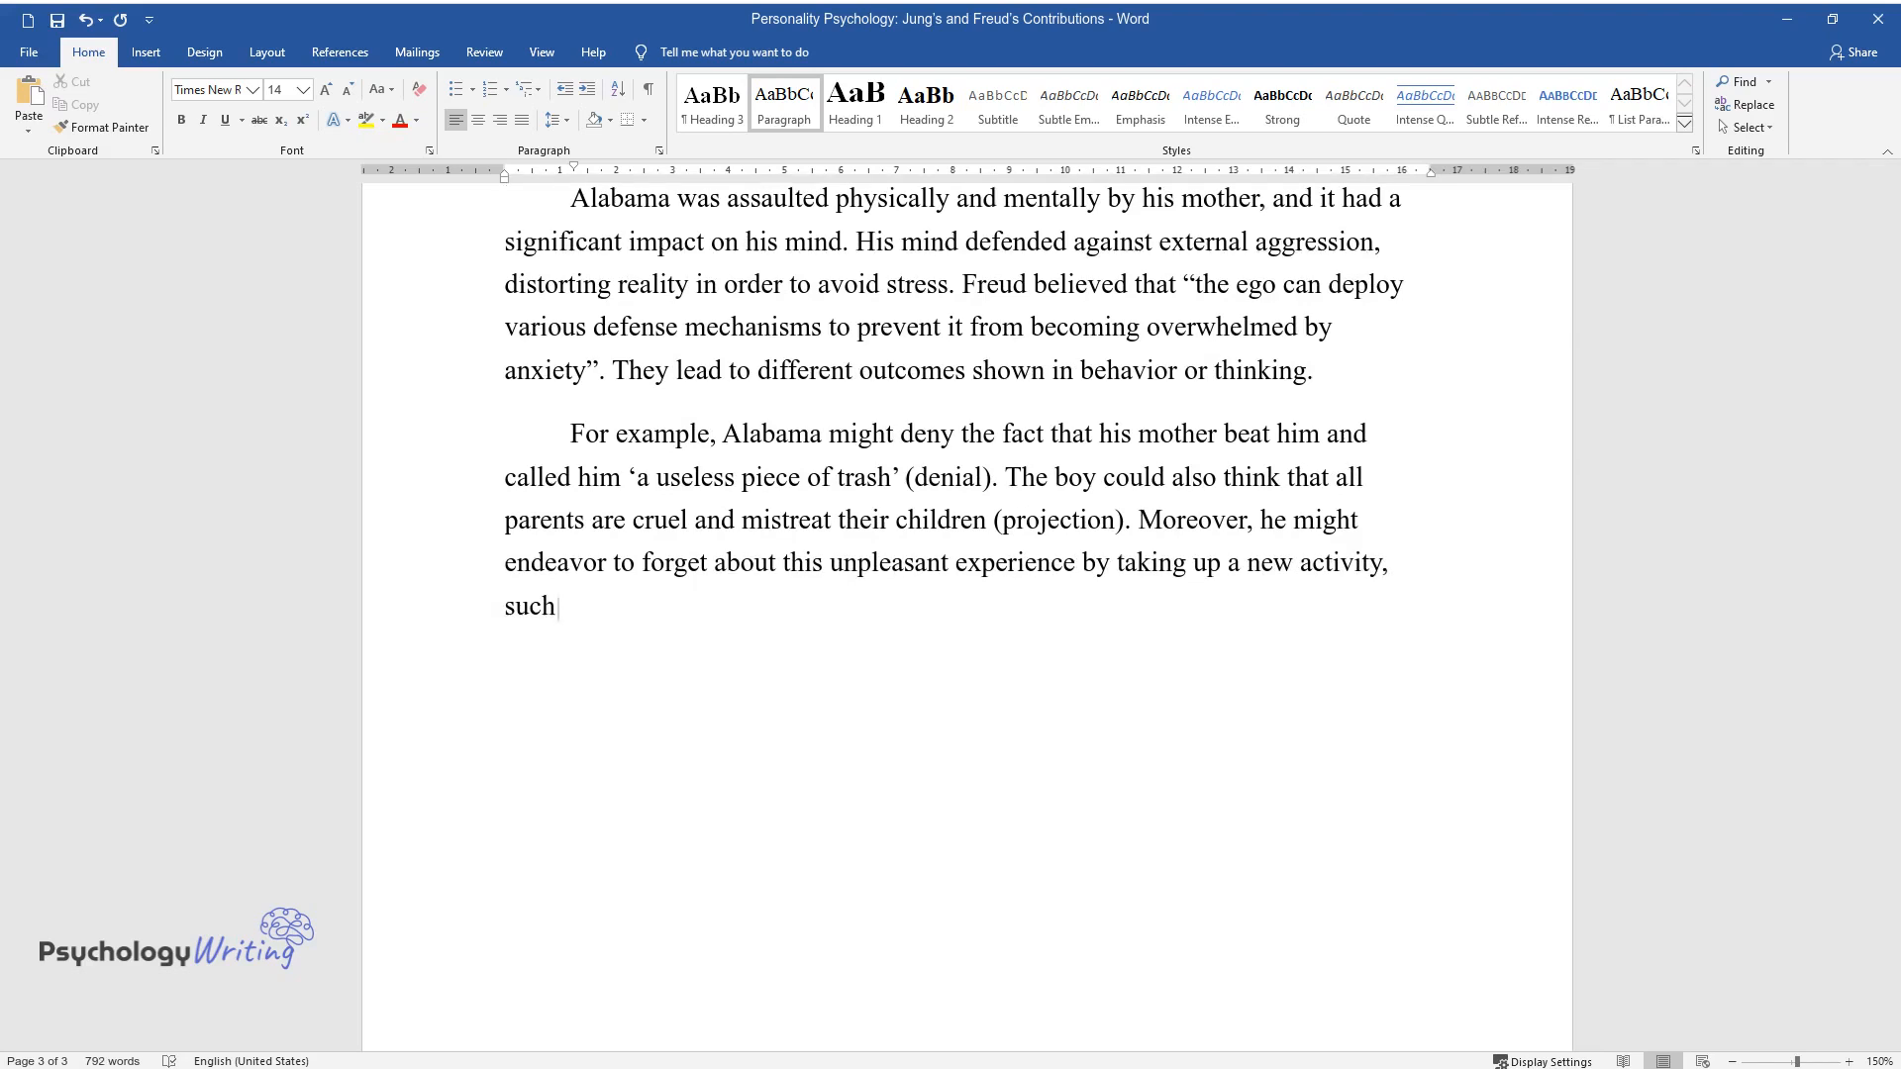
text(as running (sublimation). In con)
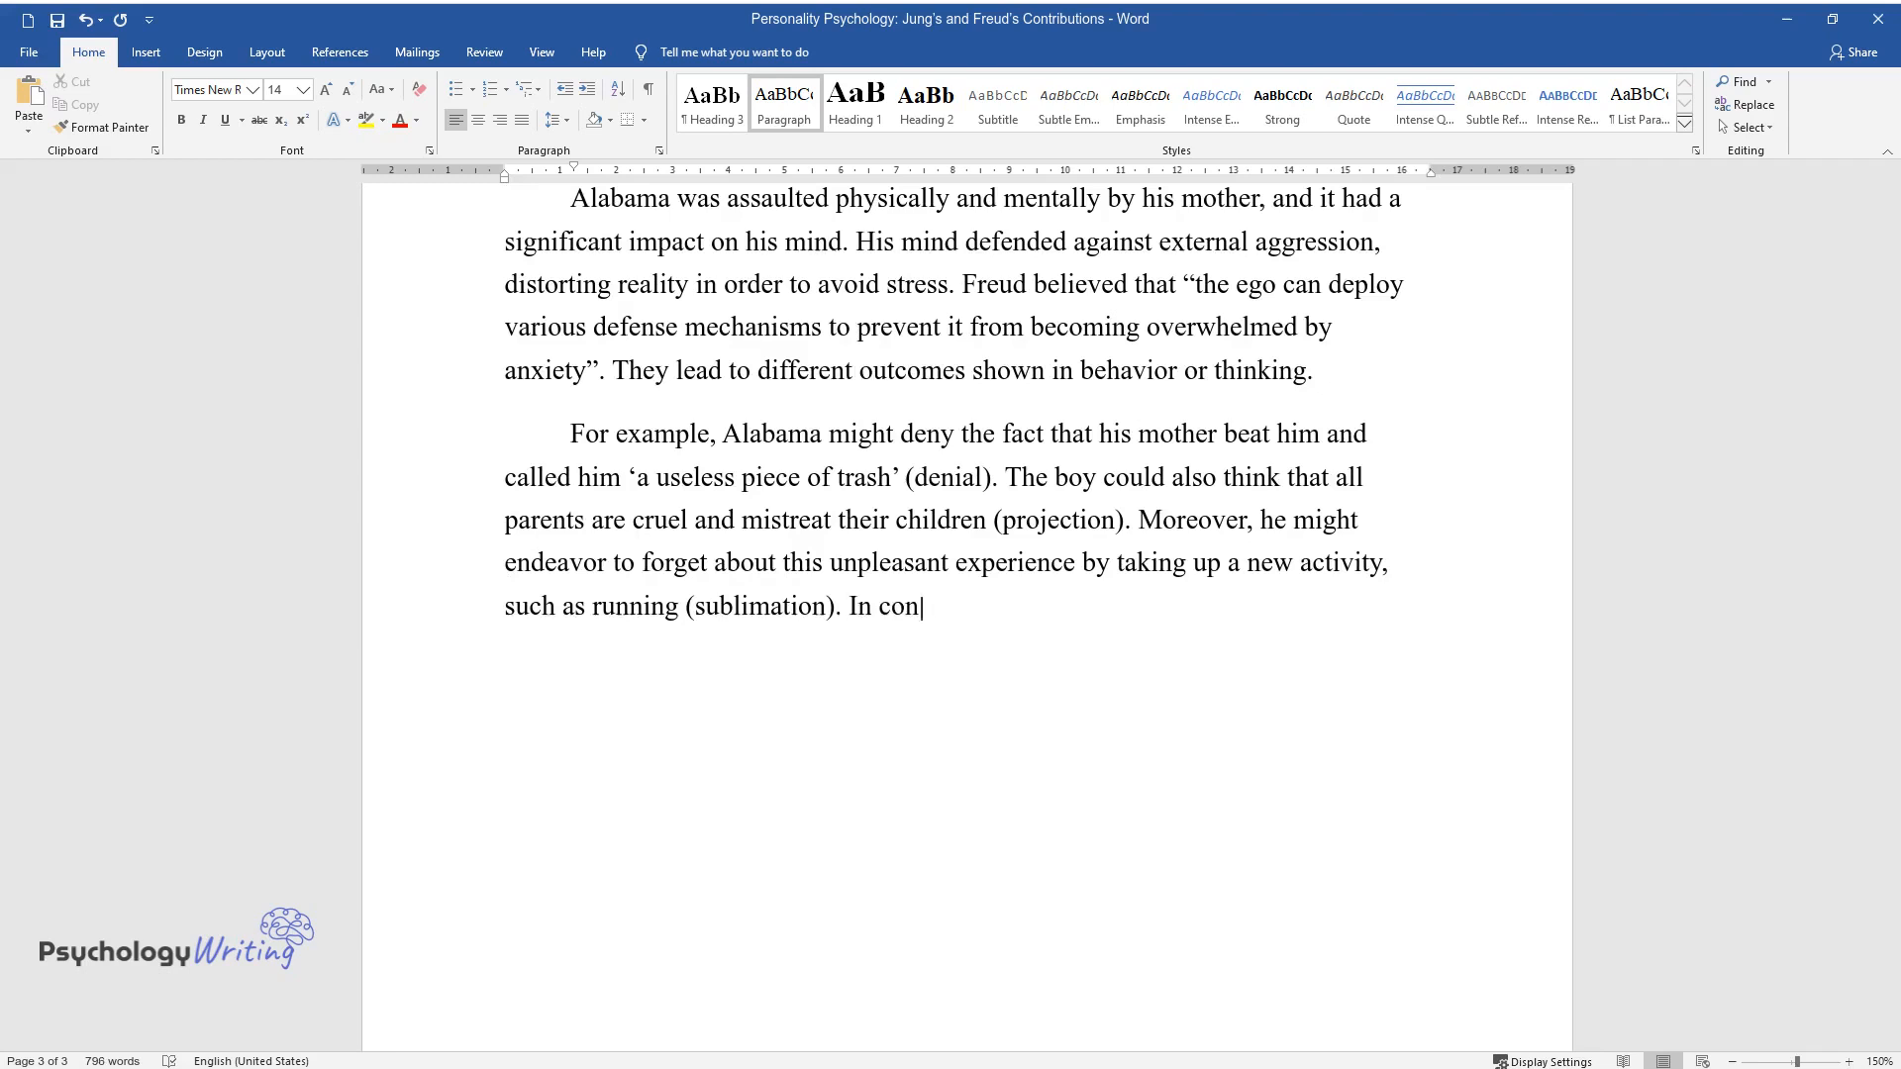
text(trast, Alabama could start to mist)
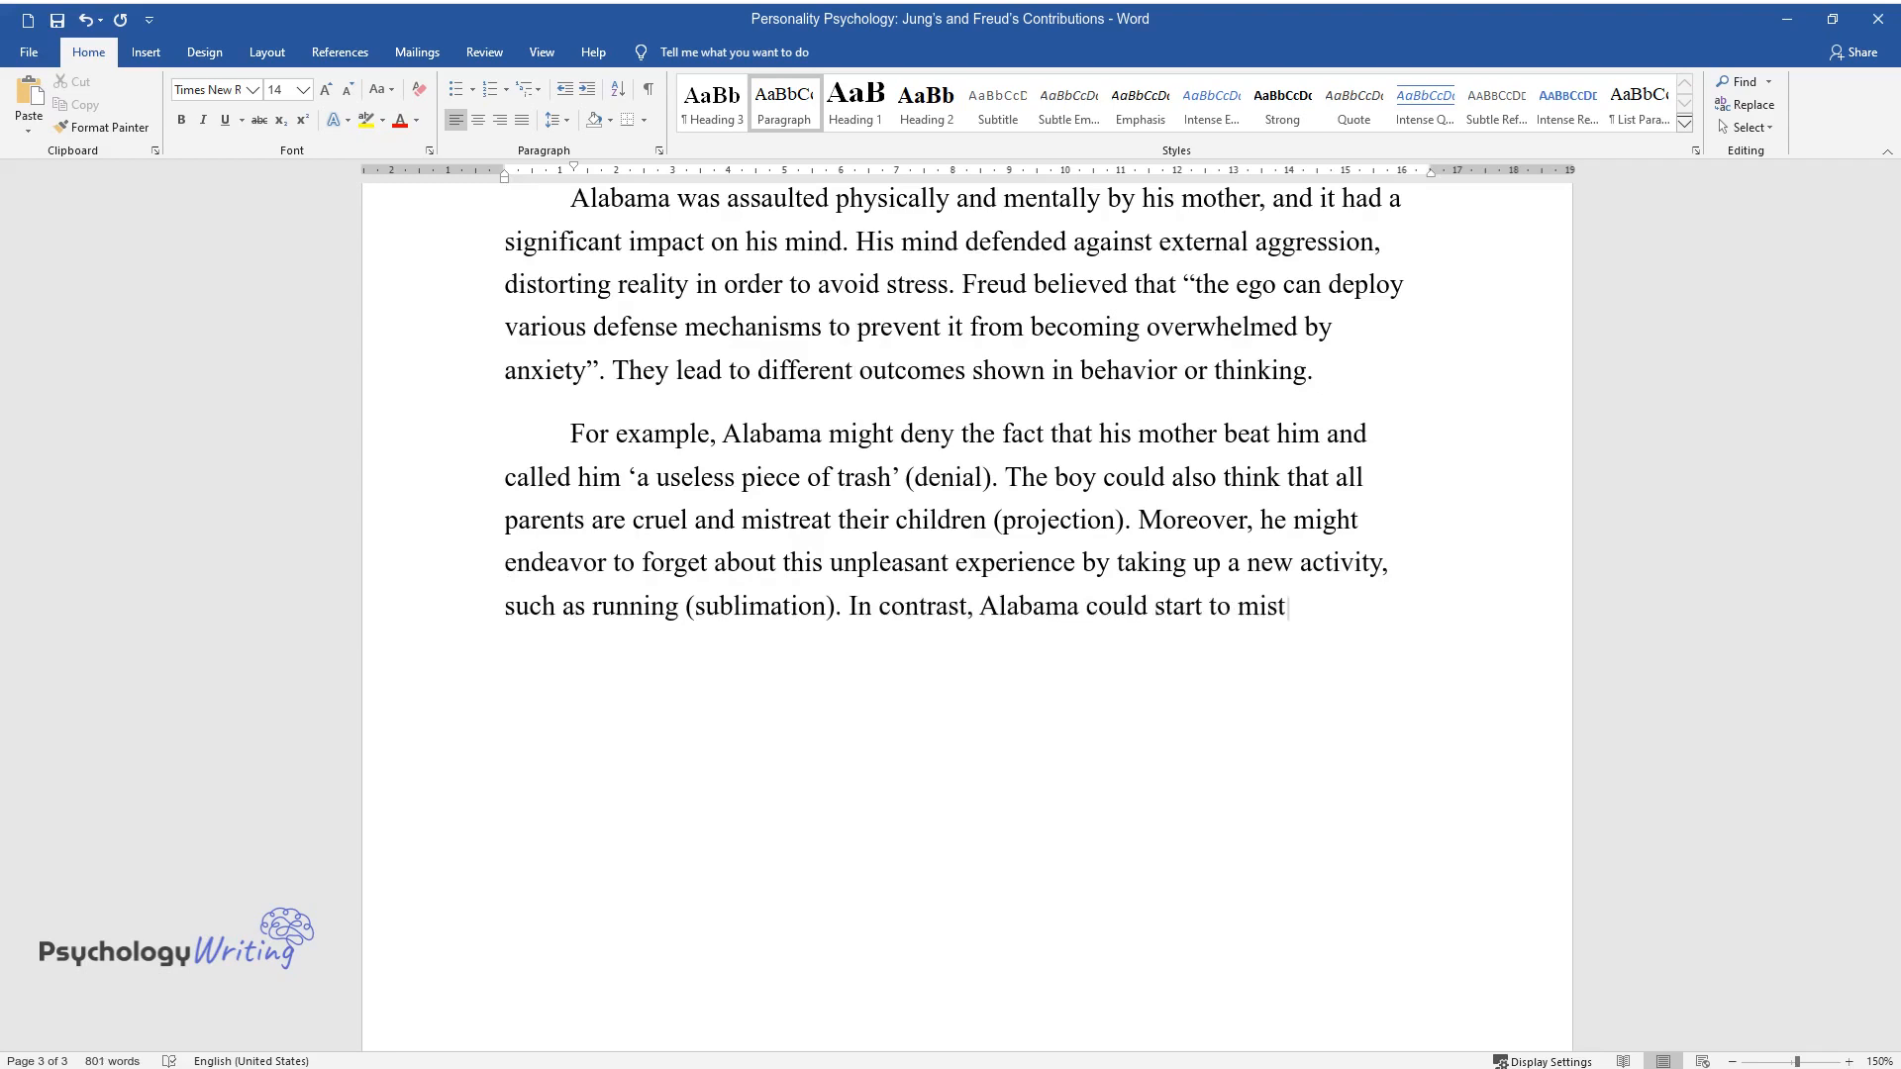
text(reat others behaving in a socially unacceptable way (displacement)
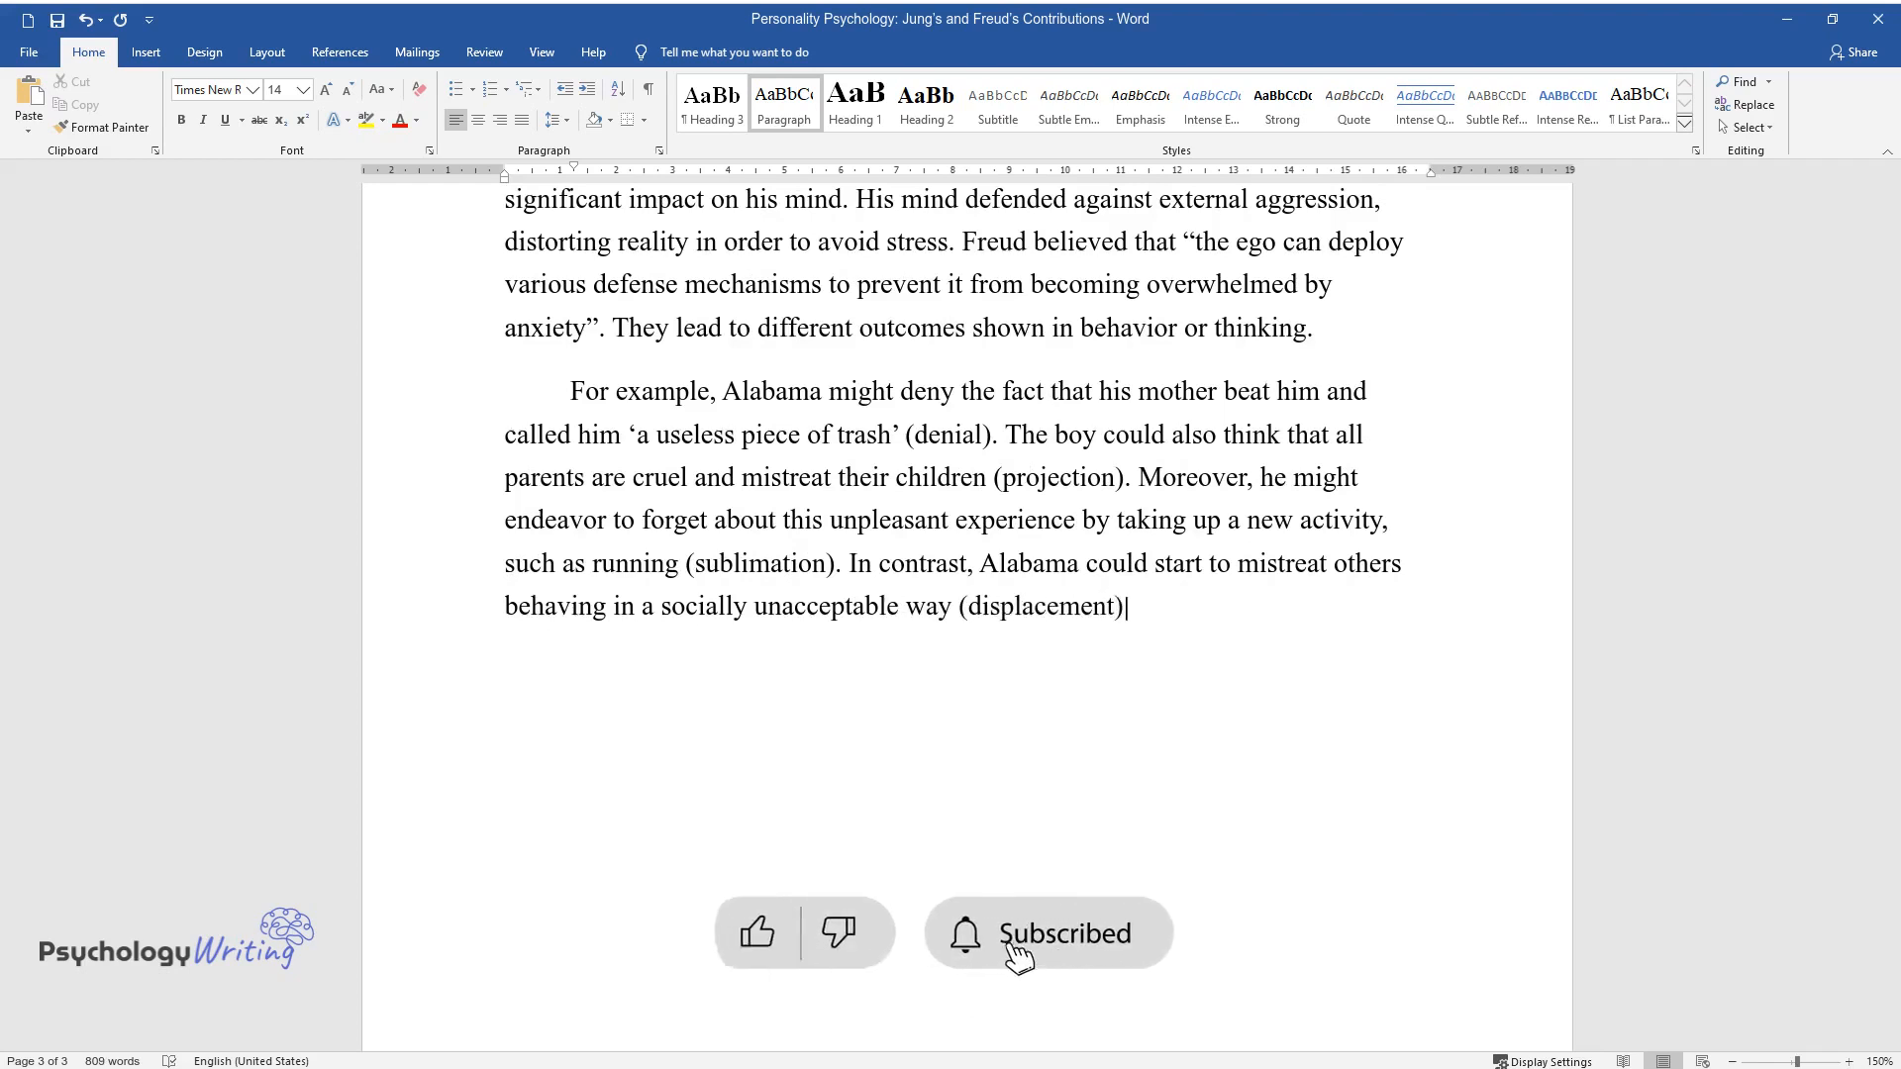
text(Finally, the boy might try to re)
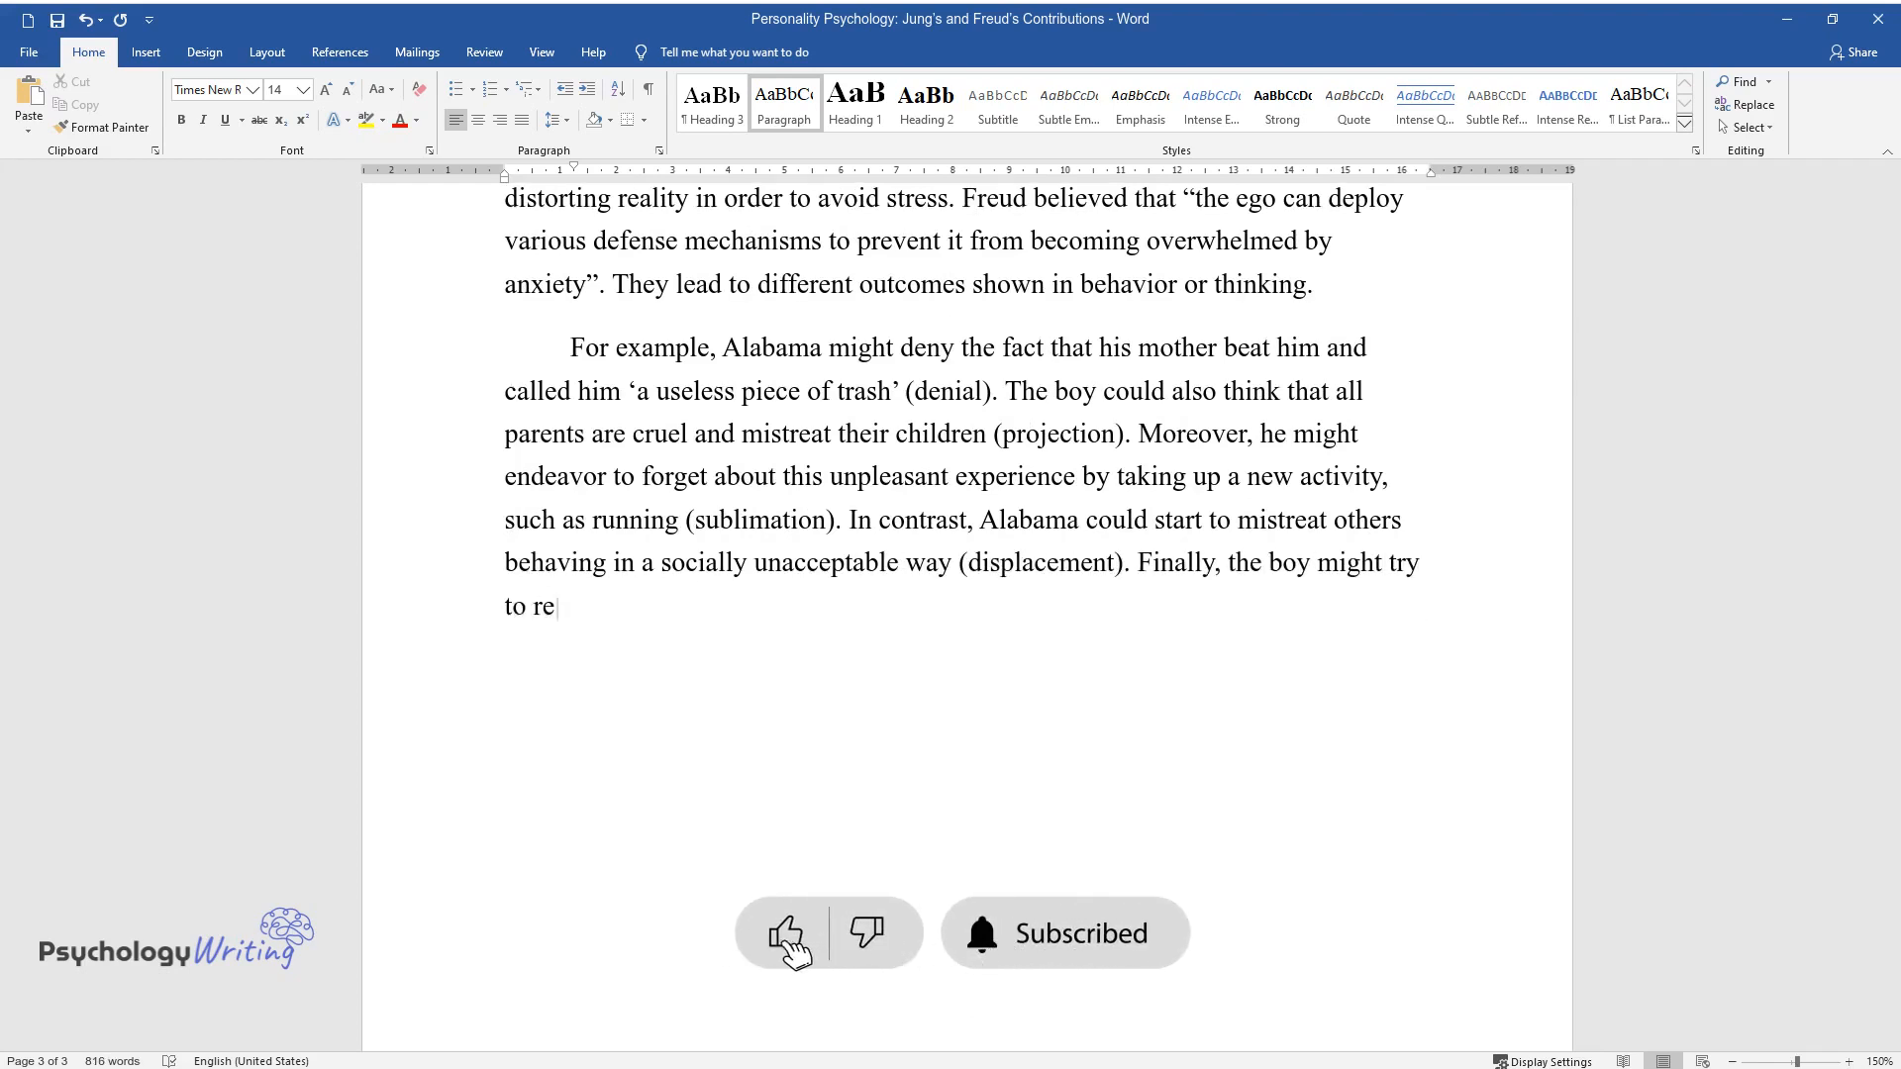
text(press the thoughts concerning the)
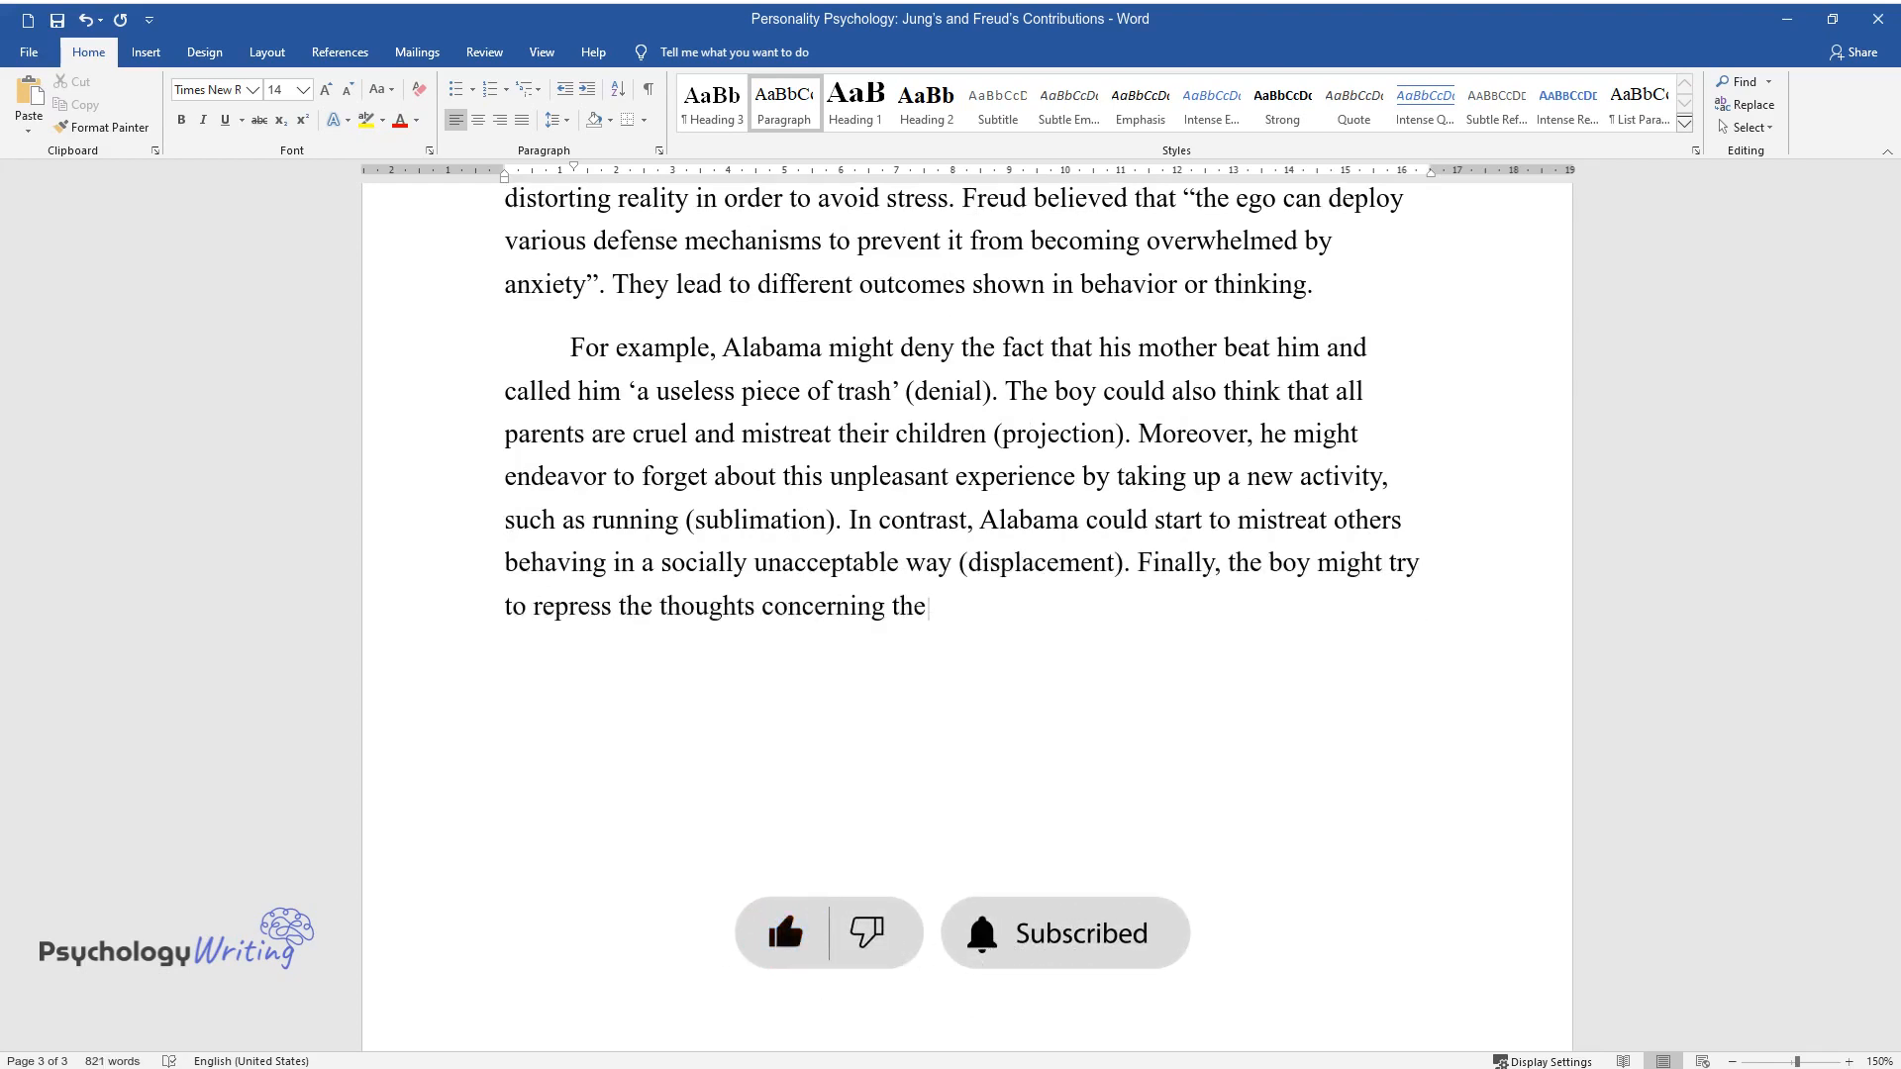
text(violent event (repression).)
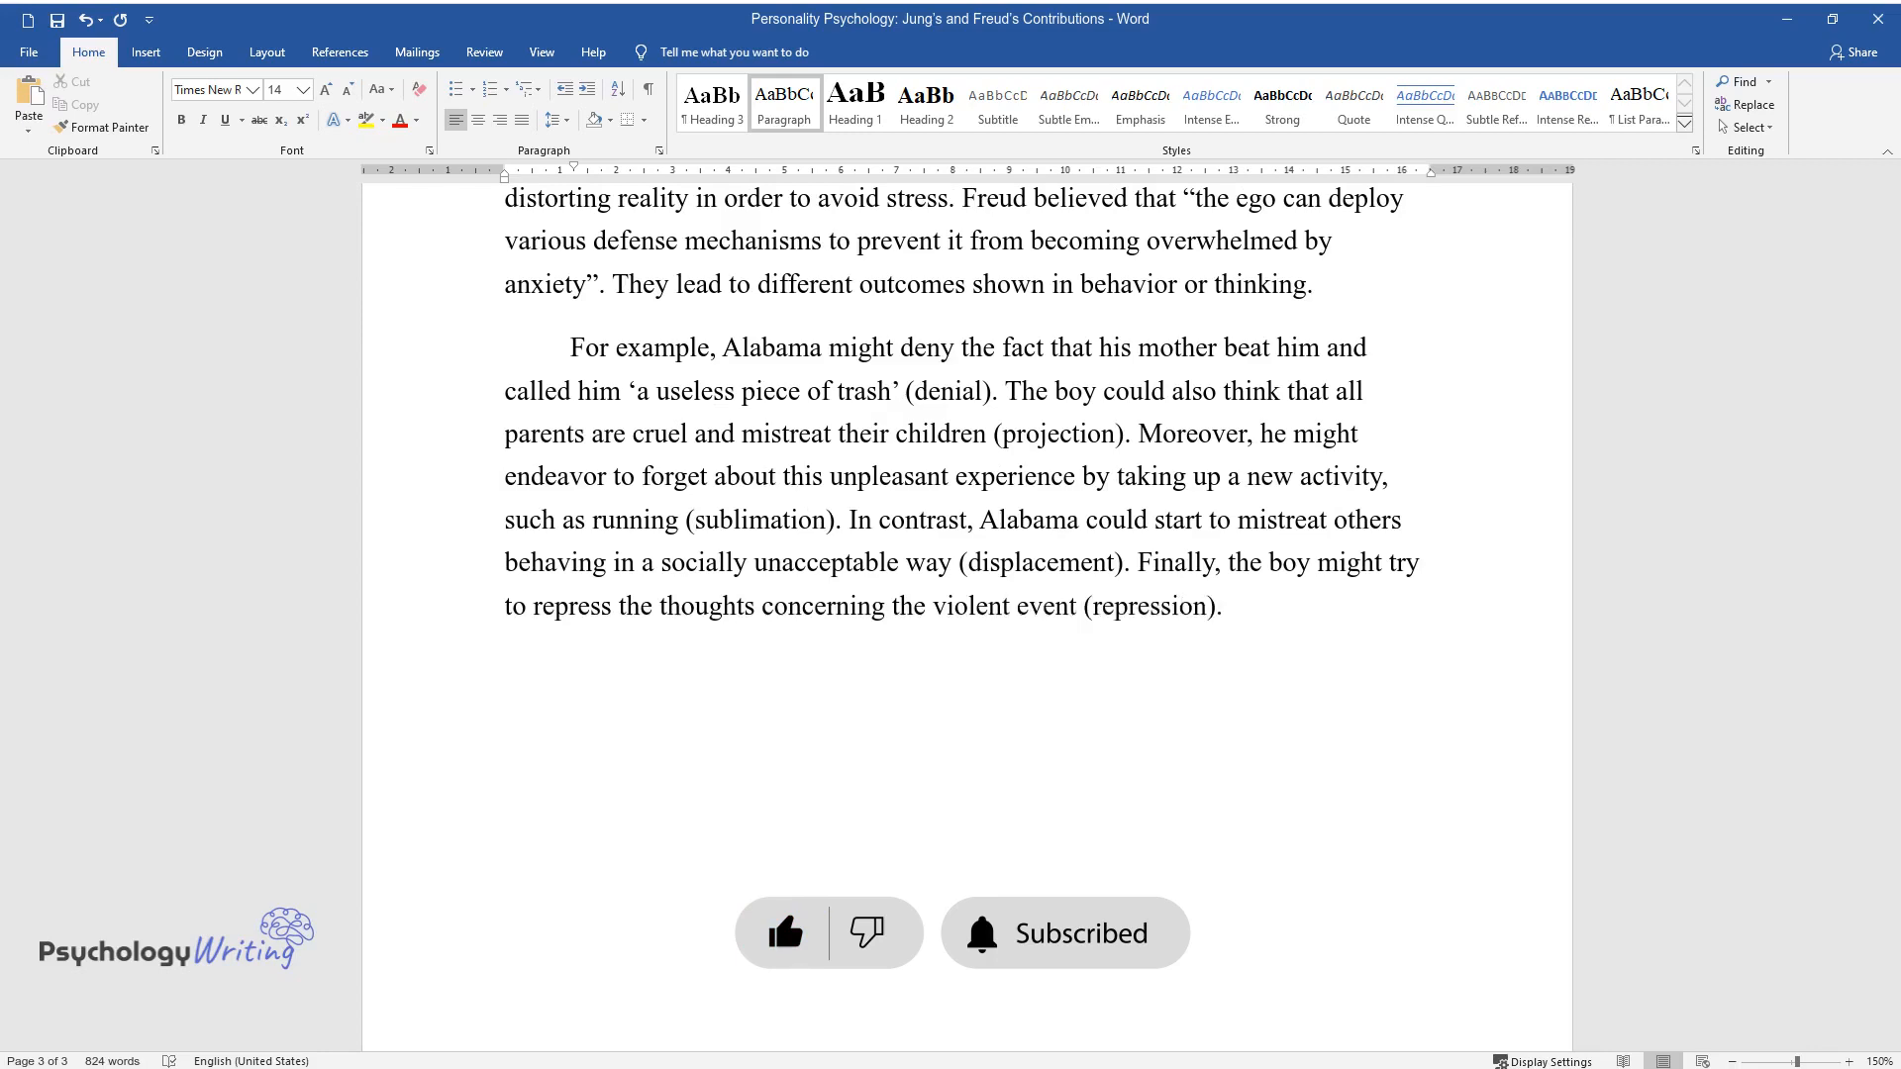